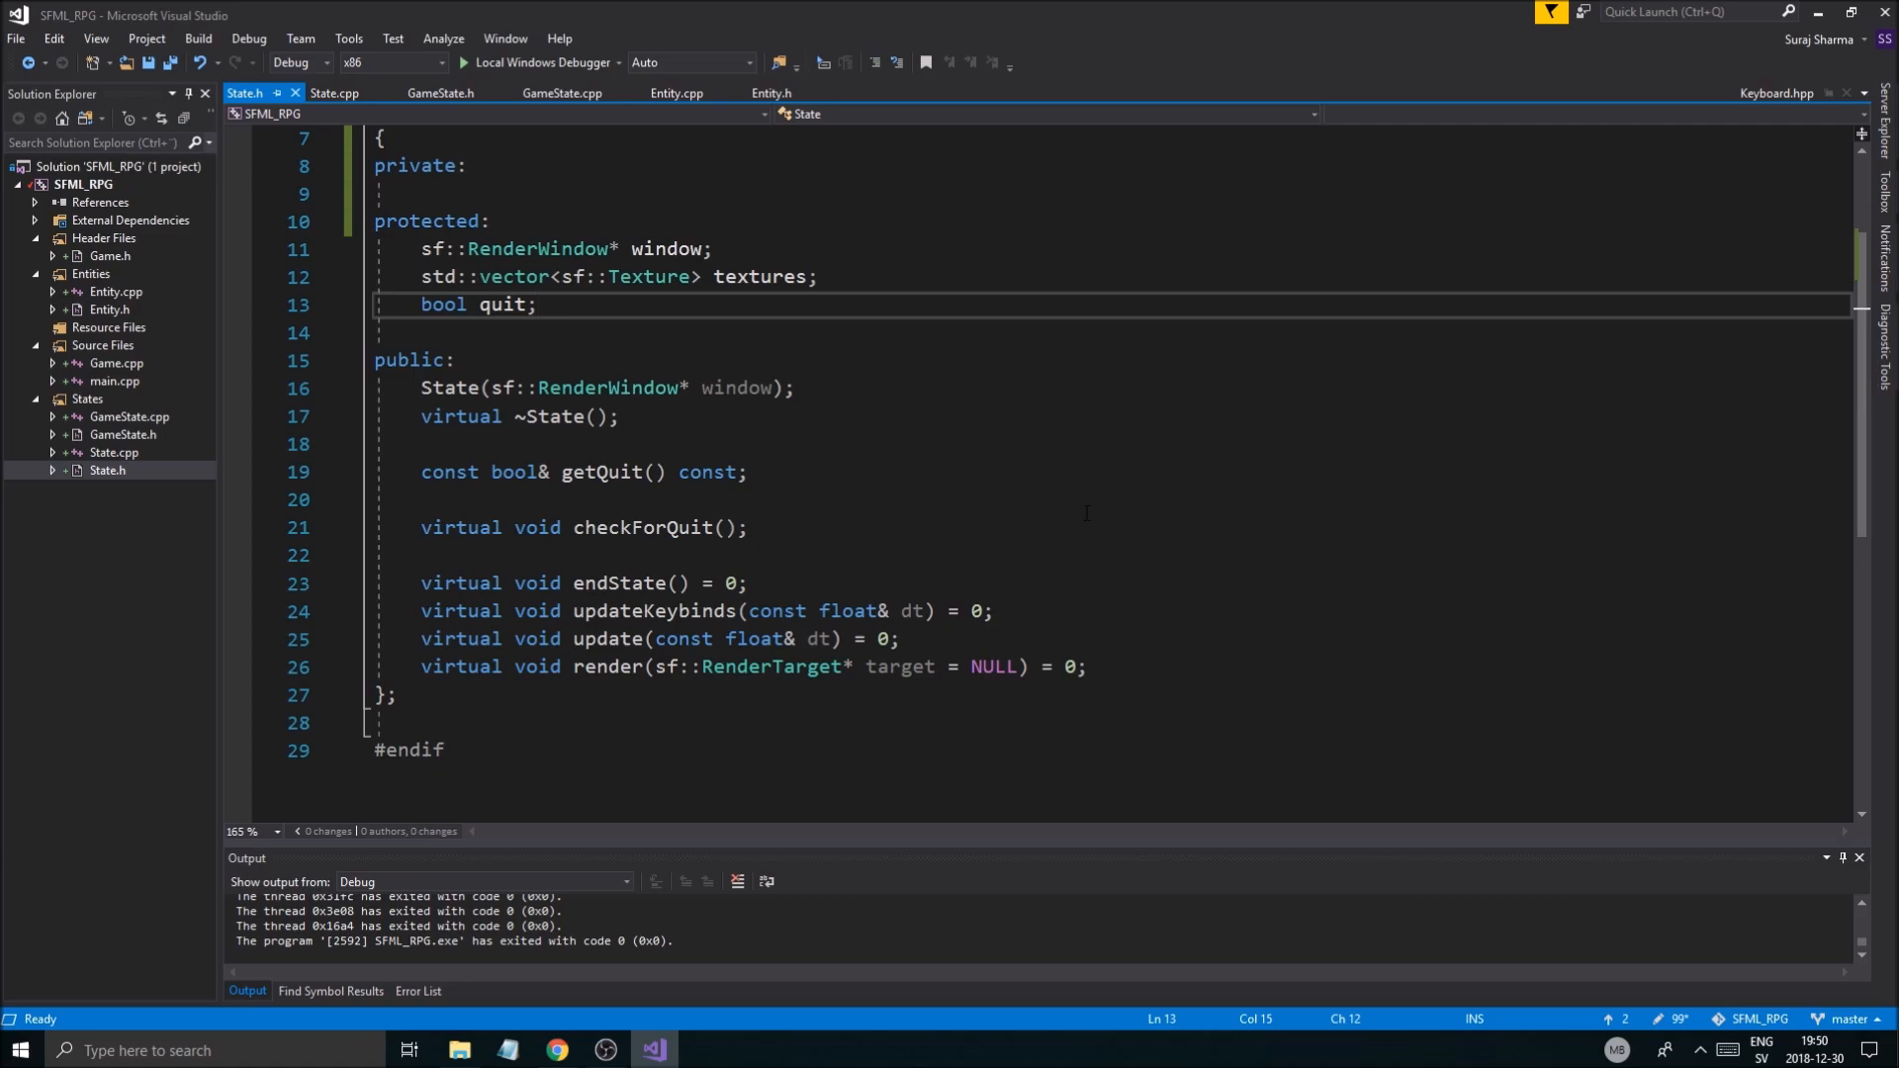
Step: Look over Entity::update's isKeyPressed movement checks for A, D, W and S in Entity.cpp
left_click(587, 527)
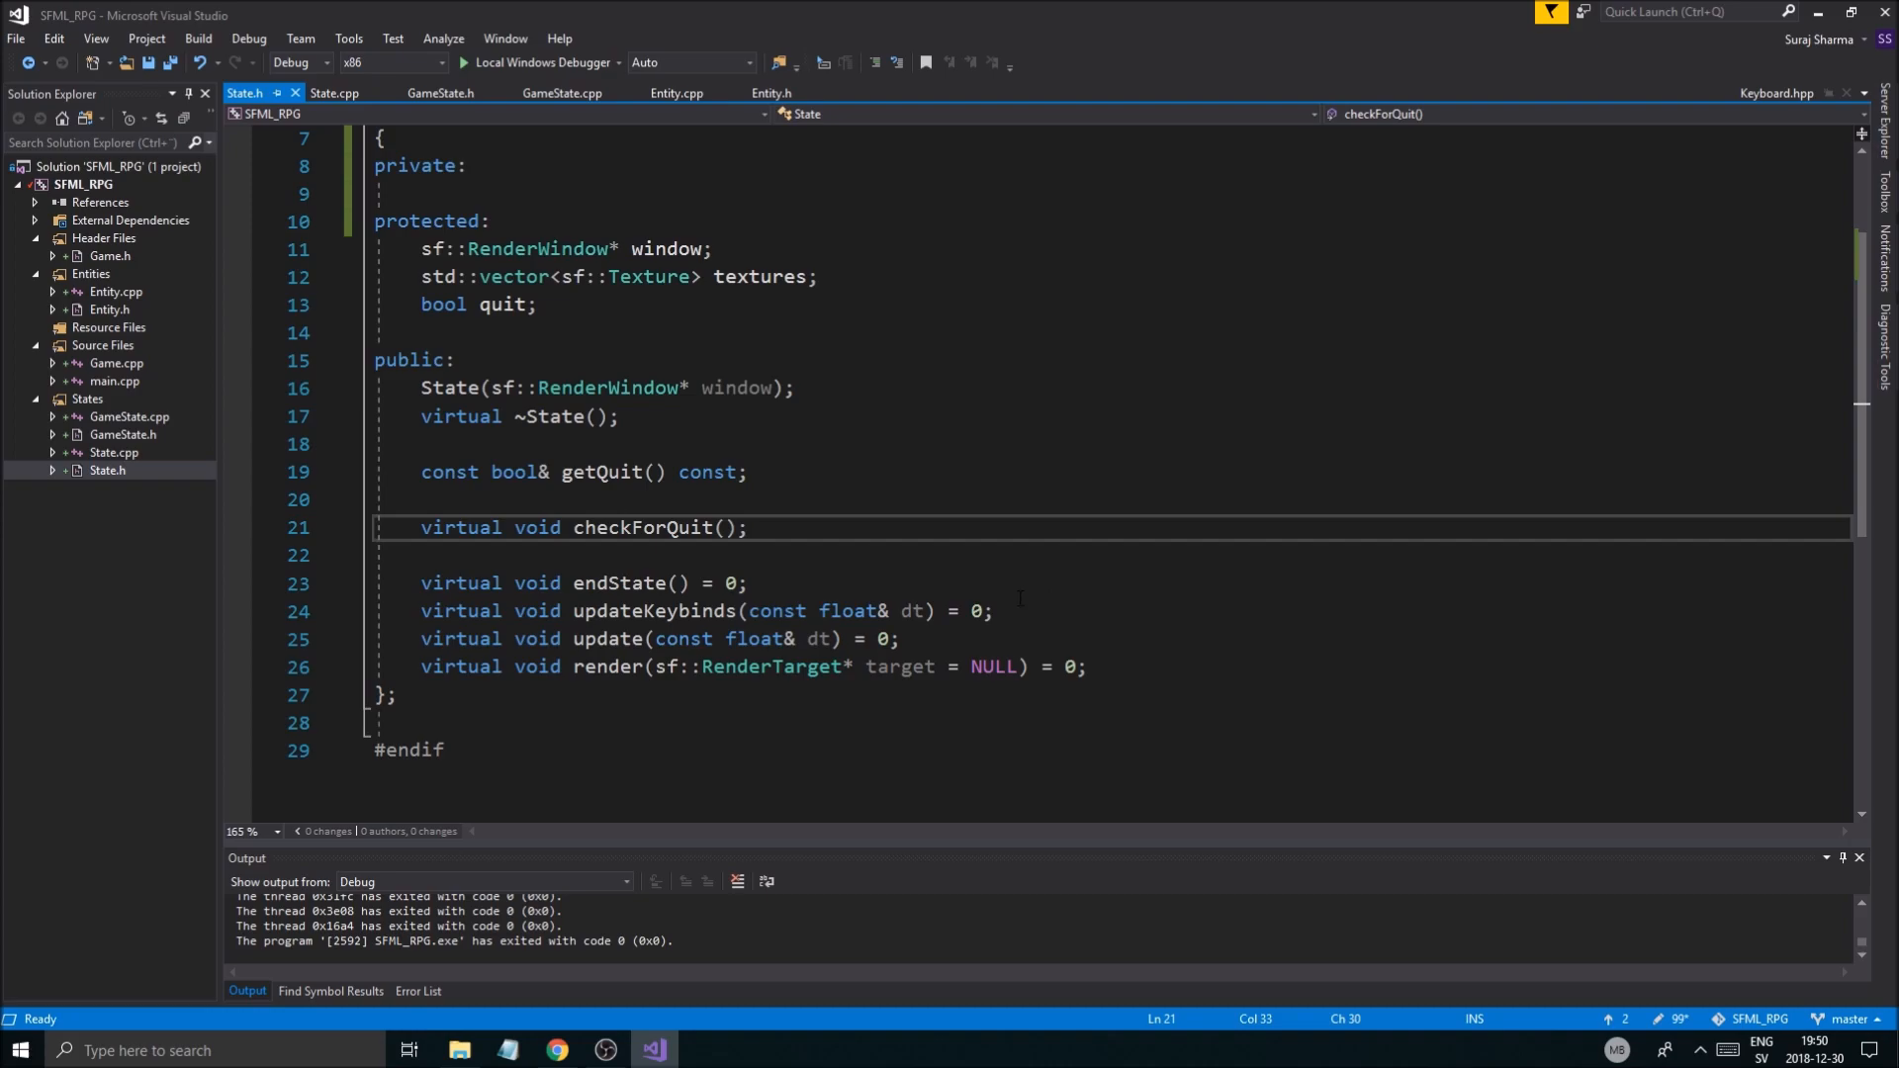
left_click(750, 528)
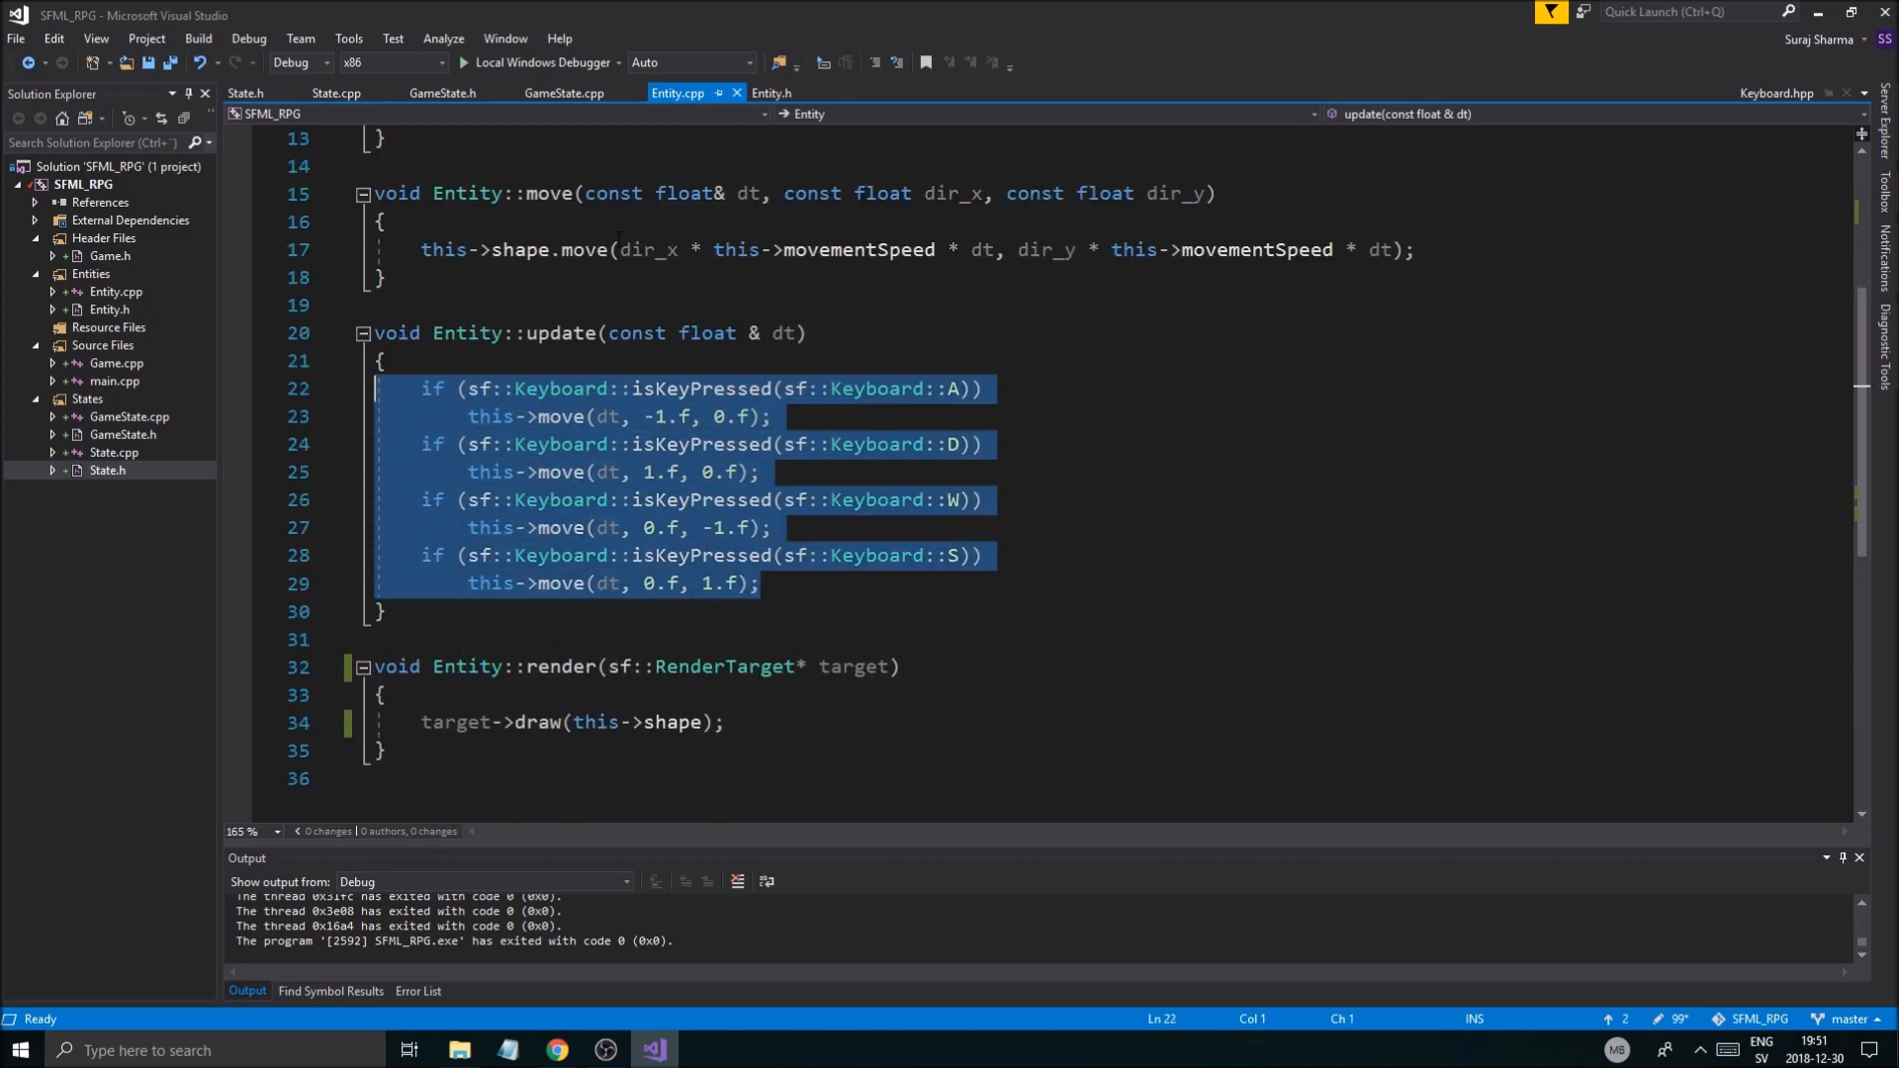
Step: Review GameState.cpp, State.cpp and State.h, selecting State's updateKeybinds declaration
left_click(443, 93)
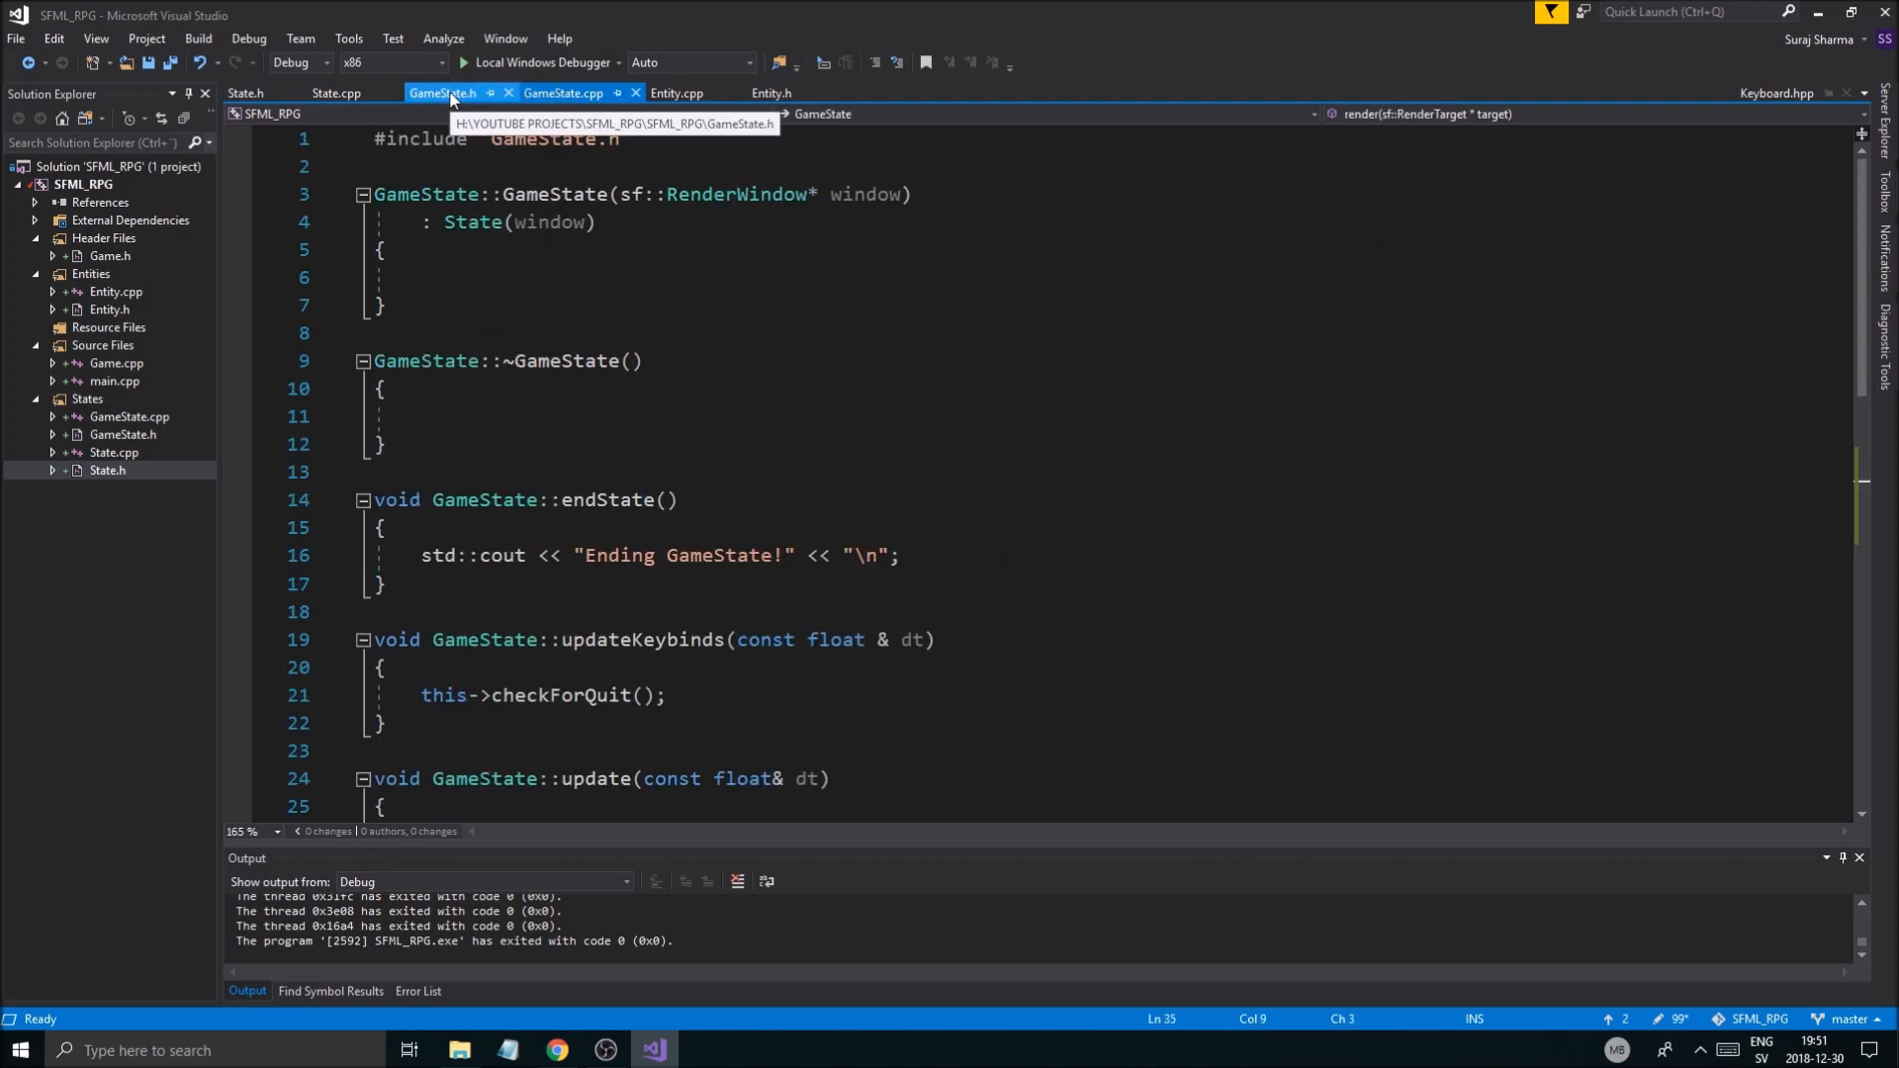
left_click(336, 92)
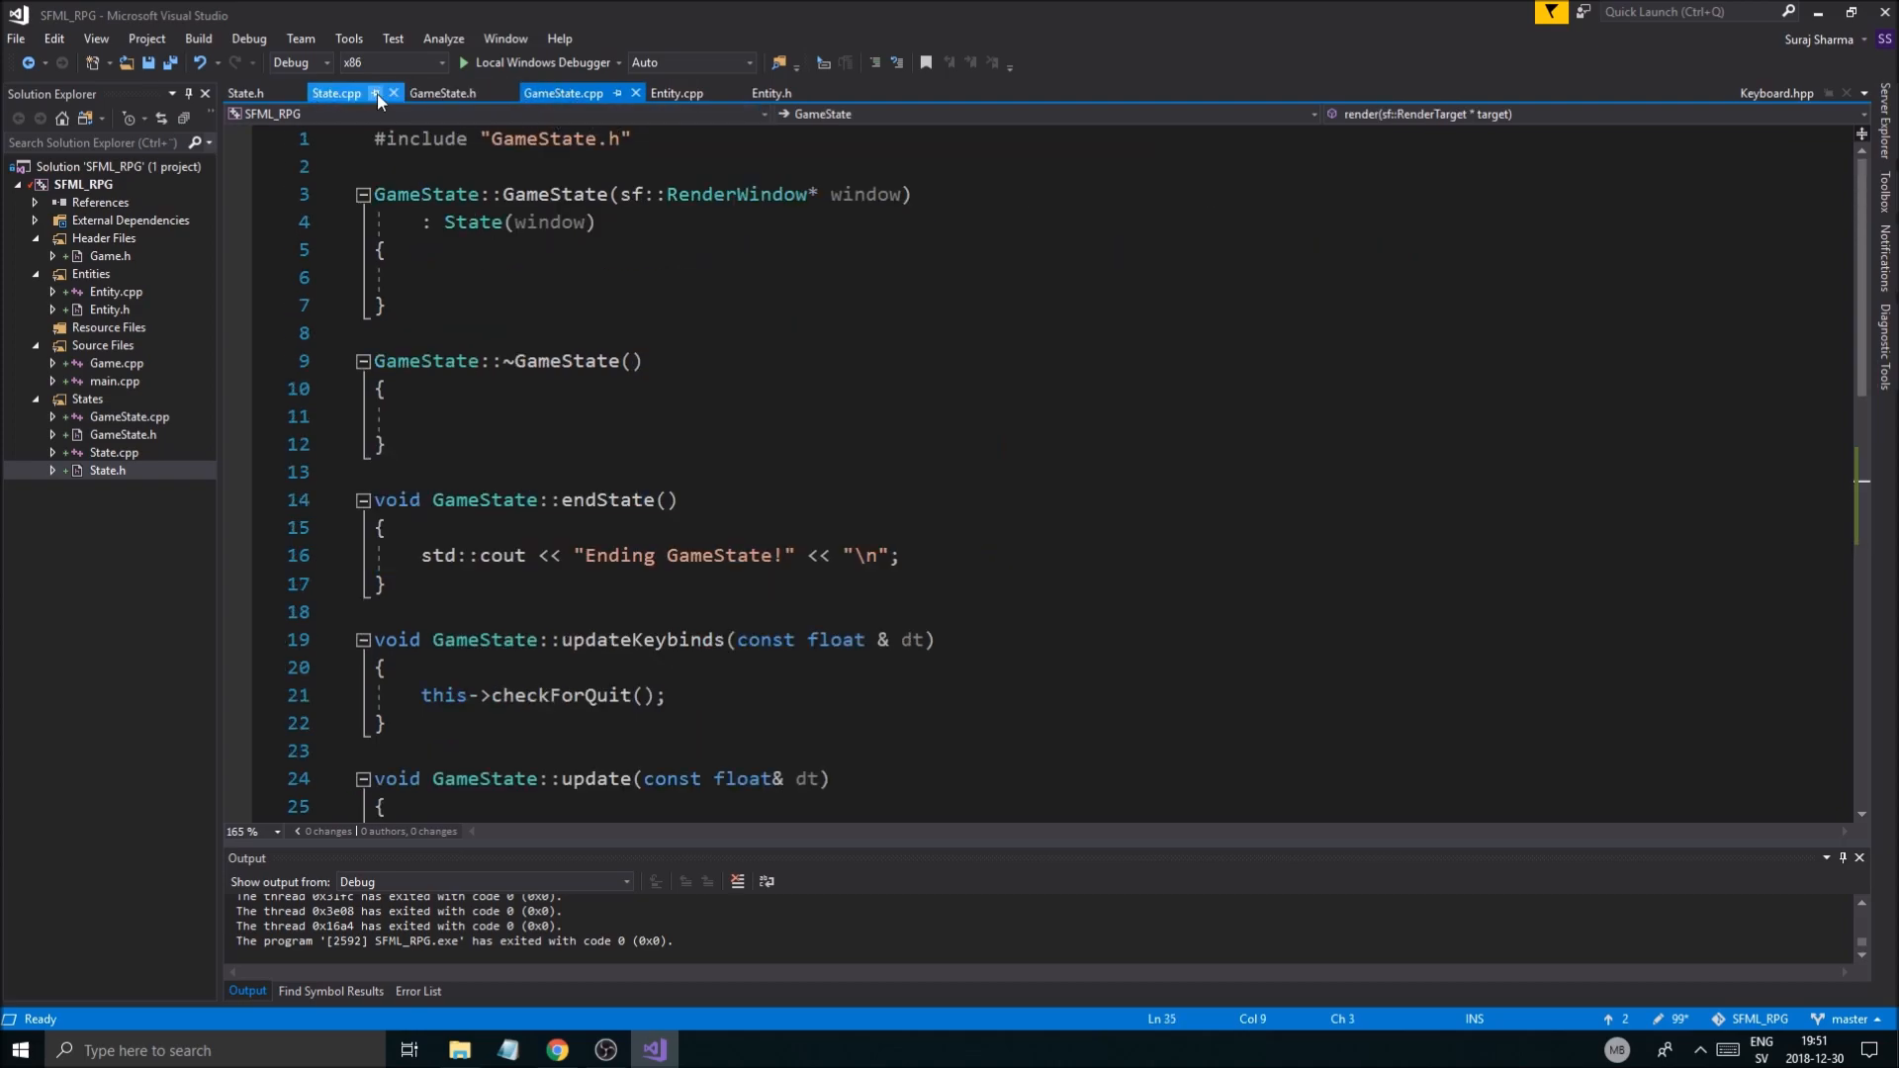
left_click(336, 93)
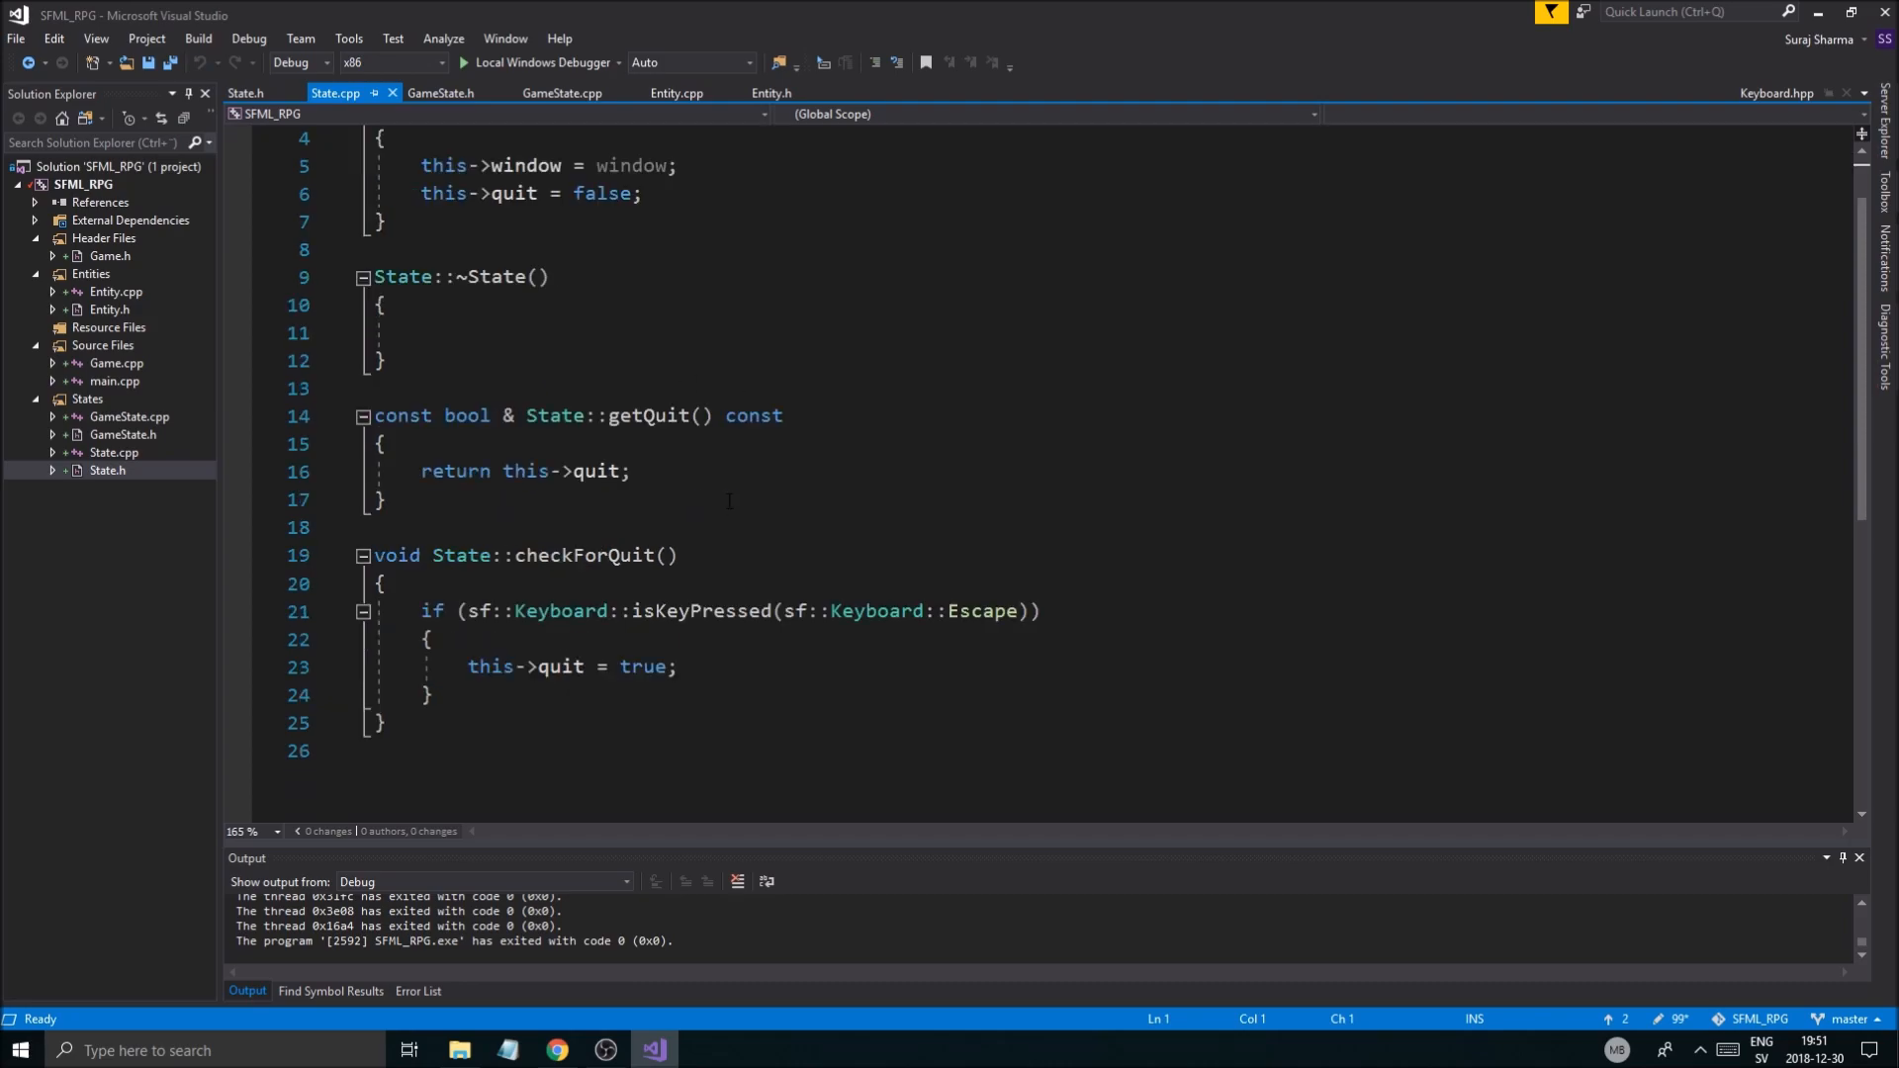
left_click(245, 92)
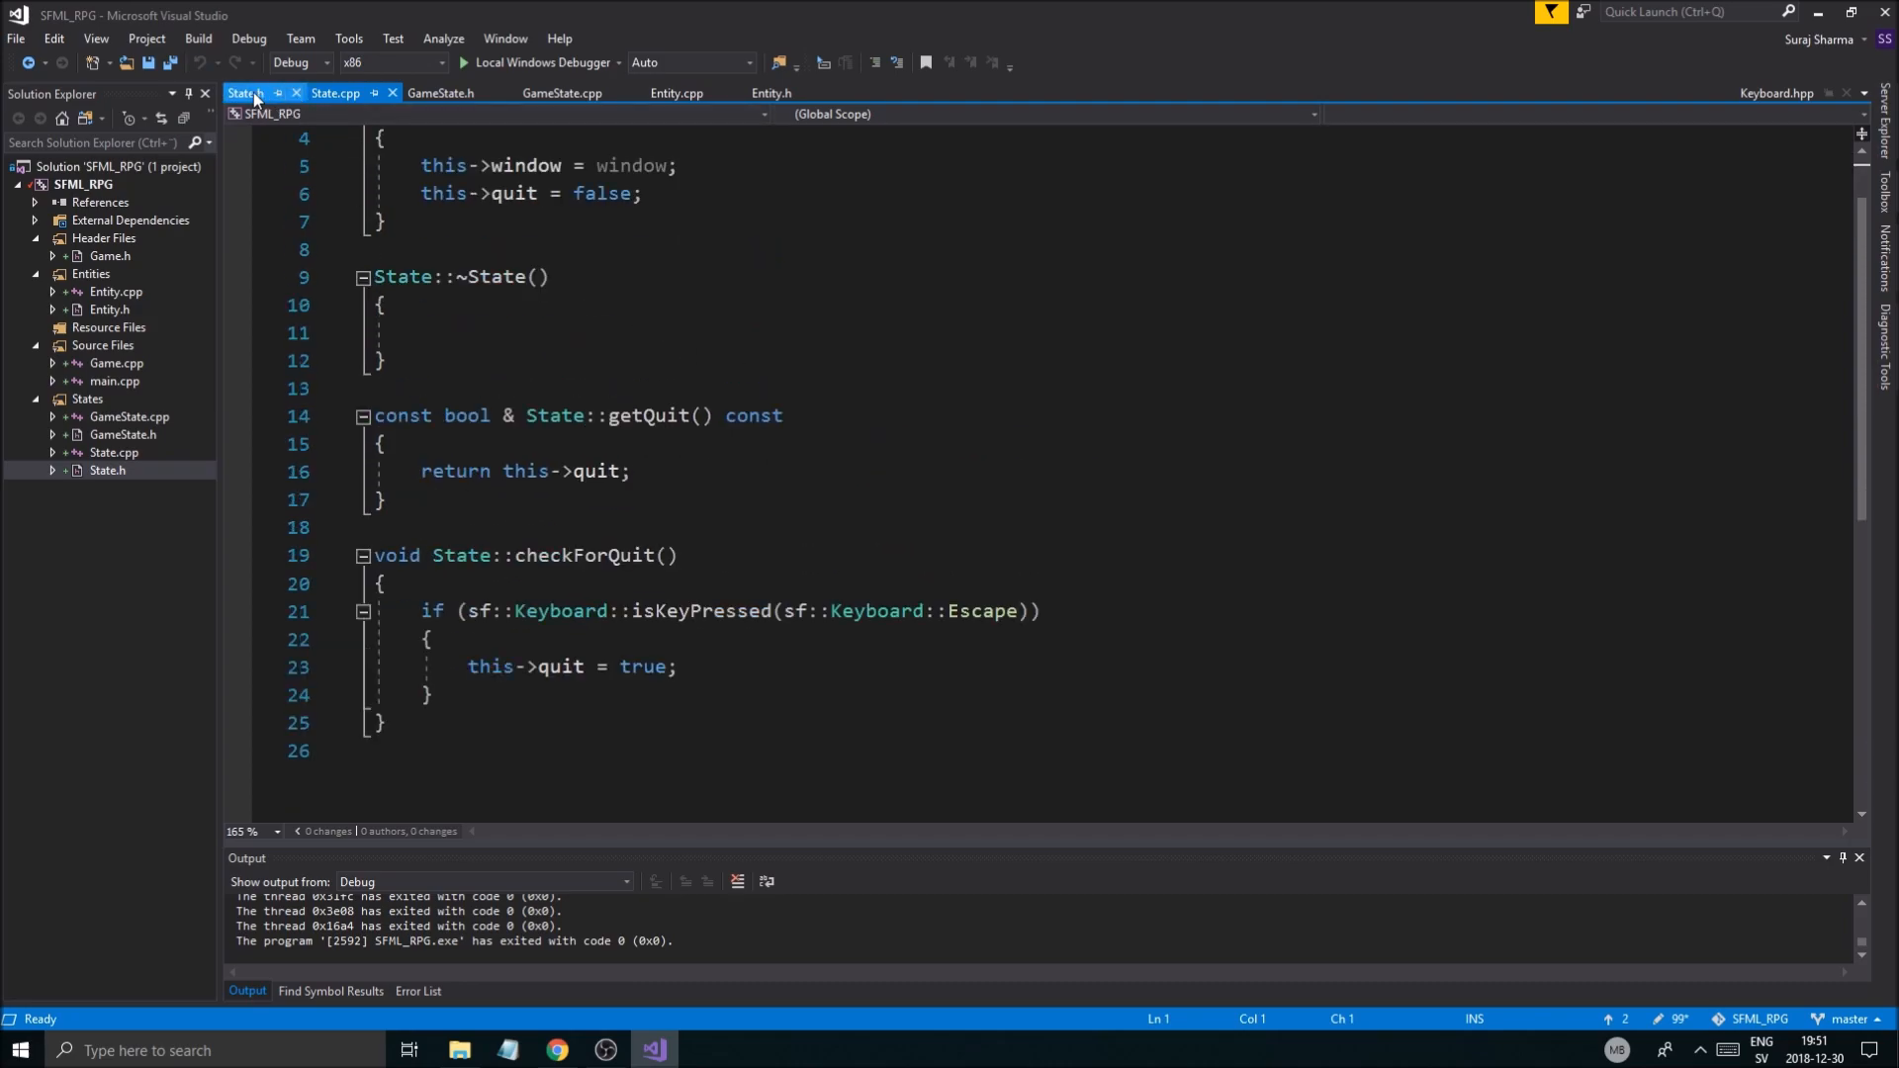
left_click(244, 92)
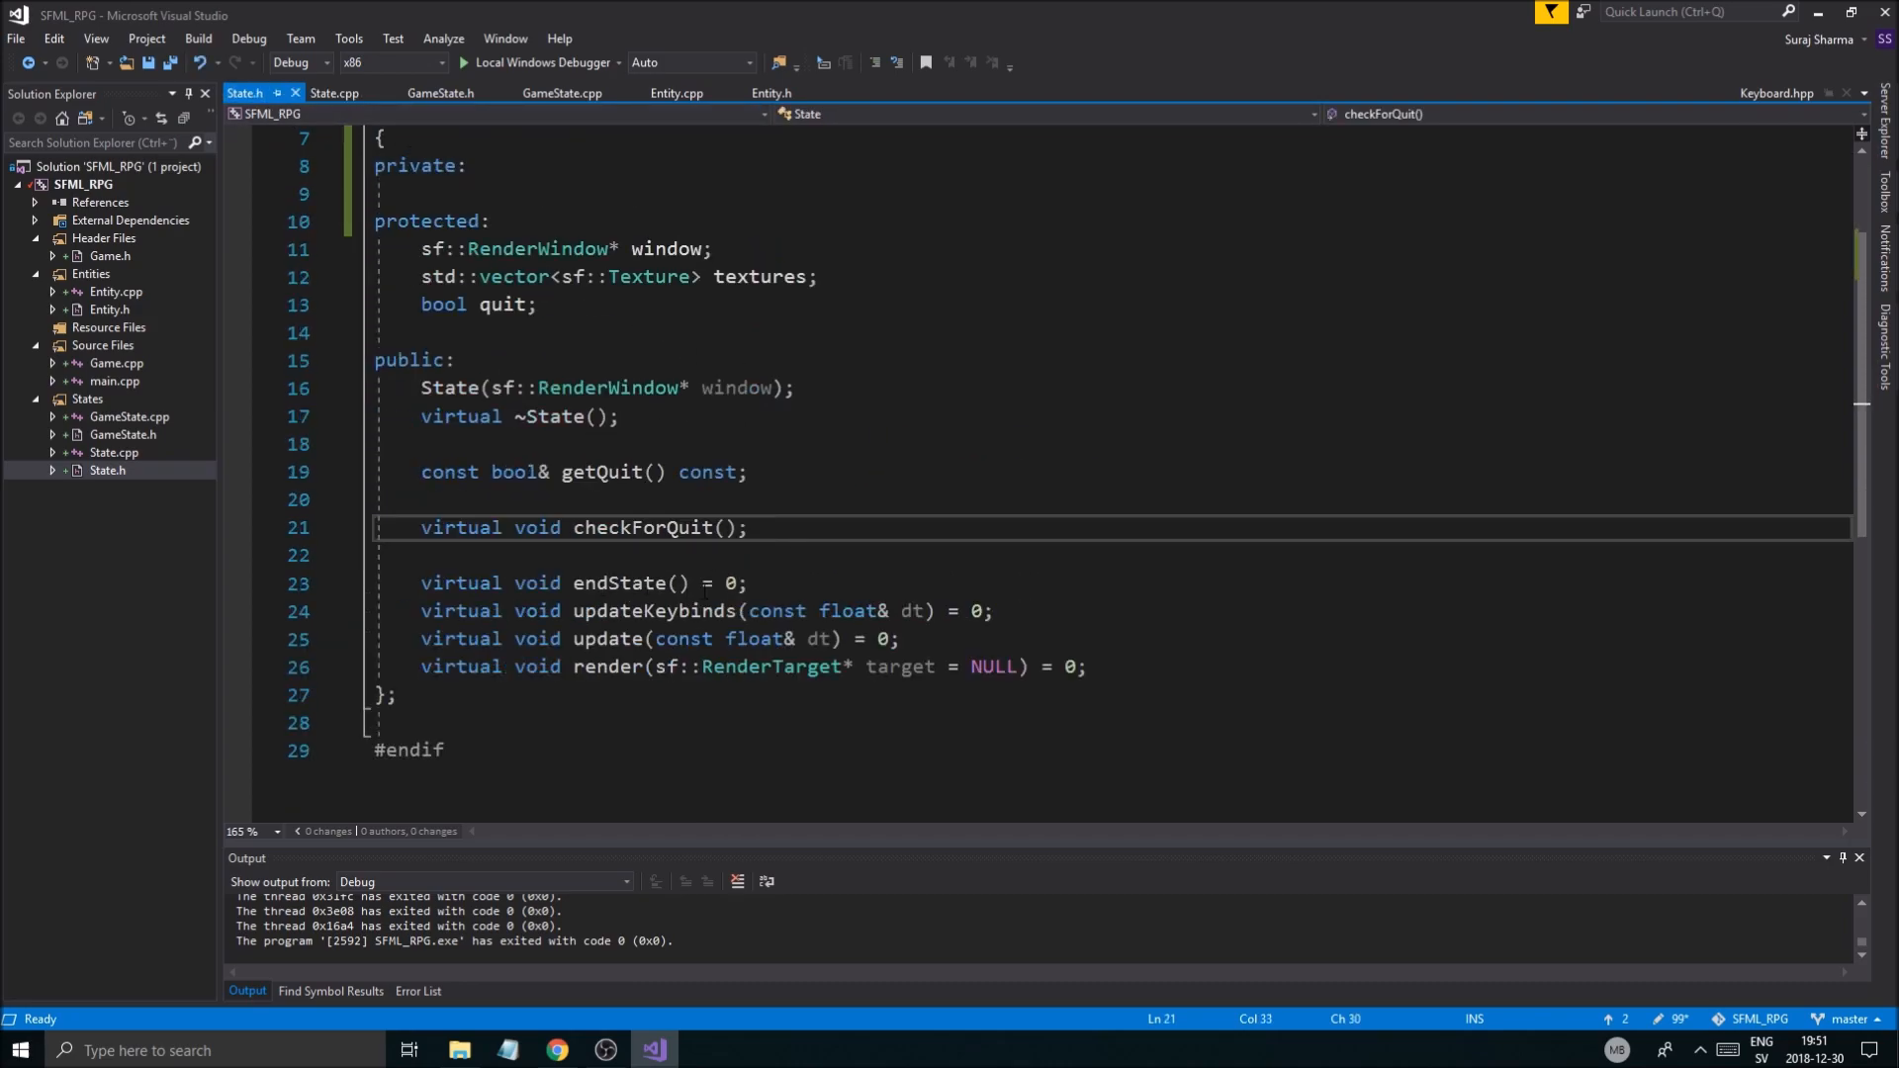
left_click(621, 583)
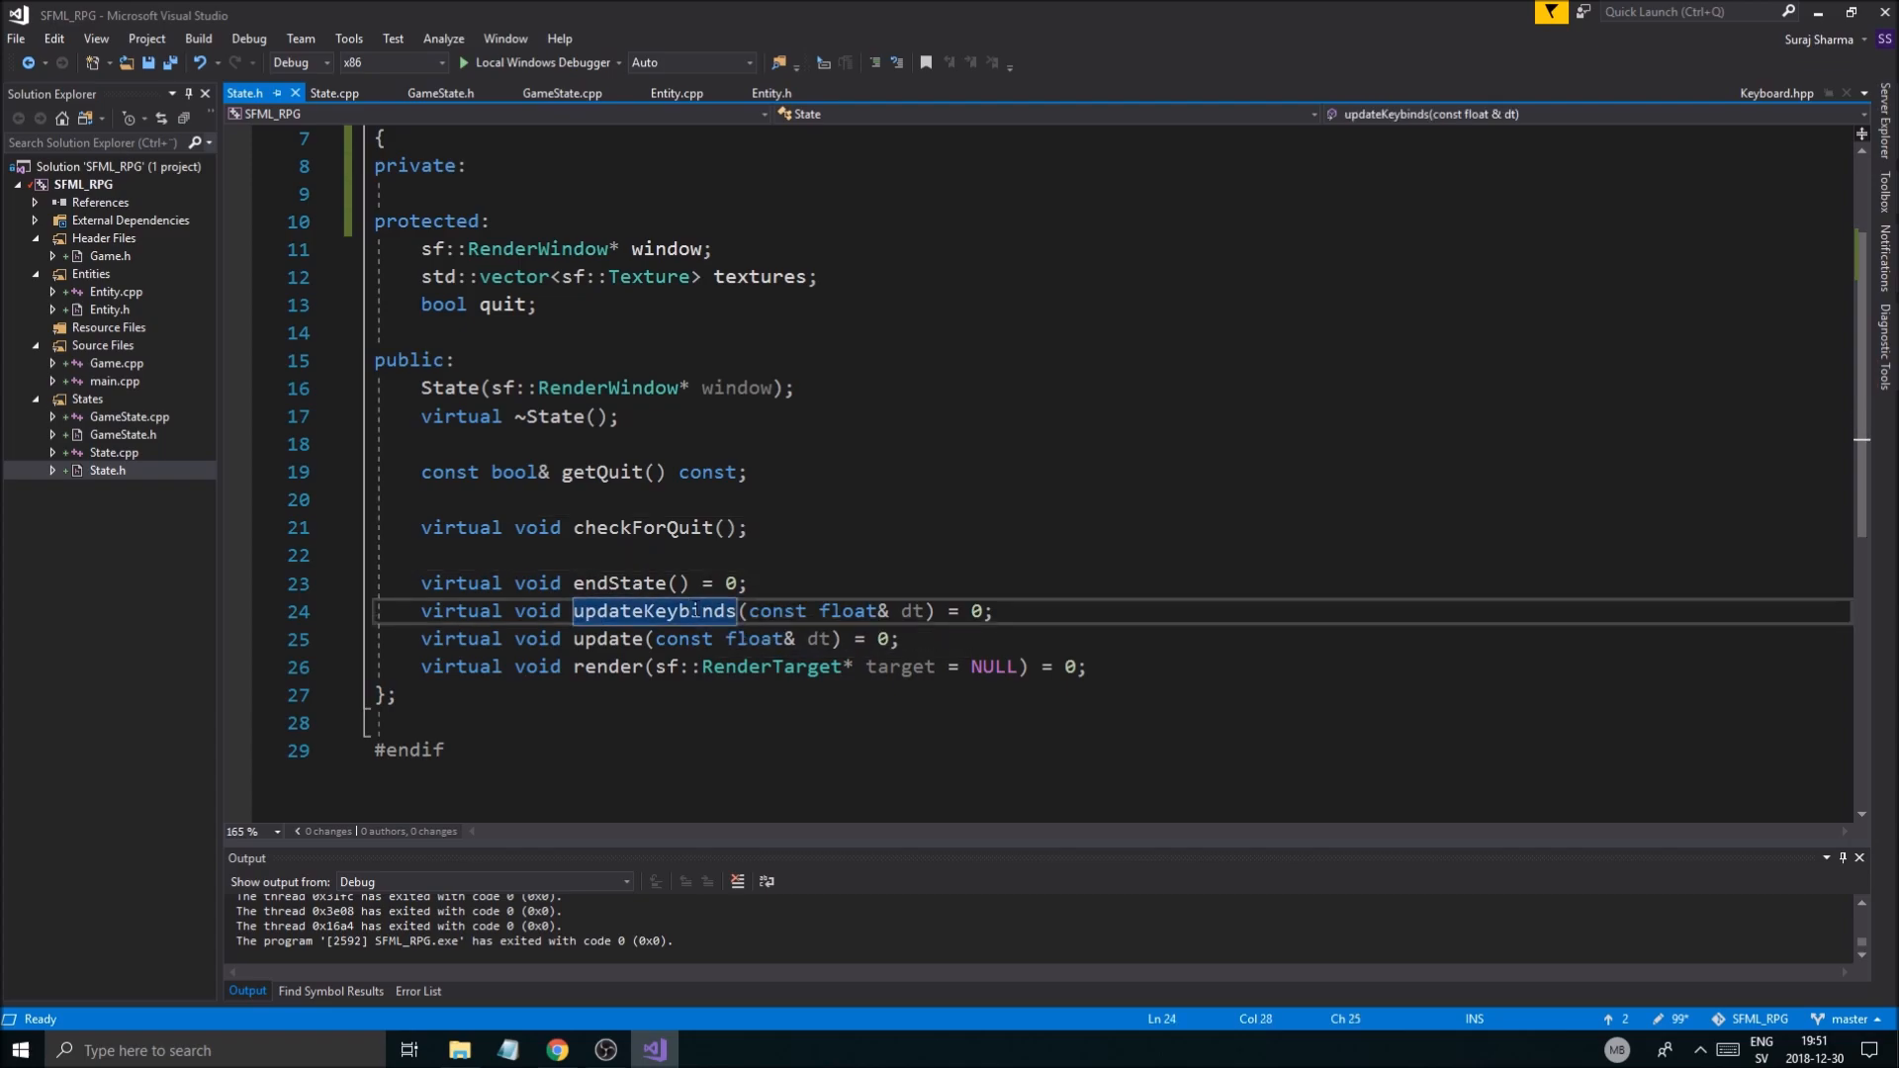
Step: Return via State.cpp to GameState.cpp's updateKeybinds definition calling checkForQuit
left_click(333, 92)
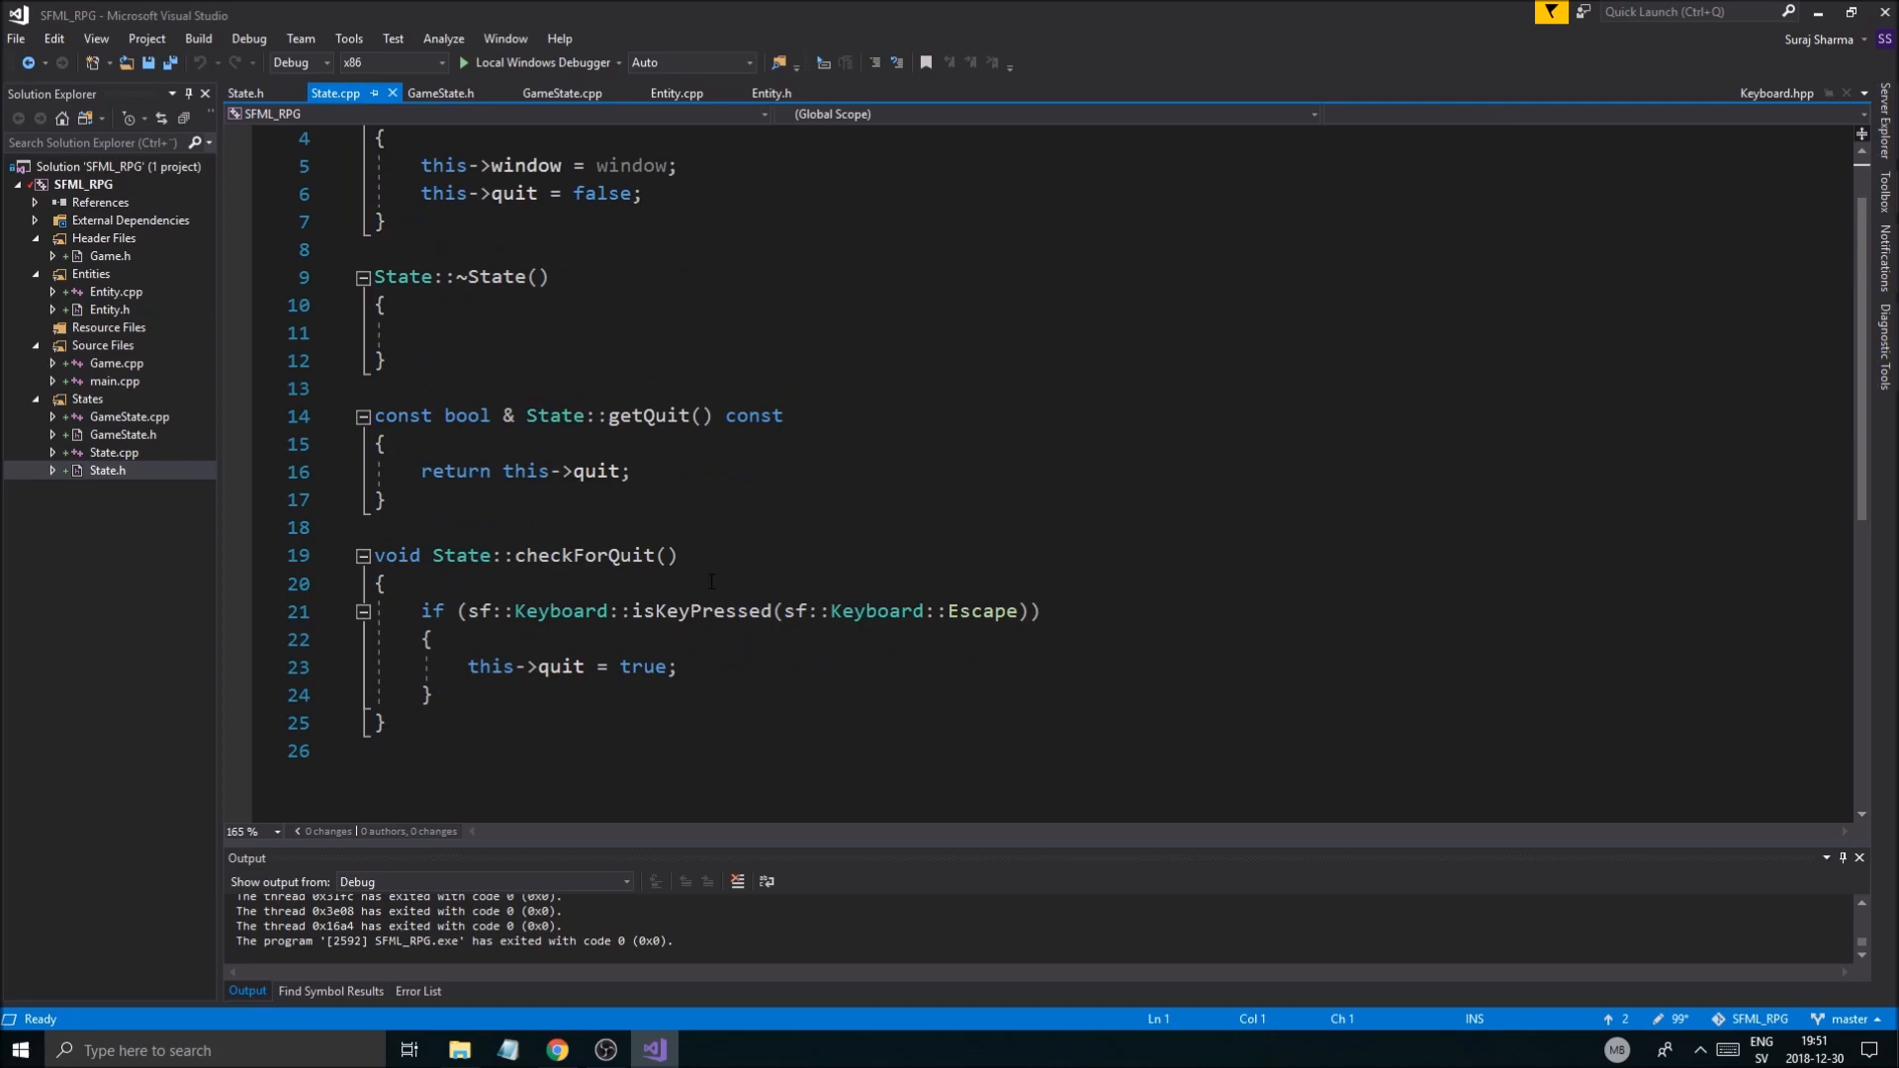
mouse_move(593, 545)
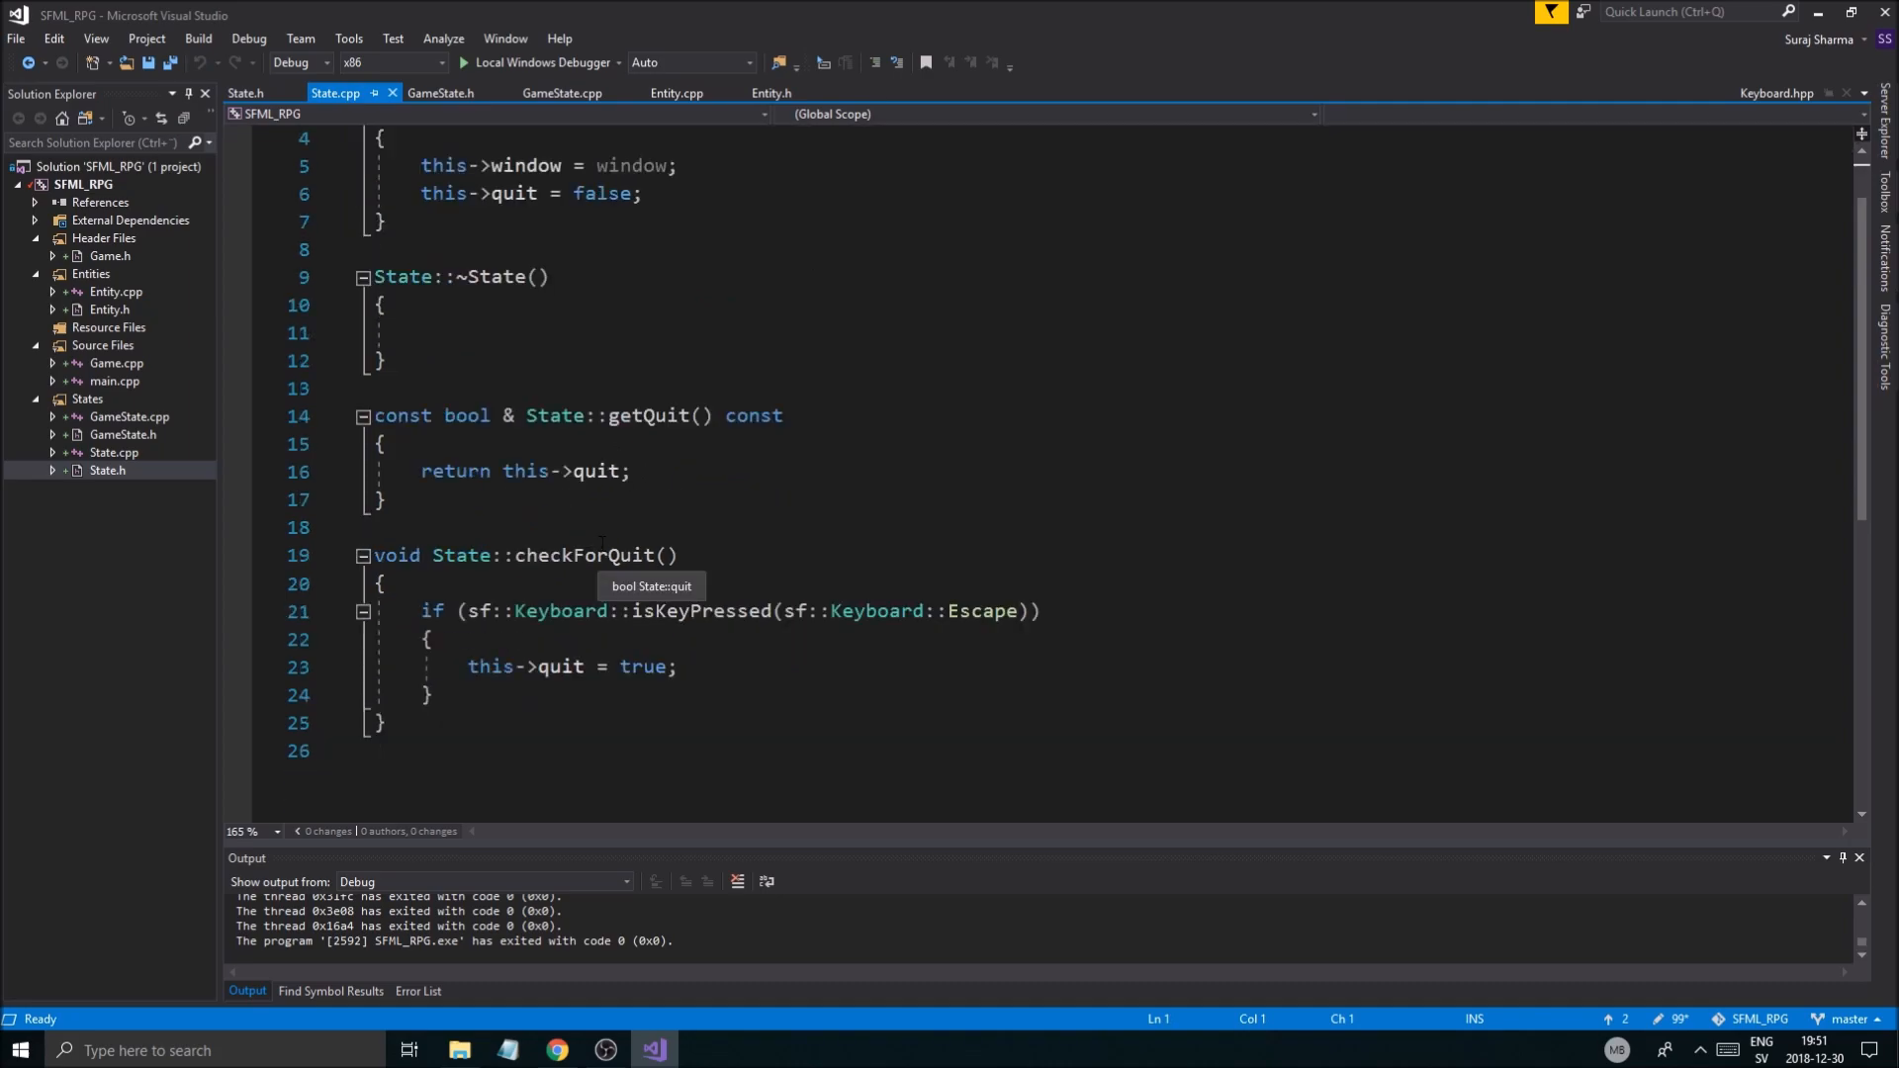
left_click(562, 92)
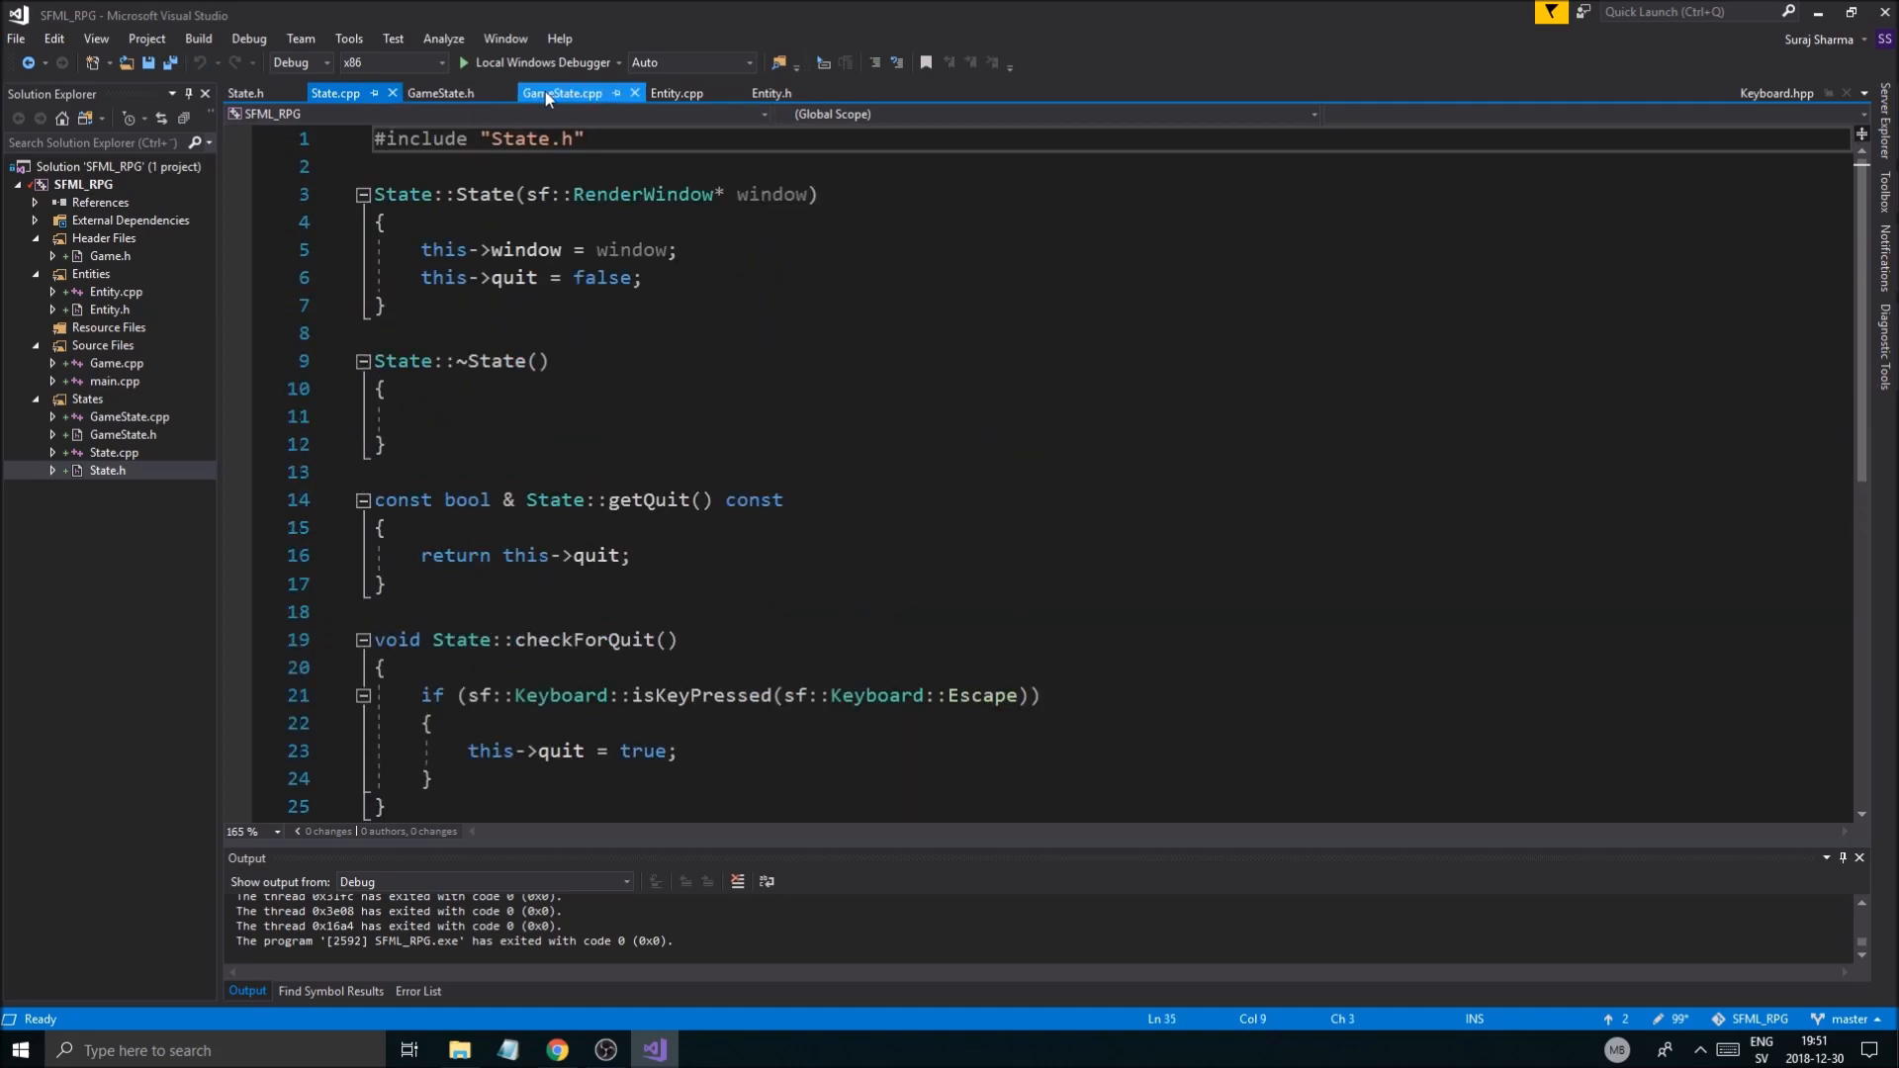
left_click(563, 92)
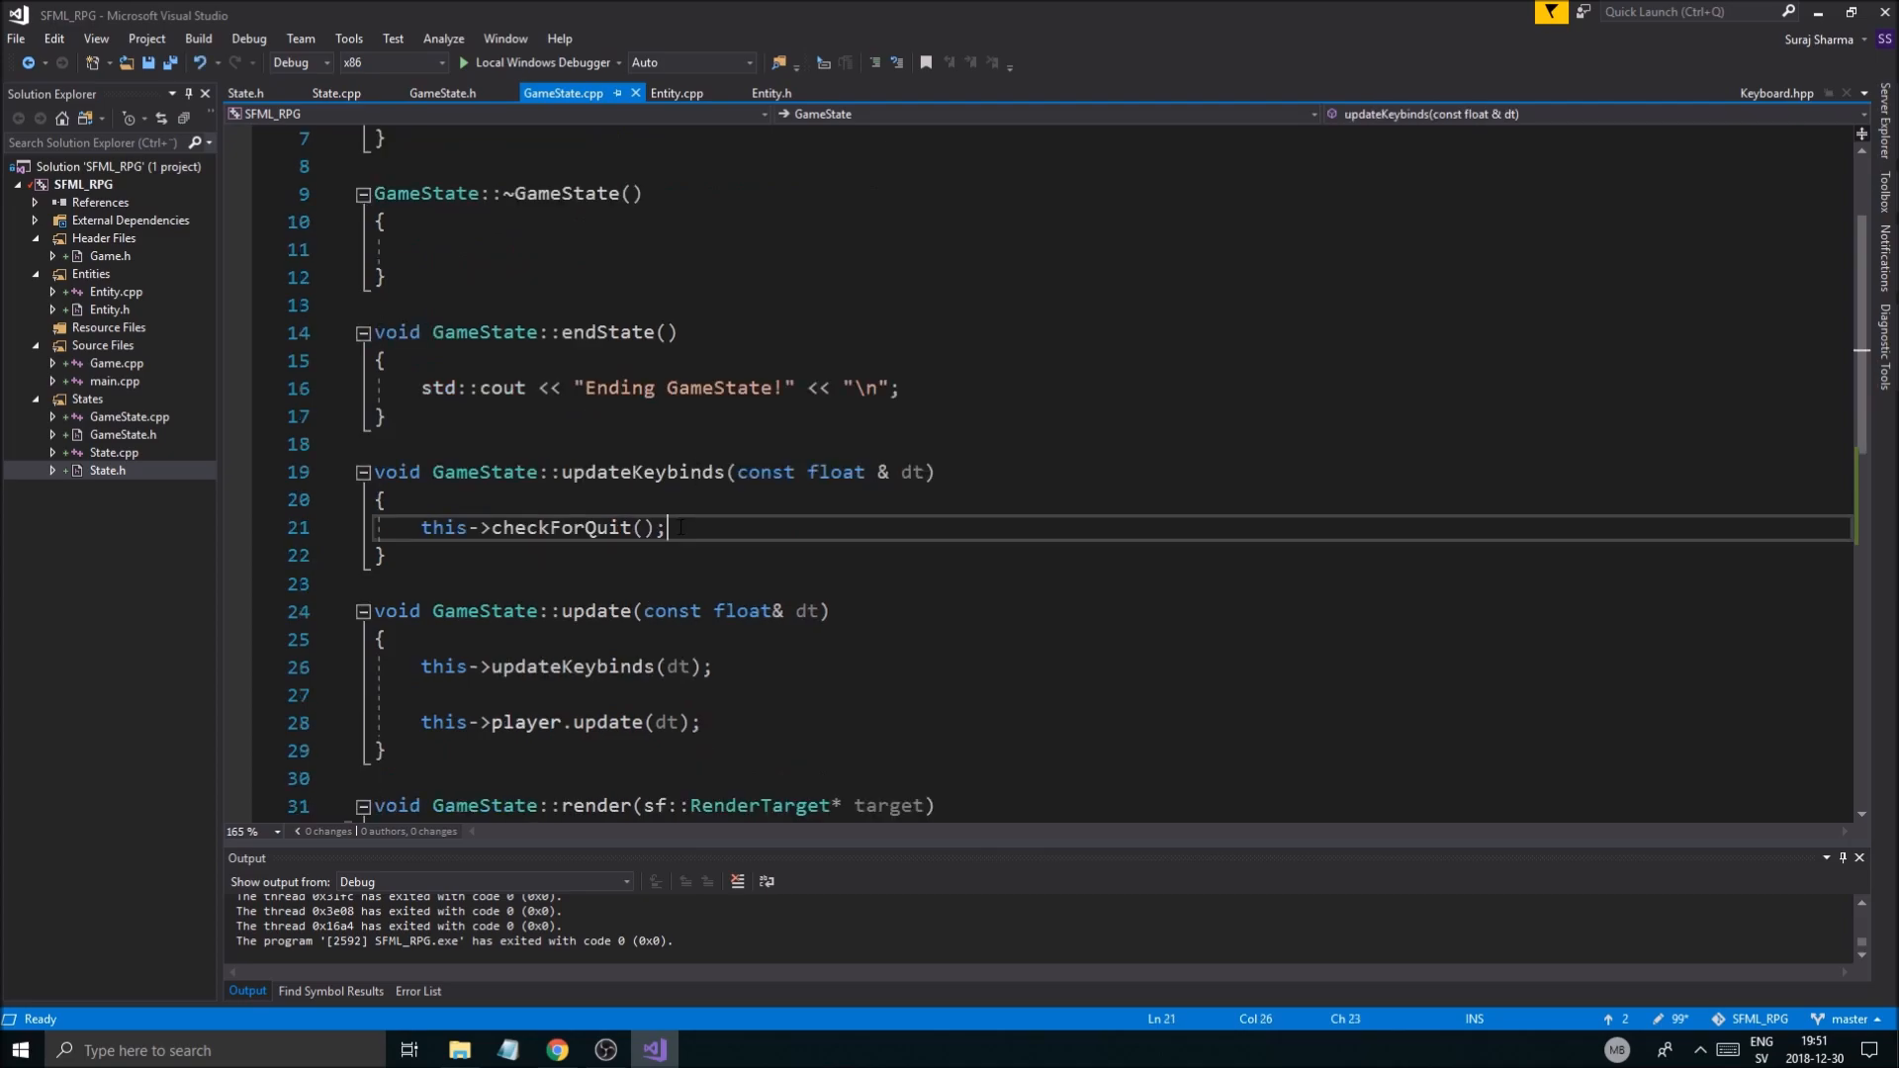
mouse_move(636, 471)
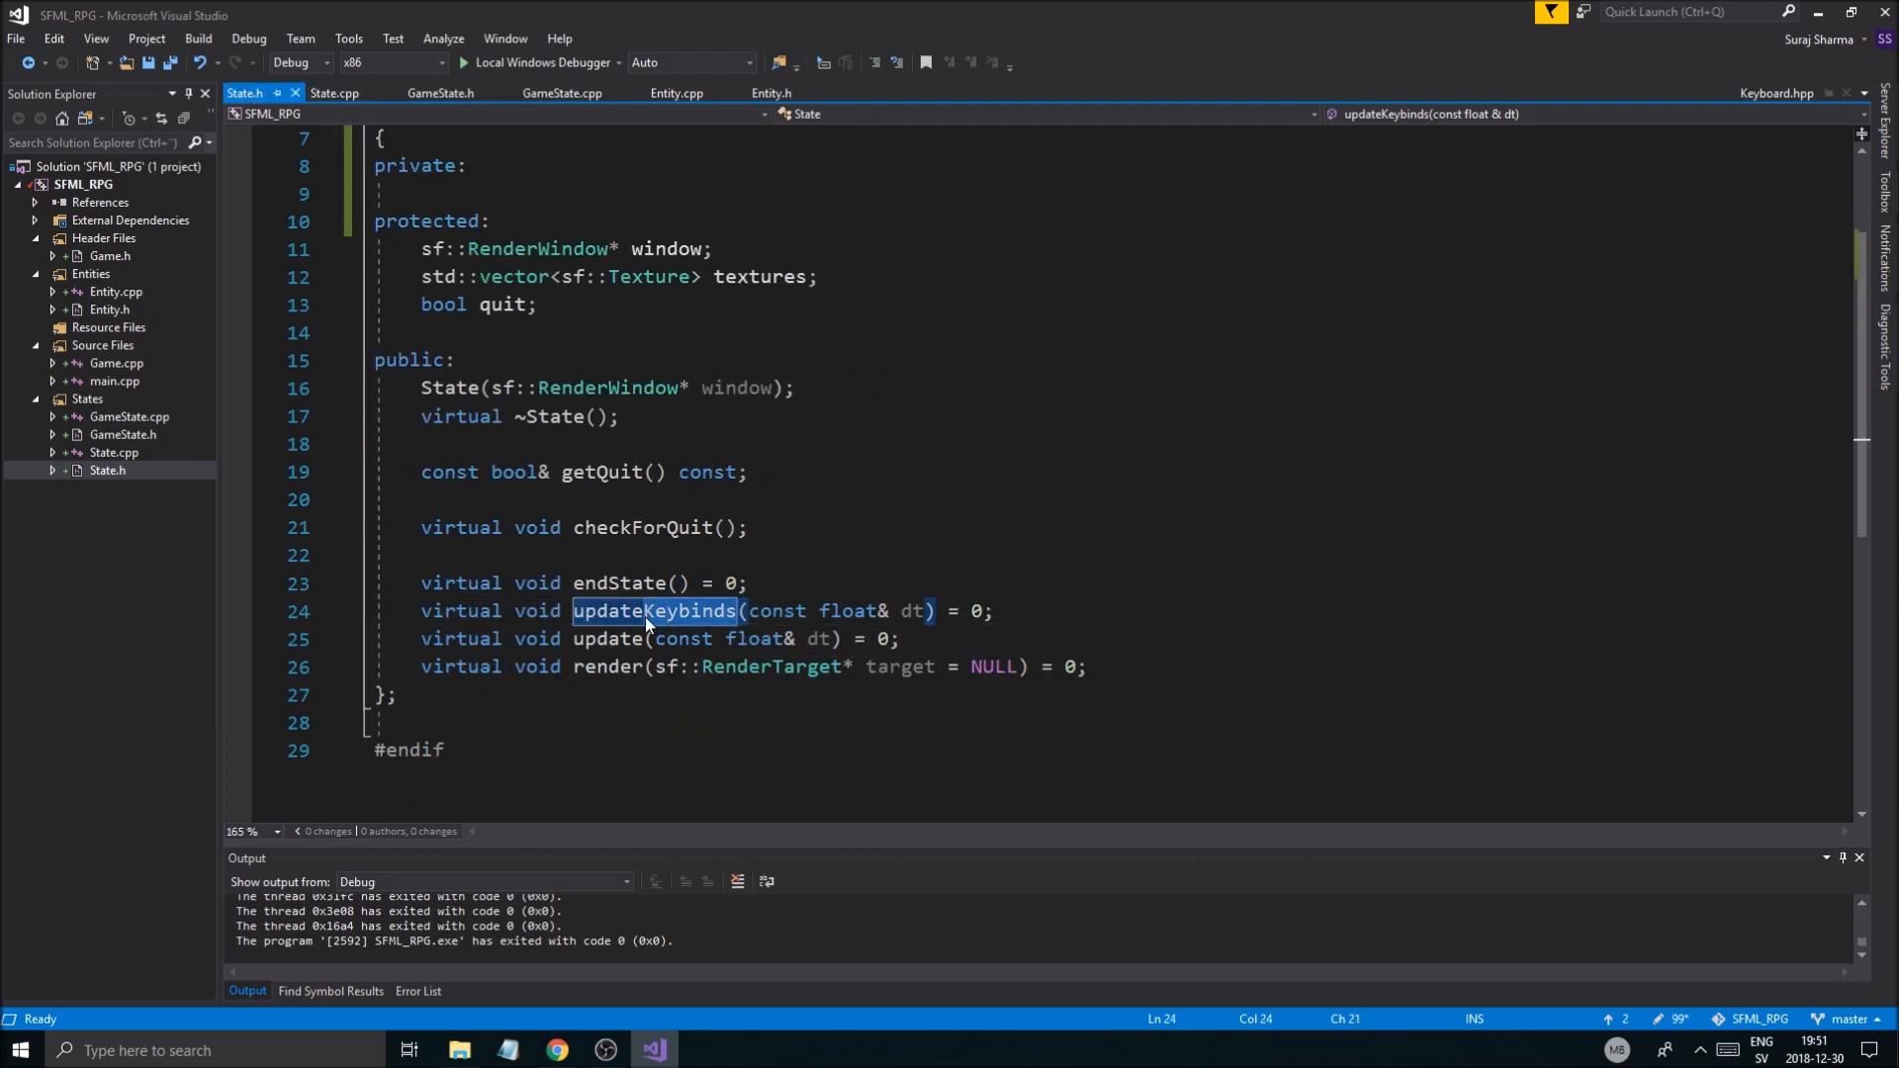
Step: Rename the updateKeybinds declarations to updateInput in State.h and GameState.h
type("updateInput")
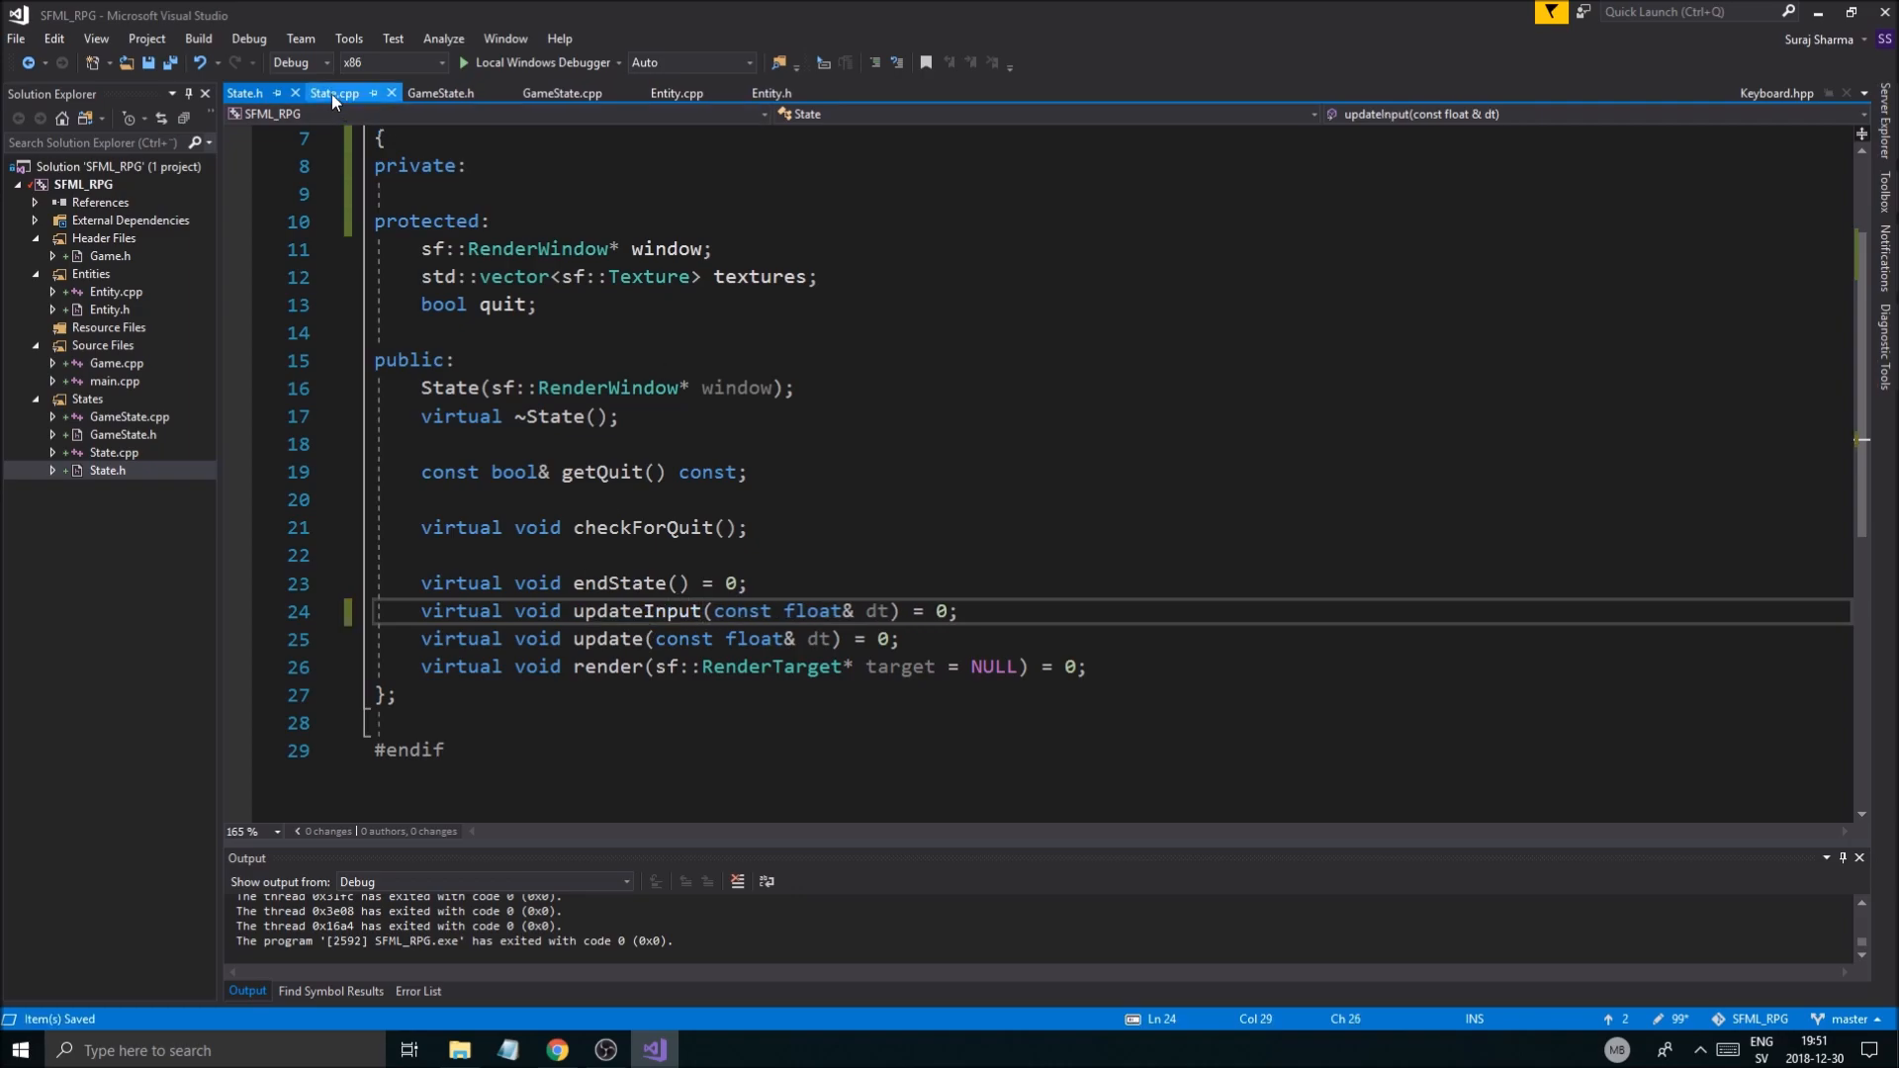
left_click(336, 93)
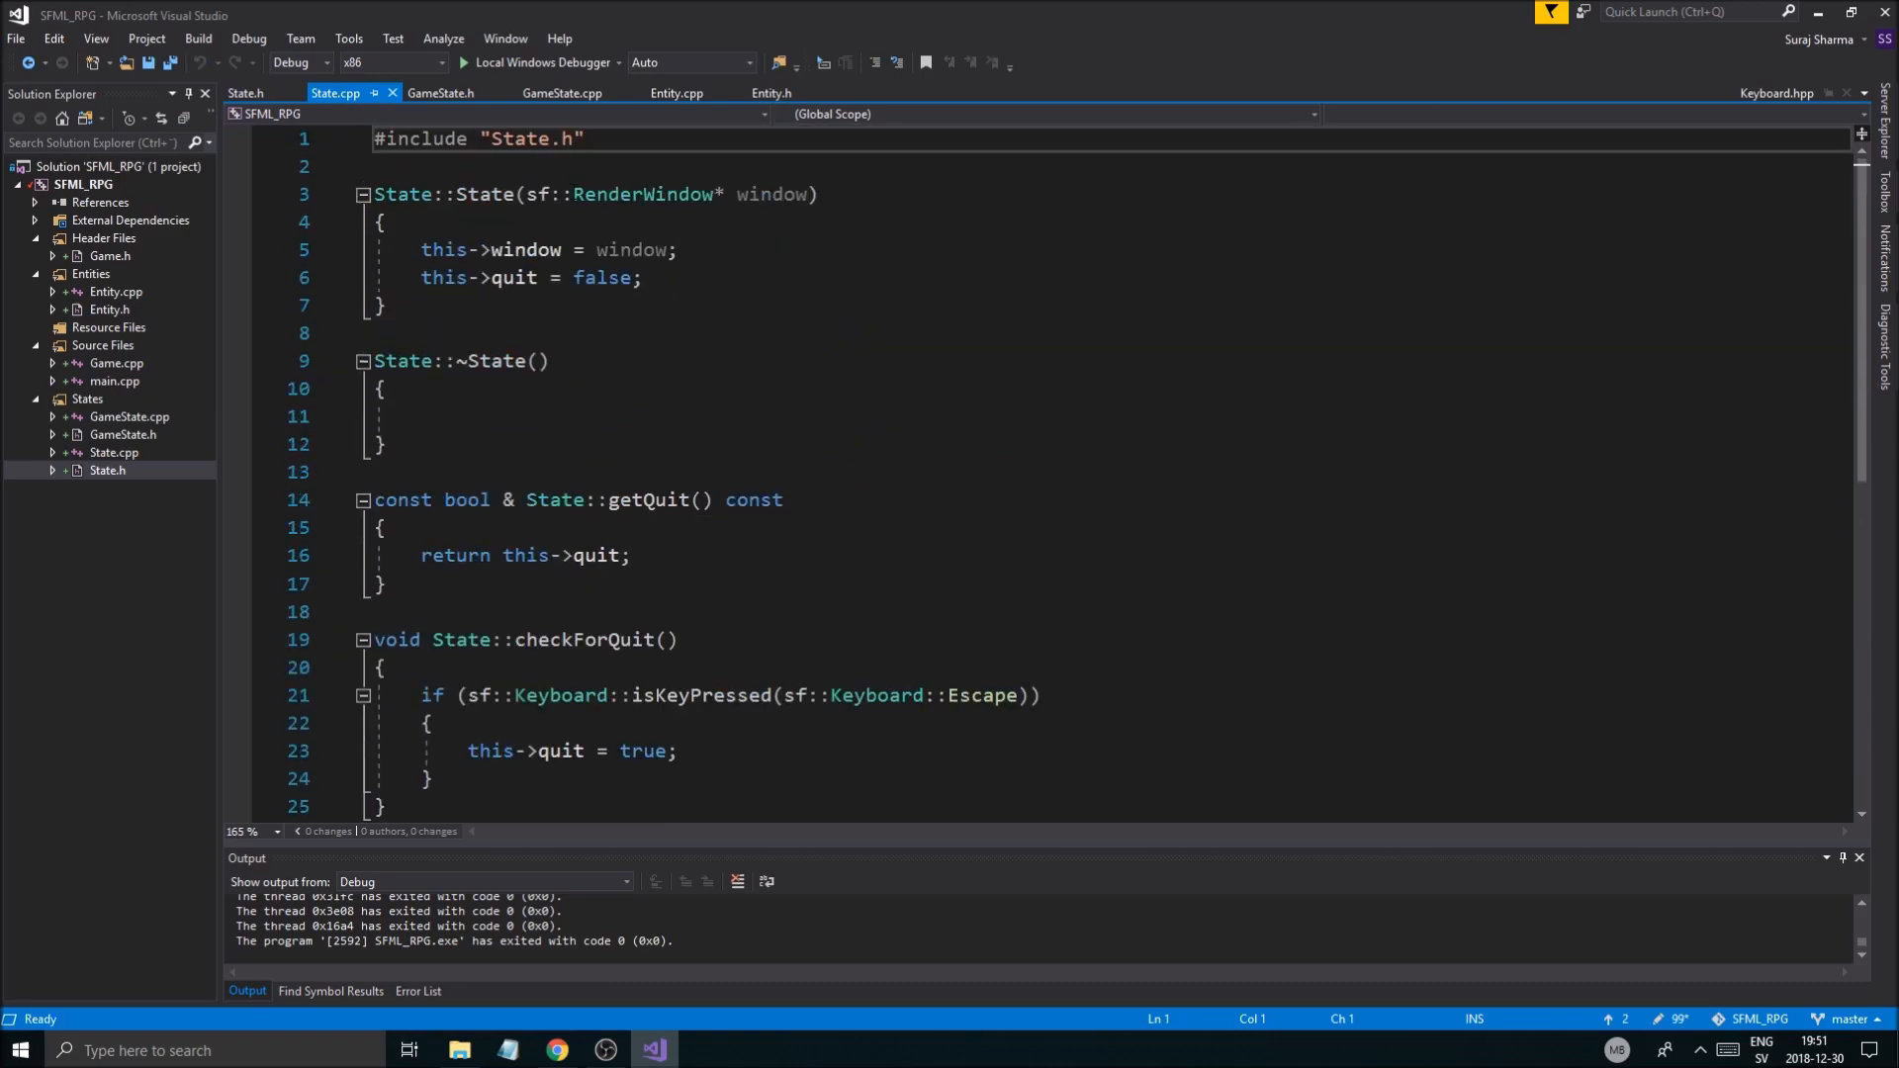
left_click(442, 93)
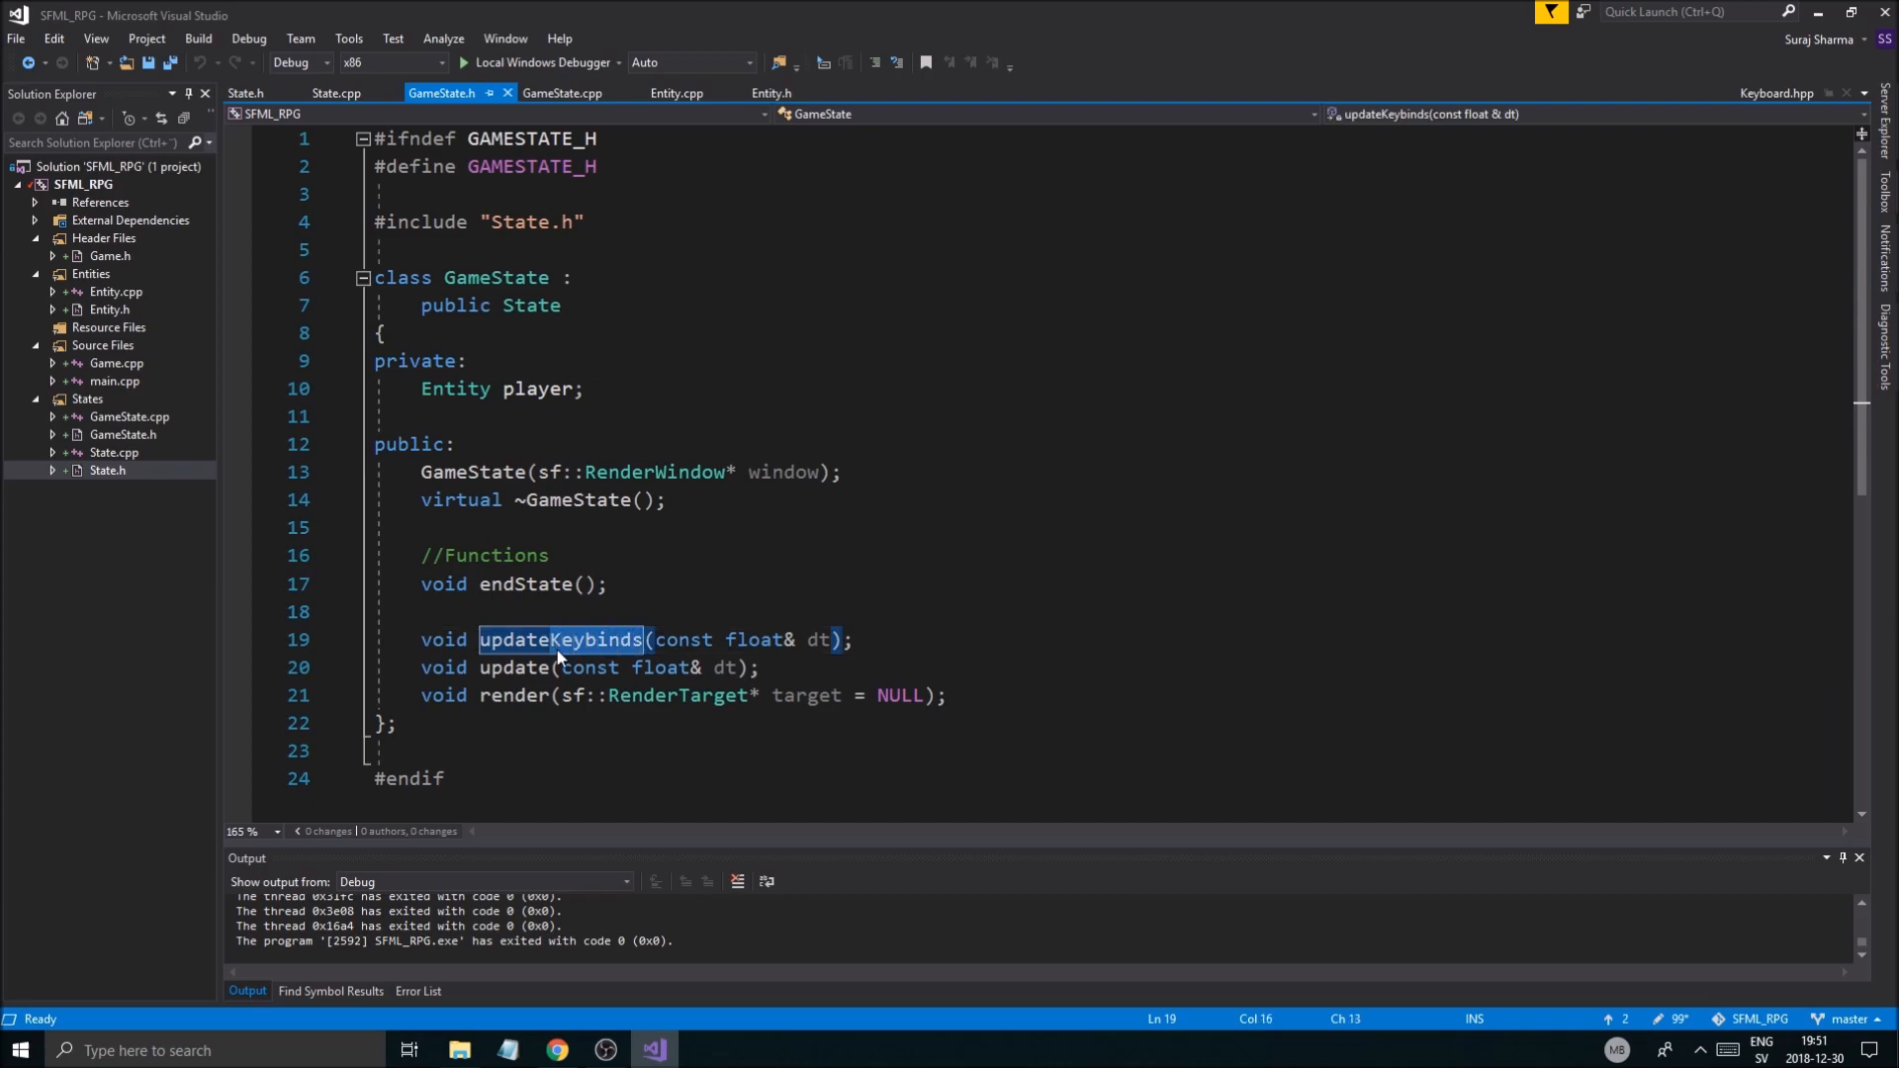
type("updateInput")
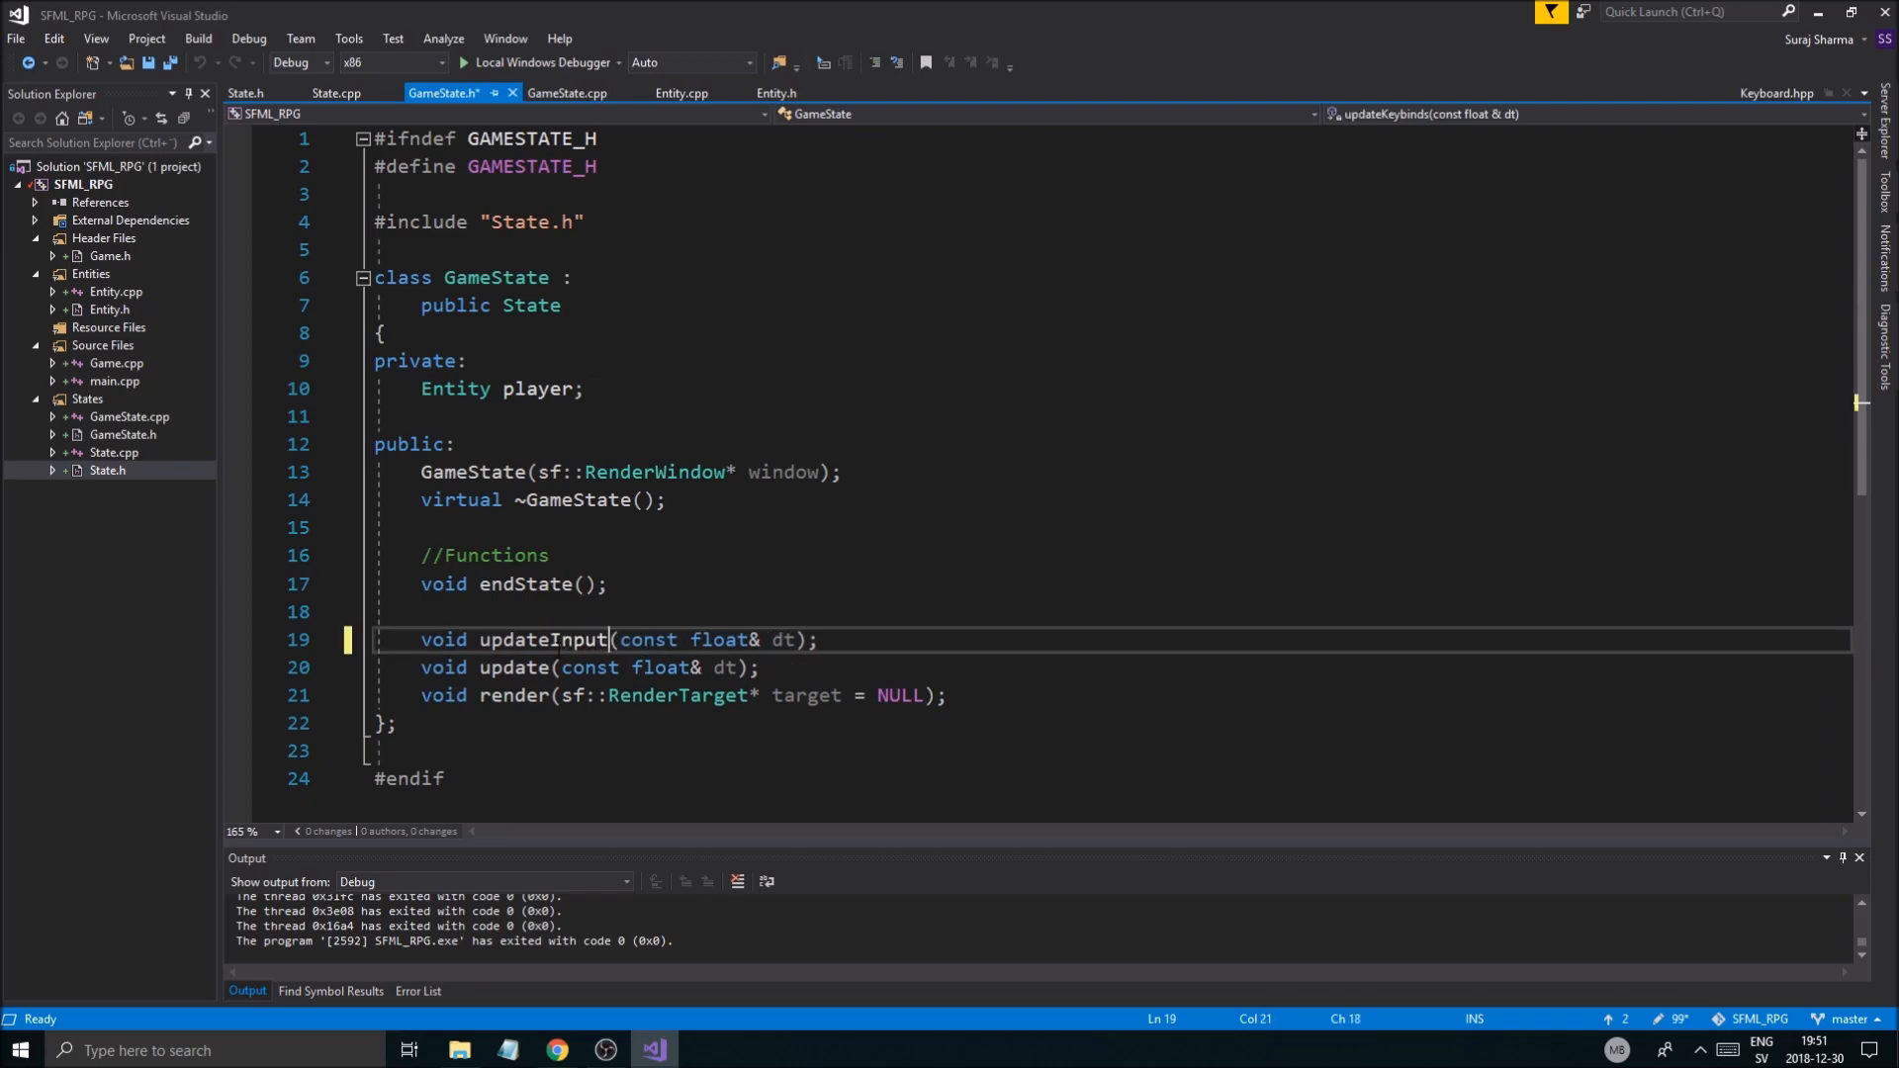
Step: Rename GameState.cpp's definition and update call to updateInput(dt), adding a line after checkForQuit
left_click(563, 93)
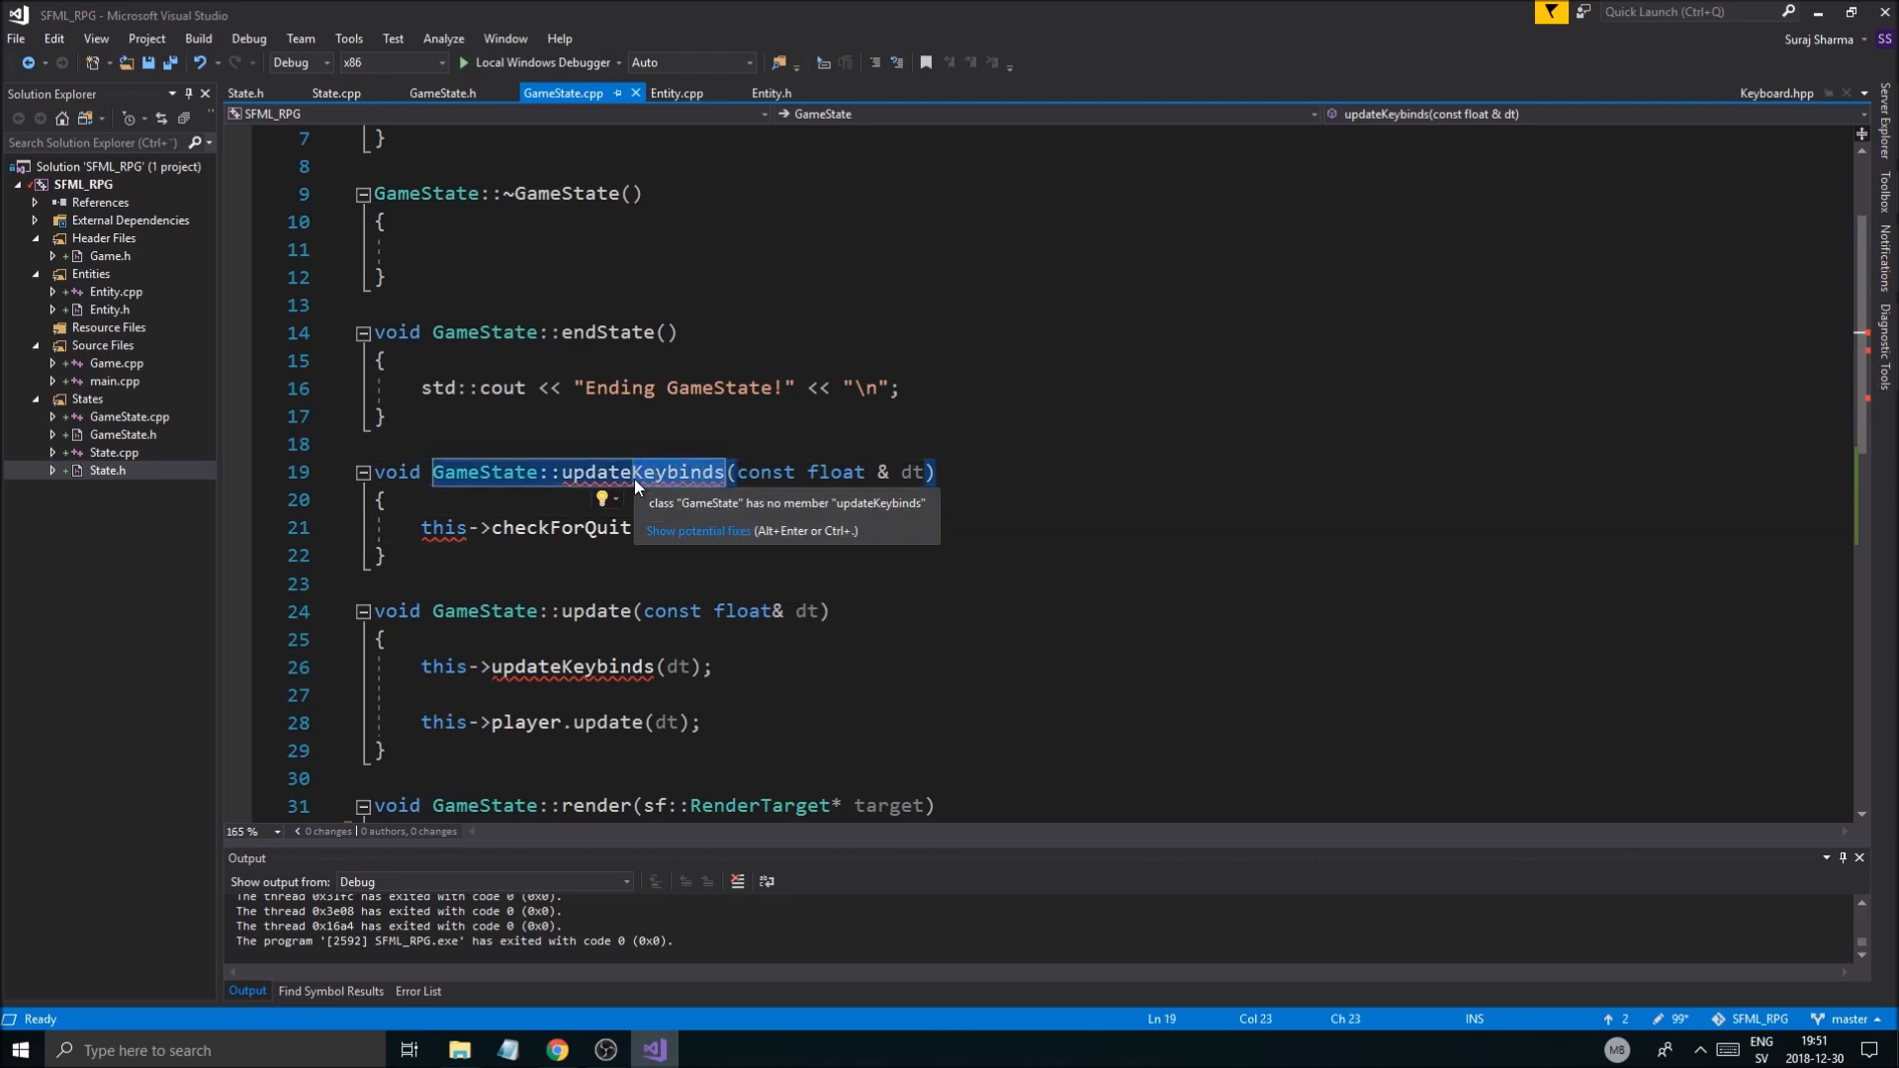
type("updateInput")
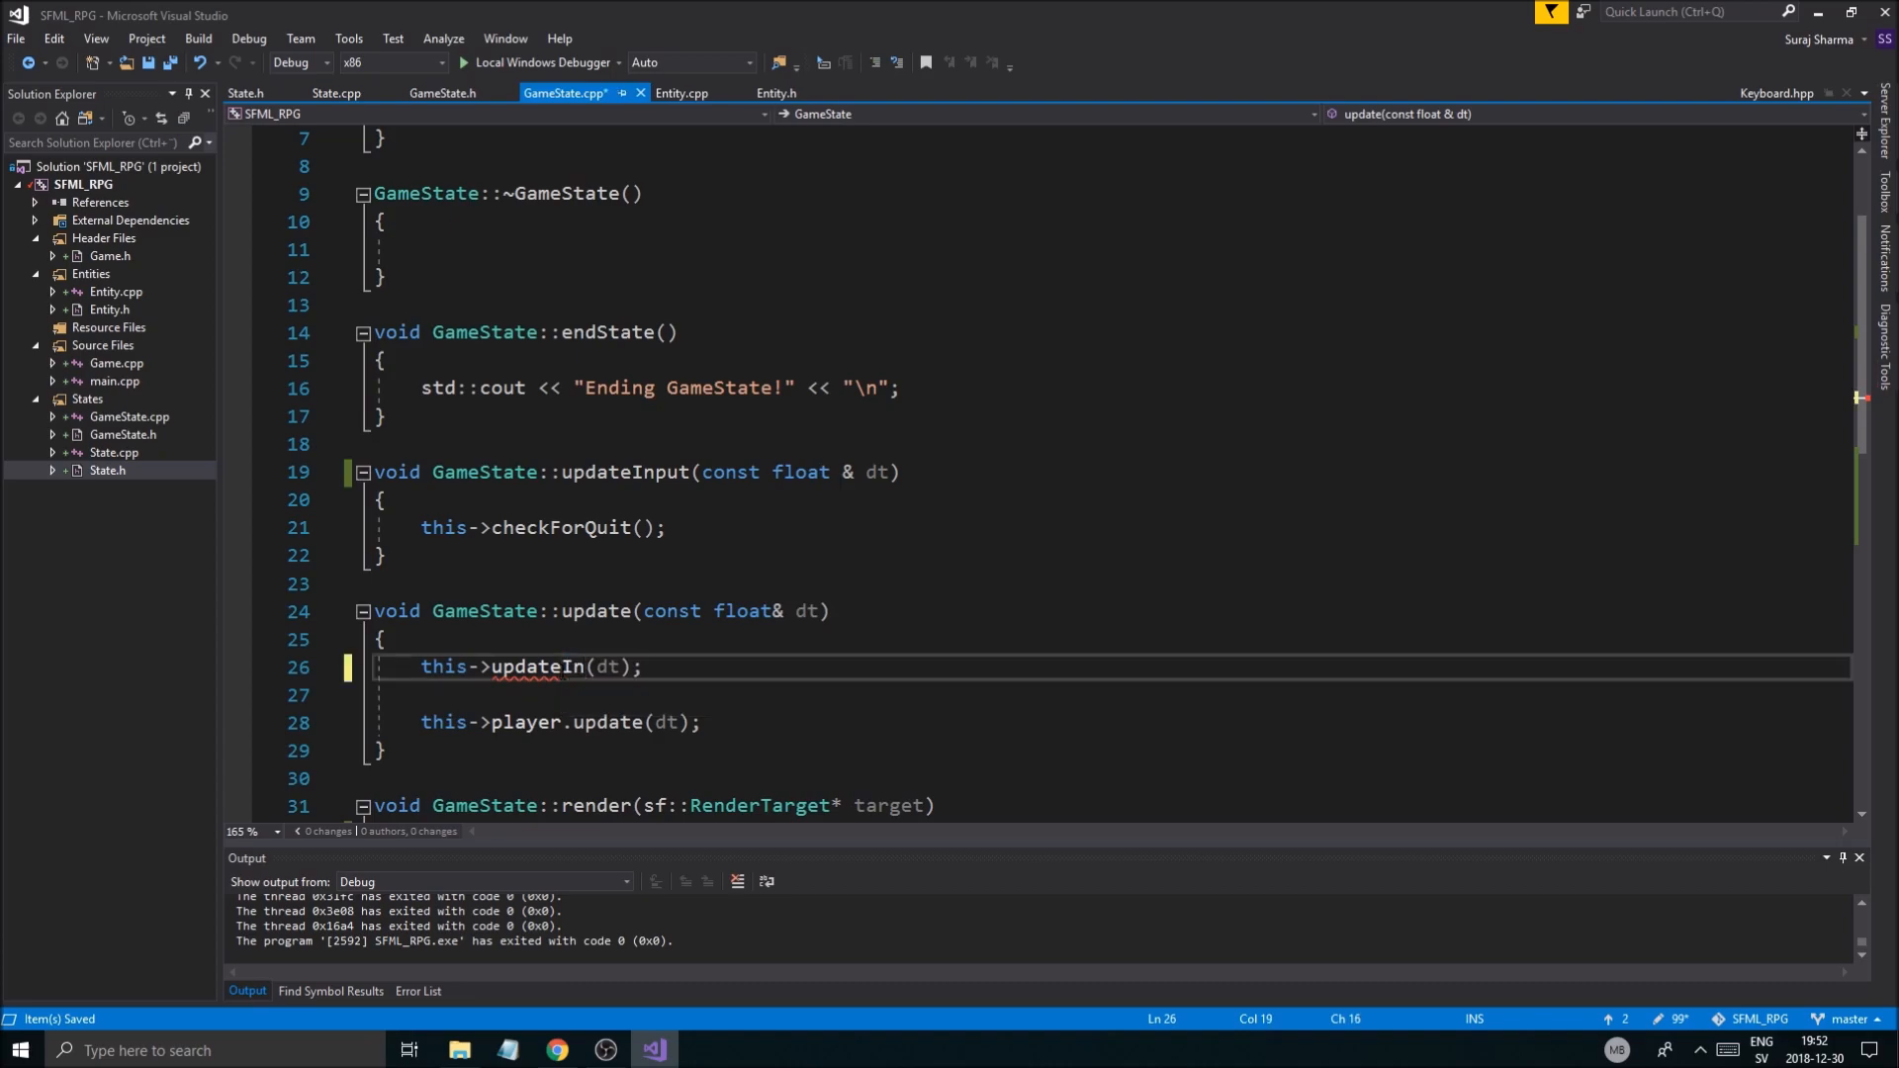
type("put")
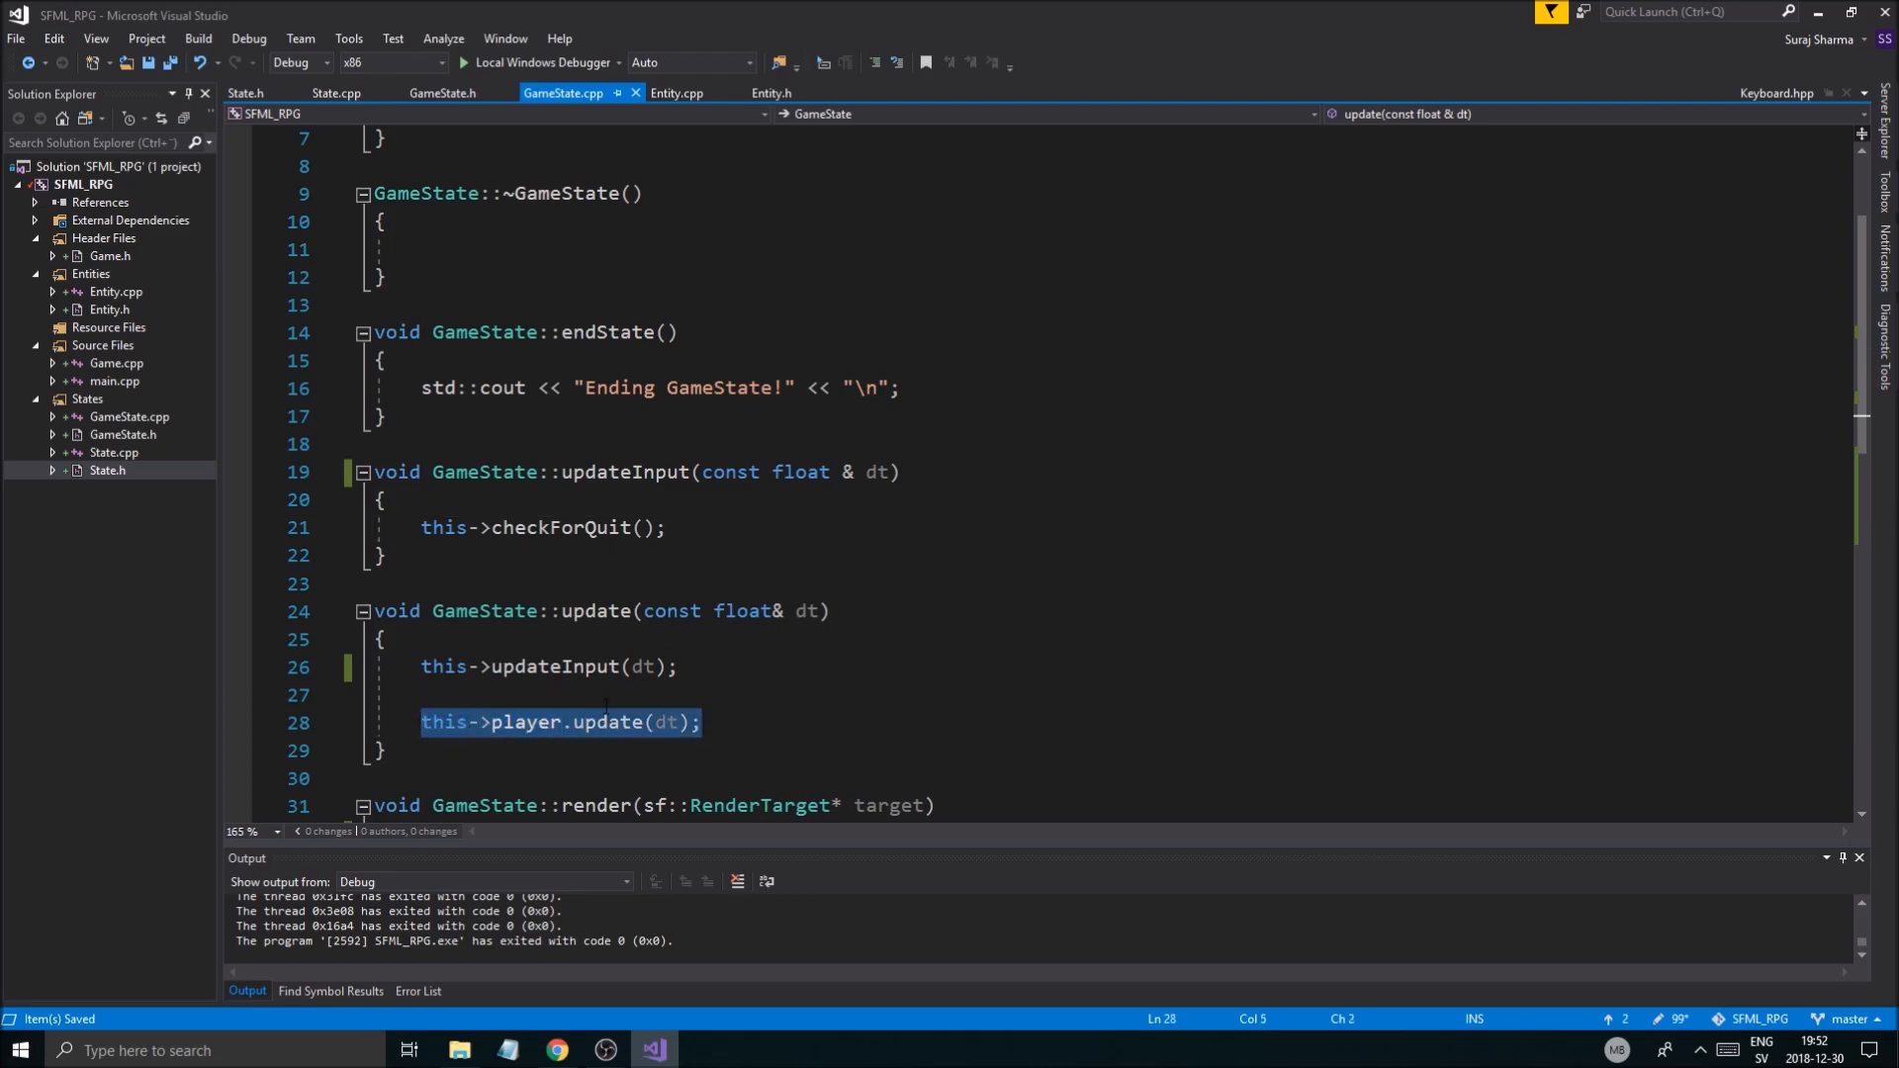
left_click(702, 723)
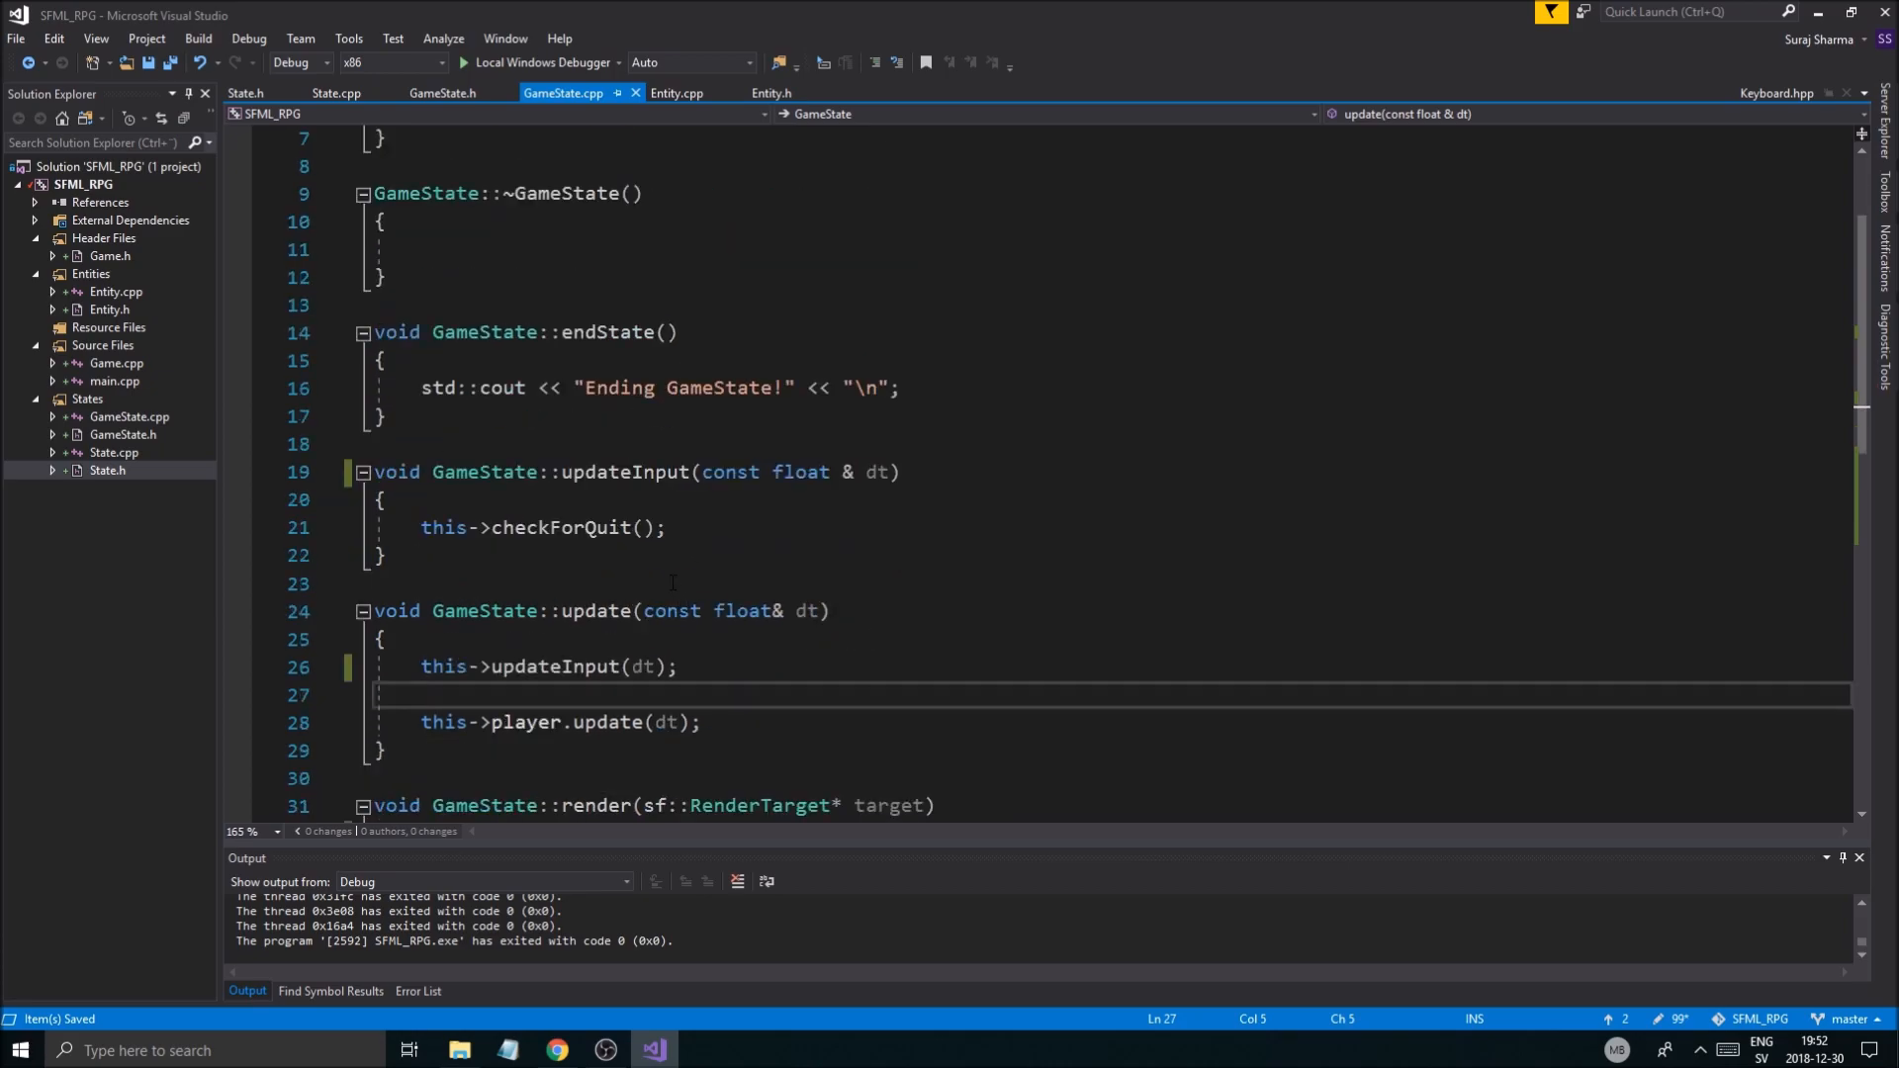
left_click(557, 527)
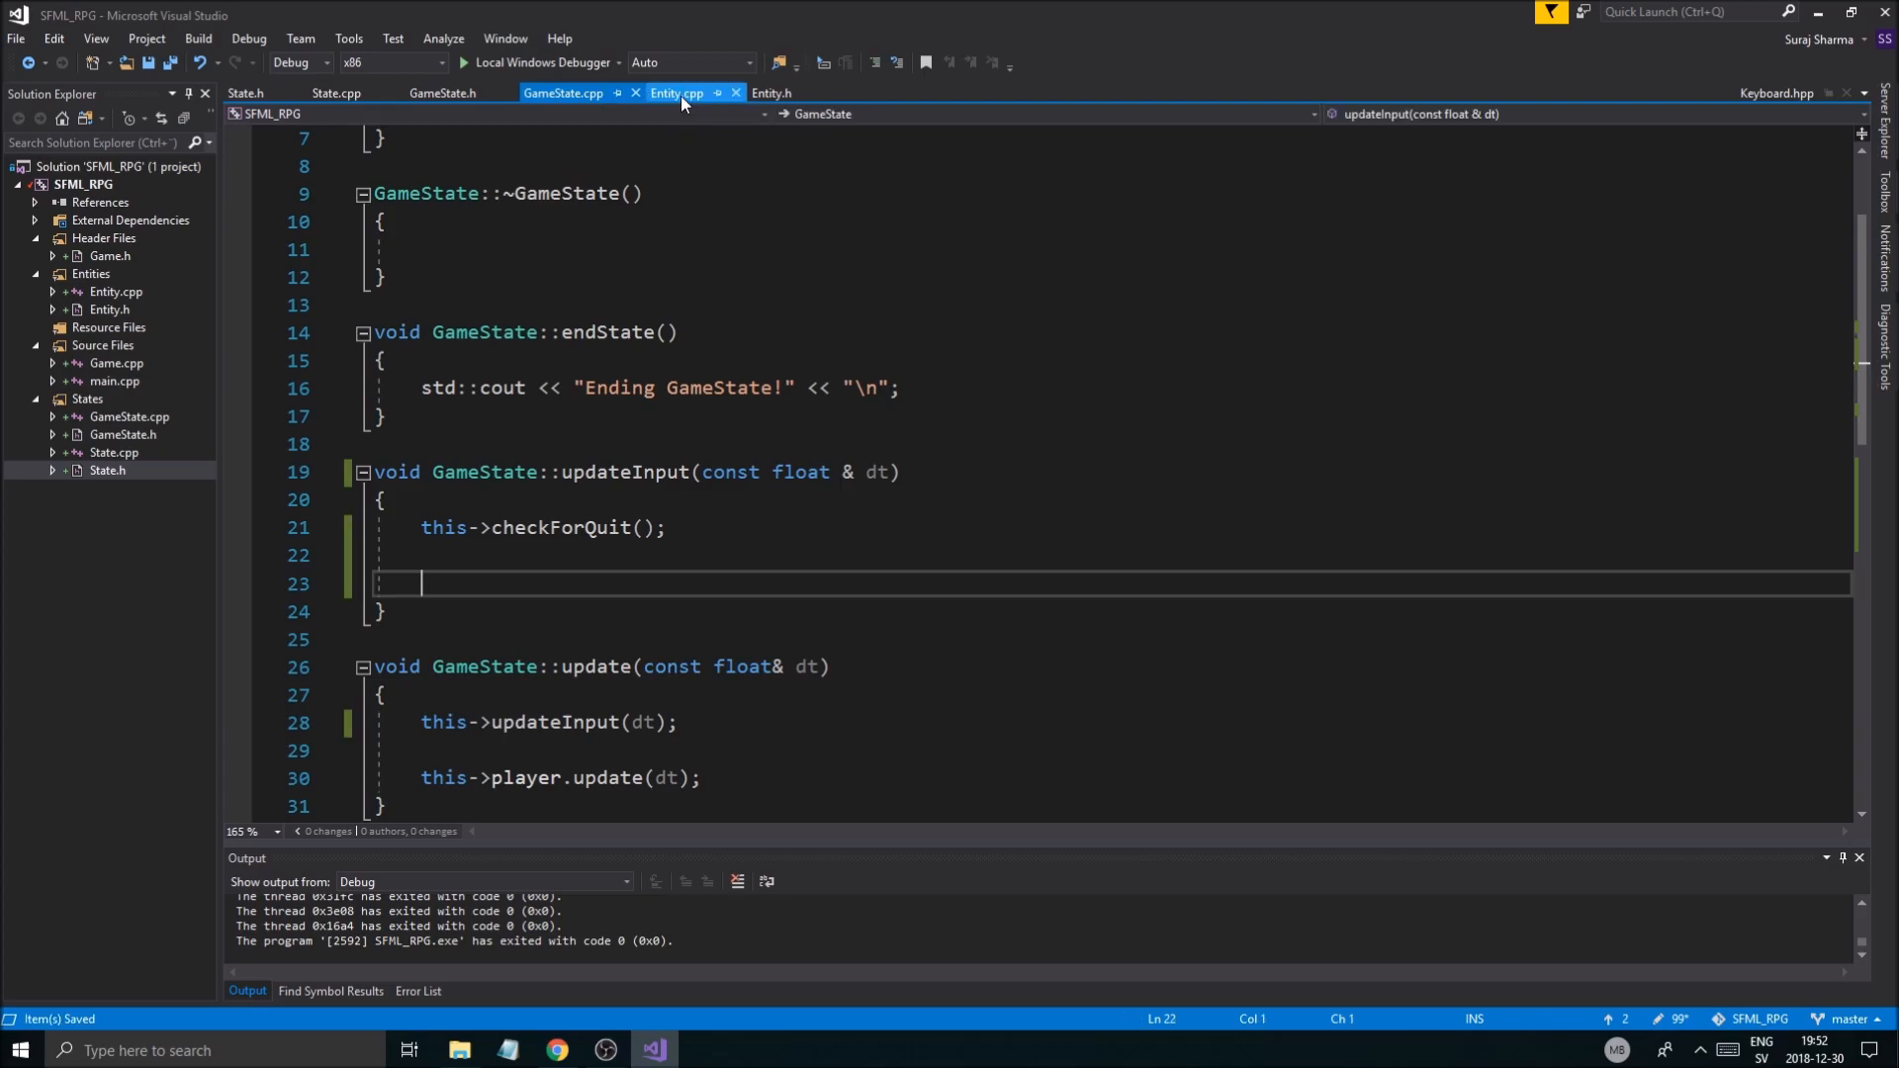
Step: After checking Entity, add an sf::Keyboard::A isKeyPressed check in GameState's updateInput
left_click(676, 93)
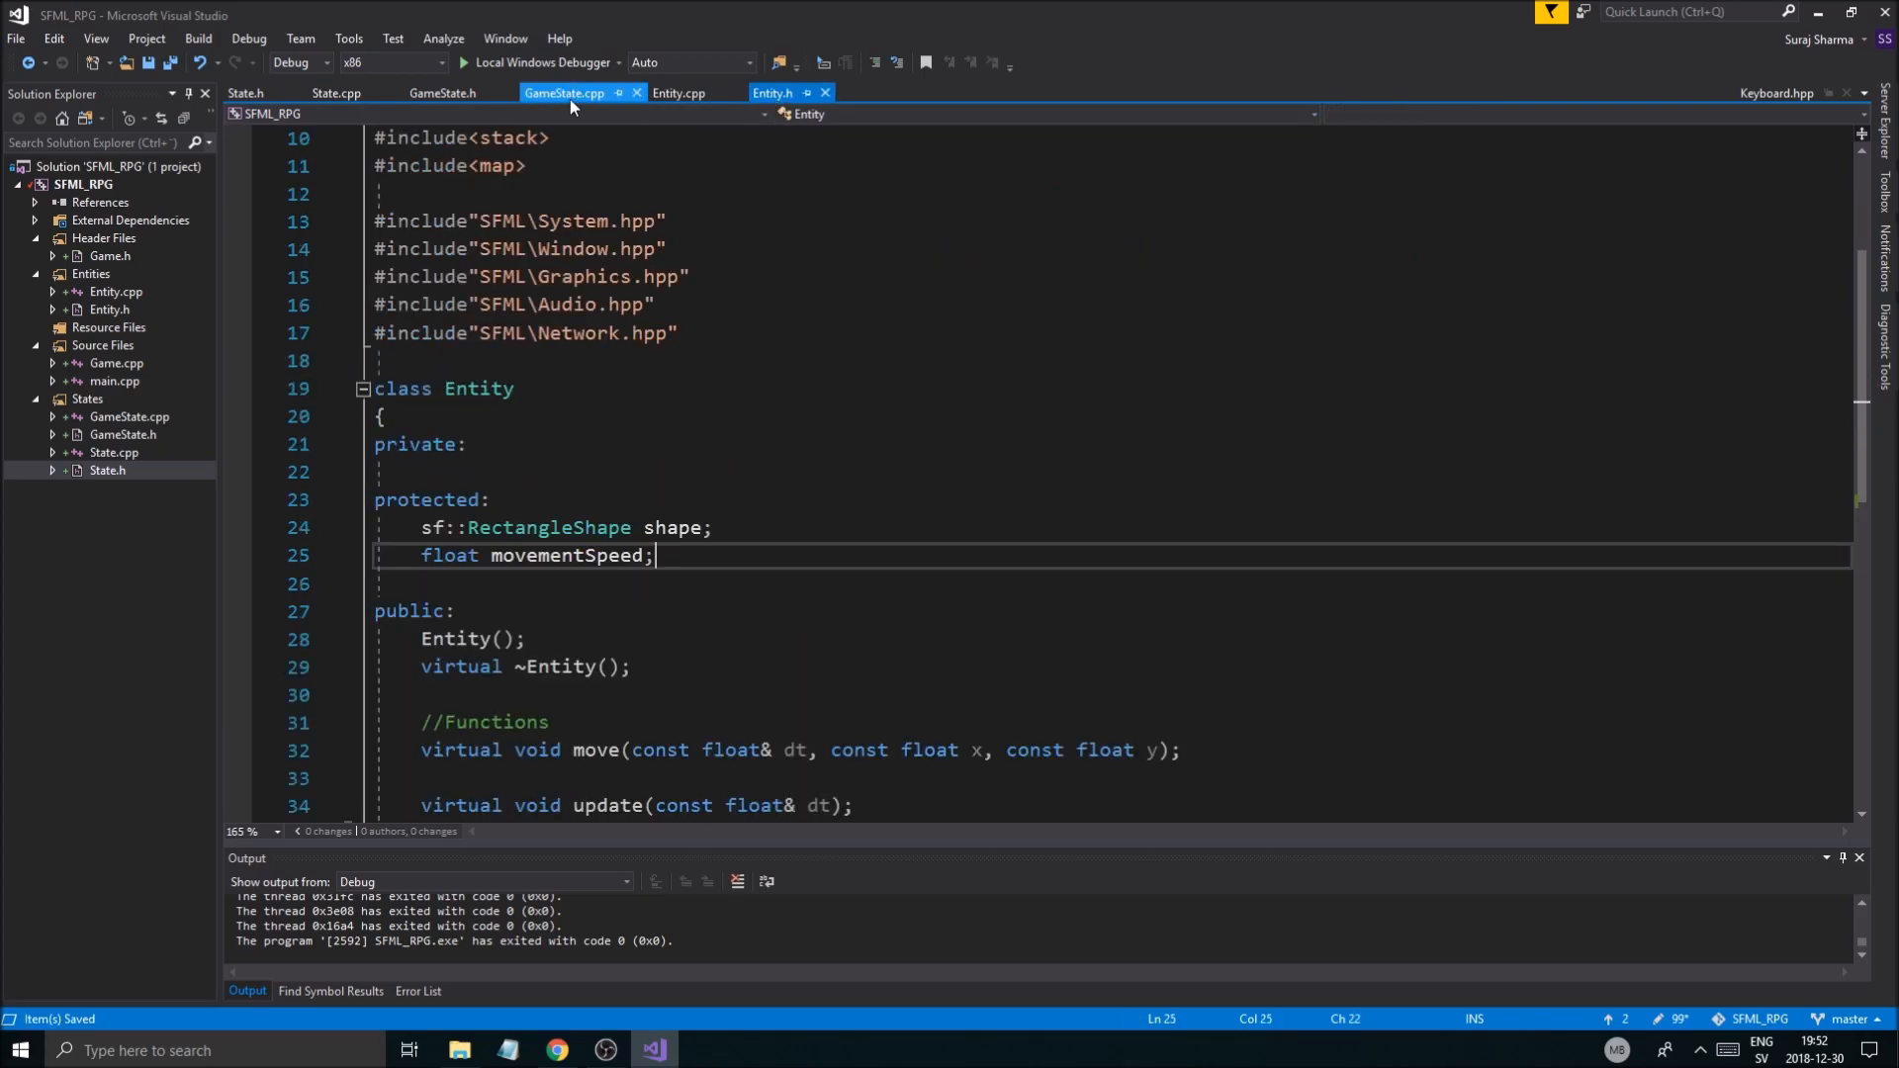
left_click(565, 92)
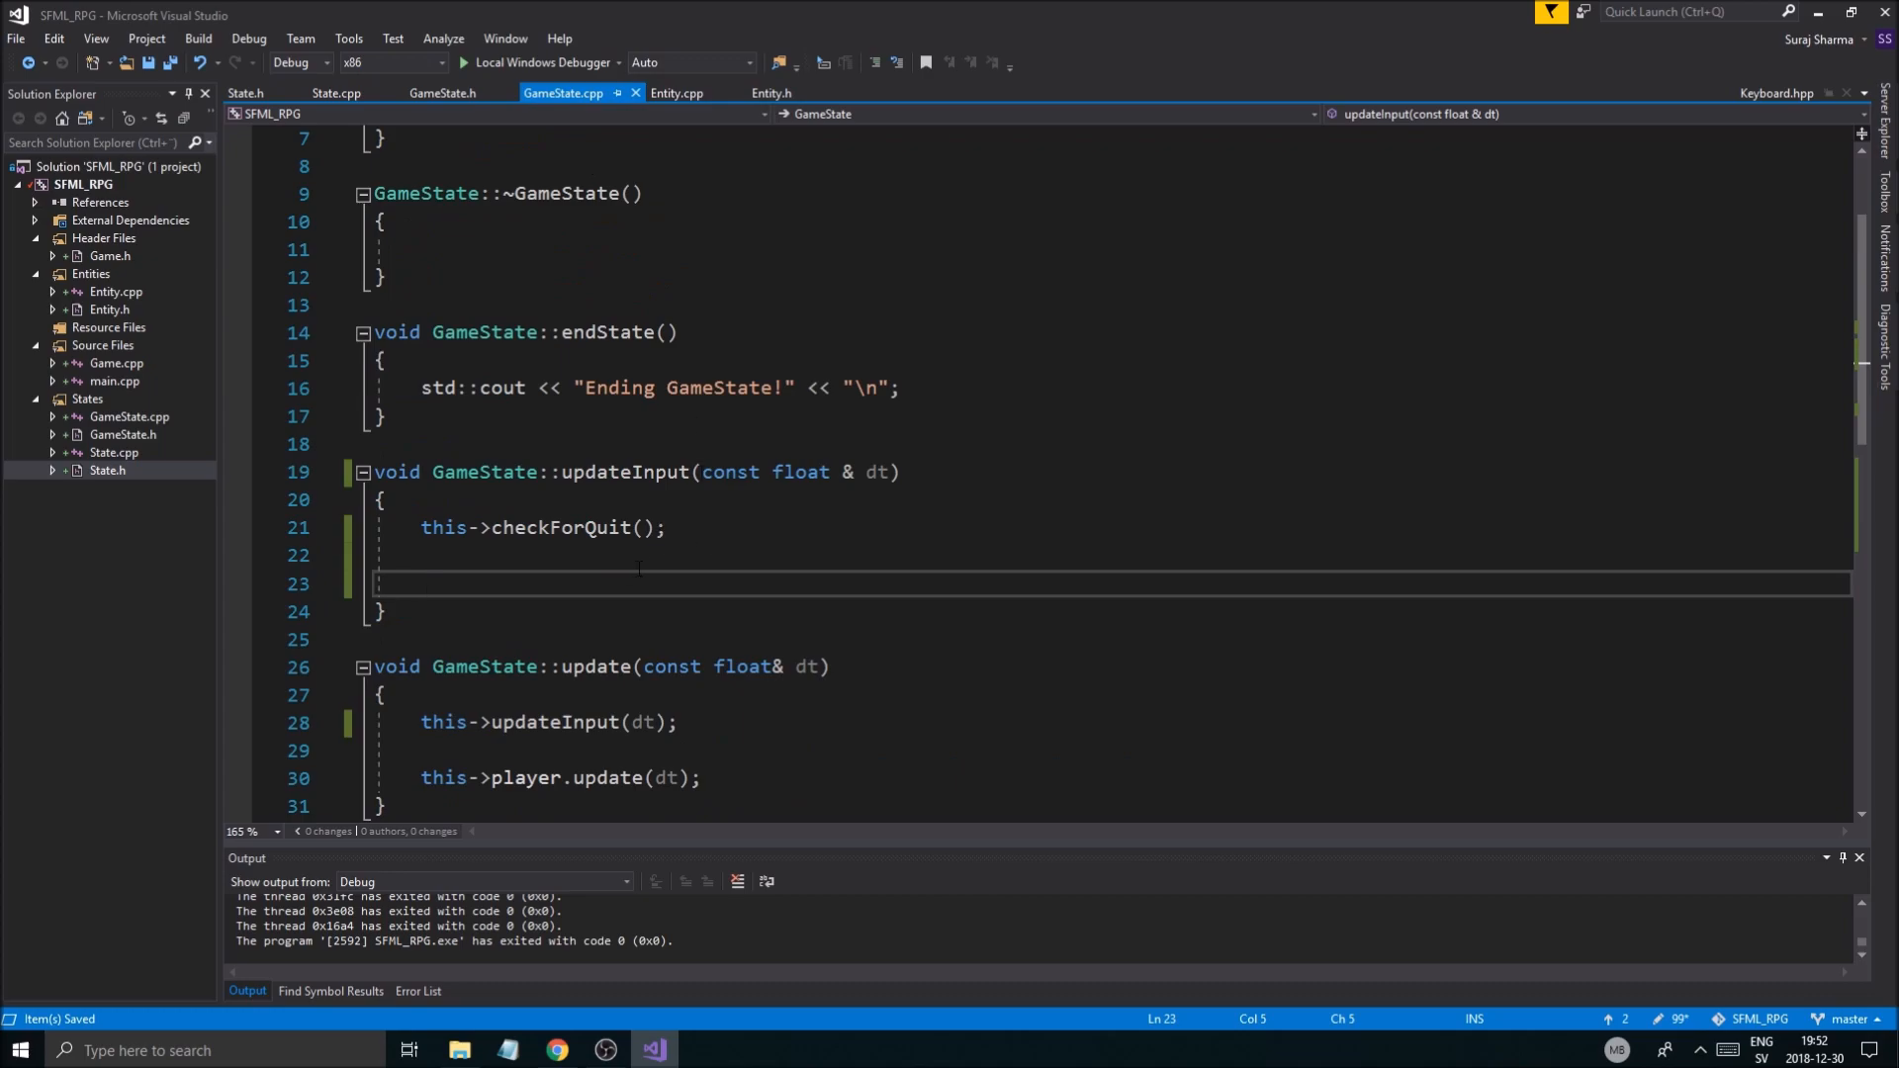
type("if (sf::Keyboard::isKeyPressed(sf::Keyboard::A))")
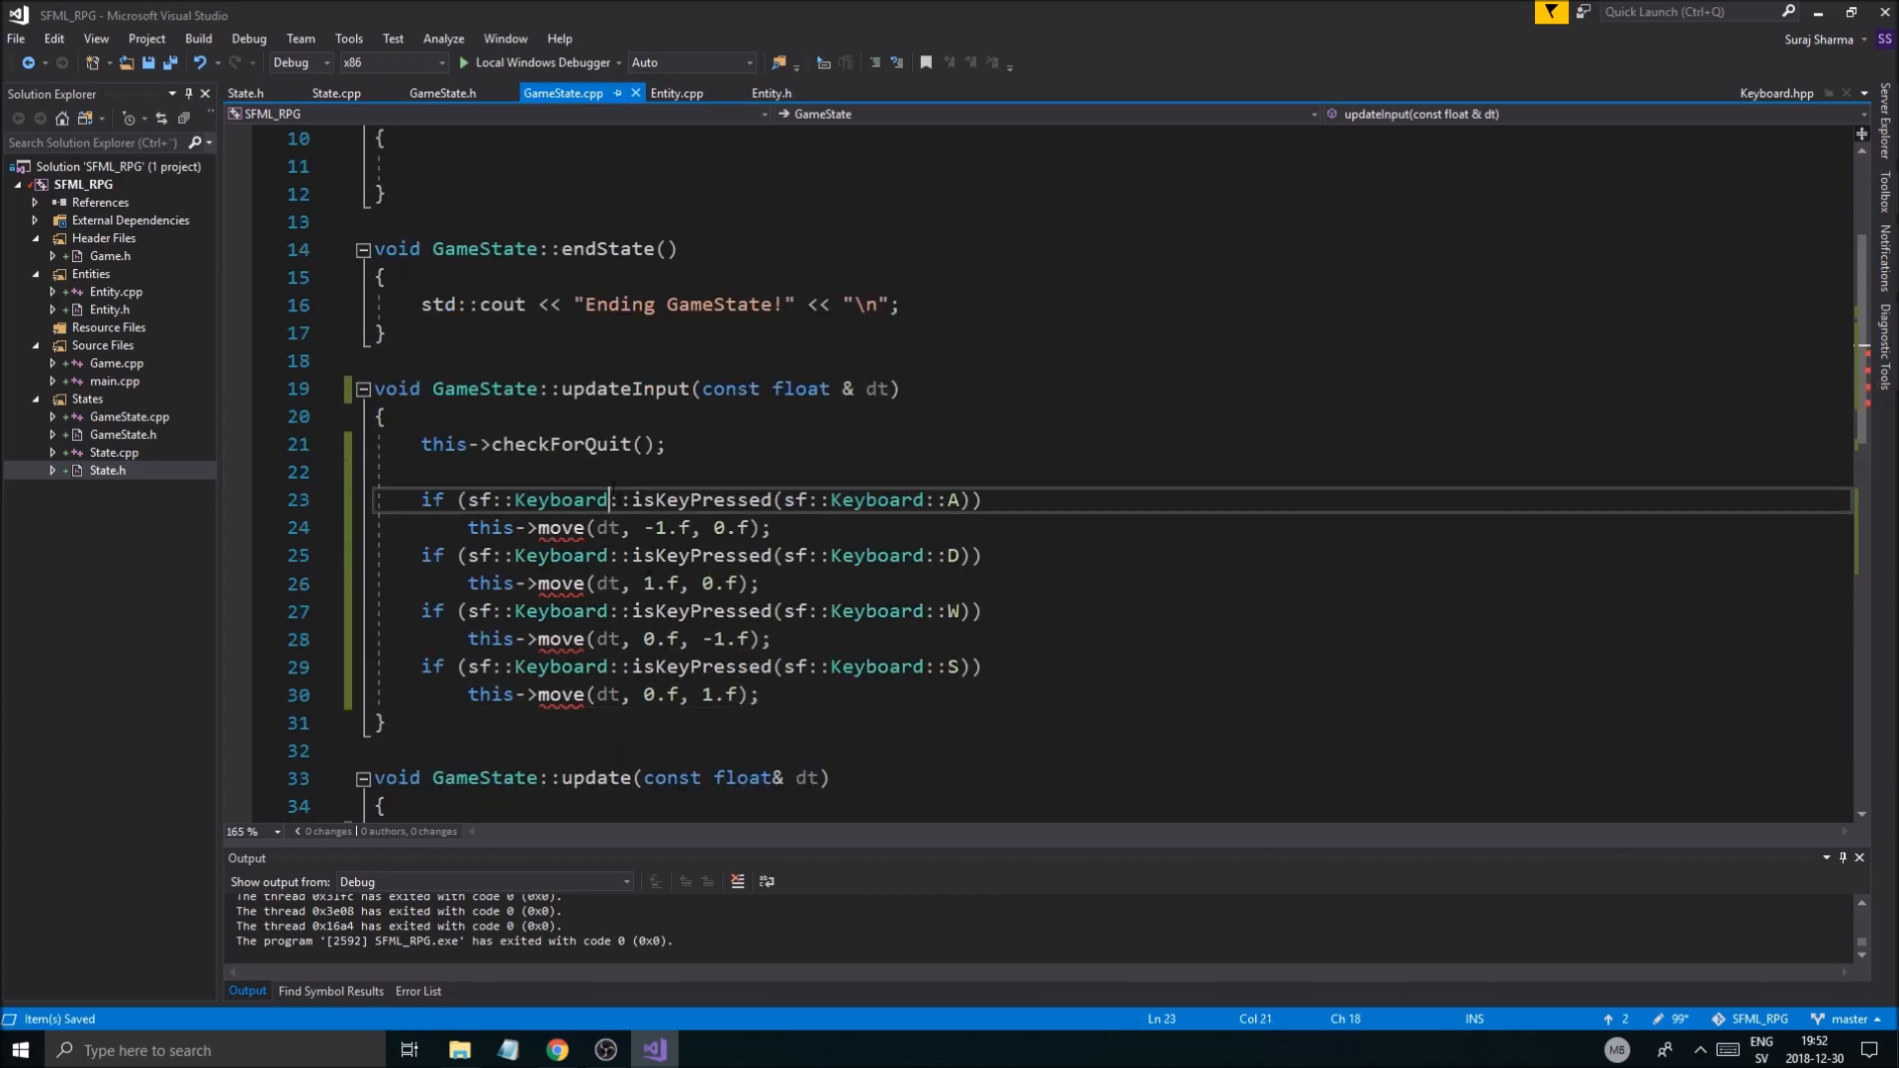
Step: Add an '//Update player input' comment and route the A/D/W/S checks through player.move
type("//")
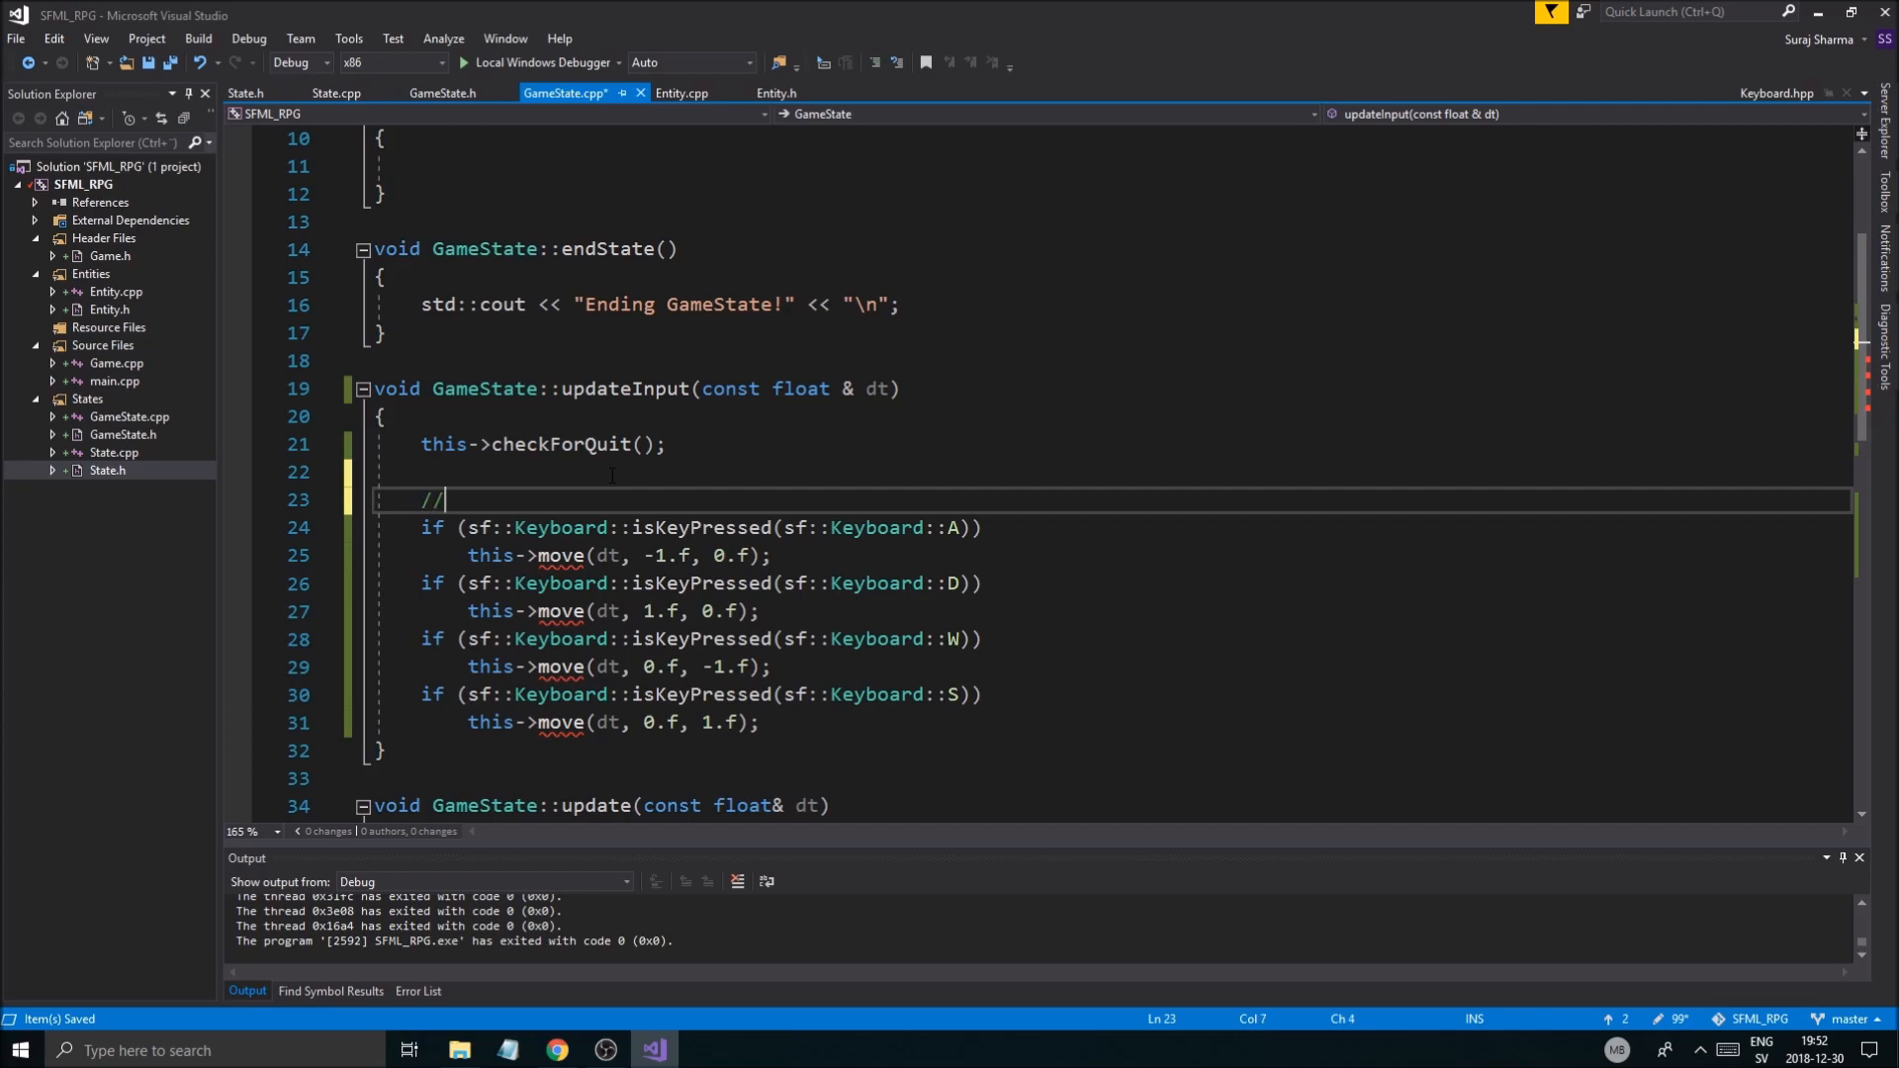
type("Update pla")
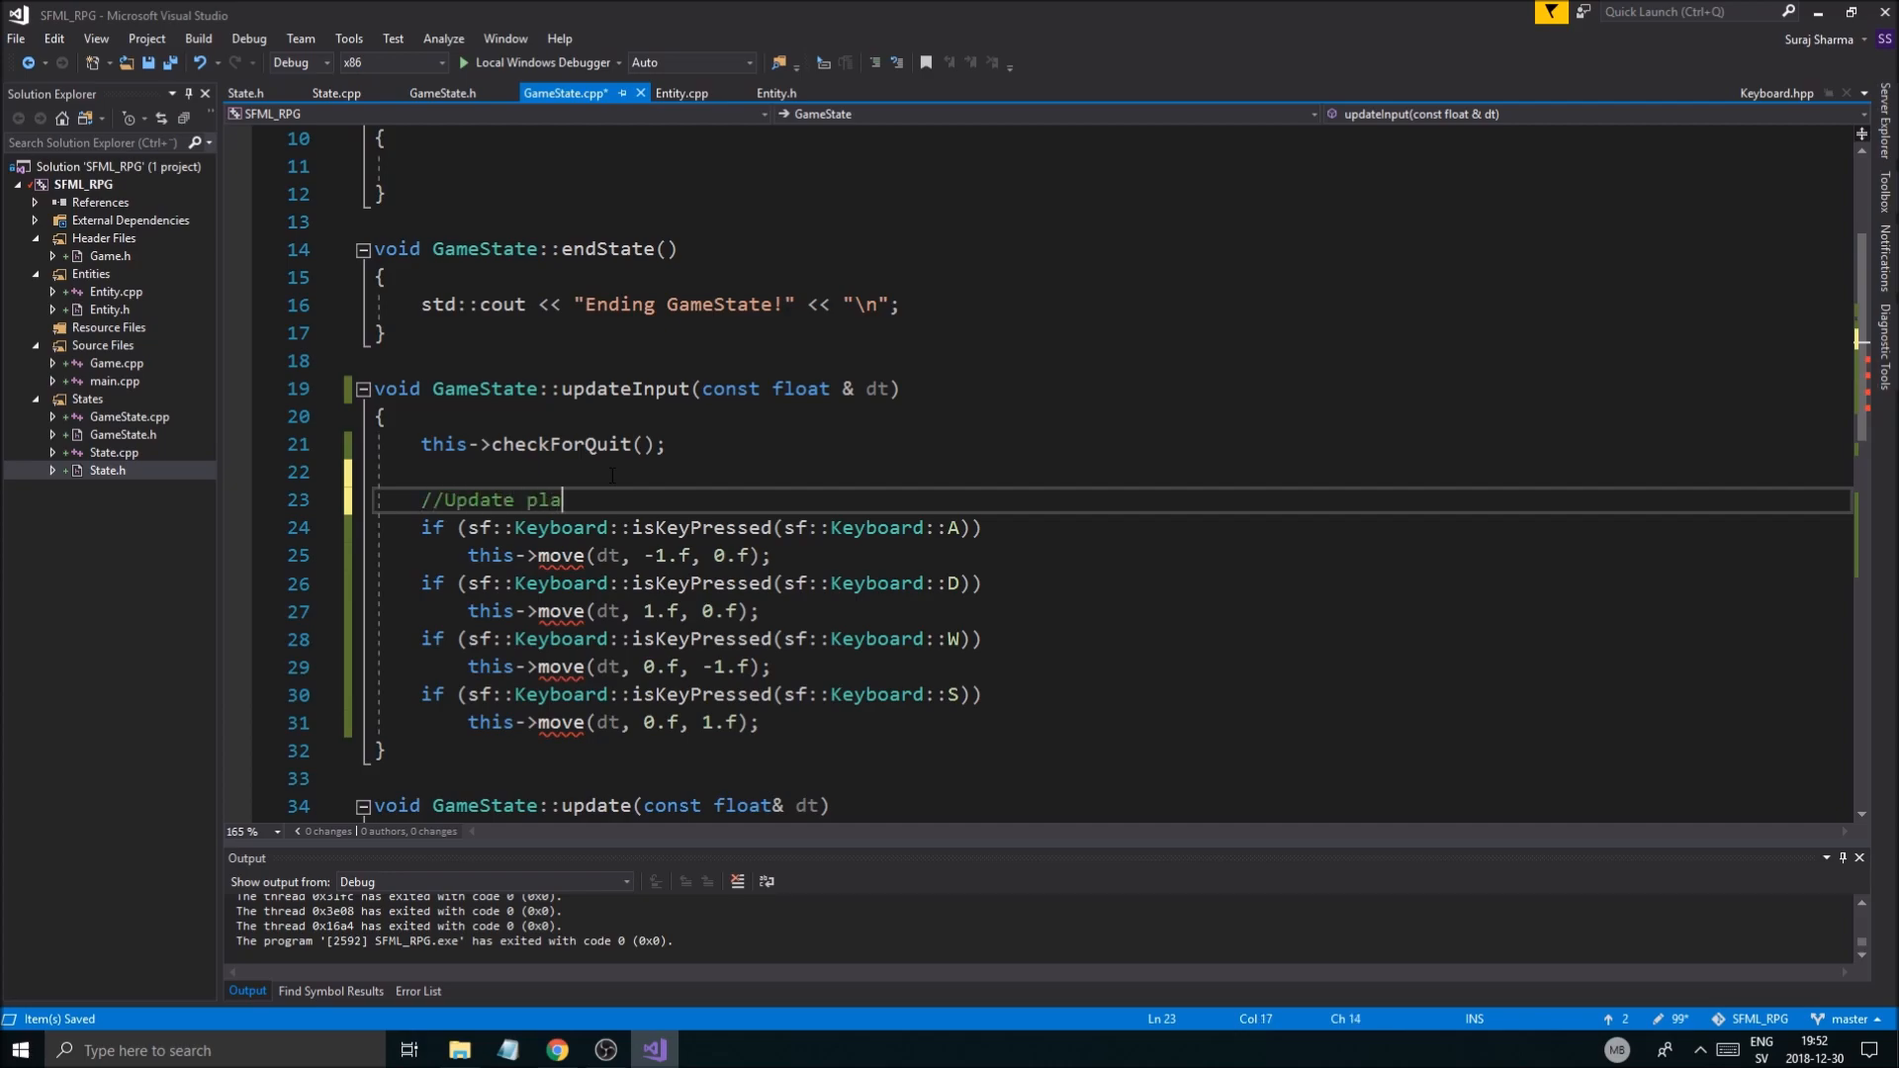
type("yer input")
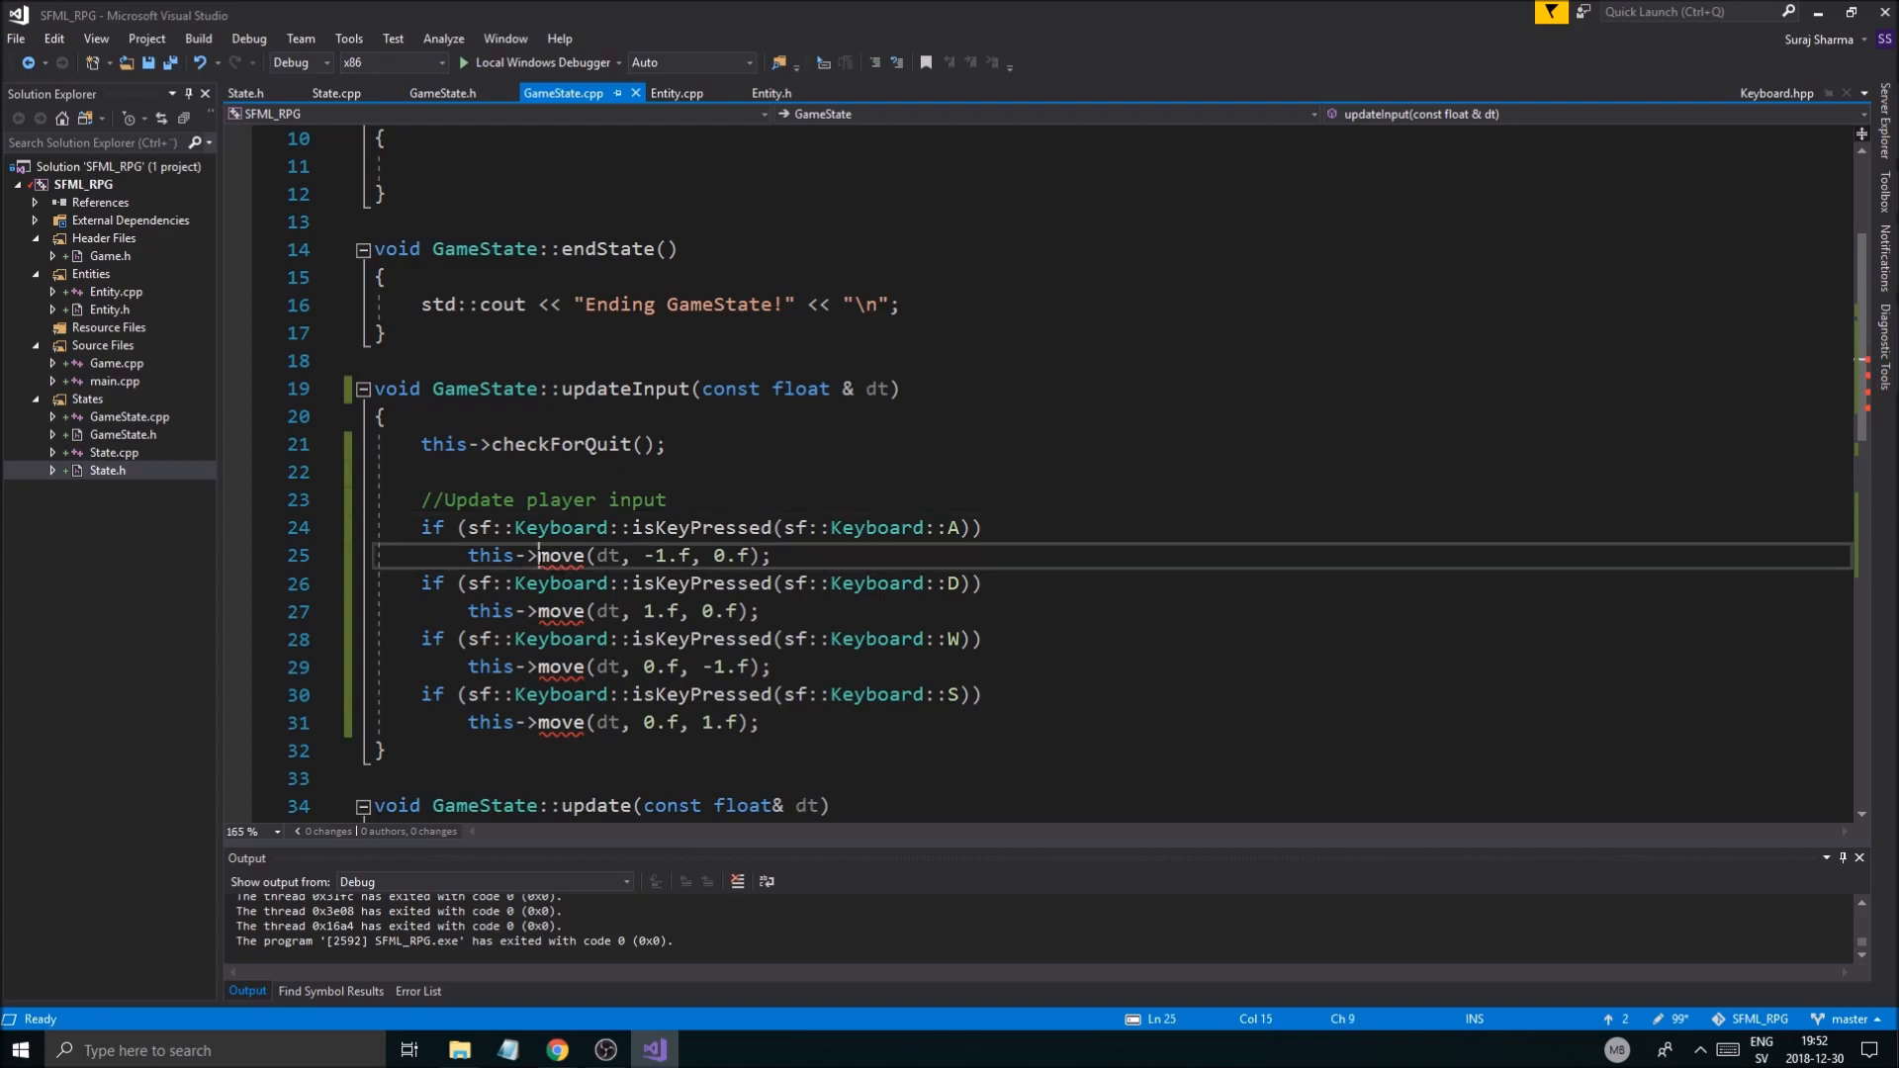
type("player-")
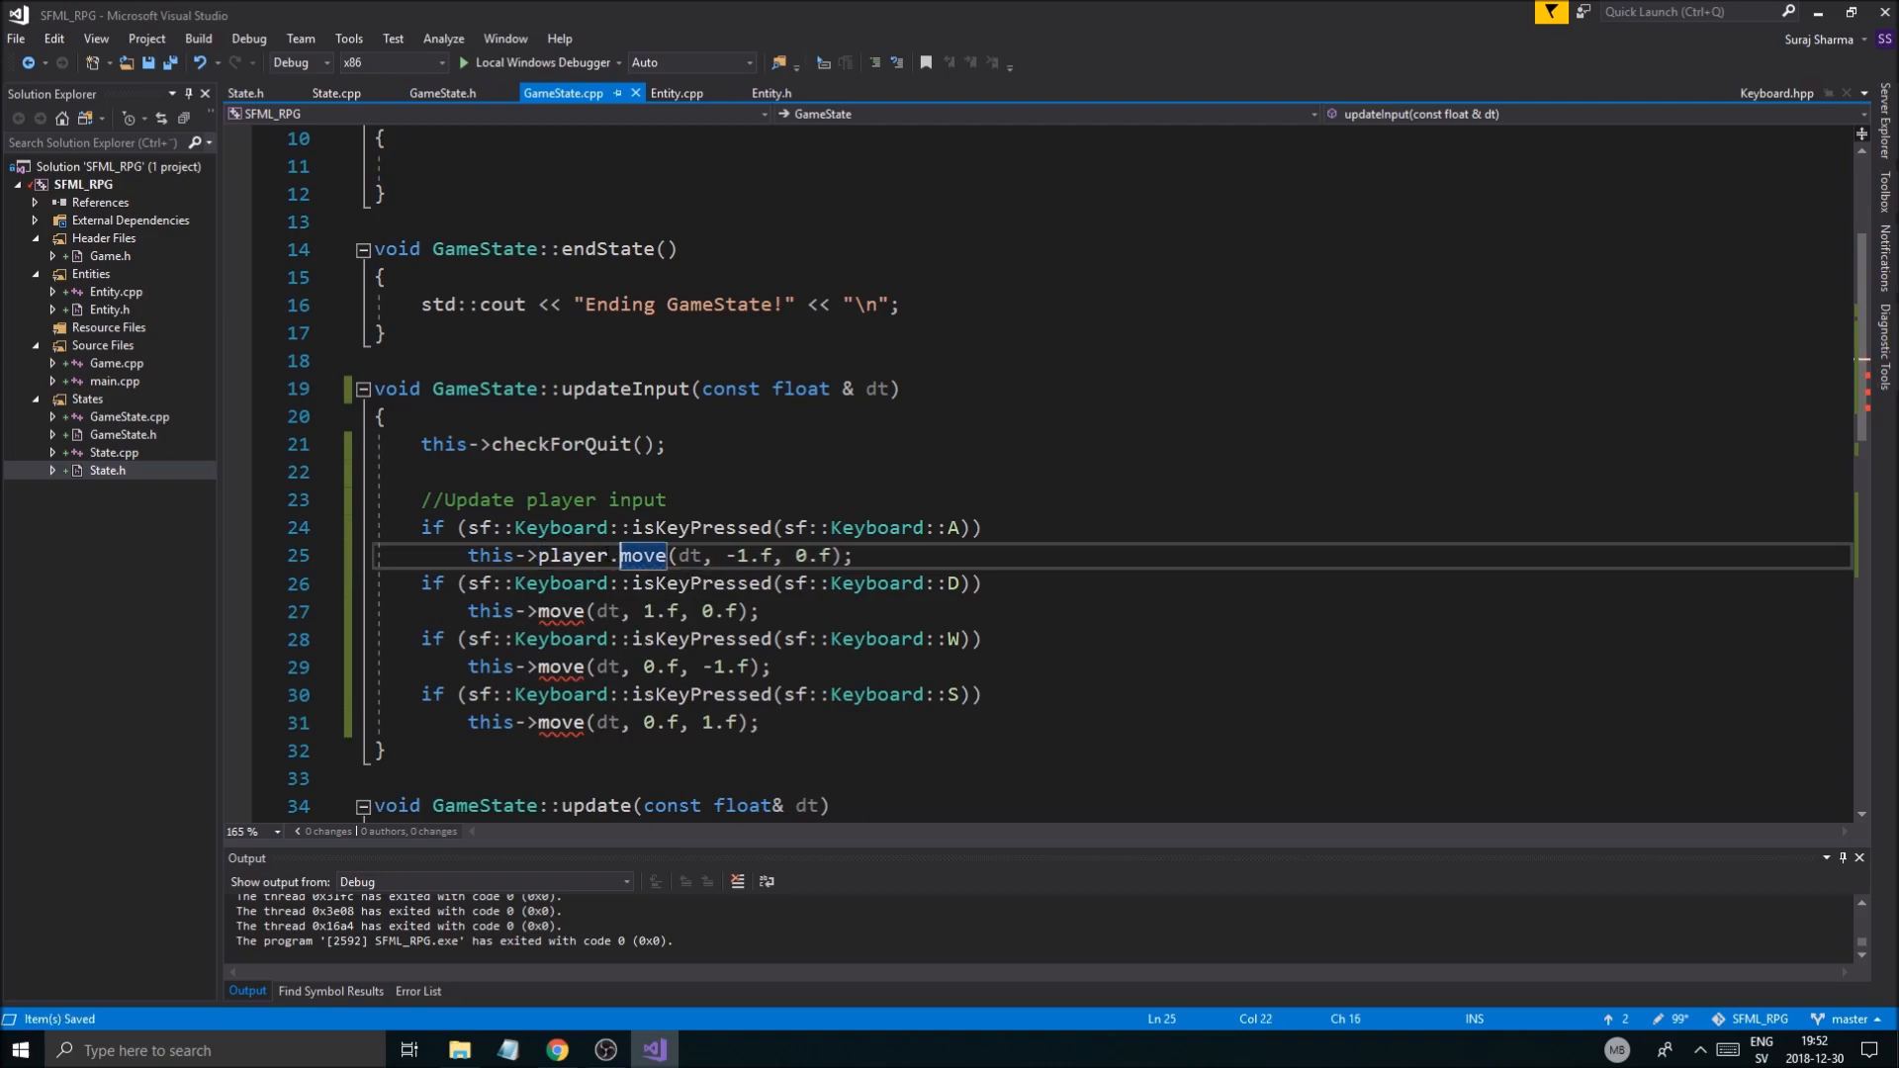
double_click(570, 555)
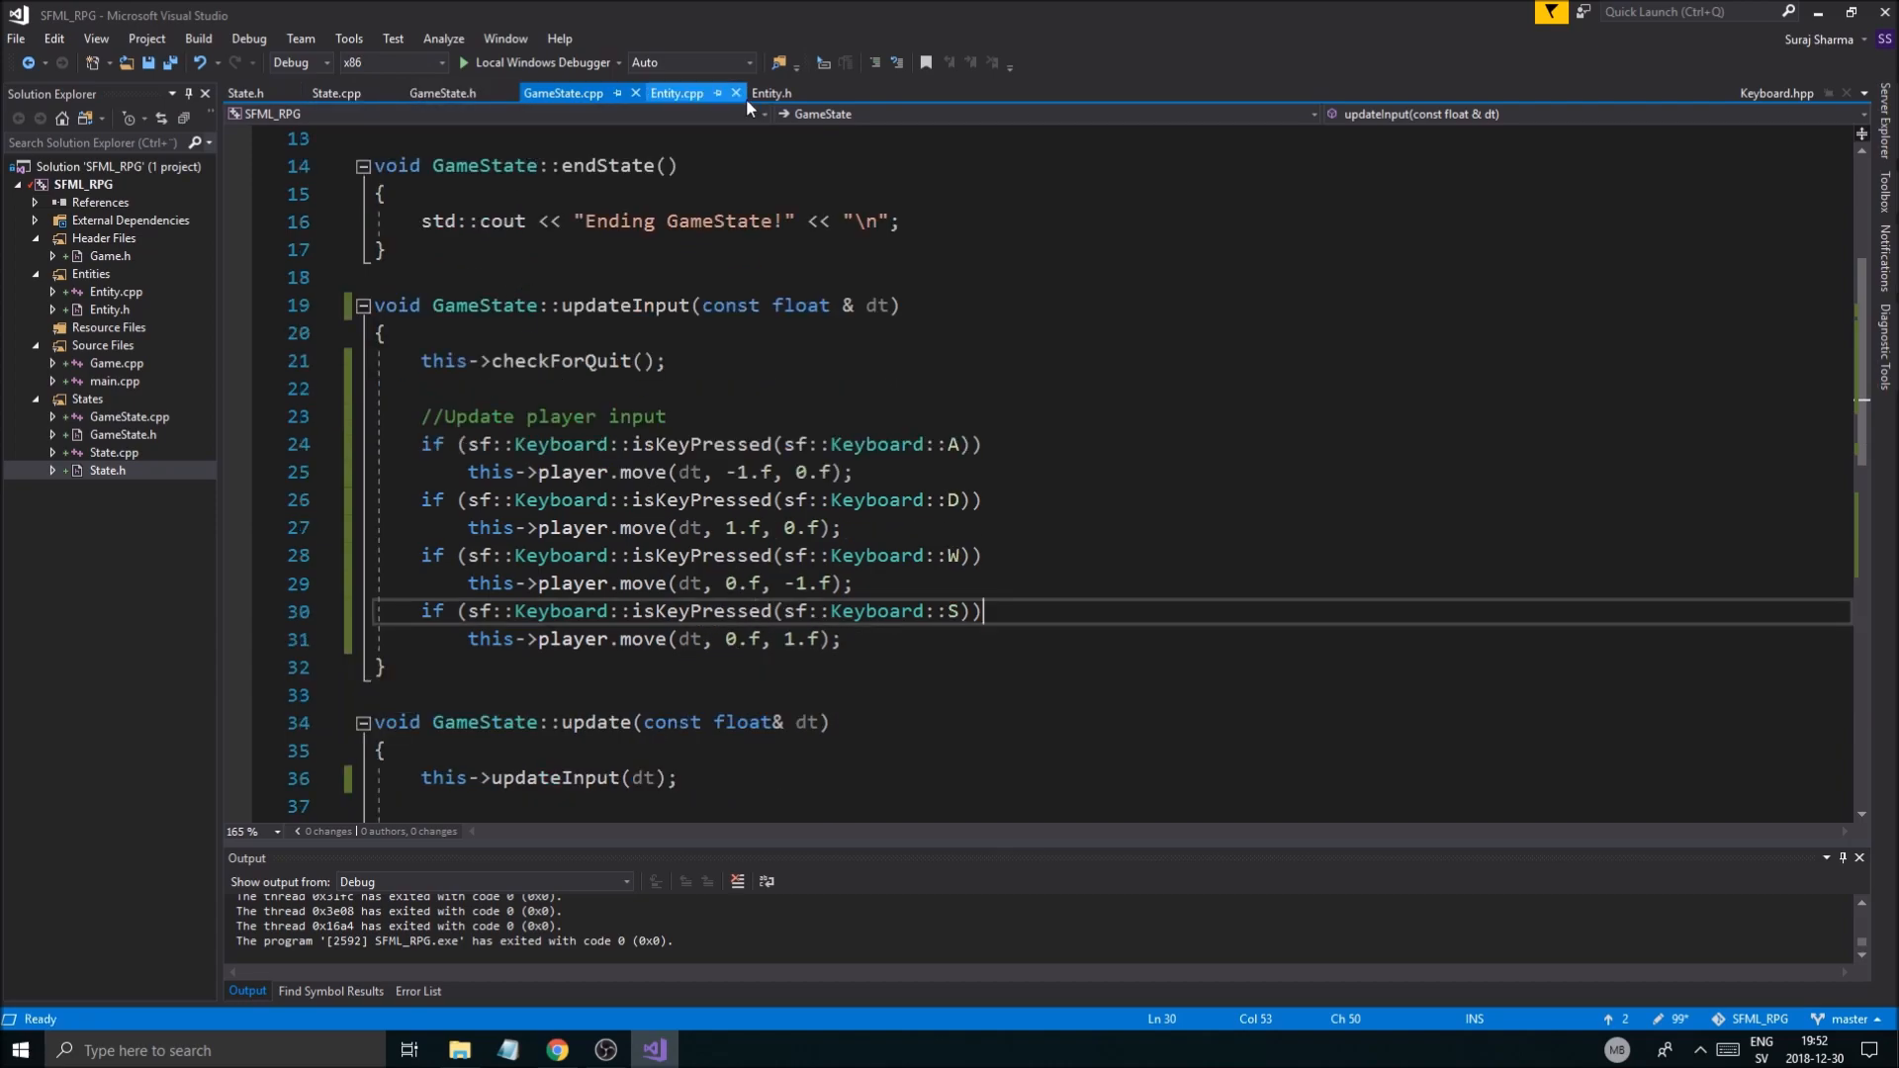
scroll("down", 3)
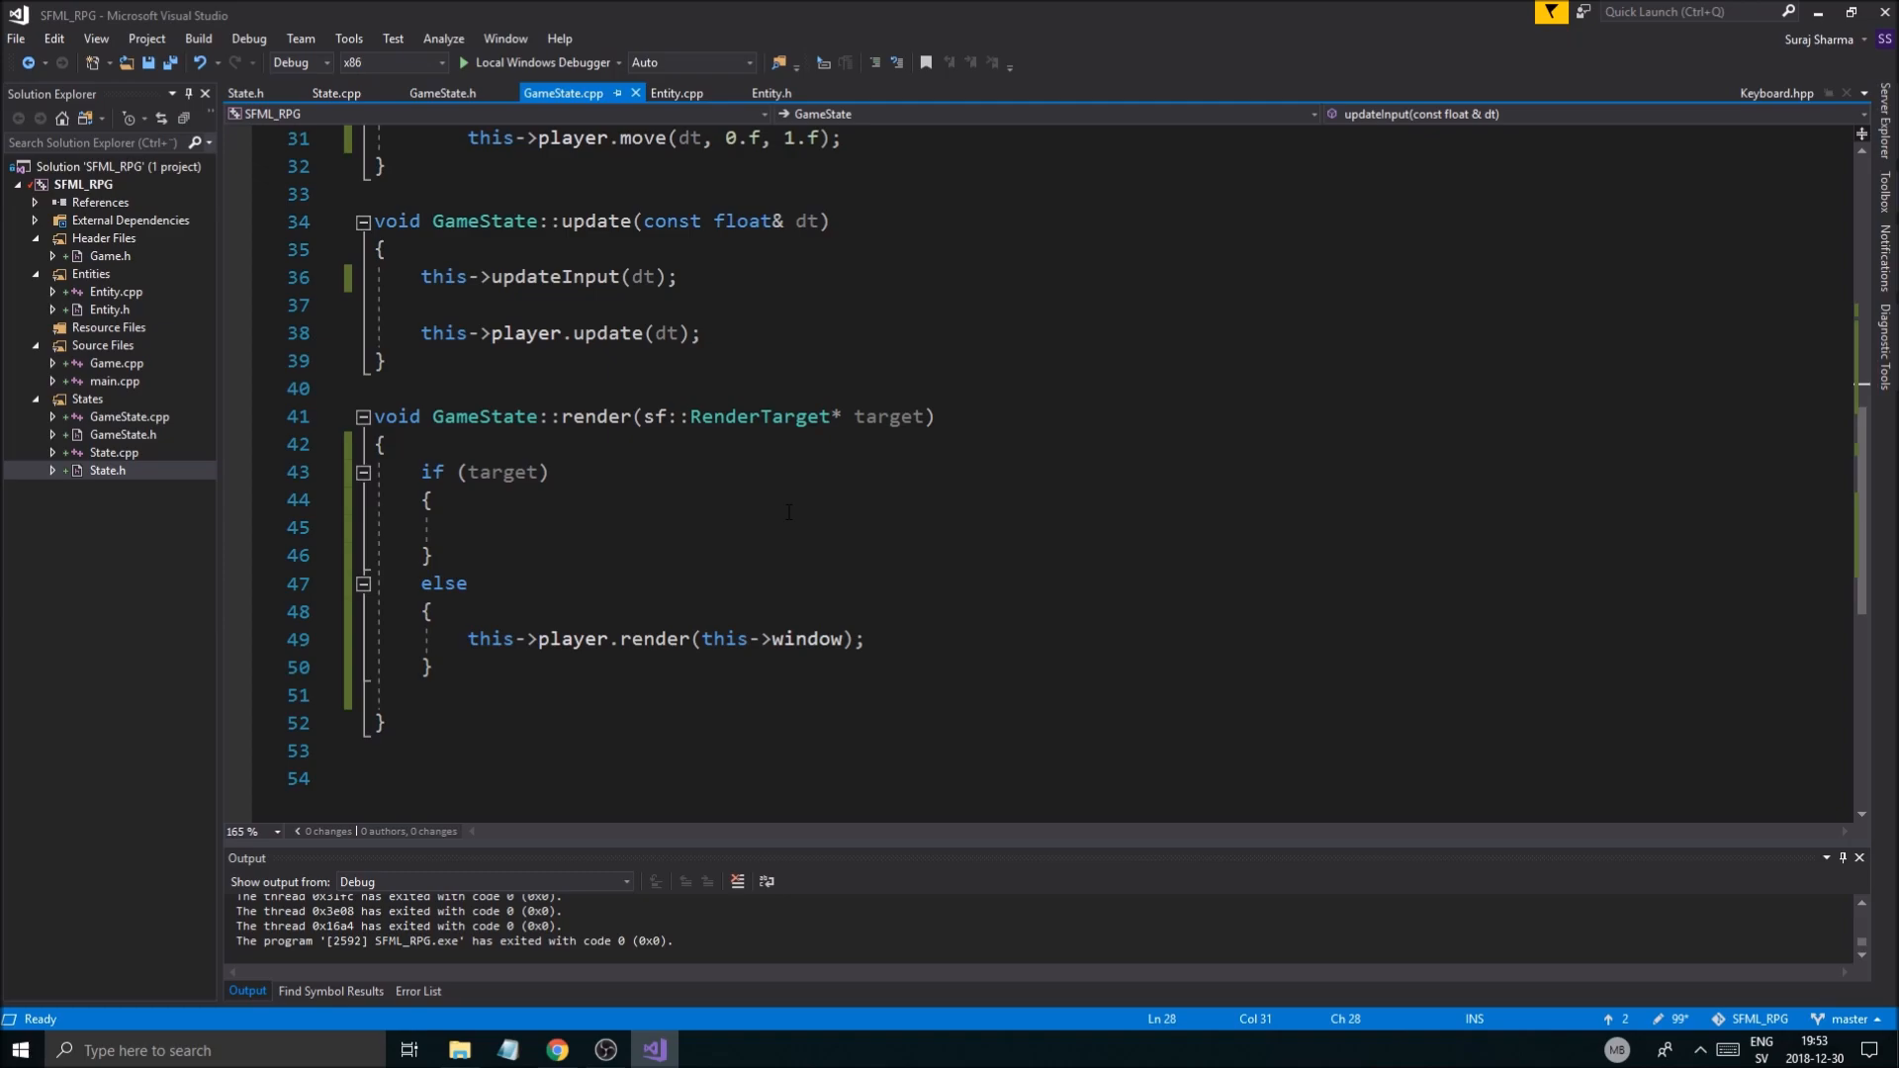
Step: Make render set target = this->window when !target, then call player.render(target)
left_click(437, 527)
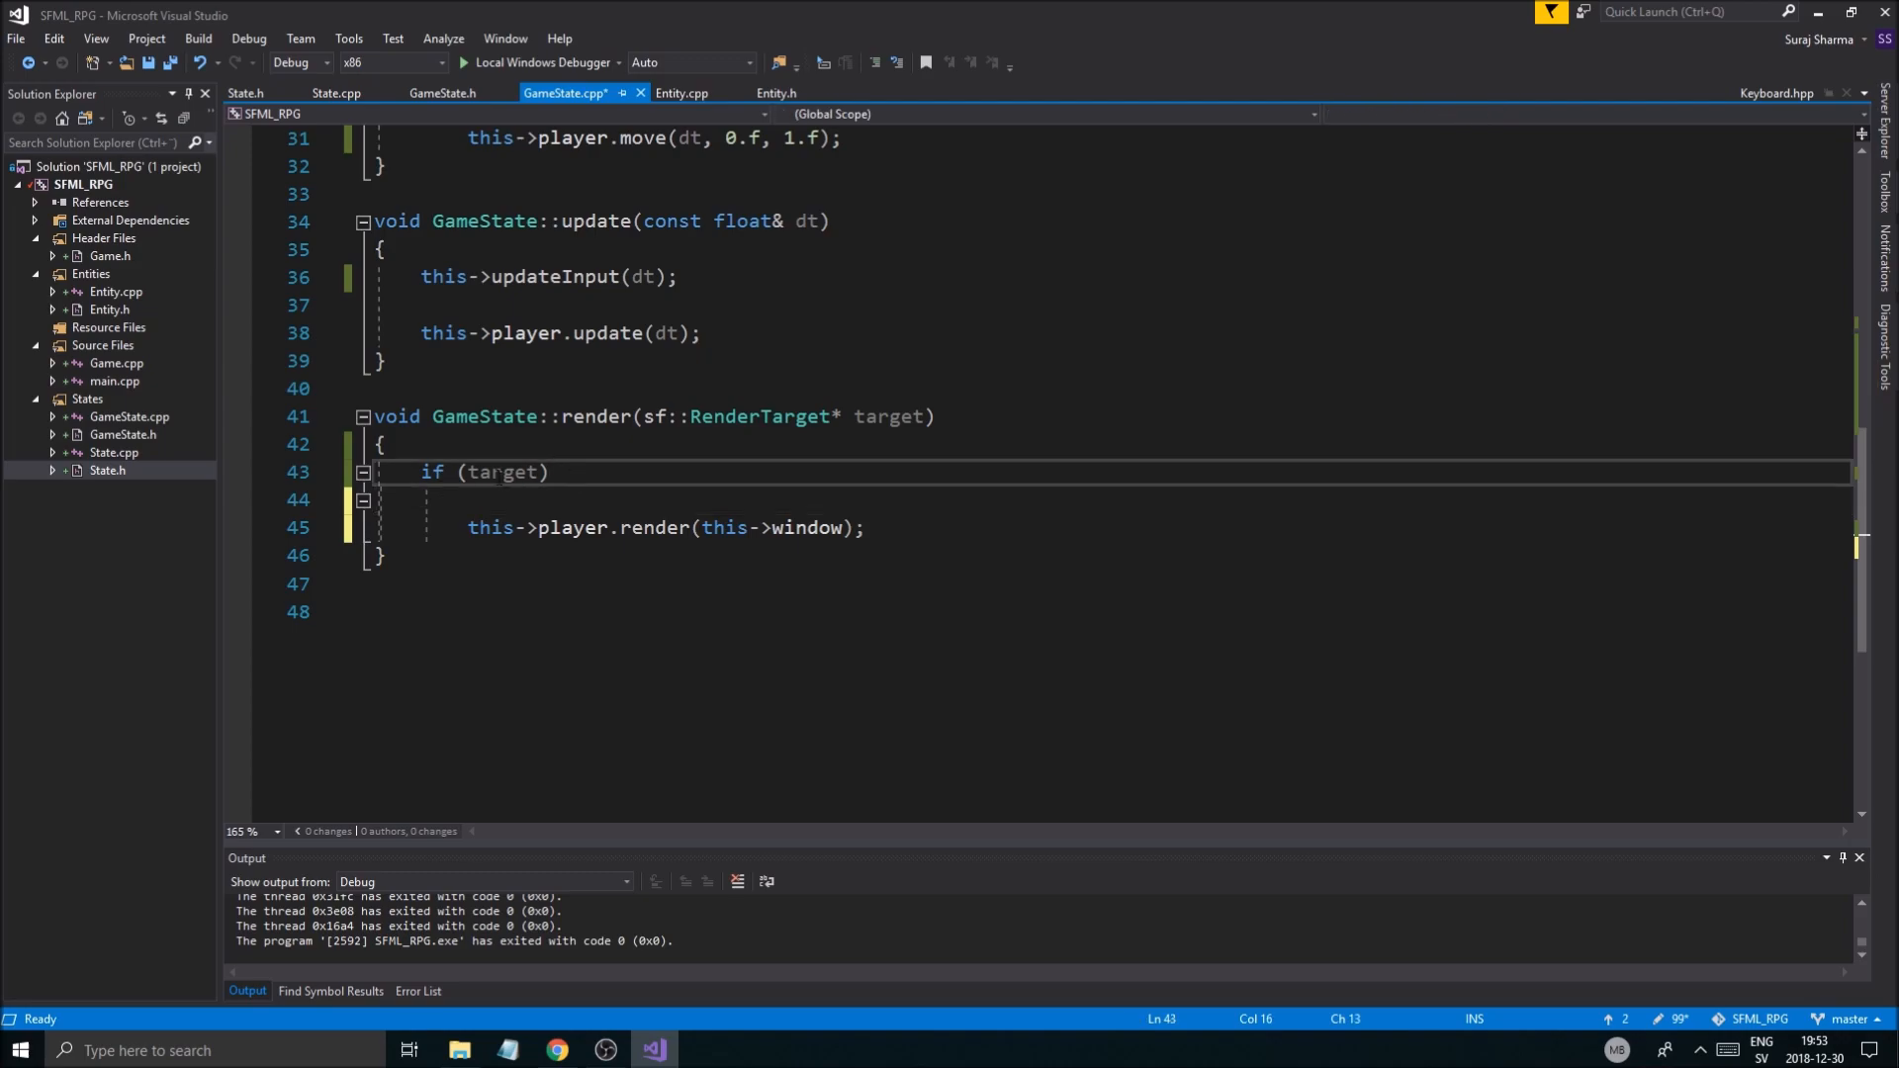
type("!")
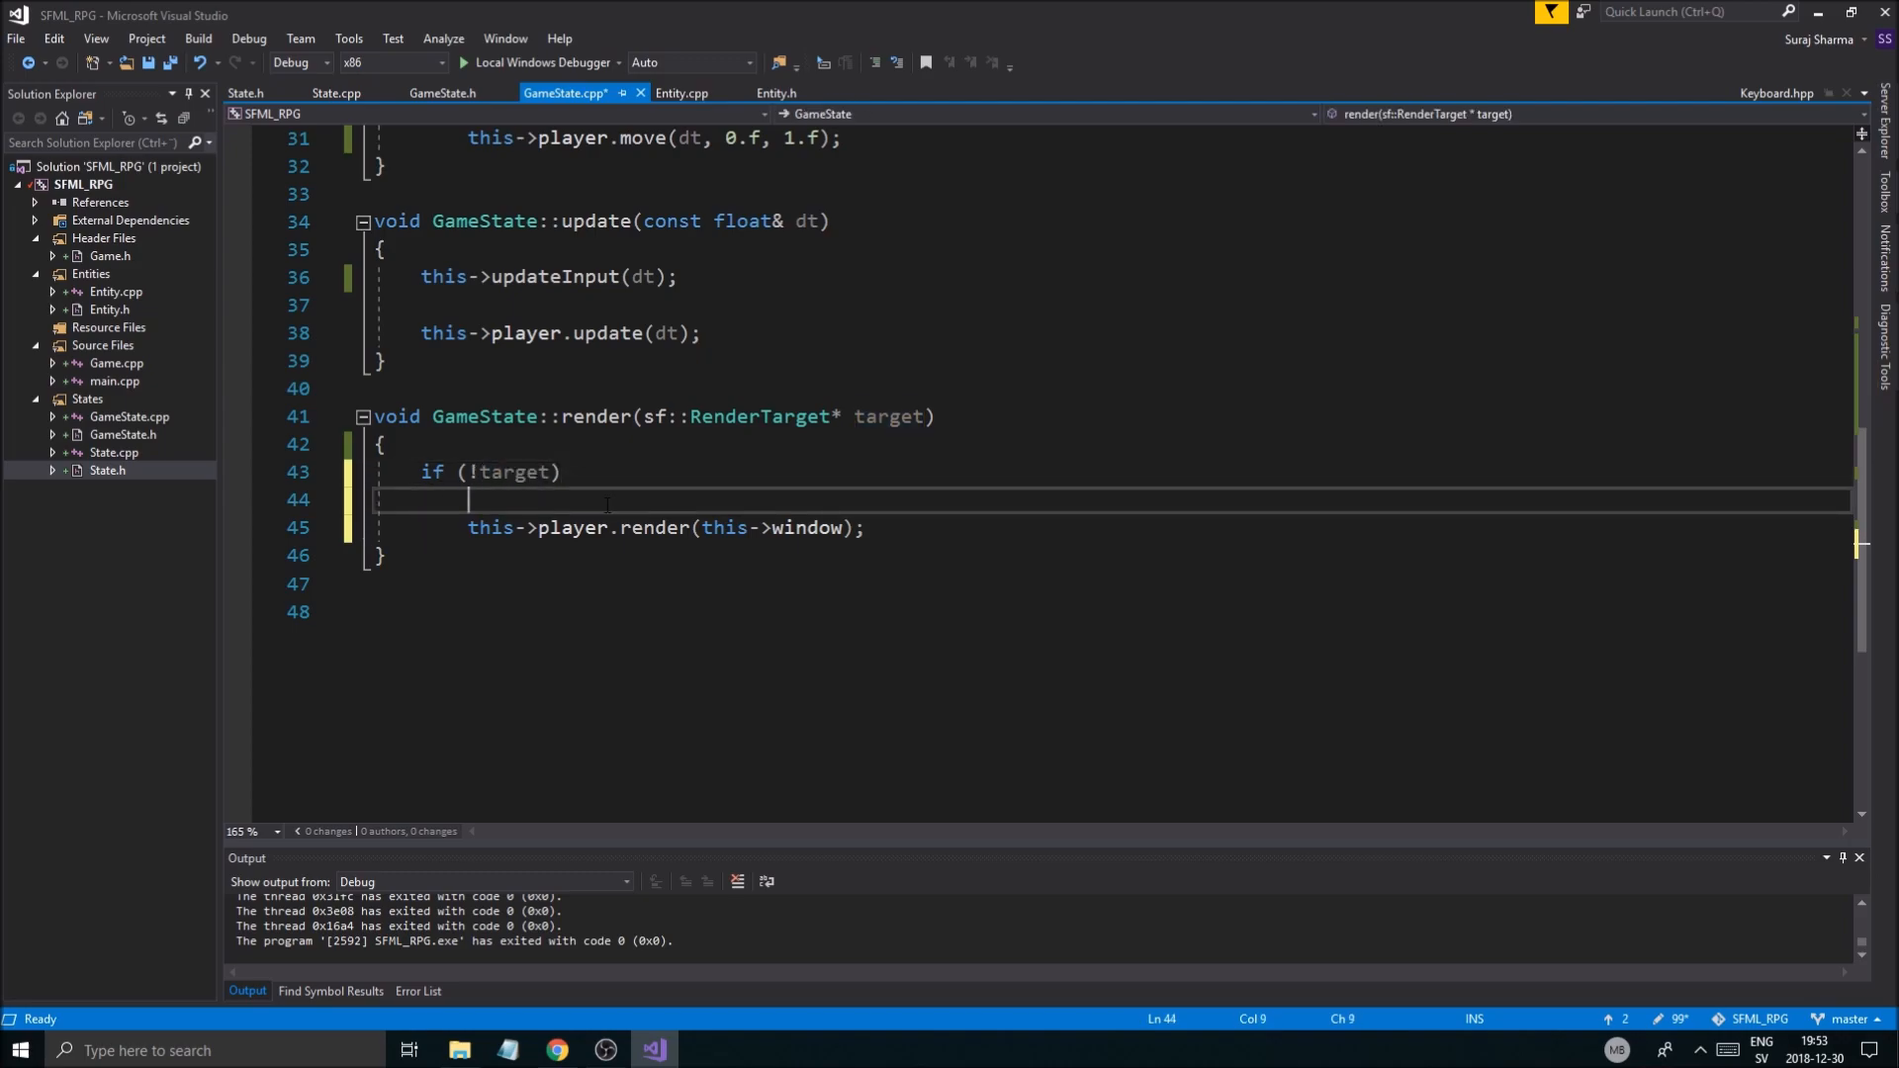
type("target")
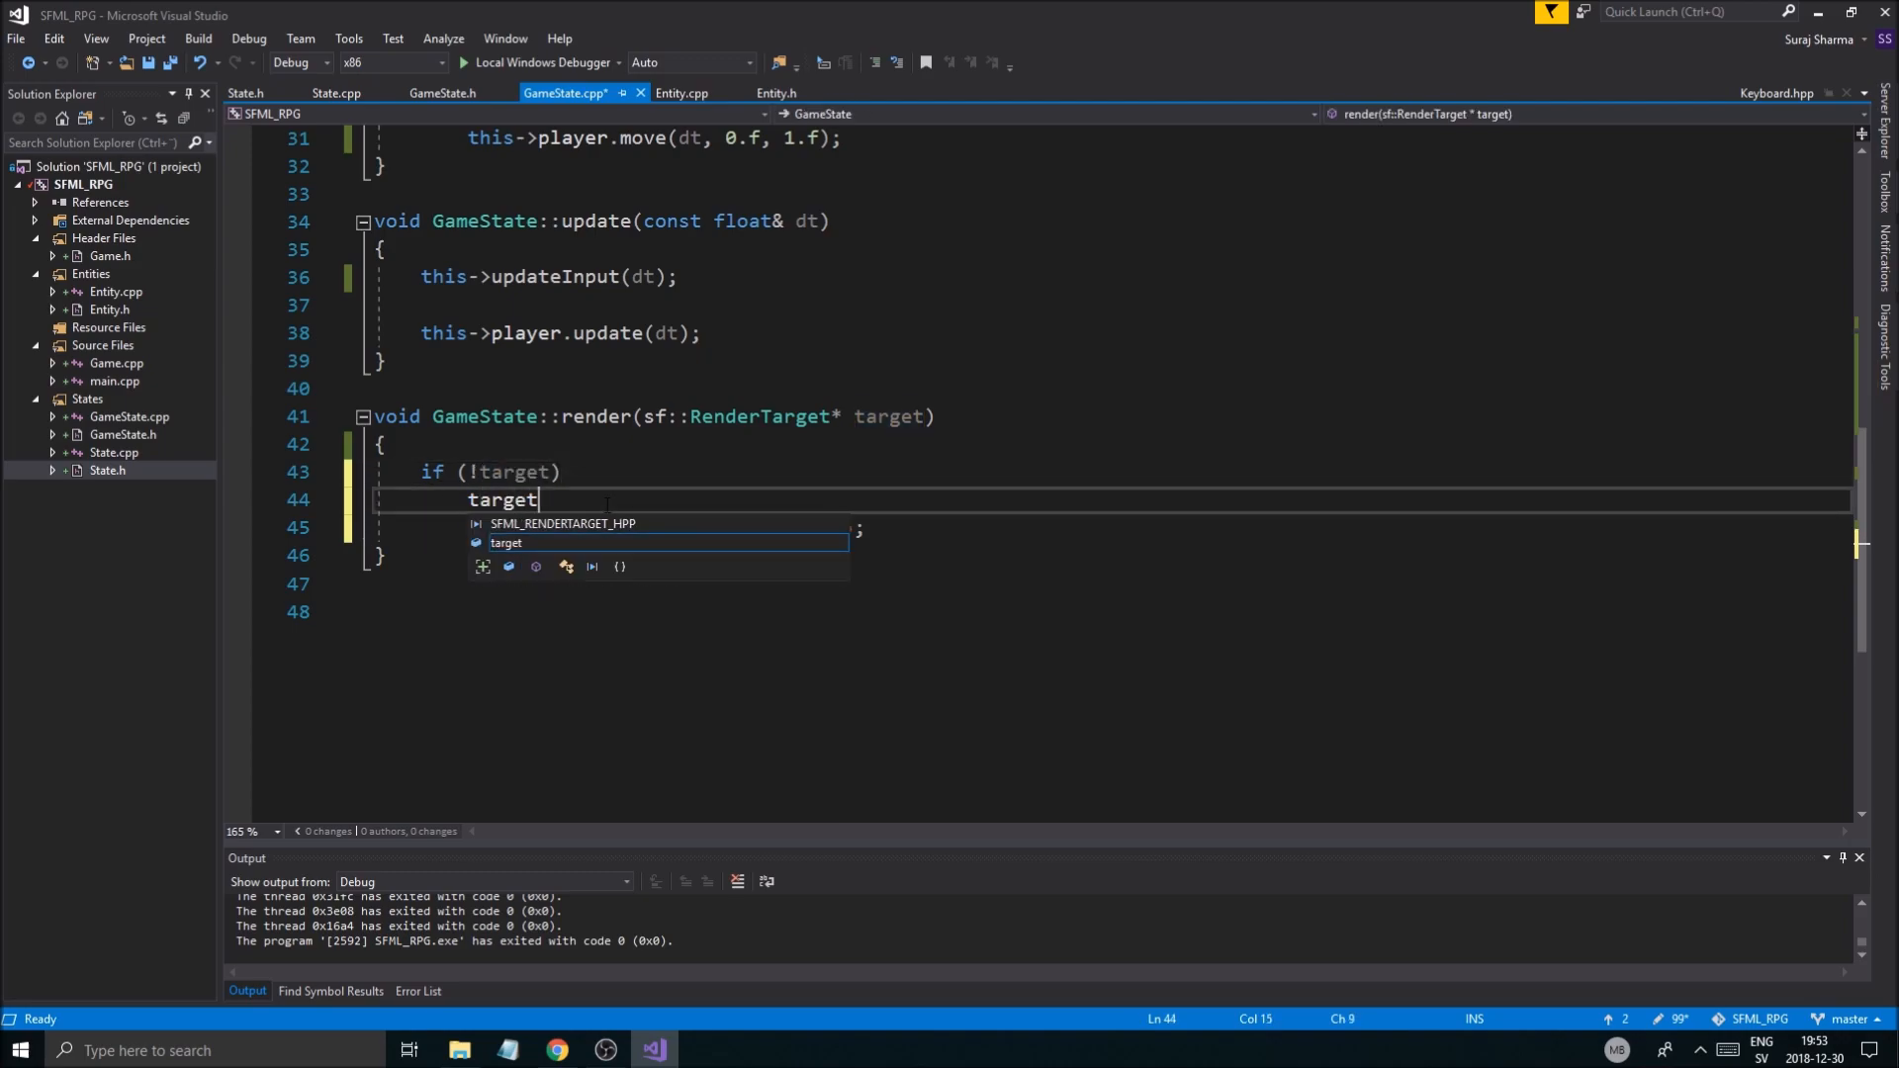
type("= this->window;")
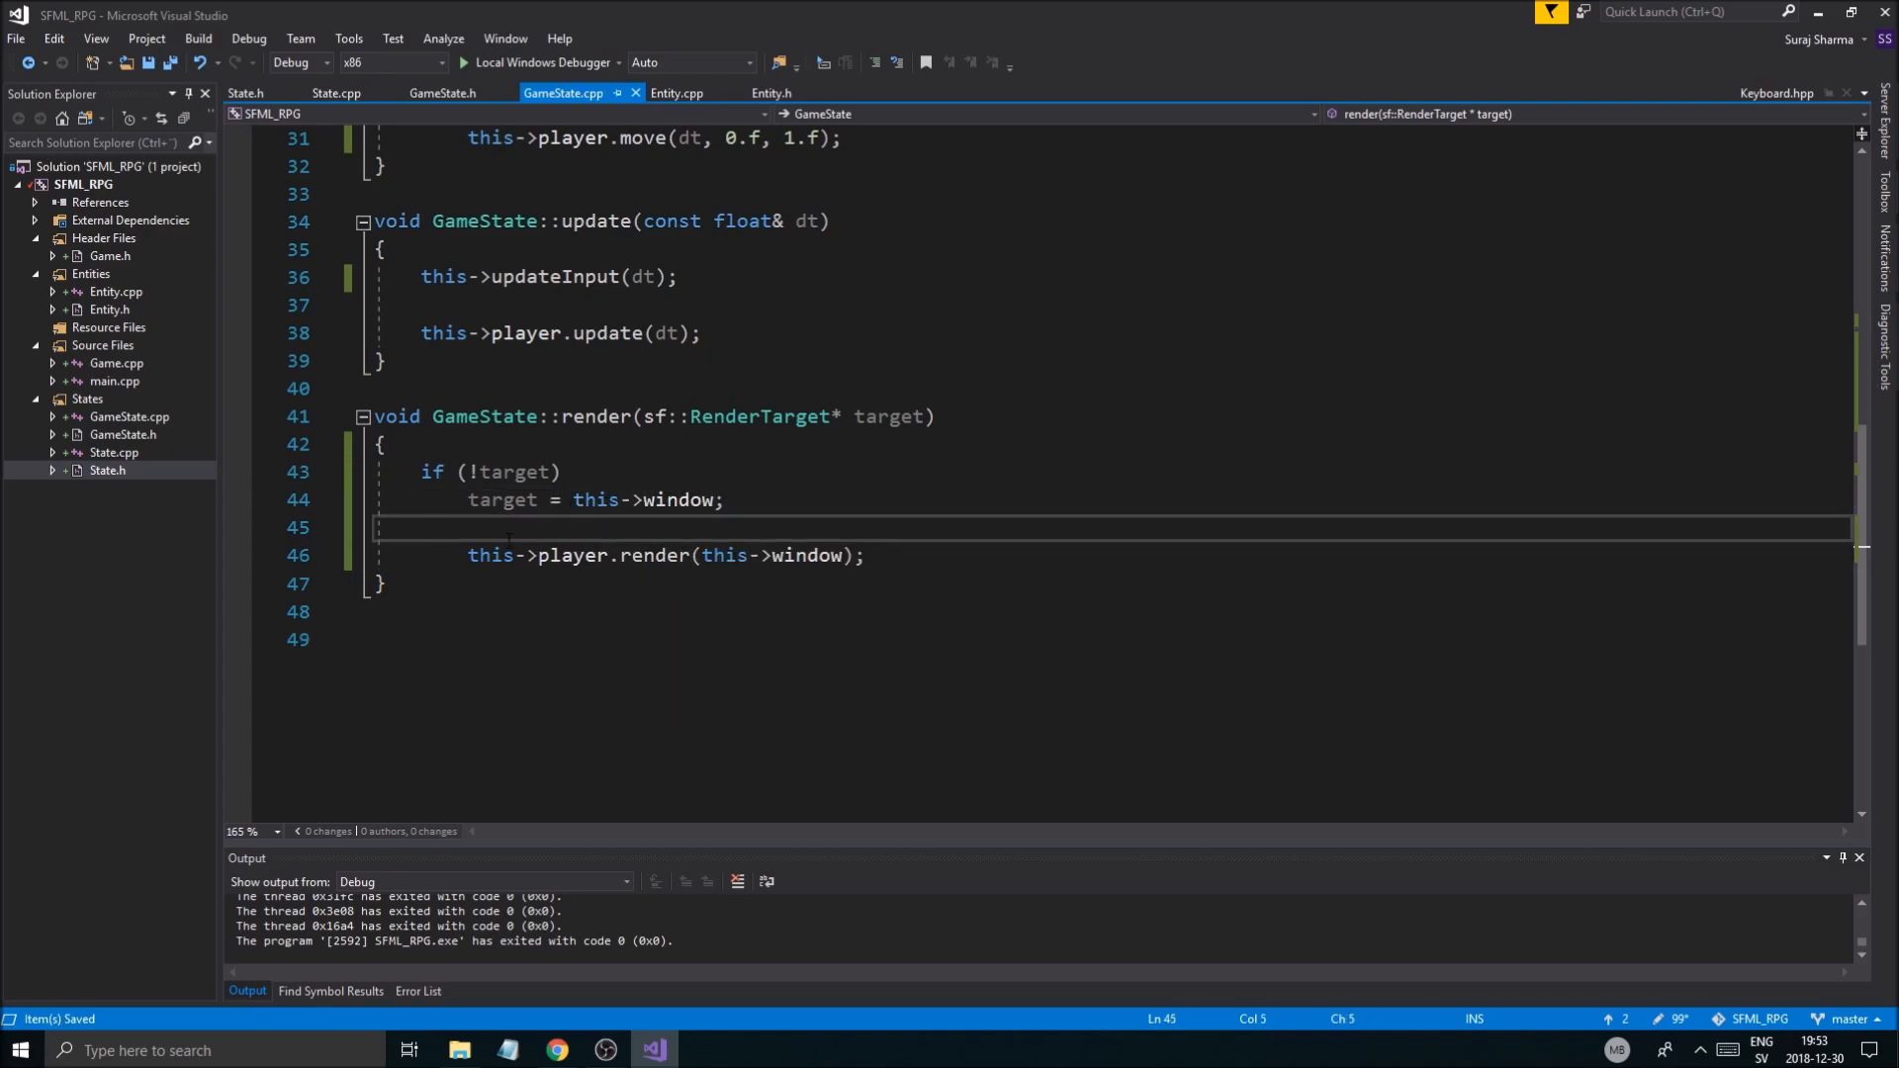
double_click(761, 555)
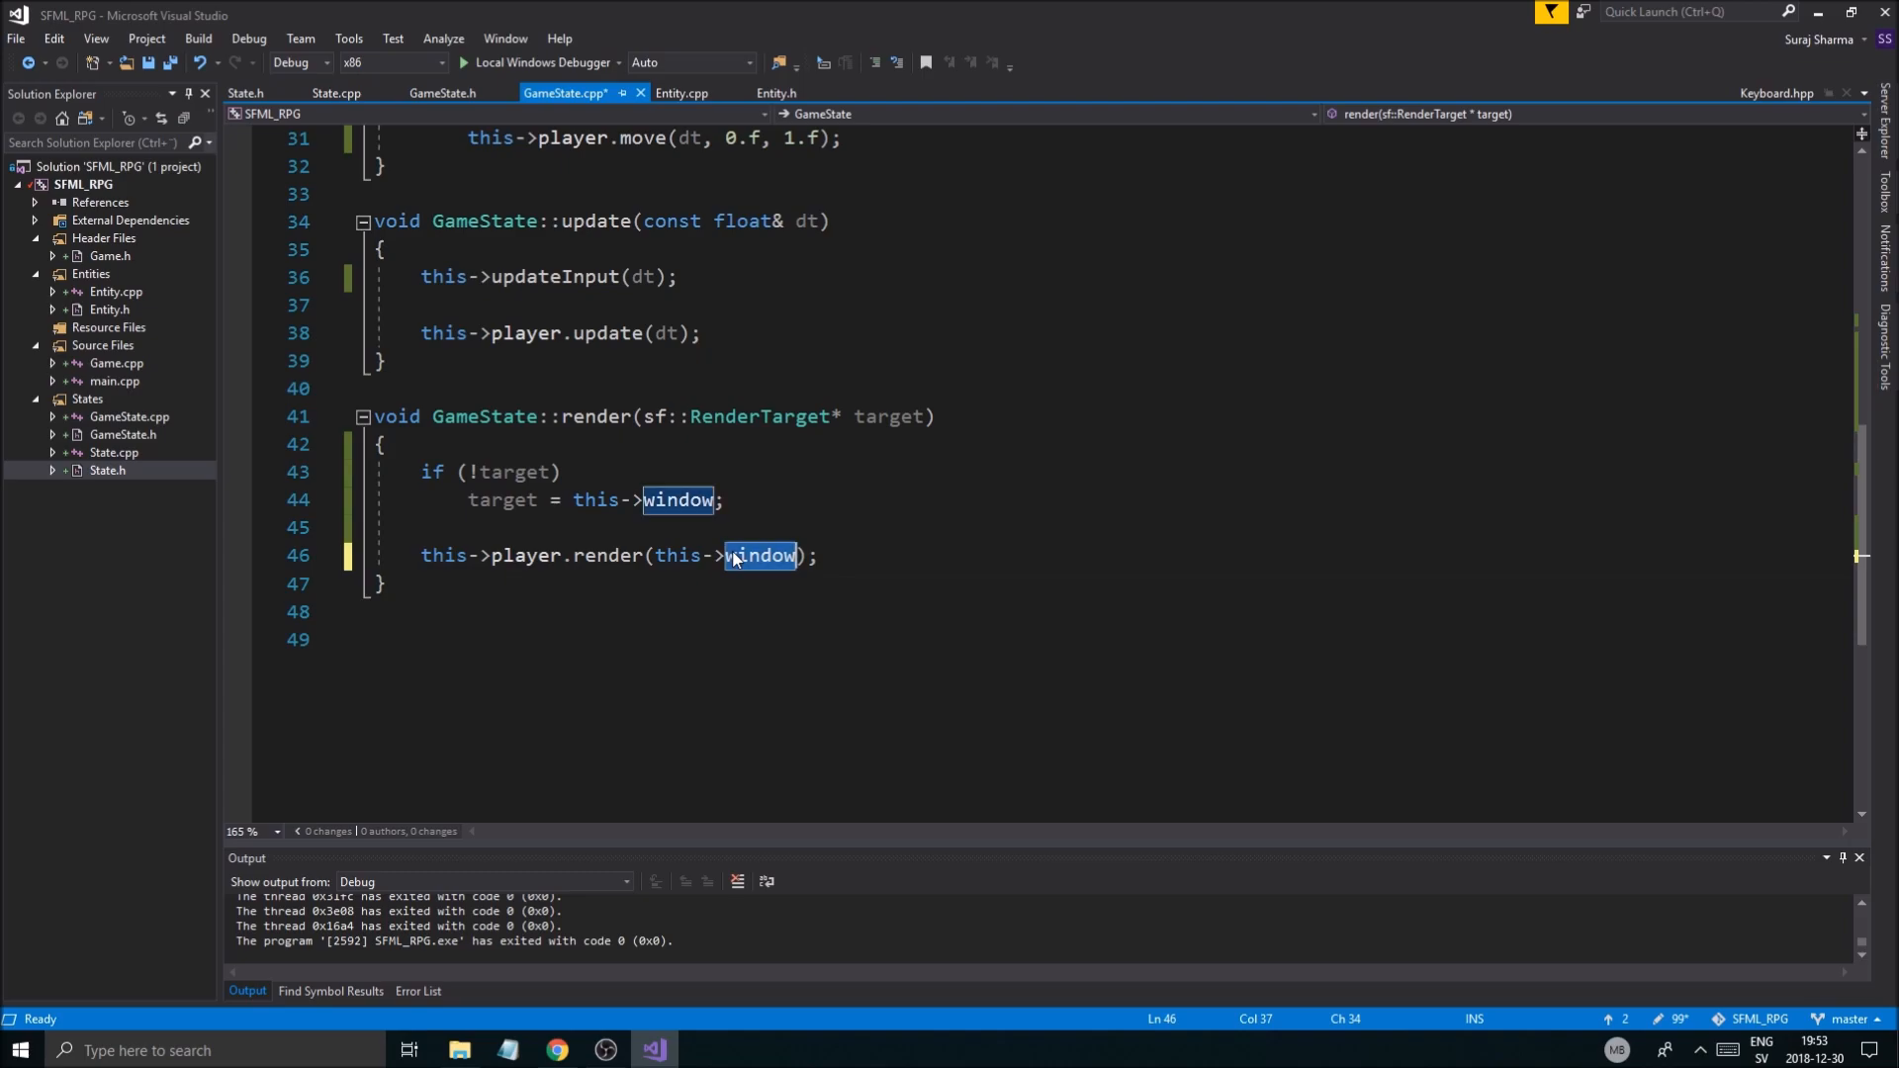
type("target")
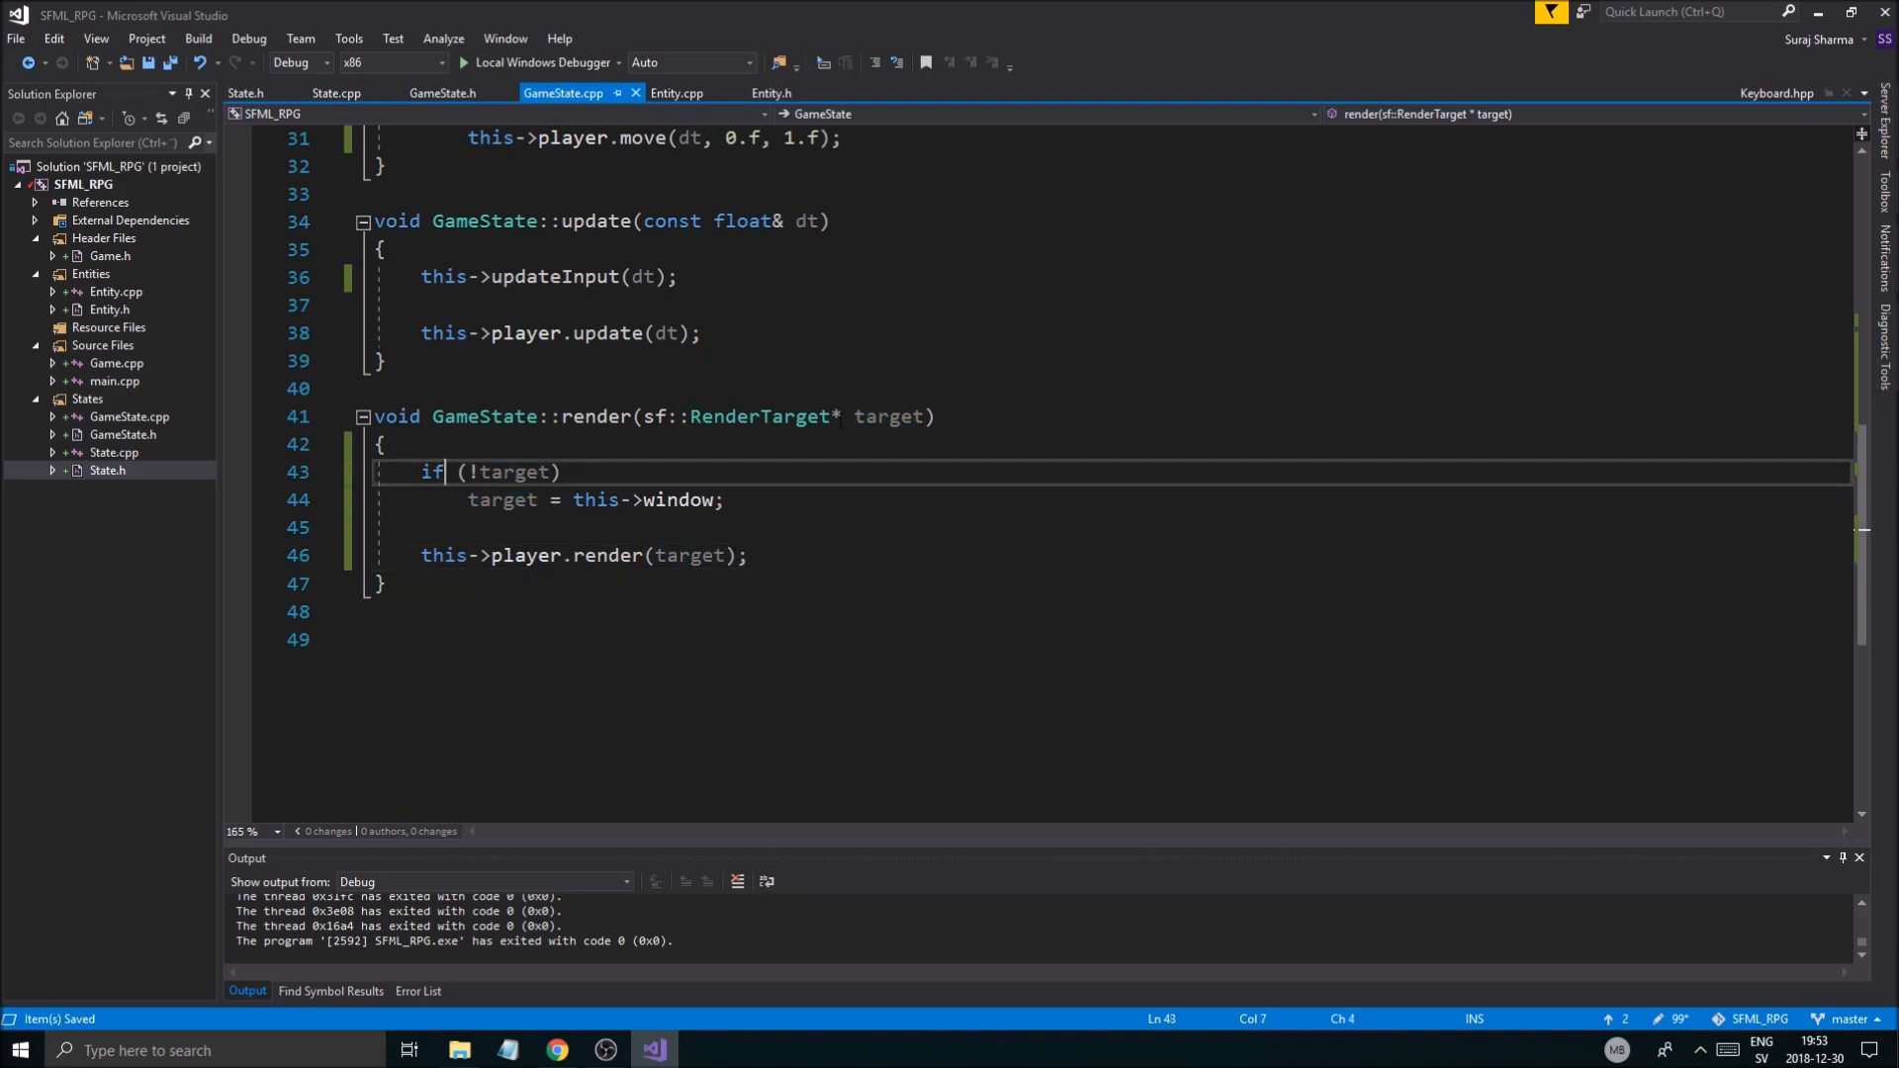
left_click(382, 443)
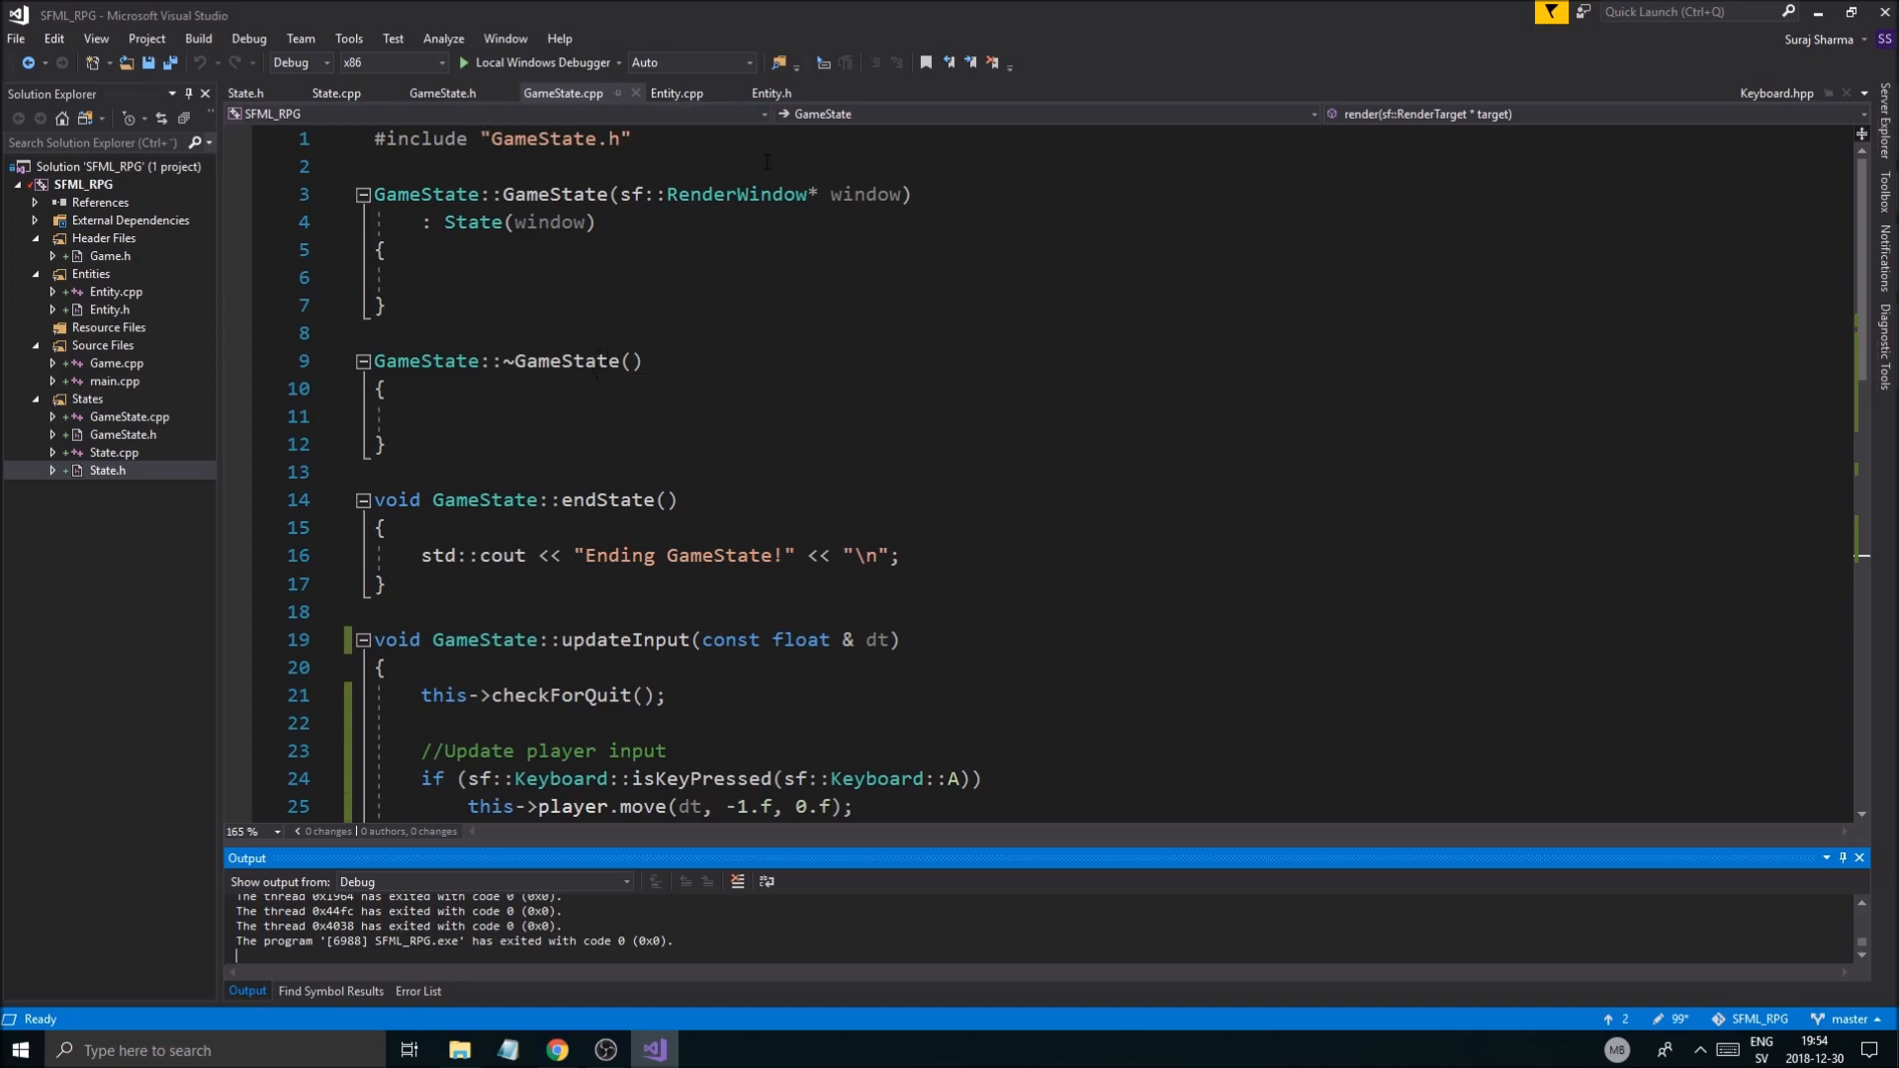
Step: Close the GameState files and add a blank line below the states stack in Game.h
left_click(336, 92)
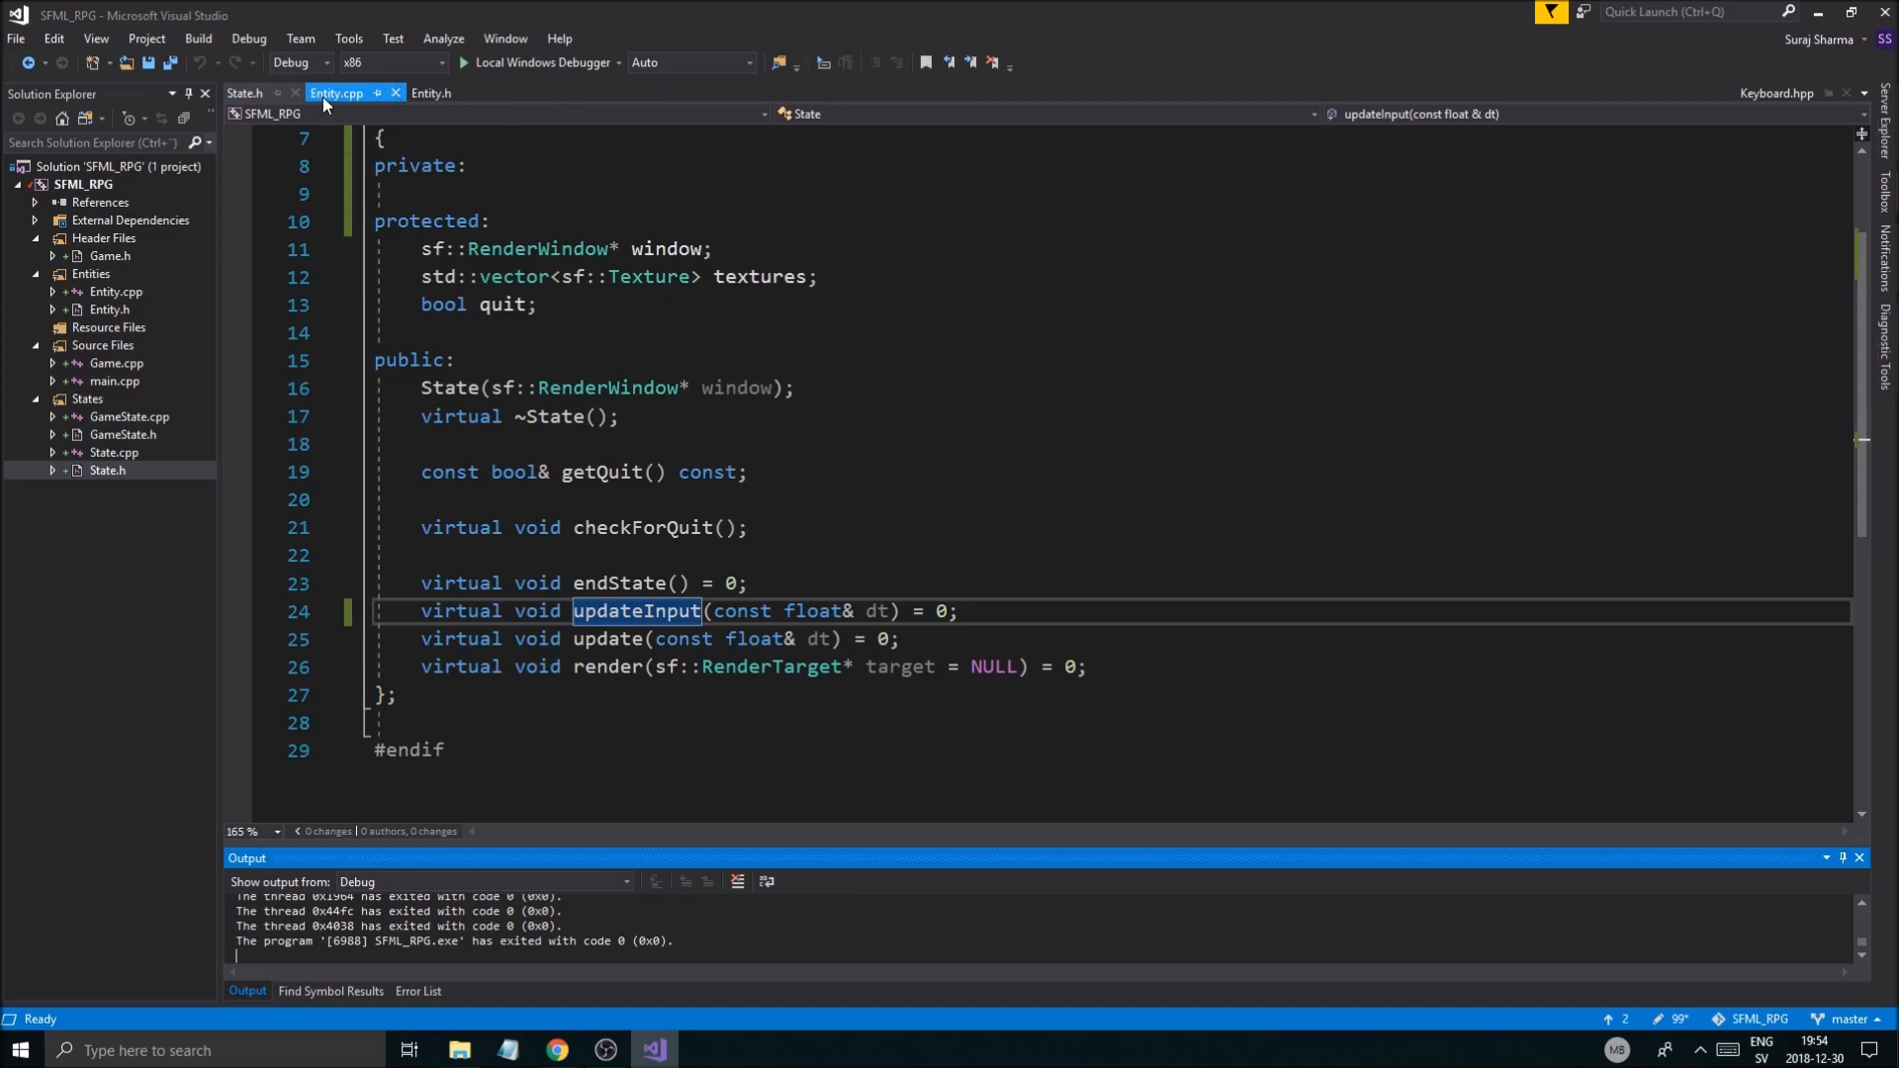
left_click(396, 92)
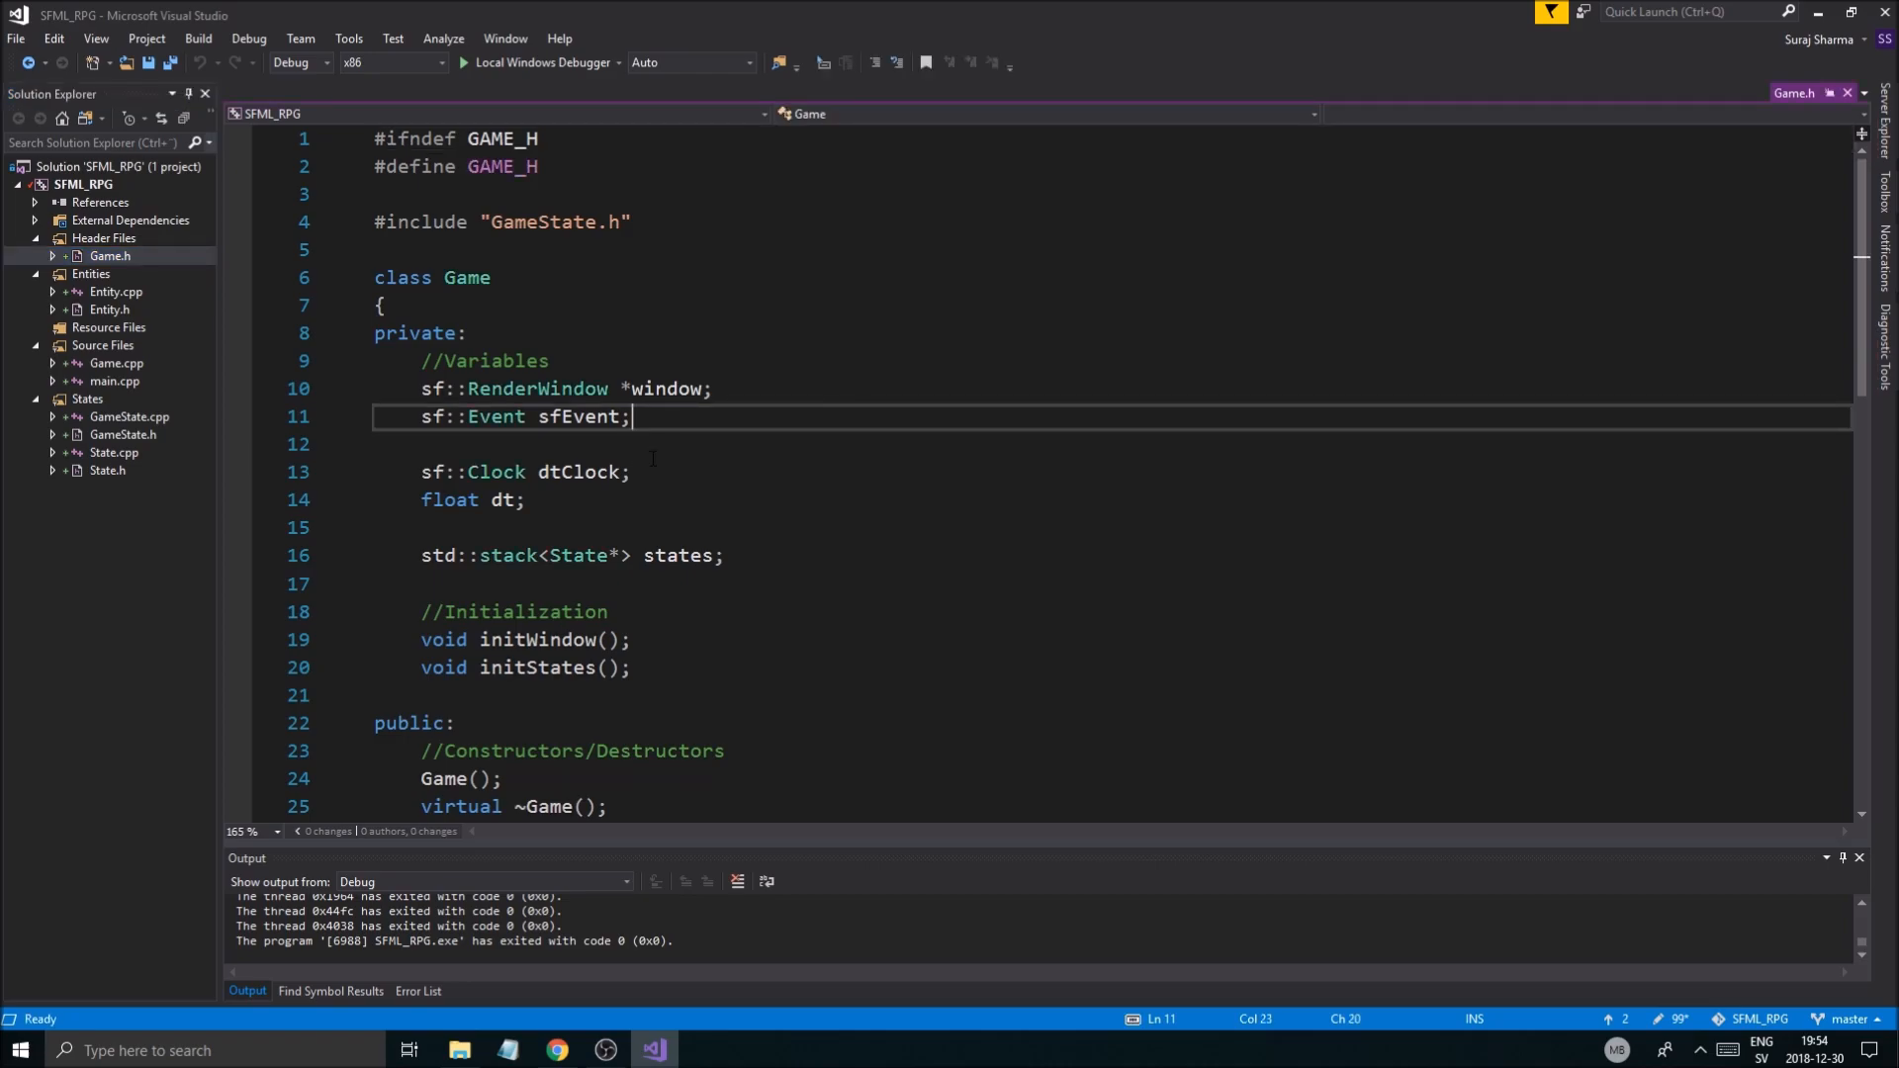
key("Enter")
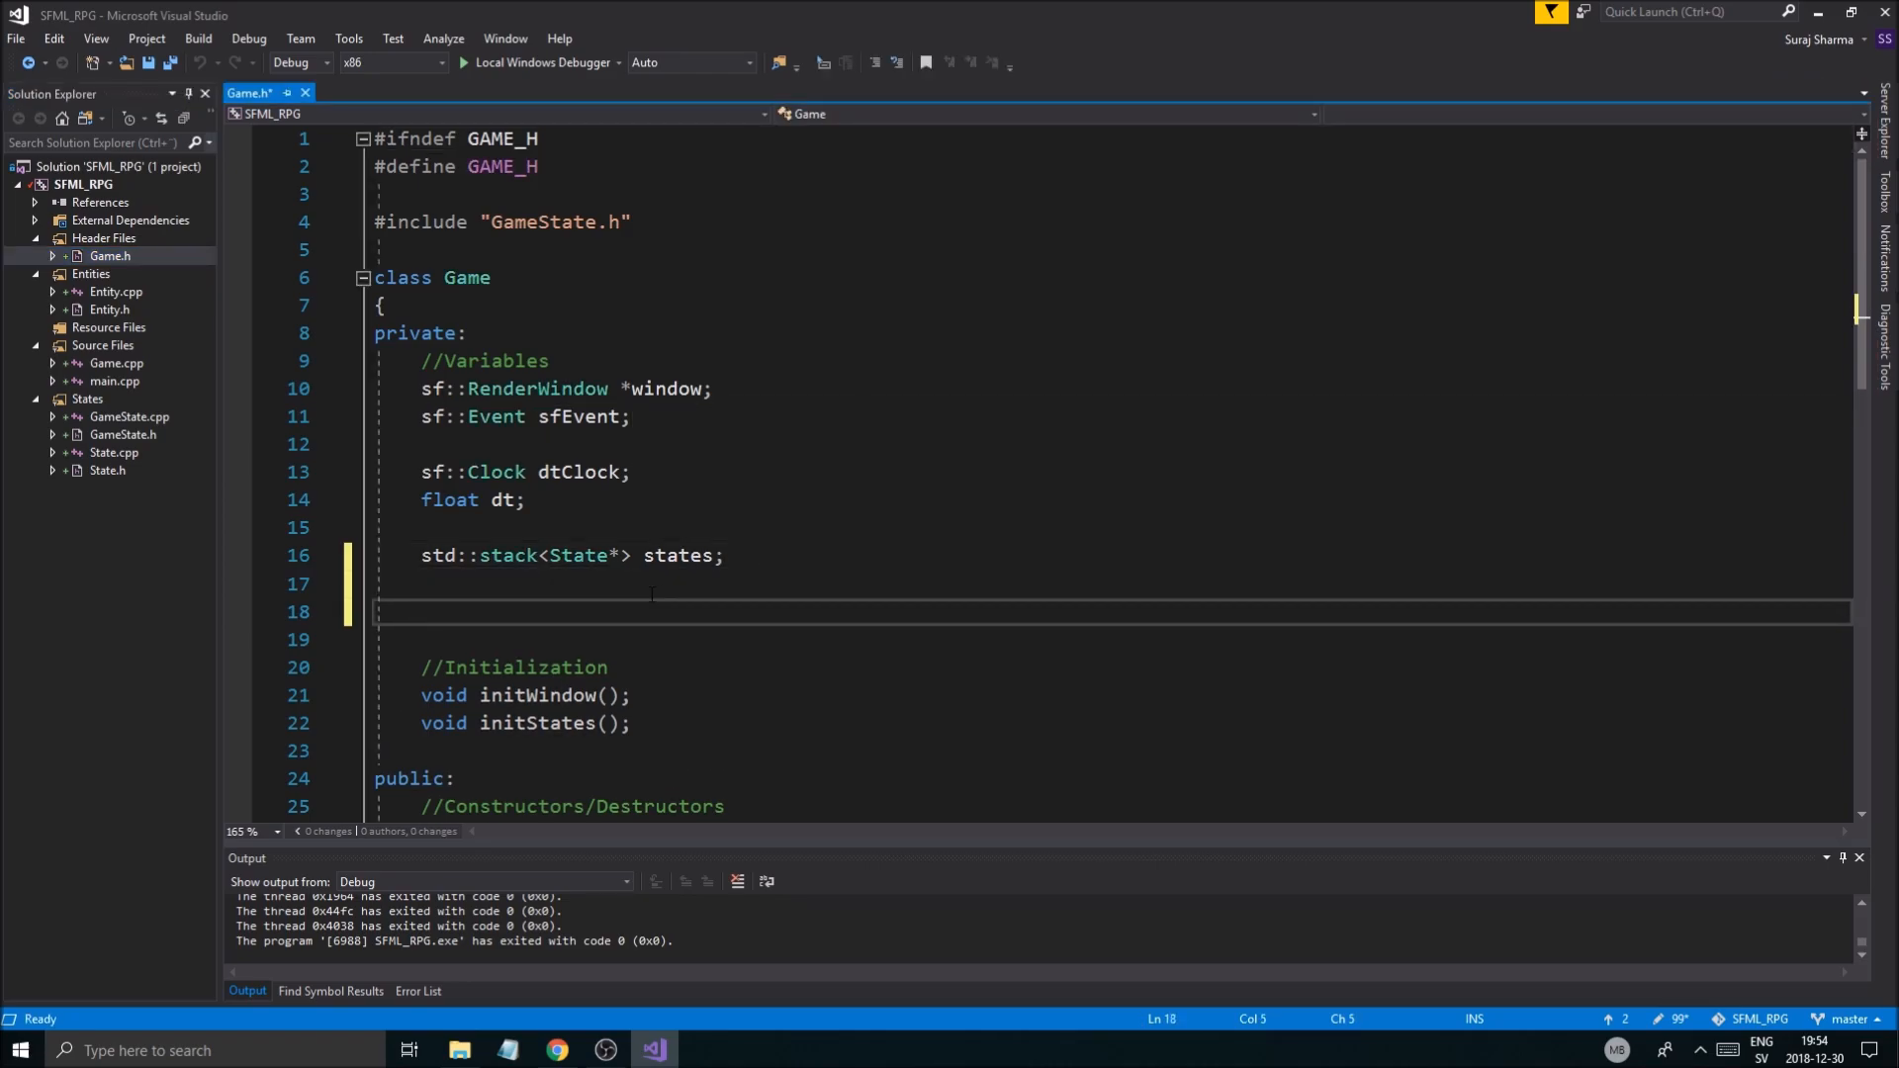
Step: Declare the member std::map<char*, int> supportedKeys; below the states stack
type("std::map")
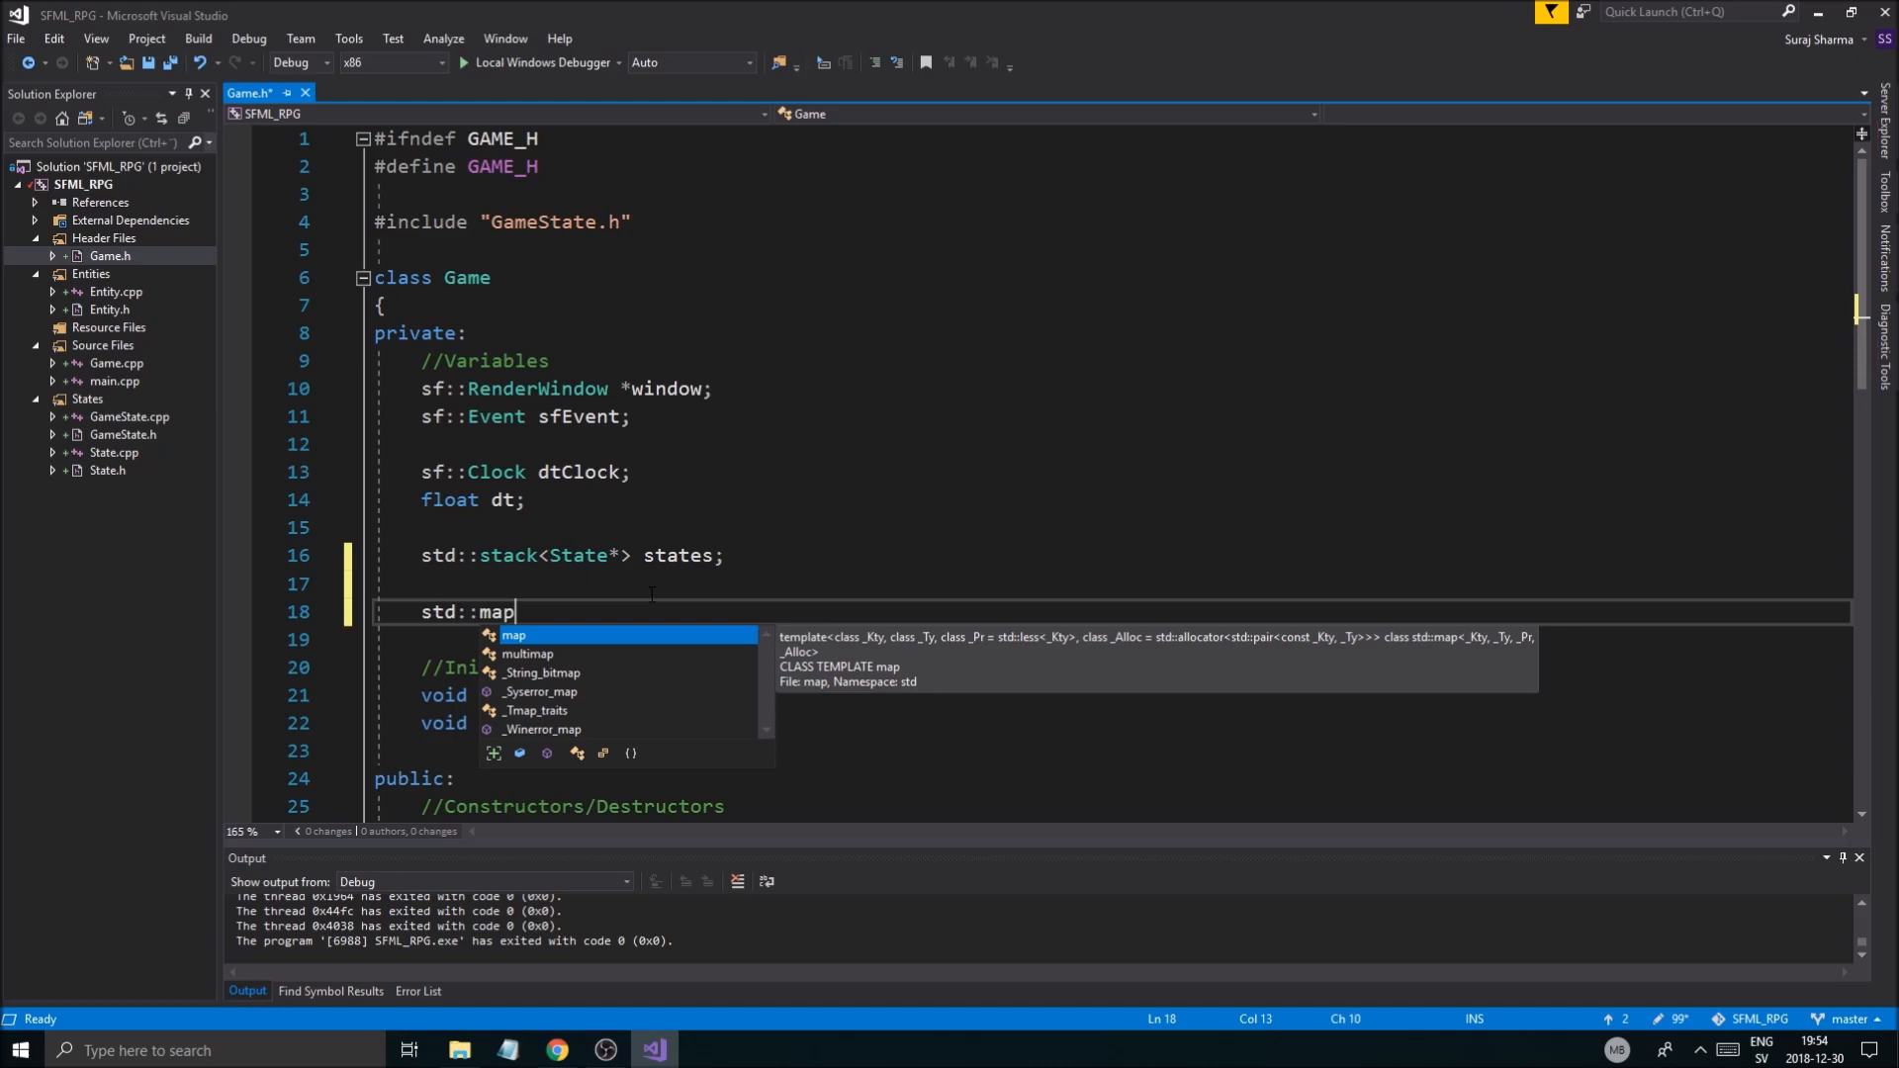
type("<s")
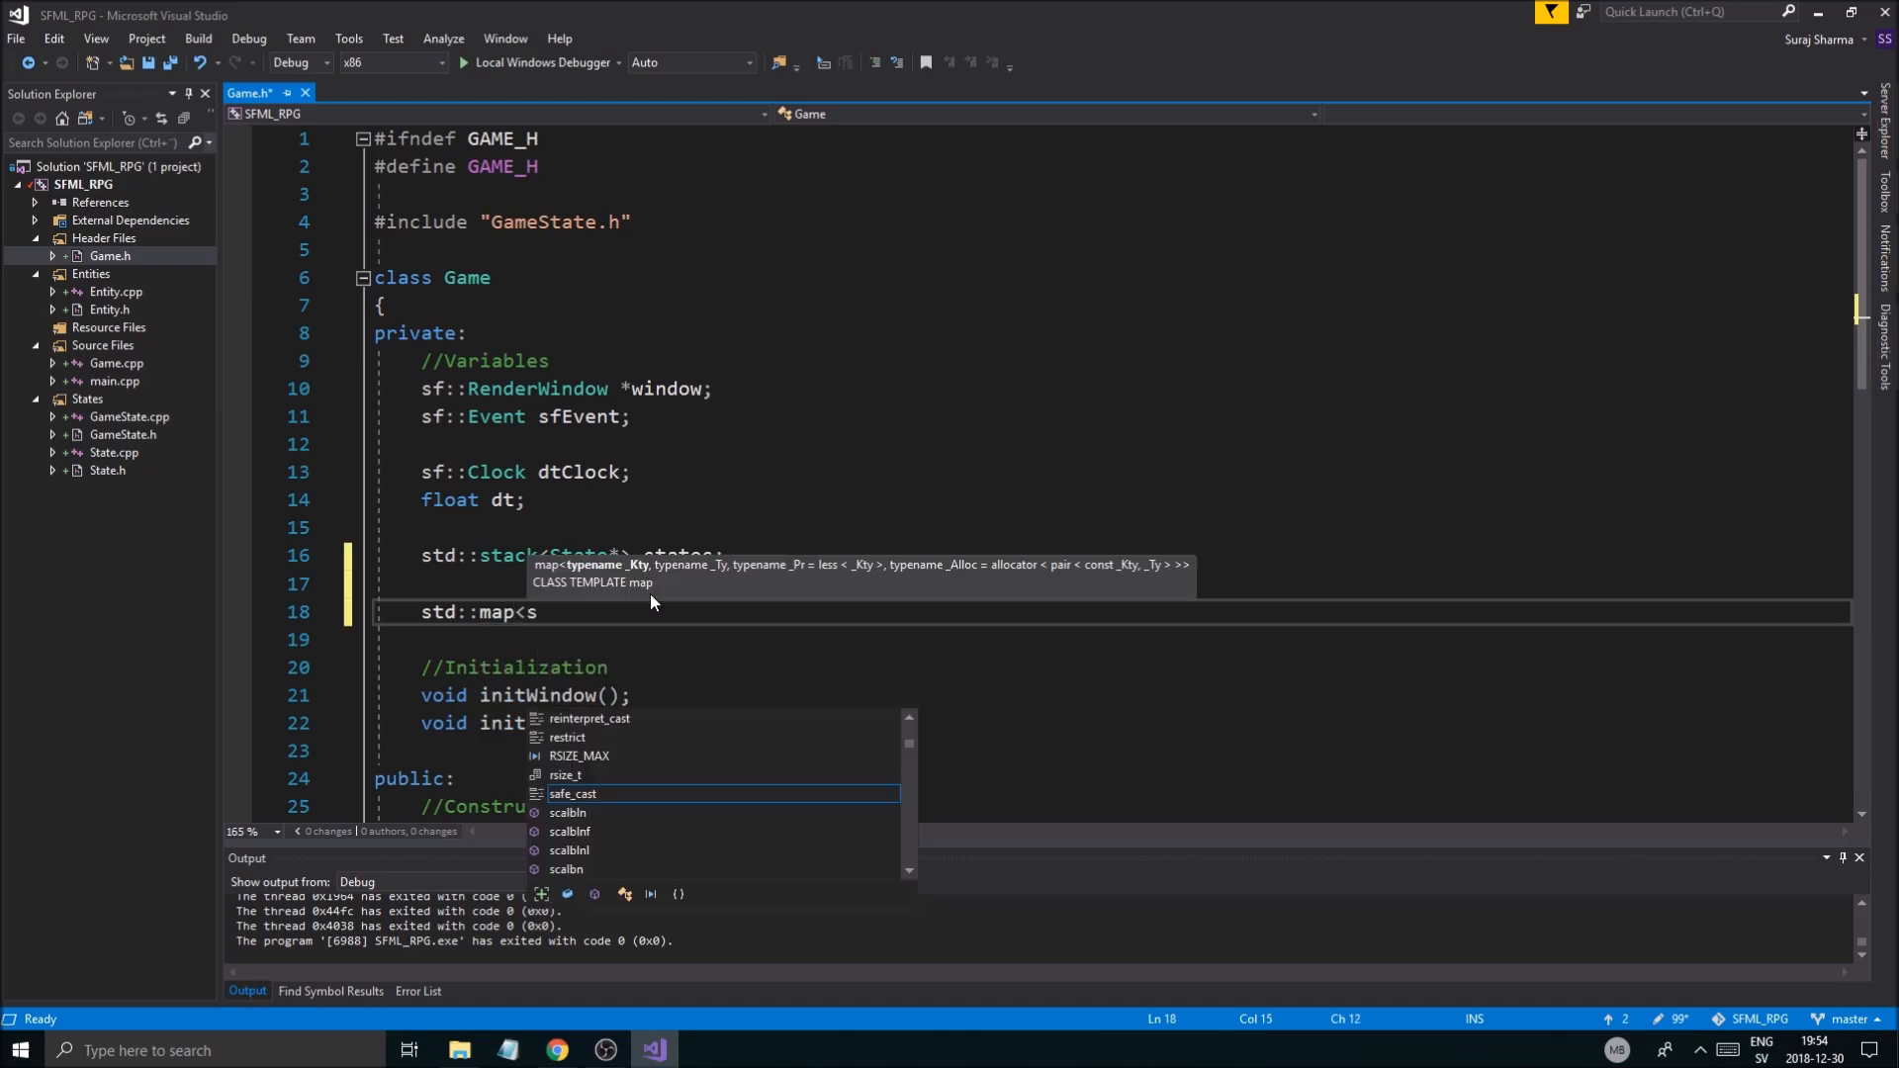
type("std::")
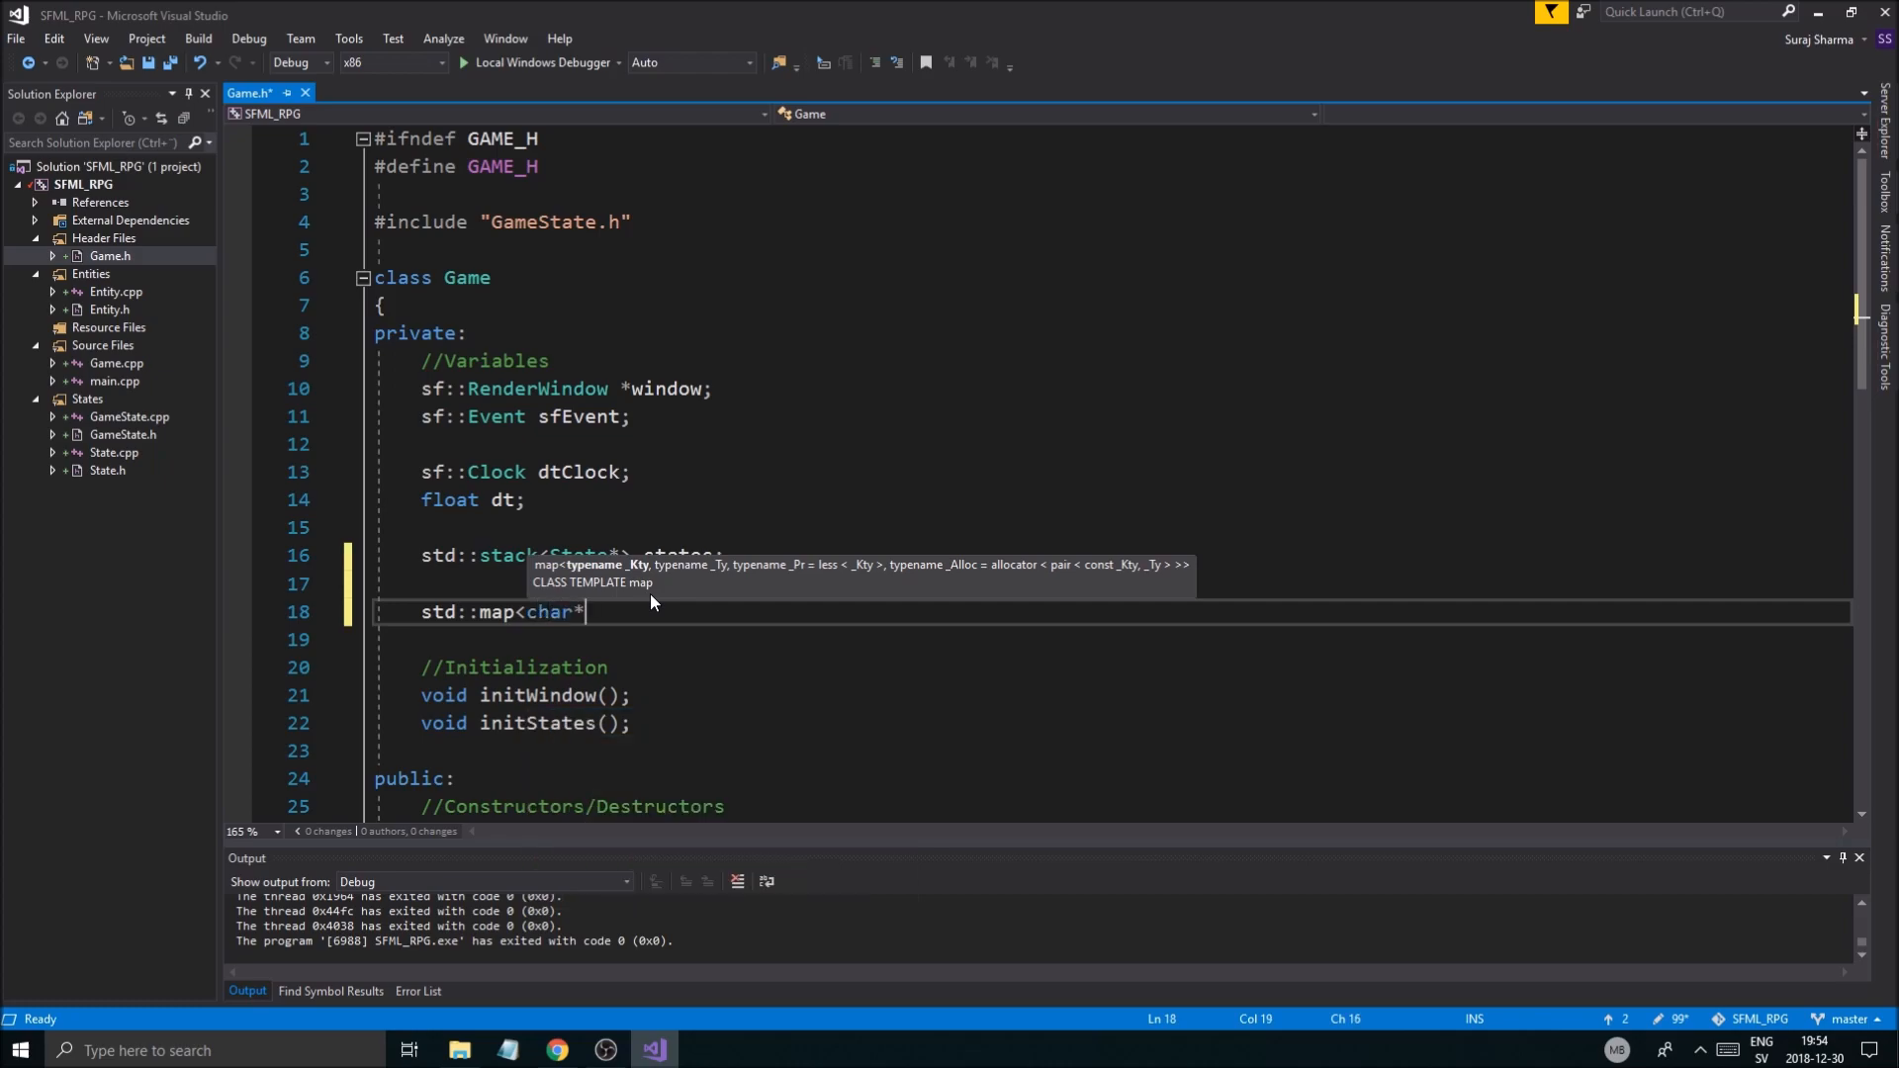
type(",")
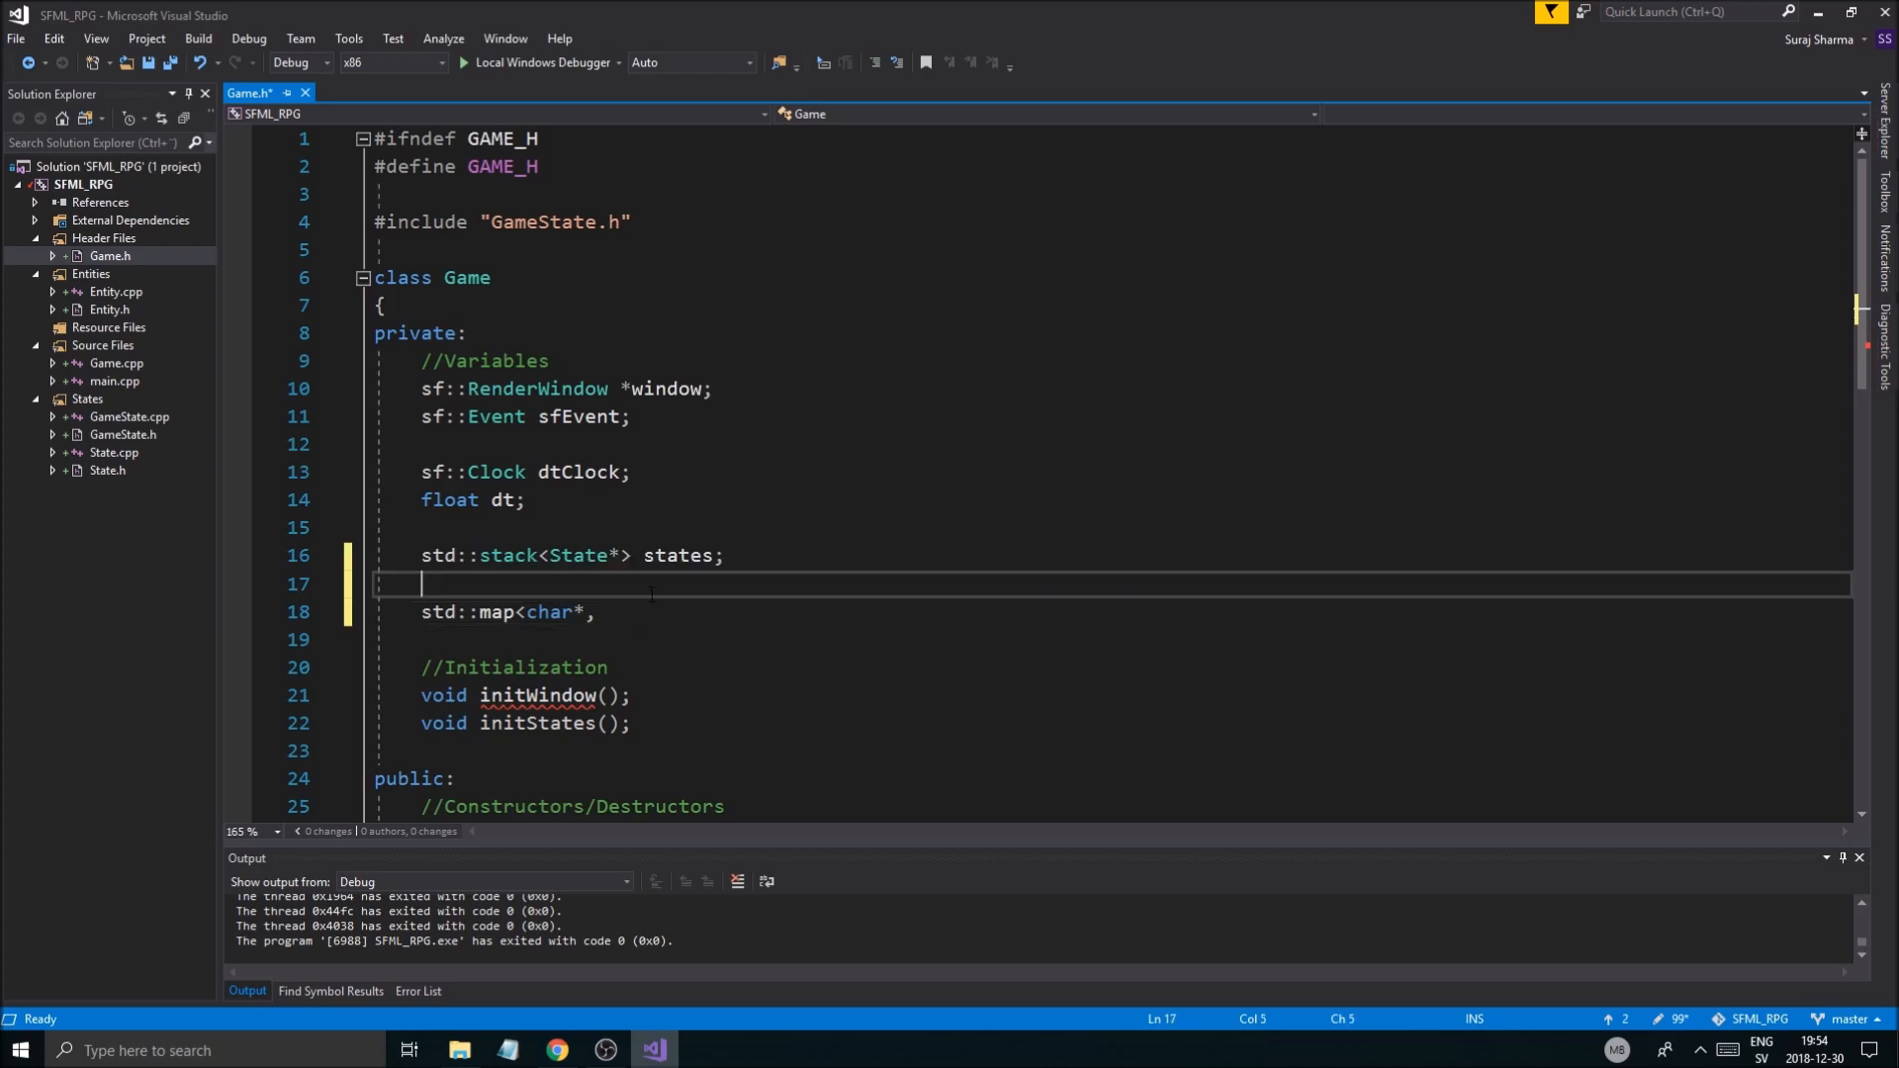
type("sf::ke")
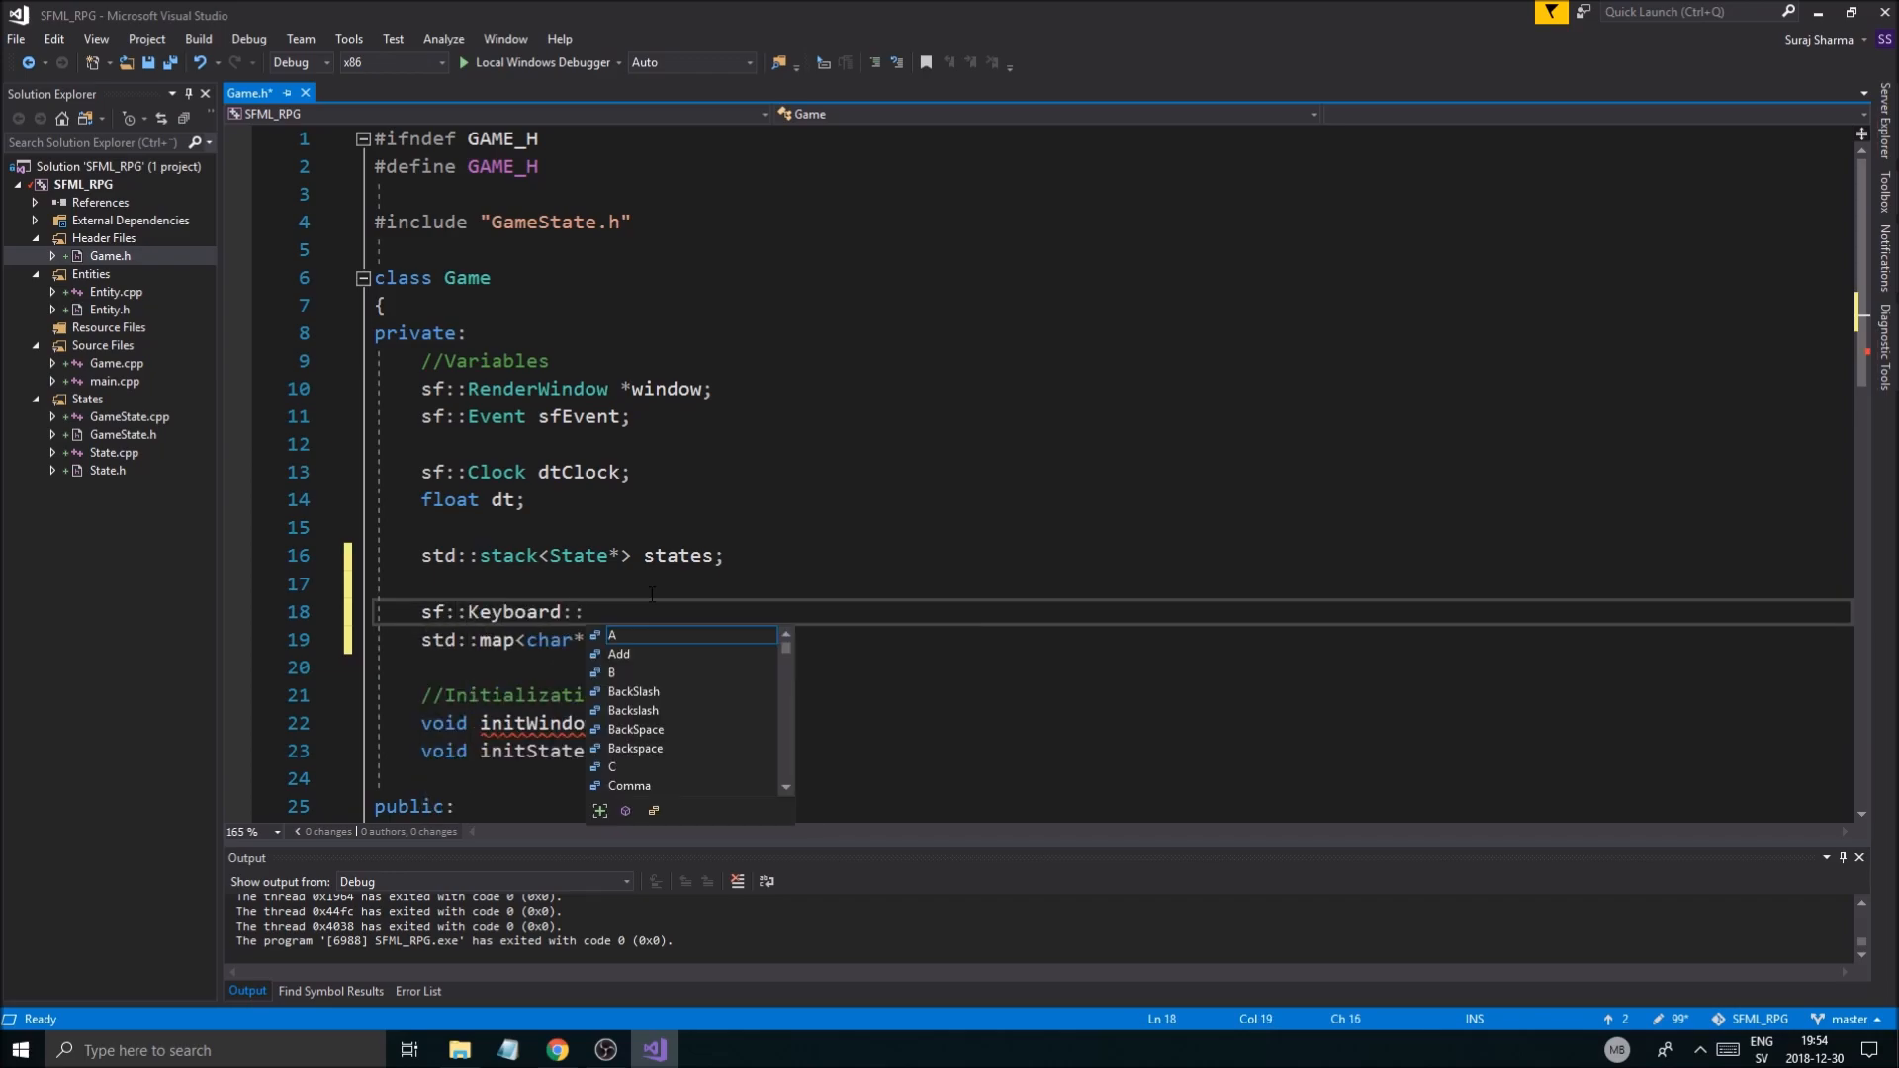
type("key")
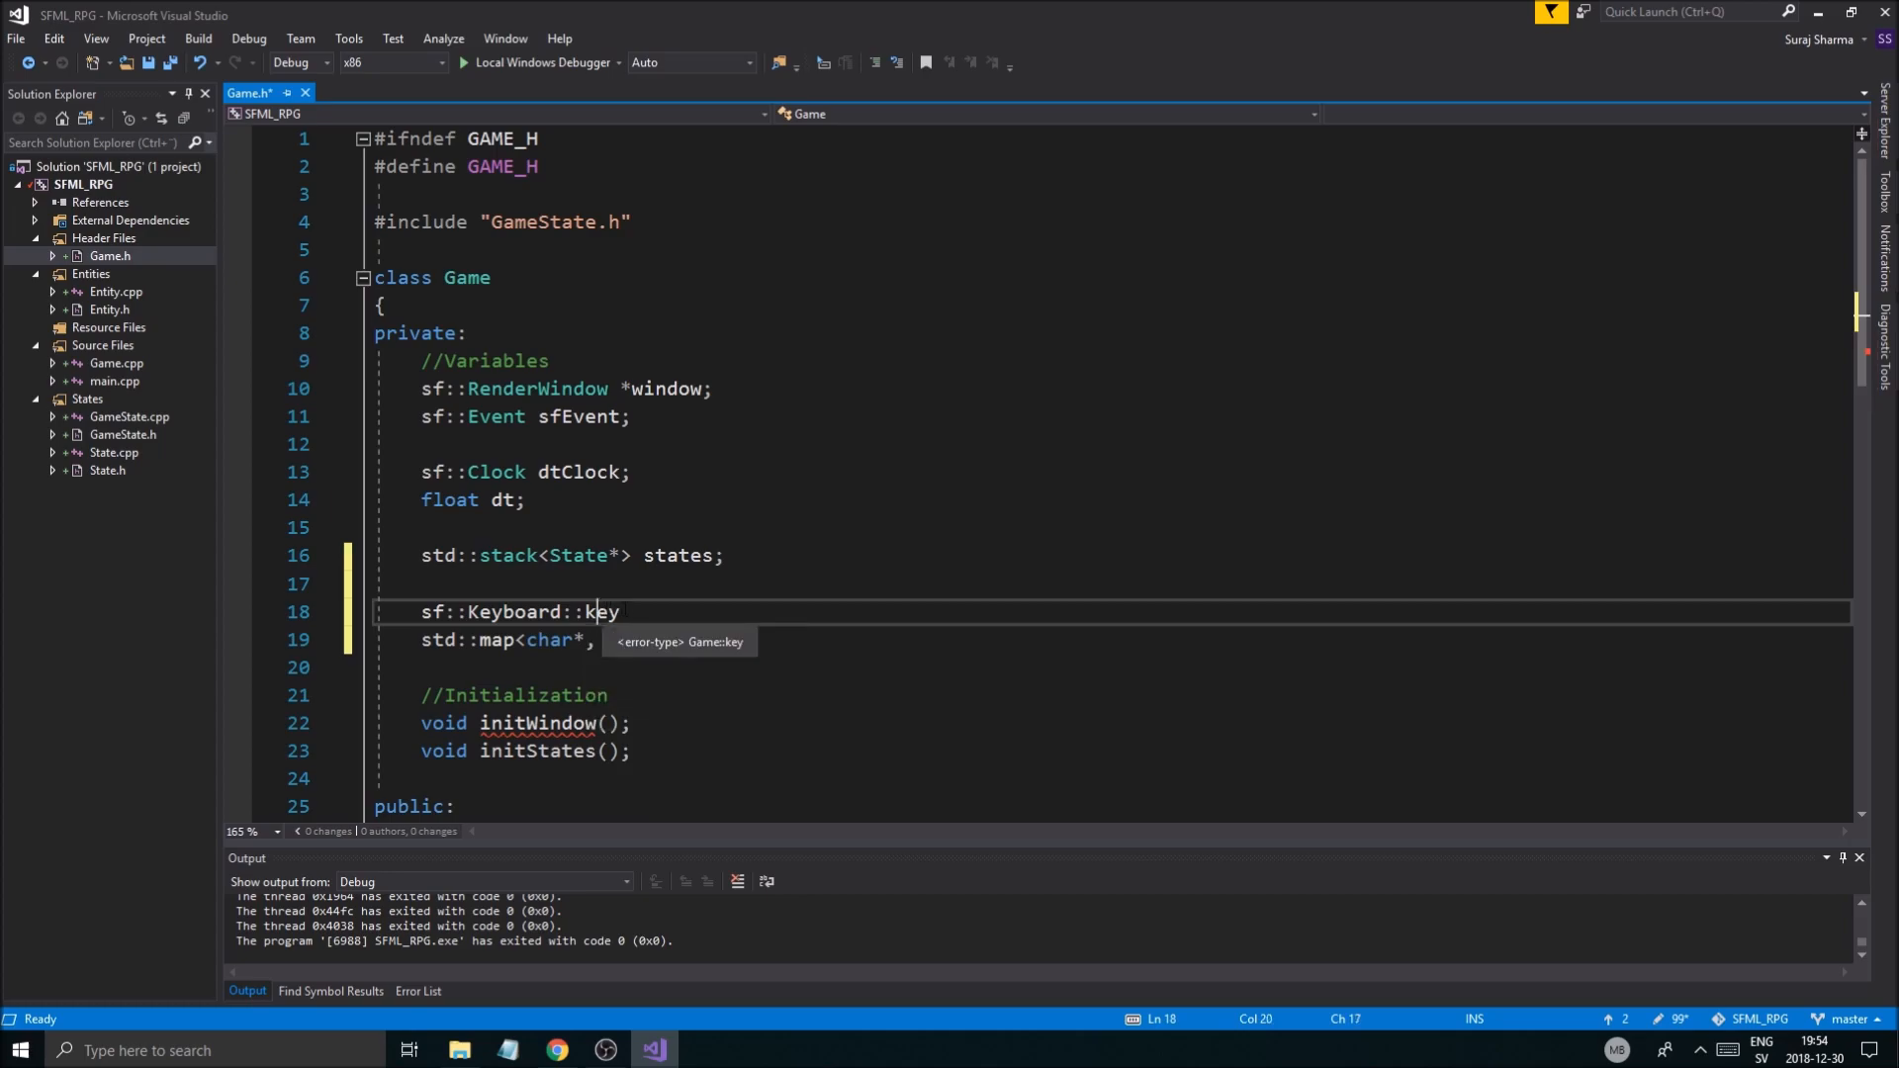
type("::a")
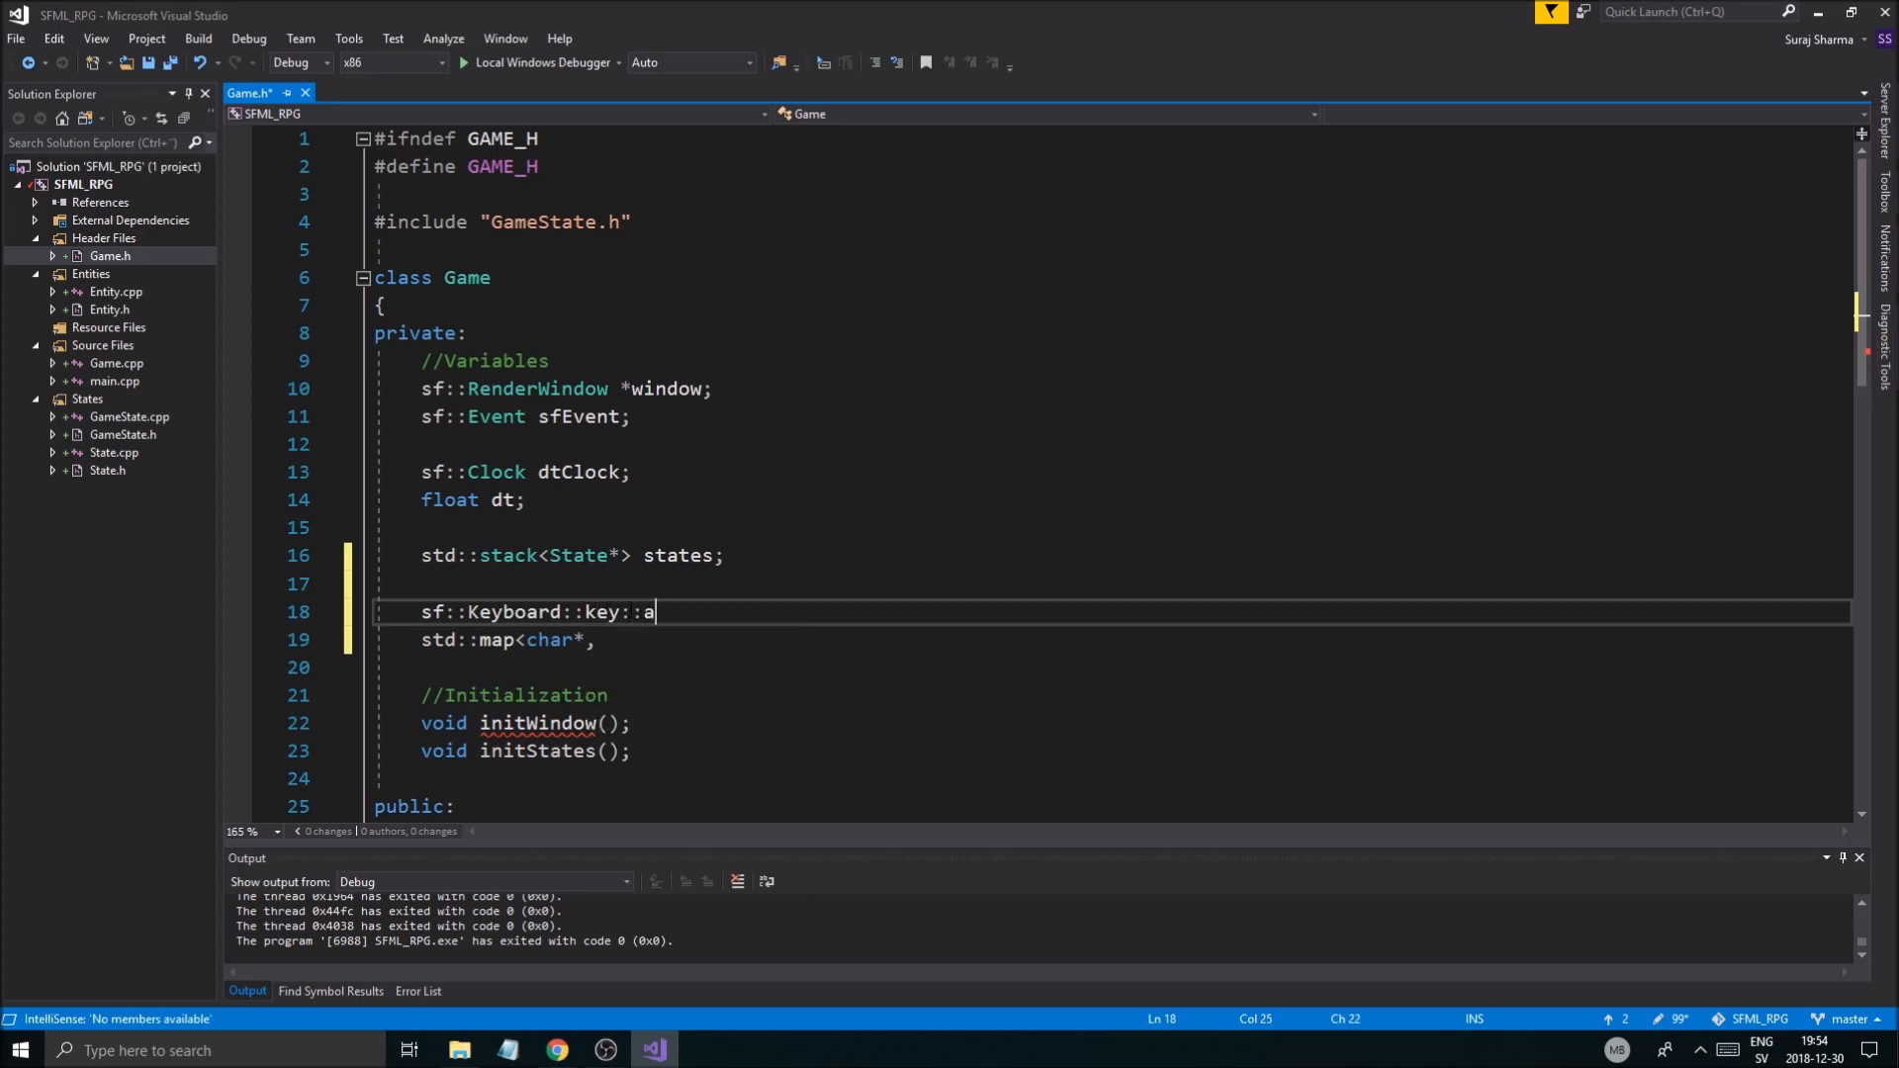
type("(sf")
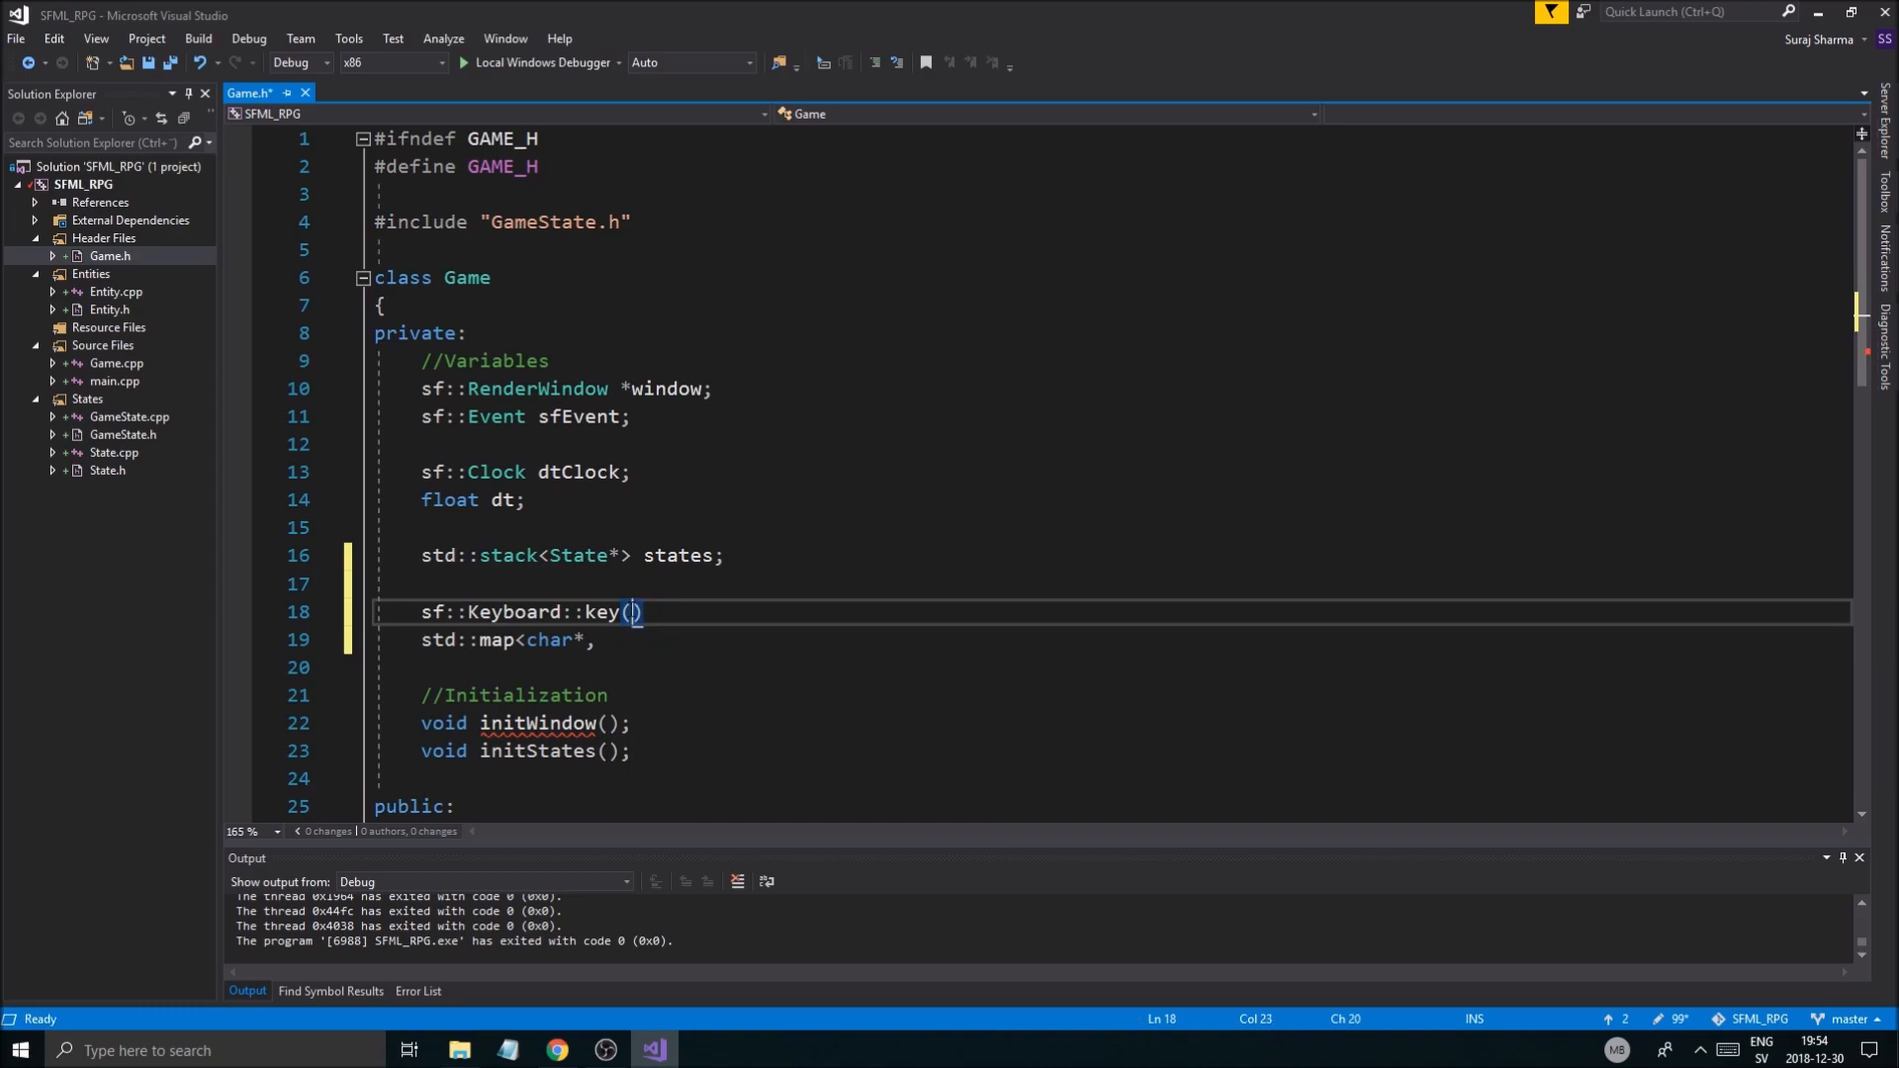
type("Key")
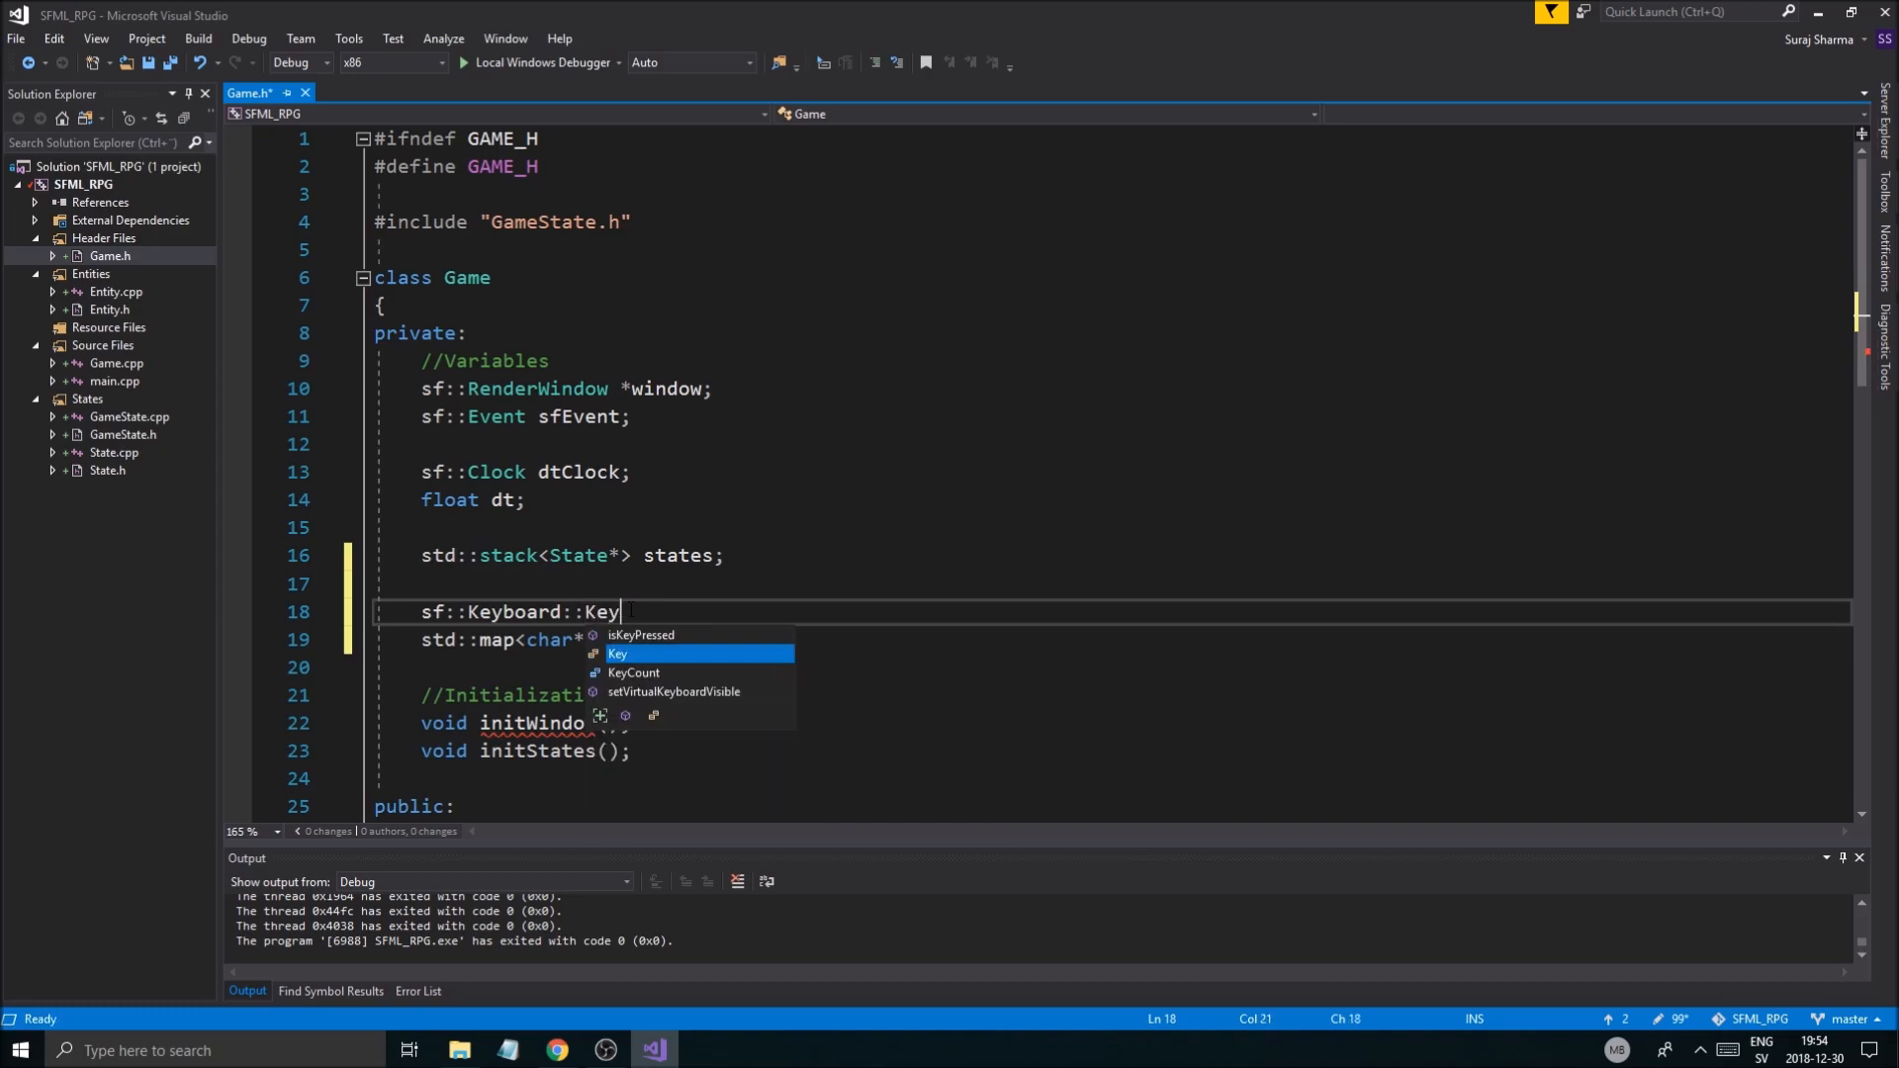
type("::A")
left_click(1134, 639)
type(", int")
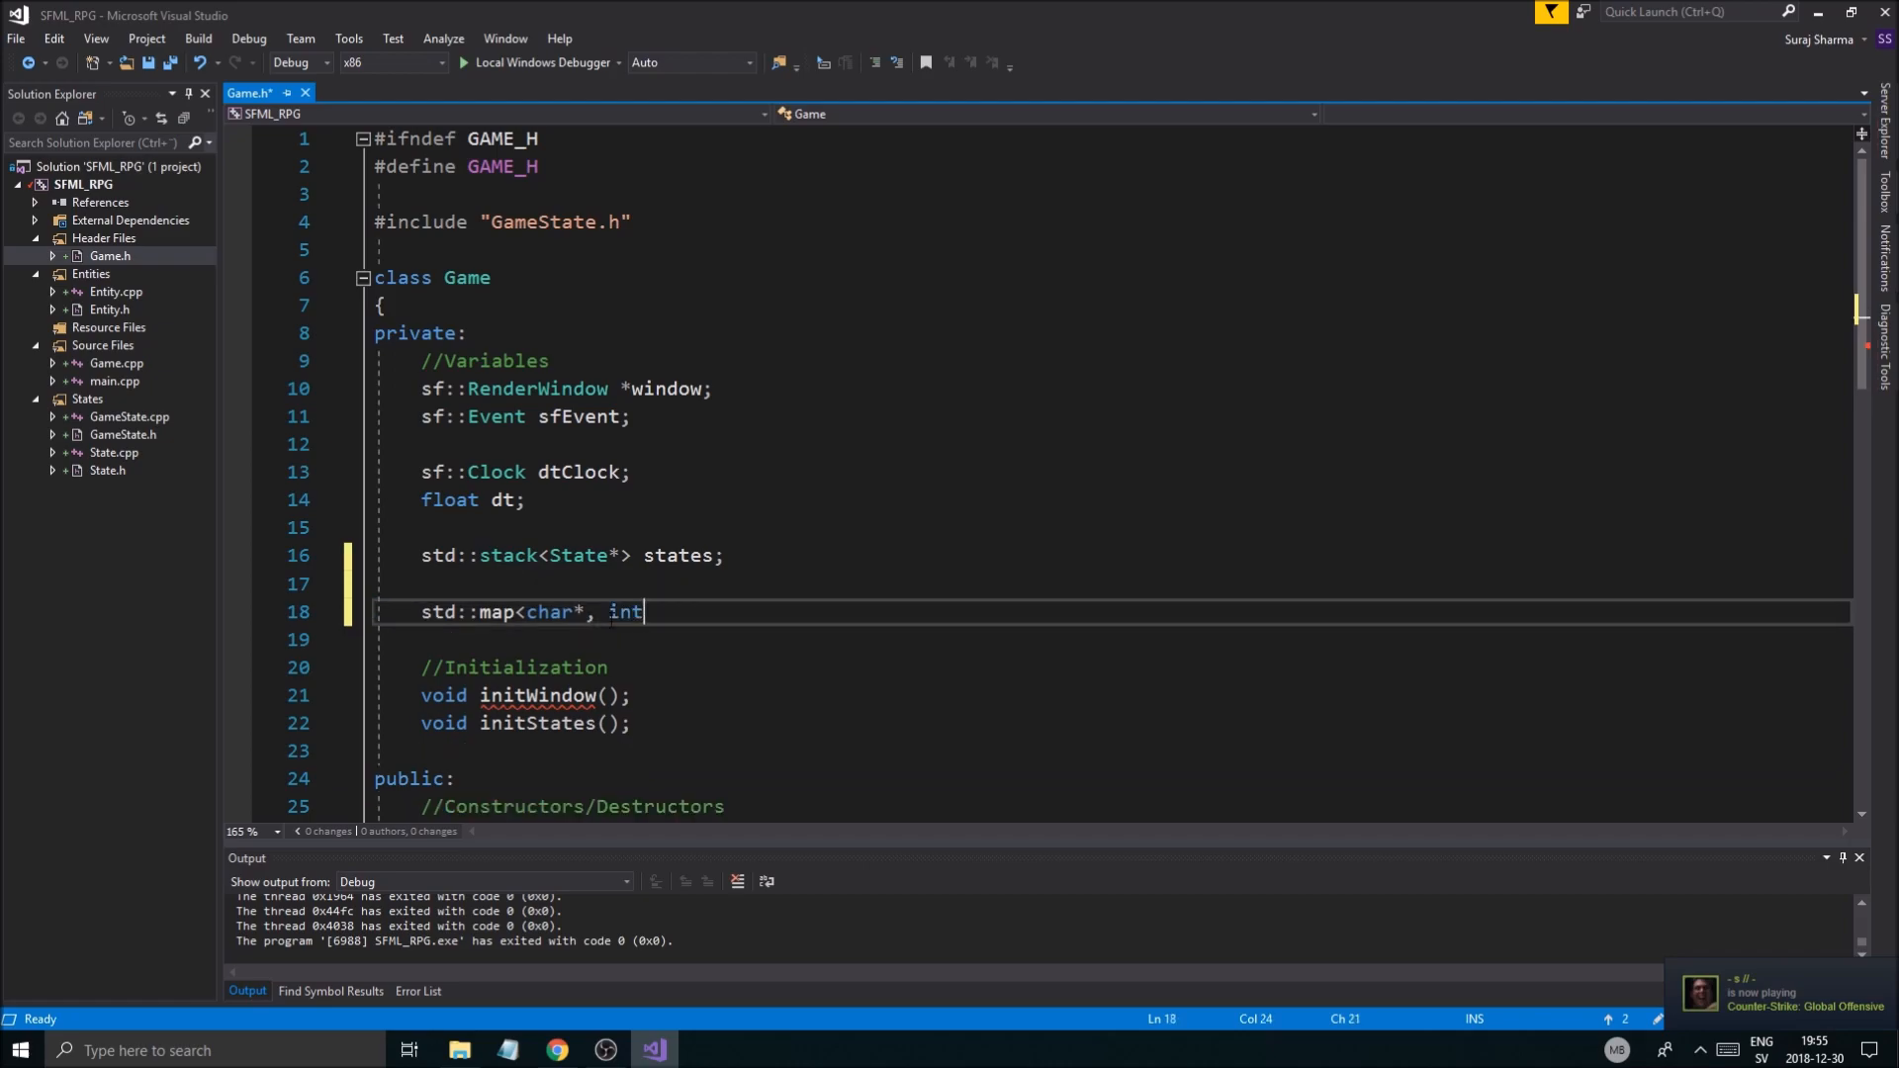
type(">")
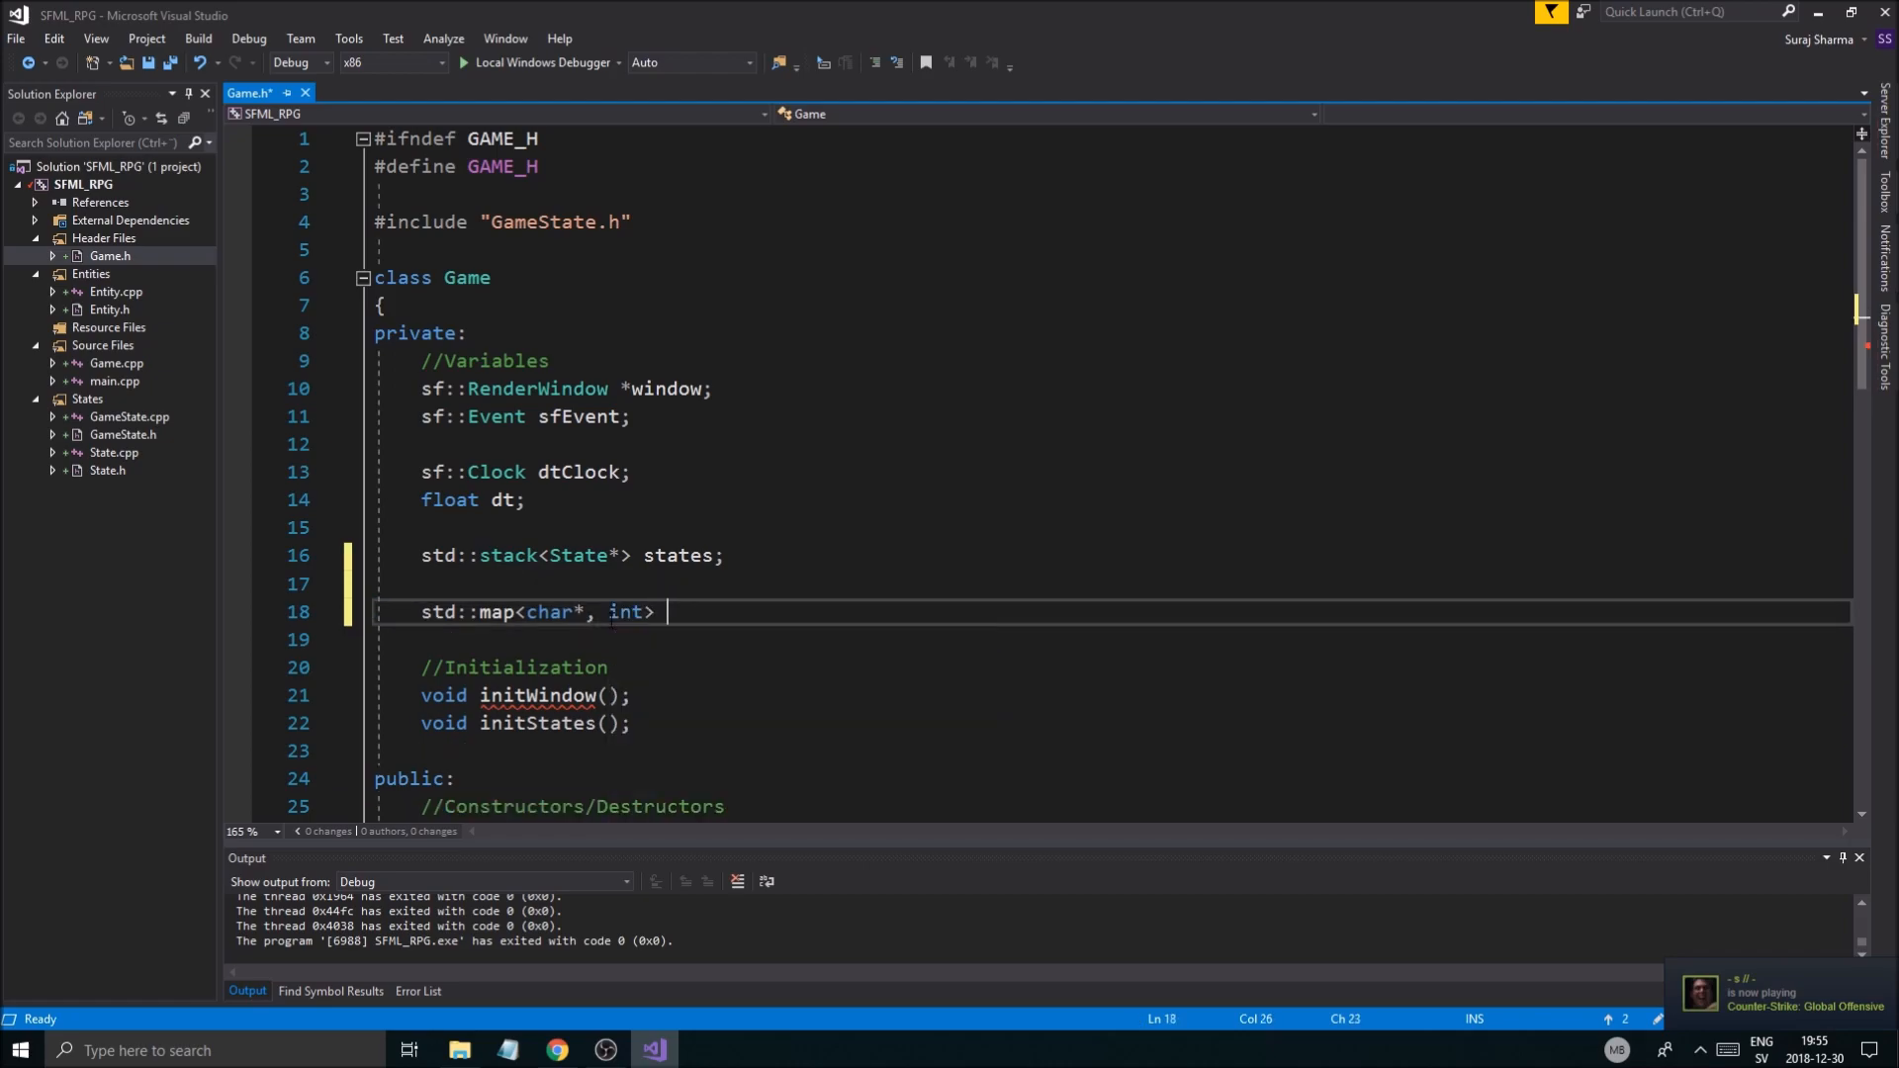
type("suppor")
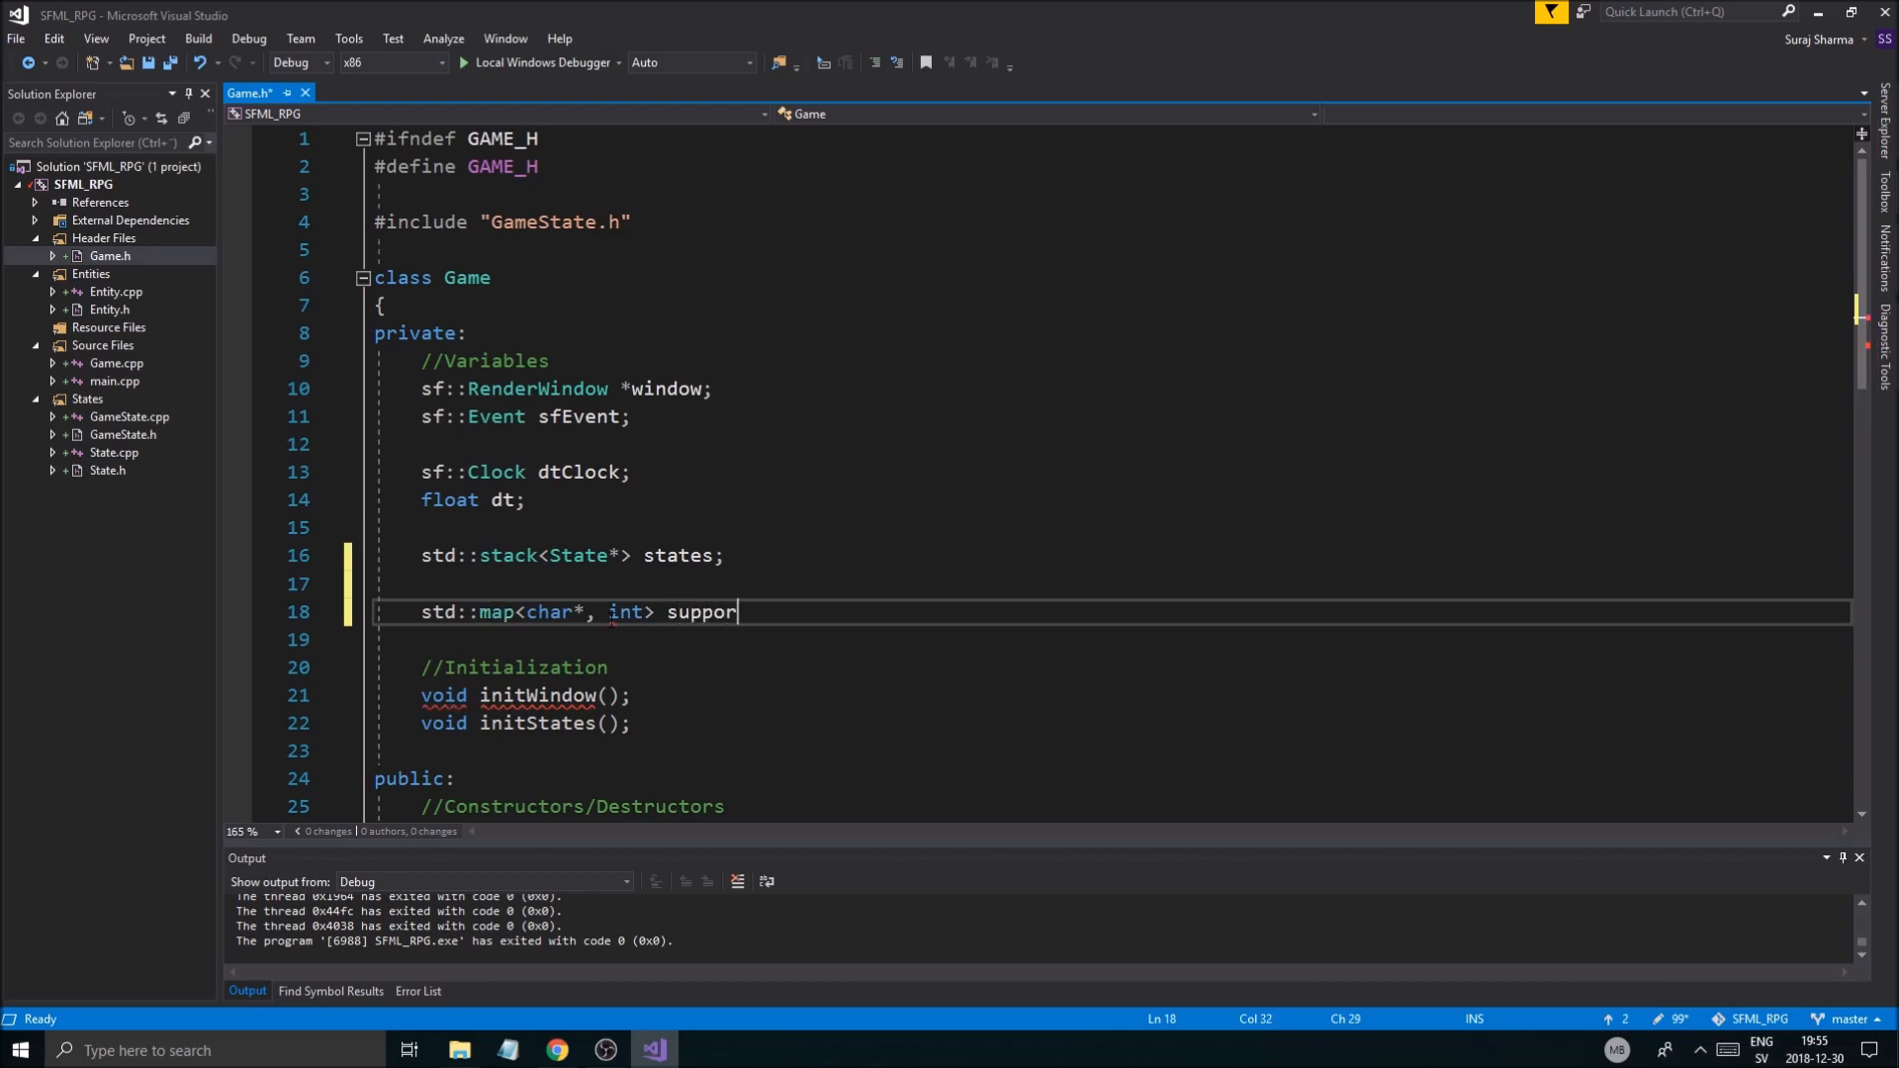
type("tedK")
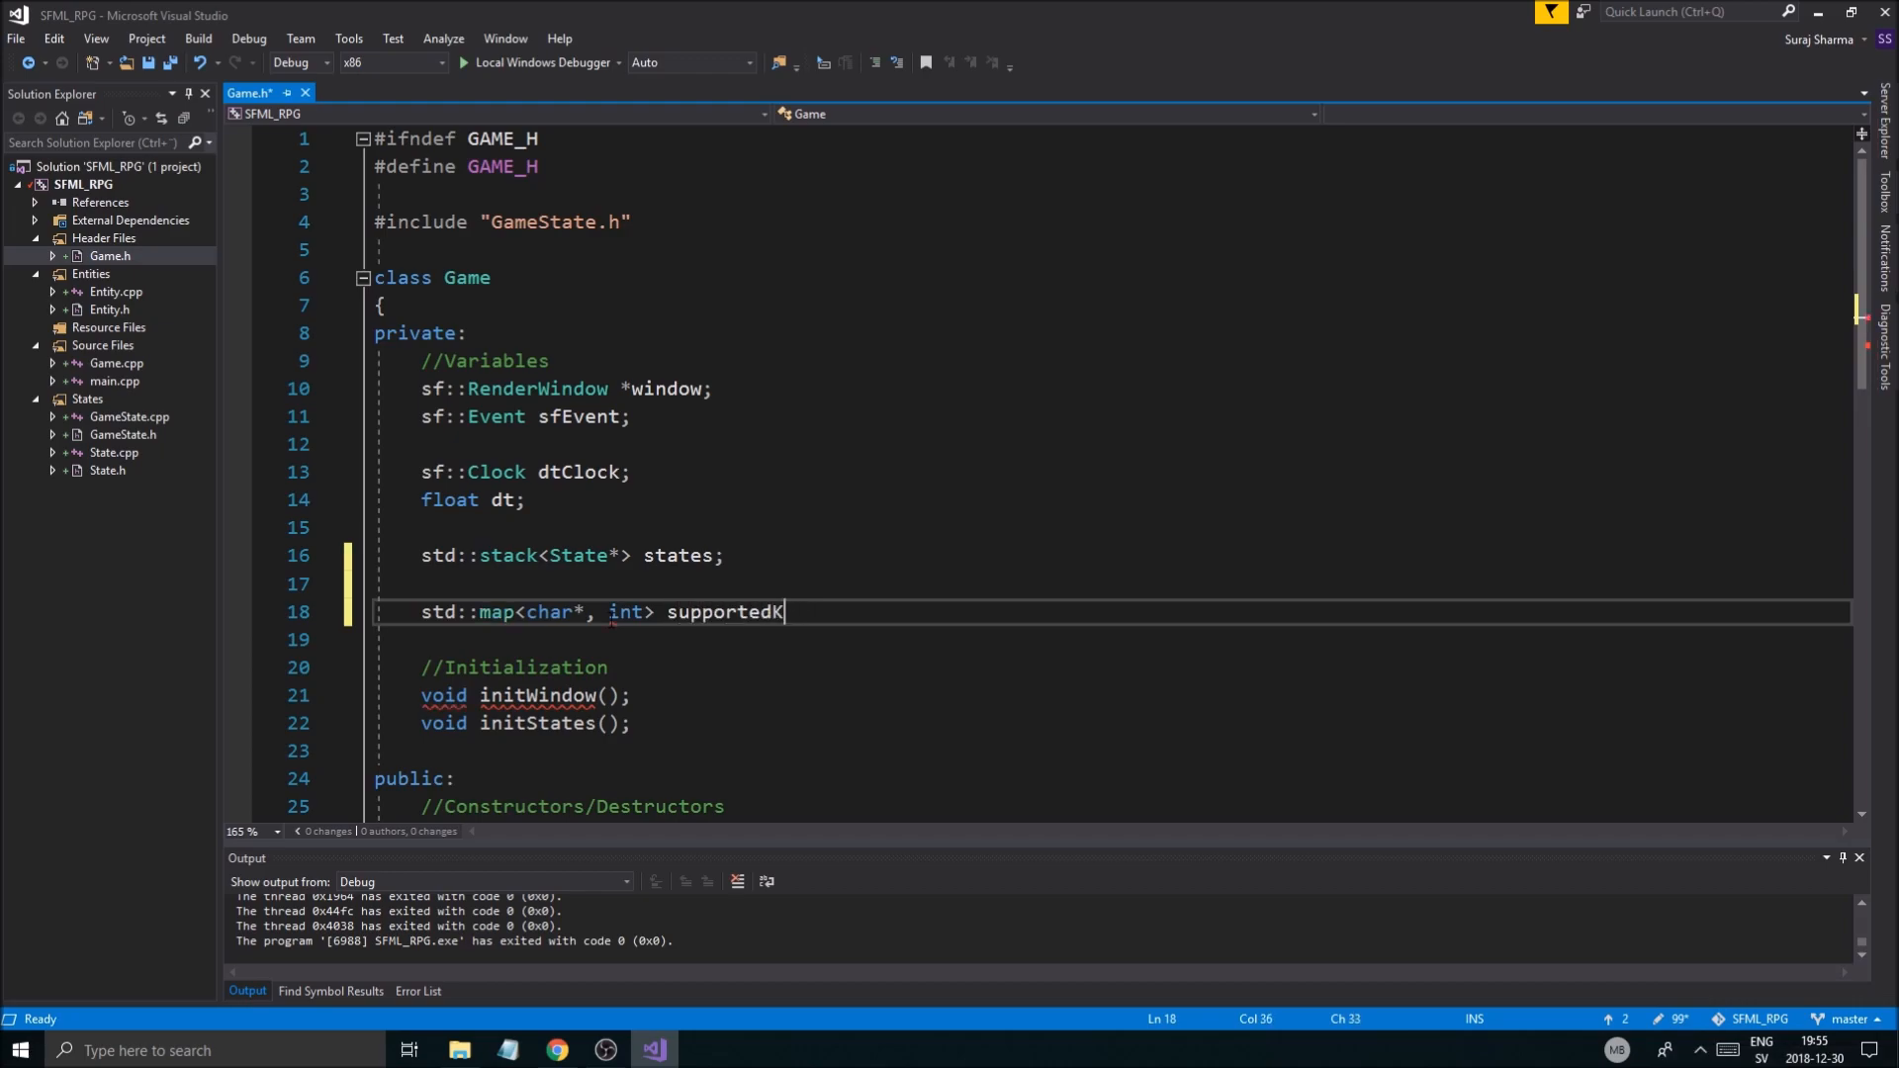
type("eys")
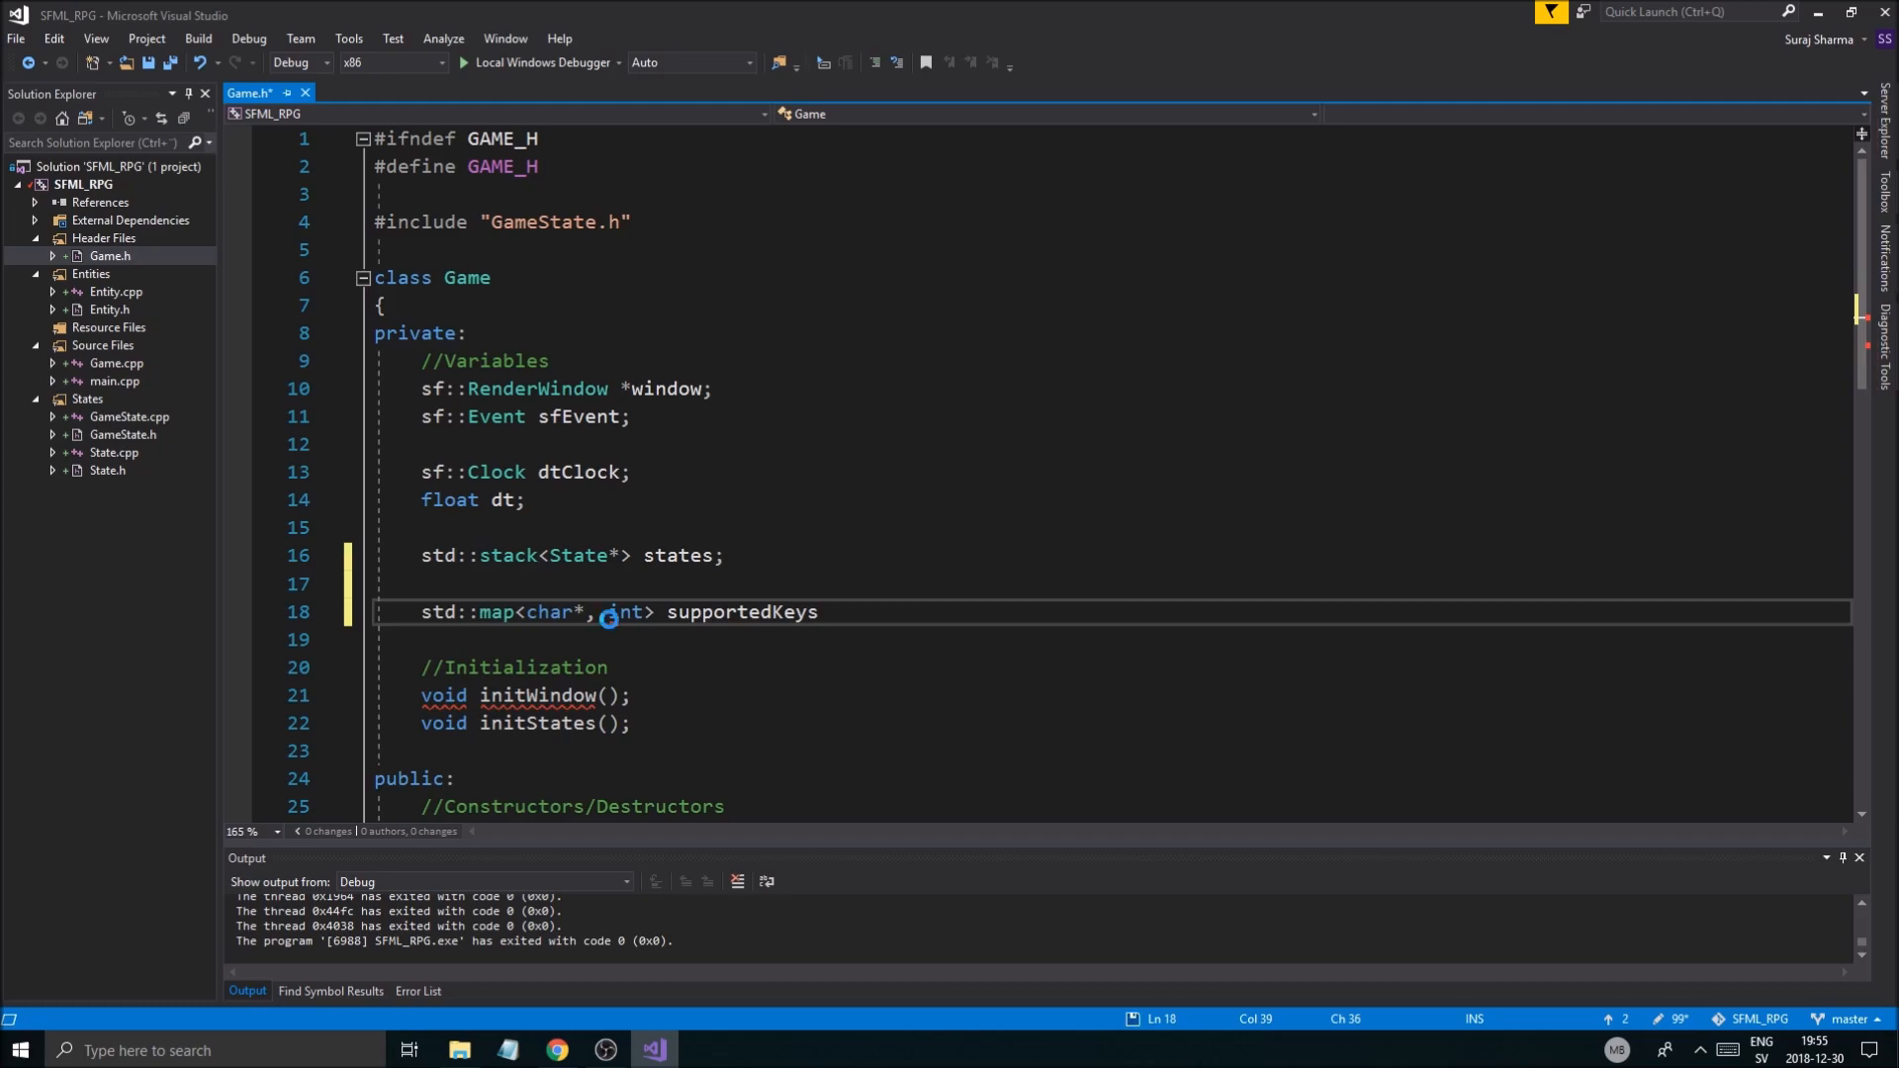
type(";")
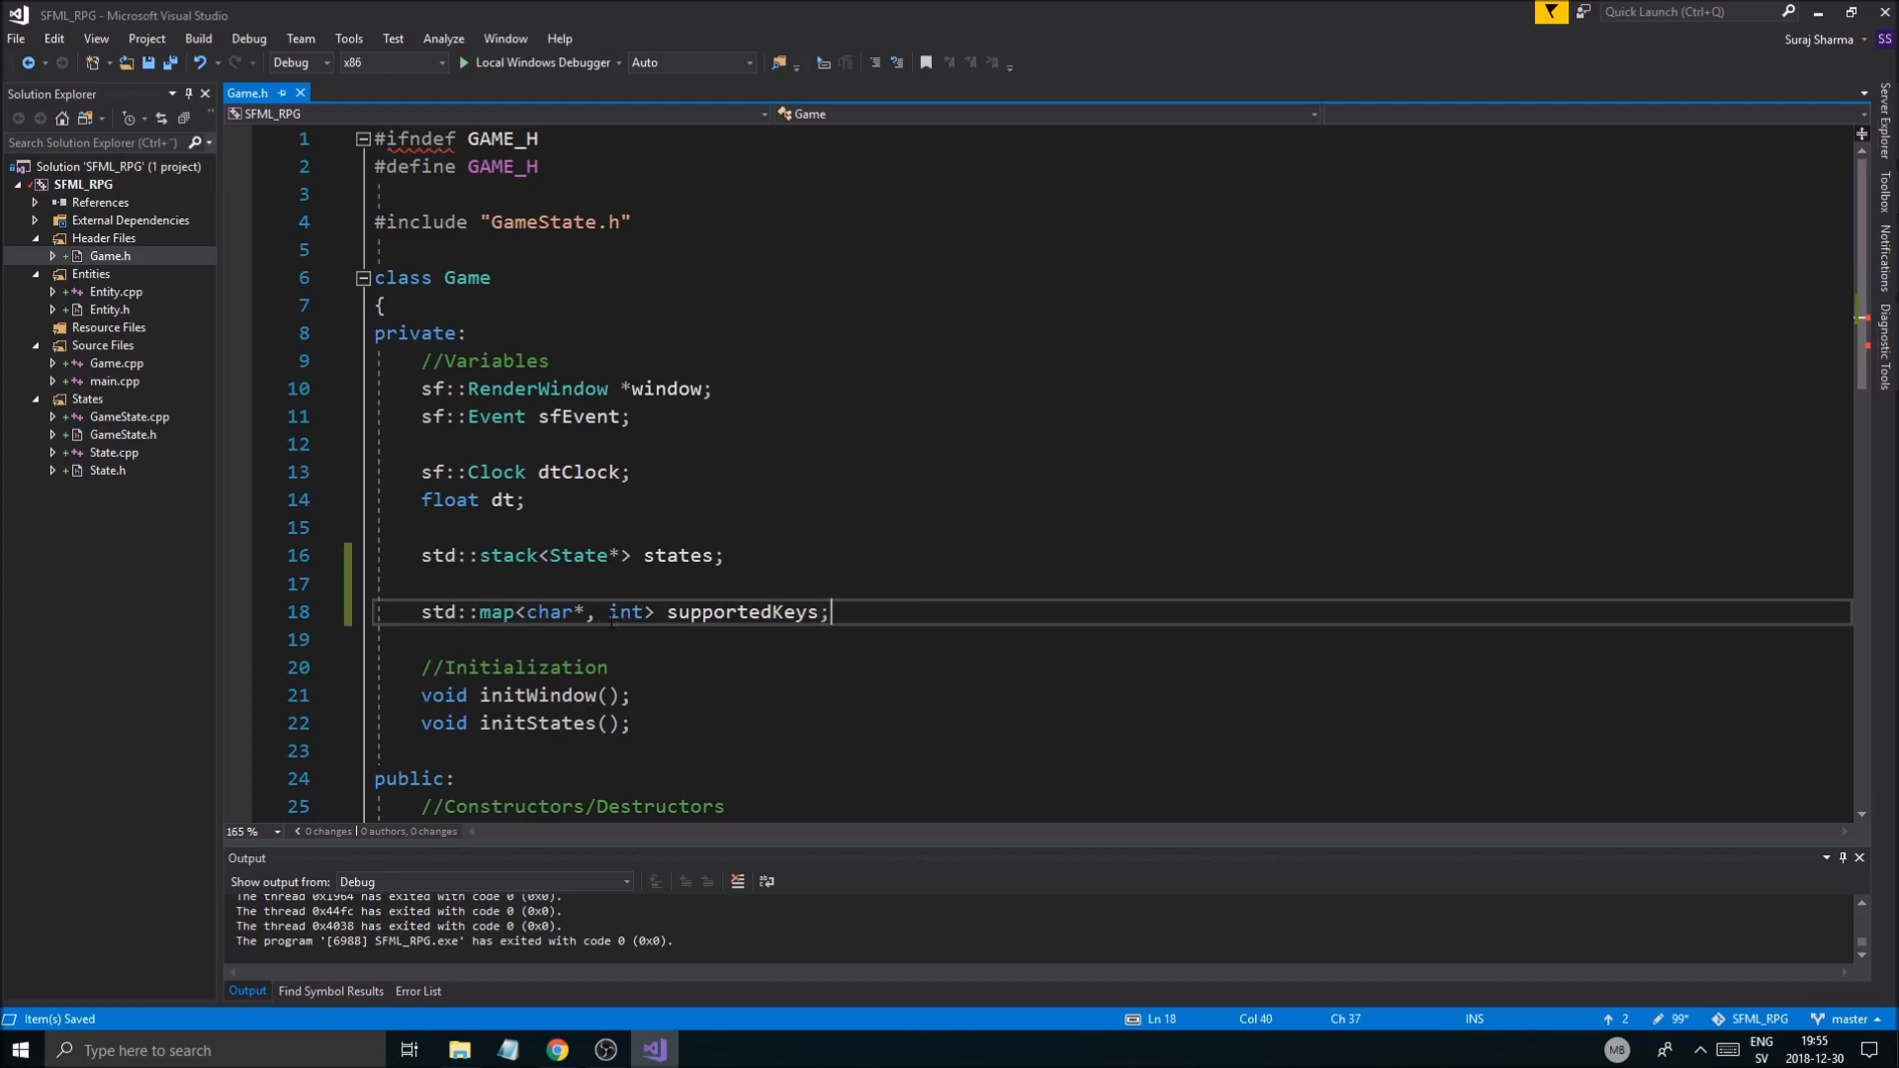
double_click(743, 612)
type("void")
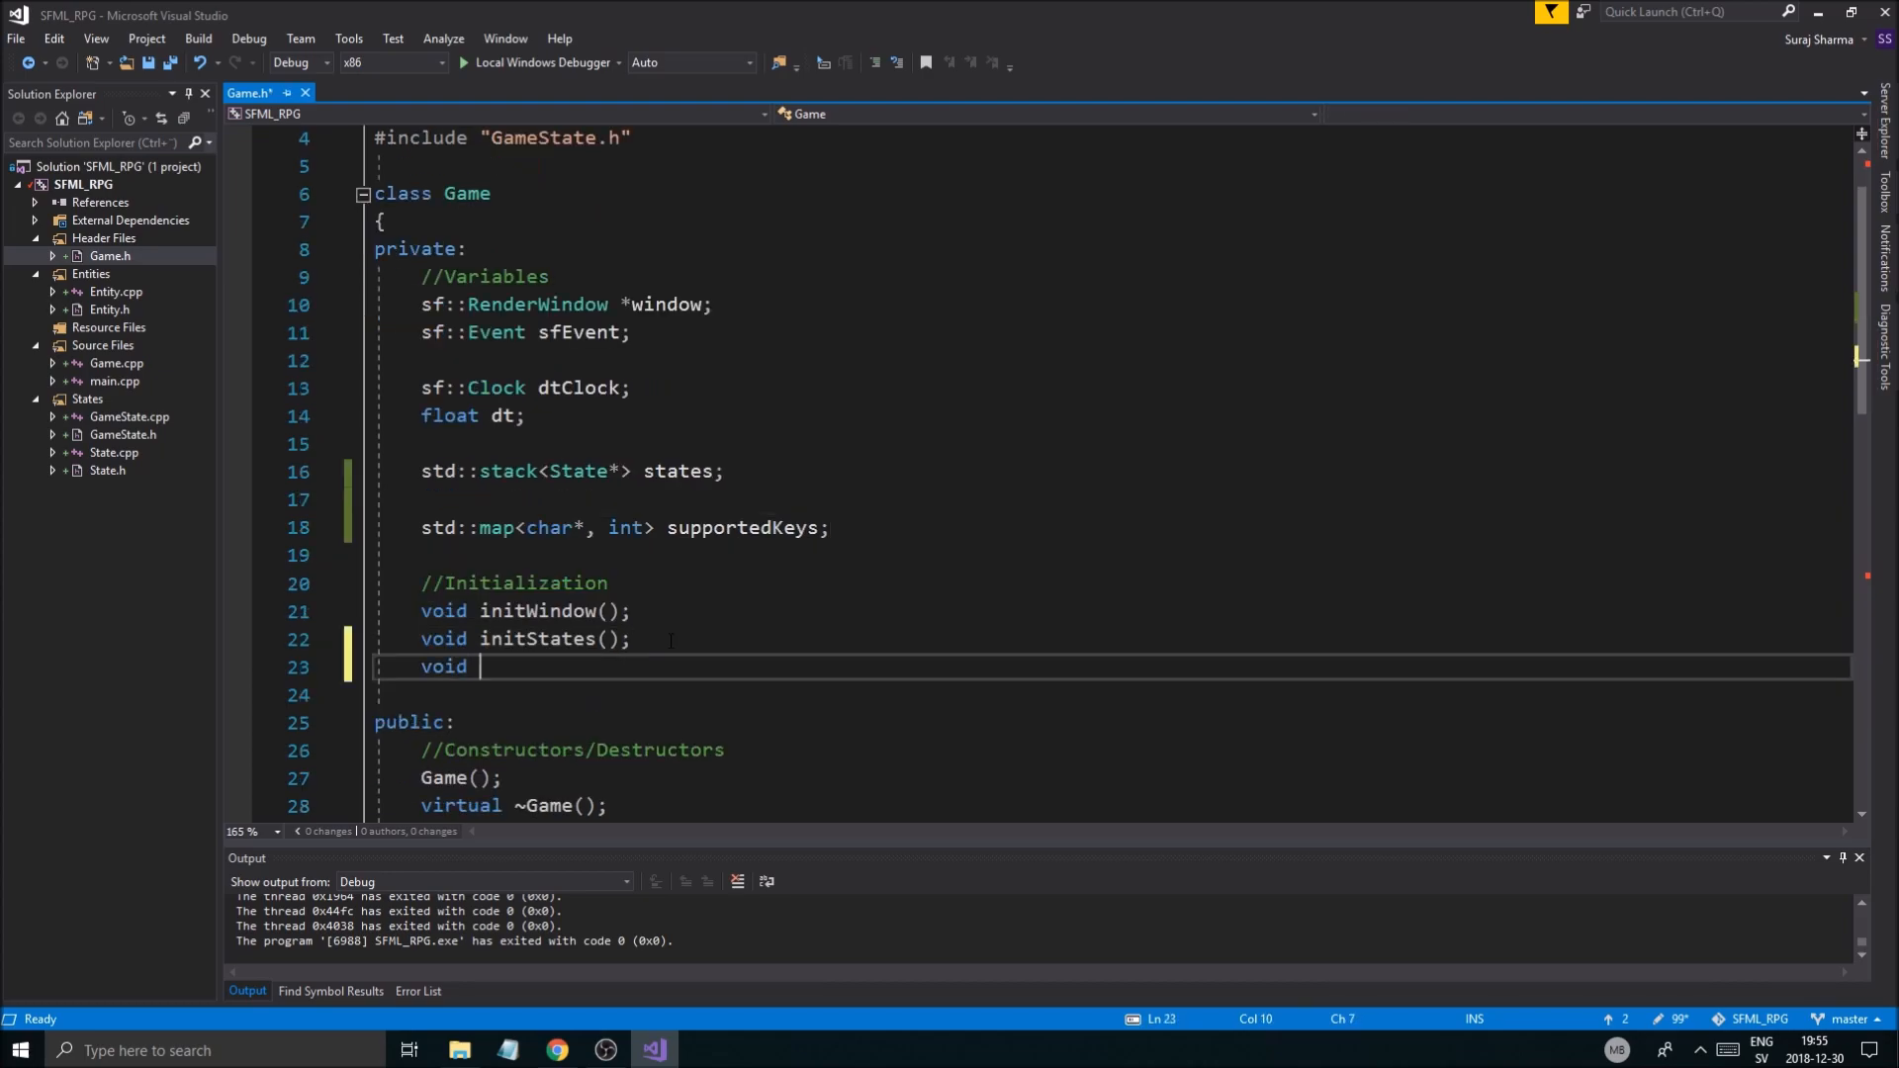
Step: Declare void initKeys(); in Game.h and generate its empty Game::initKeys() definition in Game.cpp
type("initKeys()")
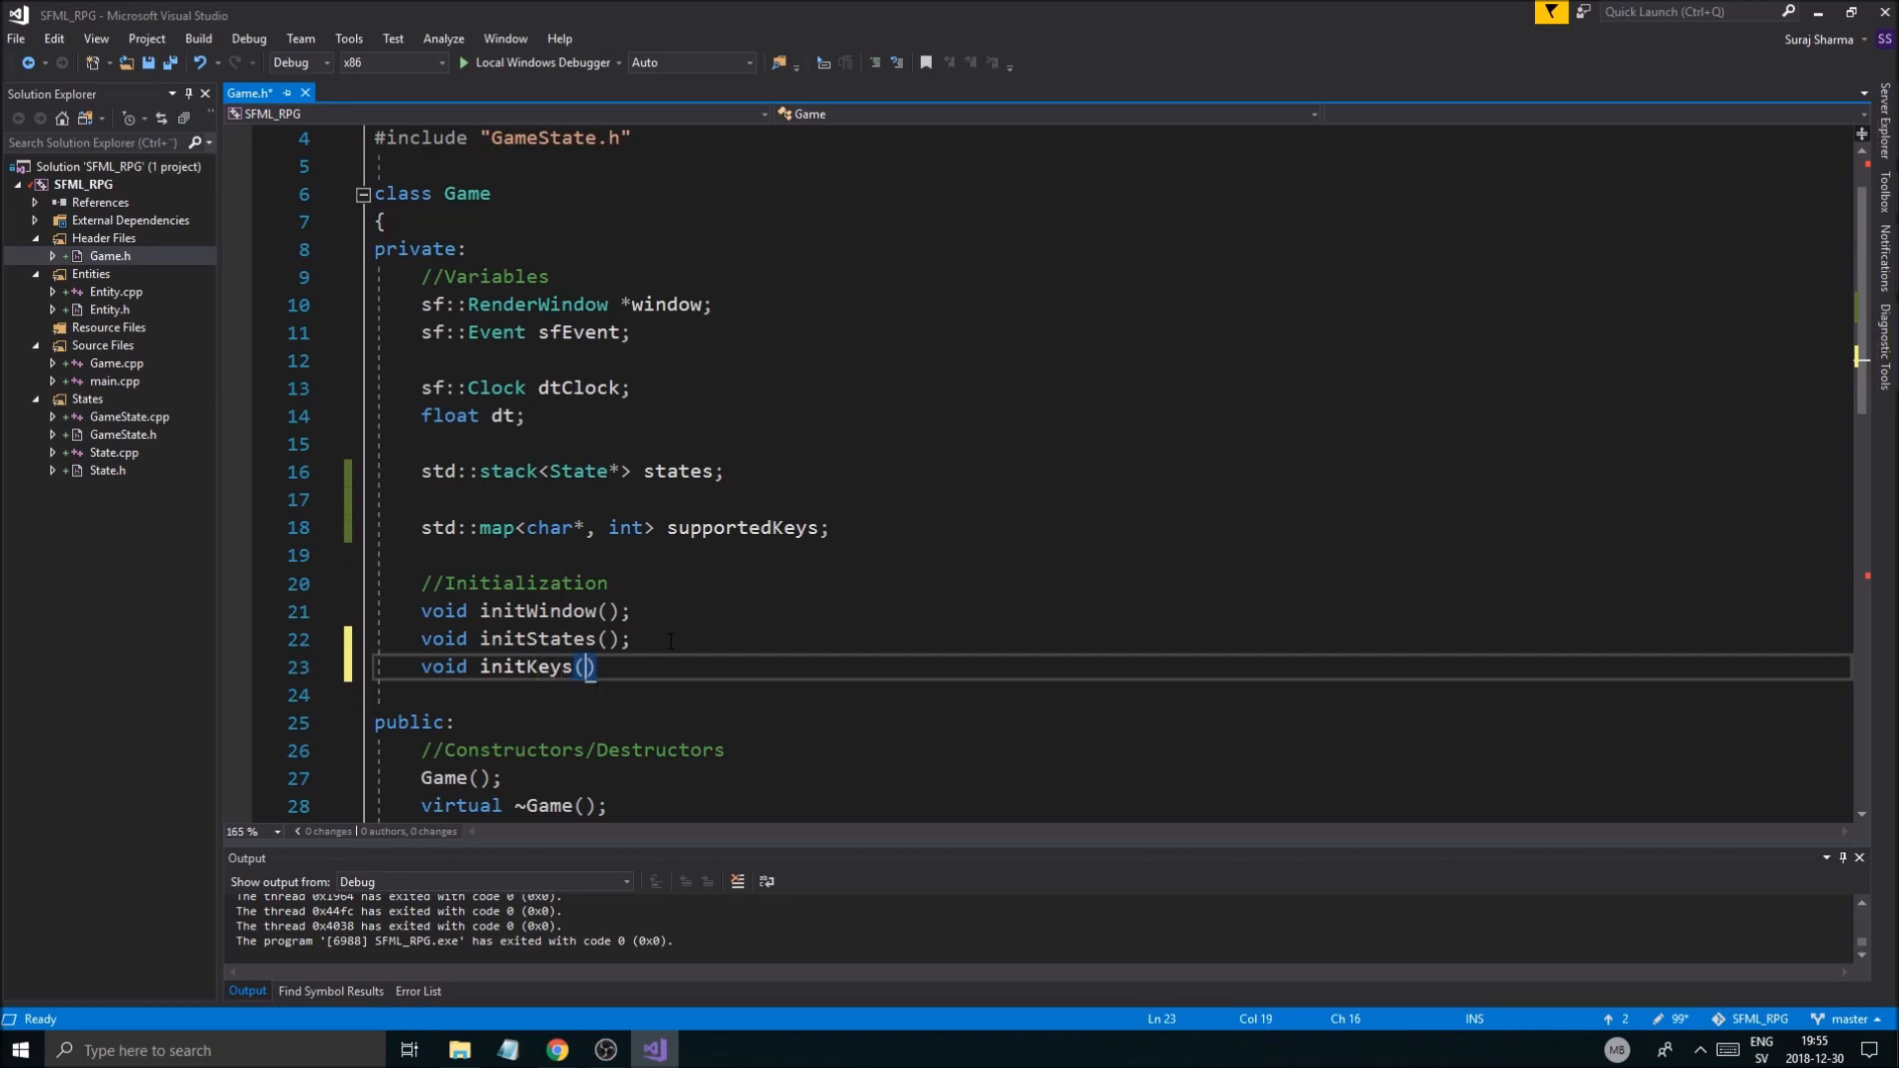
type(";")
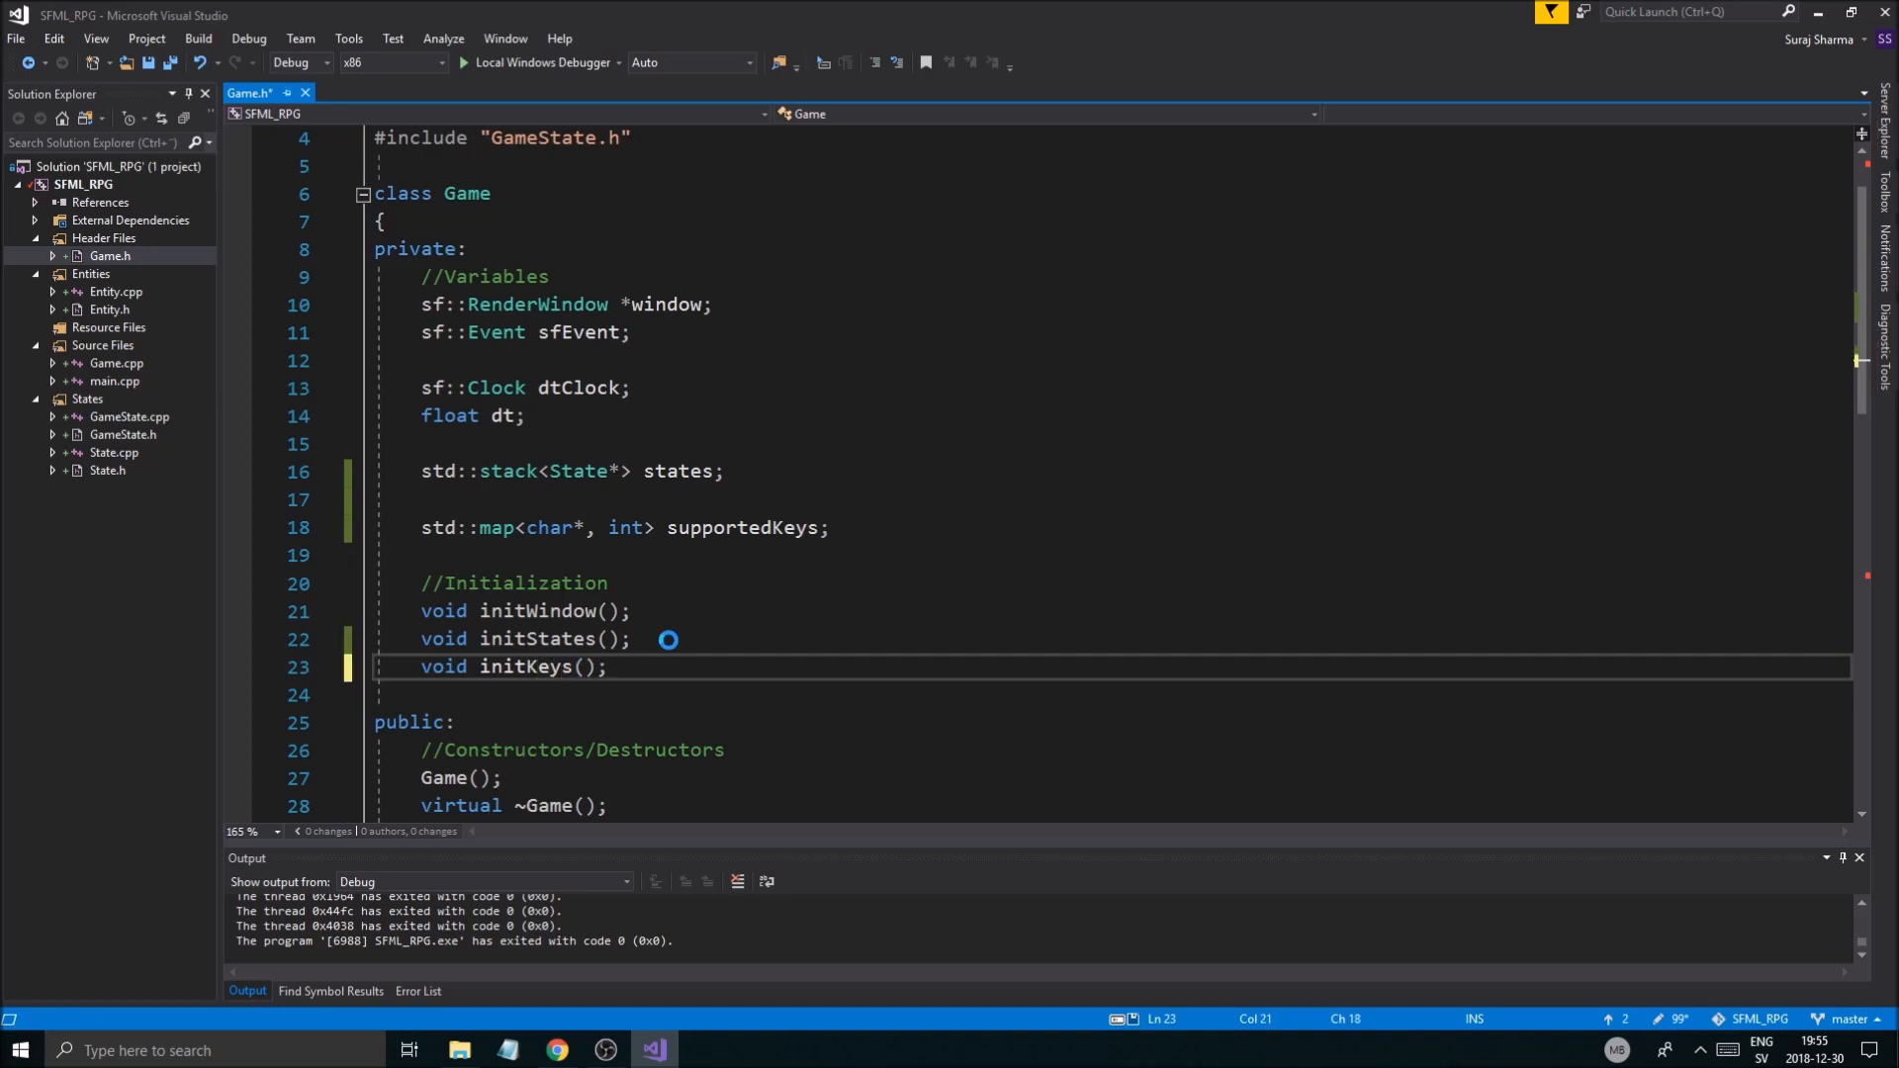
left_click(527, 666)
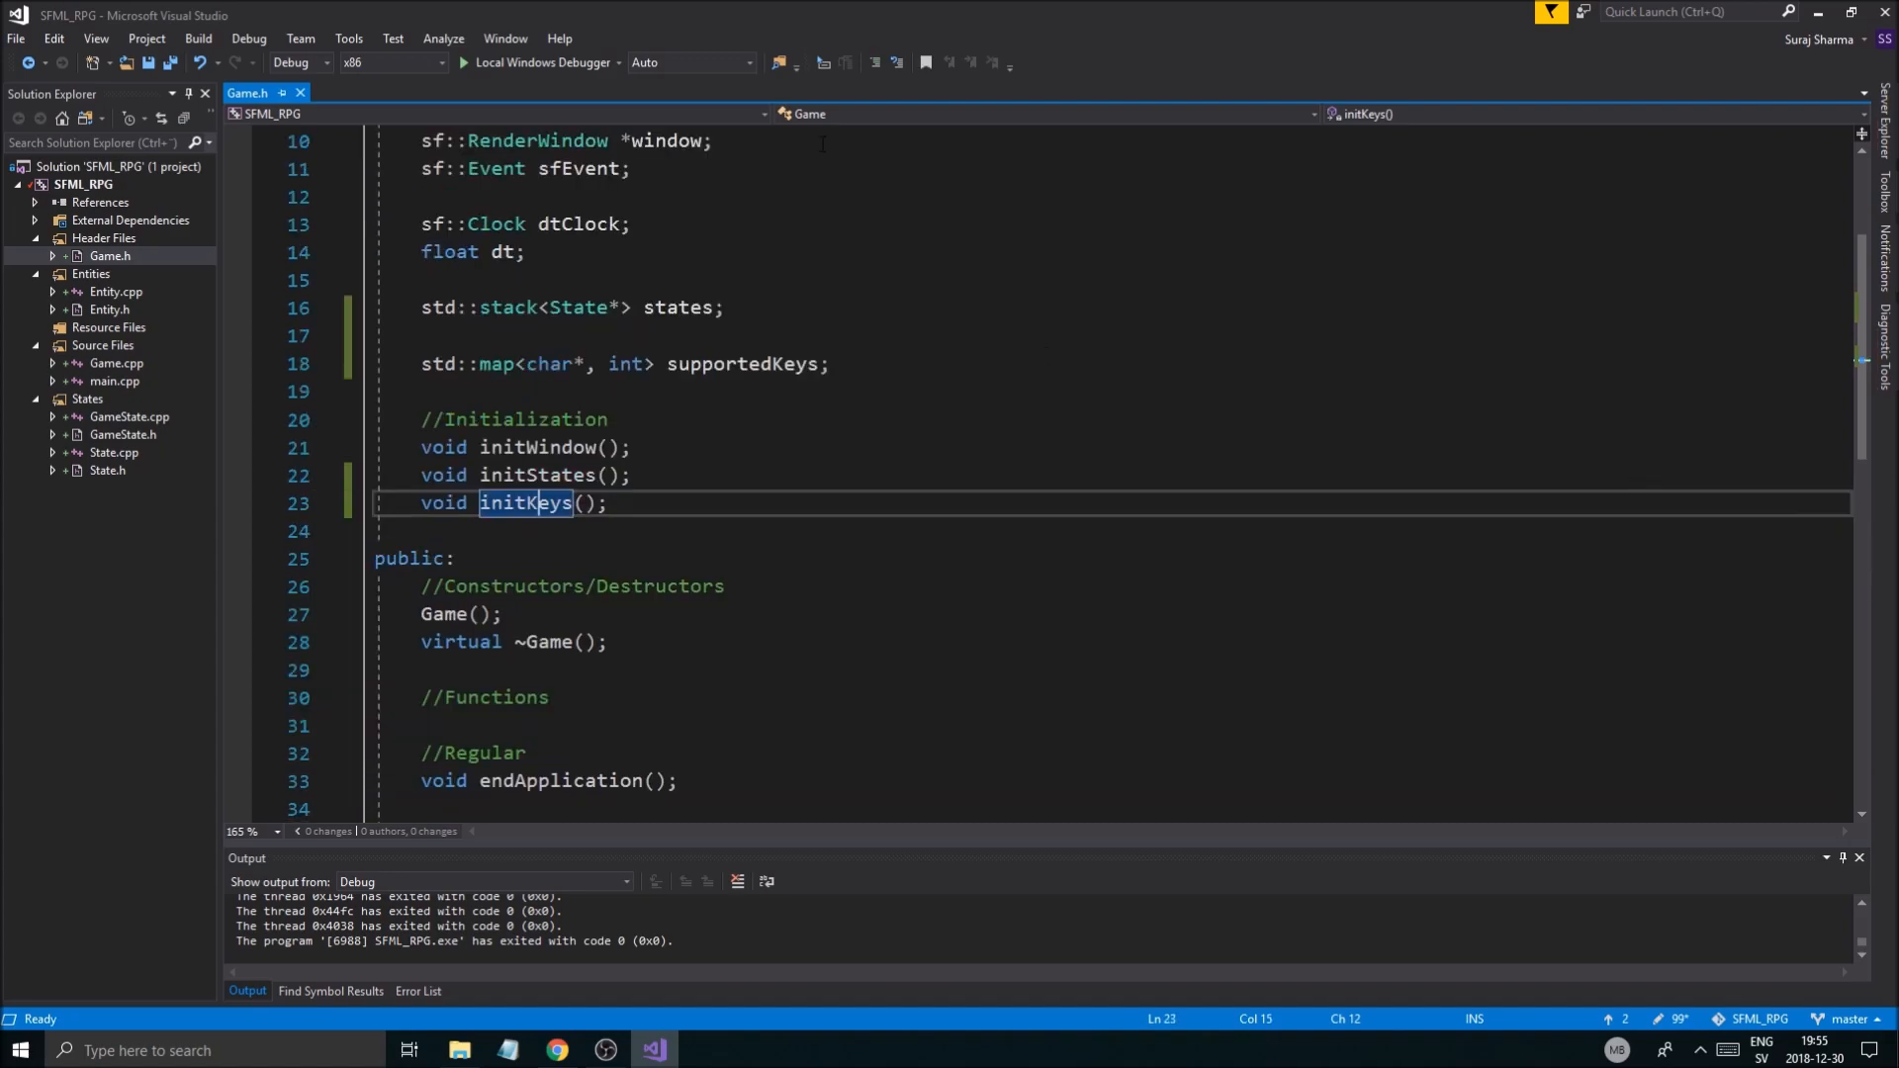
left_click(114, 362)
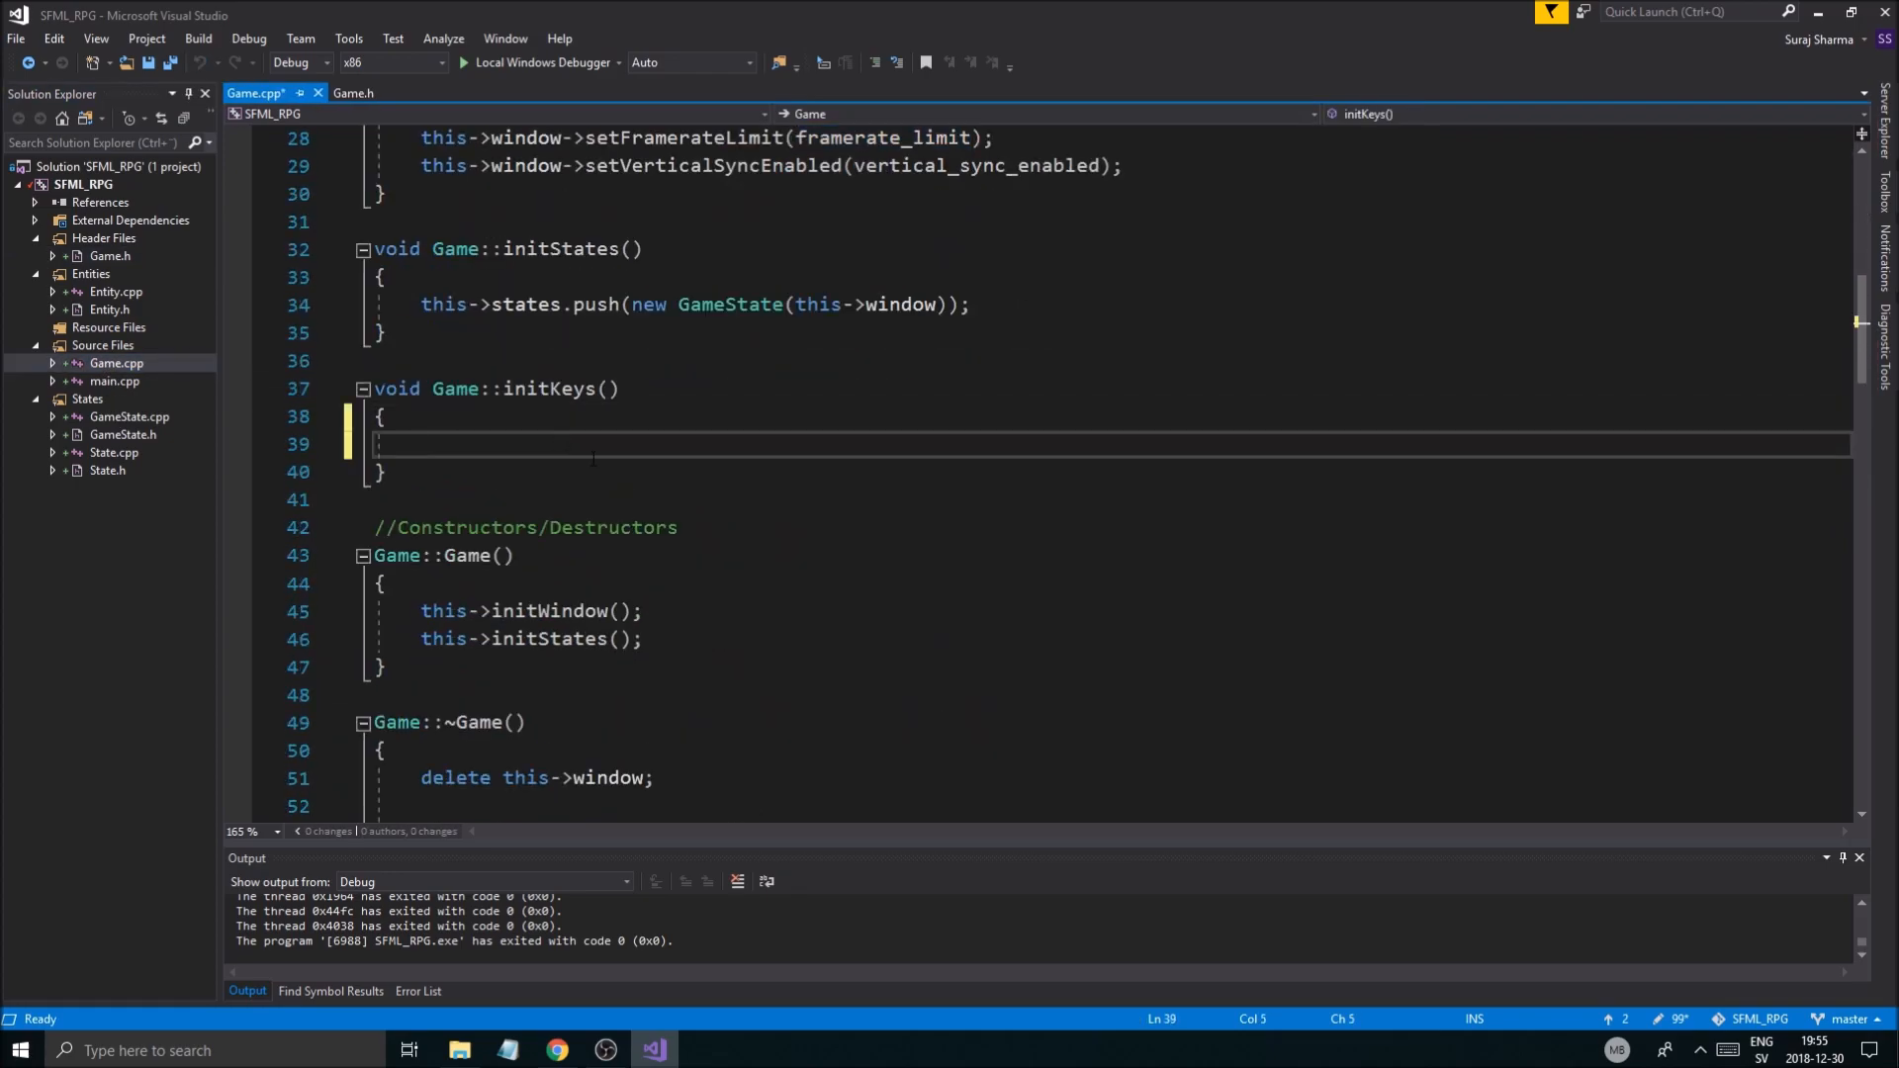
Step: Check SFML's Key enum in Keyboard.hpp from sf::Keyboard in initKeys, then return to Game.cpp
type("sf::")
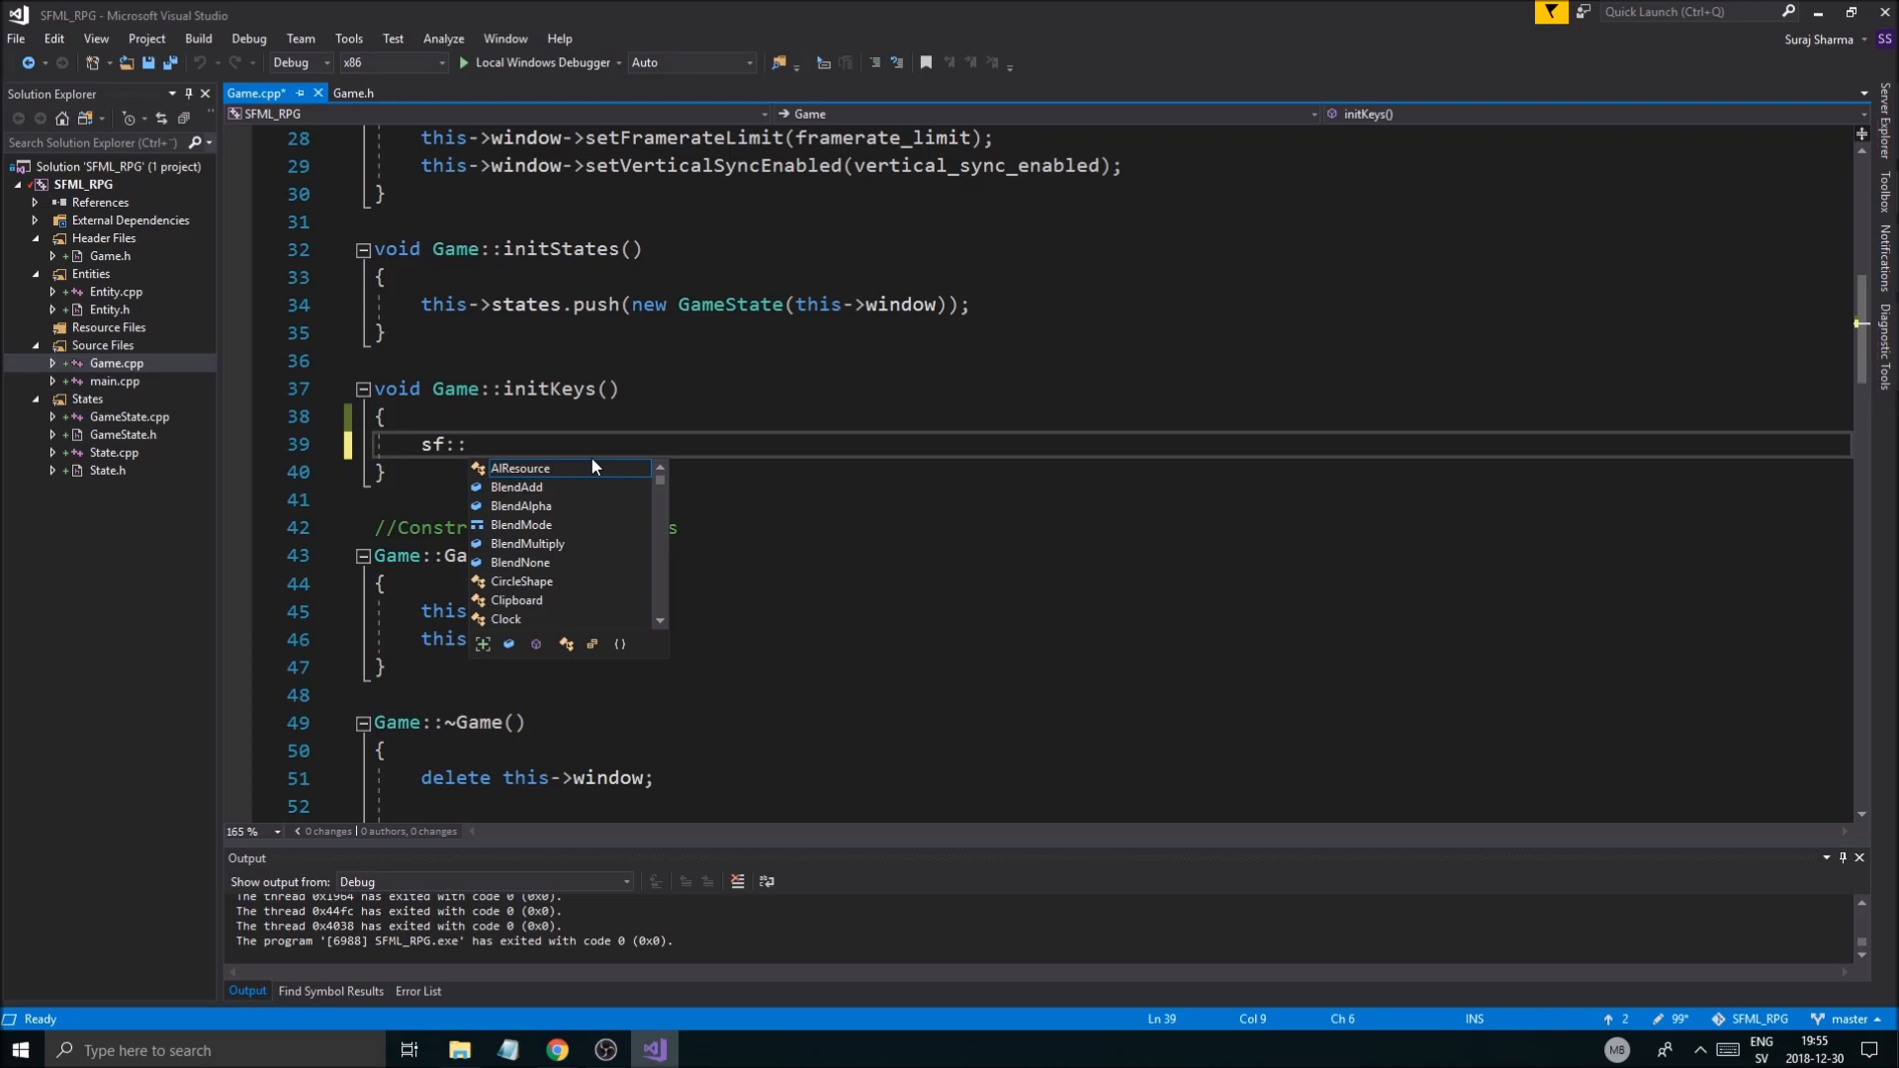
right_click(497, 444)
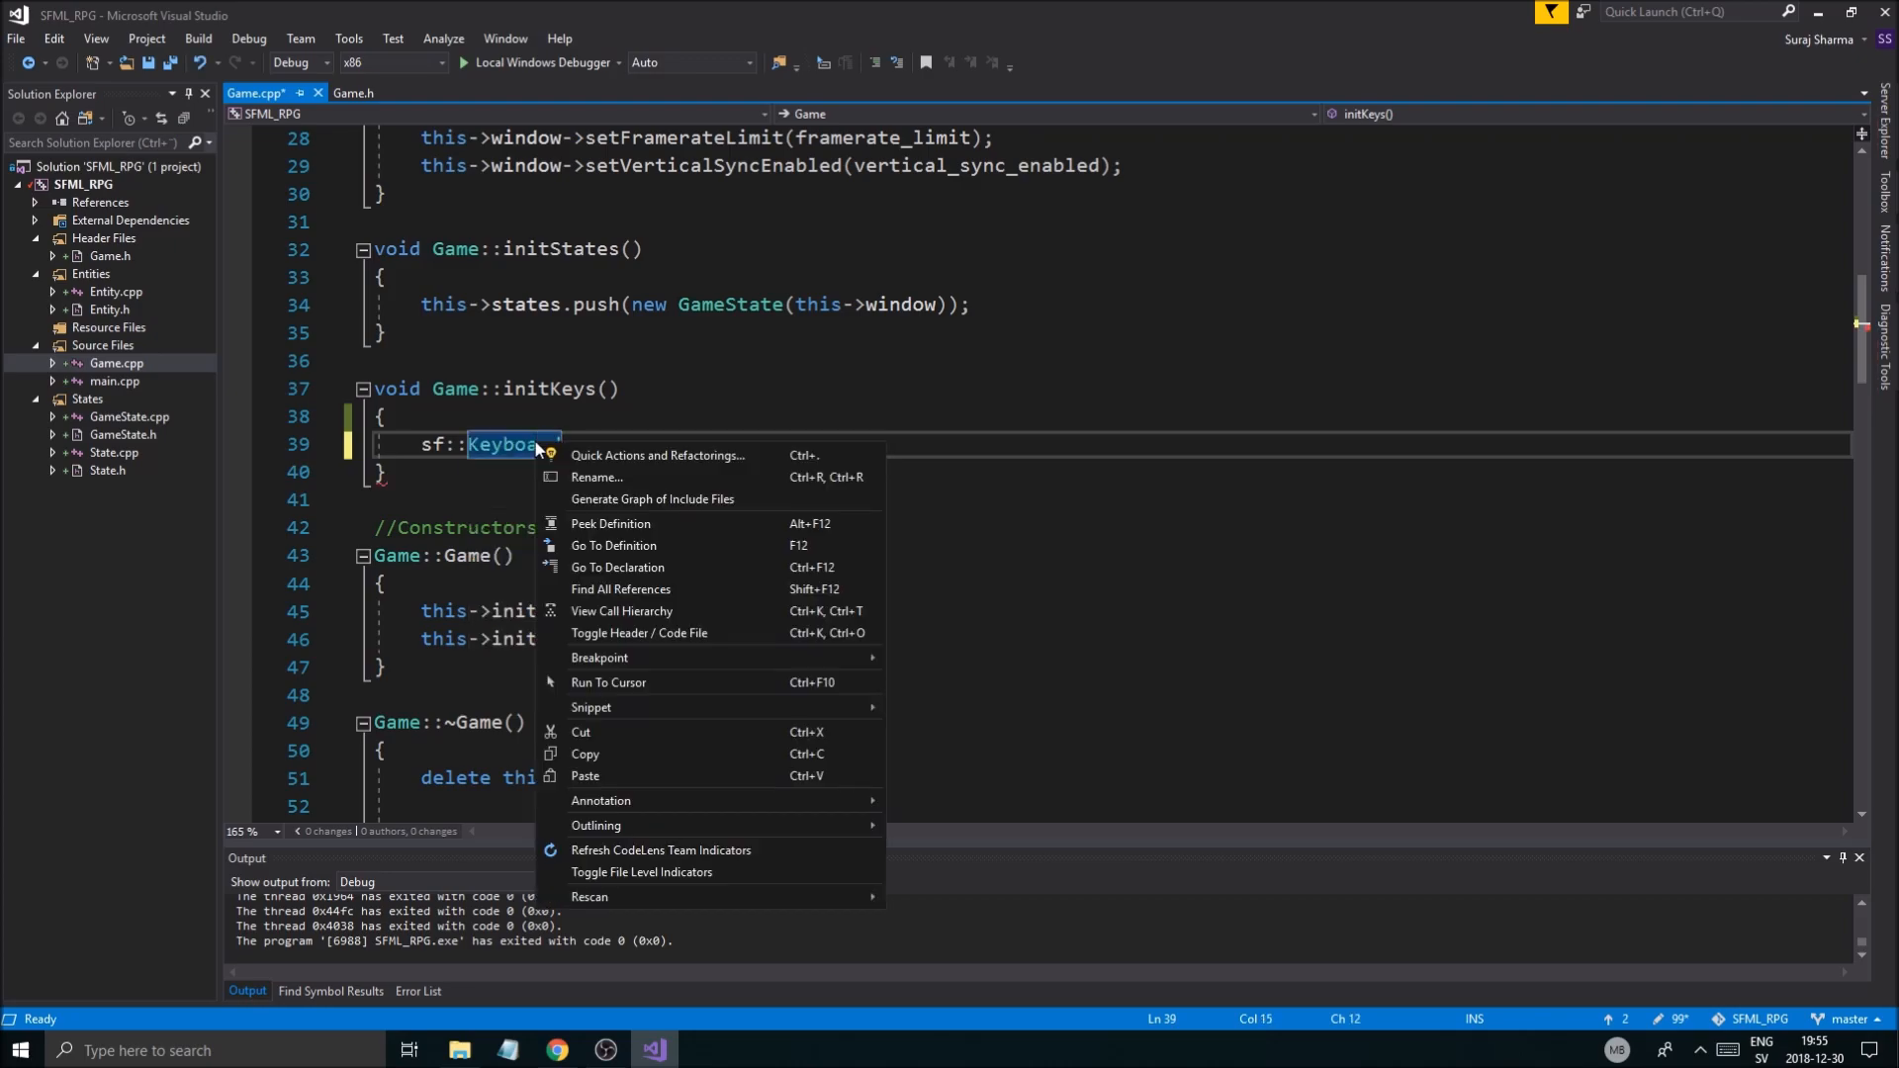
left_click(613, 545)
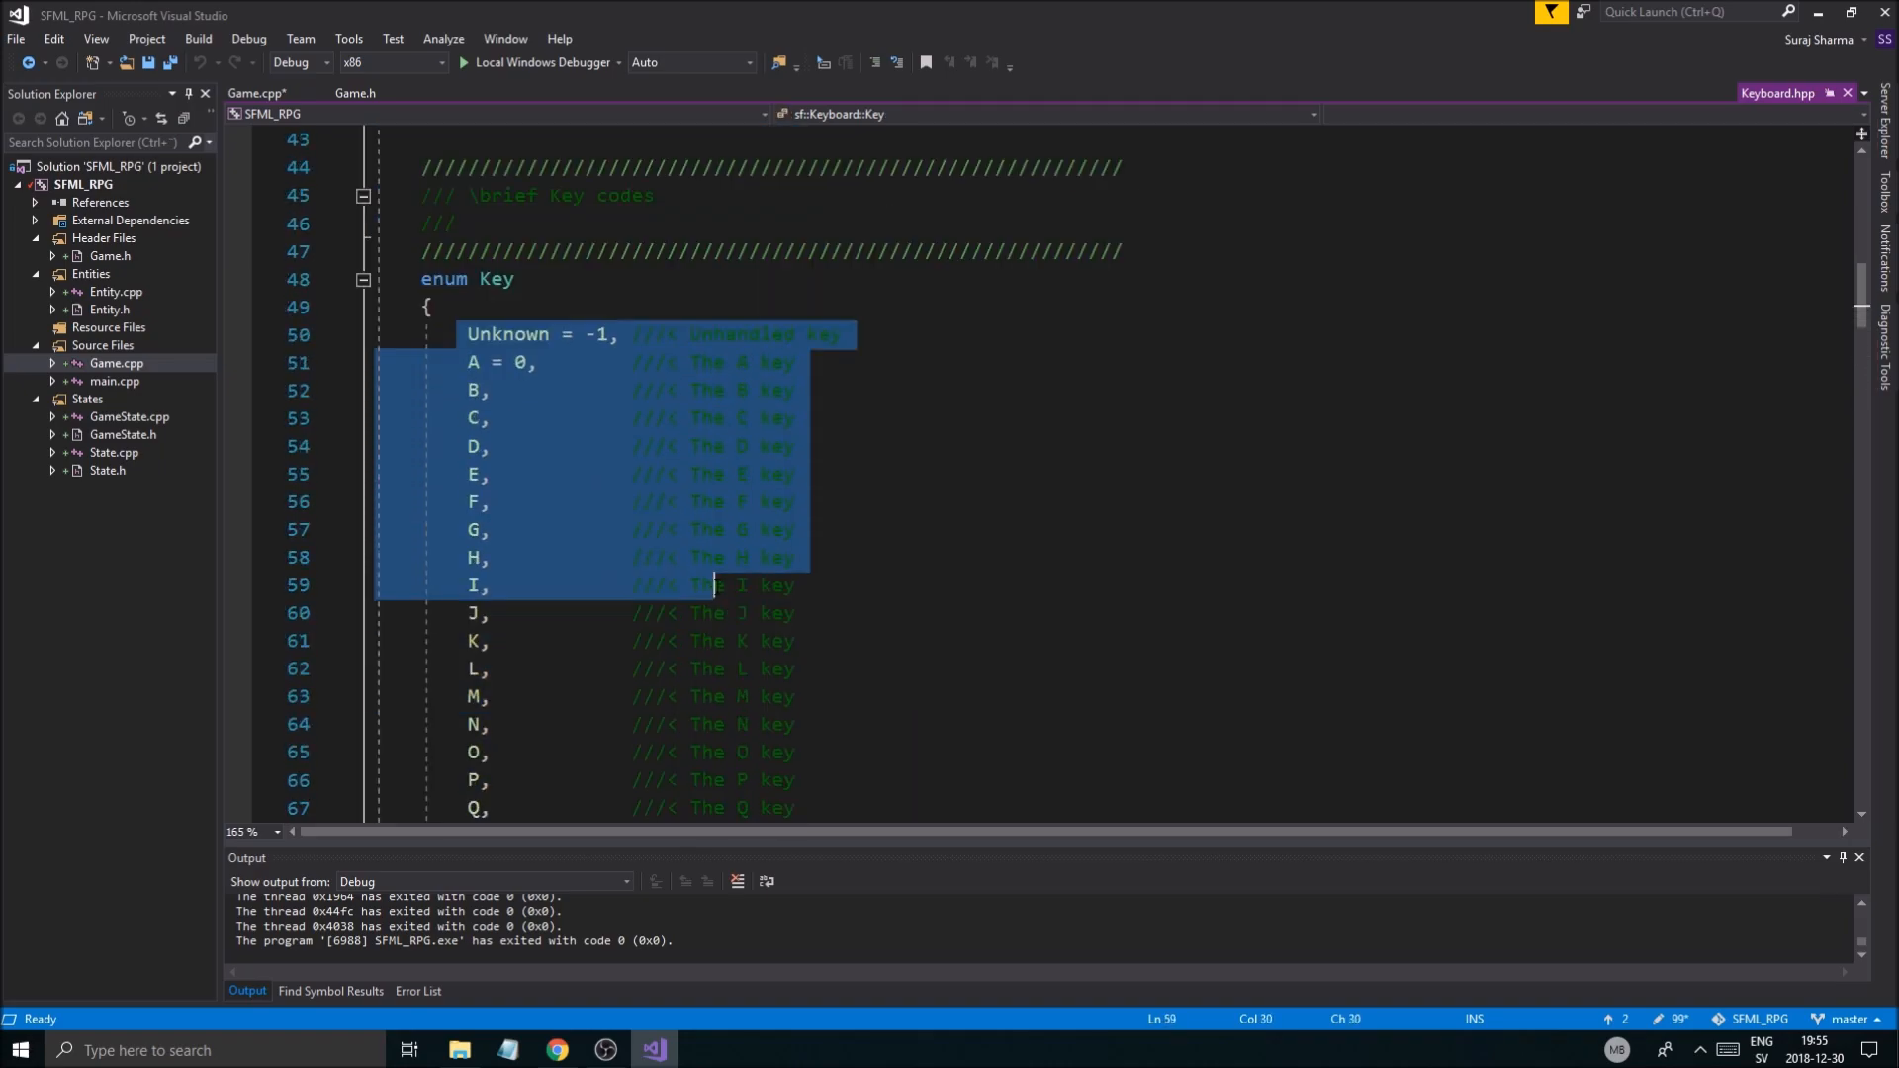
left_click(525, 390)
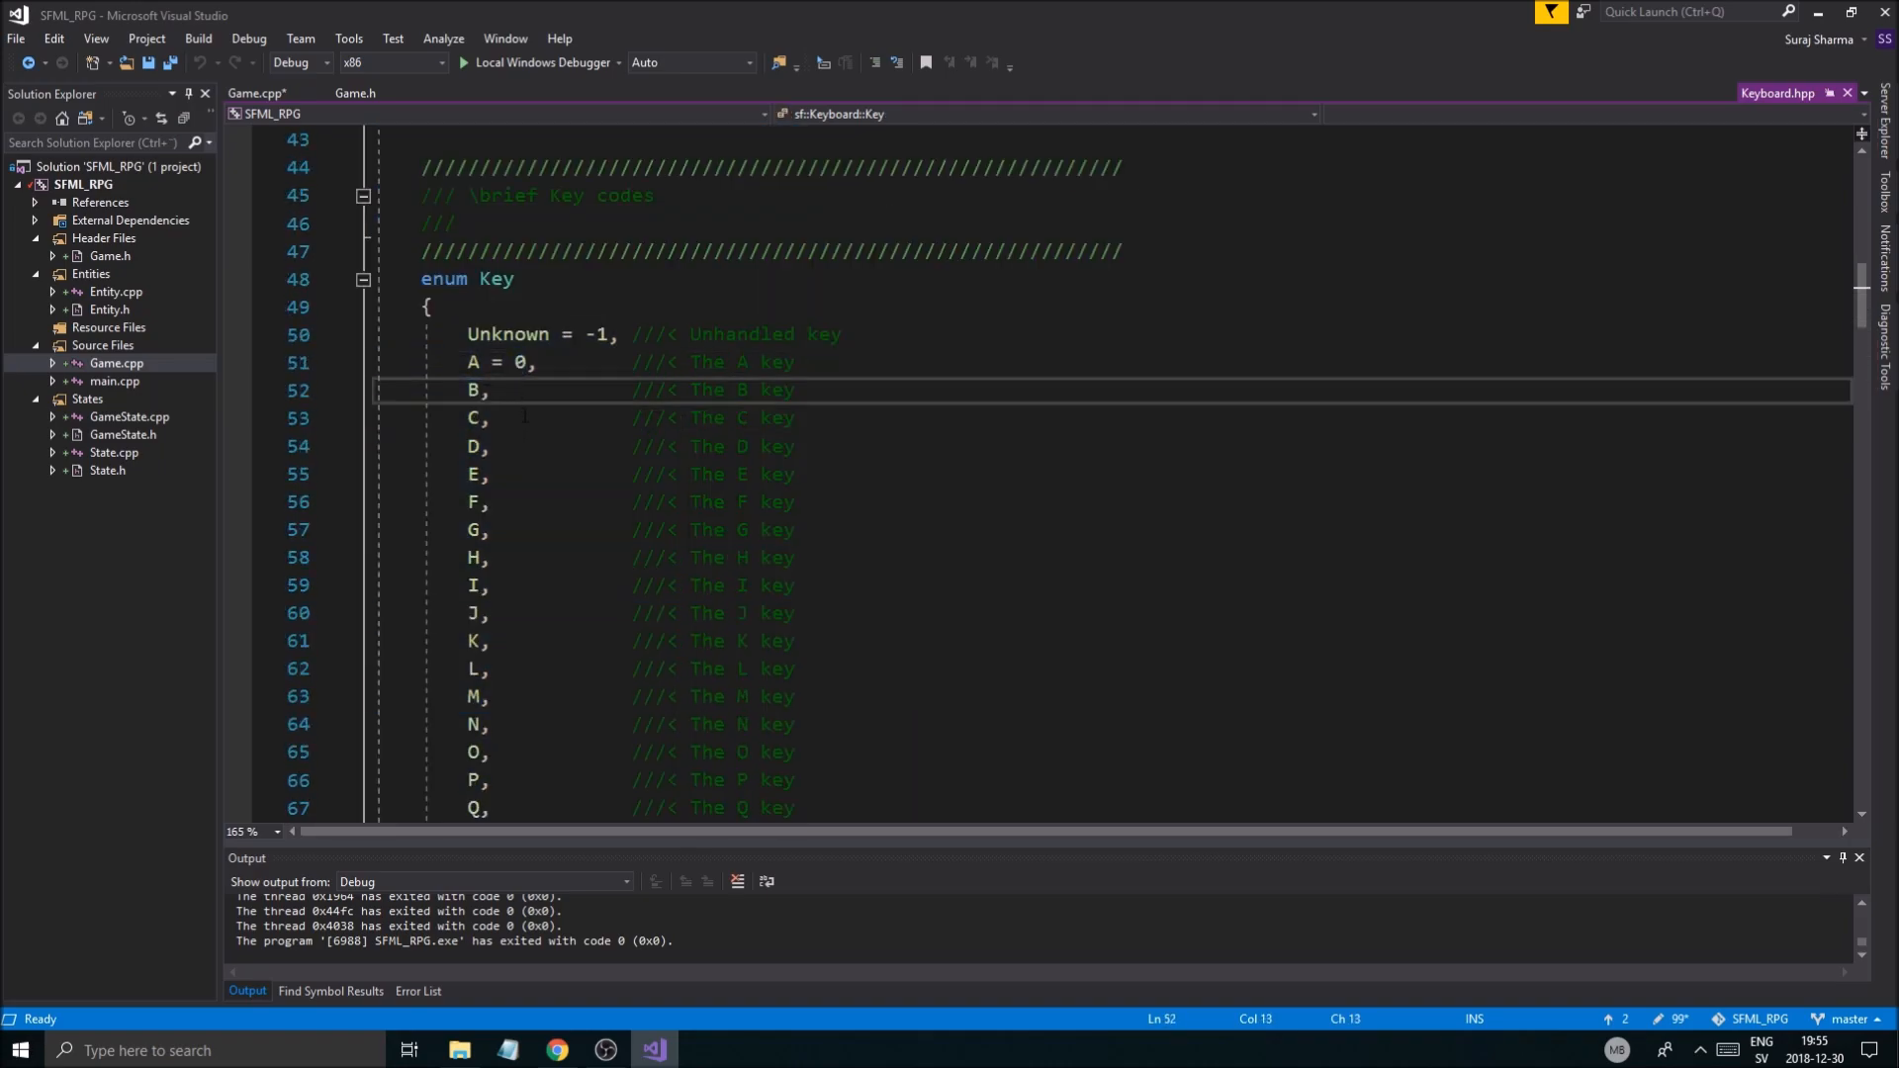
left_click(552, 417)
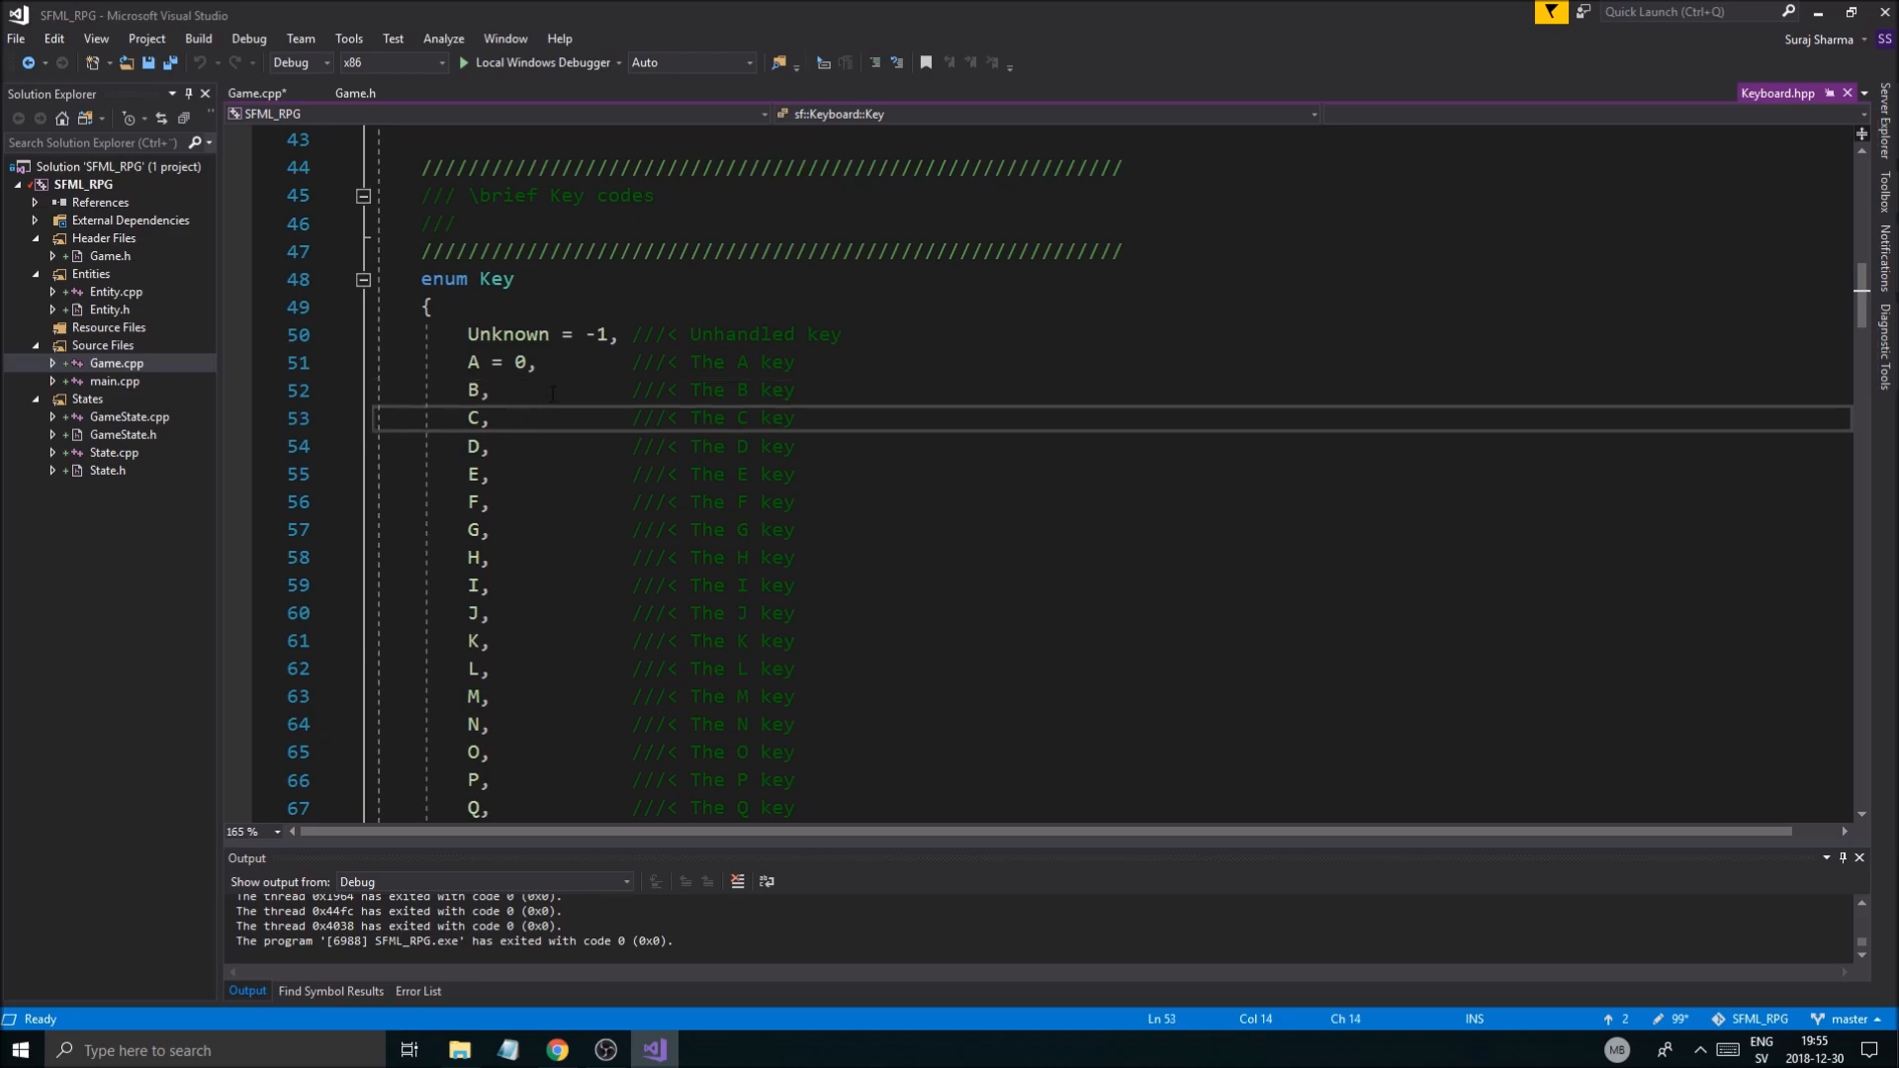
left_click(254, 93)
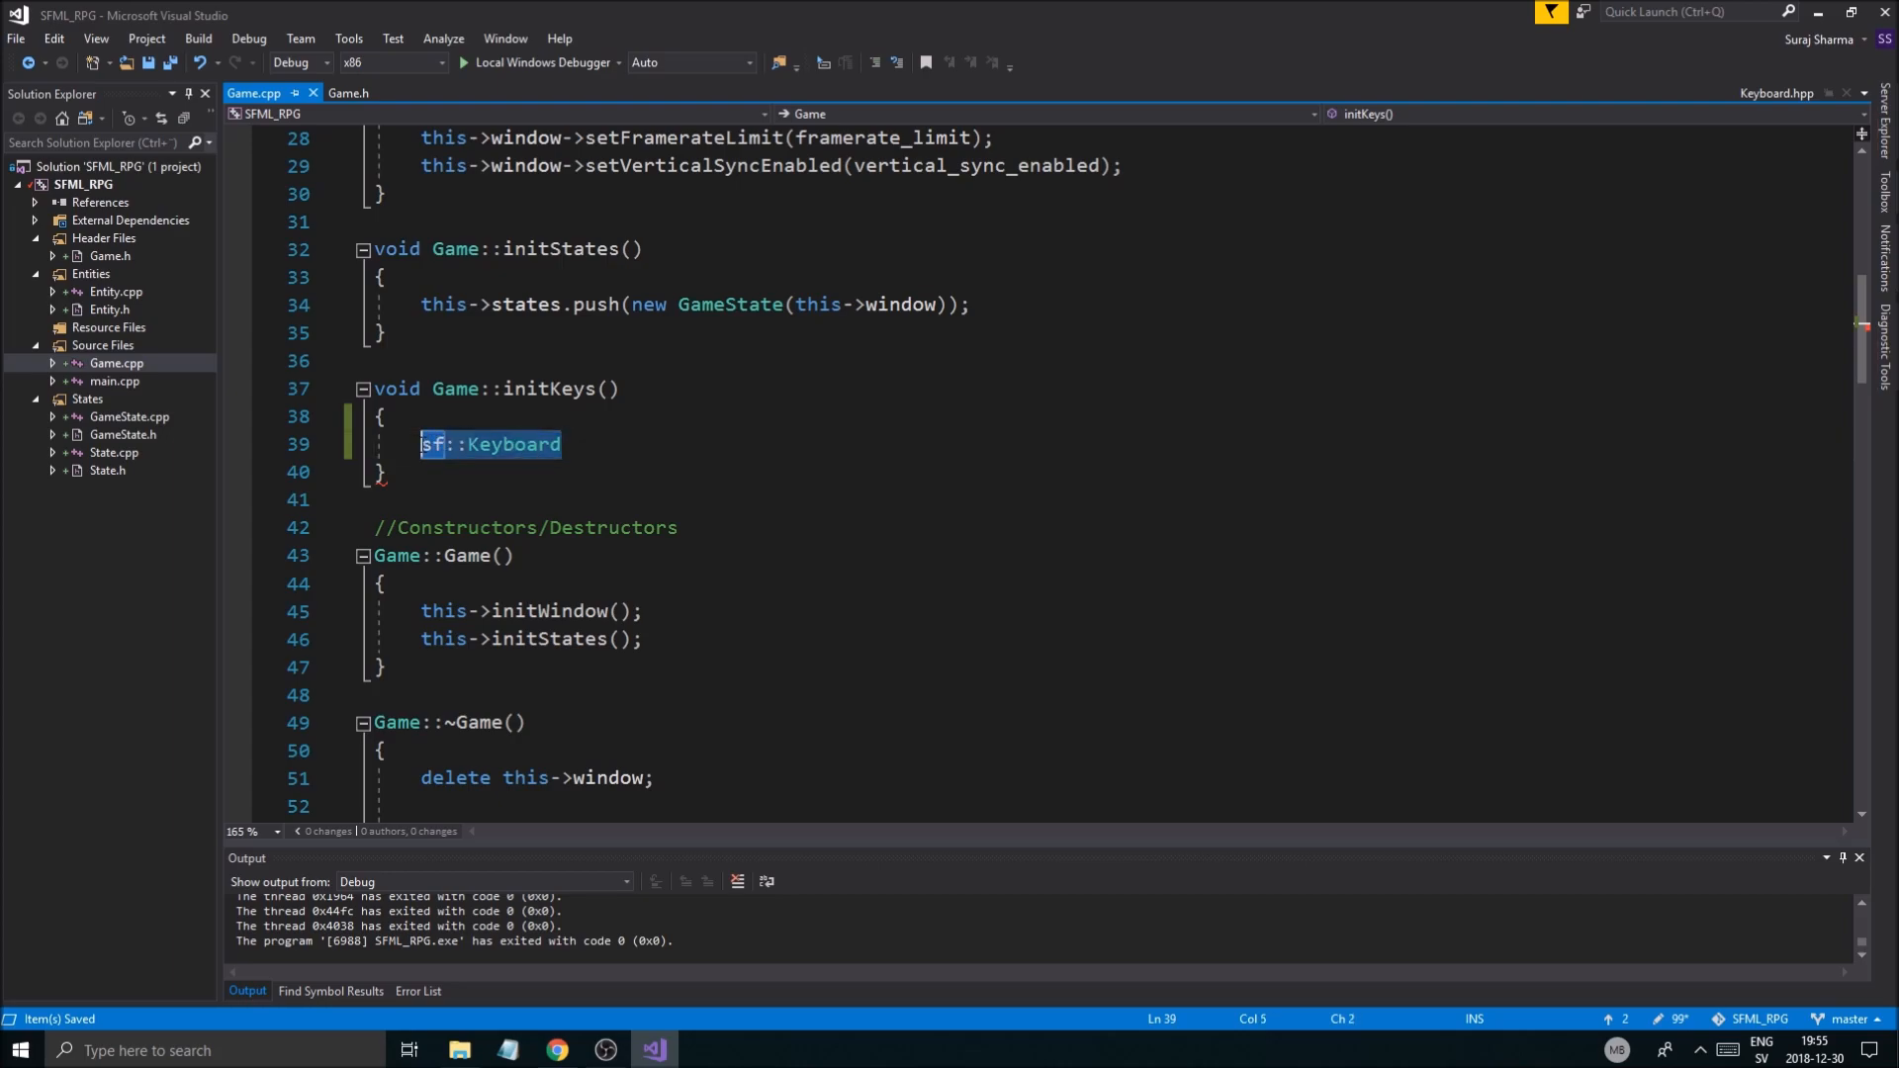
Step: Write a this->supportedKeys.emplace("A", ...) line in Game::initKeys
type("this-")
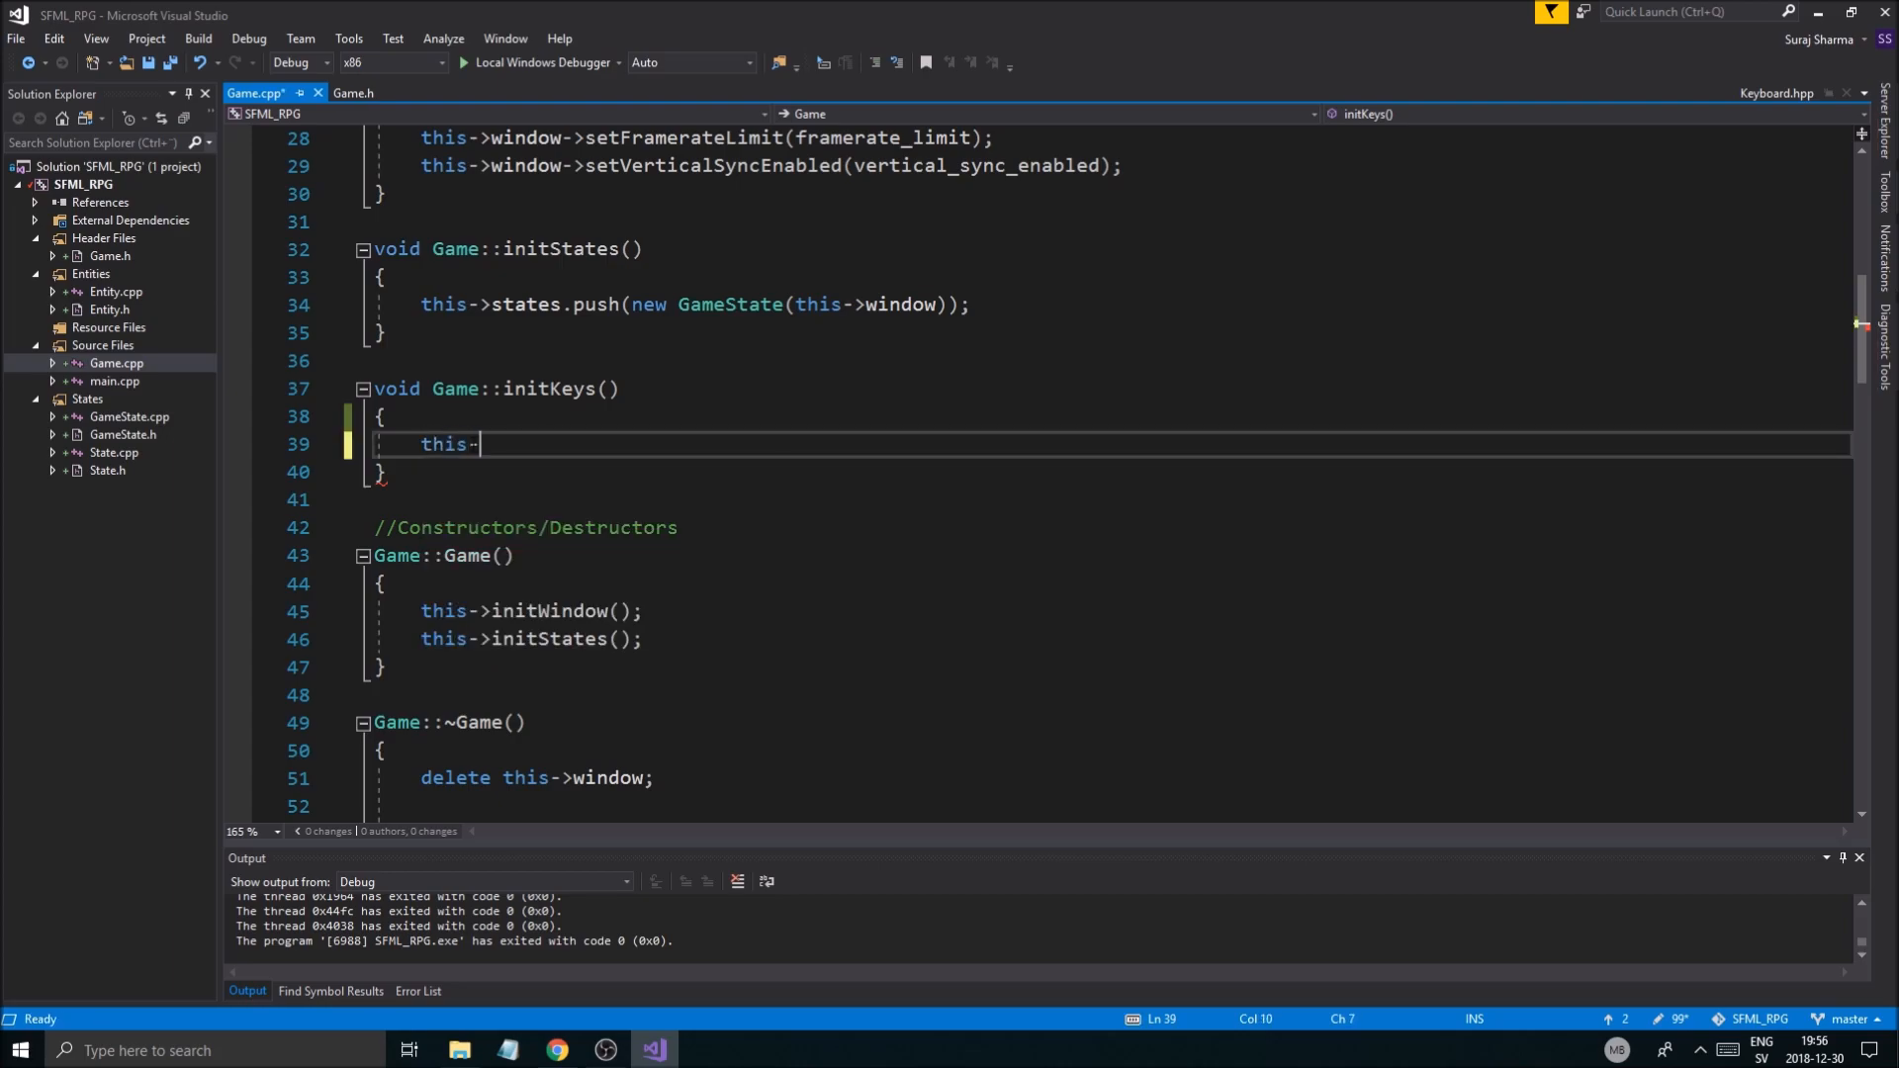
type(">supportedKeys")
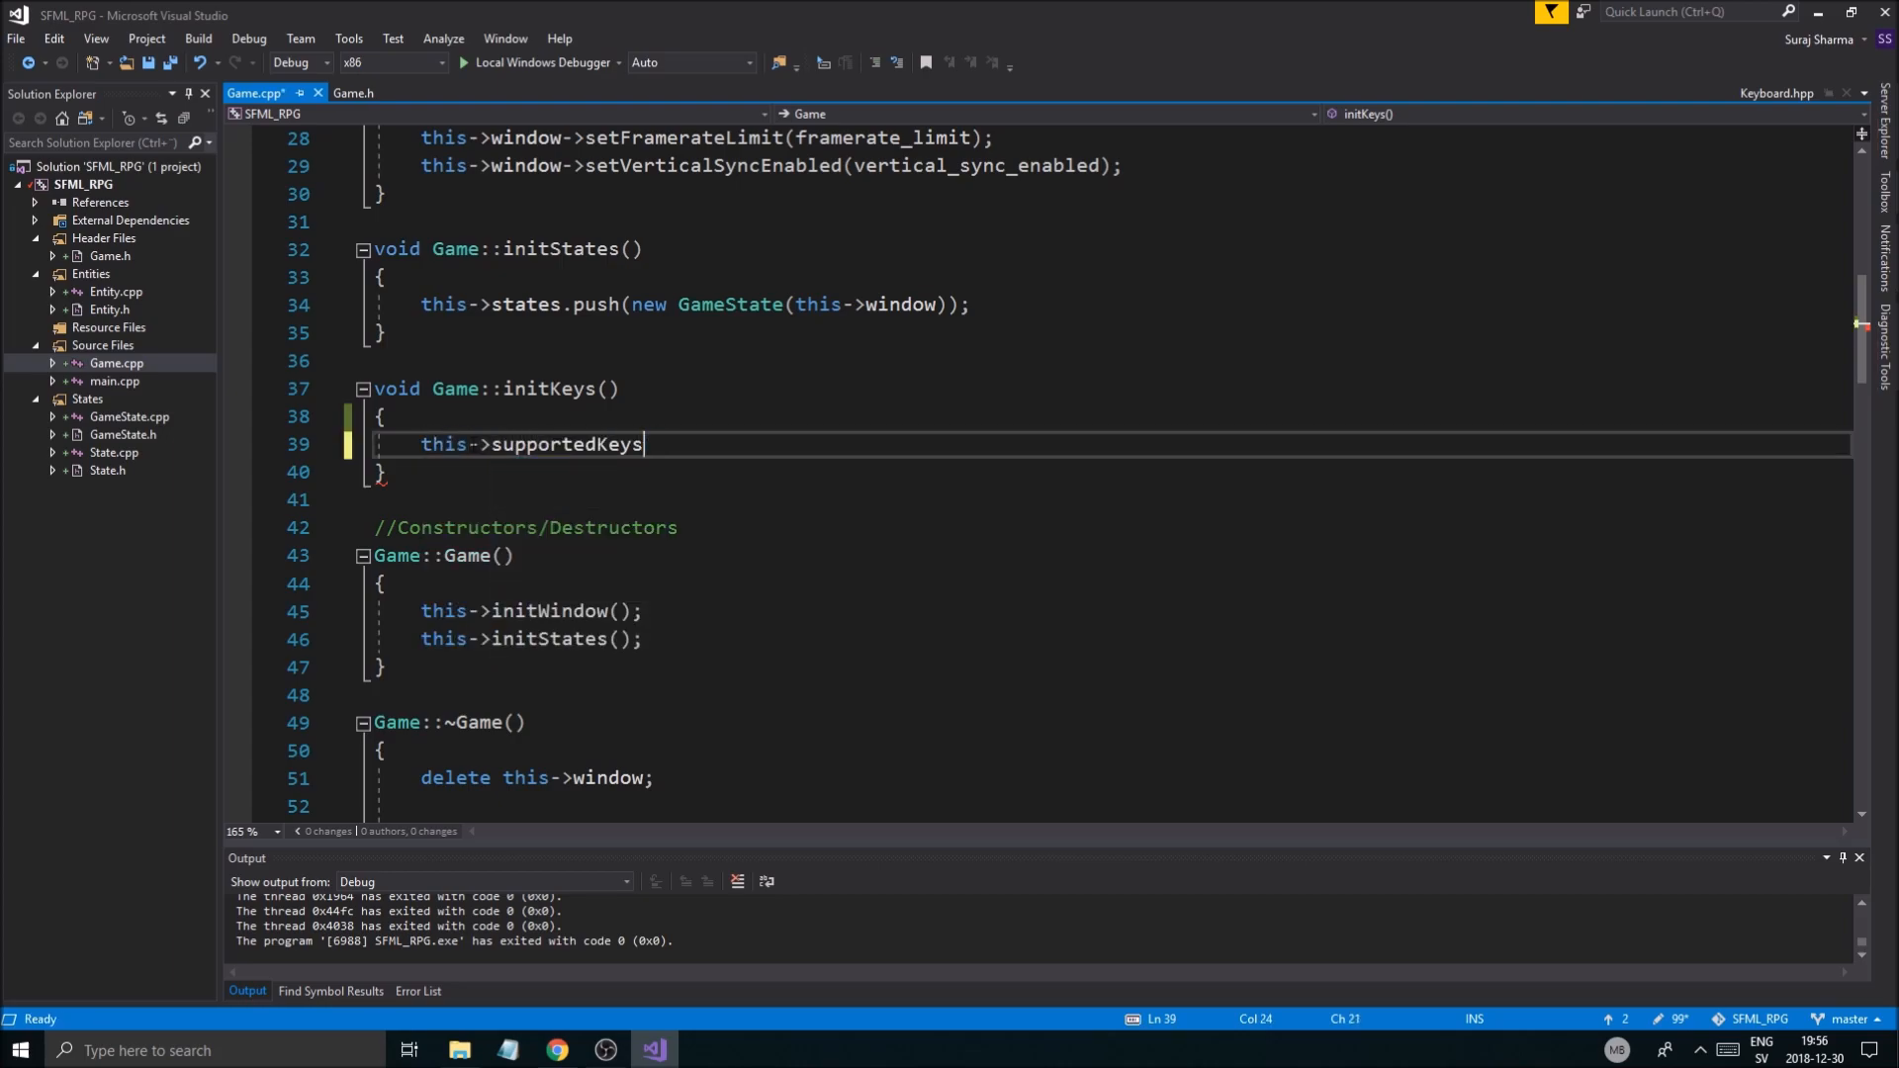
type(".emplace")
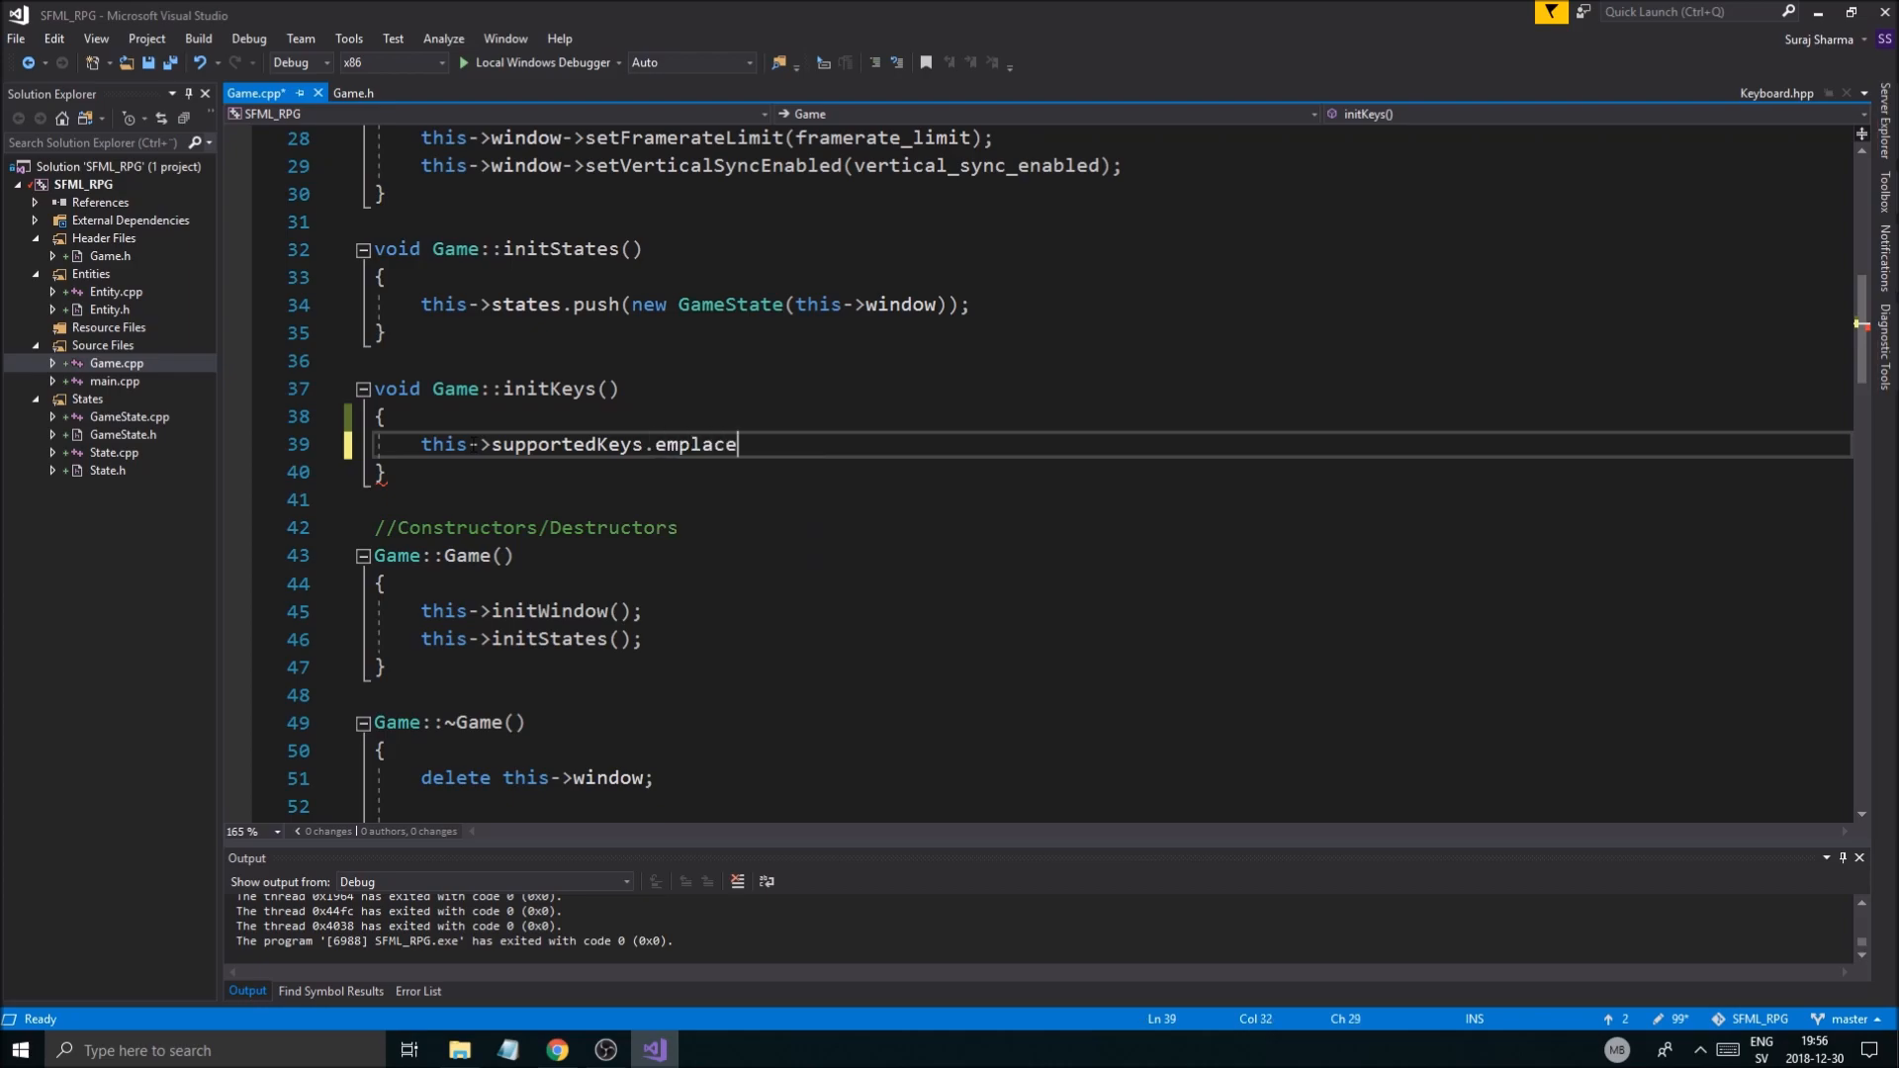
double_click(696, 444)
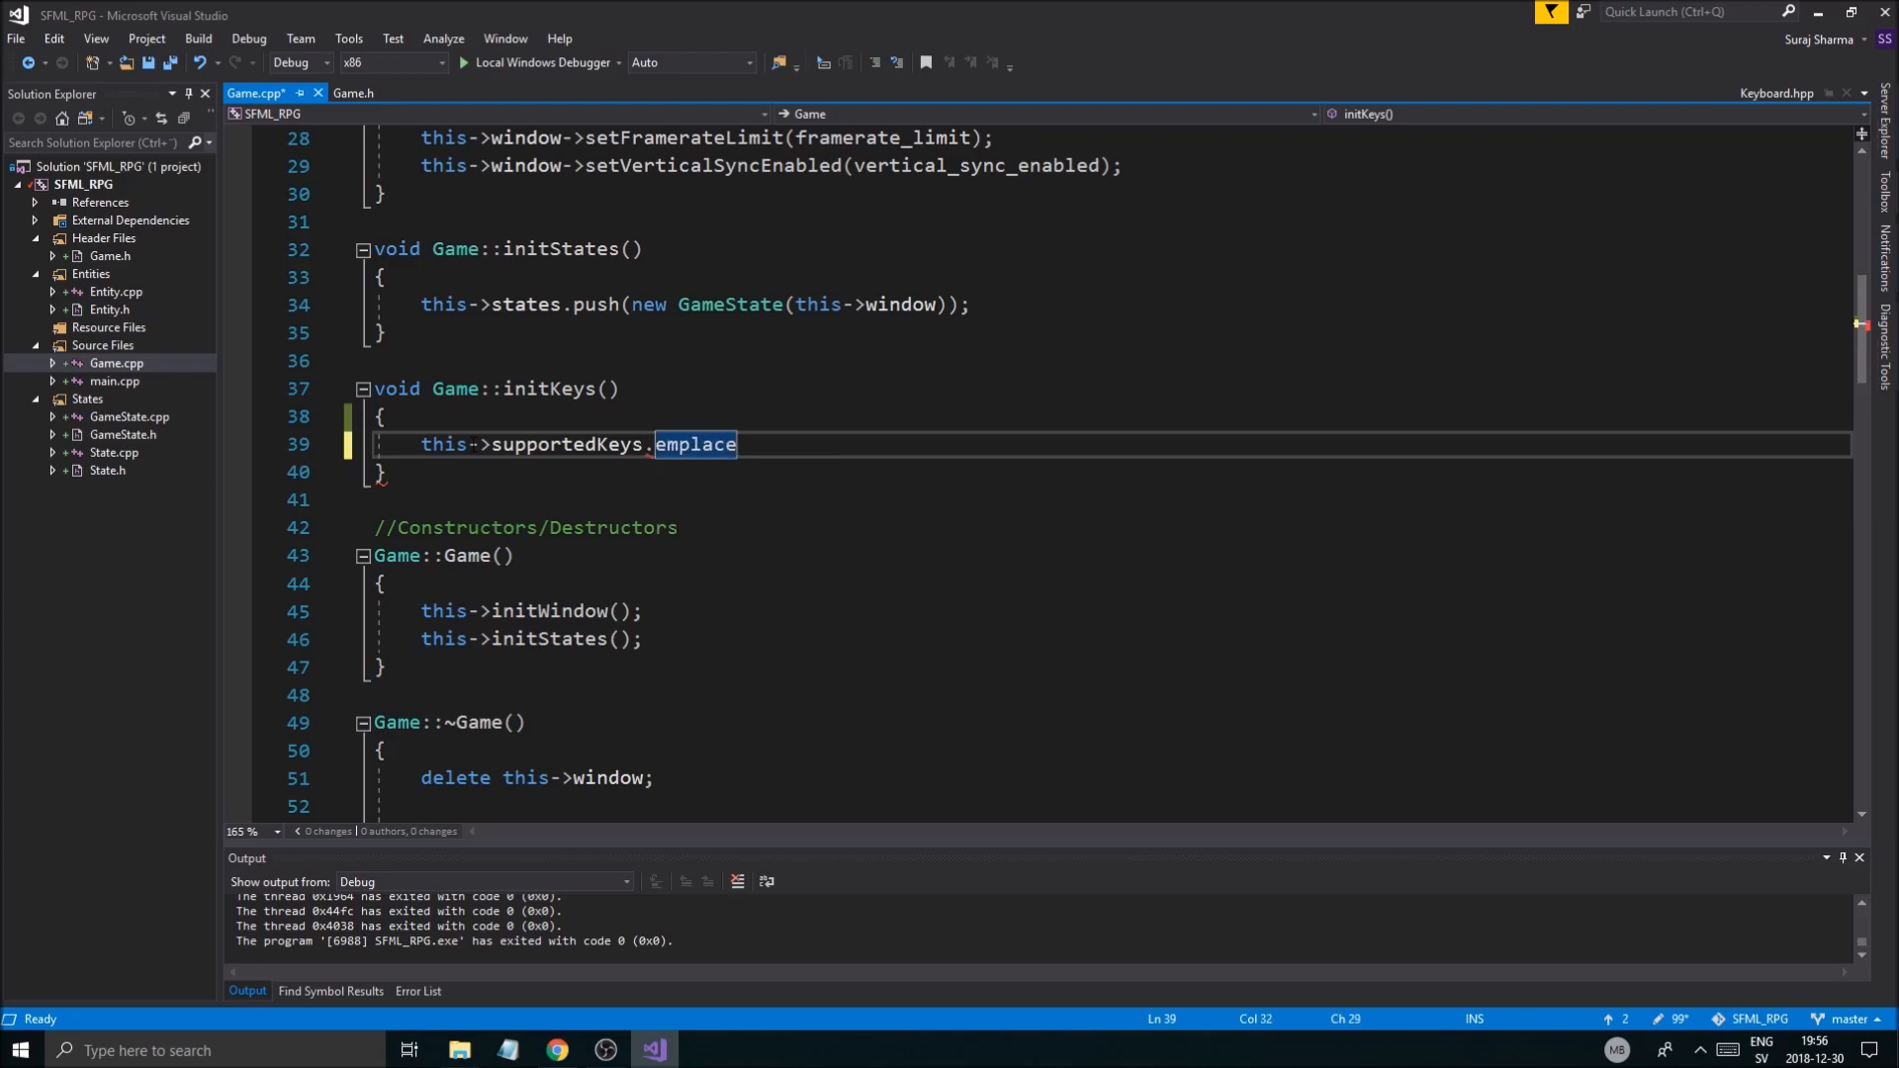
type("(\"\")")
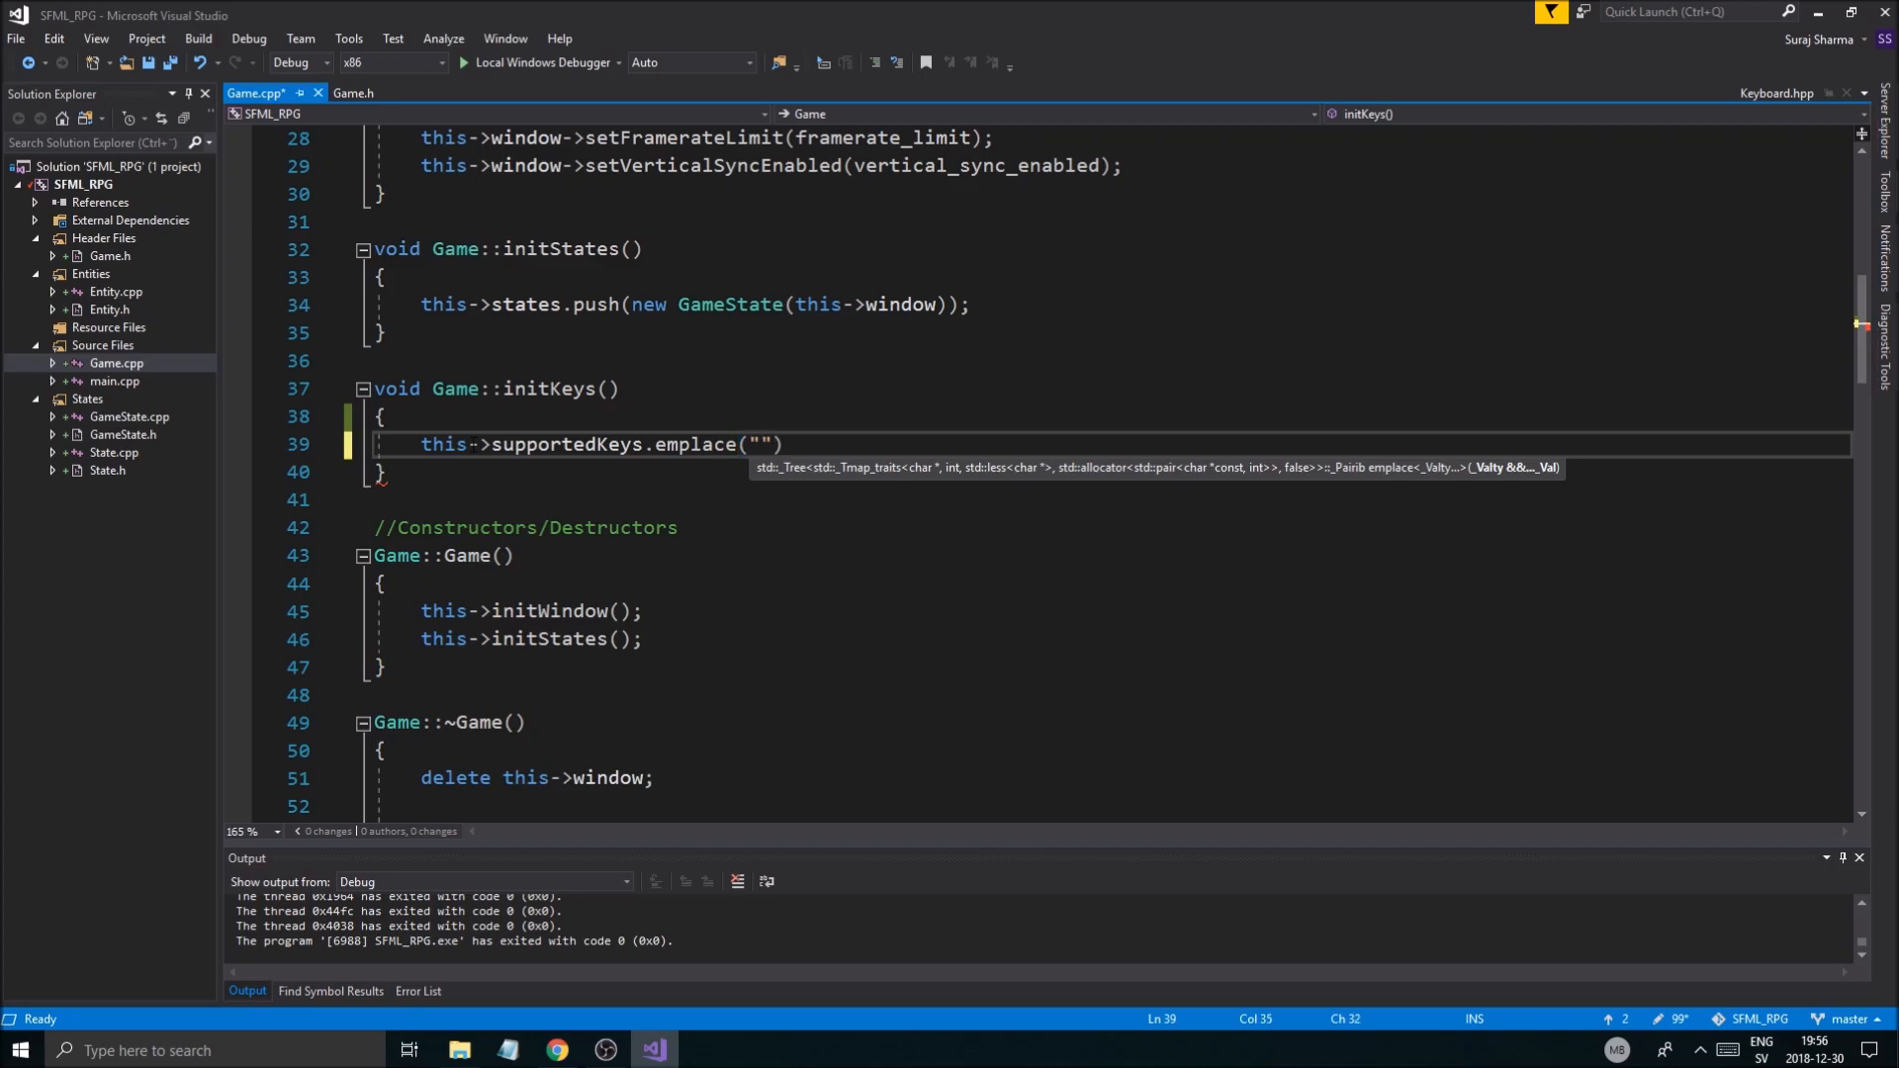
type(",")
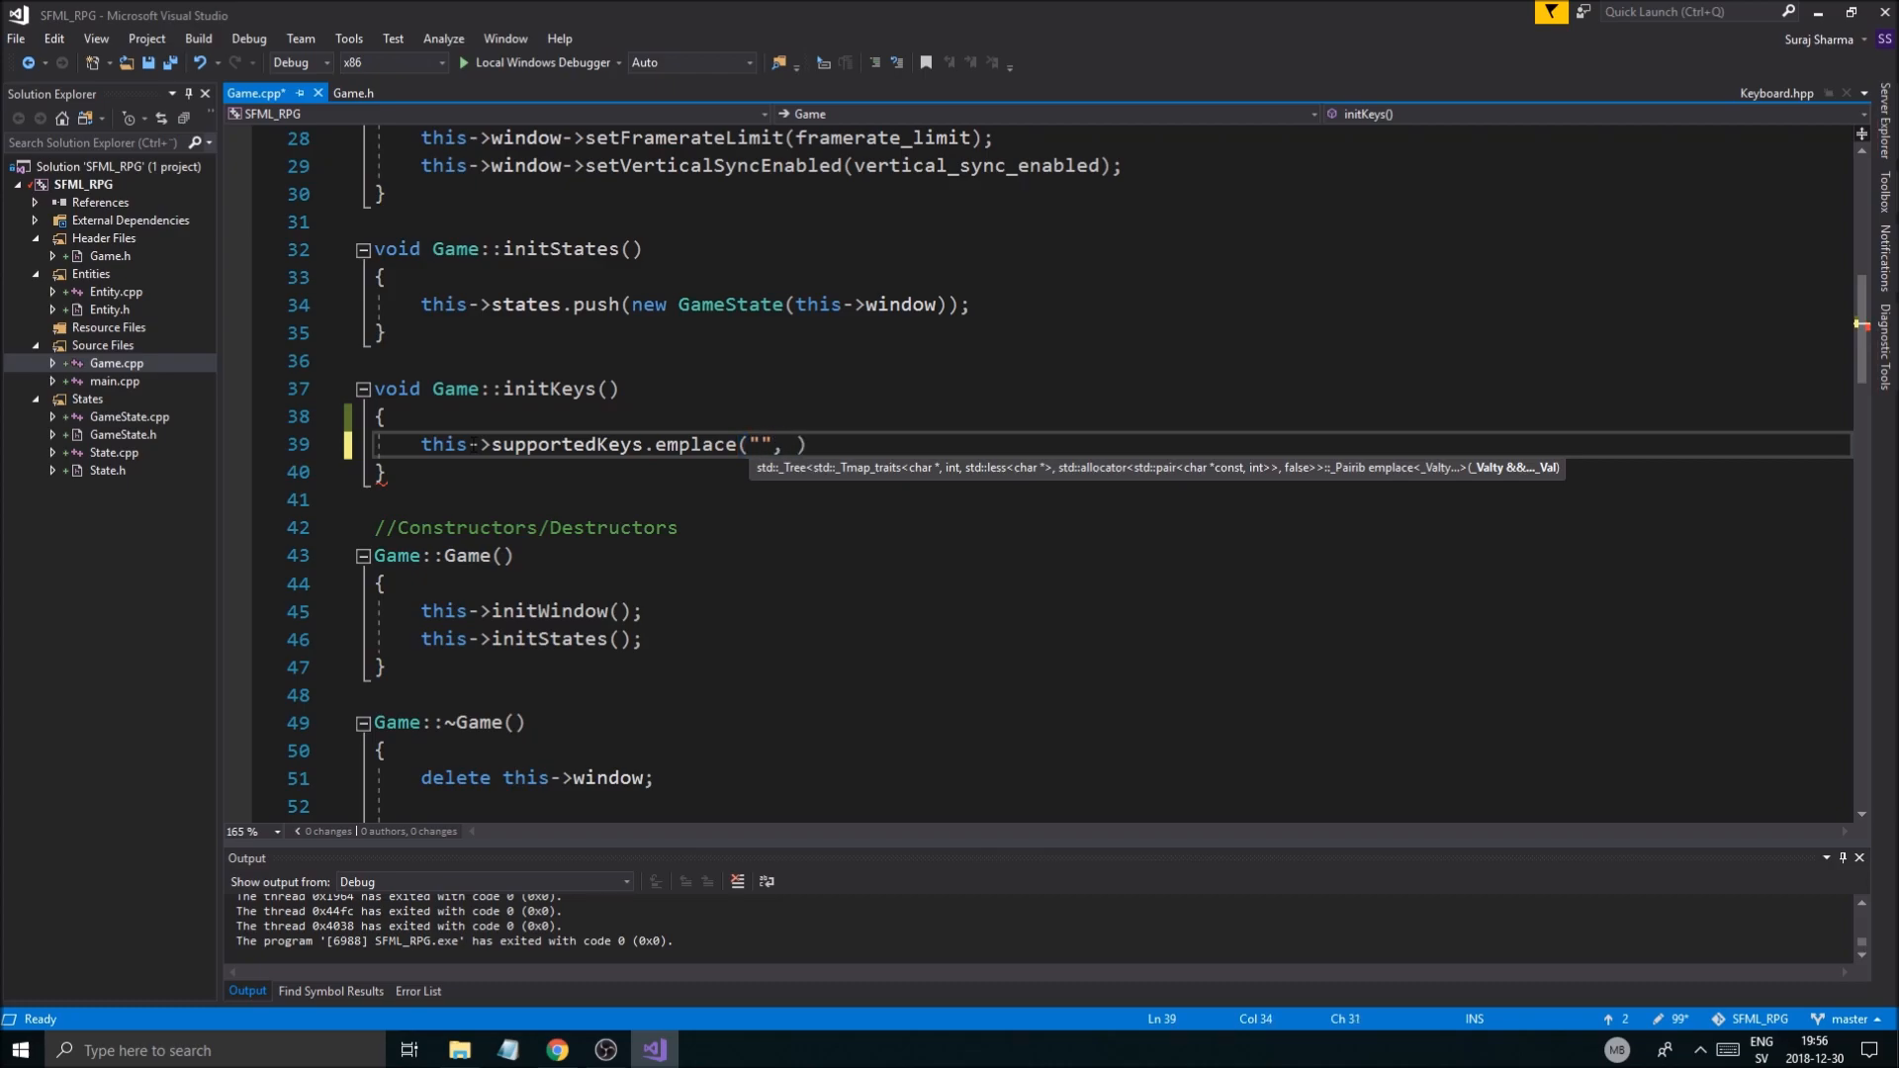
type("A")
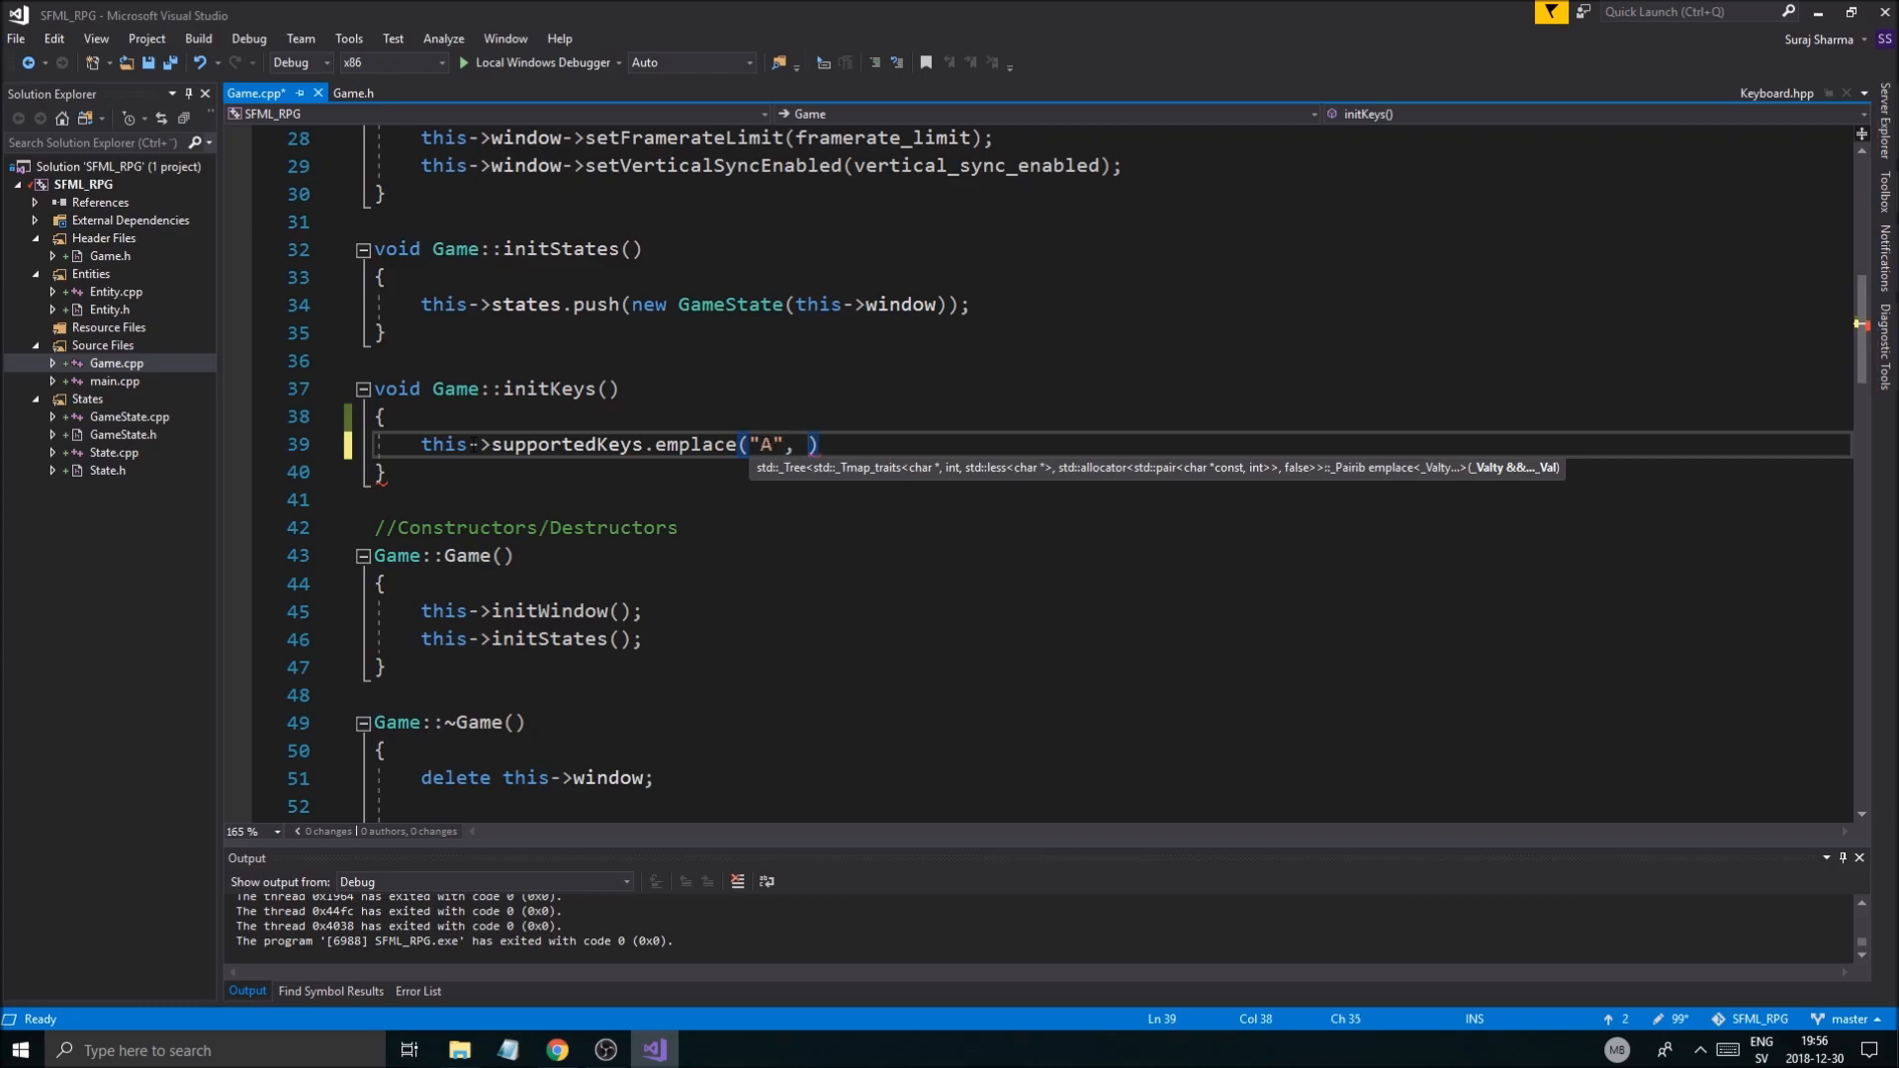
type("0);")
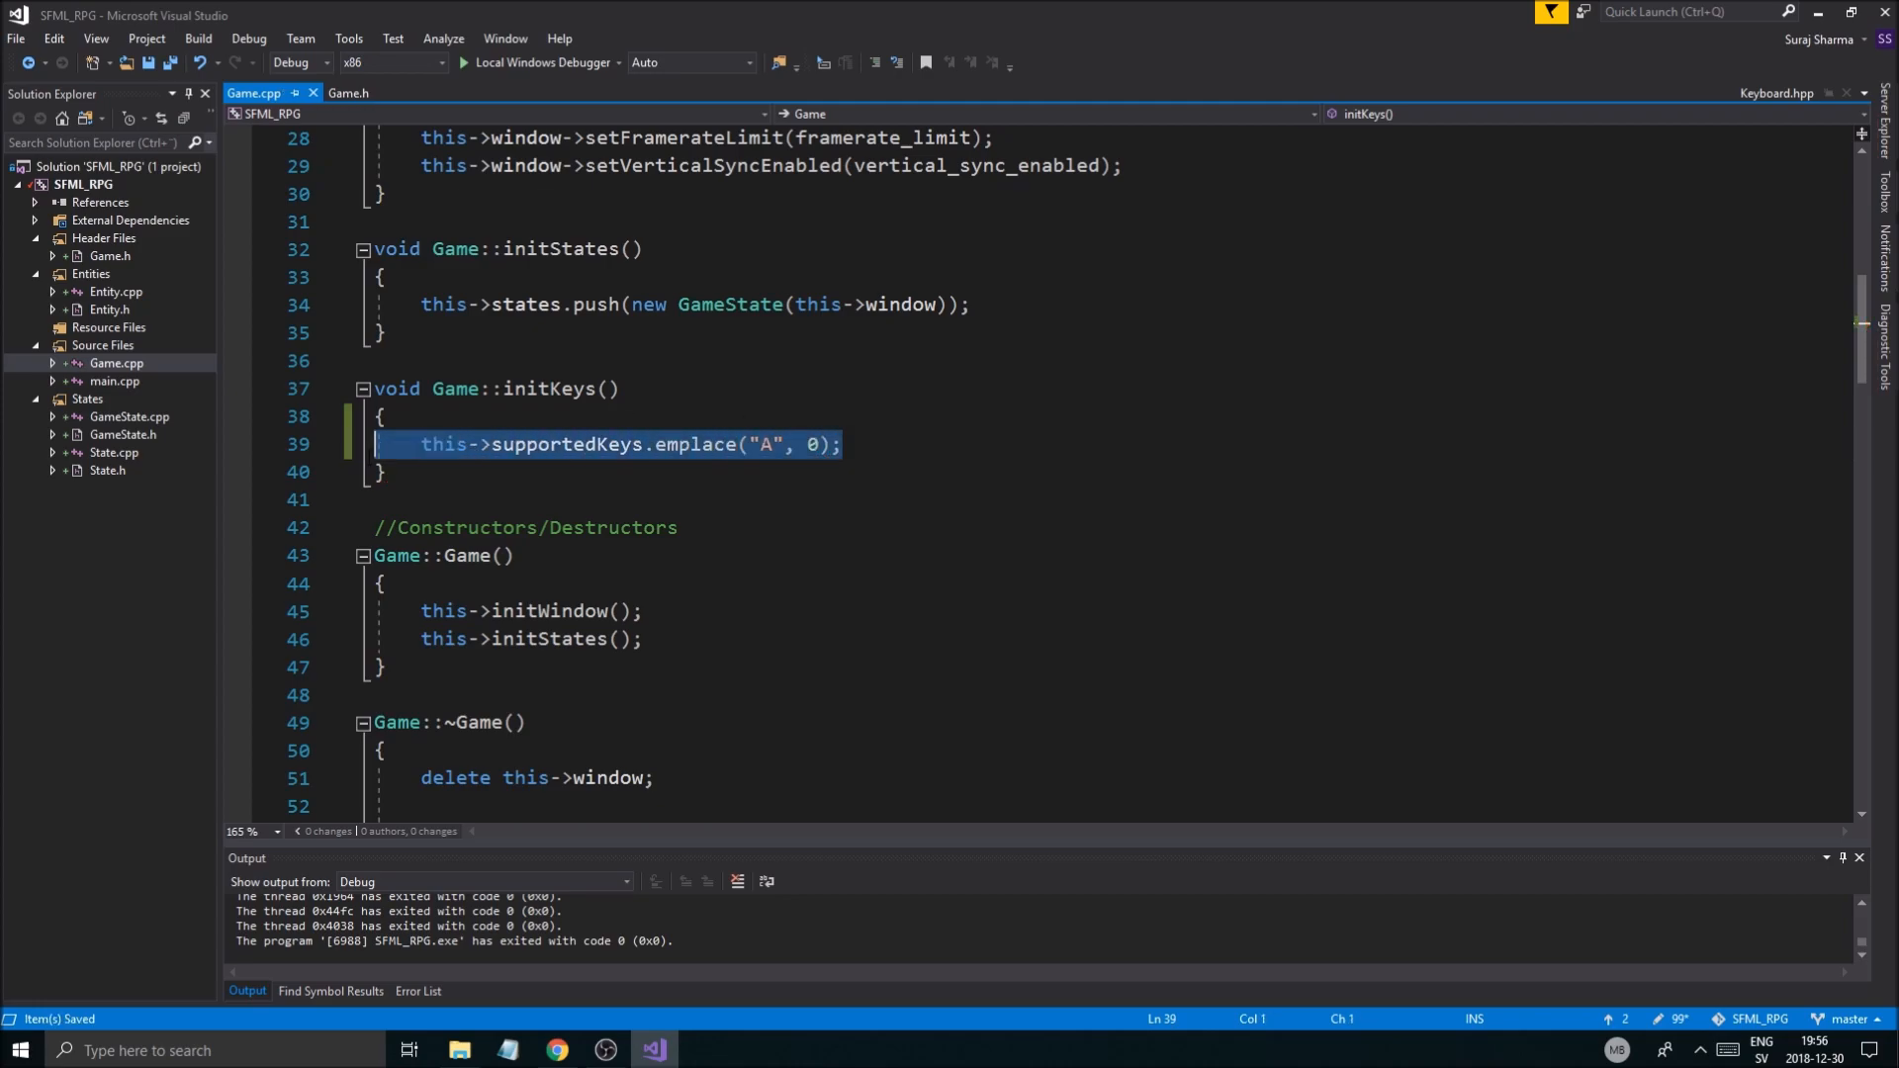
Step: Map "A", "D", "W" and "S" to their sf::Keyboard::Key codes
left_click(917, 444)
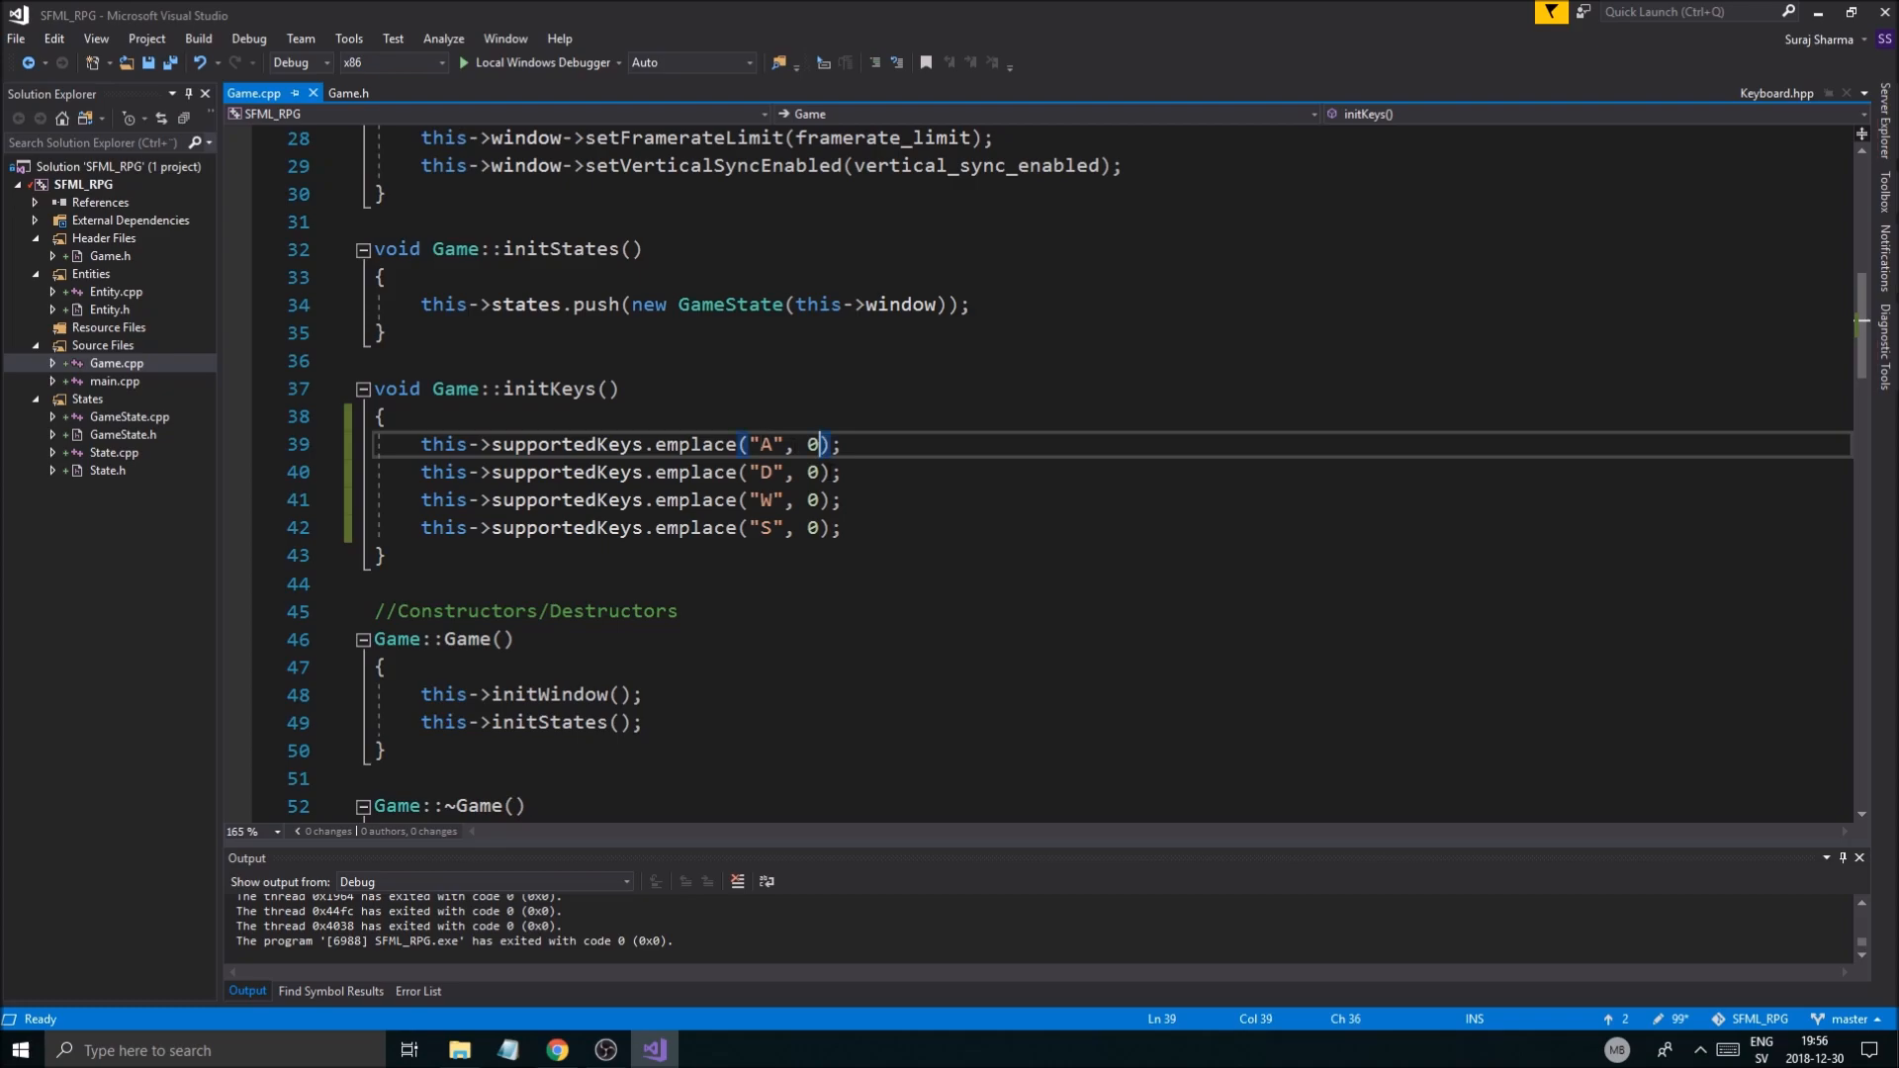
type("sf::keyboard::Key::A")
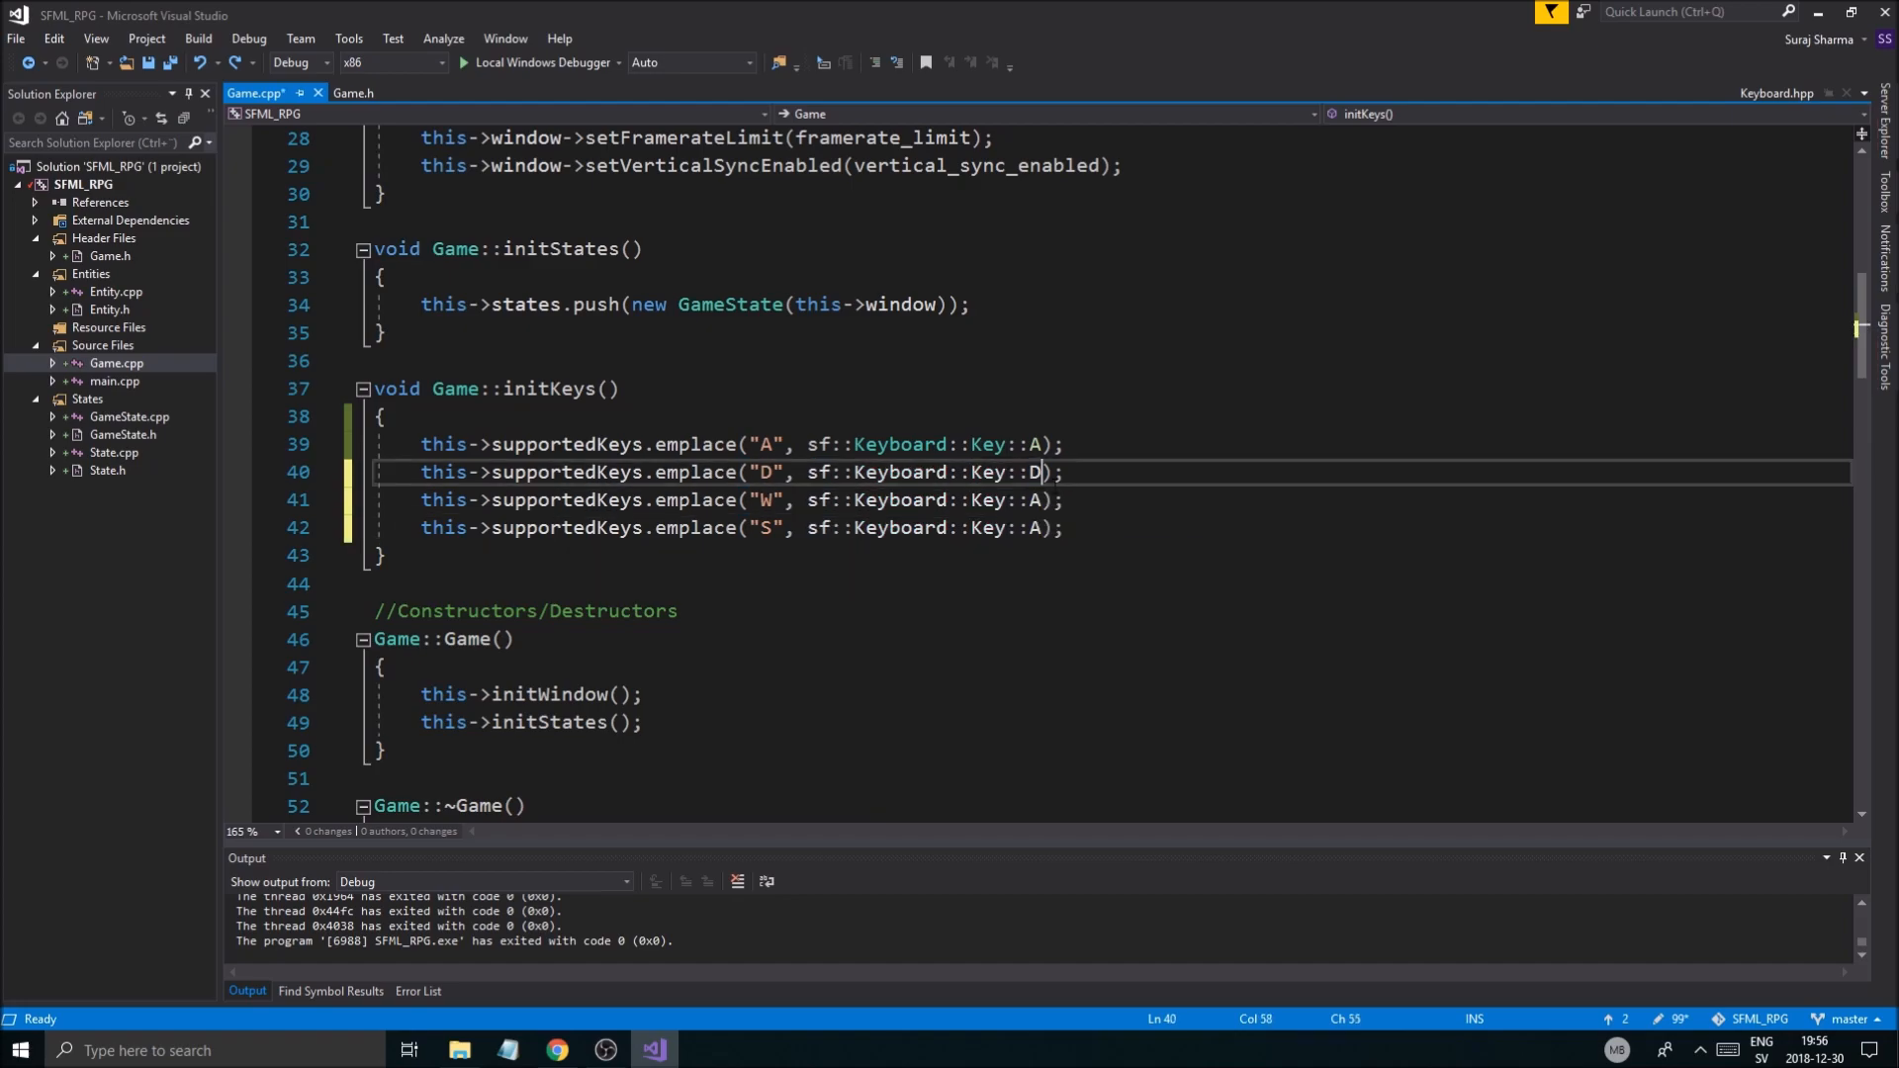
type("W")
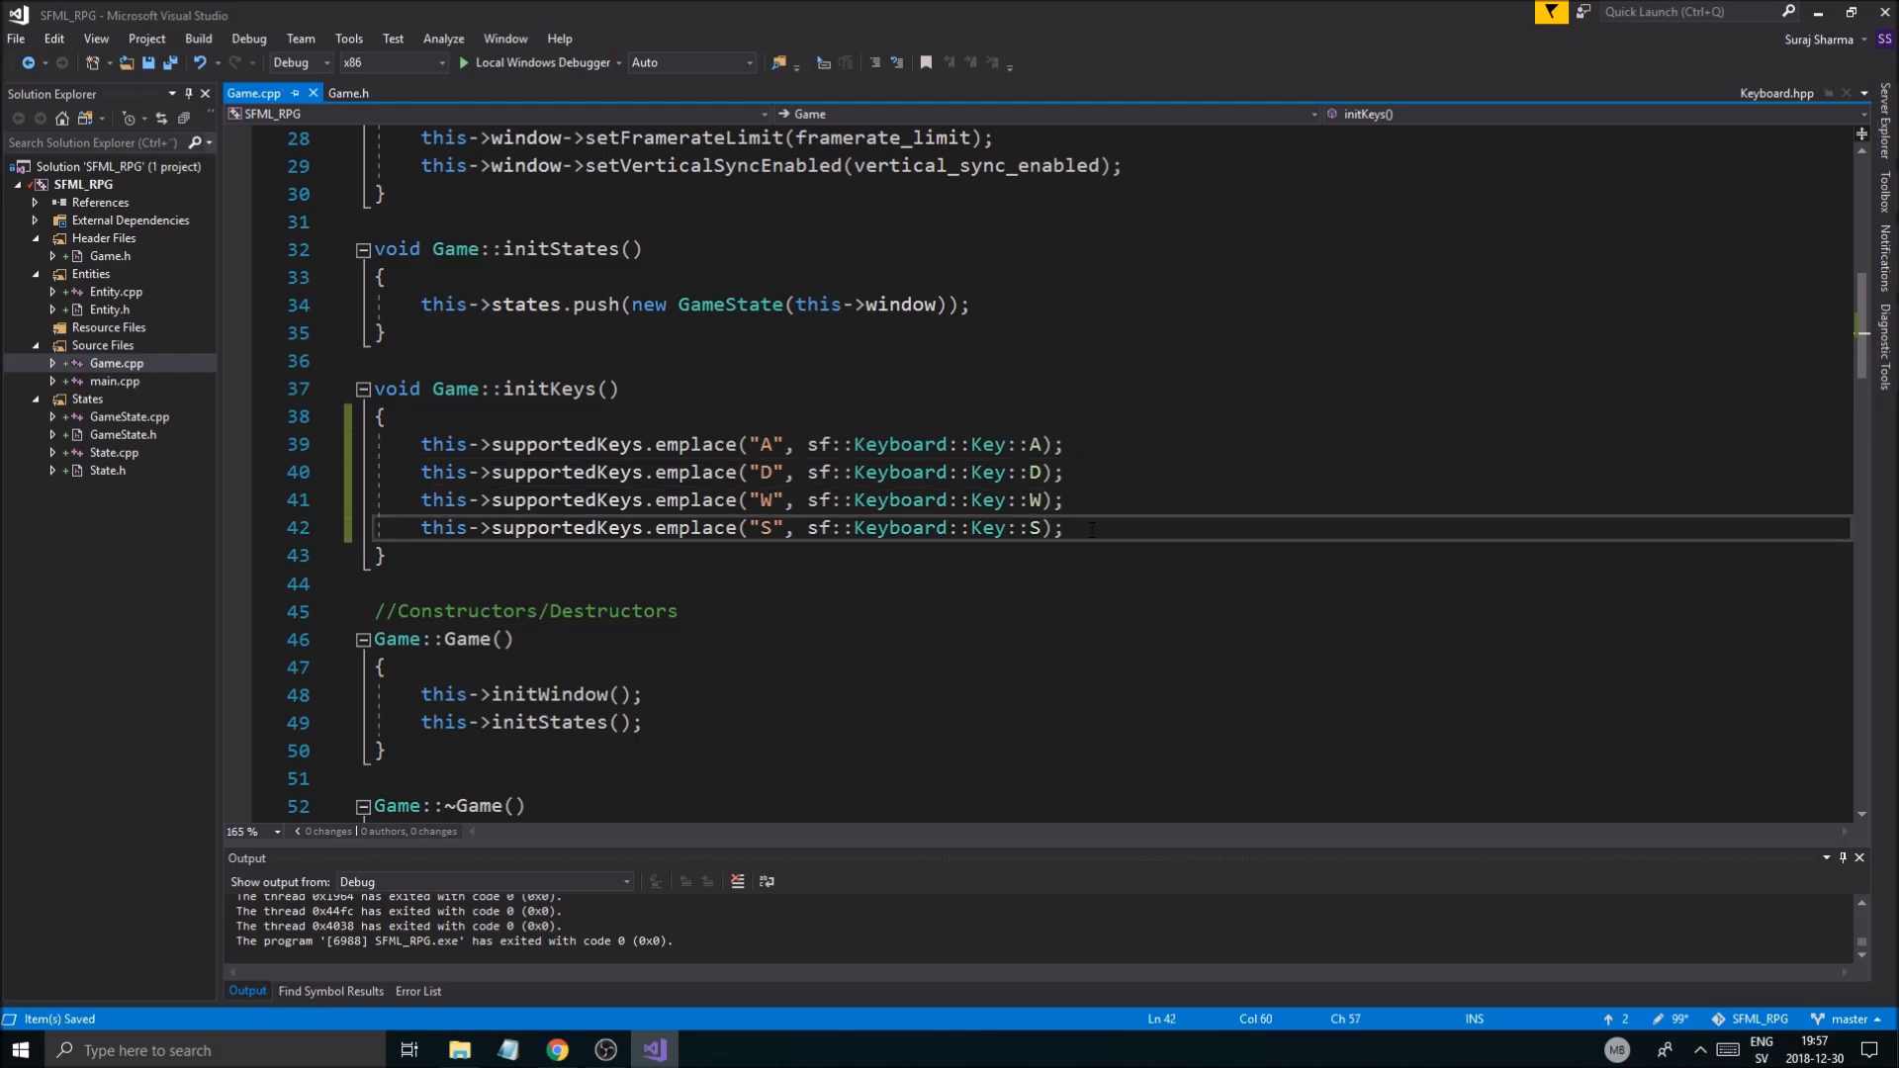
left_click(1067, 528)
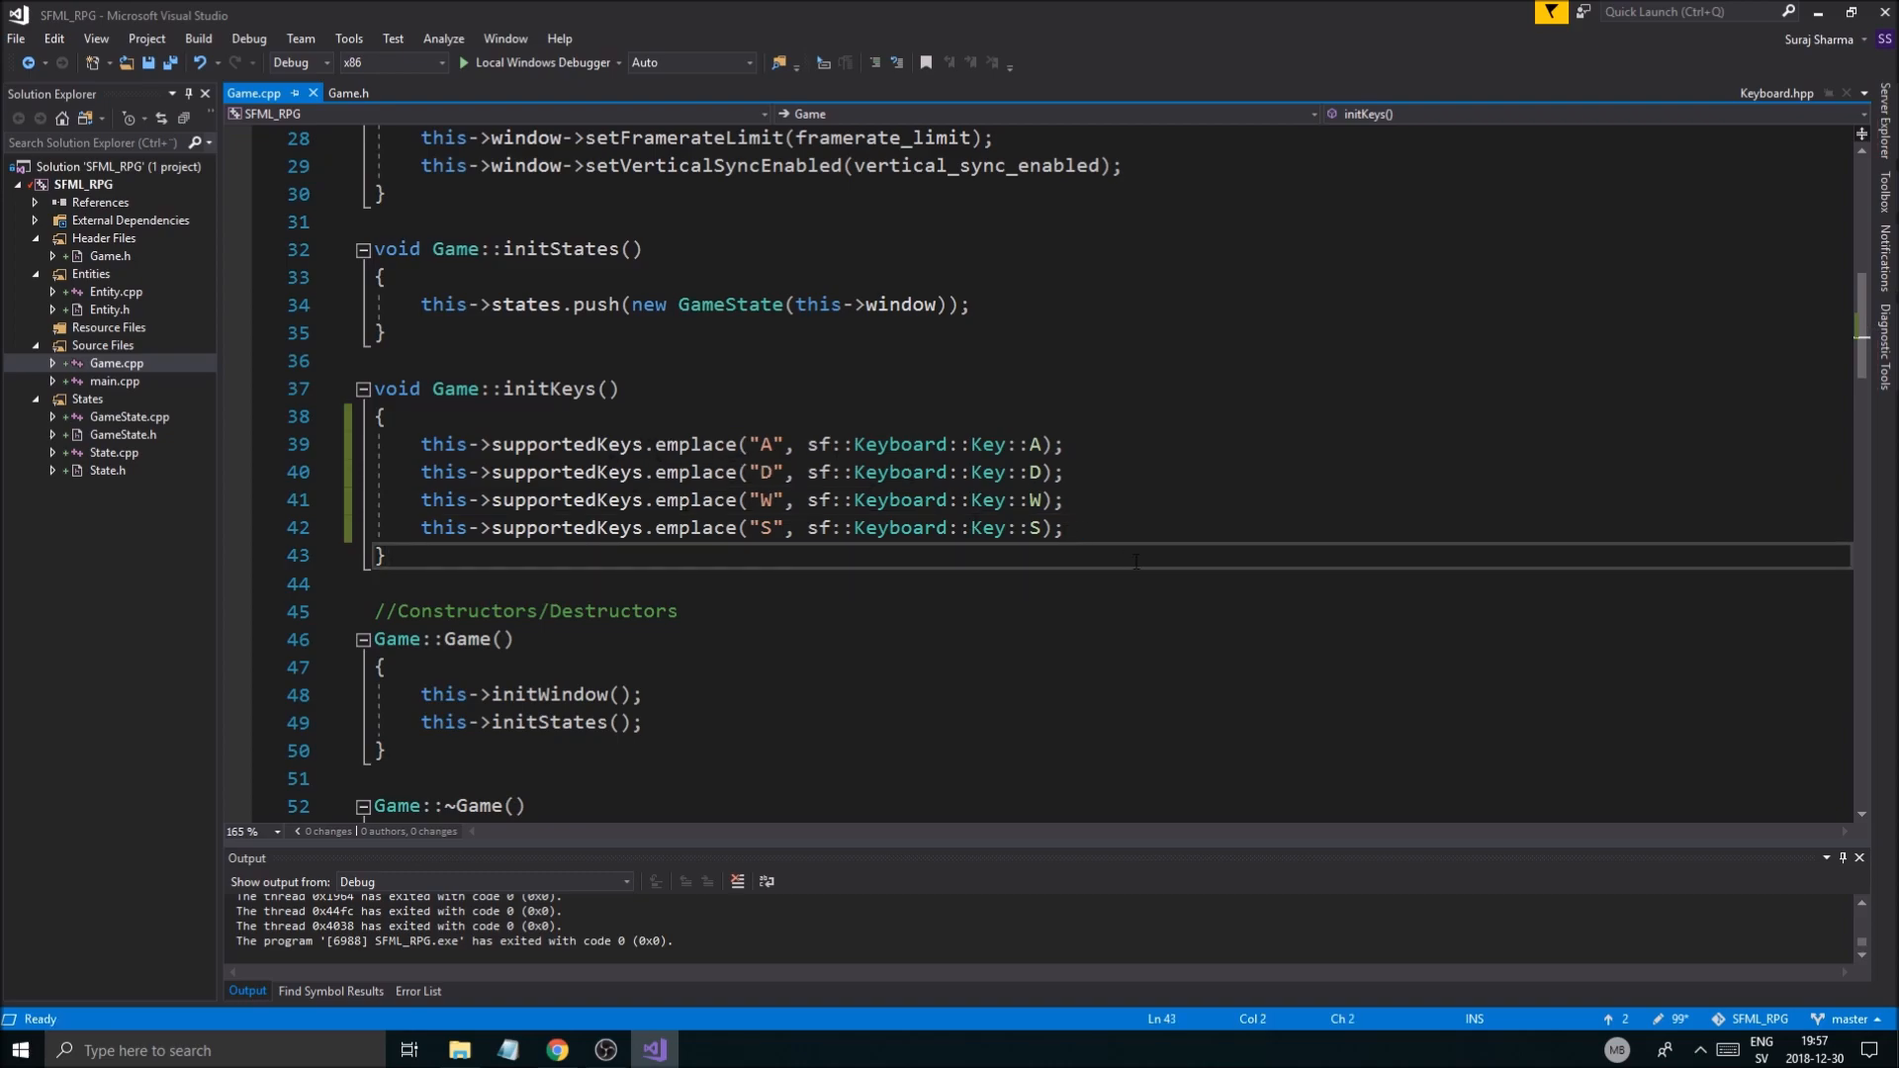
Step: Start a std::cout line printing supportedKeys.at("A") in initKeys
key("enter")
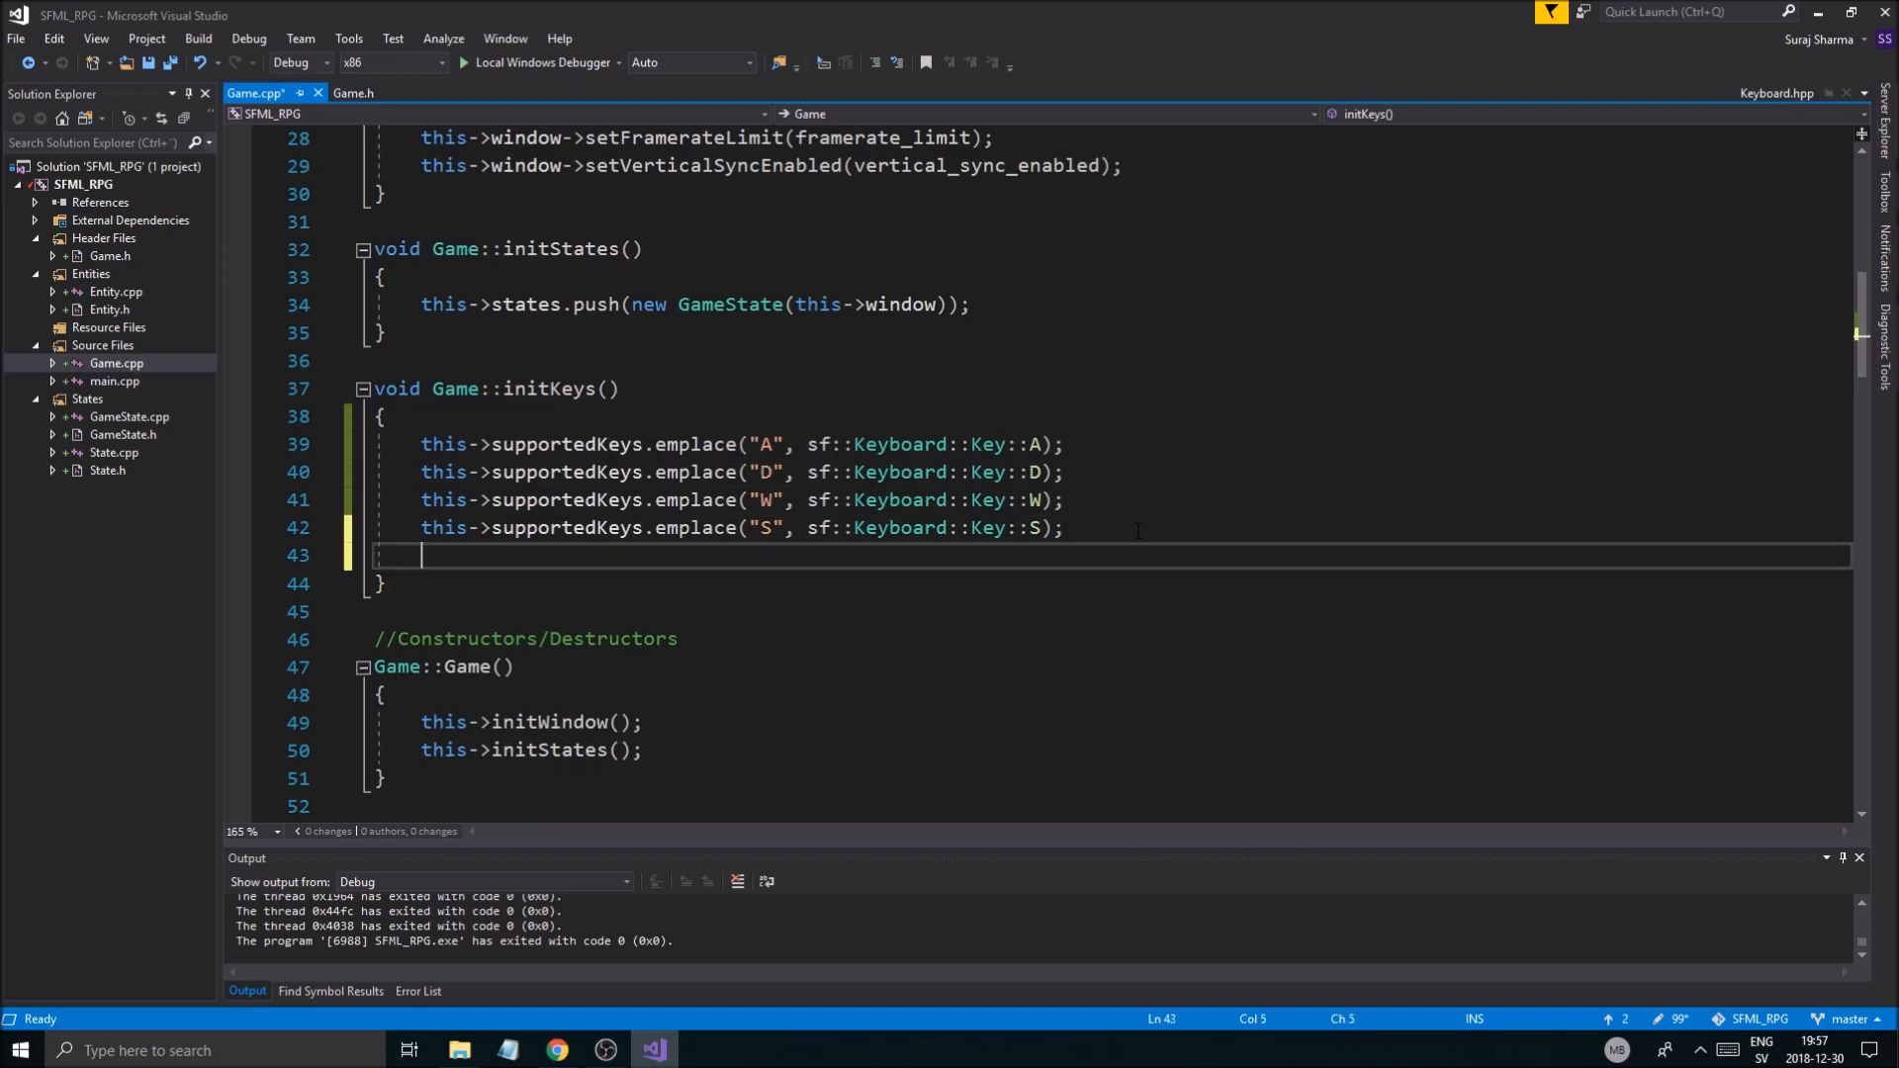
type("std::cout << this->supportedKeys")
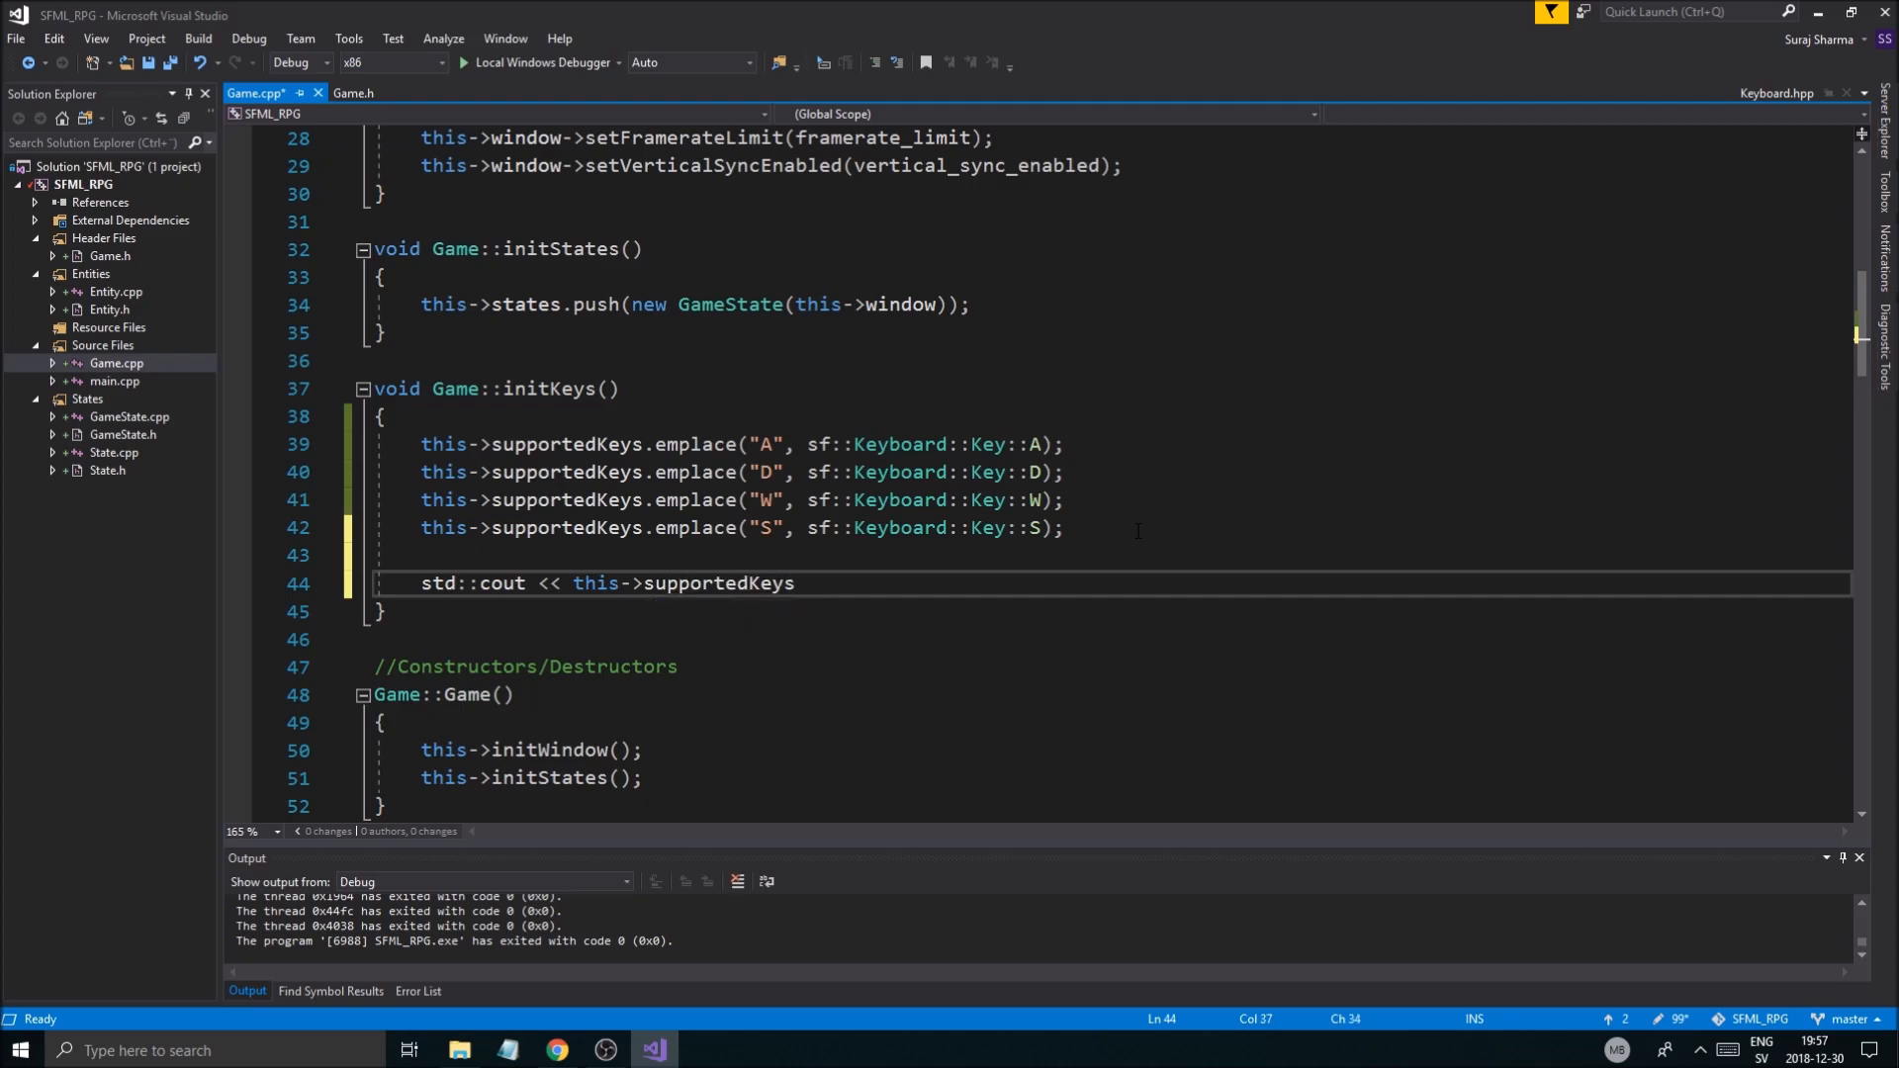
type("[\"A\"]")
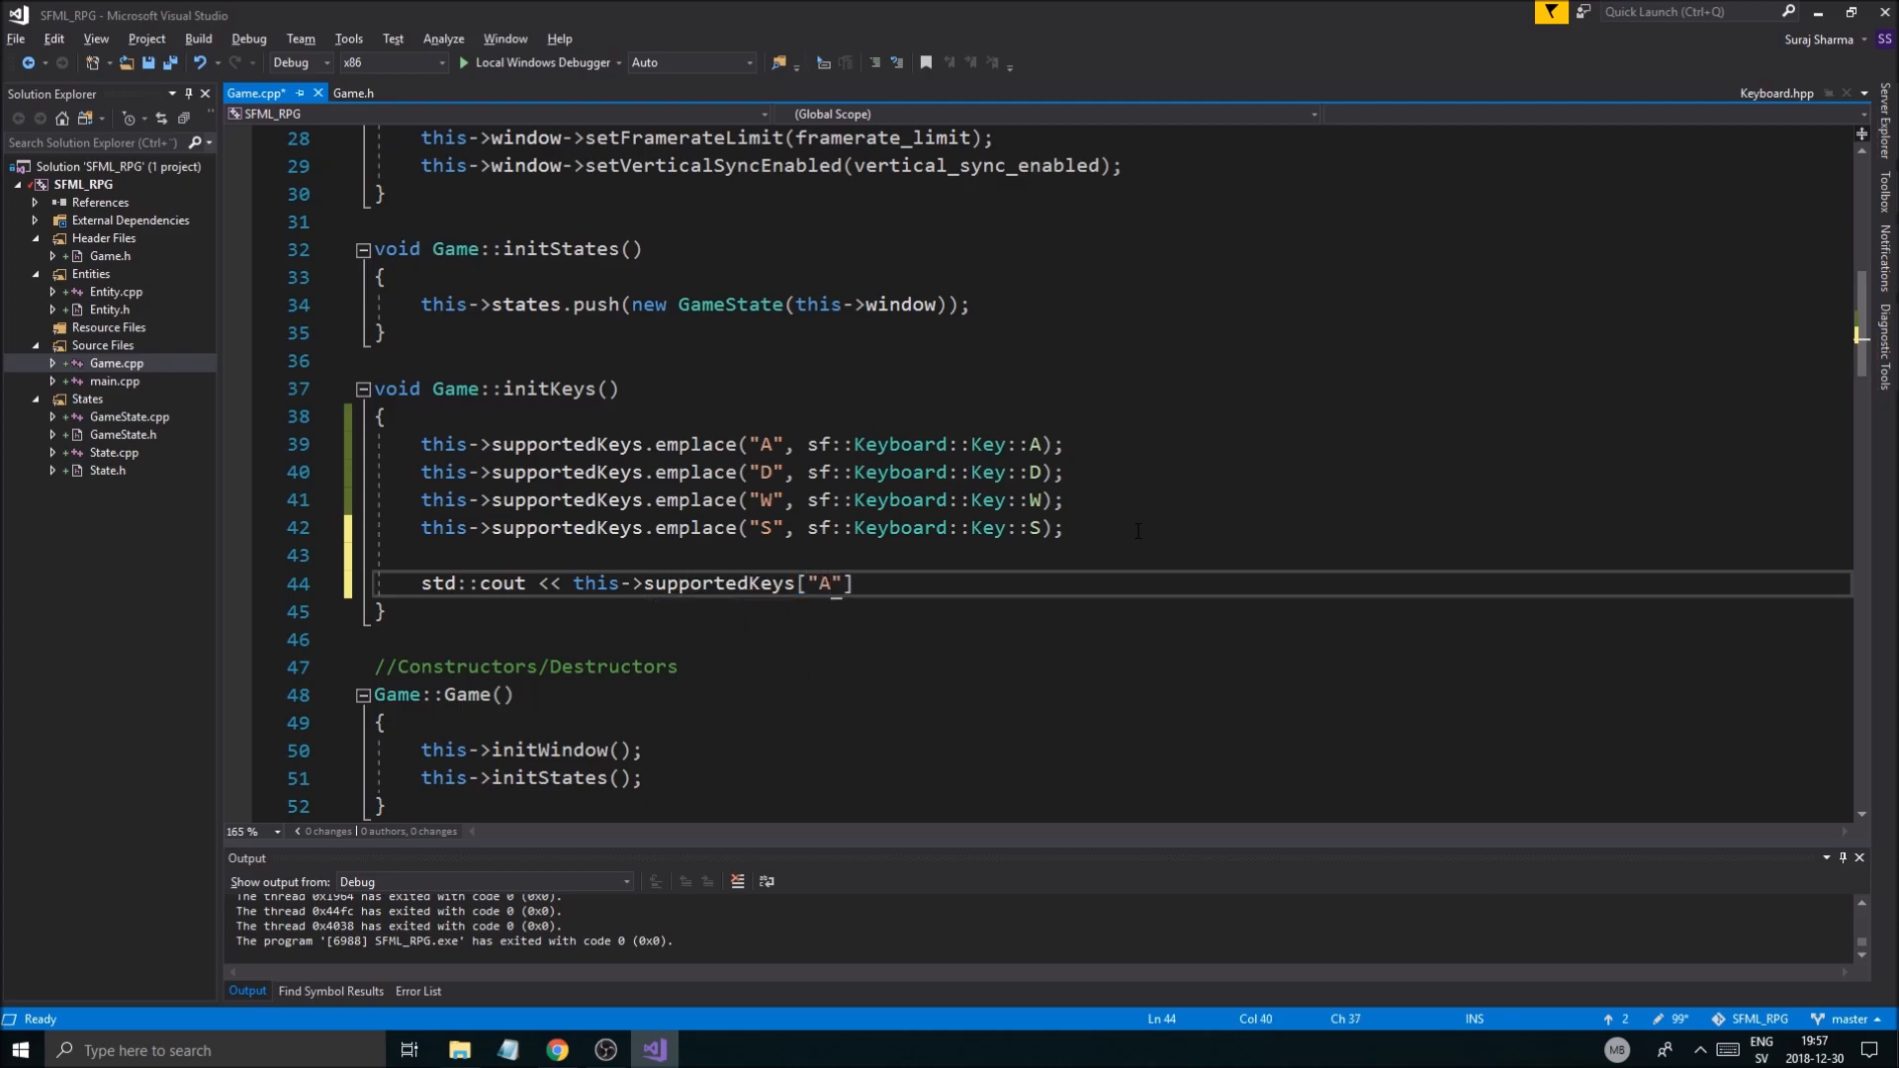
type(";")
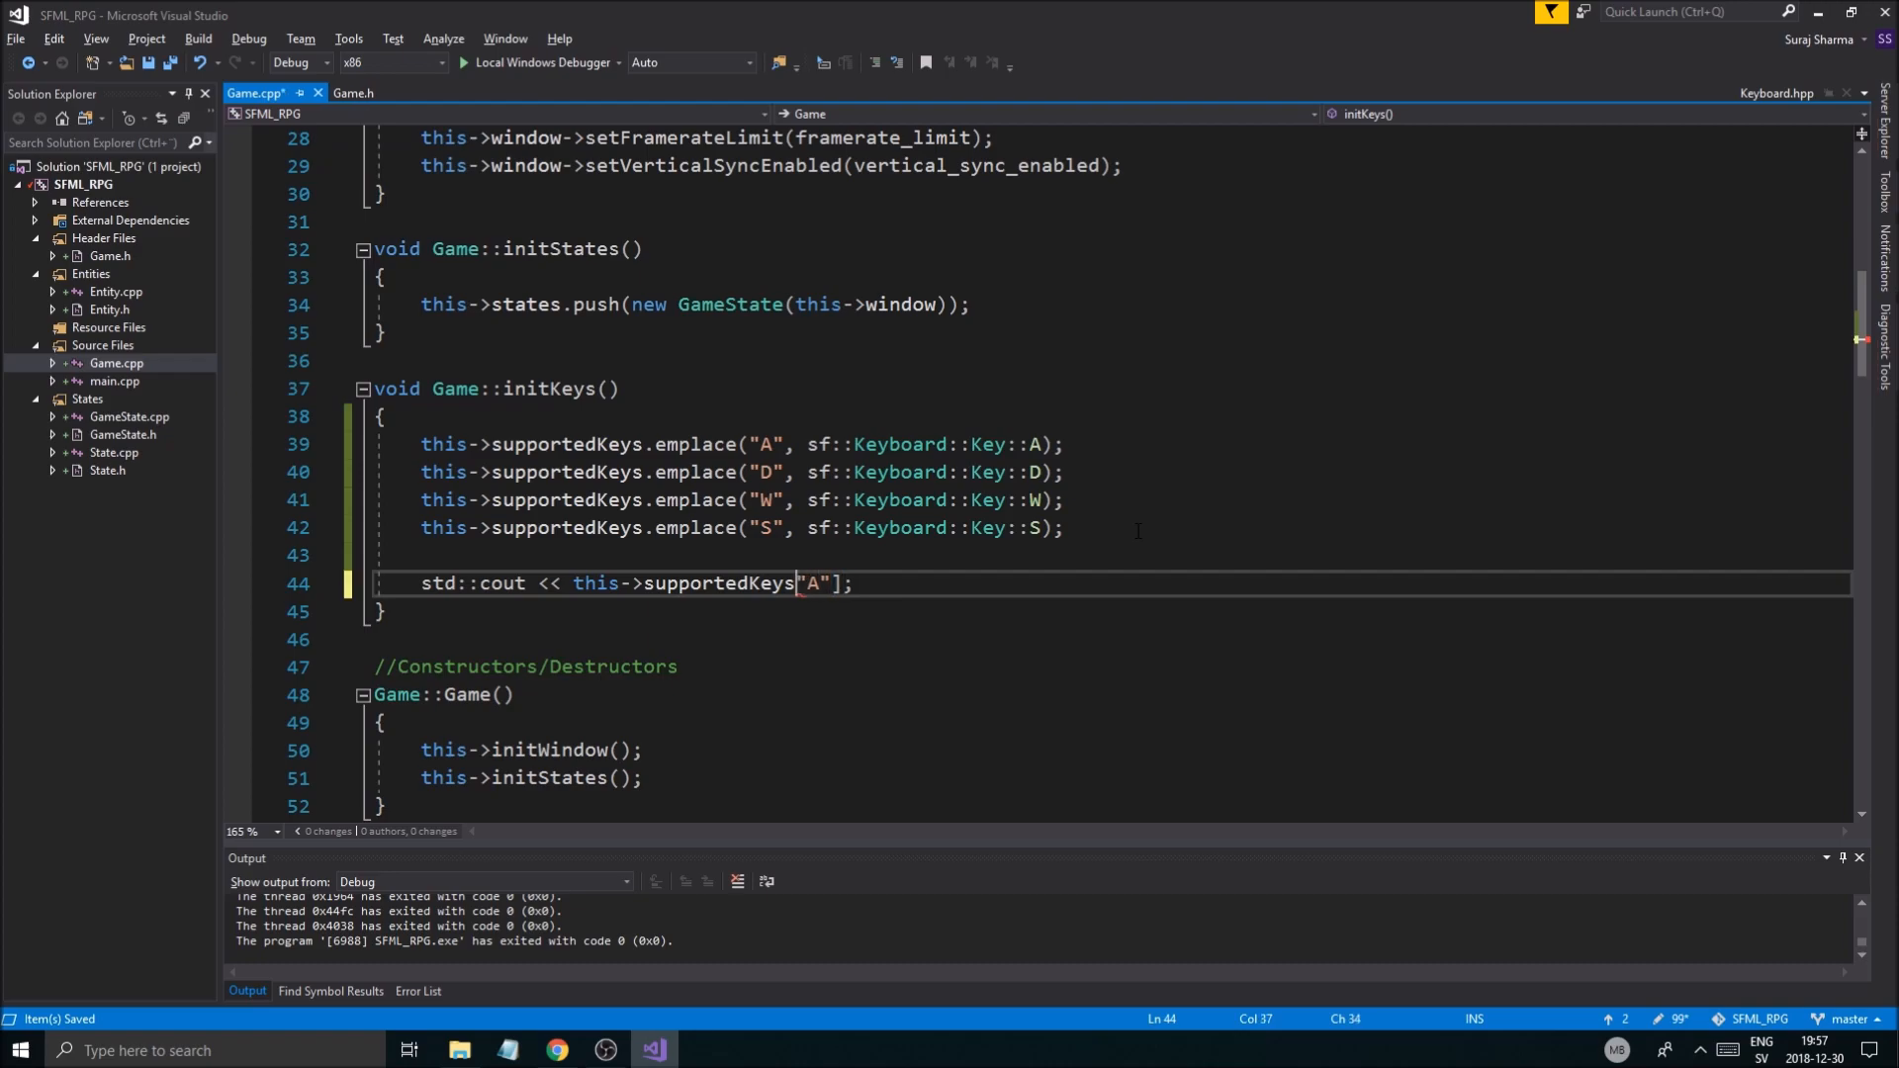
type(".at(")
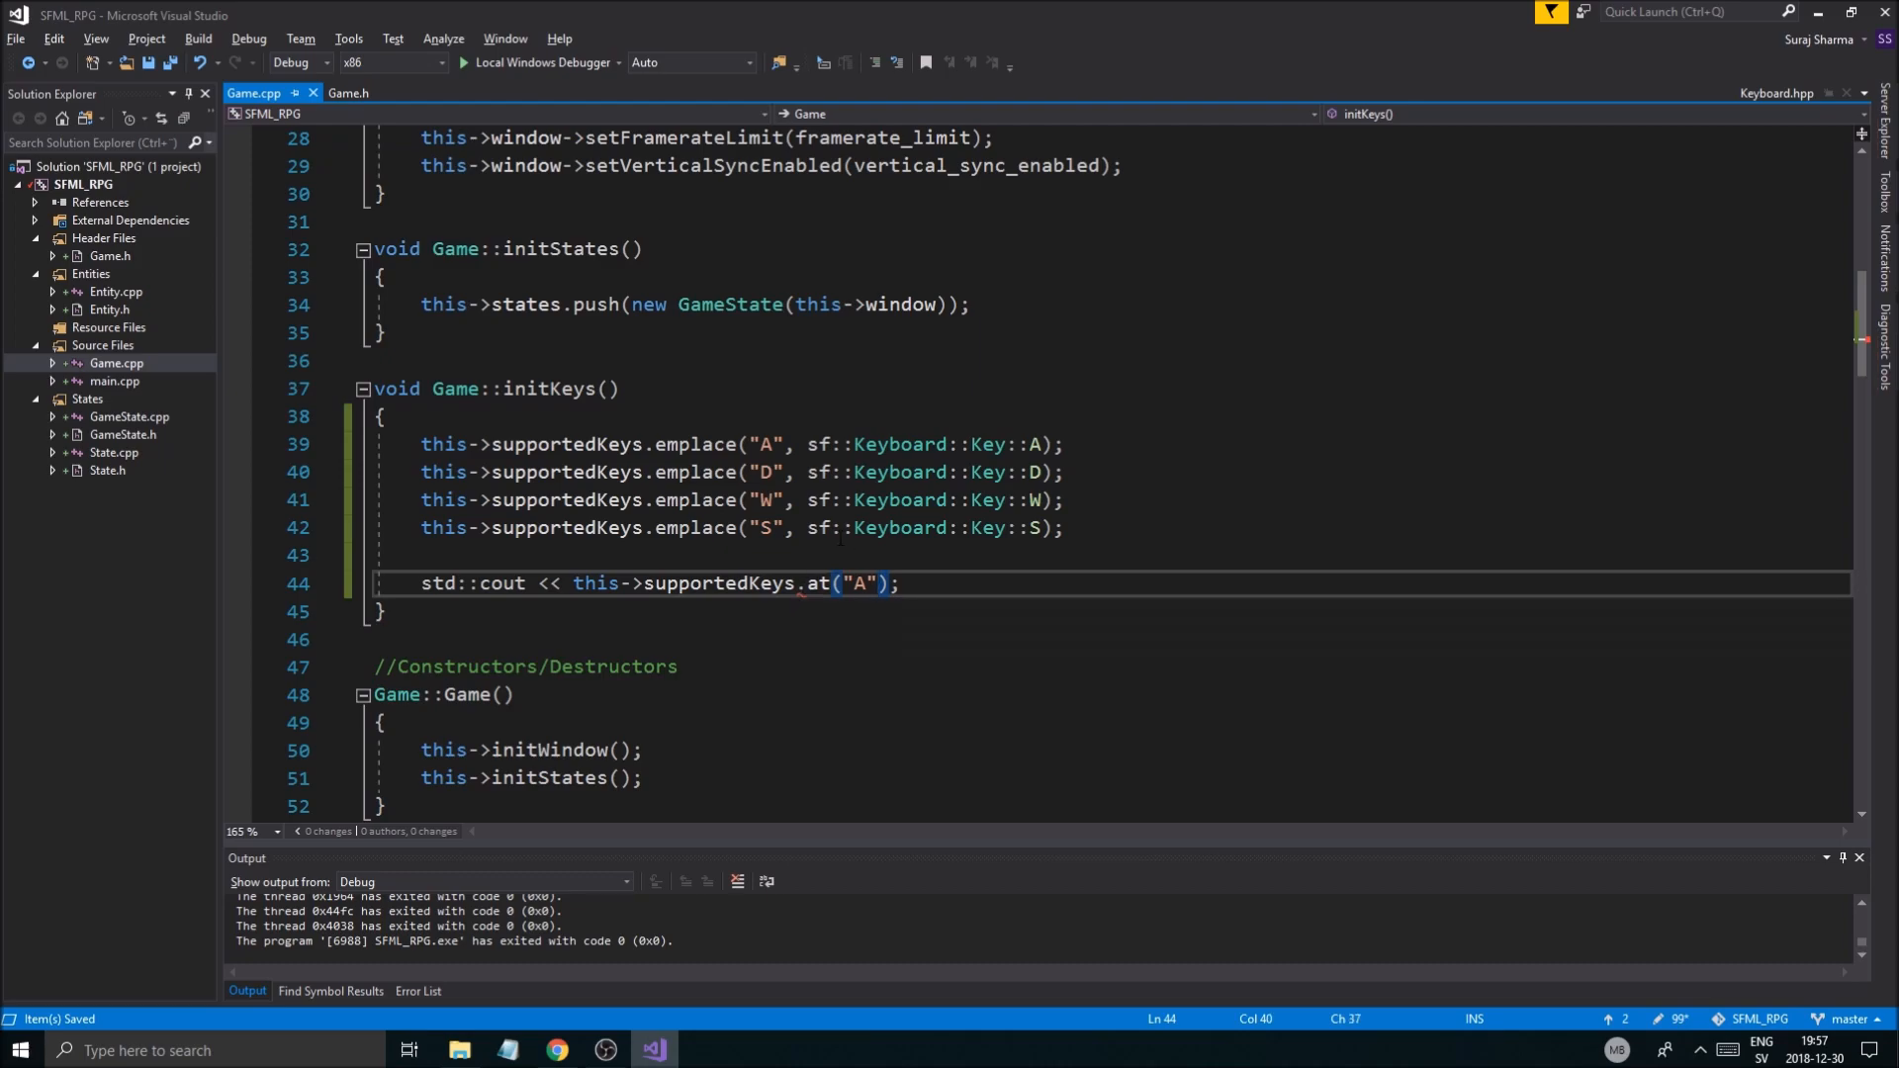
scroll("up", 3)
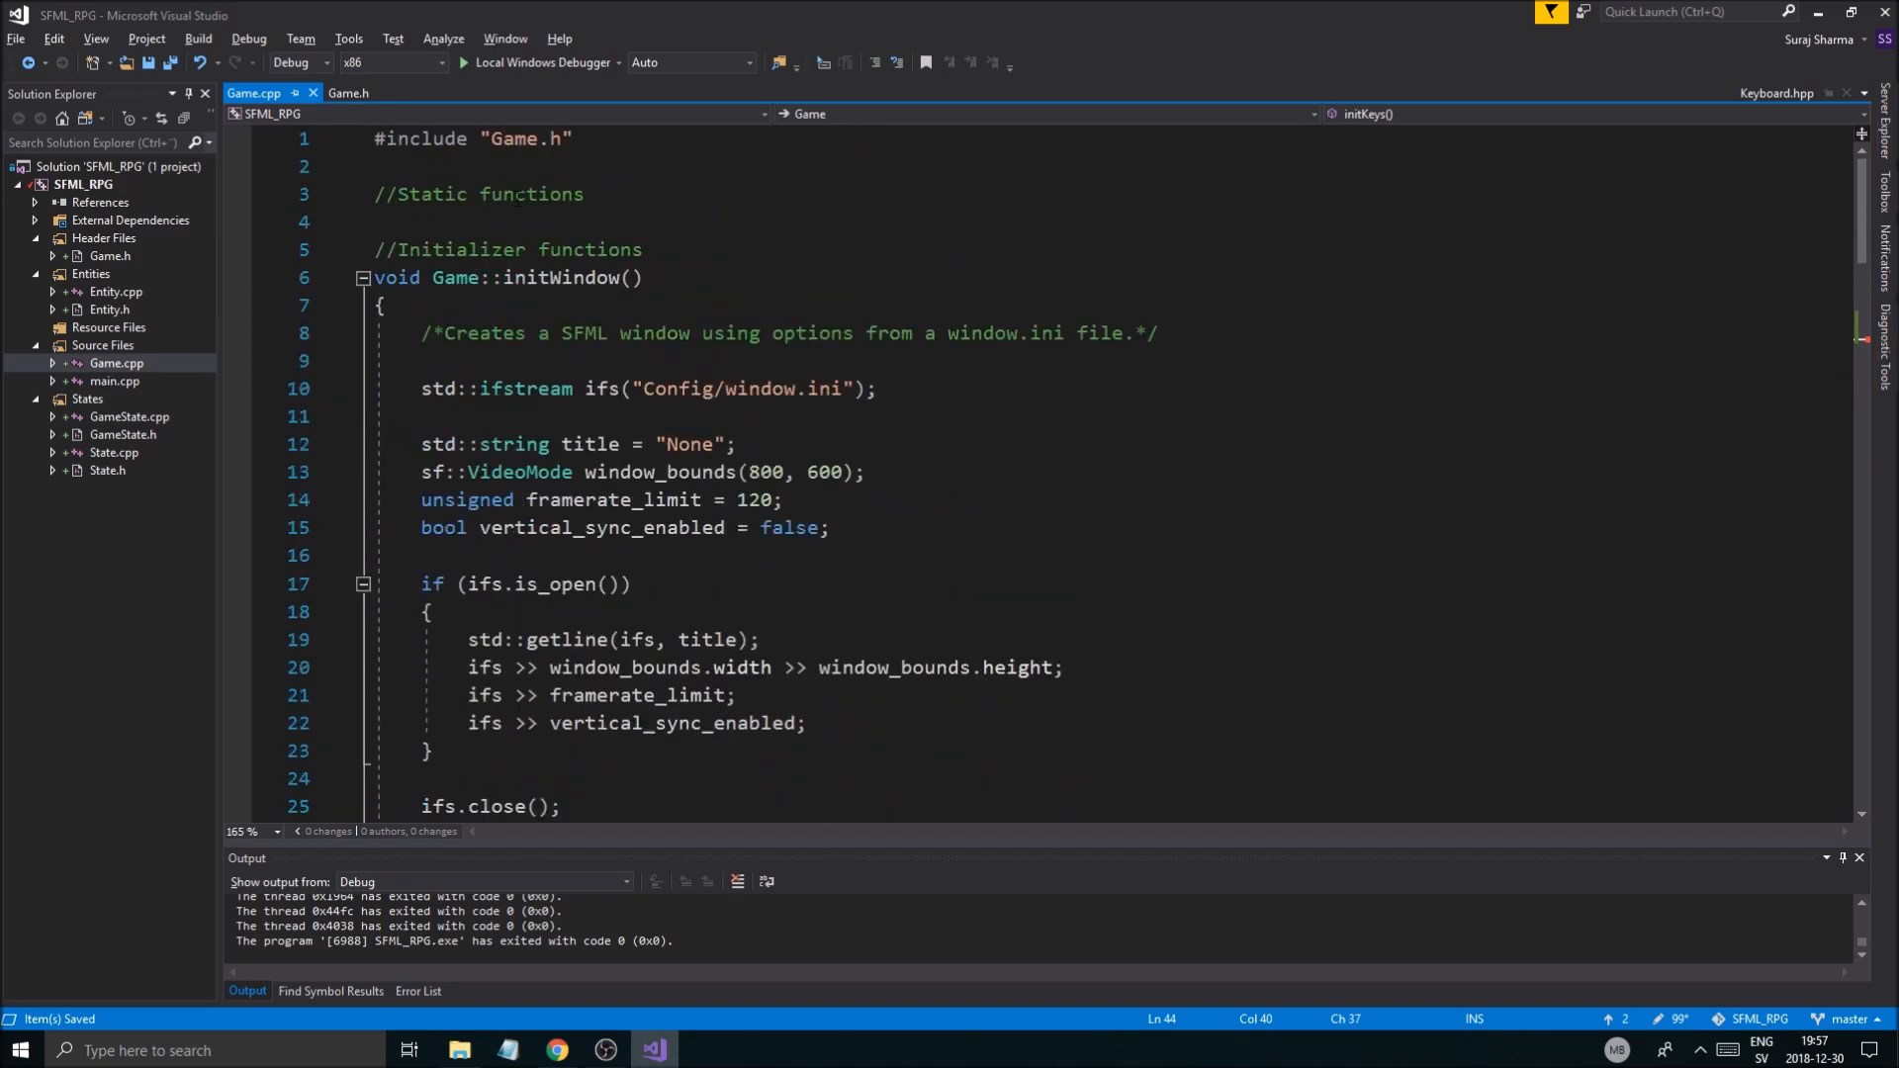
Step: Change supportedKeys' key type to std::string in Game.h
left_click(349, 92)
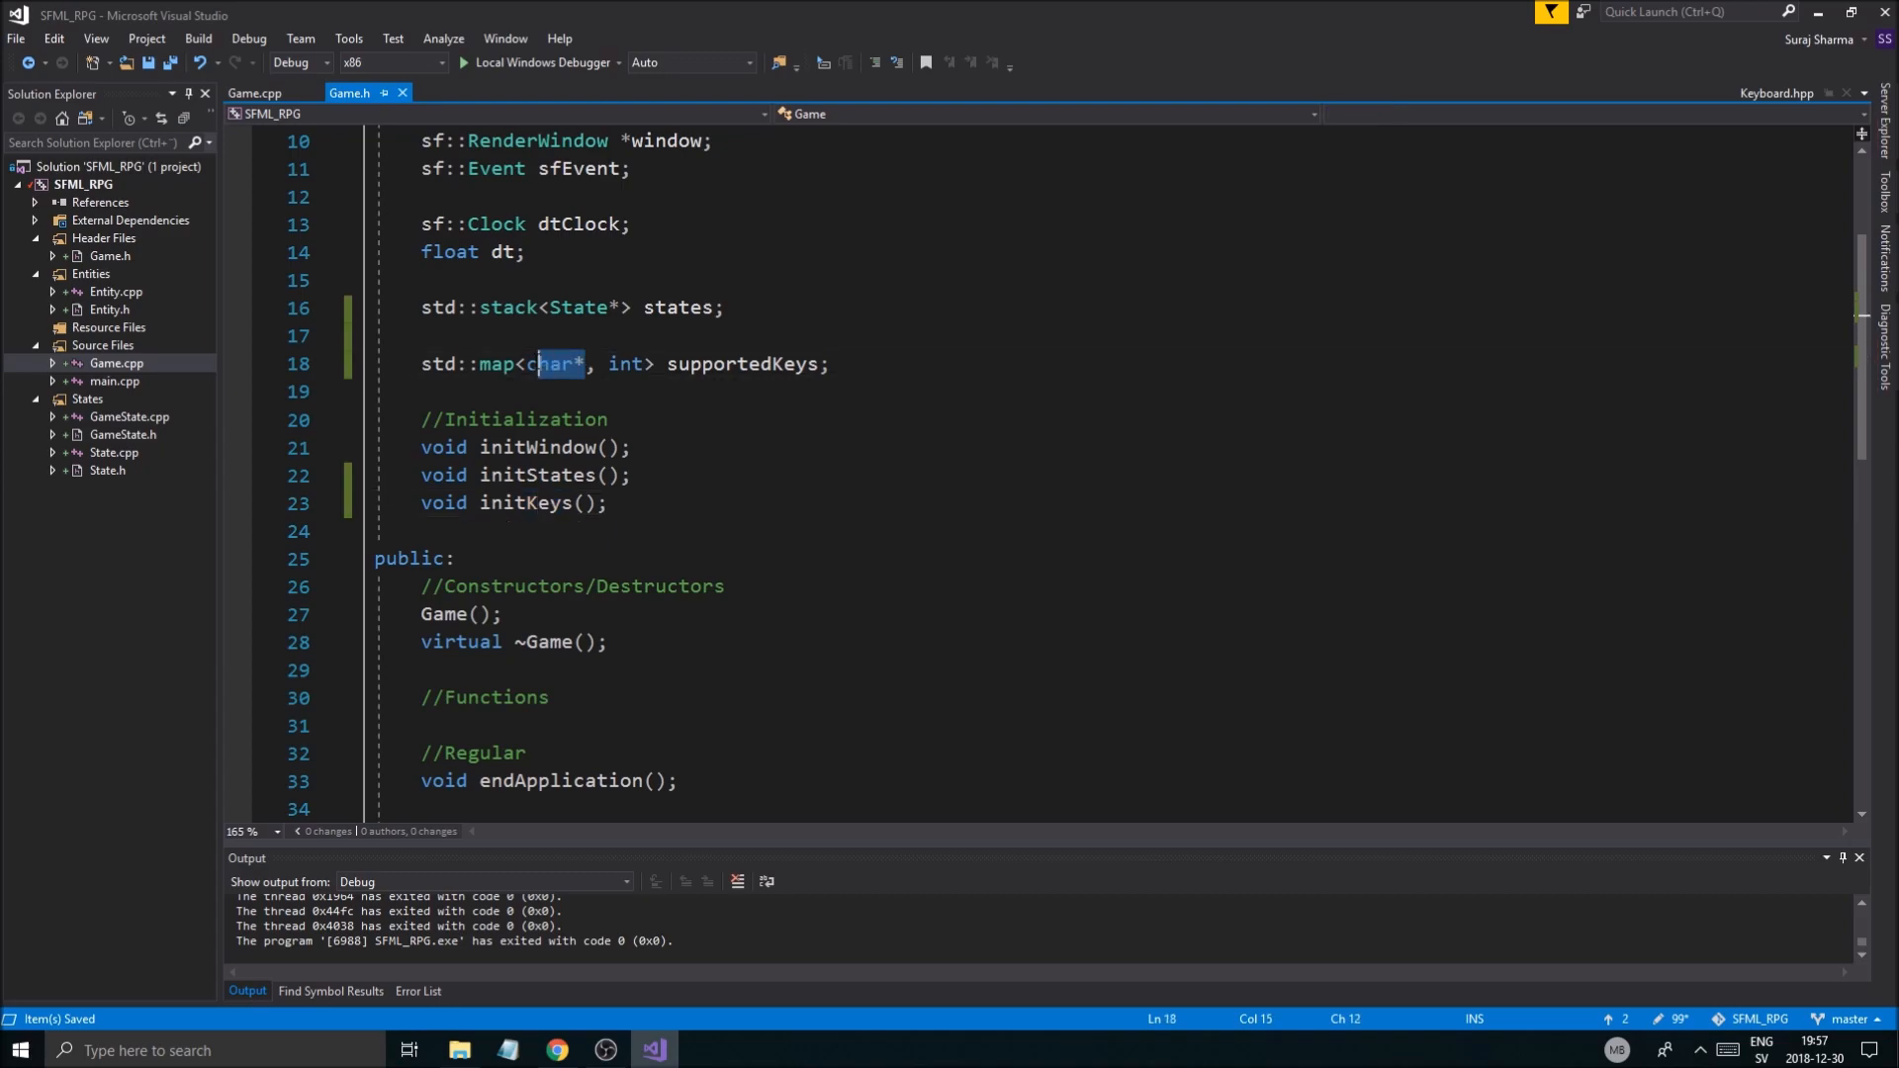
type("std::stri")
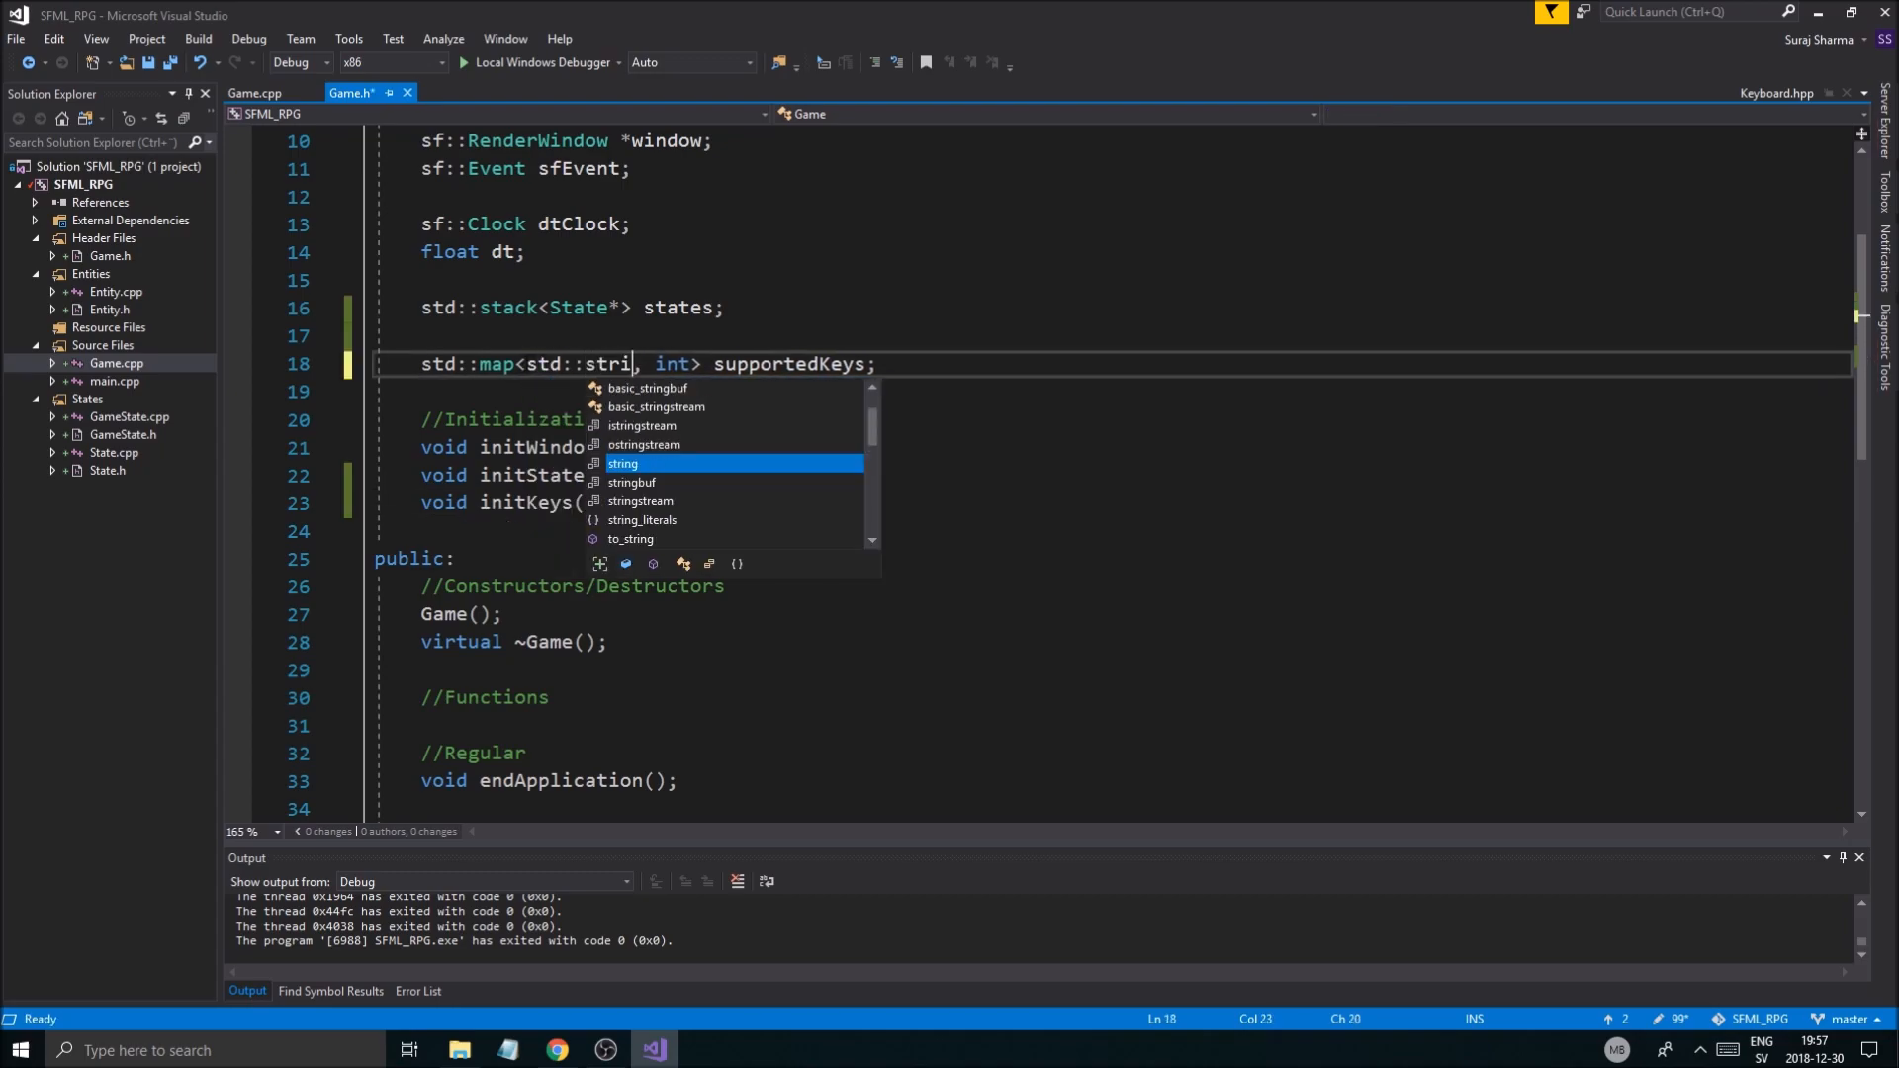
left_click(255, 93)
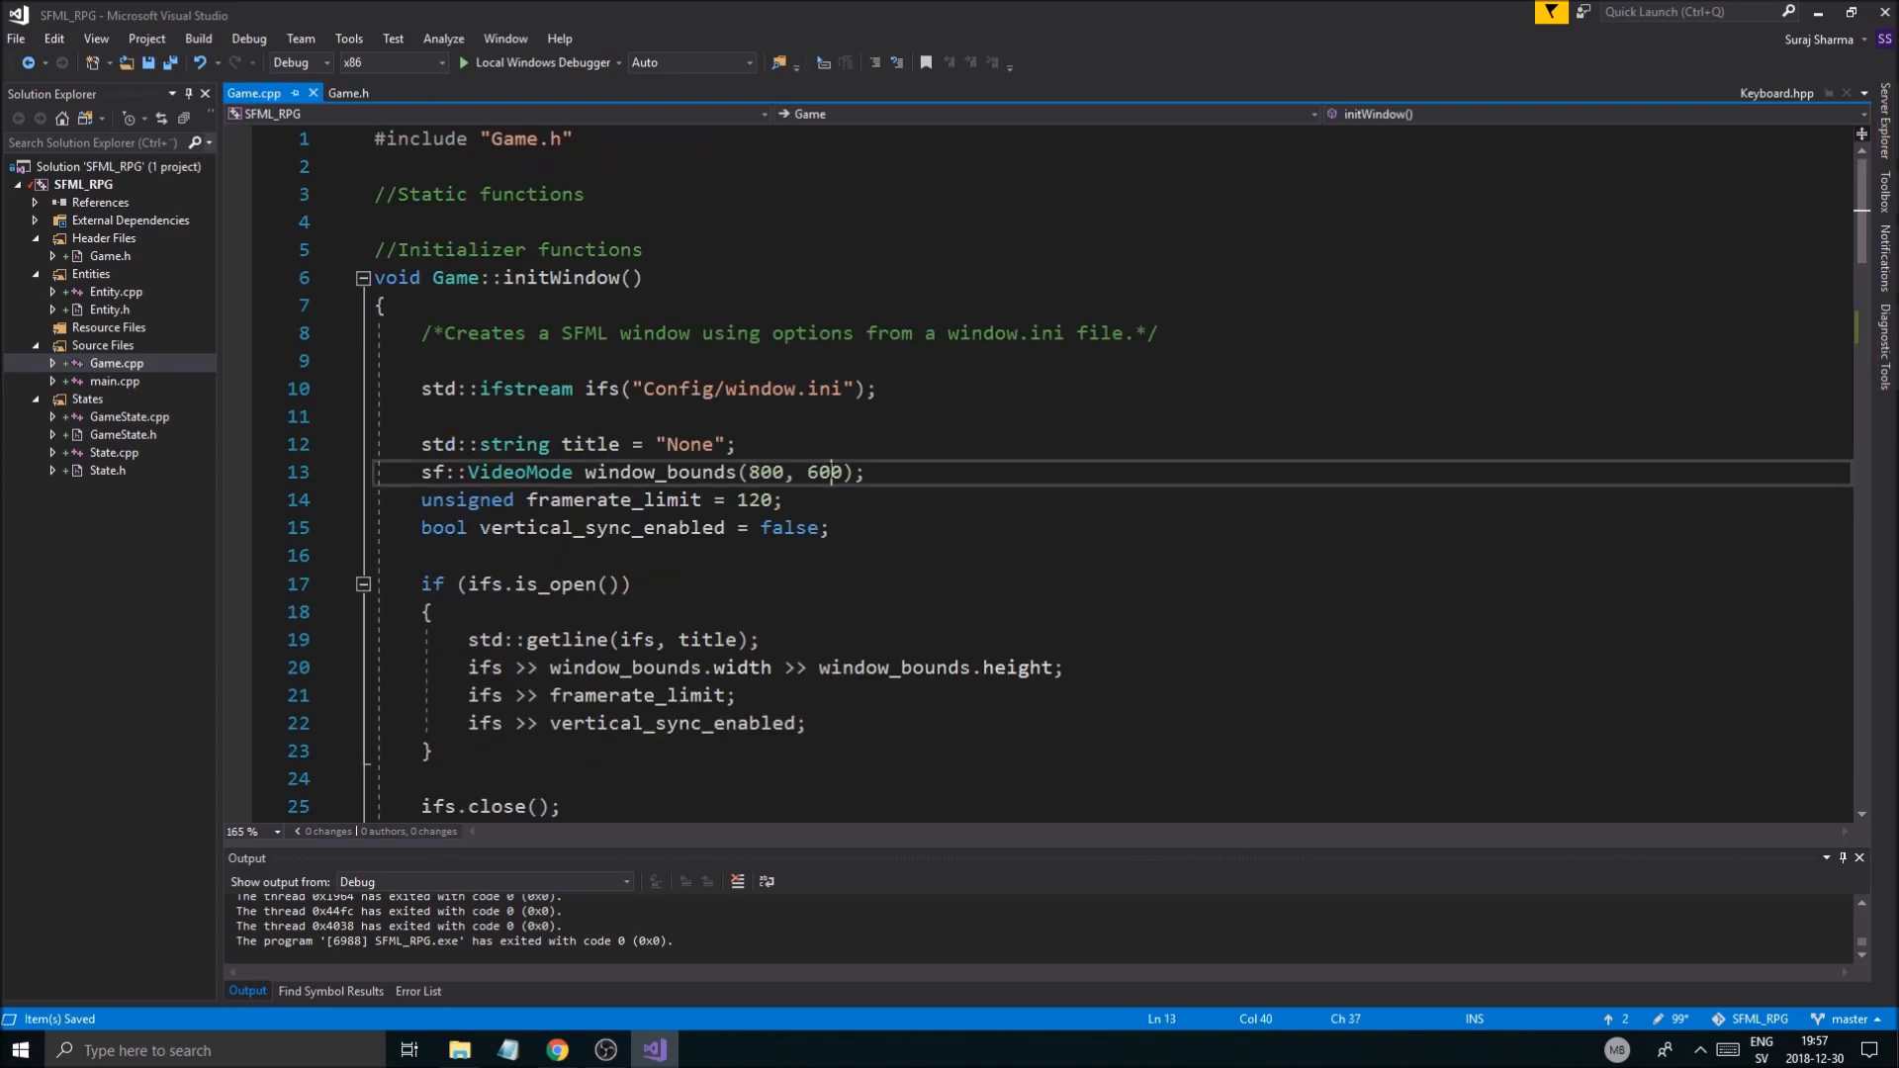
scroll("down", 3)
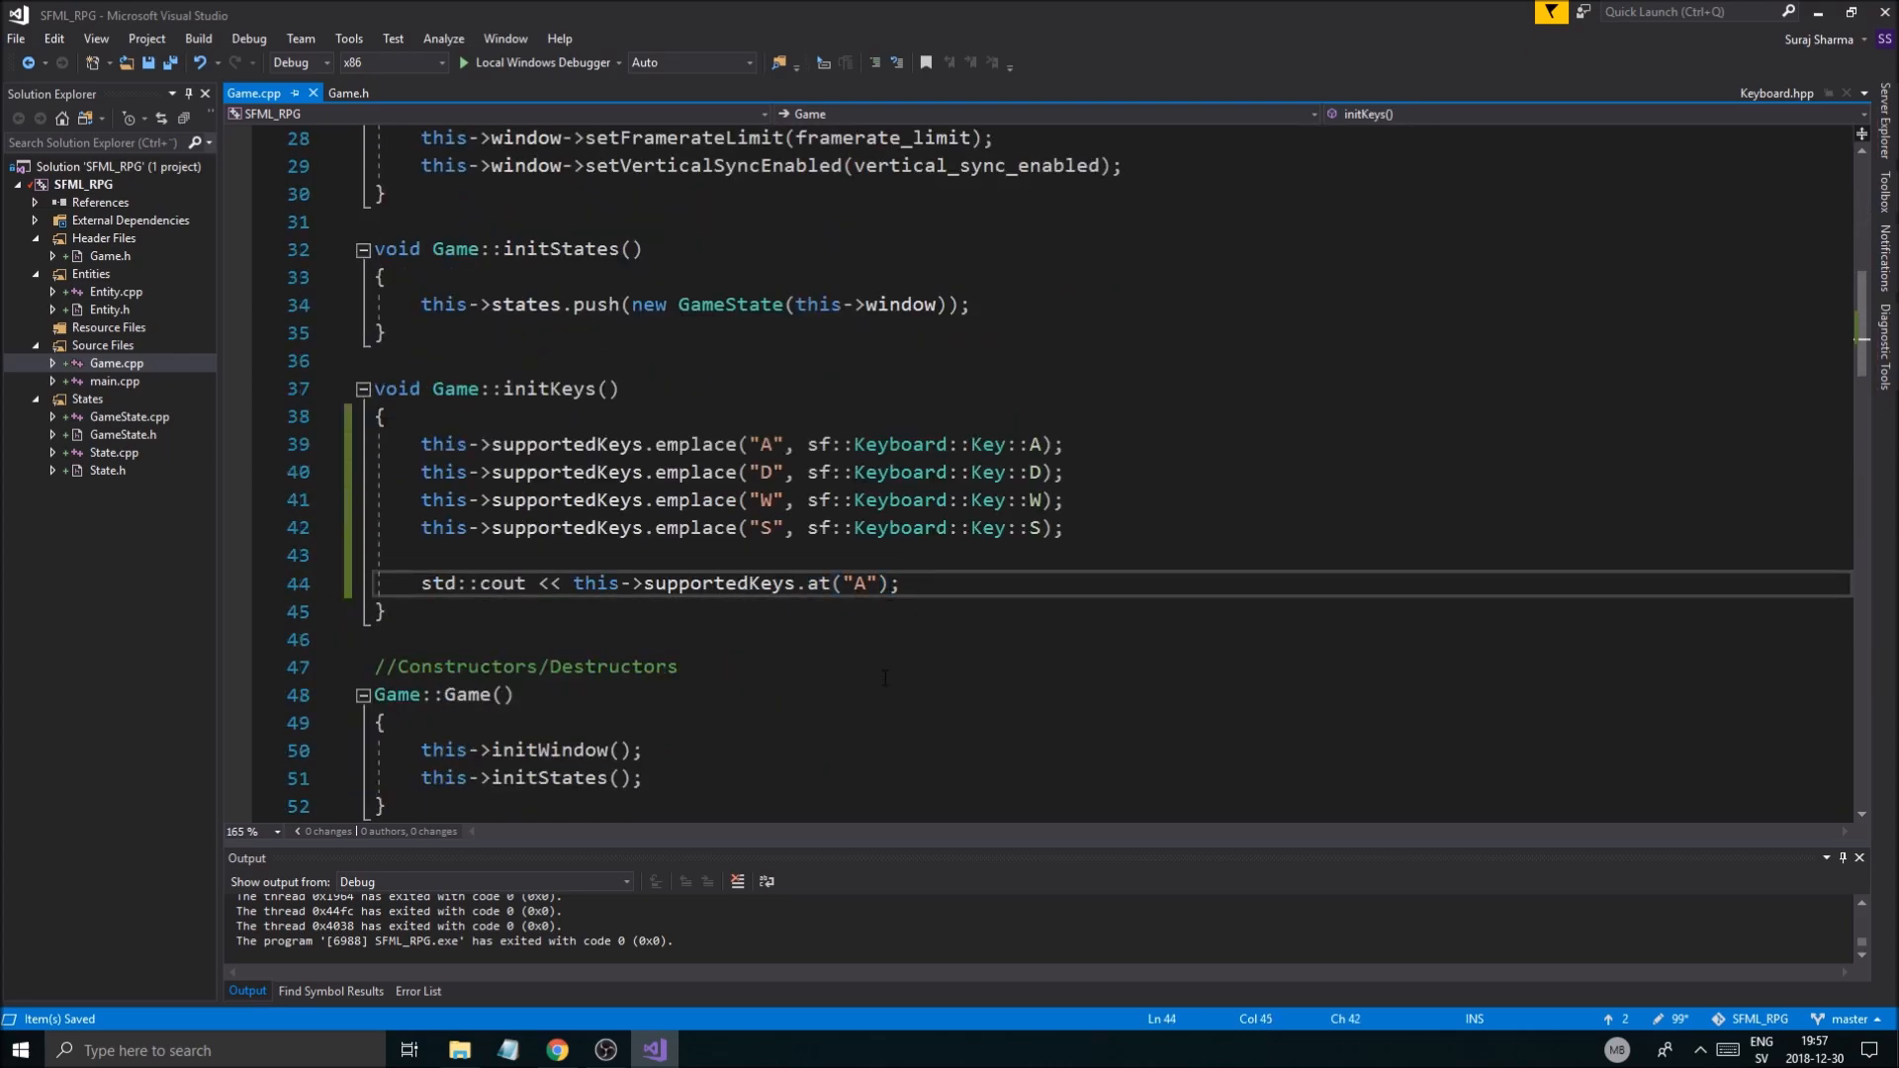
Step: Finish the print with a "\n" newline and call this->initKeys from the Game constructor
type("<< \";")
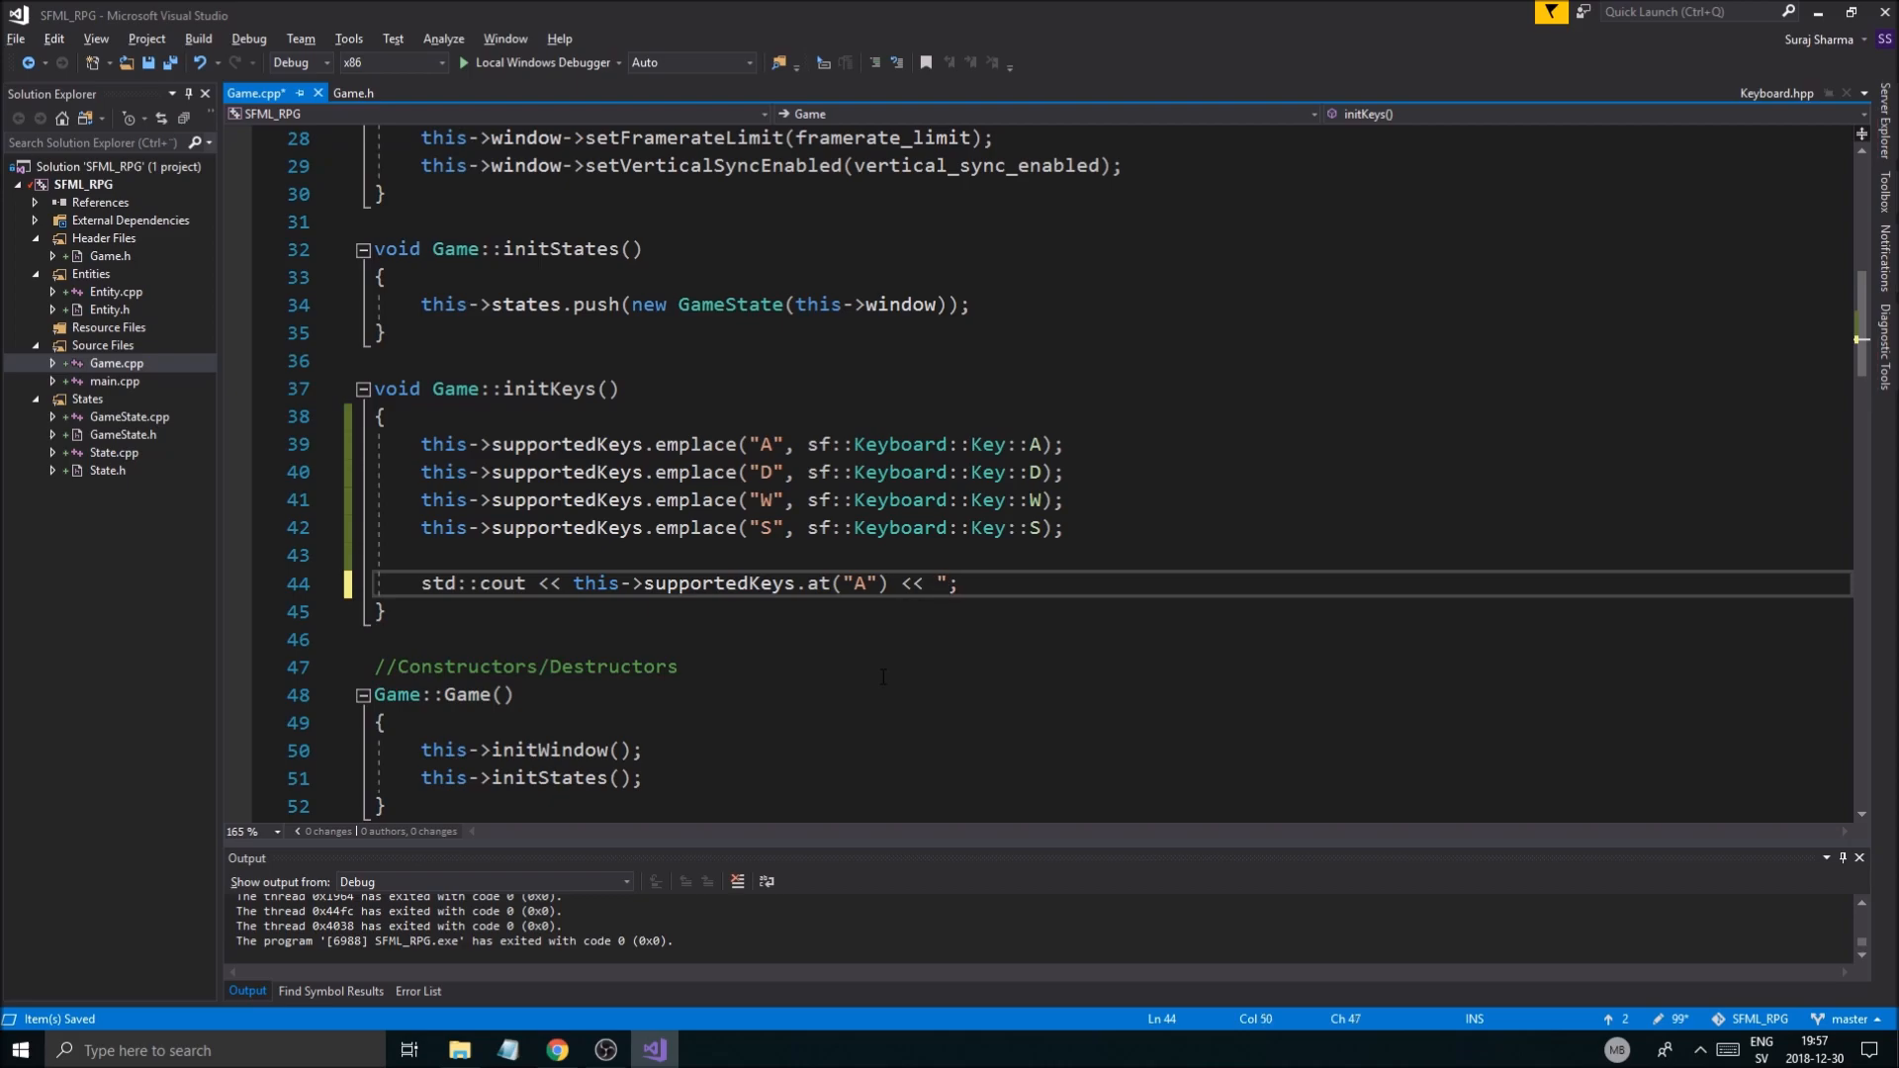
type("\\n")
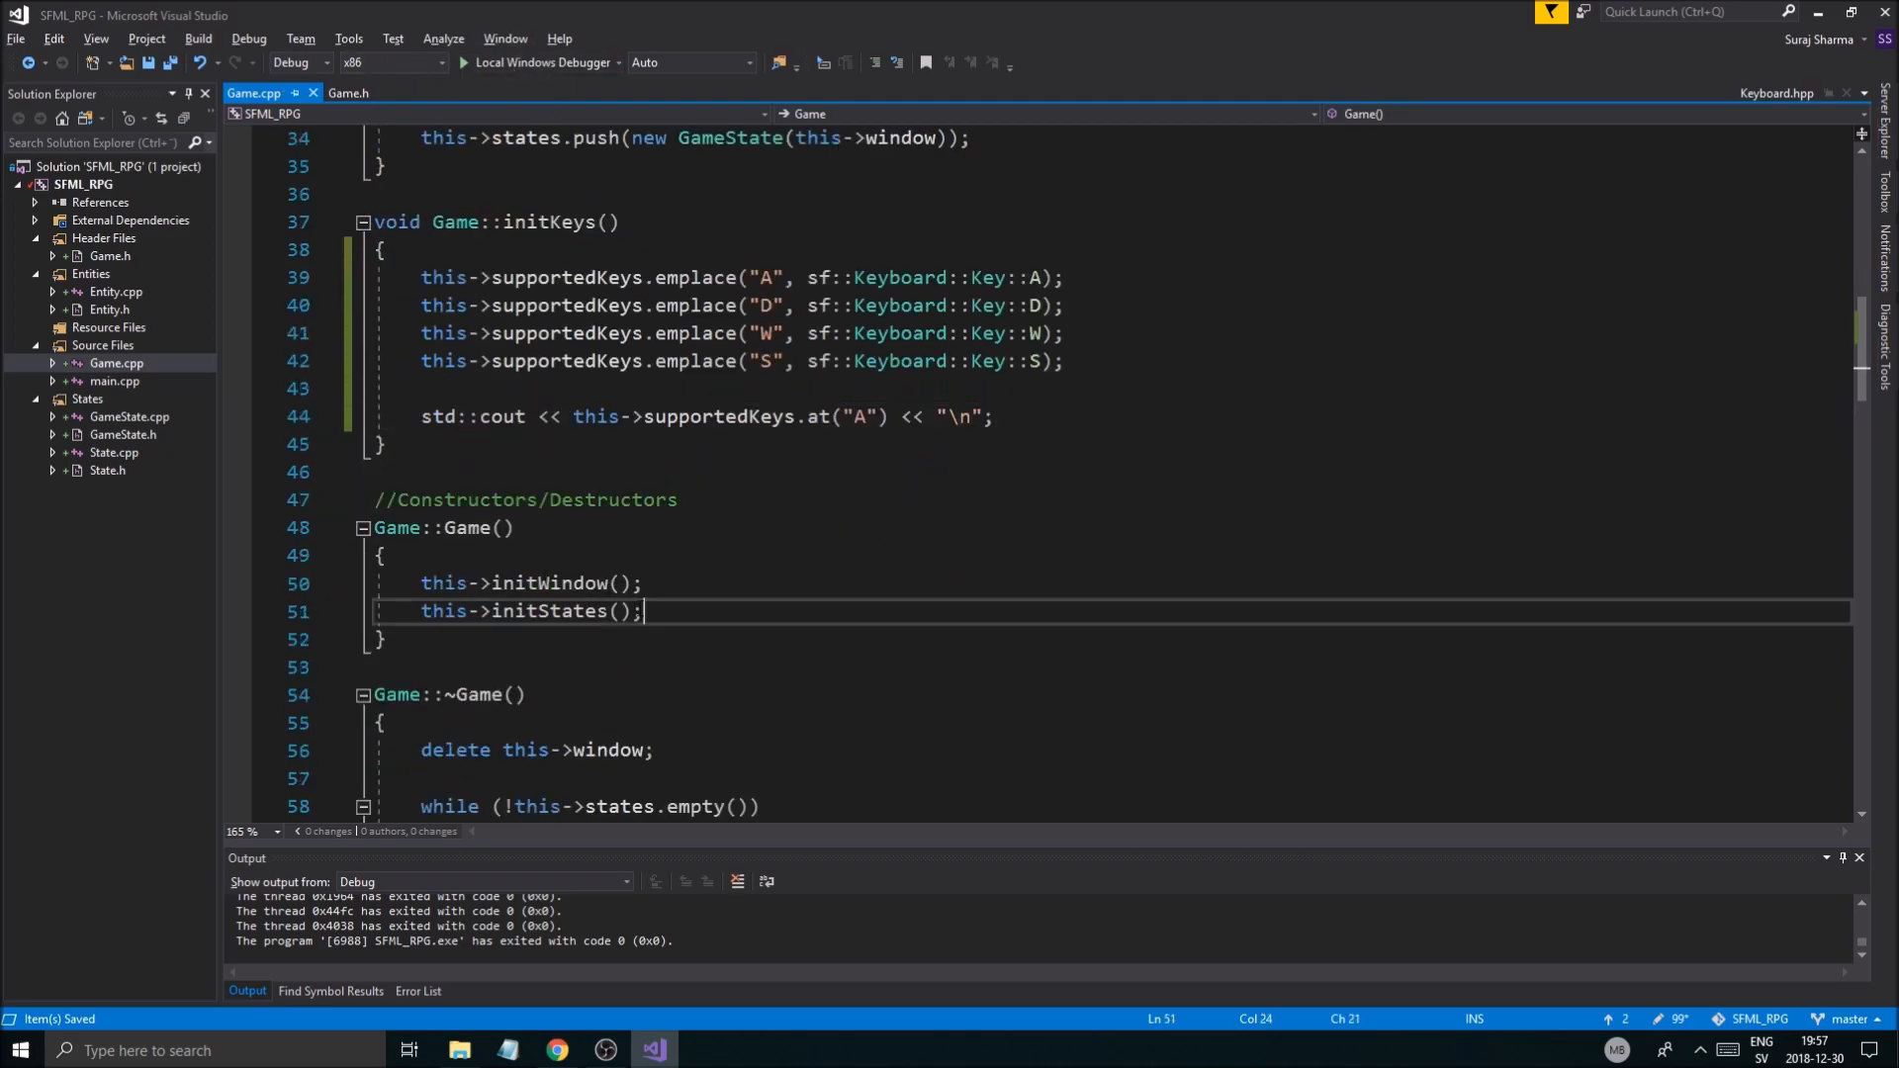
type("this")
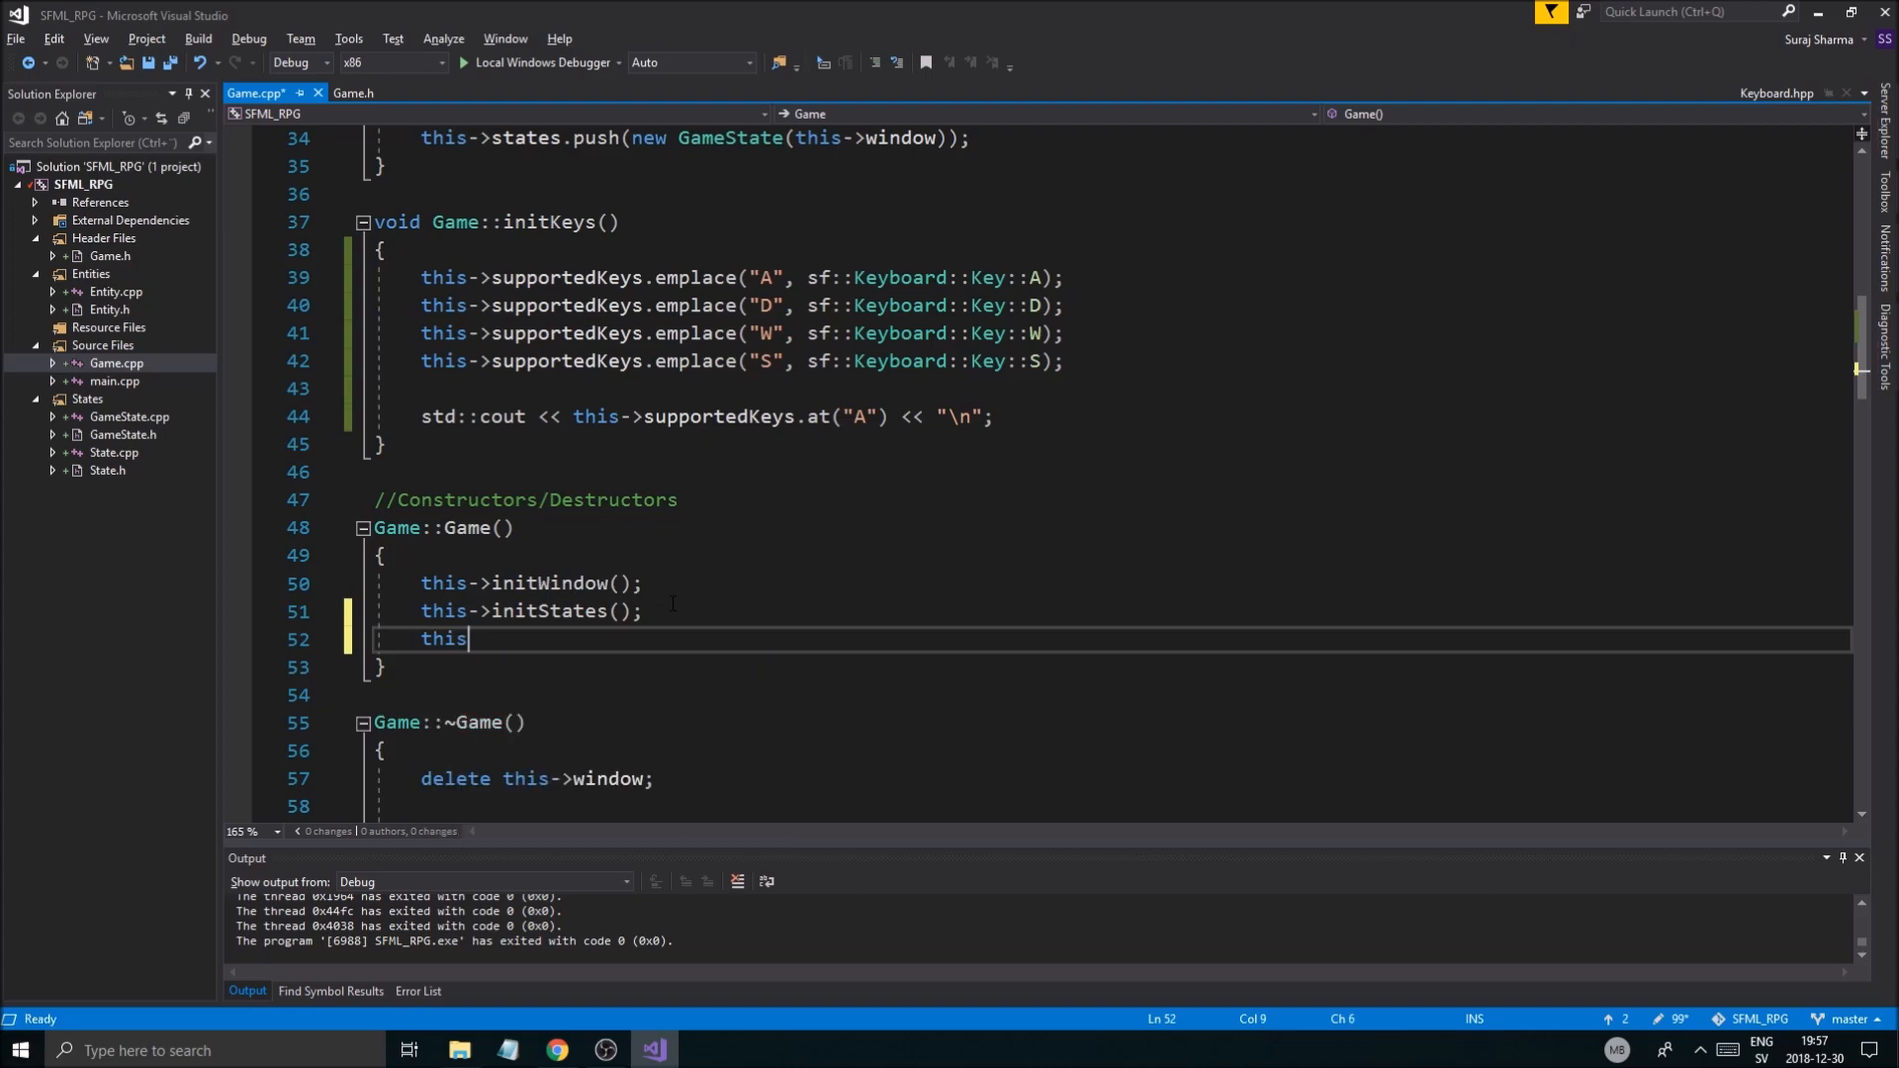
type("->initKeys")
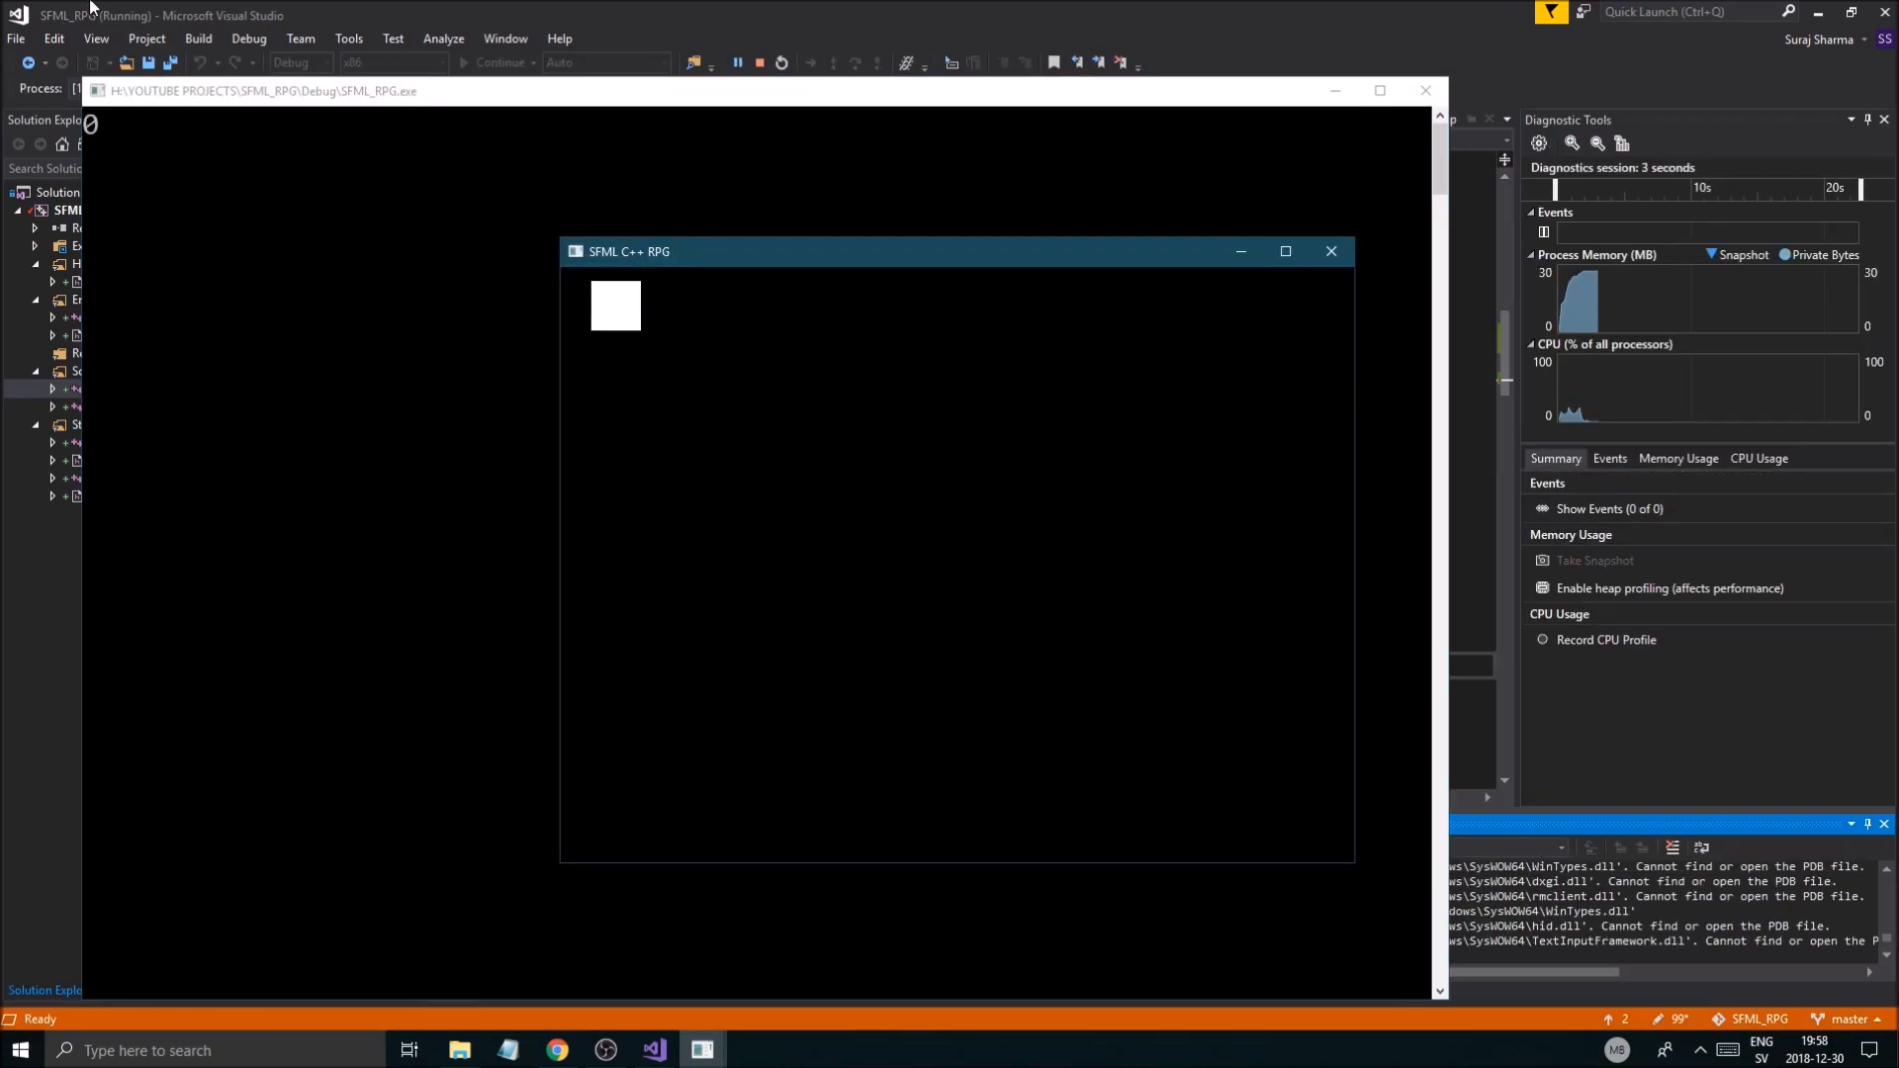
Step: Close the running SFML_RPG game window showing the white square
left_click(1332, 250)
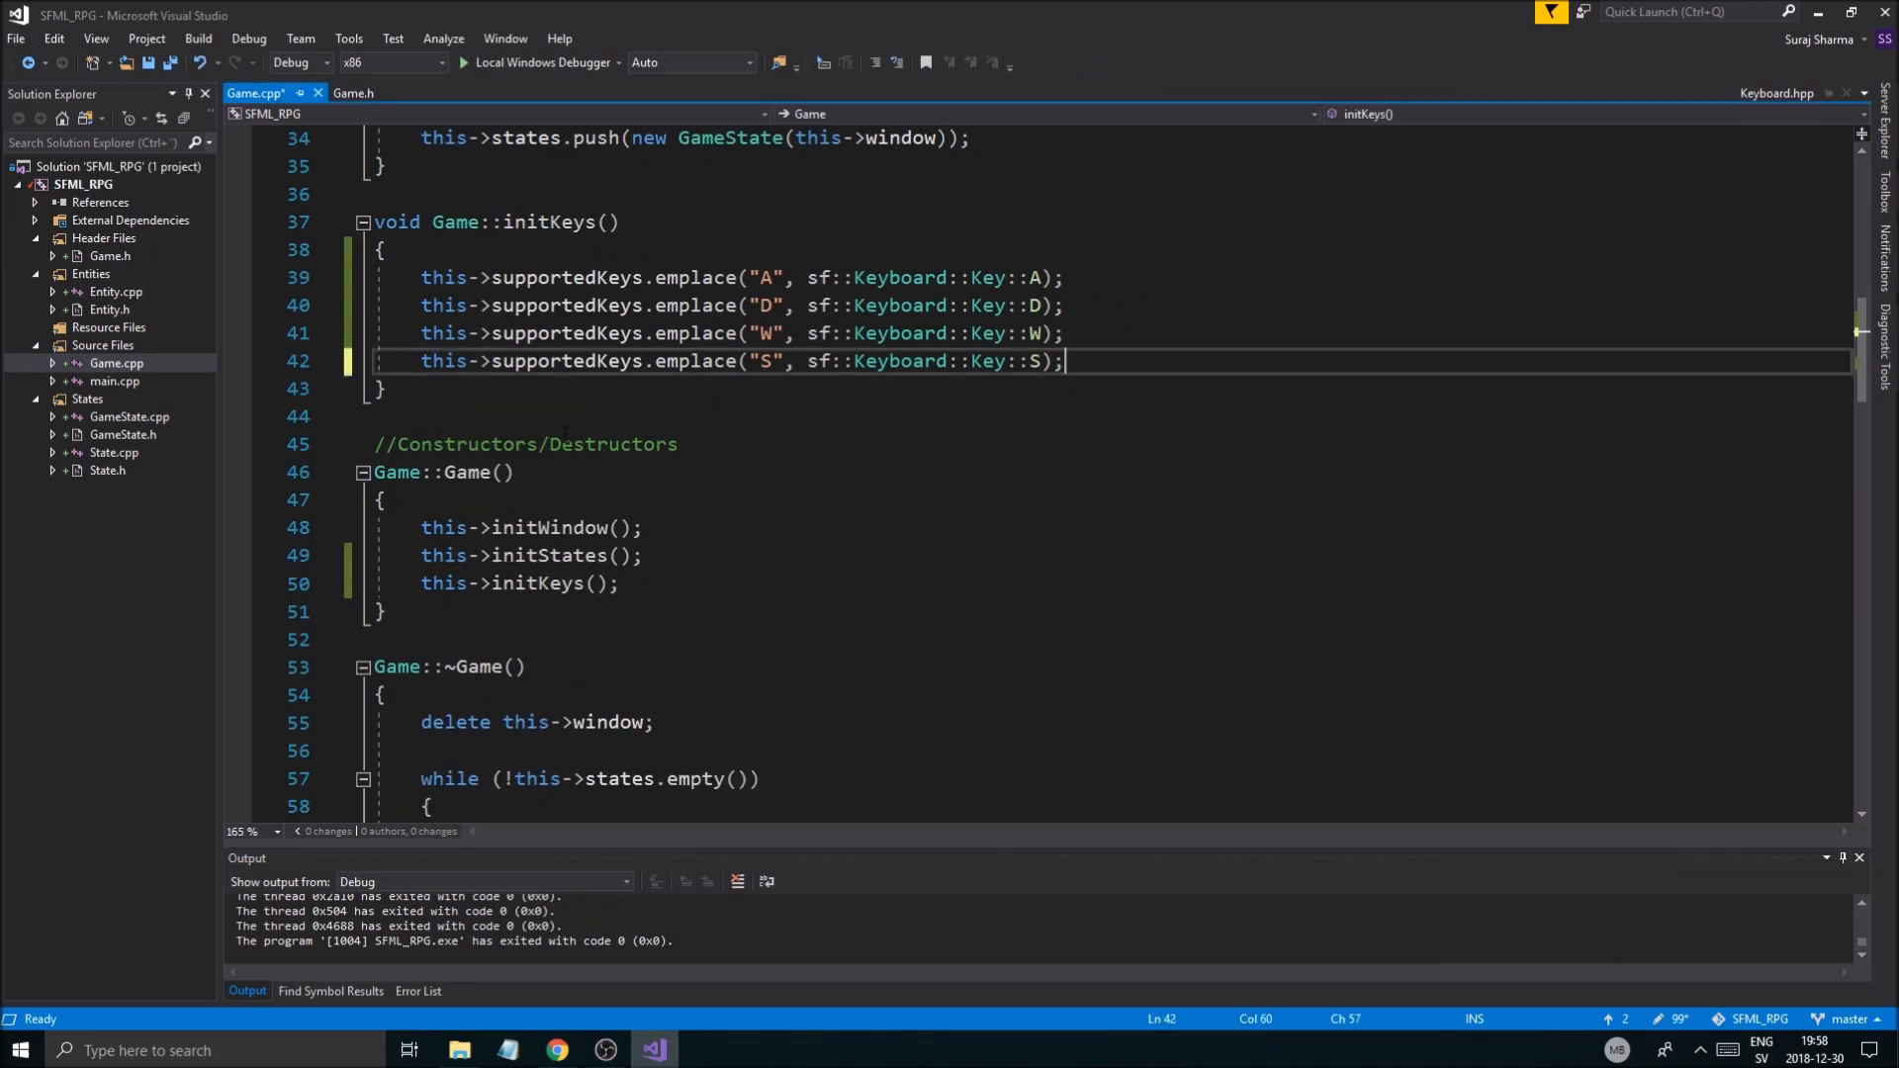
Step: Save Game.cpp and add emplace("Escape", sf::Keyboard::Key::Escape) to Game::initKeys
key("ctrl+s")
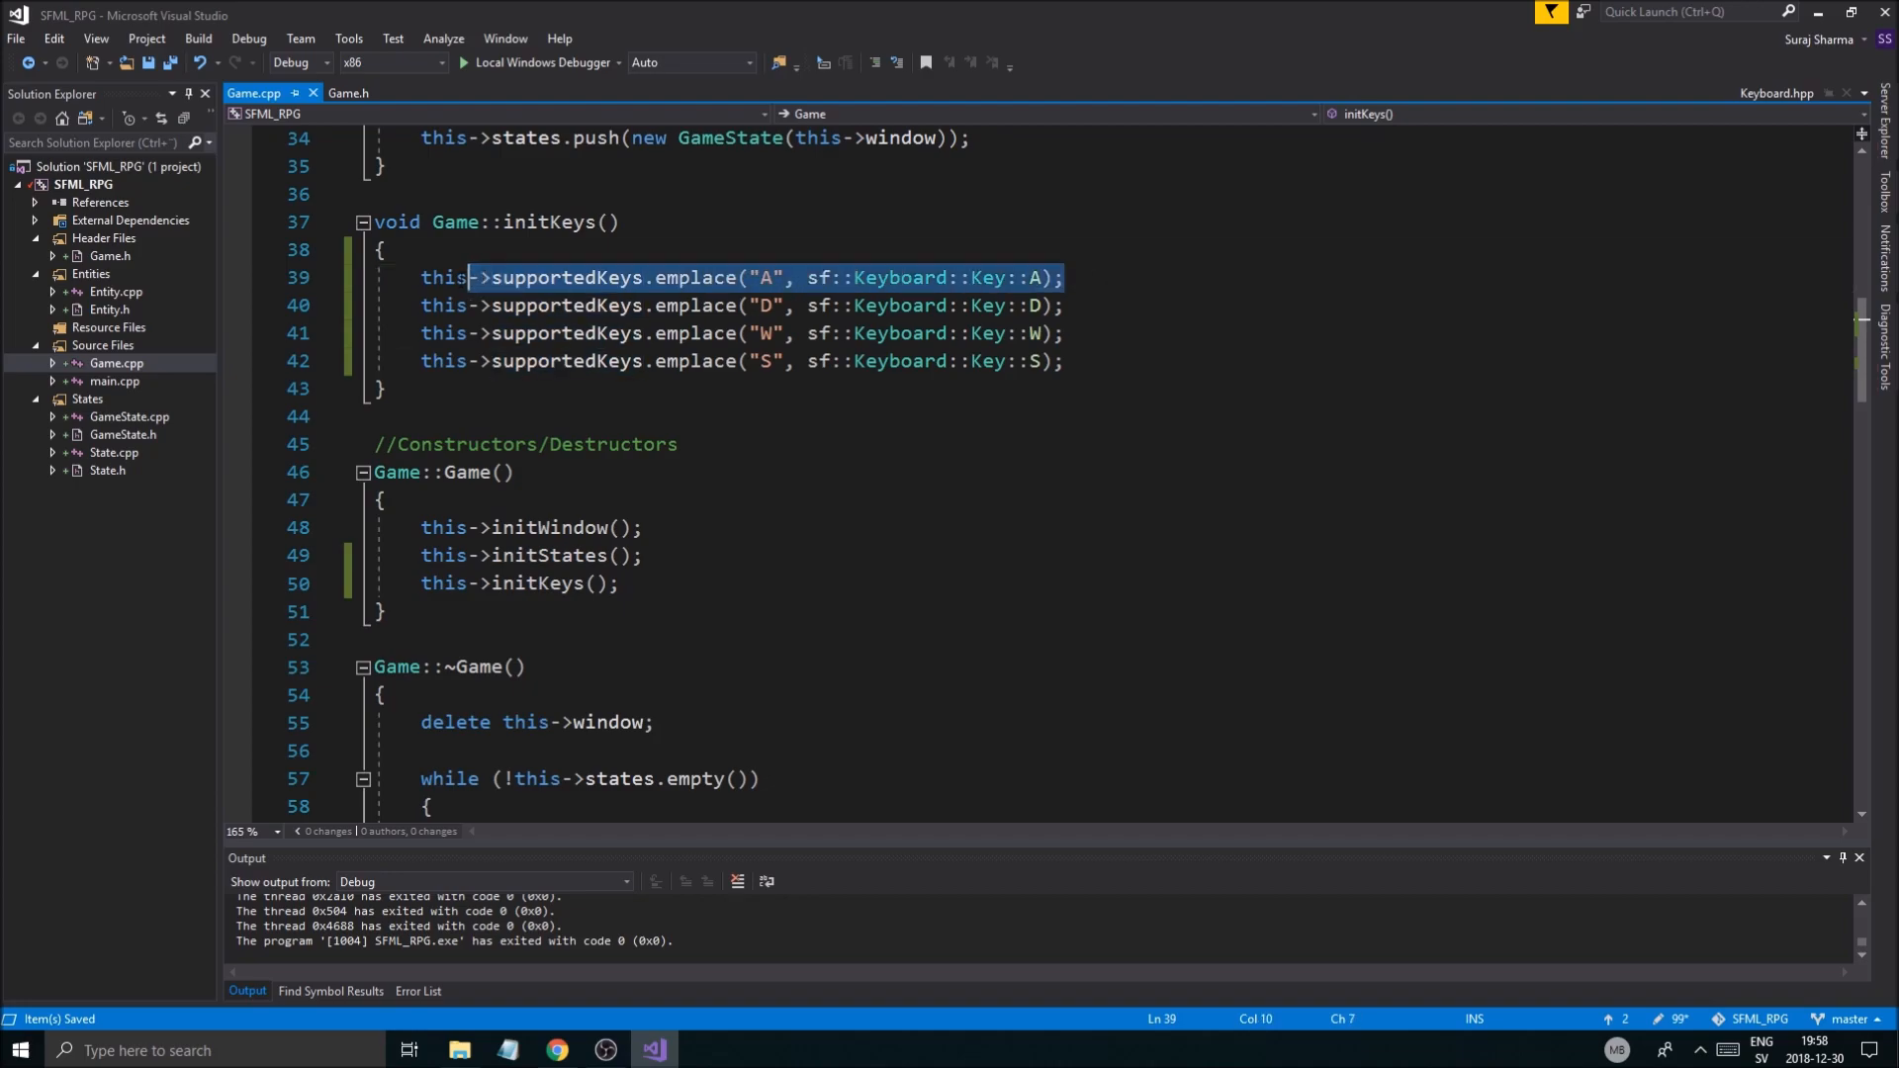
left_click(666, 277)
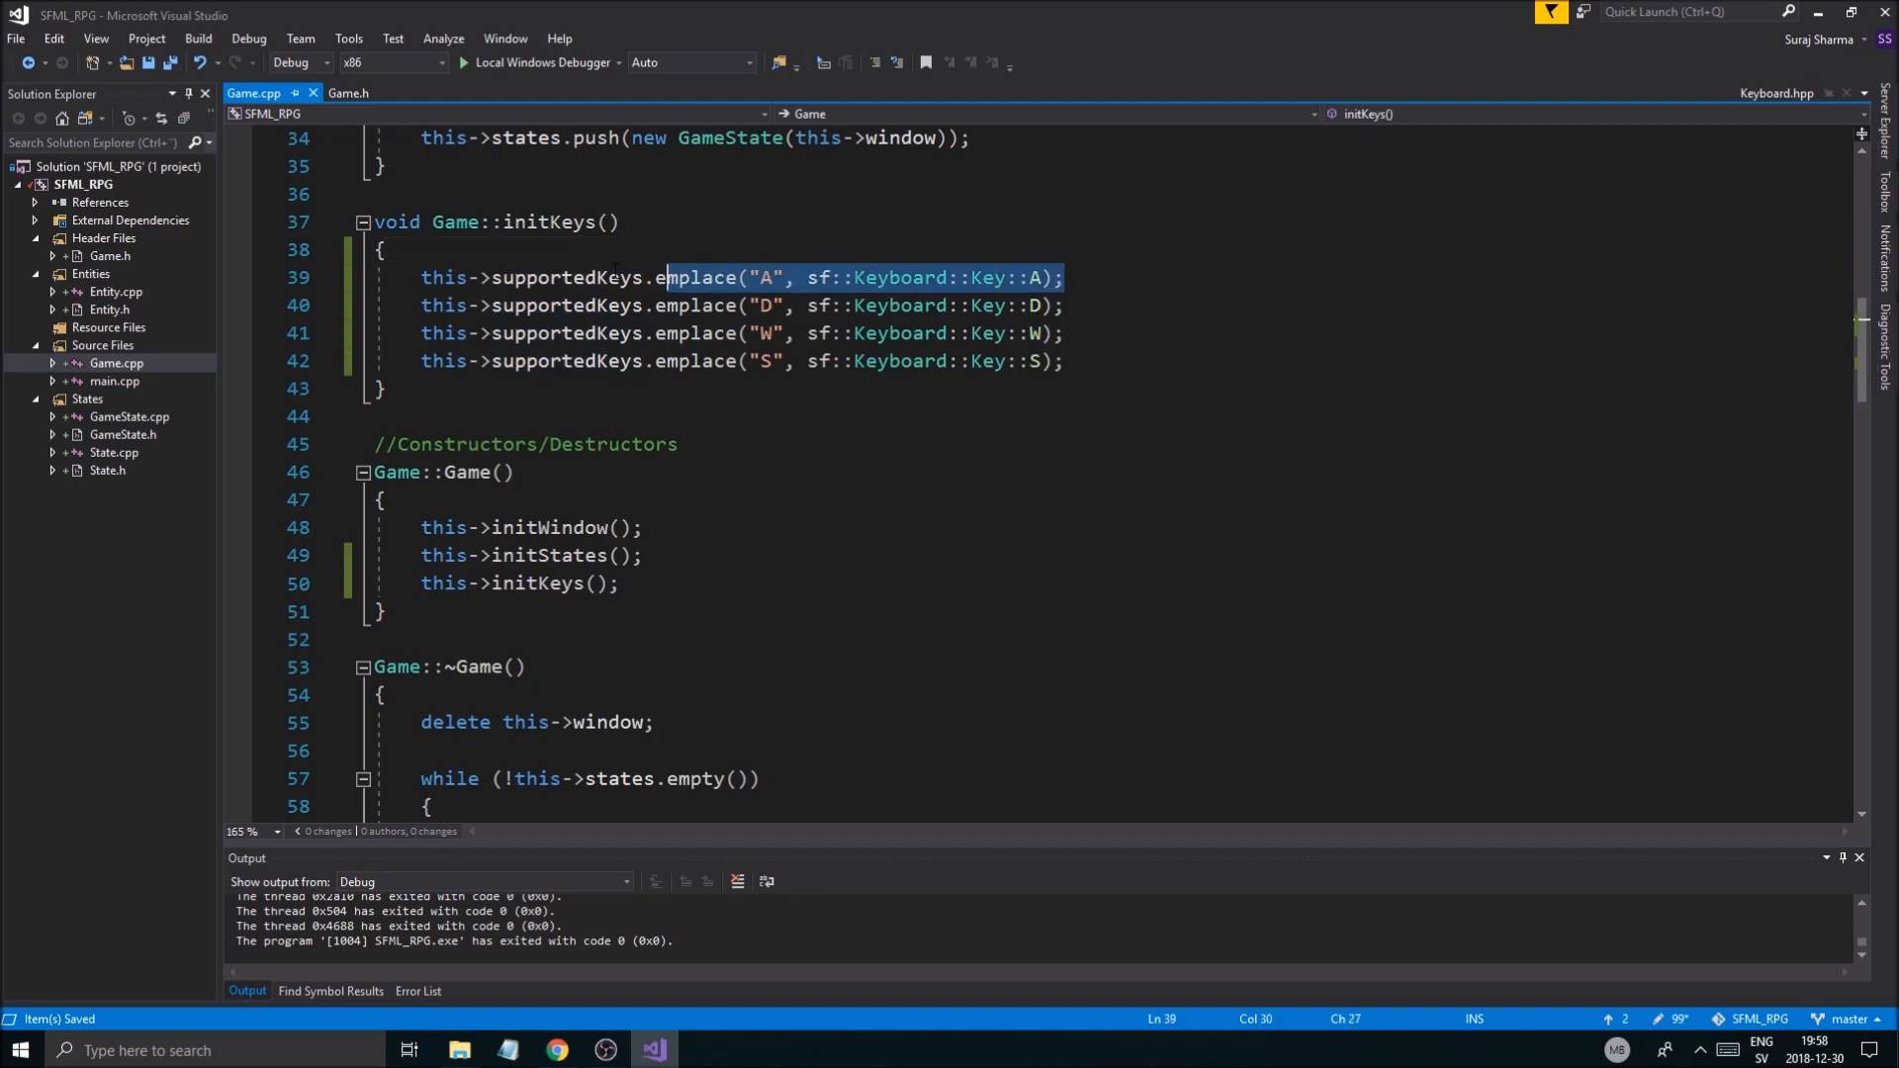
left_click(388, 249)
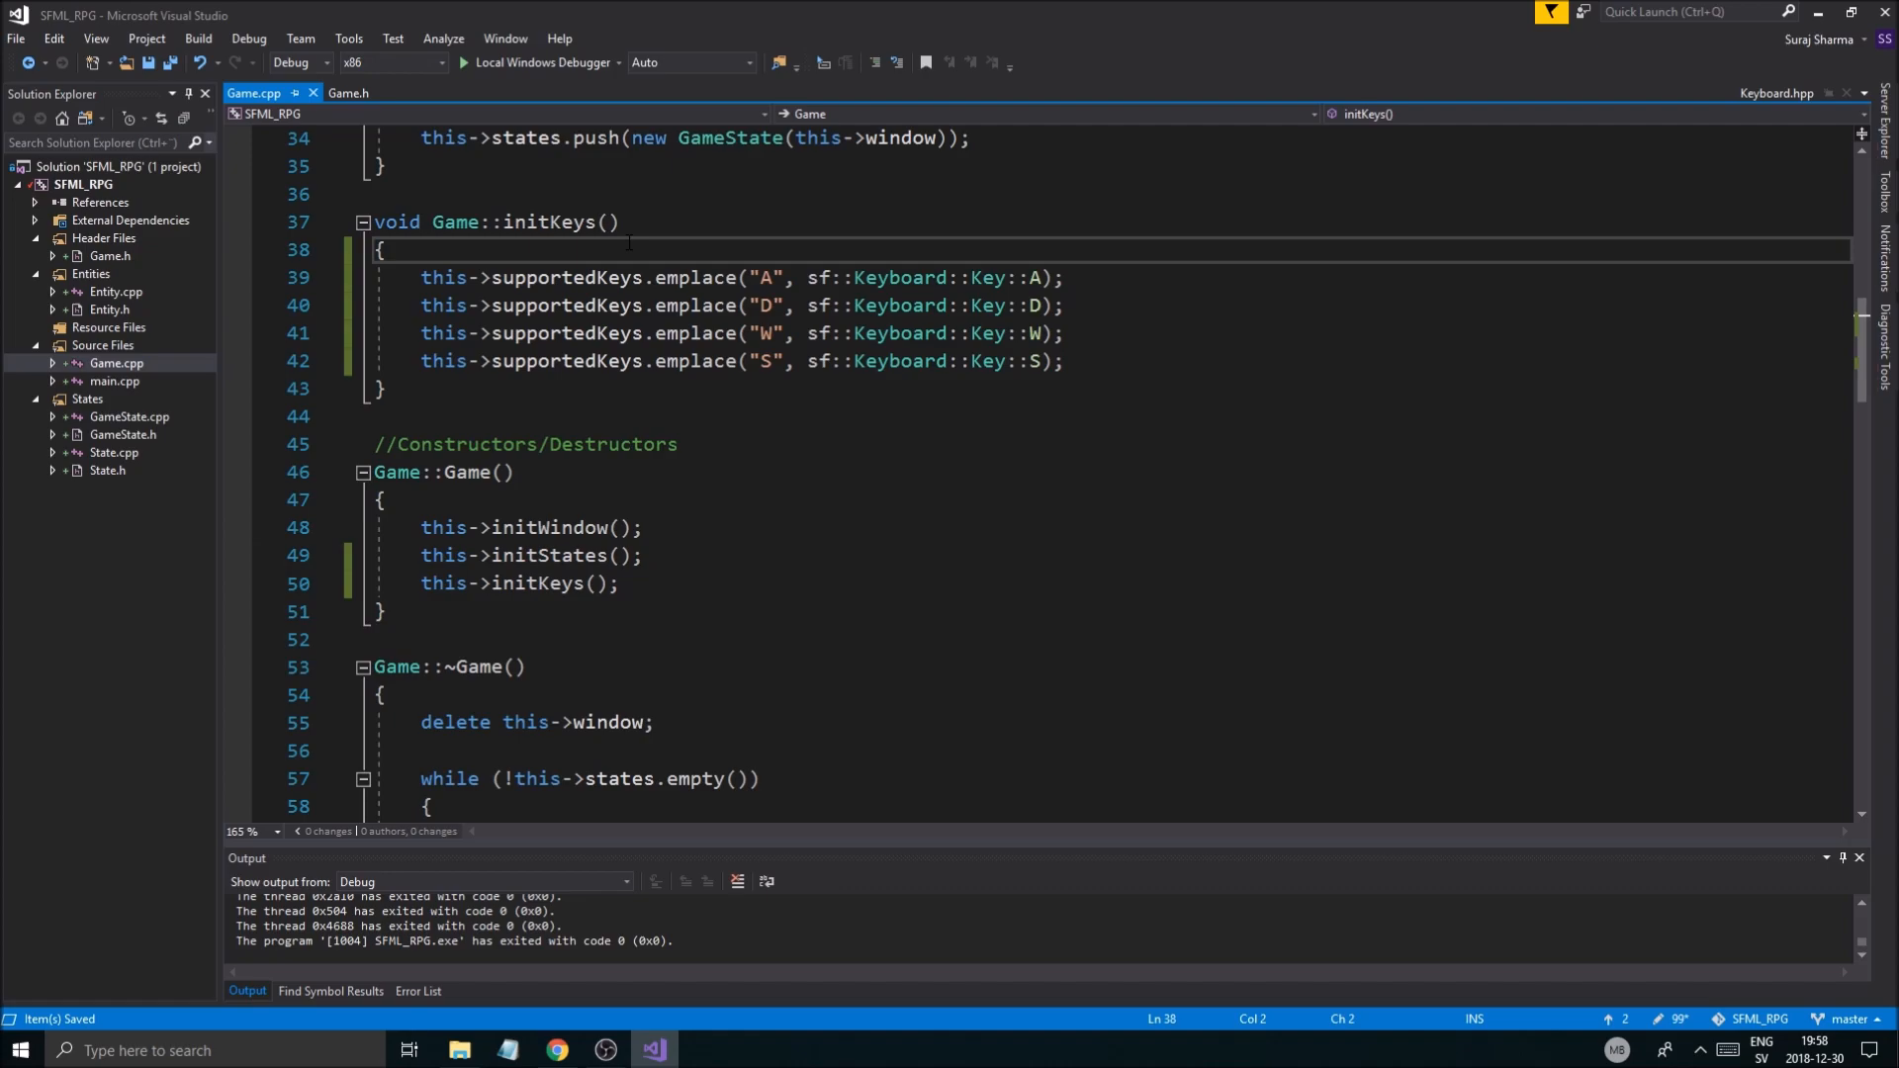
type("E\", sf::Keyboard::Key::A);")
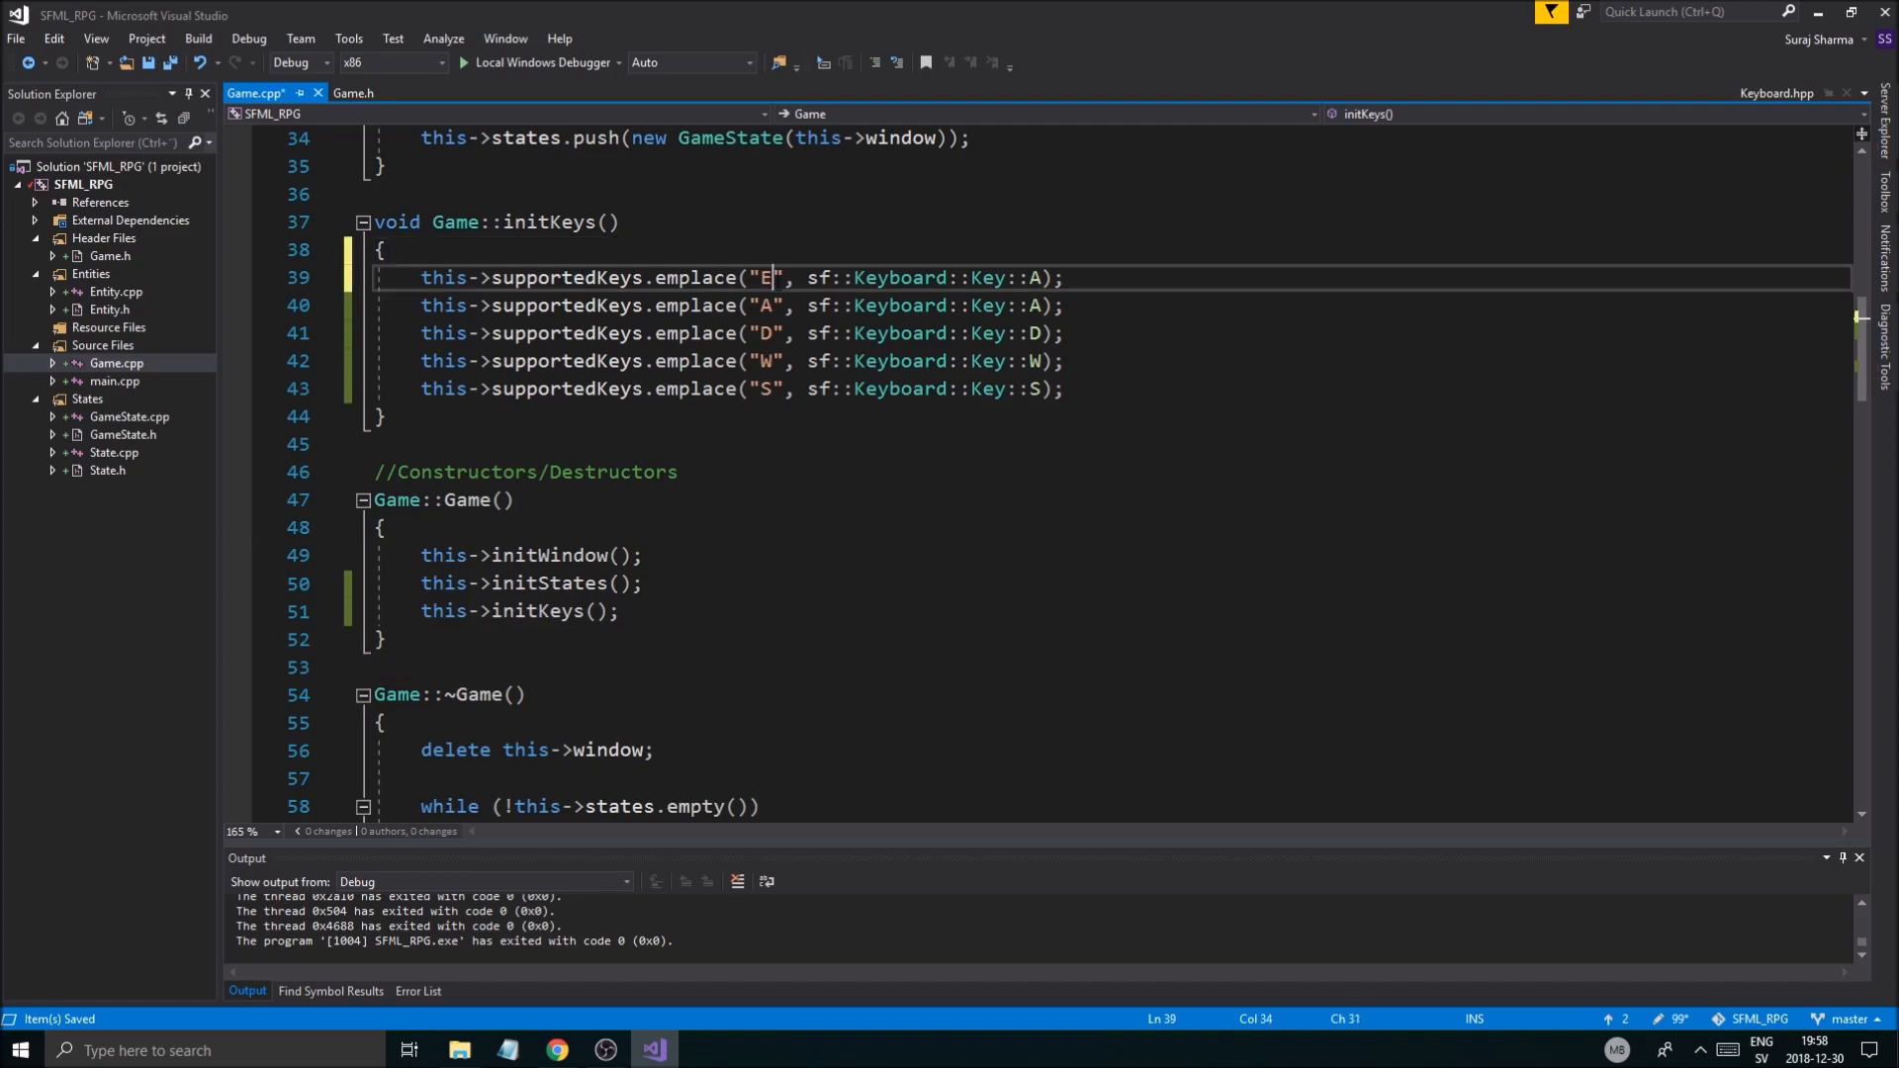
type("SC")
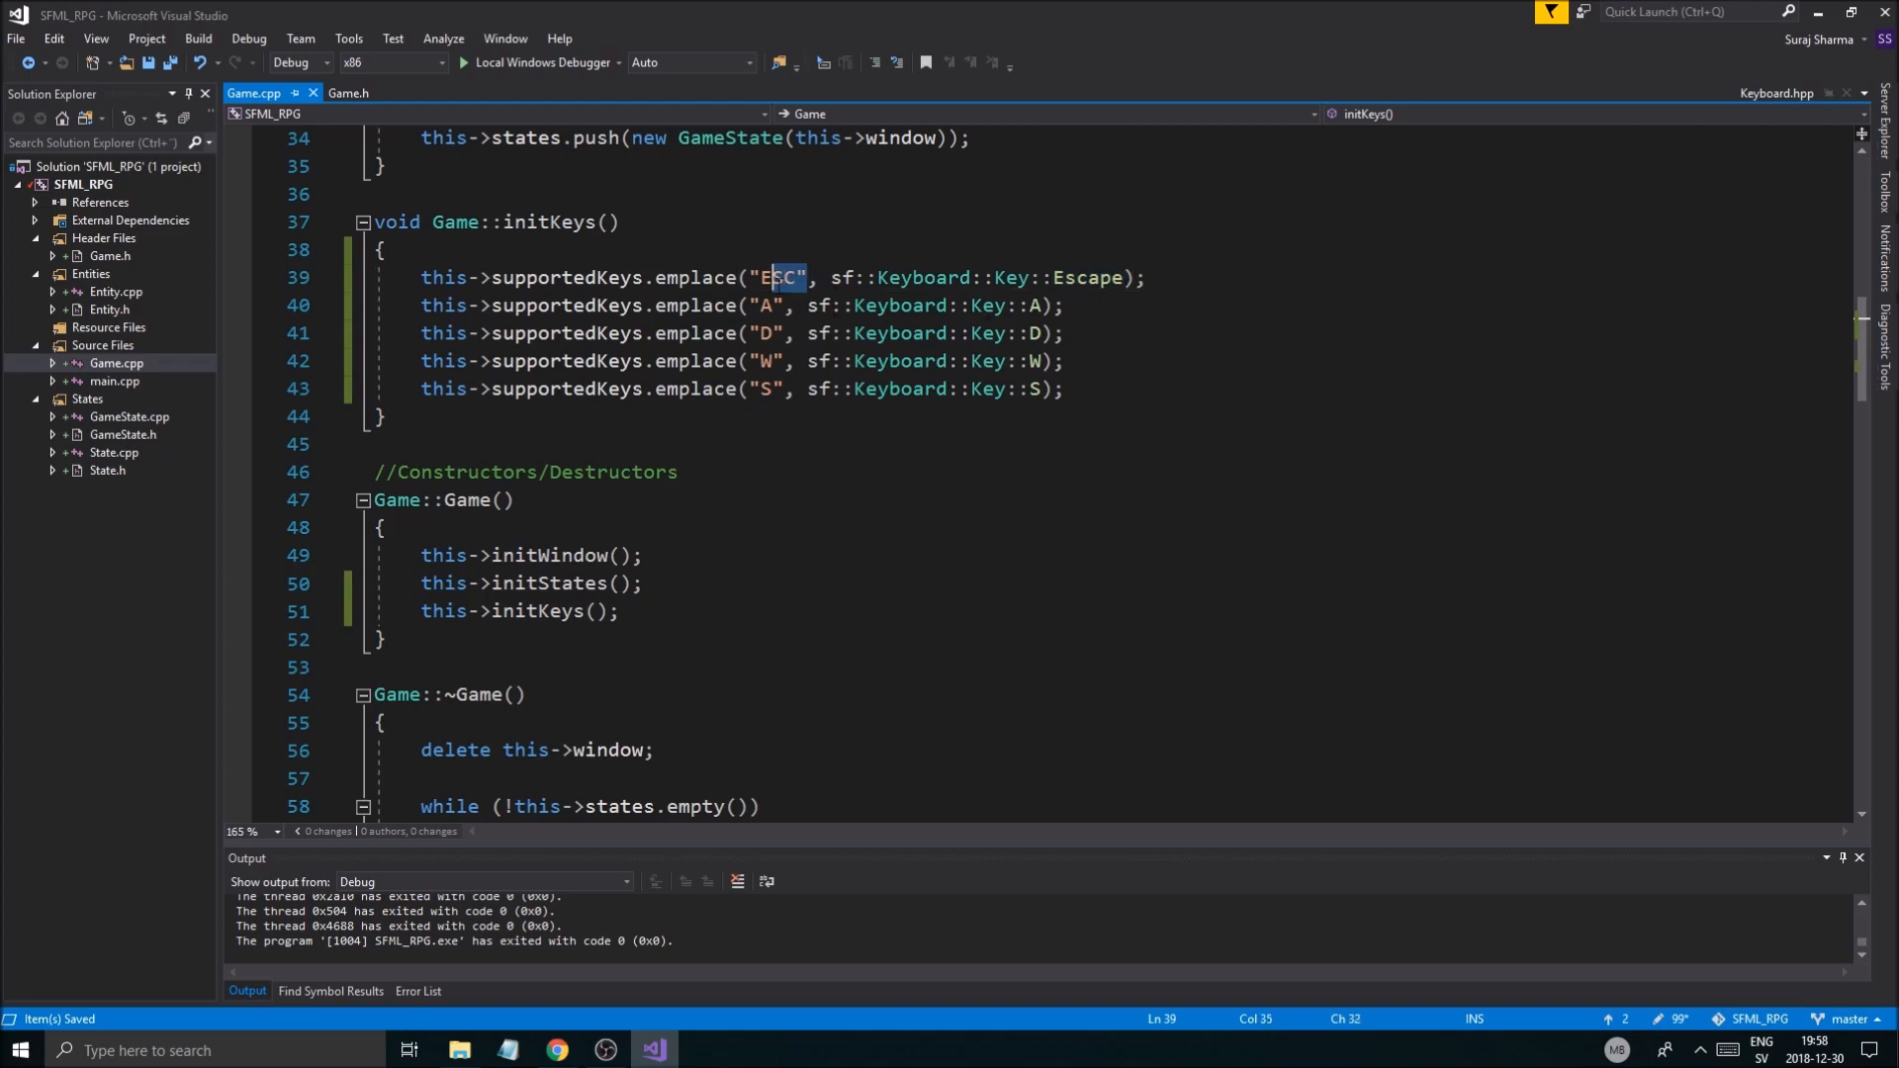
type("Esca")
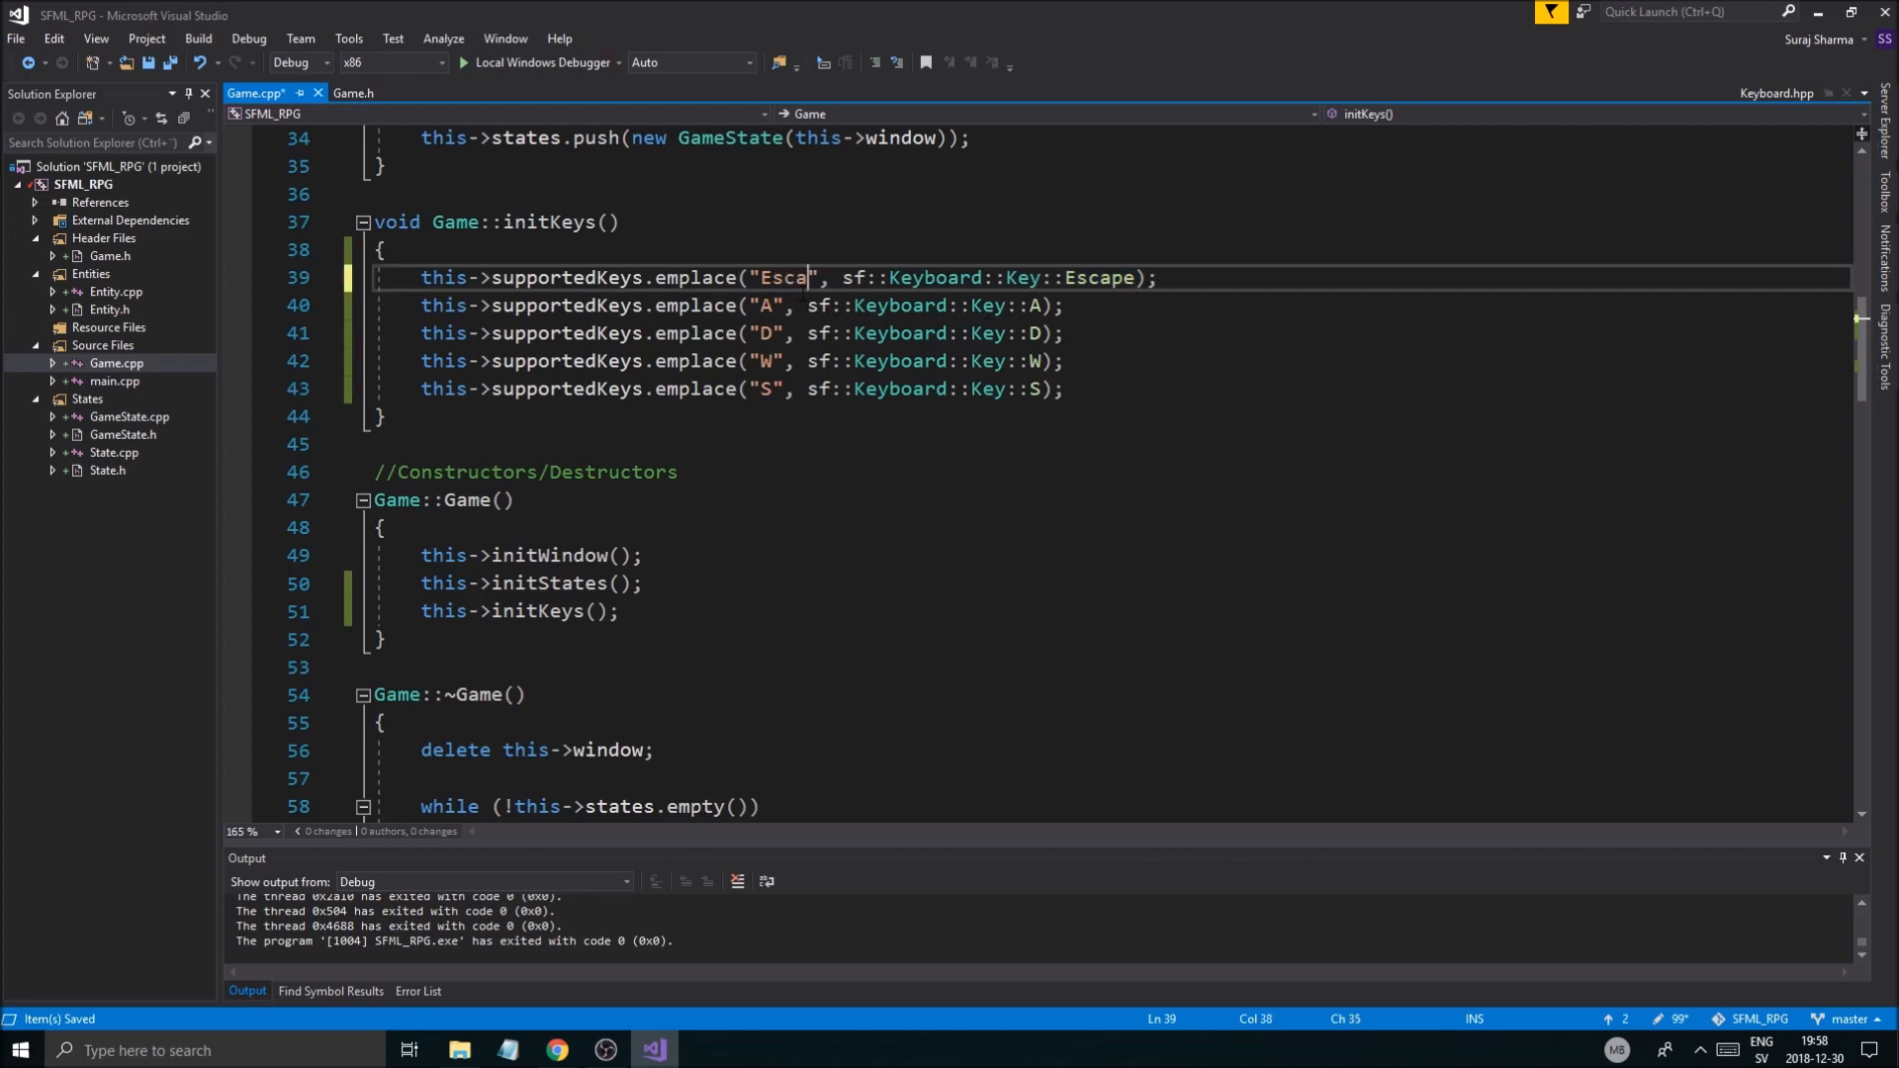
double_click(1118, 277)
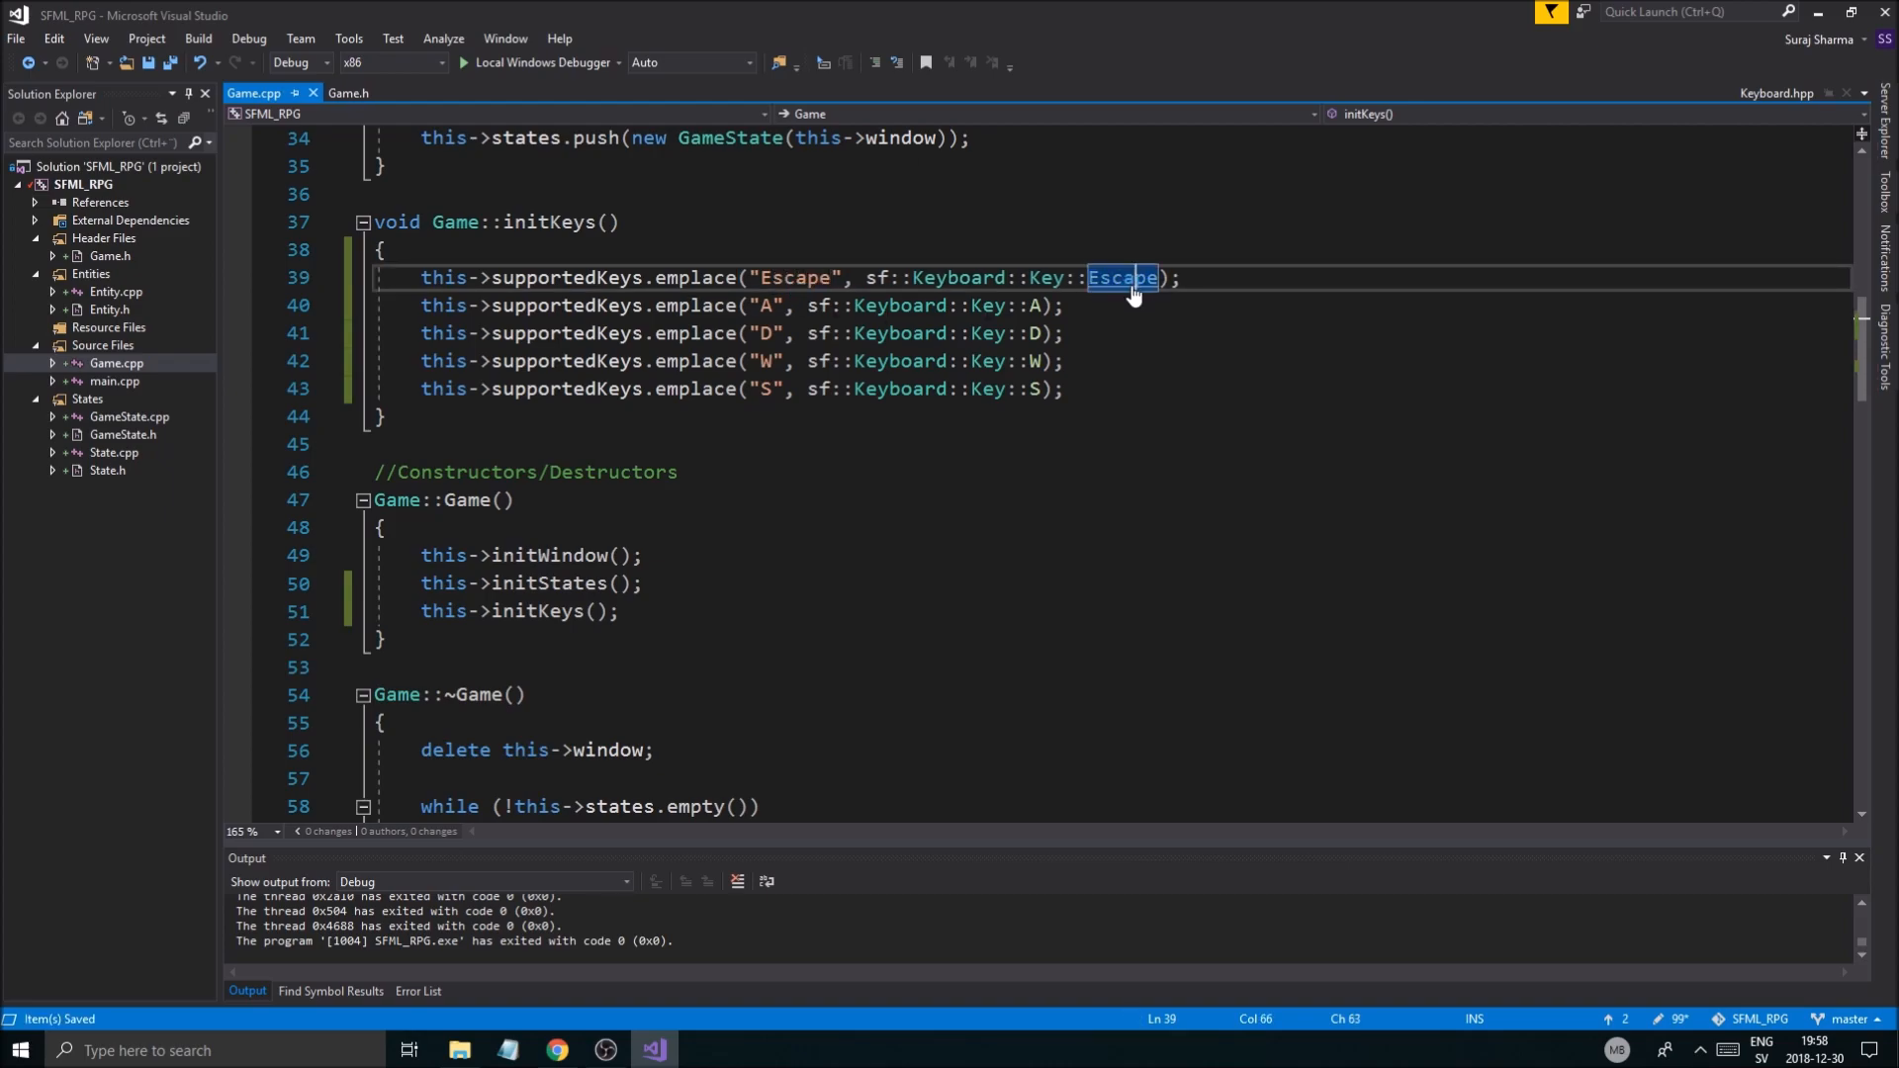
left_click(1064, 333)
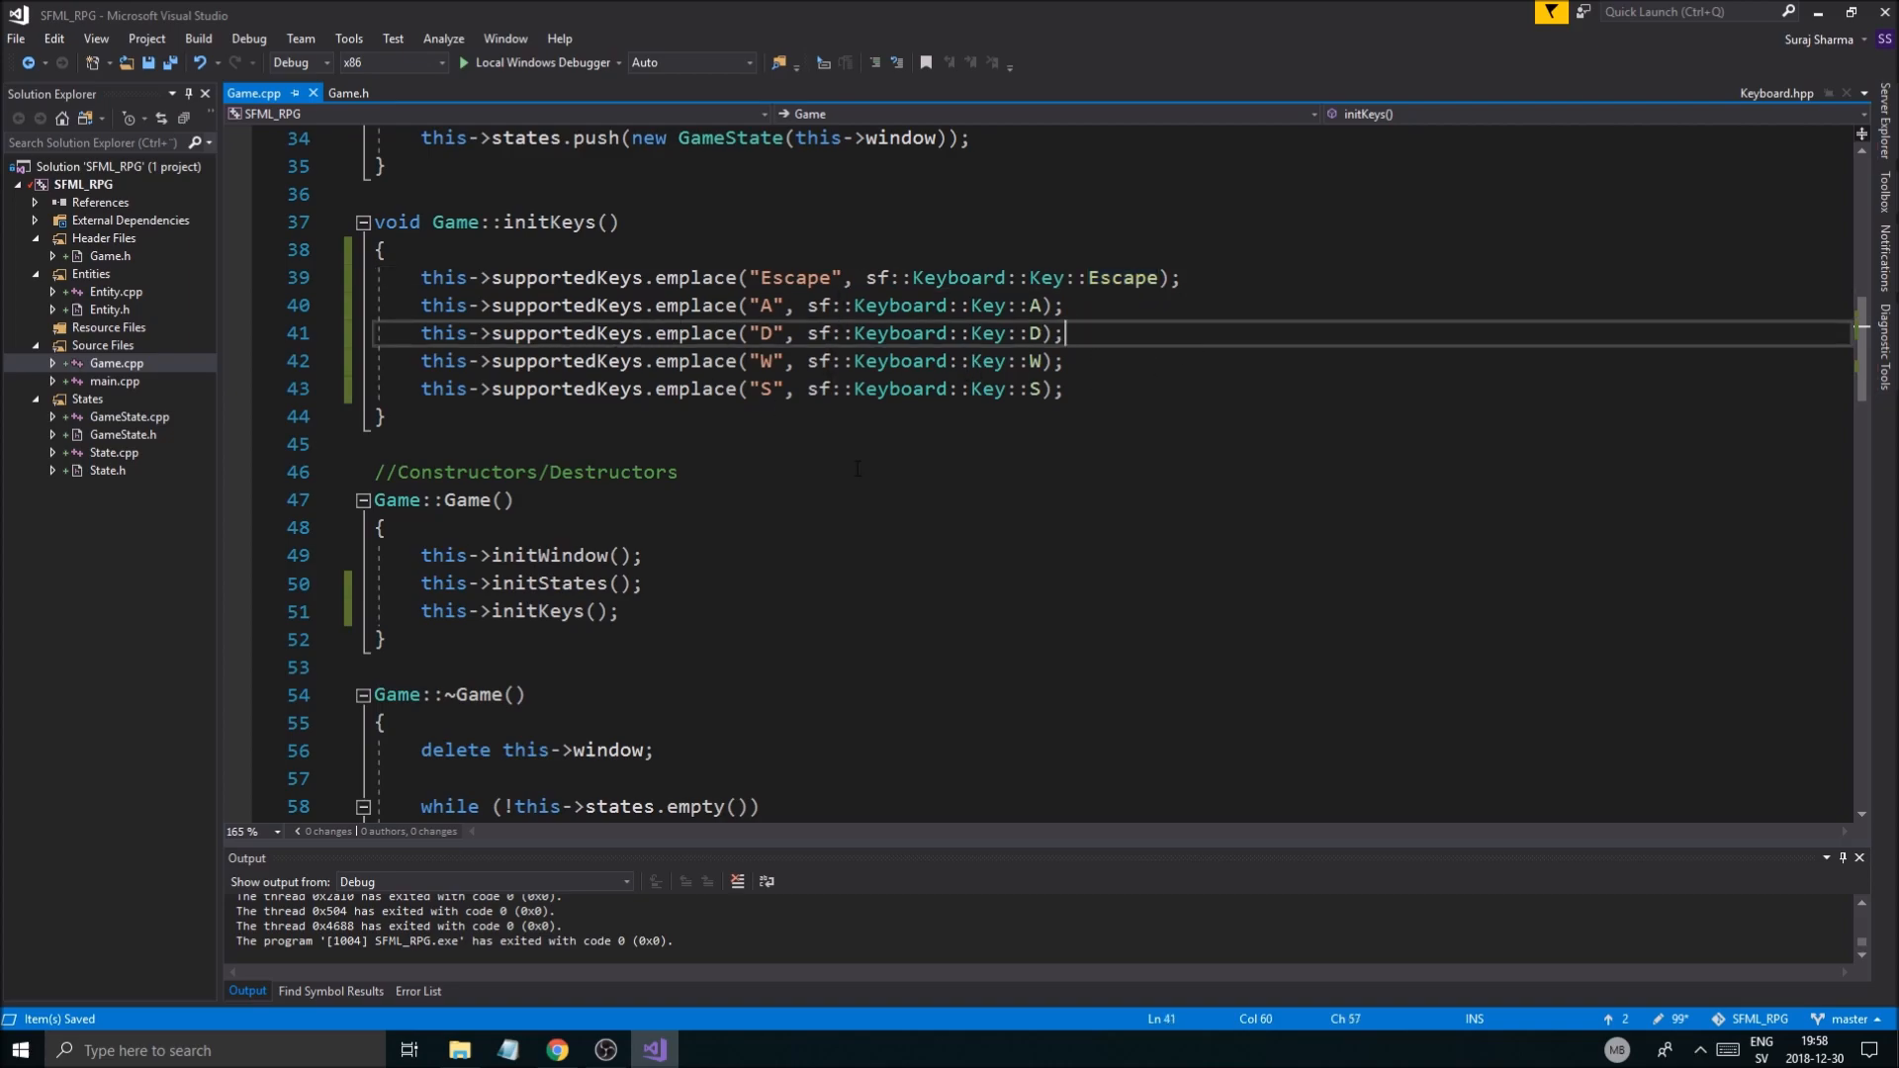
scroll("down", 3)
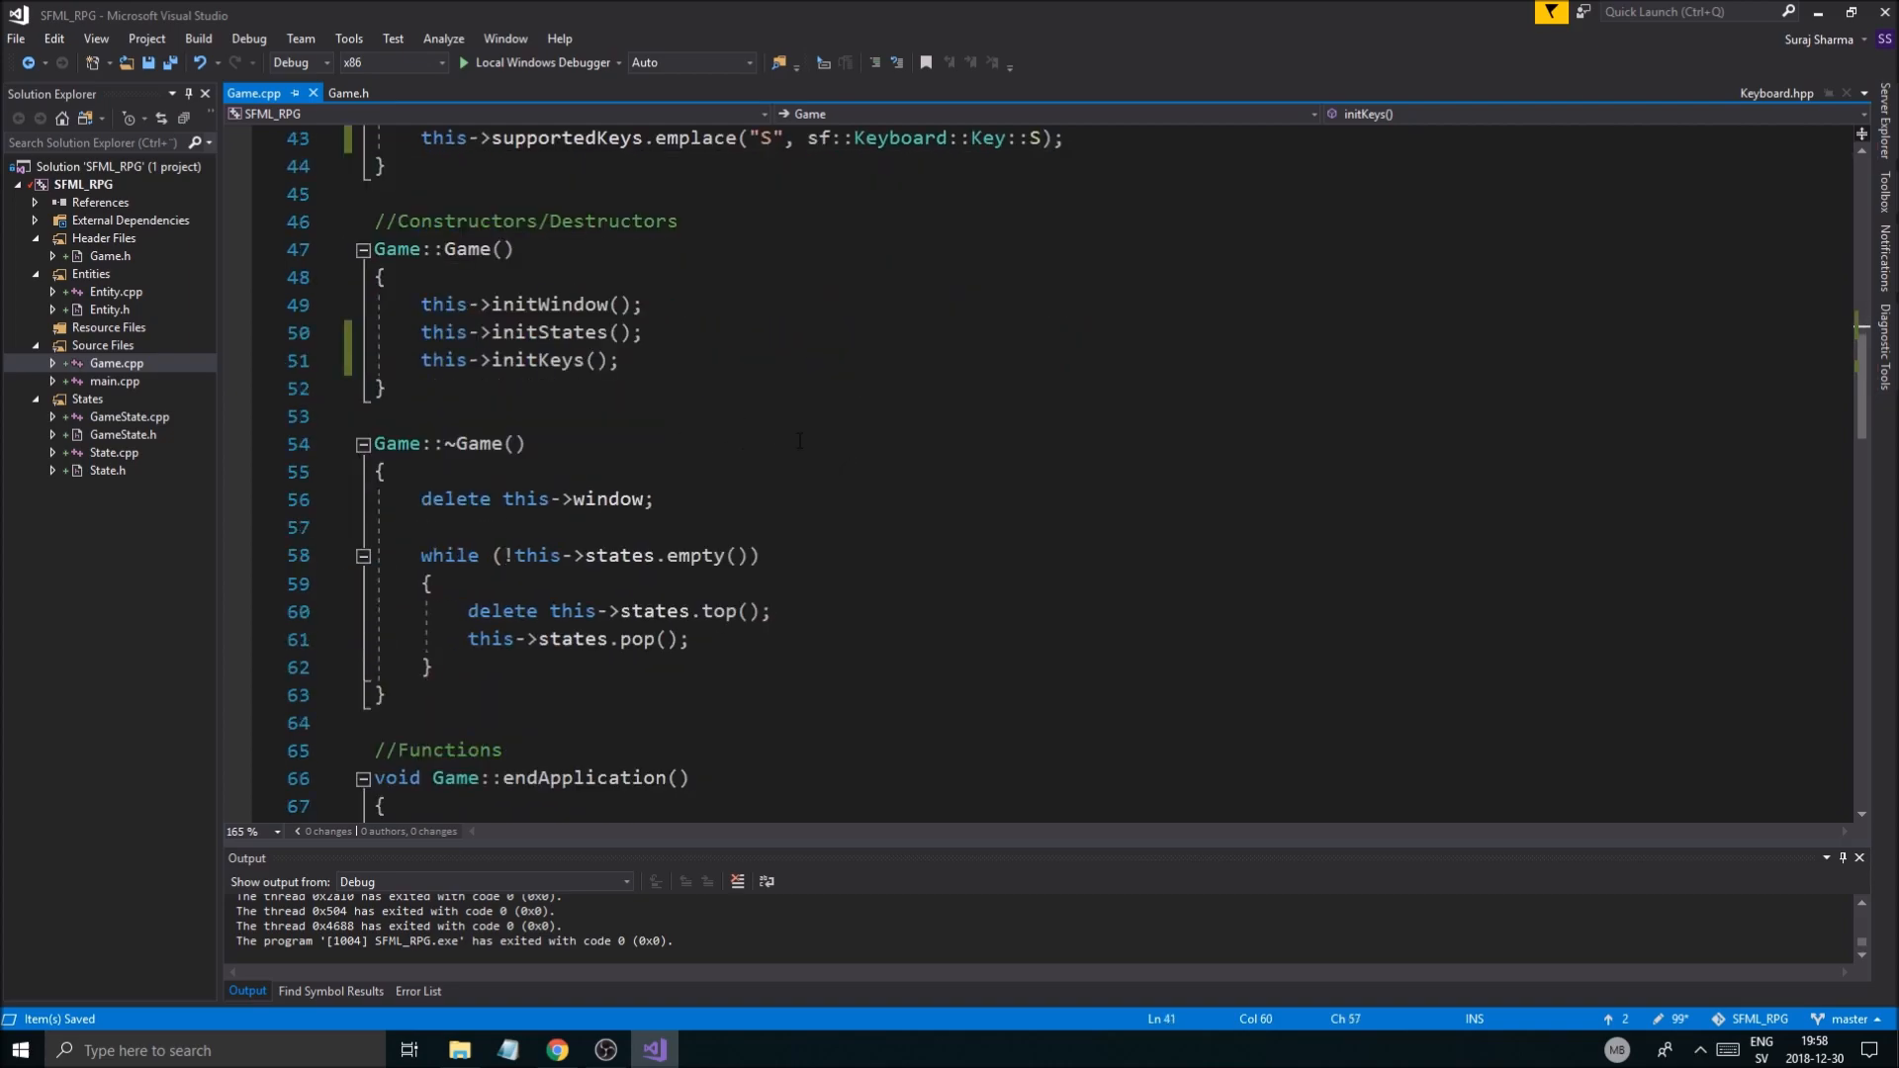
left_click(454, 276)
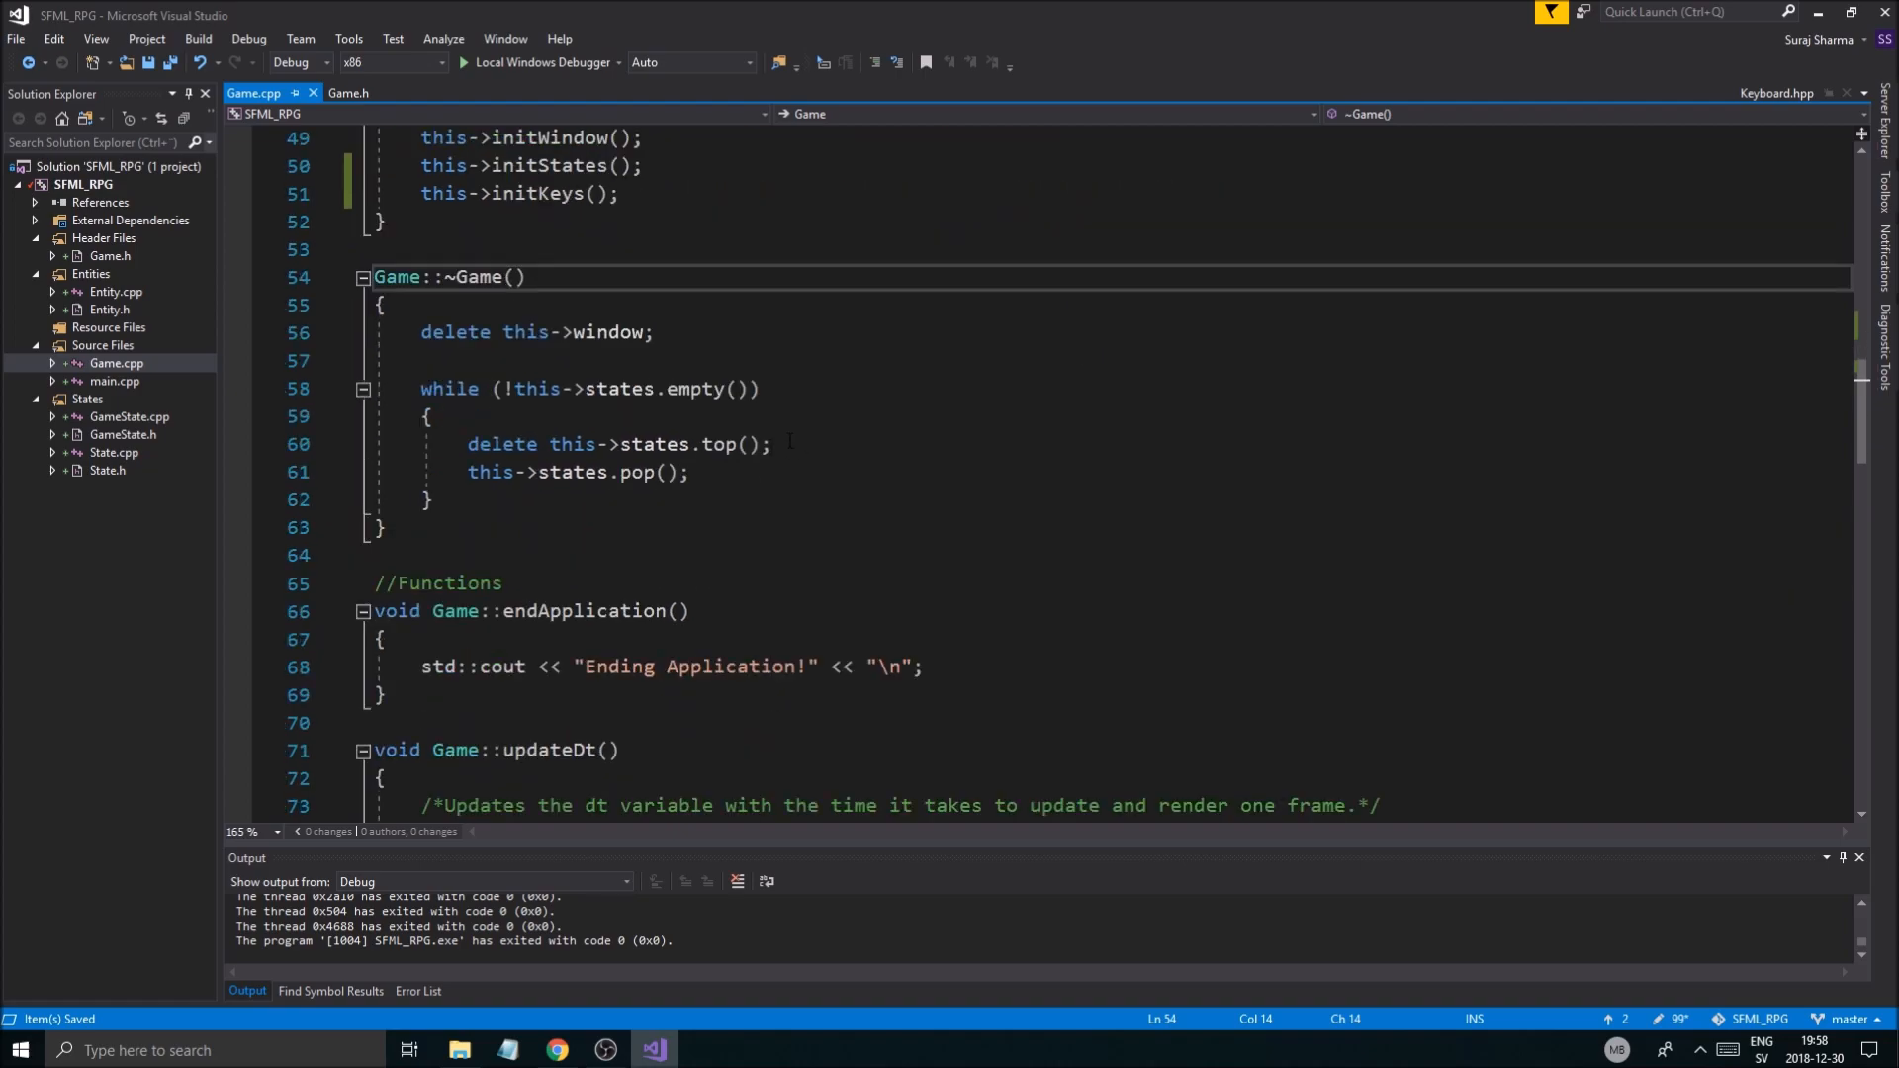
left_click(347, 92)
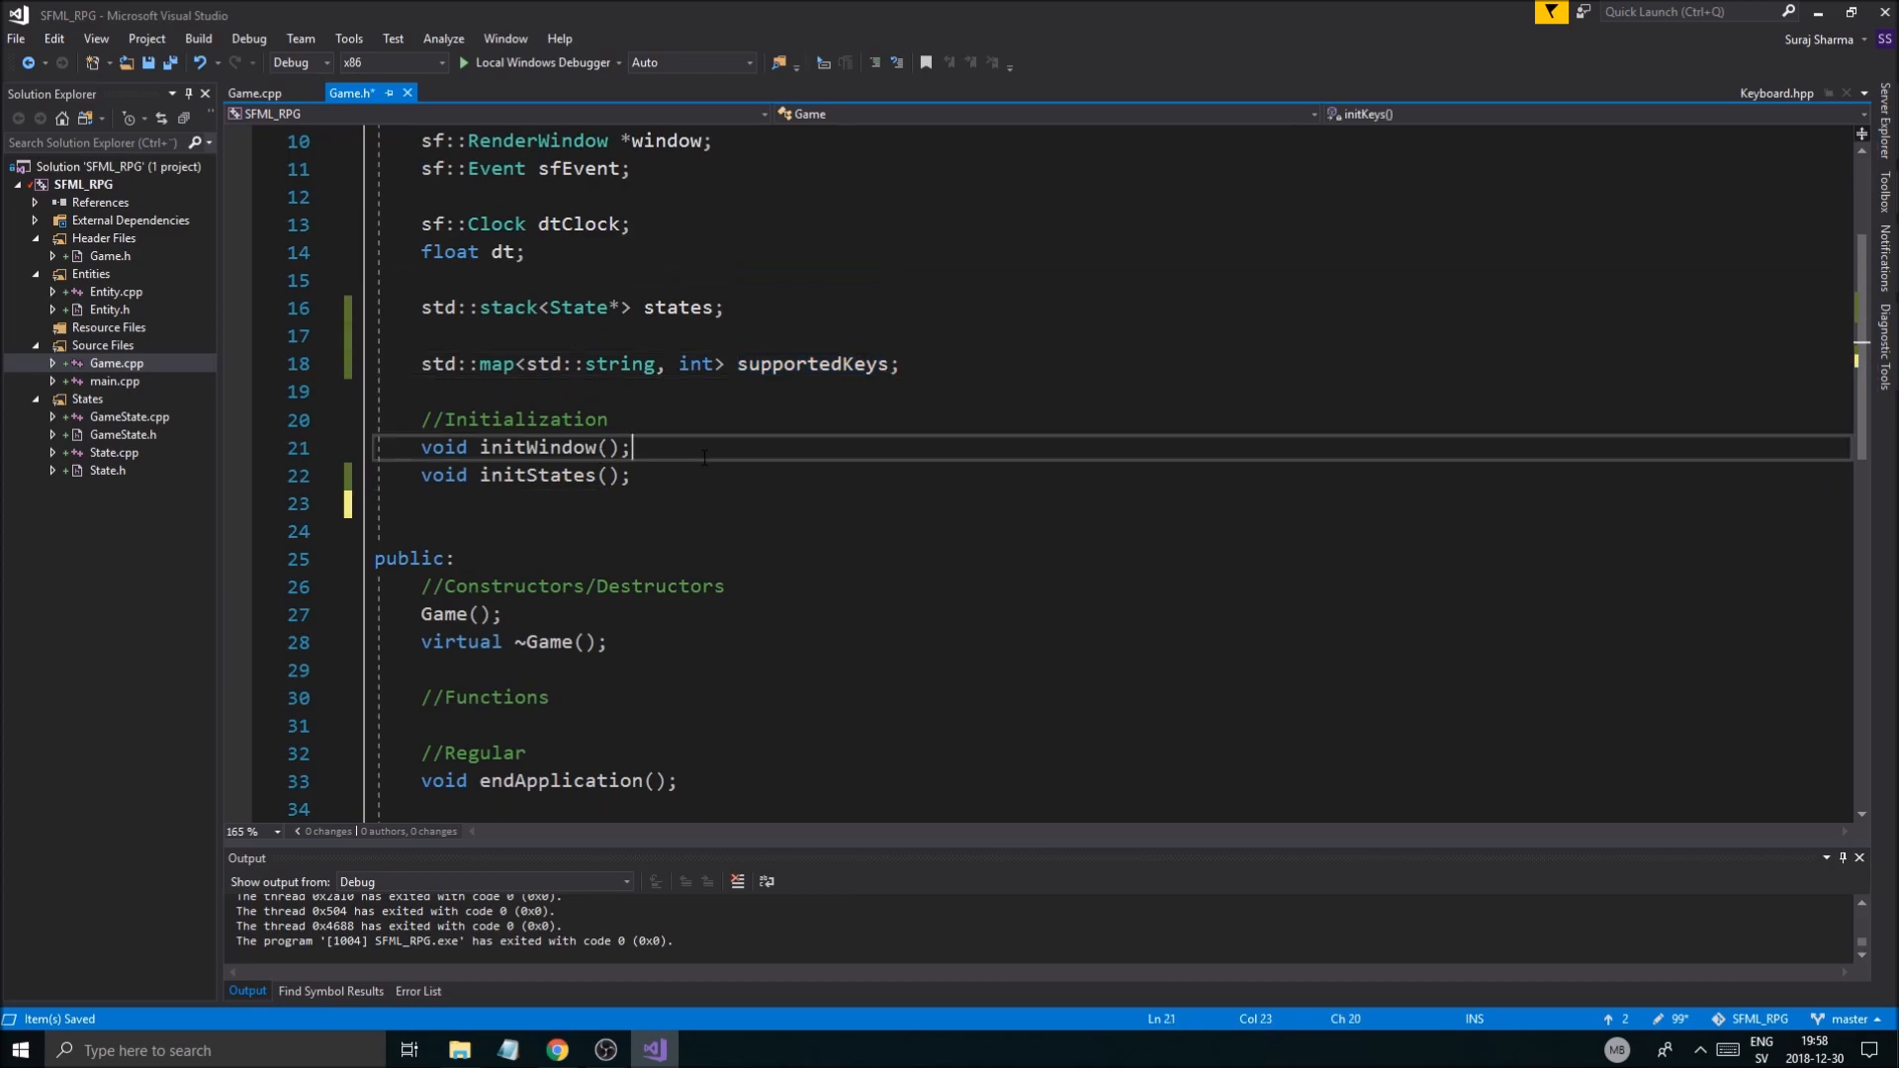
Step: Declare void initKeys(); in Game.h and place initKeys above initStates in Game.cpp
type("void initKeys();")
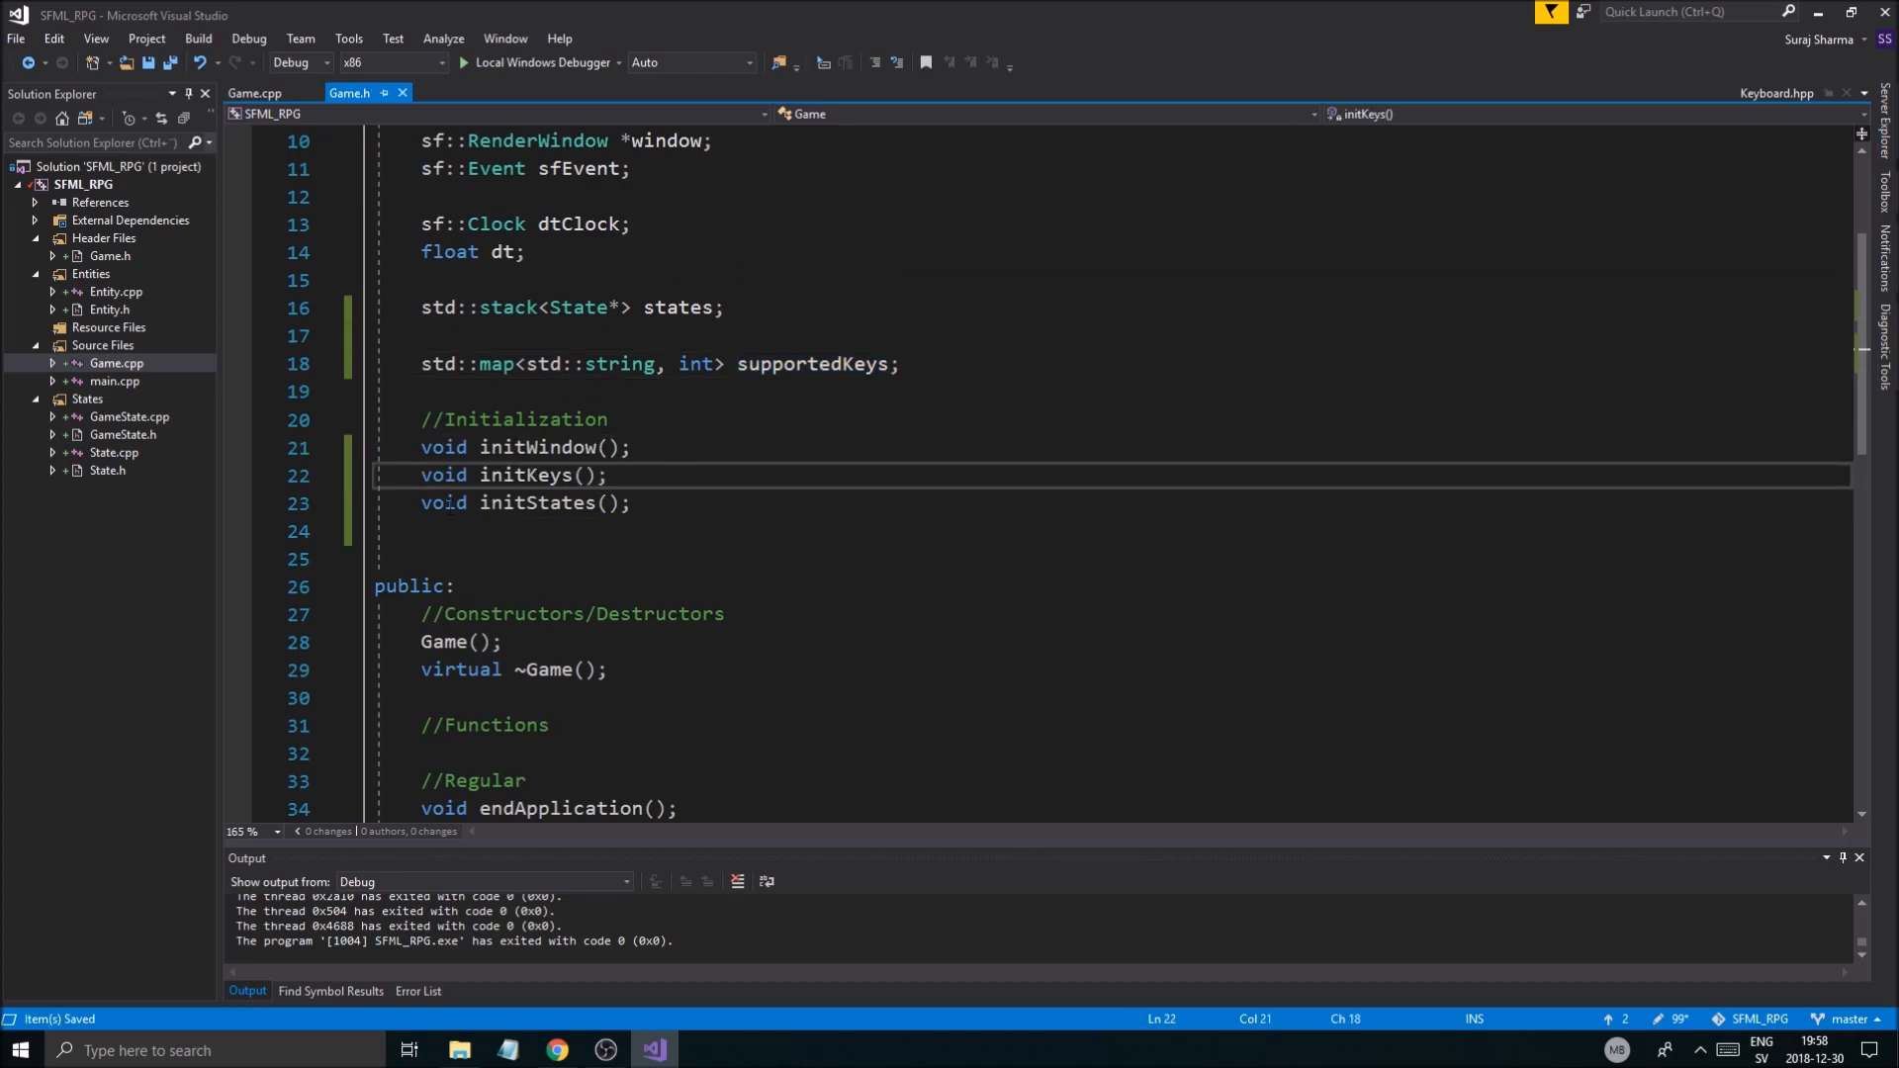
left_click(545, 503)
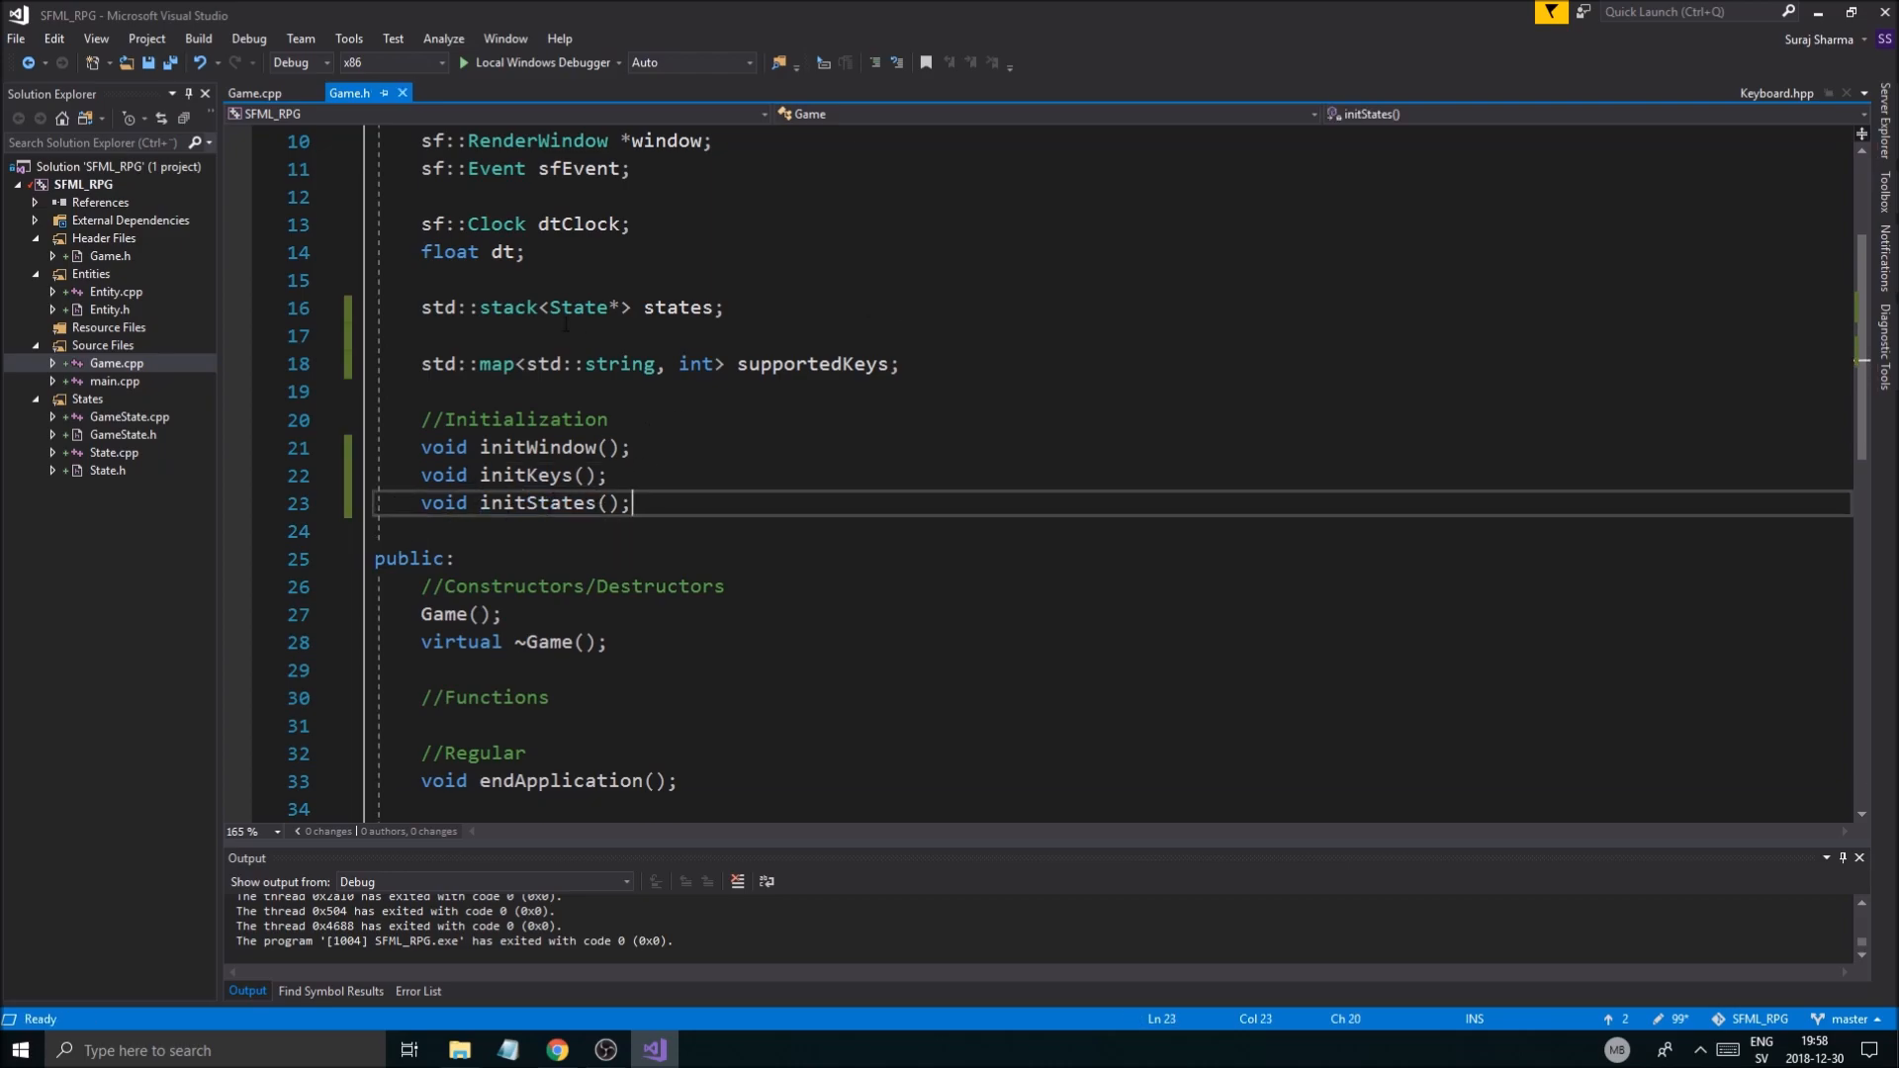
left_click(254, 92)
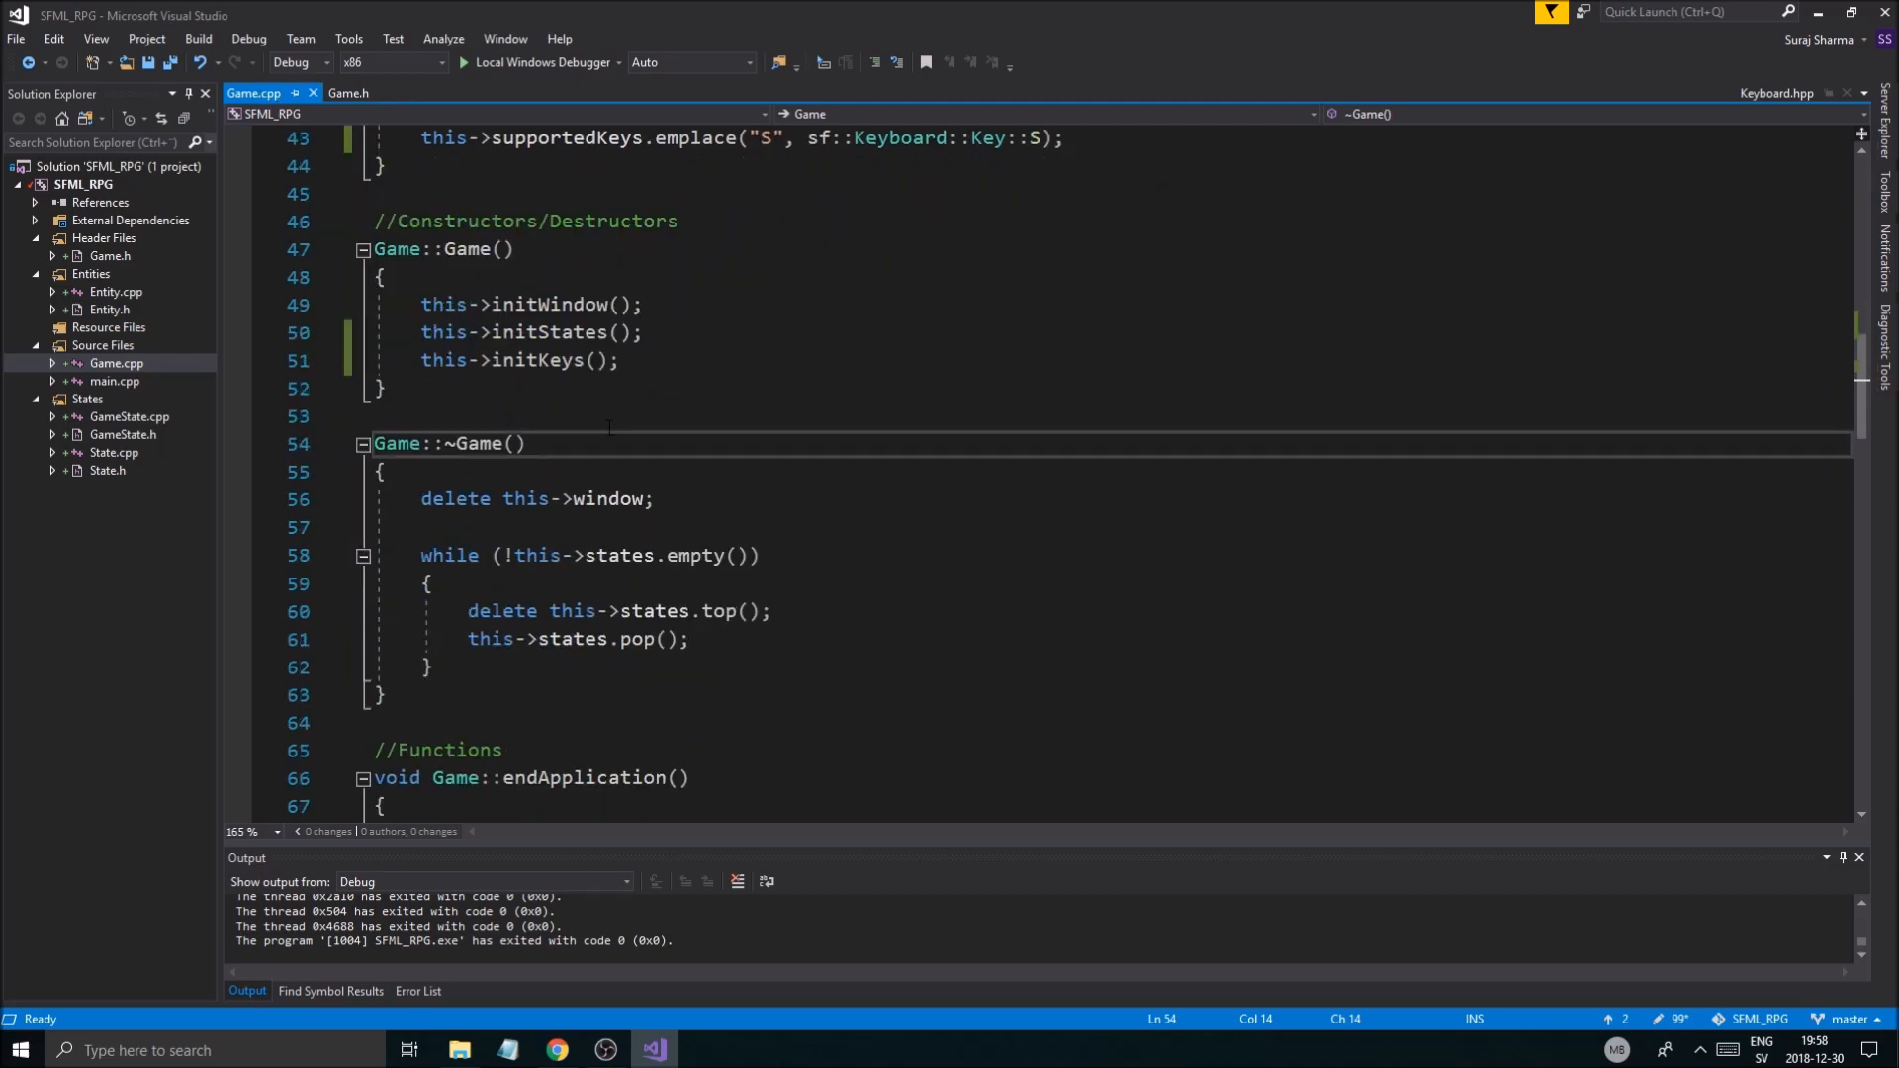
scroll("down", 3)
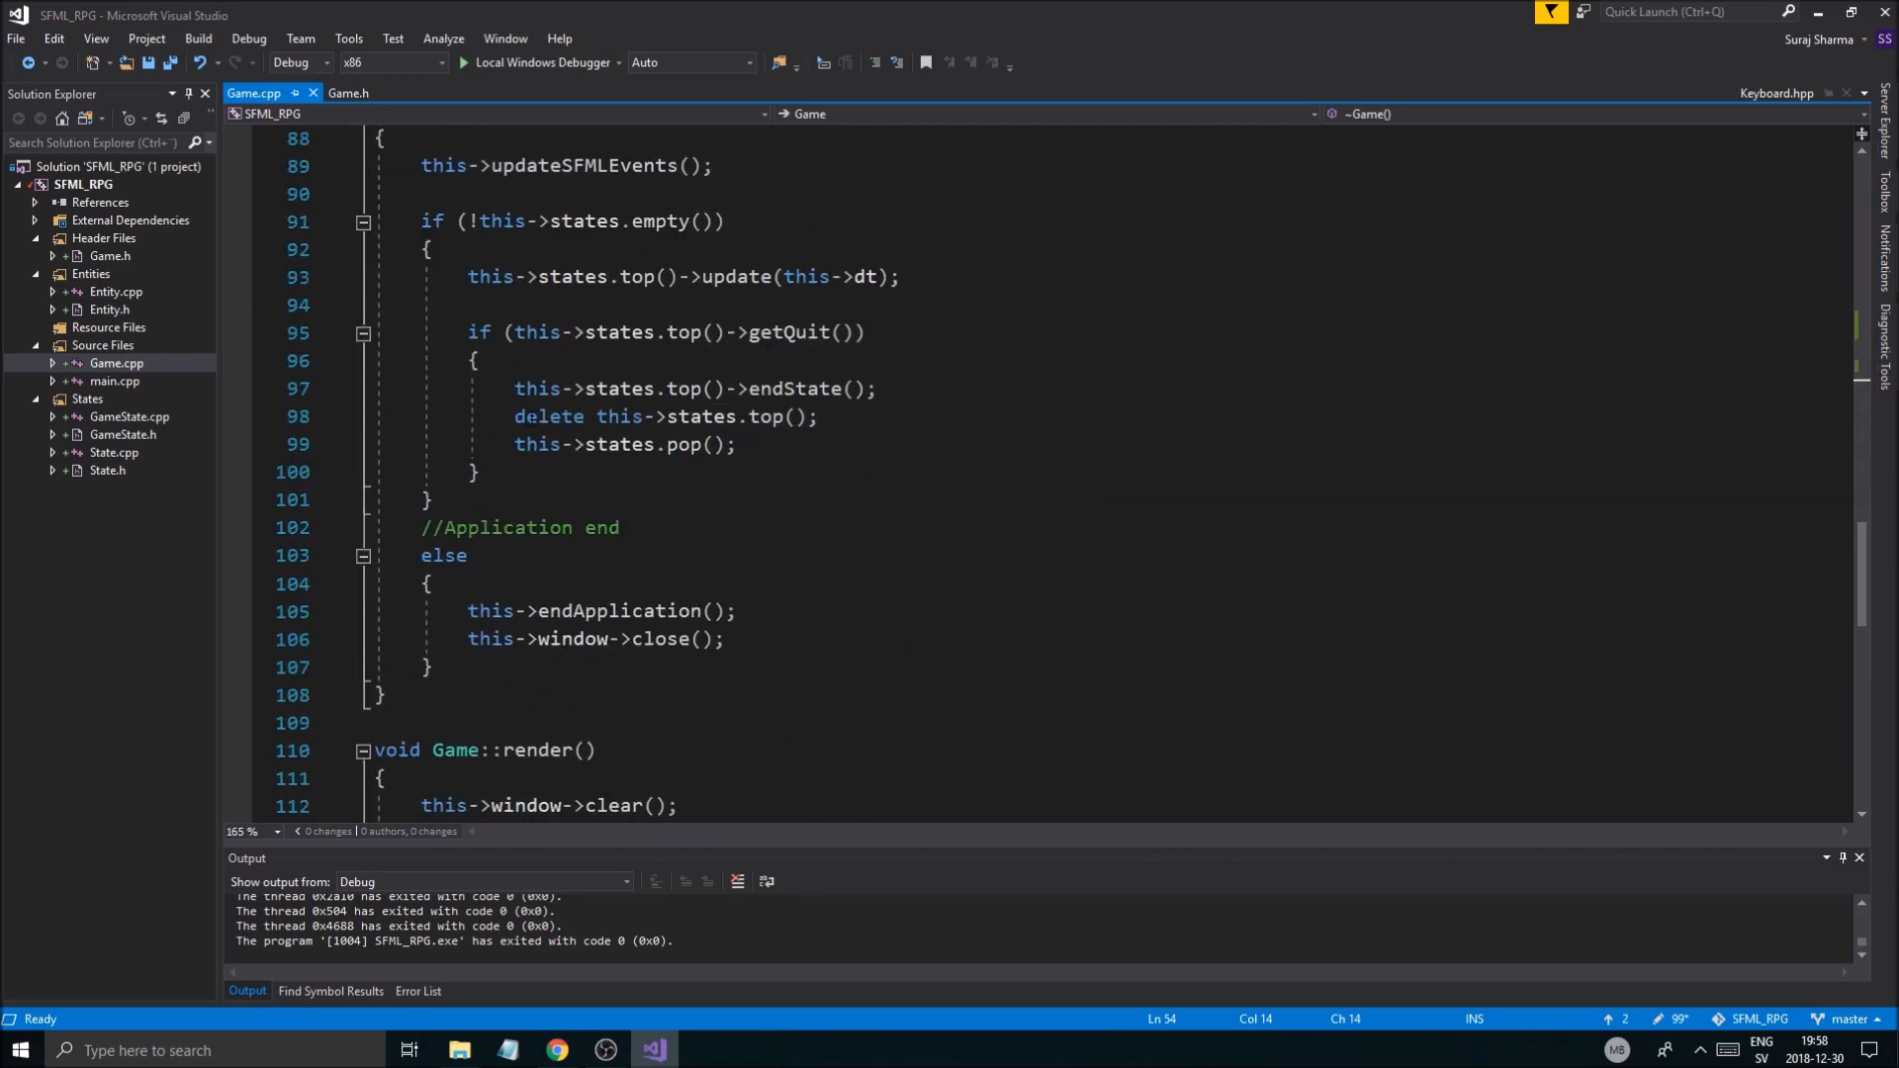
scroll("up", 3)
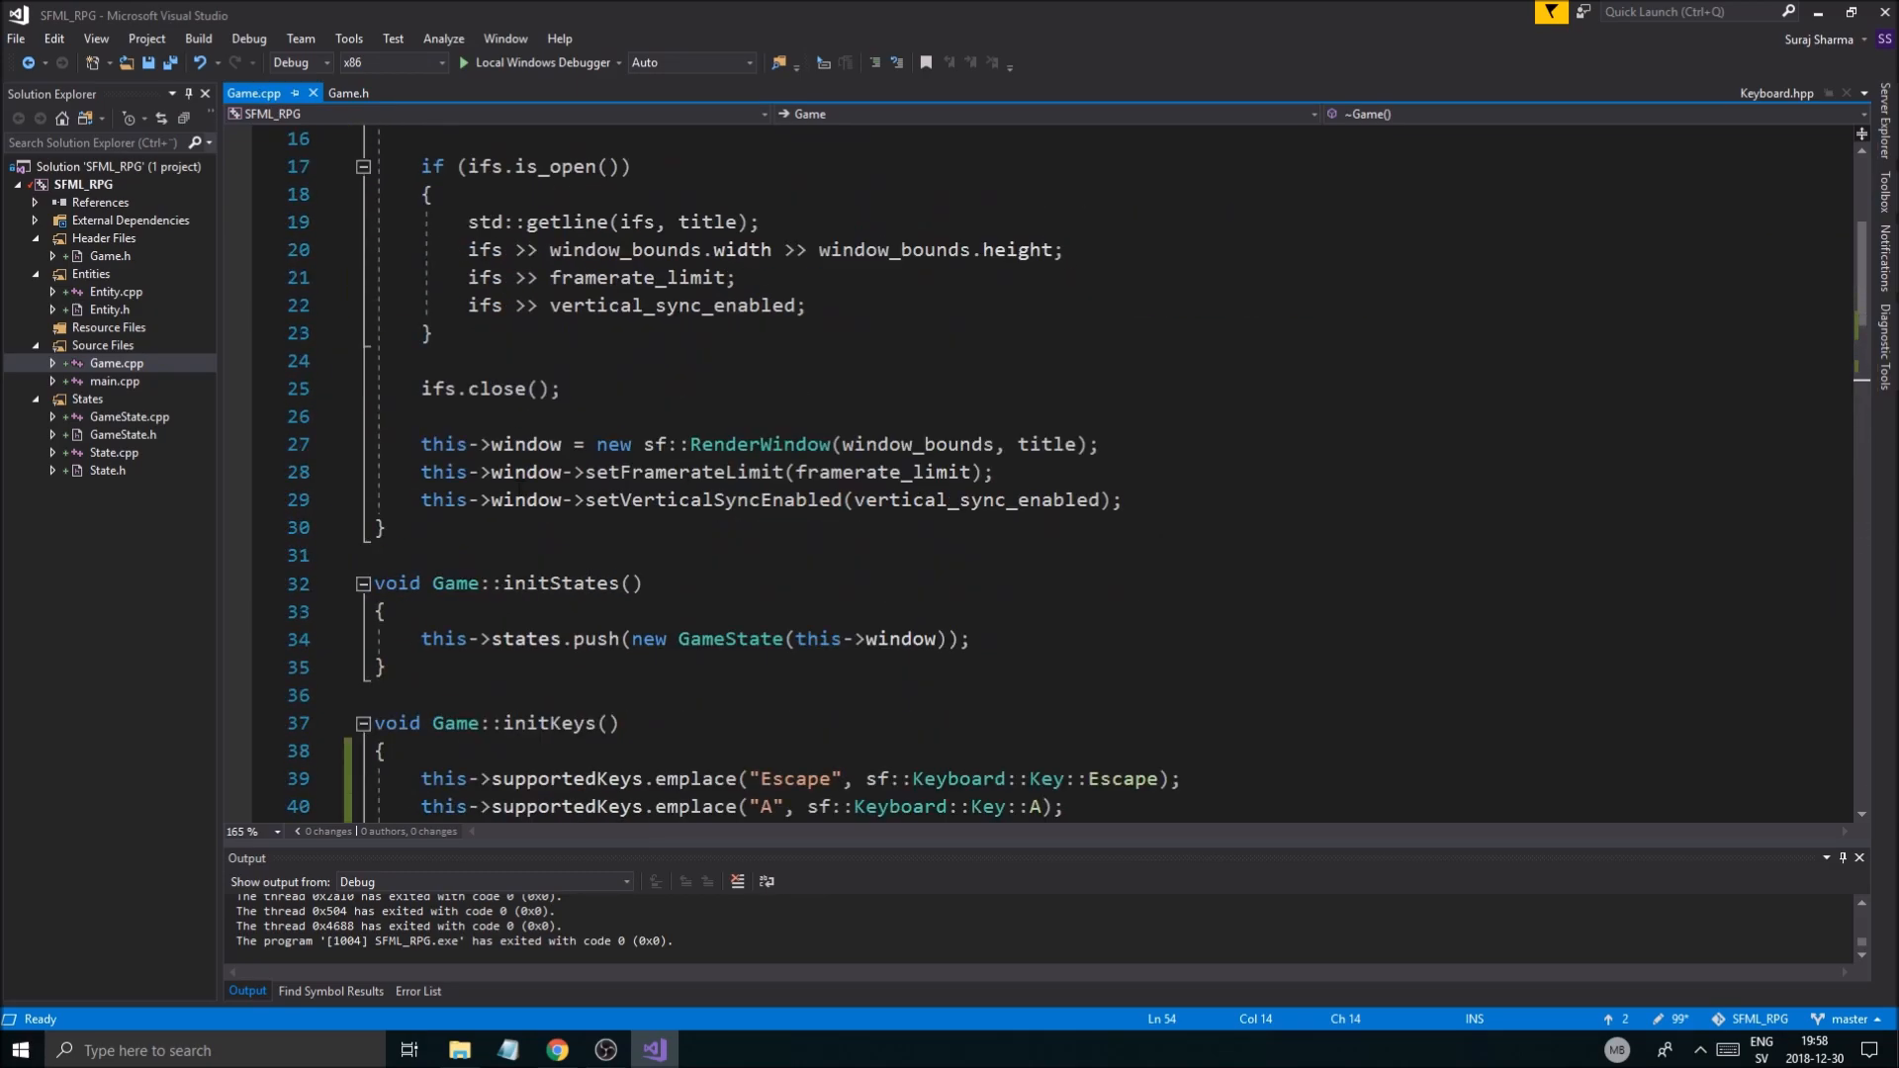
scroll("down", 3)
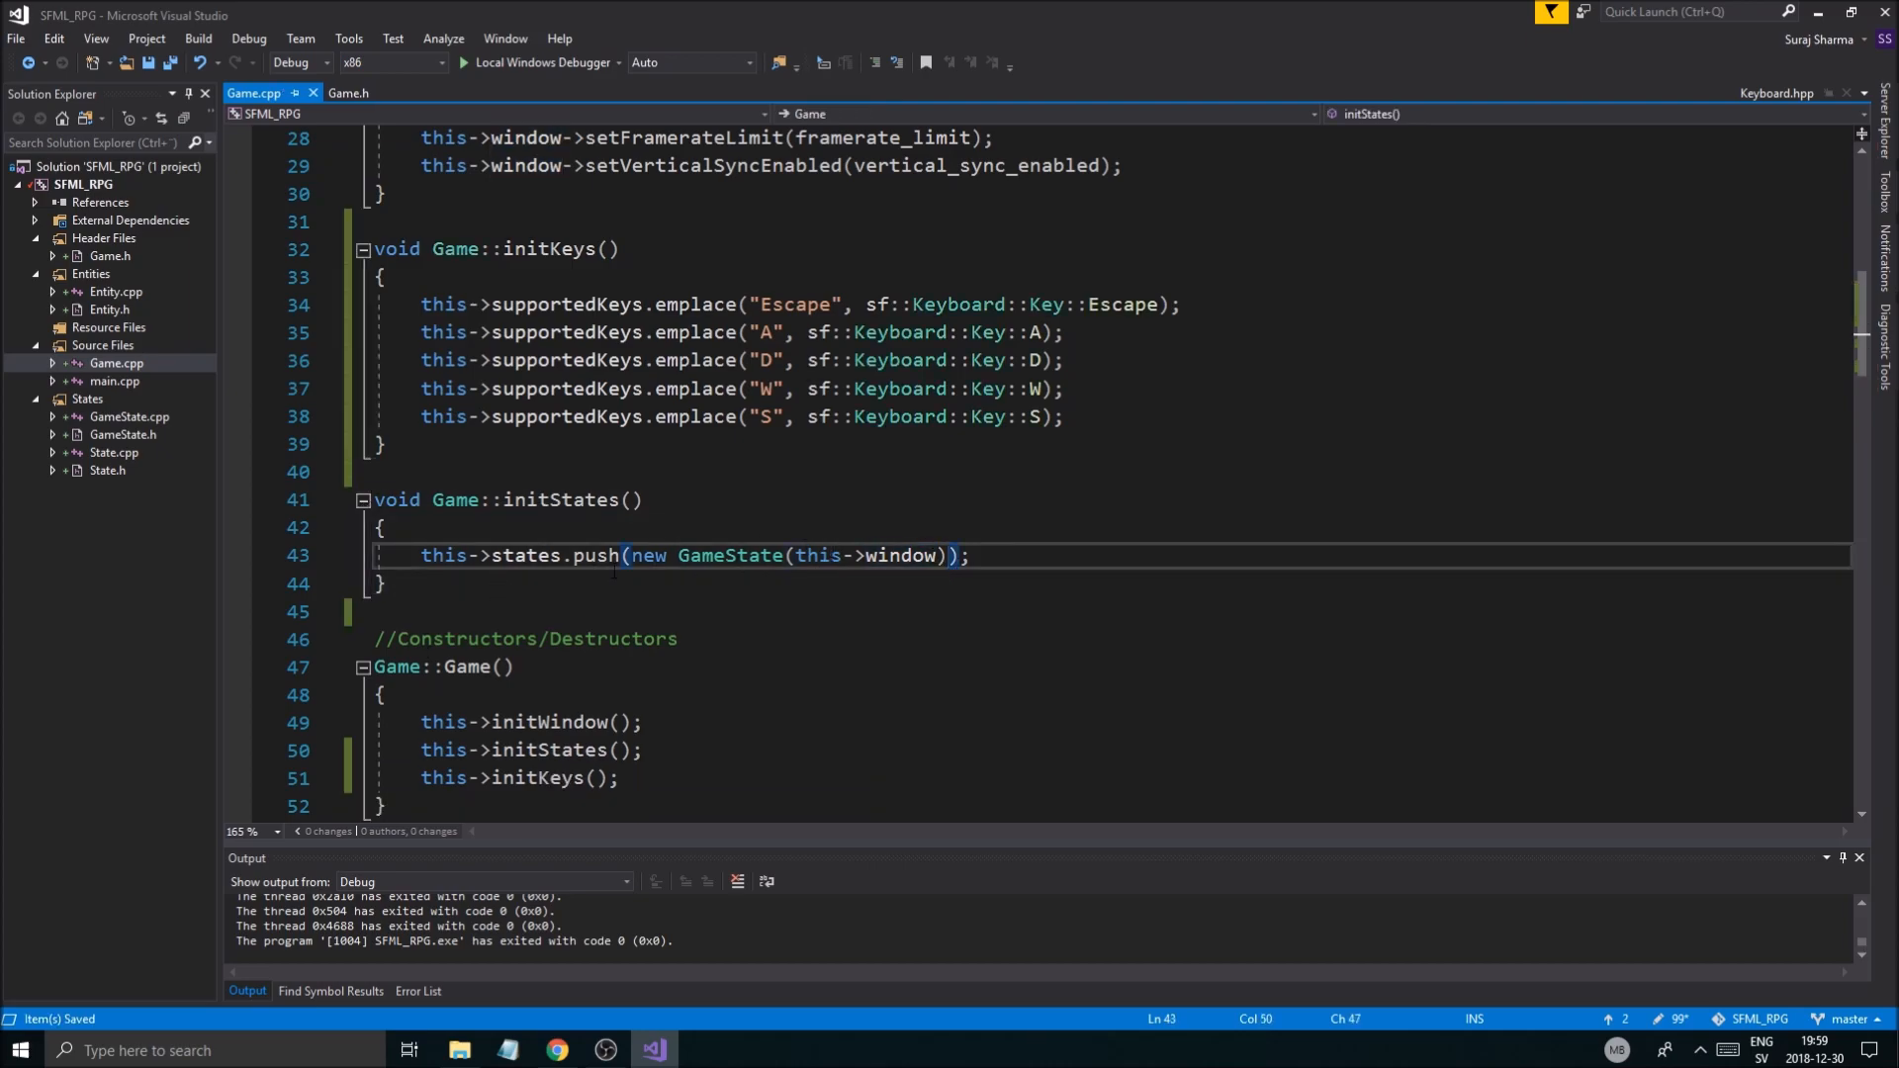
Step: Pass this->supportedKeys as an extra argument to new GameState
double_click(901, 555)
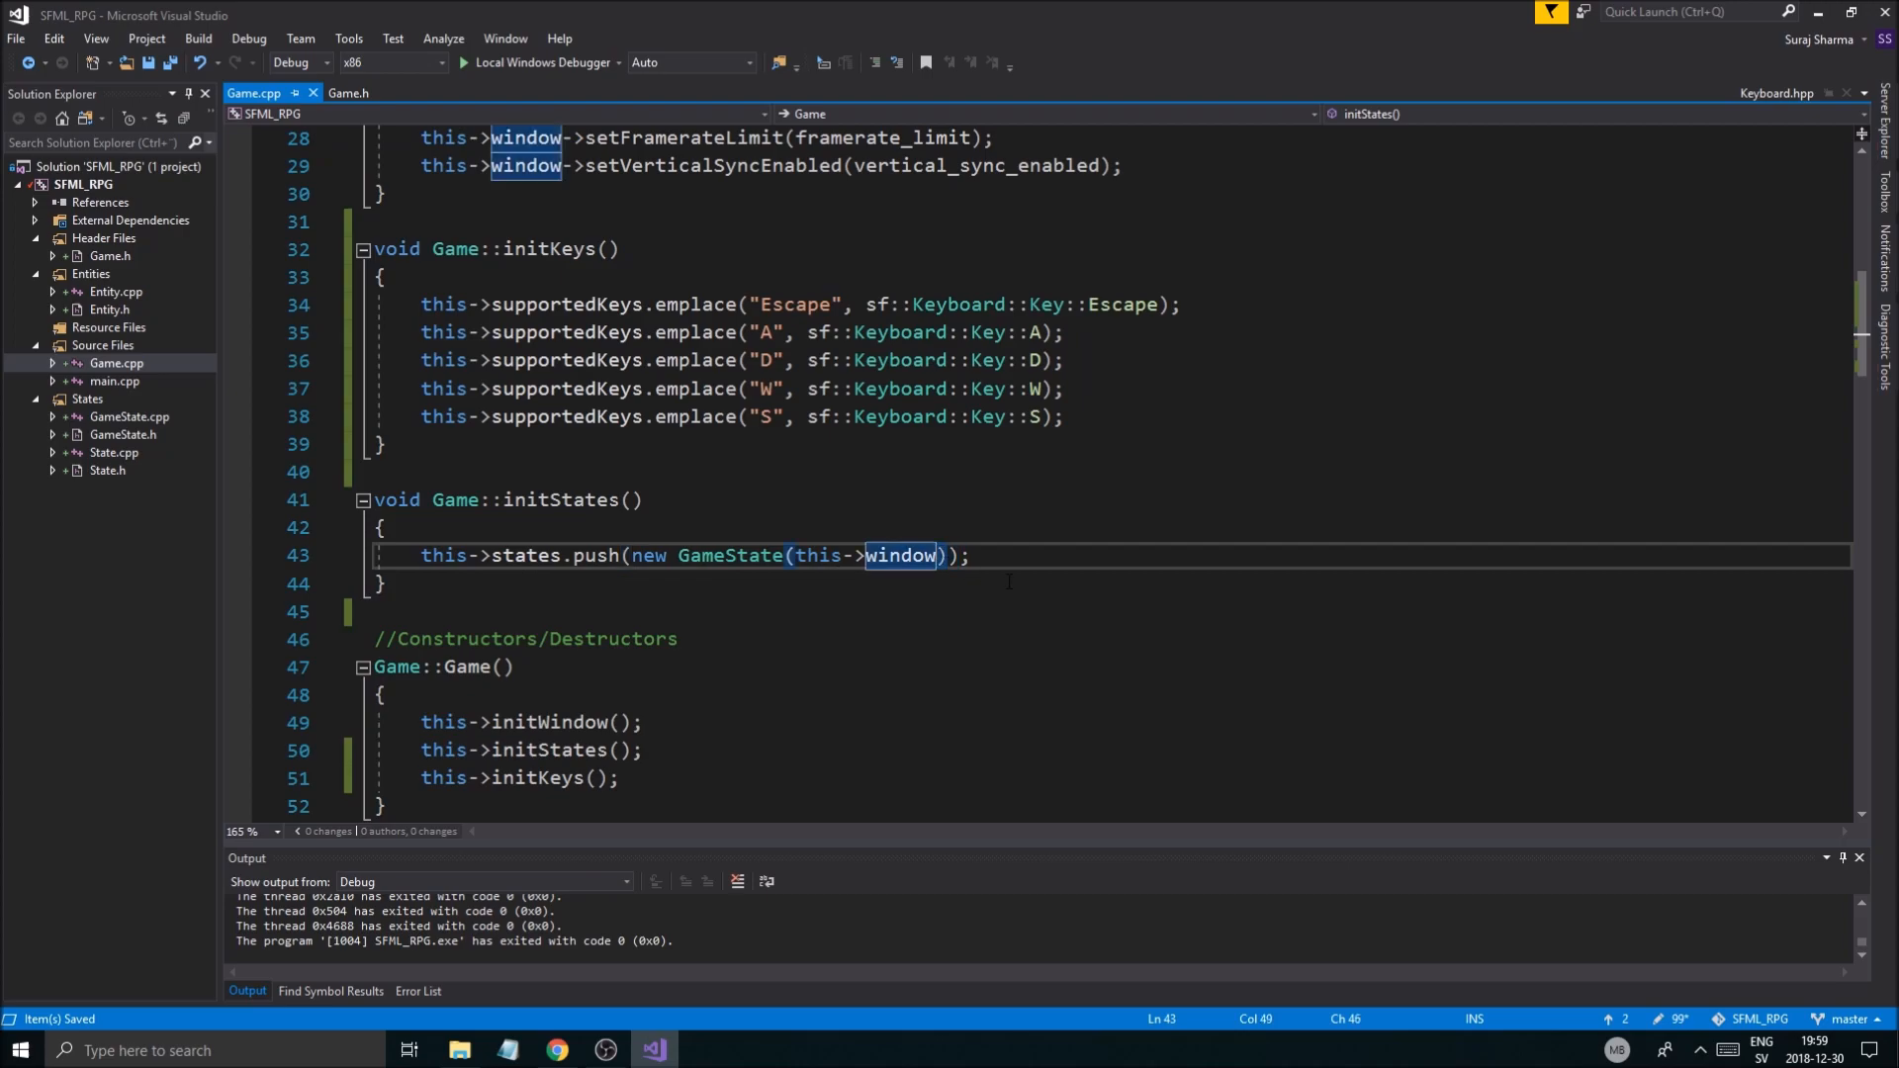
type(", this")
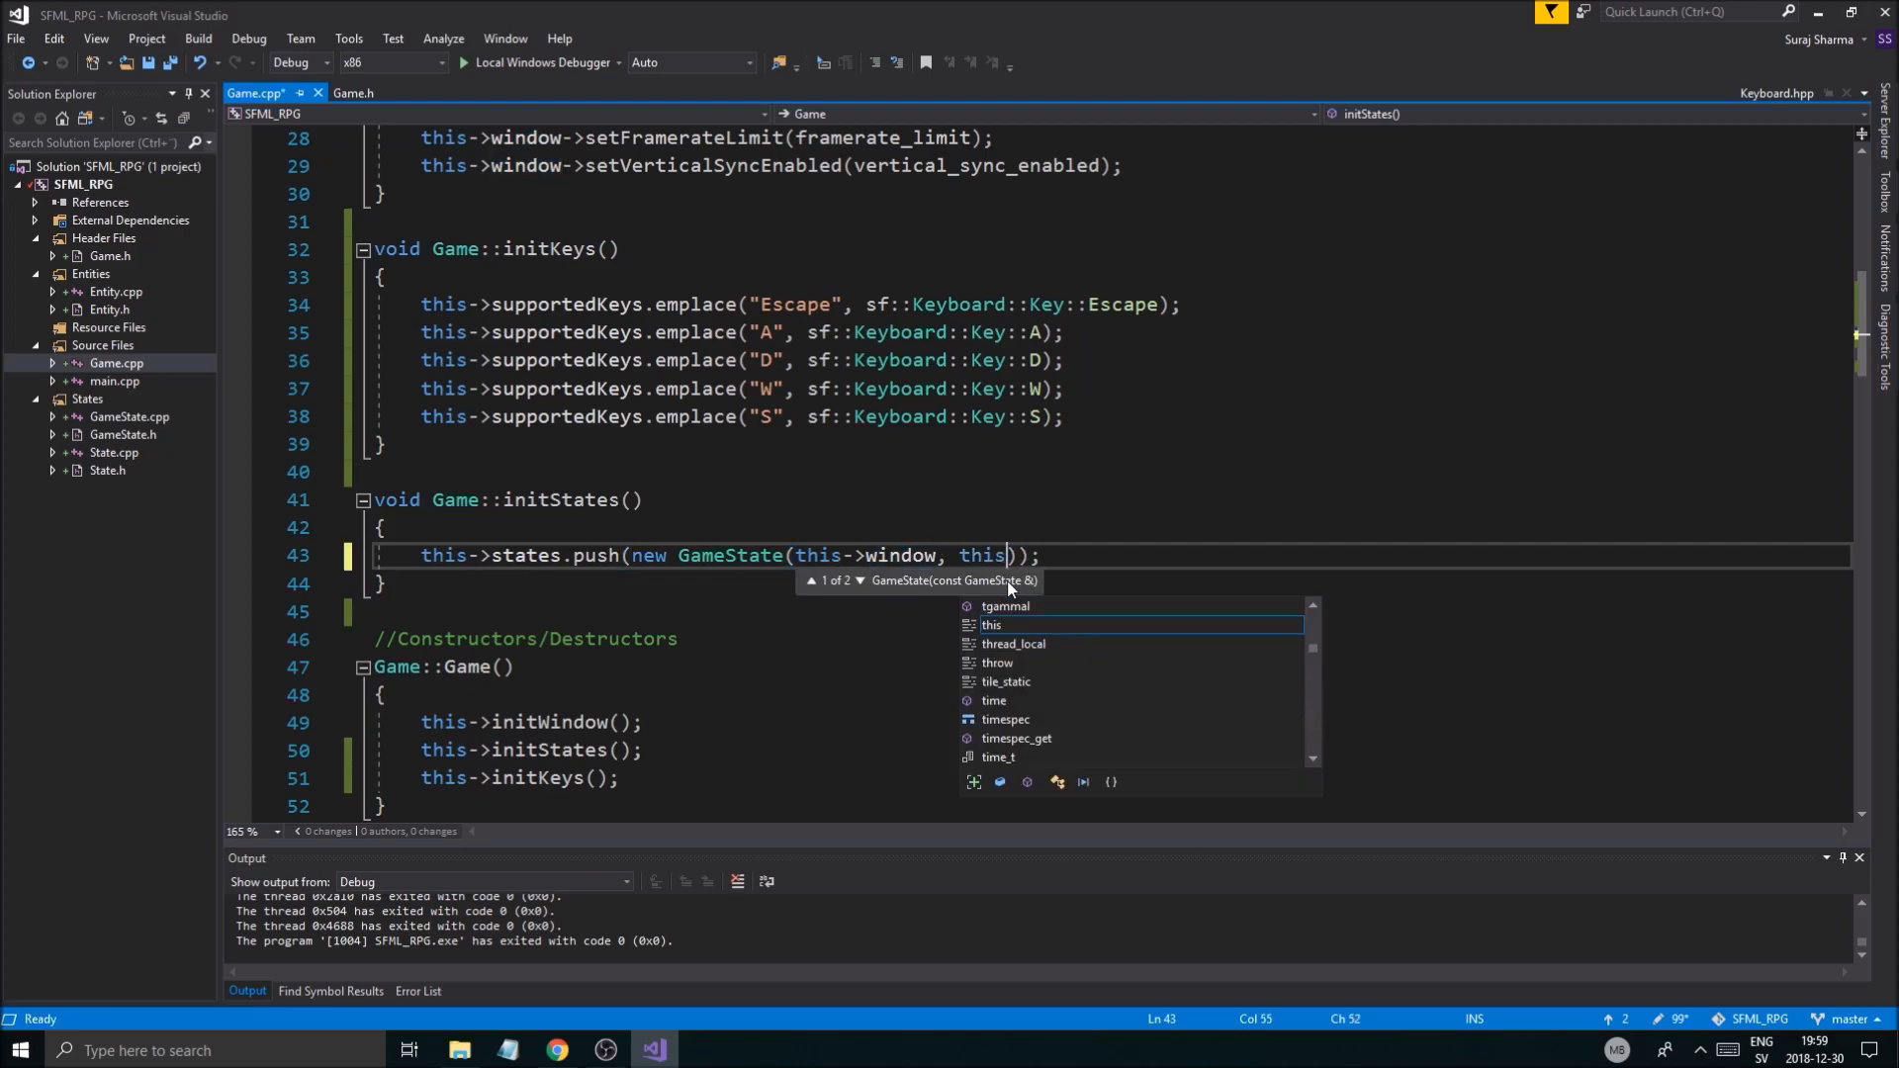
type("->supportedKeys")
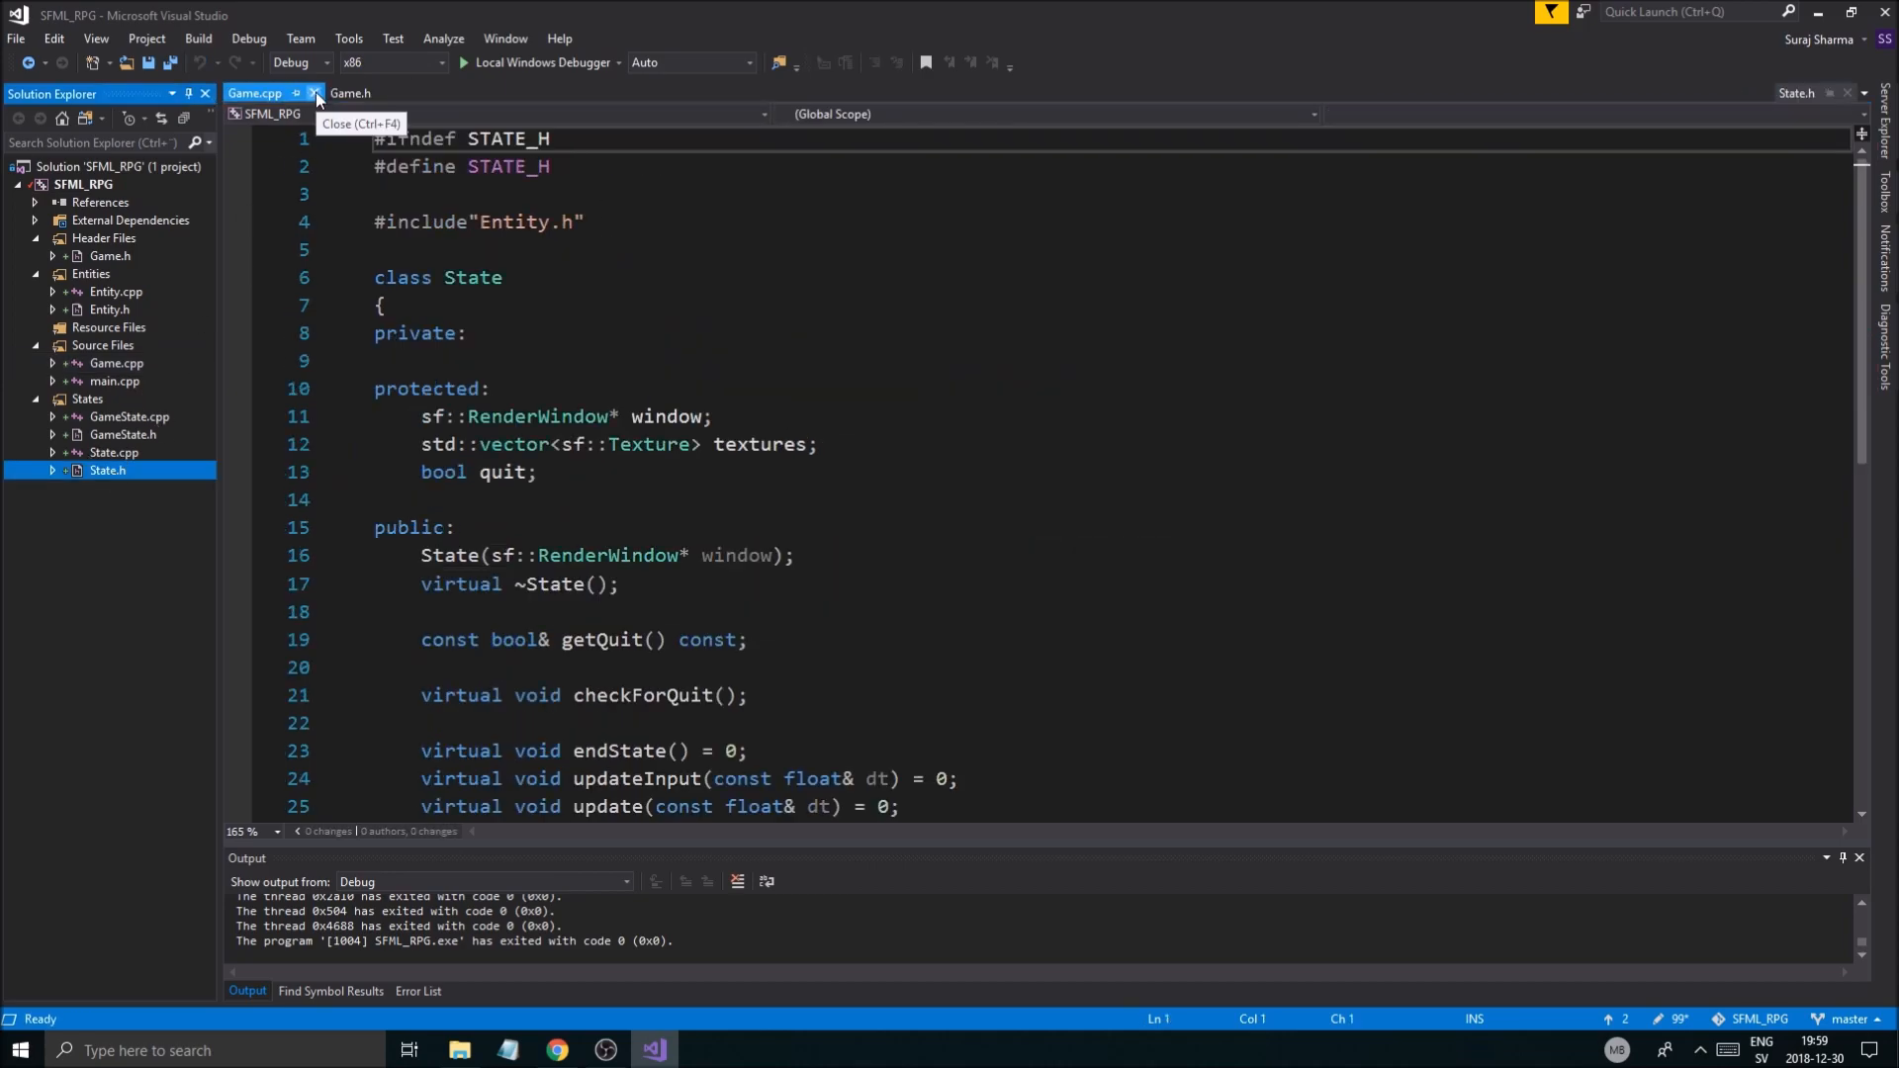
Step: Add a std::map<std::string, int>* supportedKeys parameter to the State constructor in State.h
left_click(314, 93)
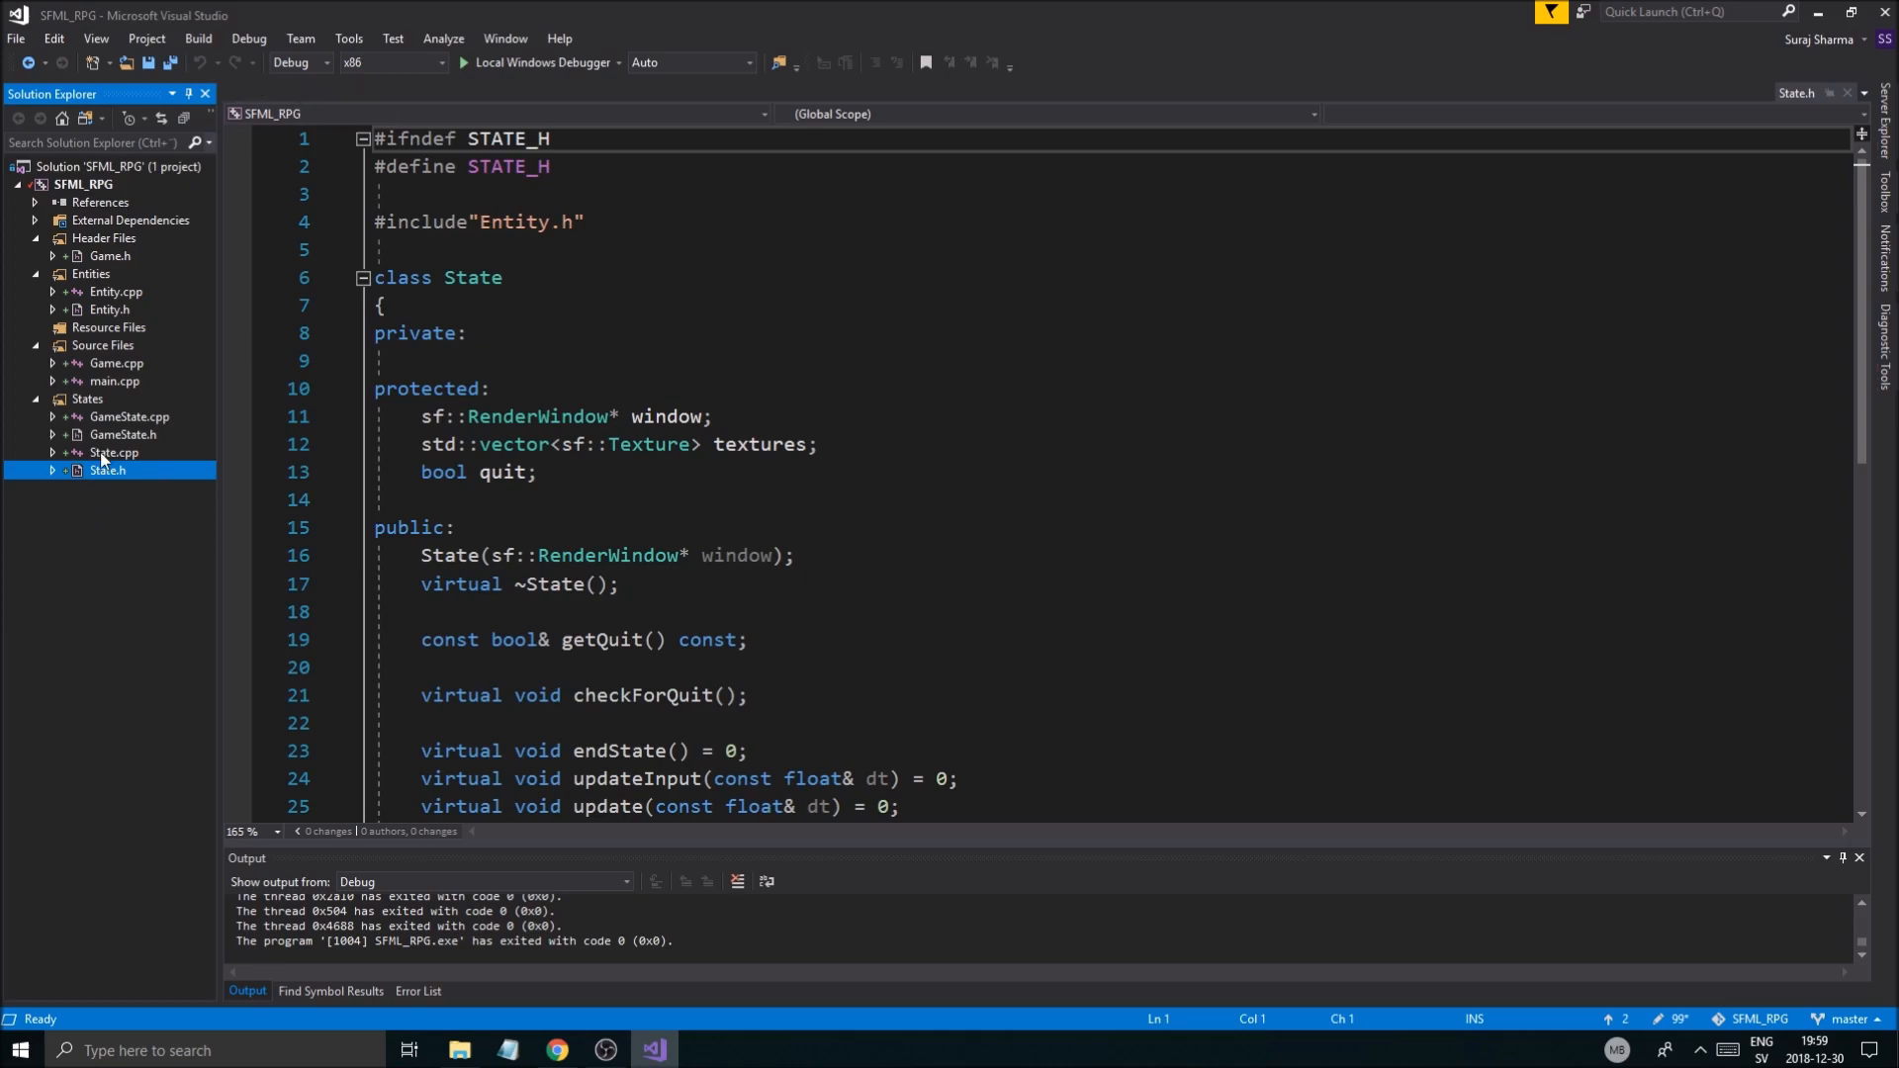
scroll("down", 3)
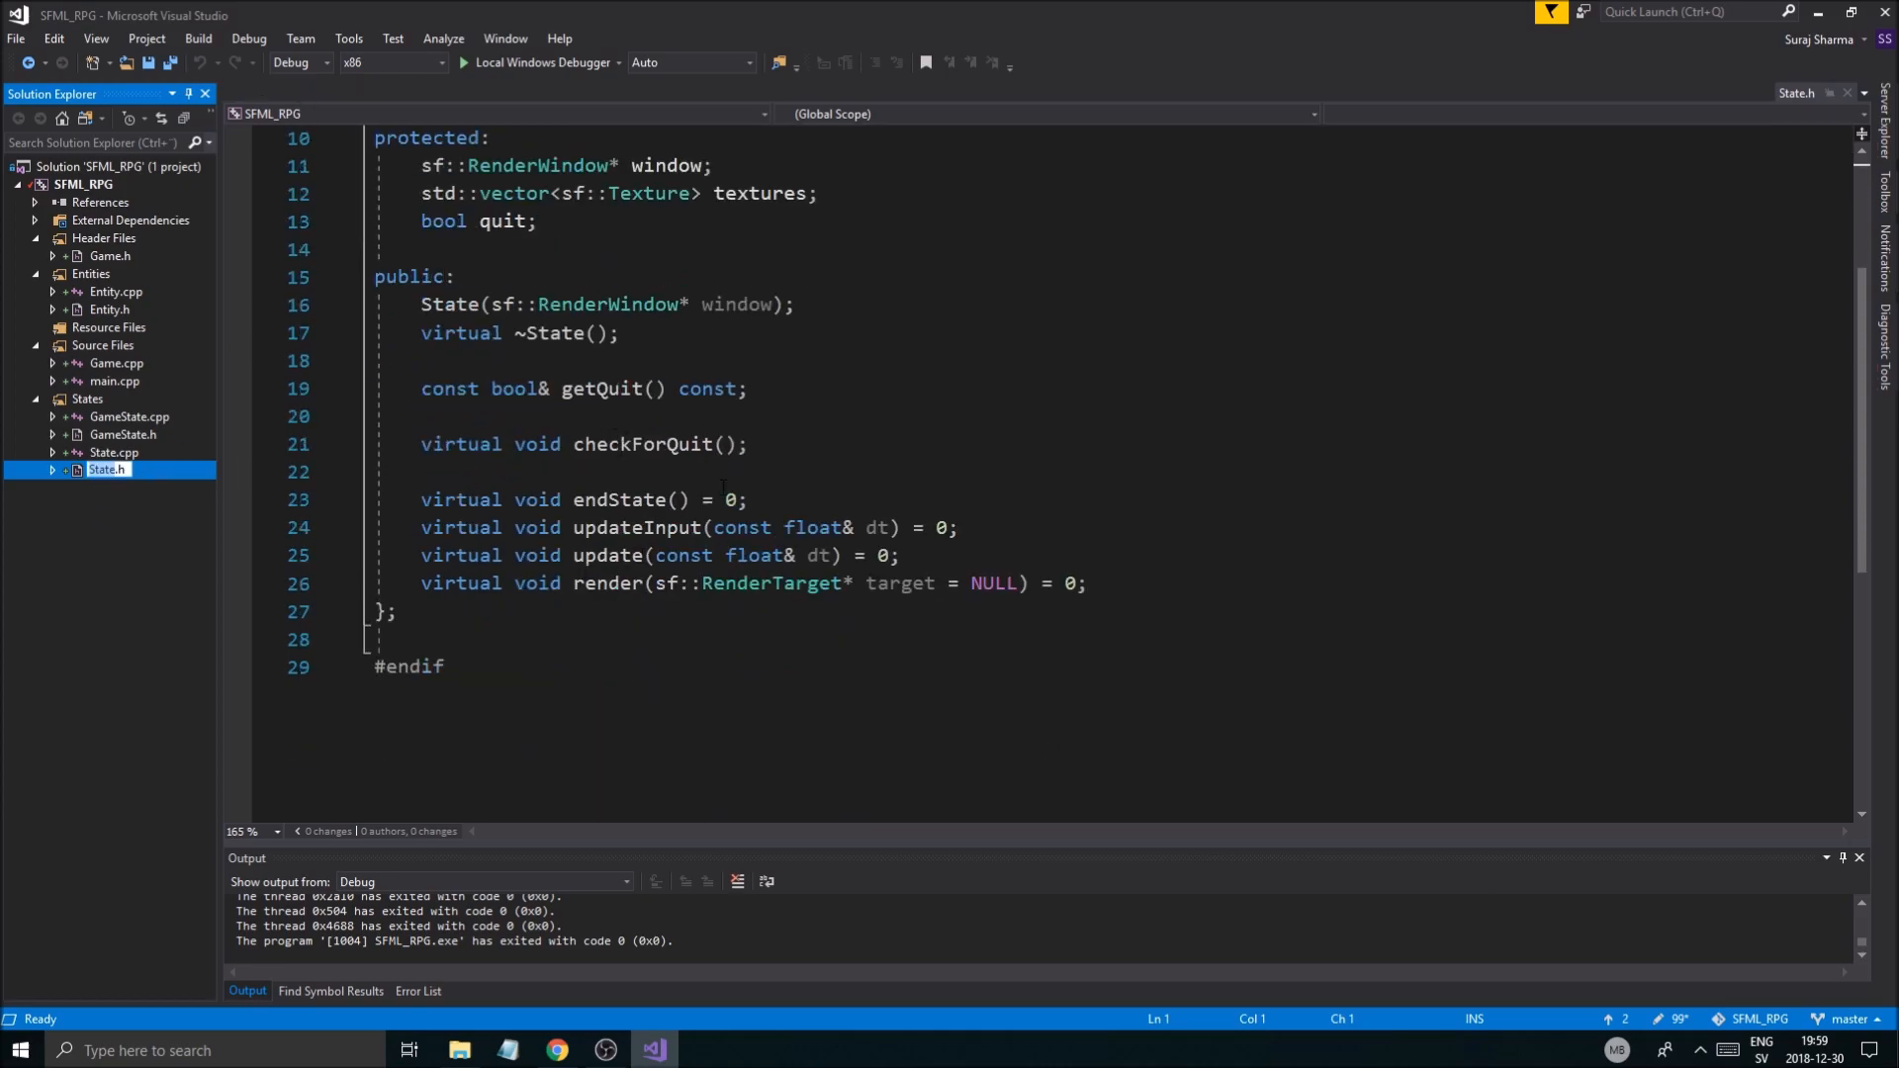
scroll("up", 3)
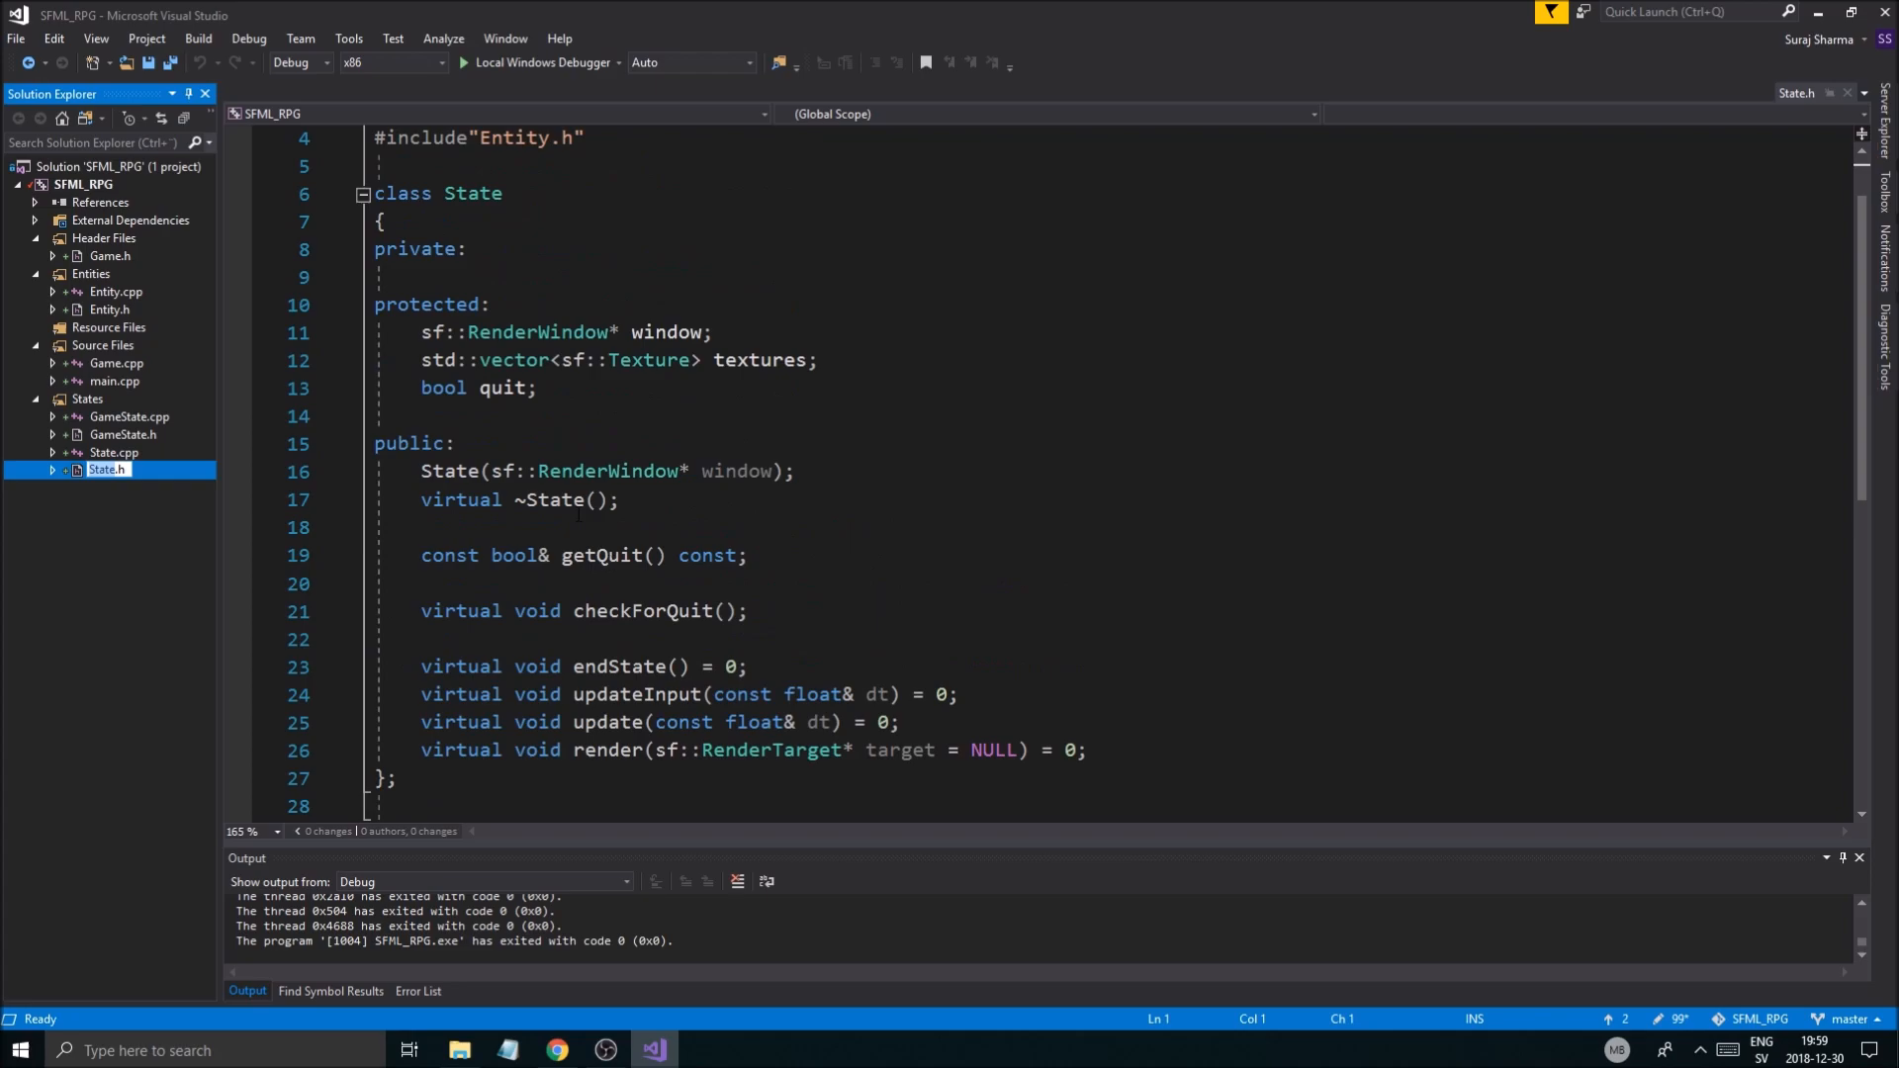
type(", std::map*")
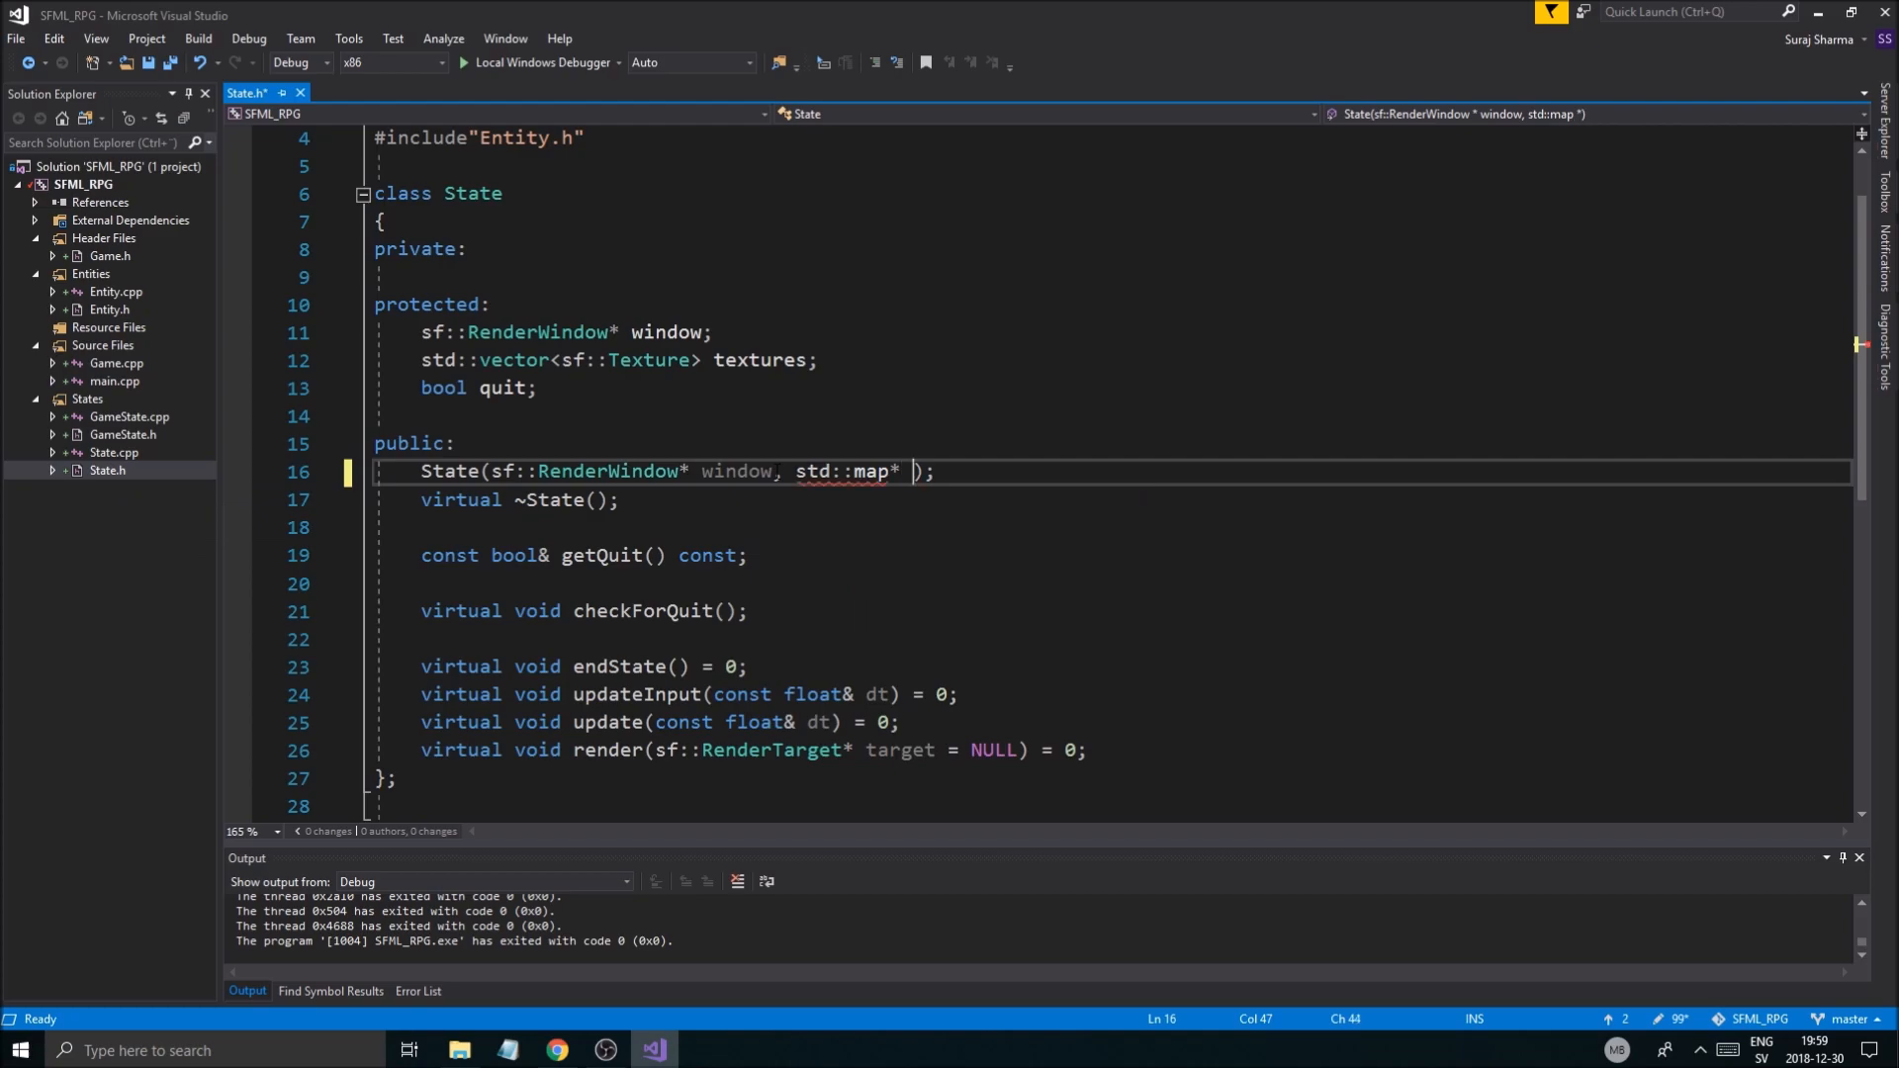
type("suppr")
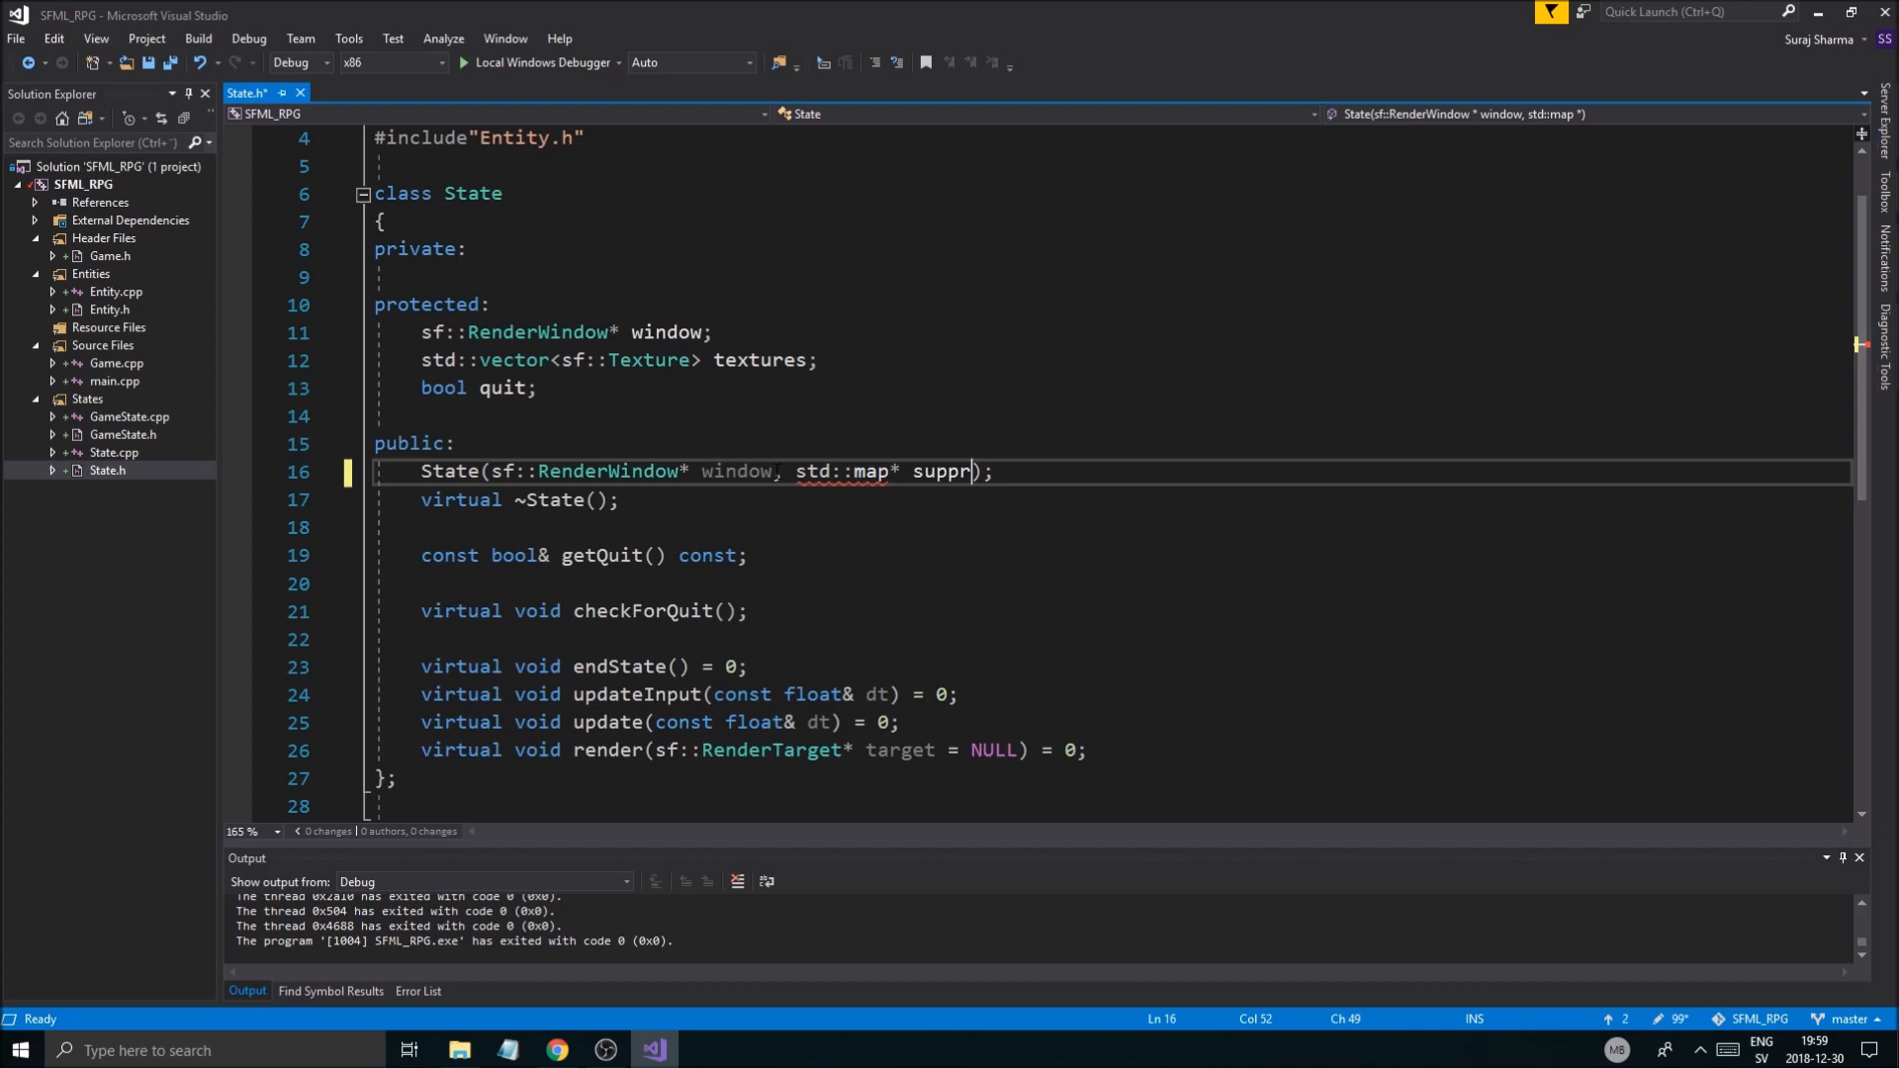
type("ortedKeys")
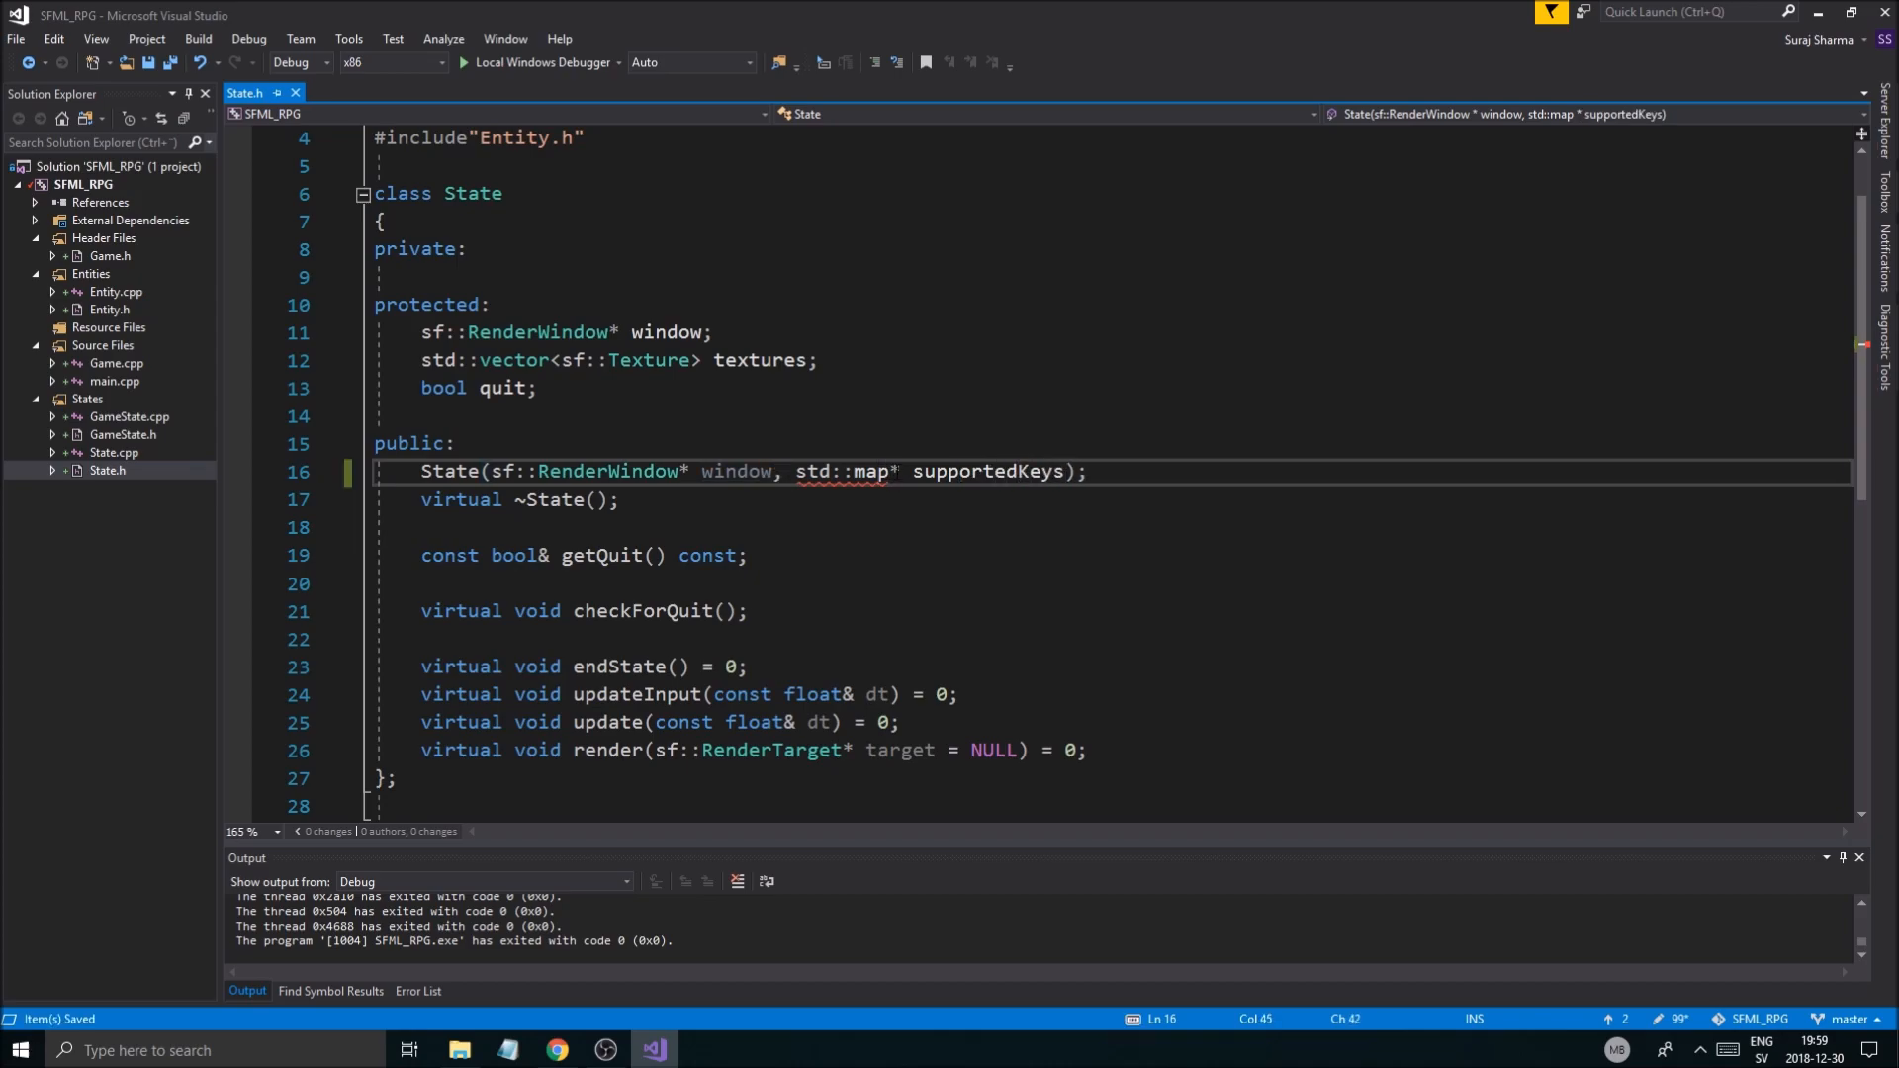
type("<std::st")
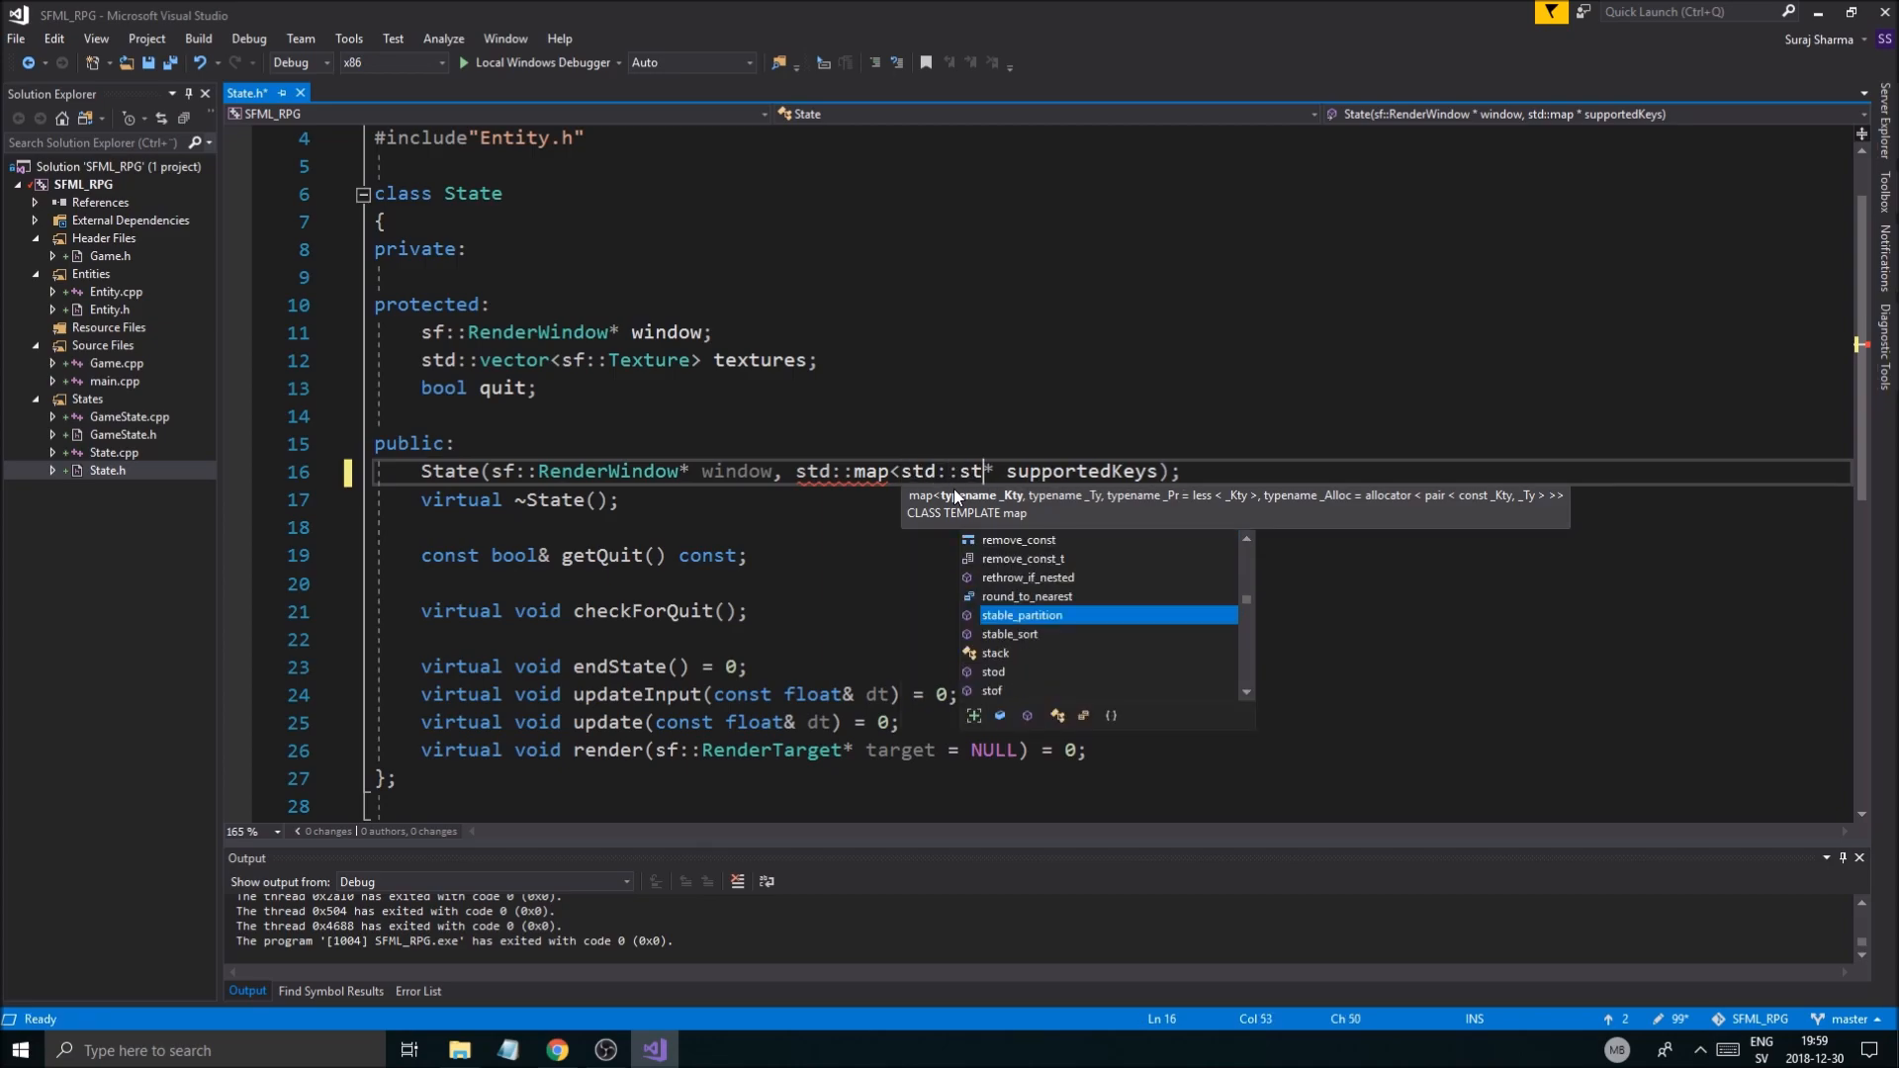
key("Escape")
type("ring, int>")
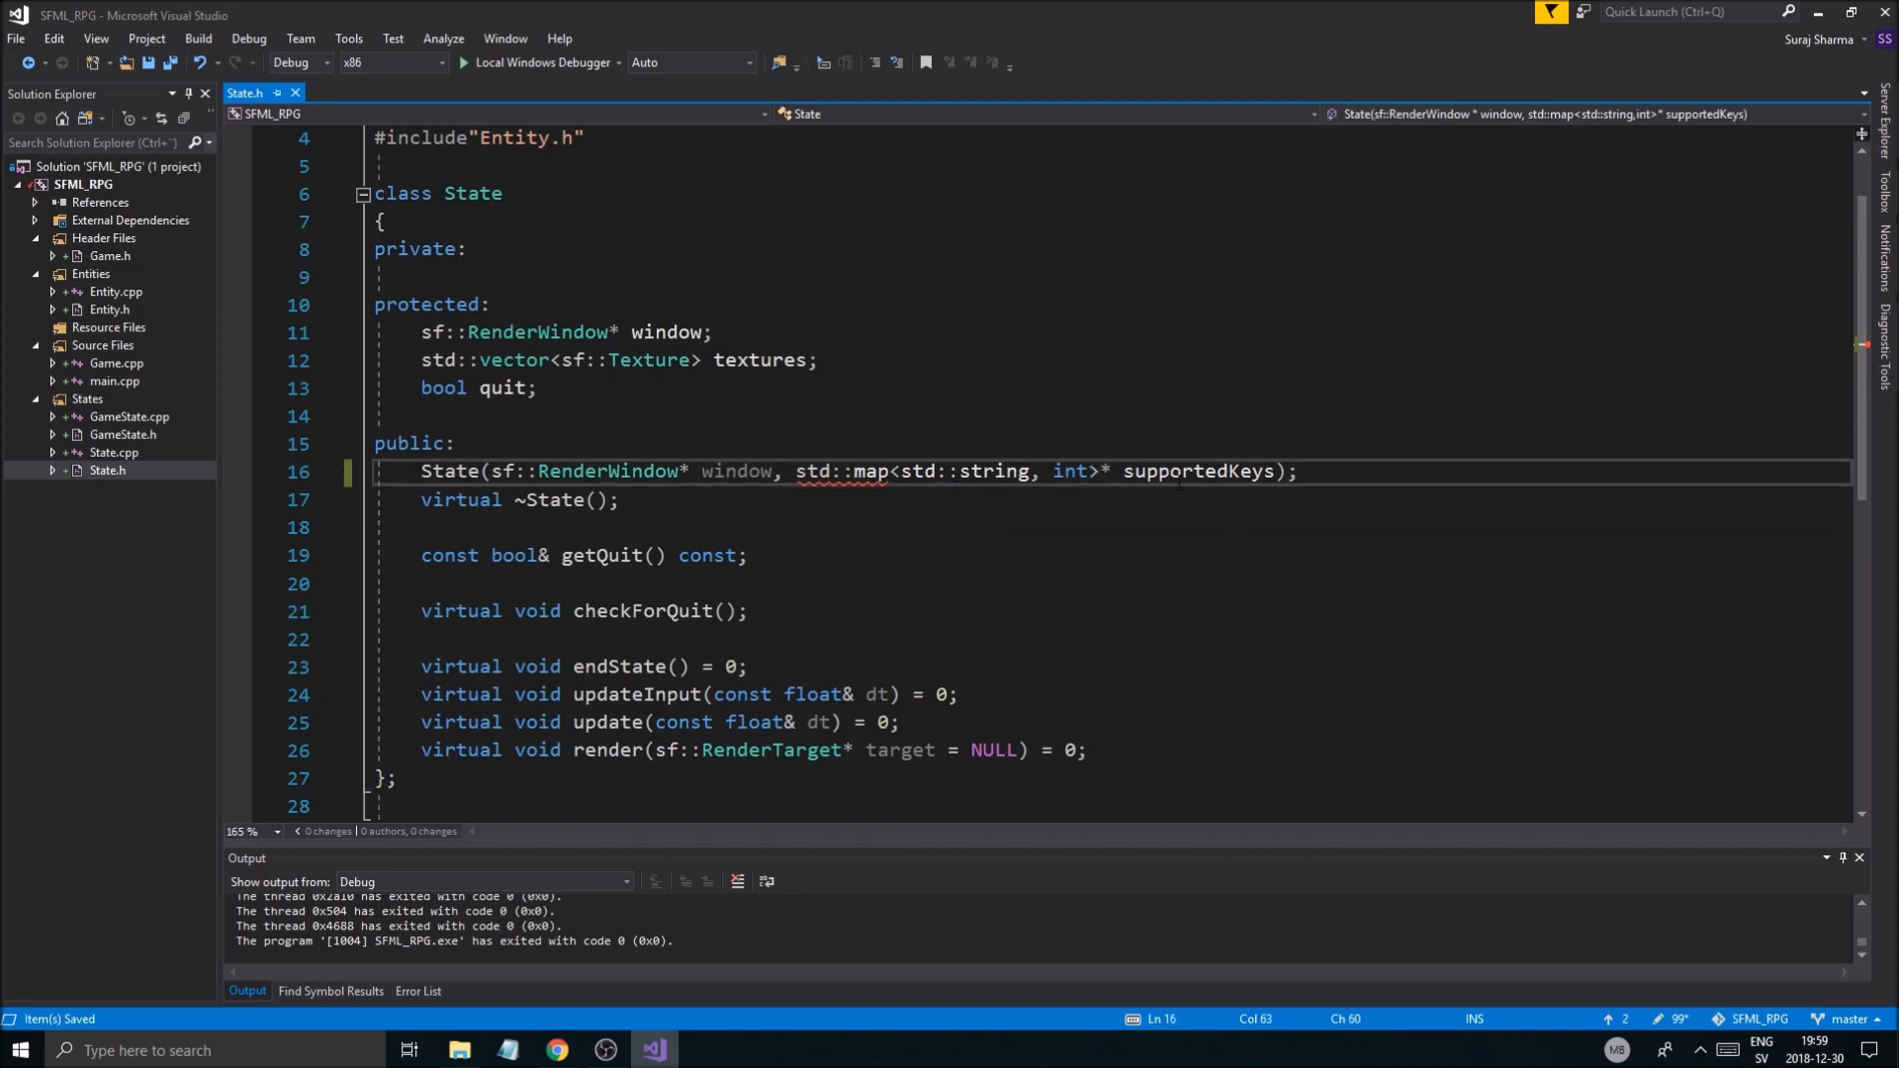
left_click(1299, 471)
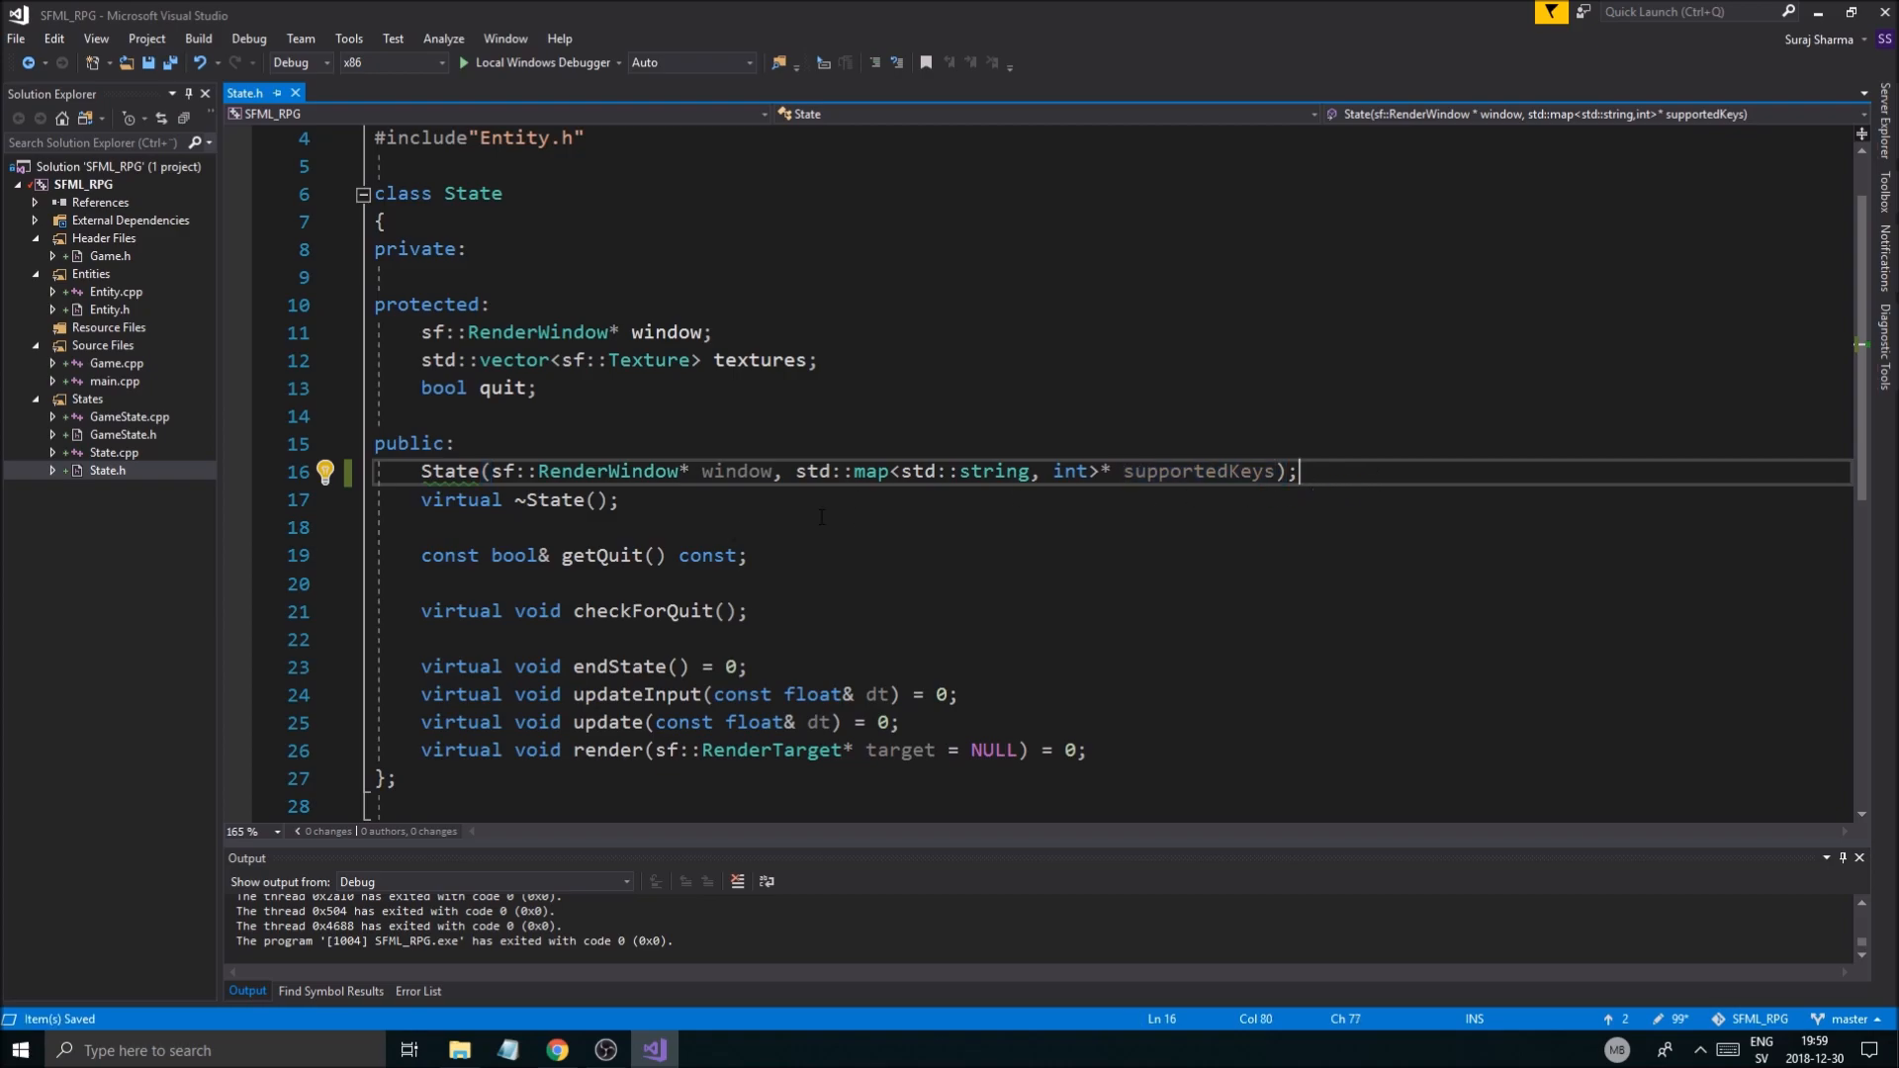
double_click(1199, 471)
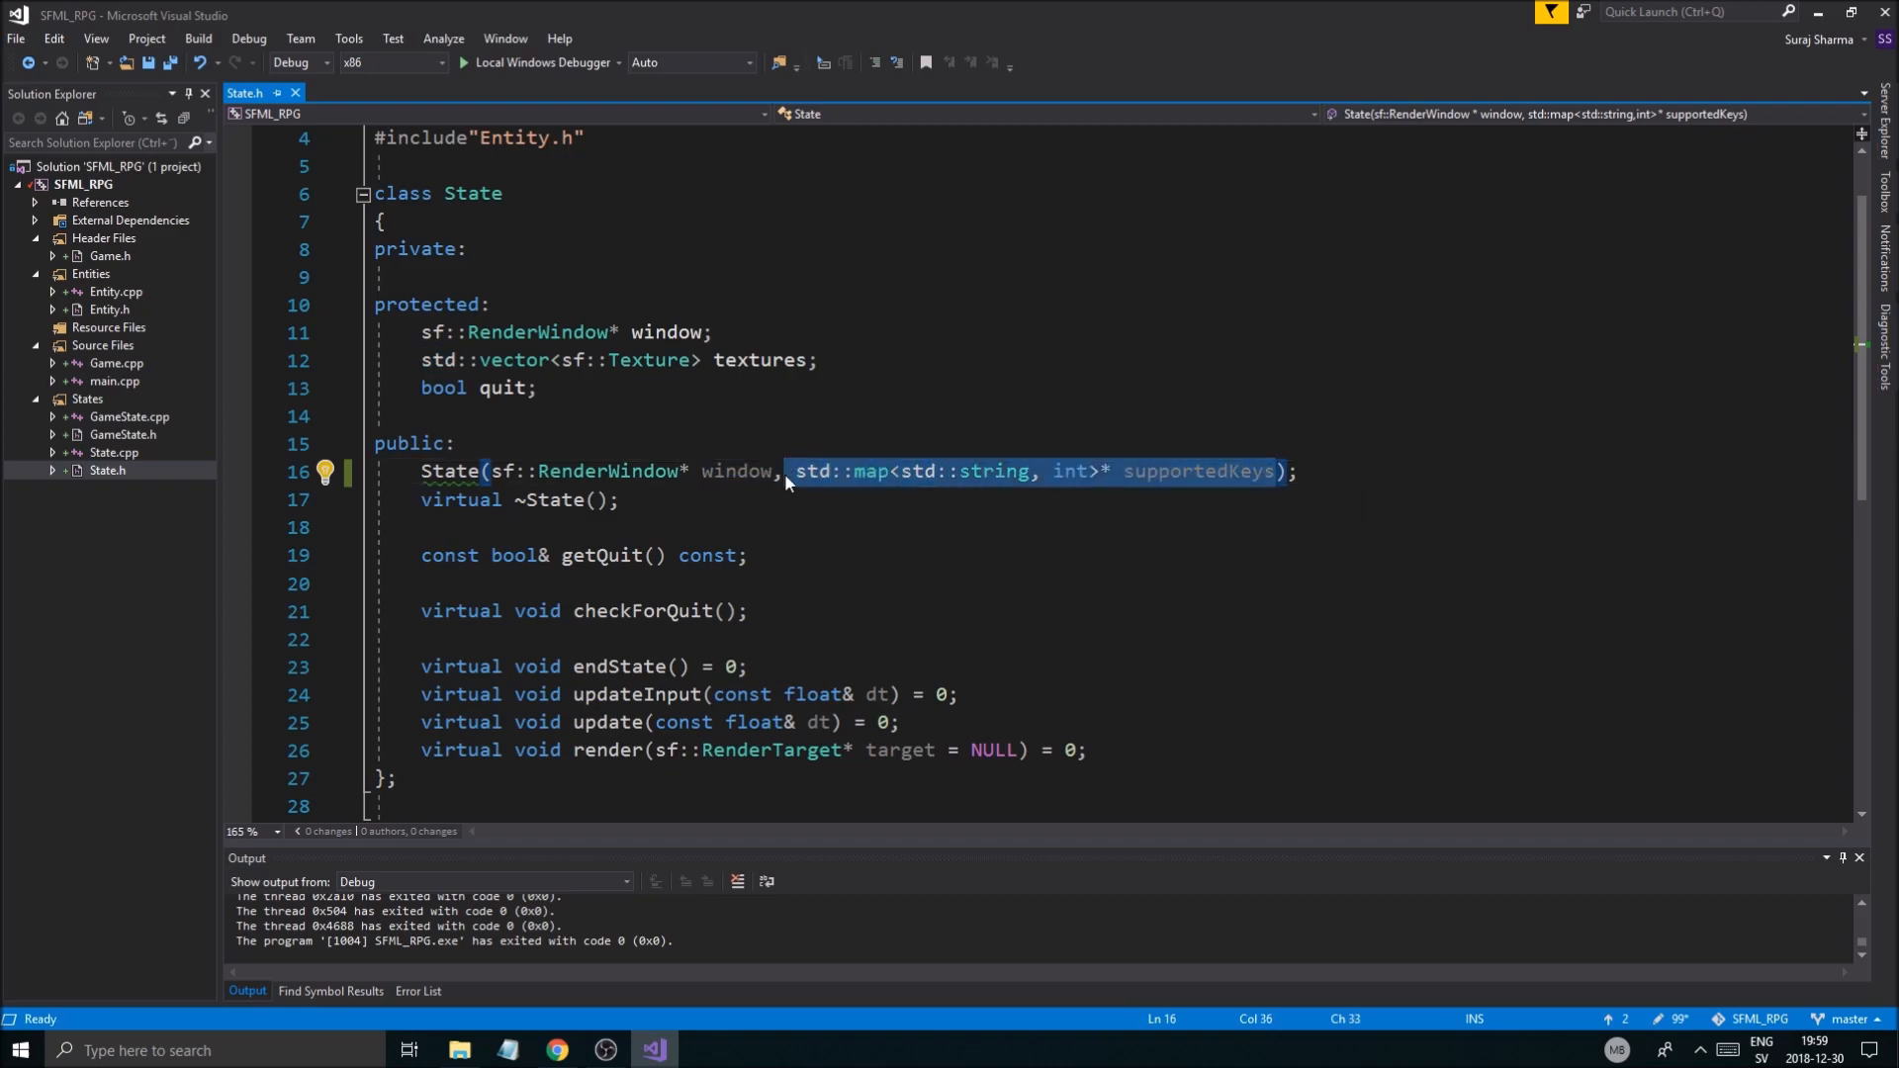
Step: Add the matching supportedKeys parameter to the State constructor definition in State.cpp
left_click(112, 452)
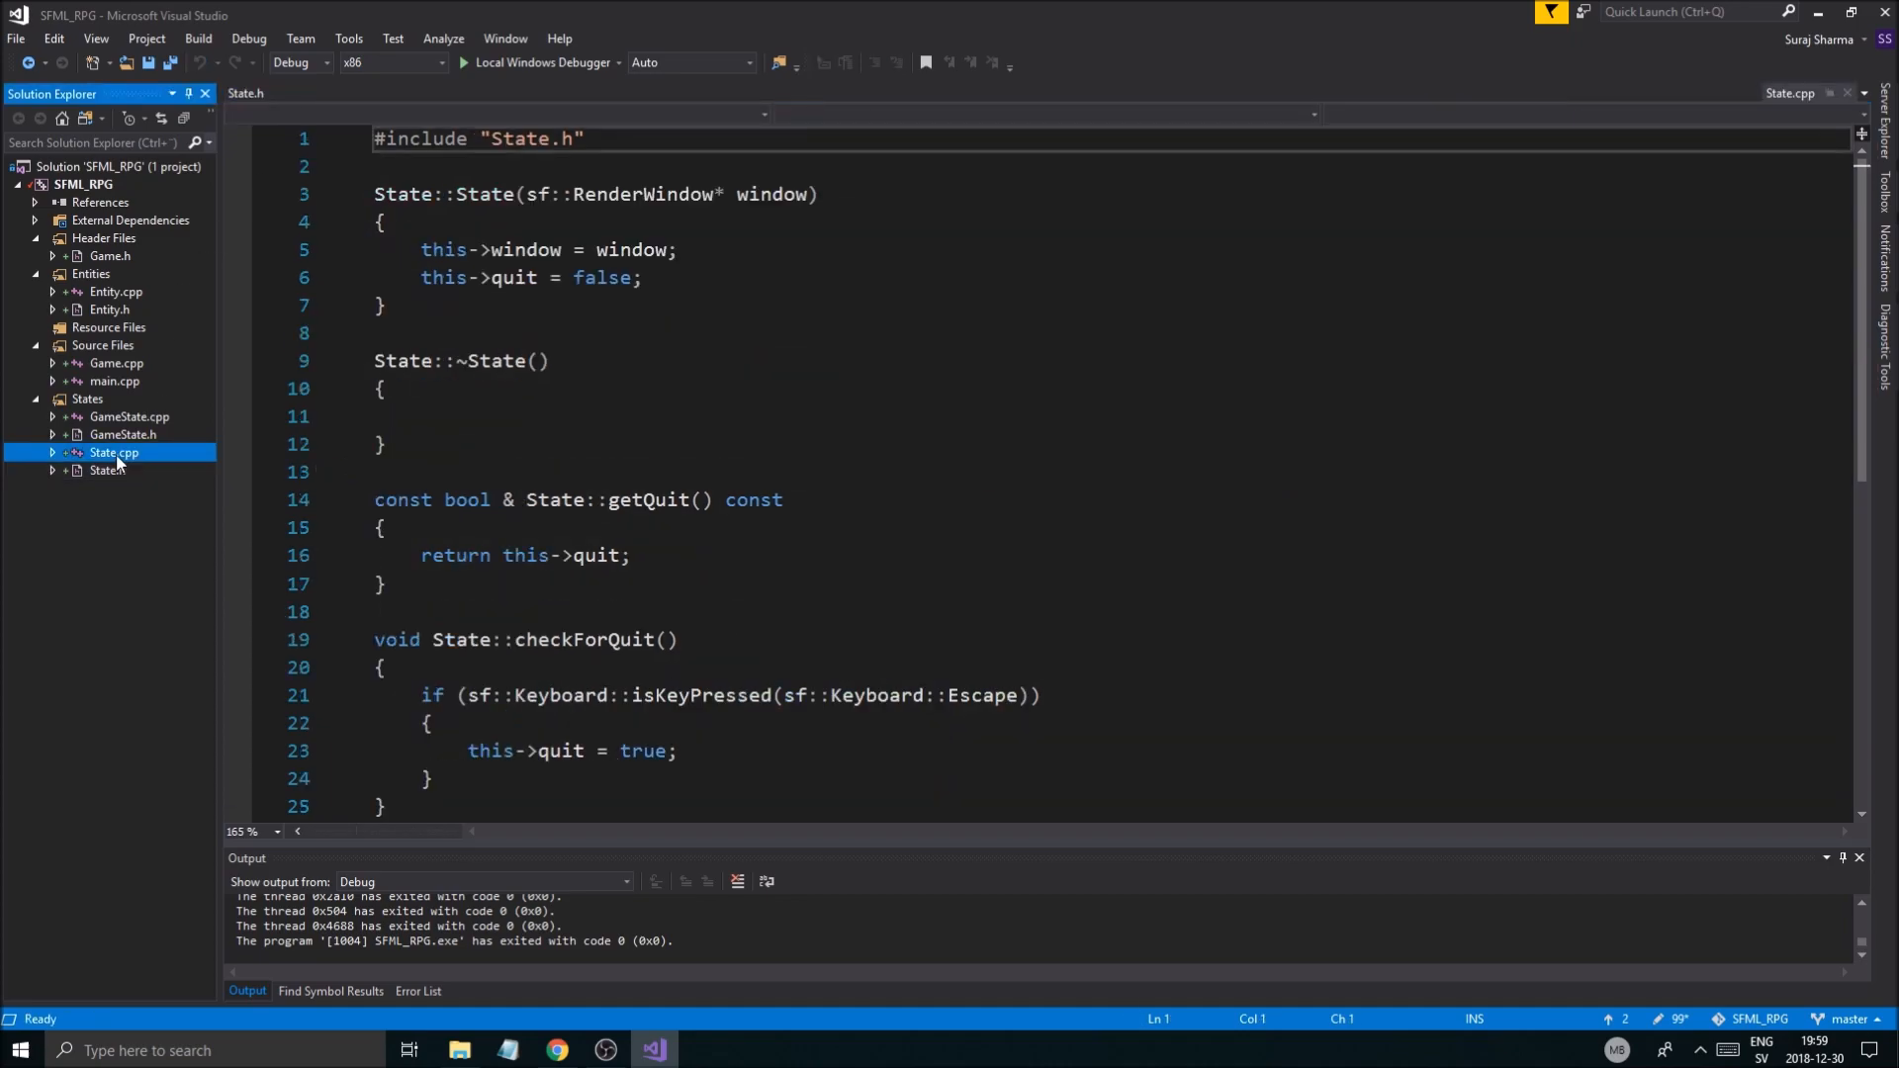
left_click(244, 93)
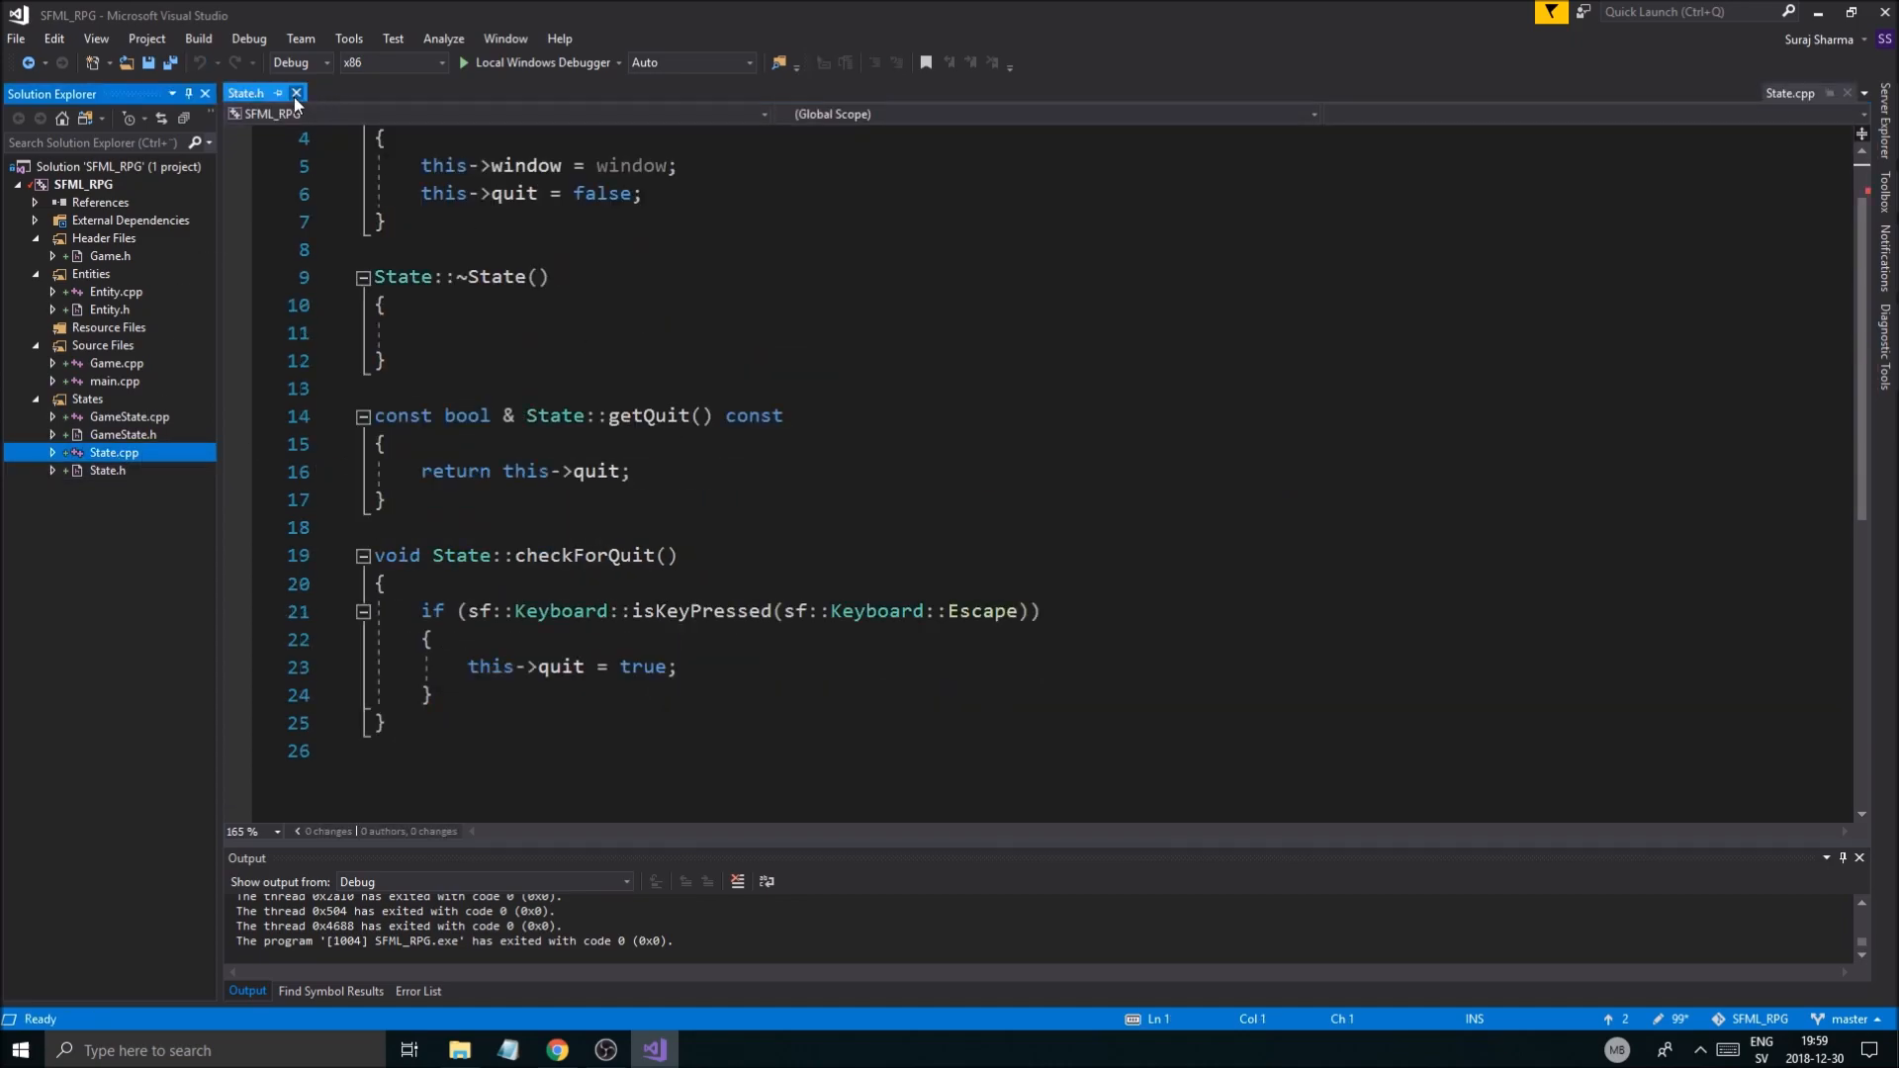
left_click(296, 93)
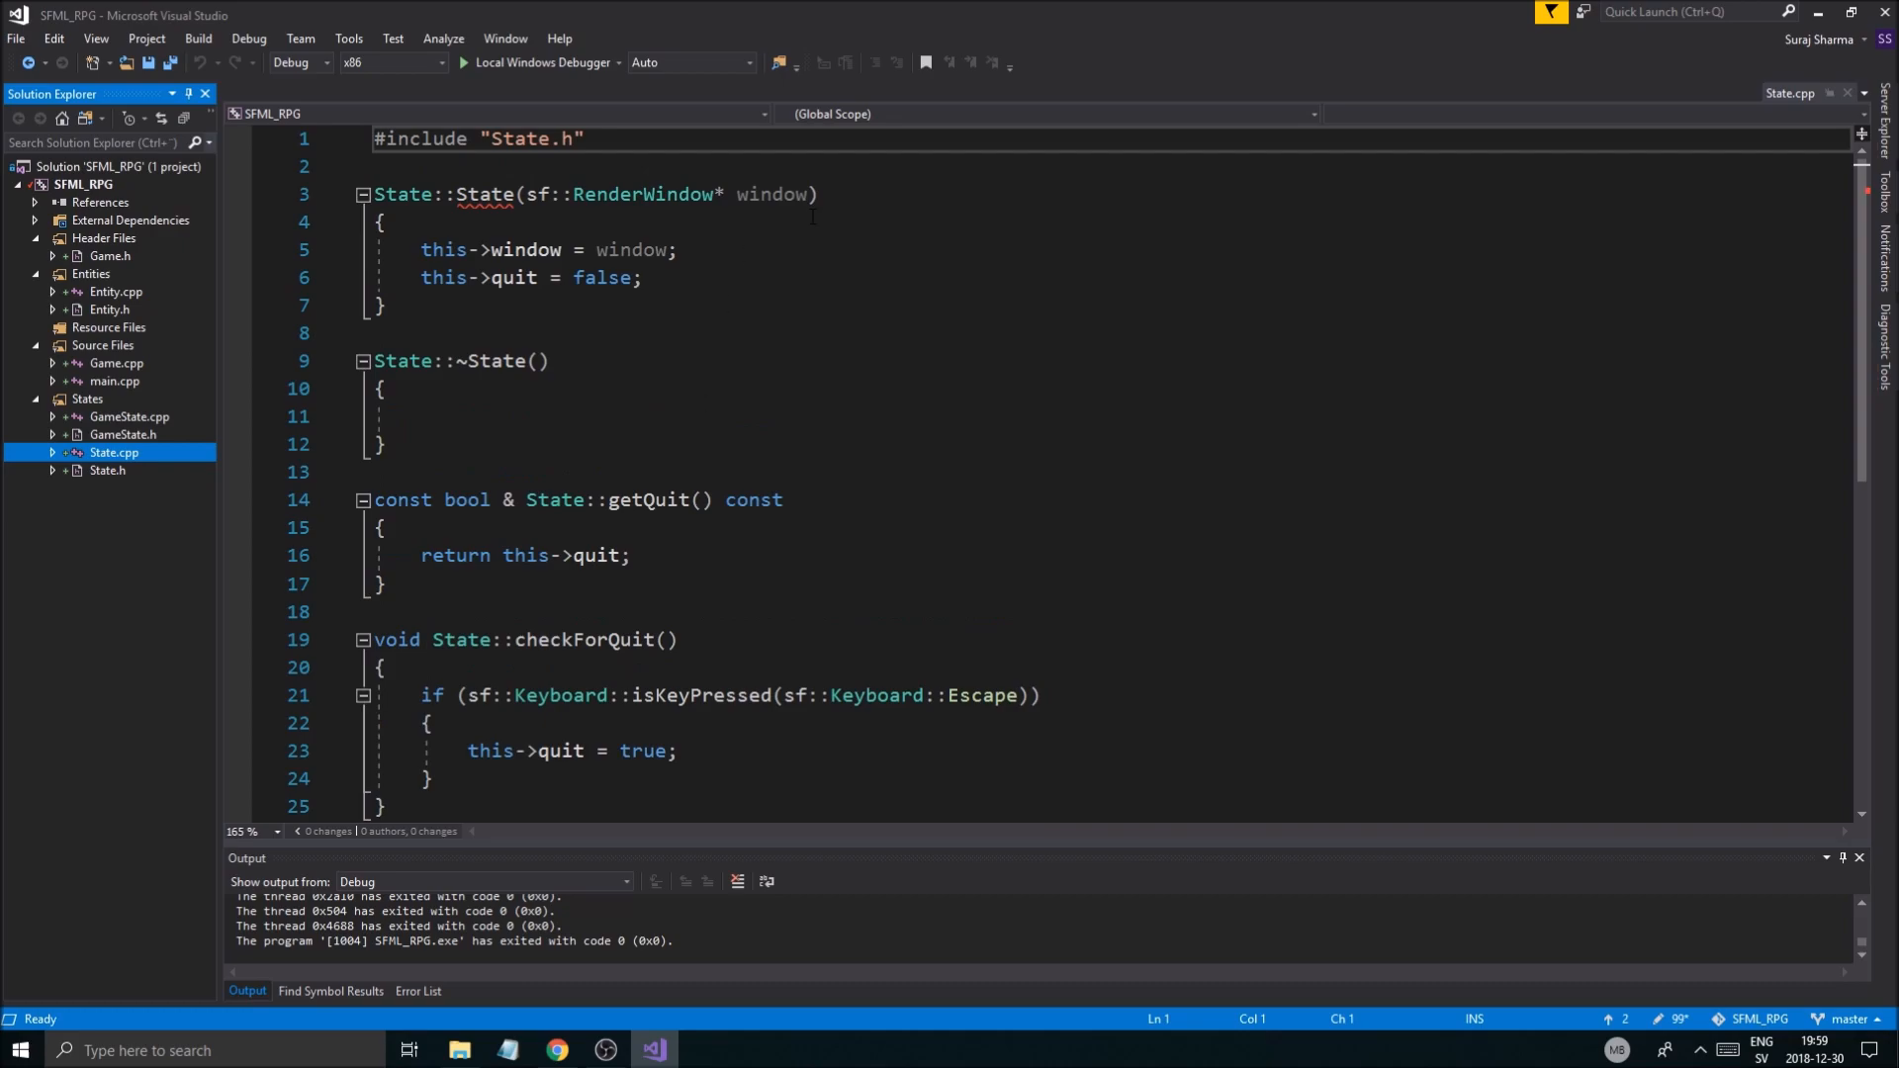
type("std::map<std::string, int>* supportedKeys")
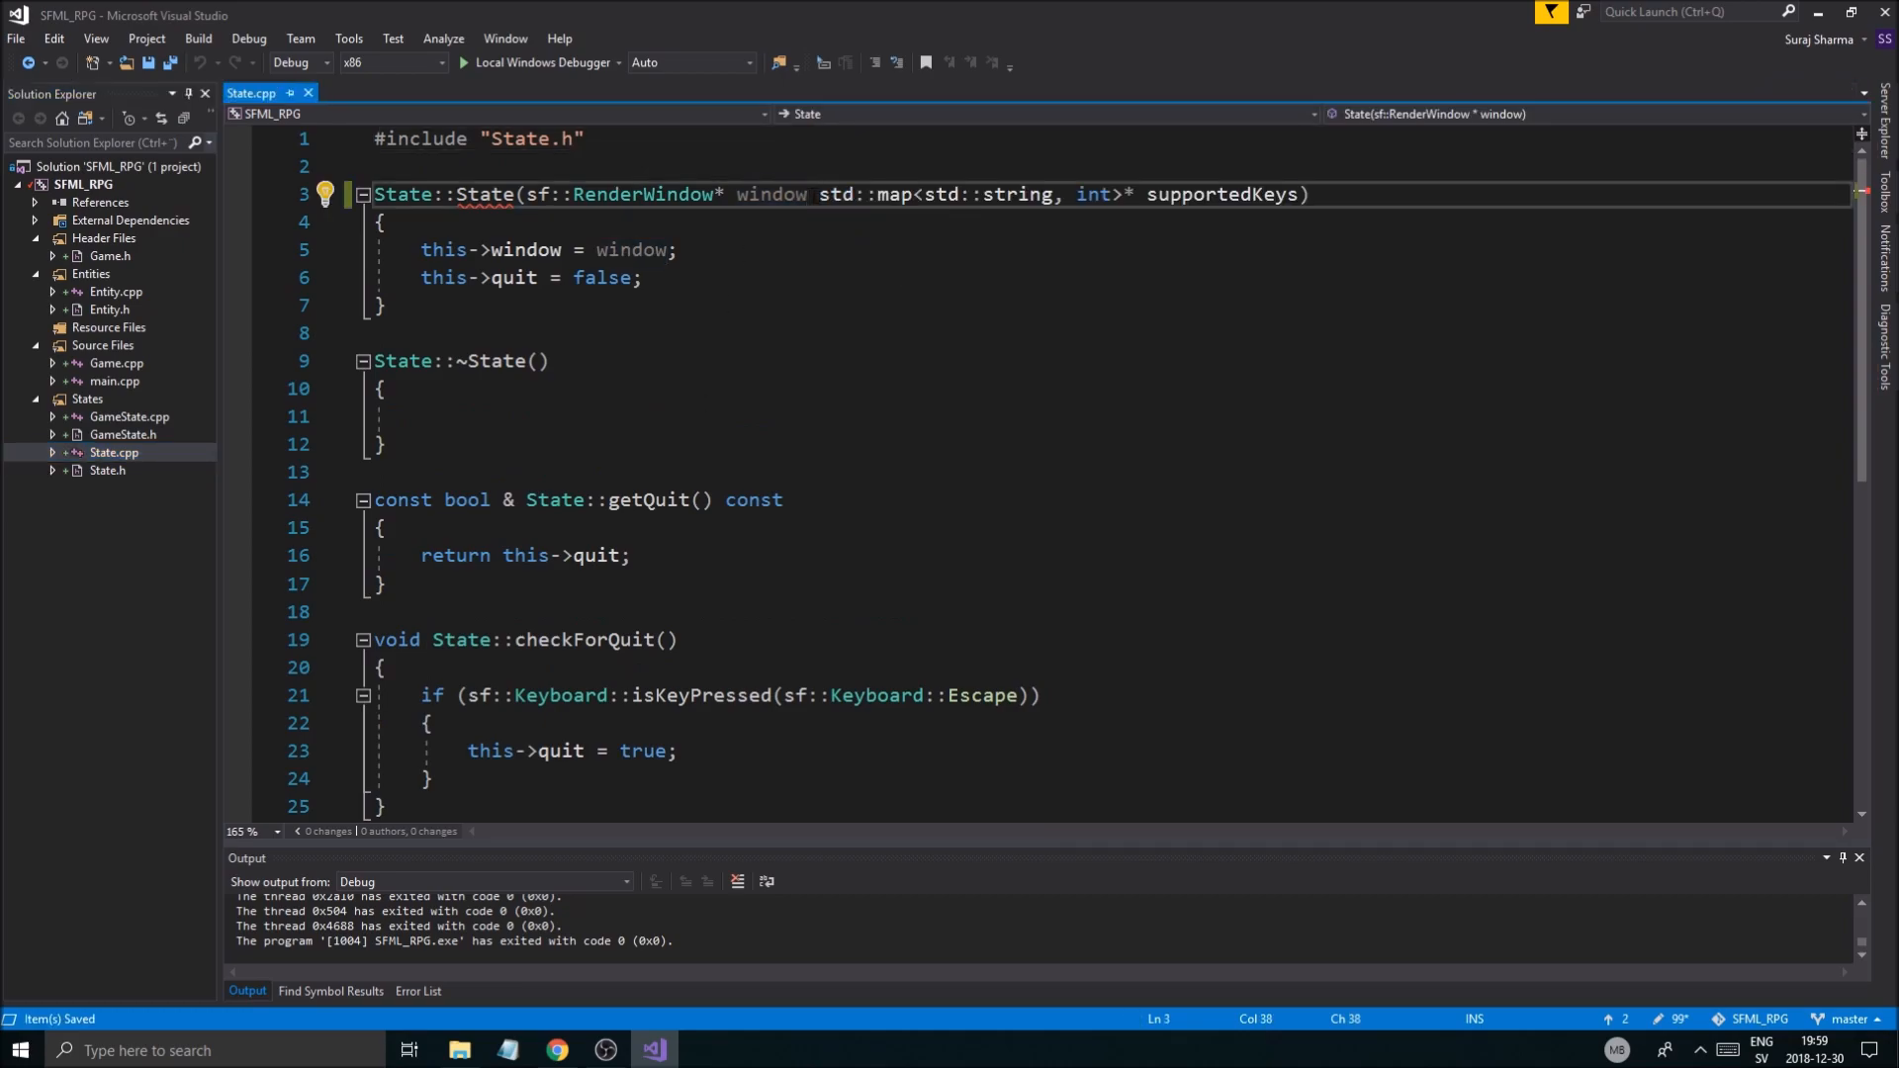
double_click(1029, 194)
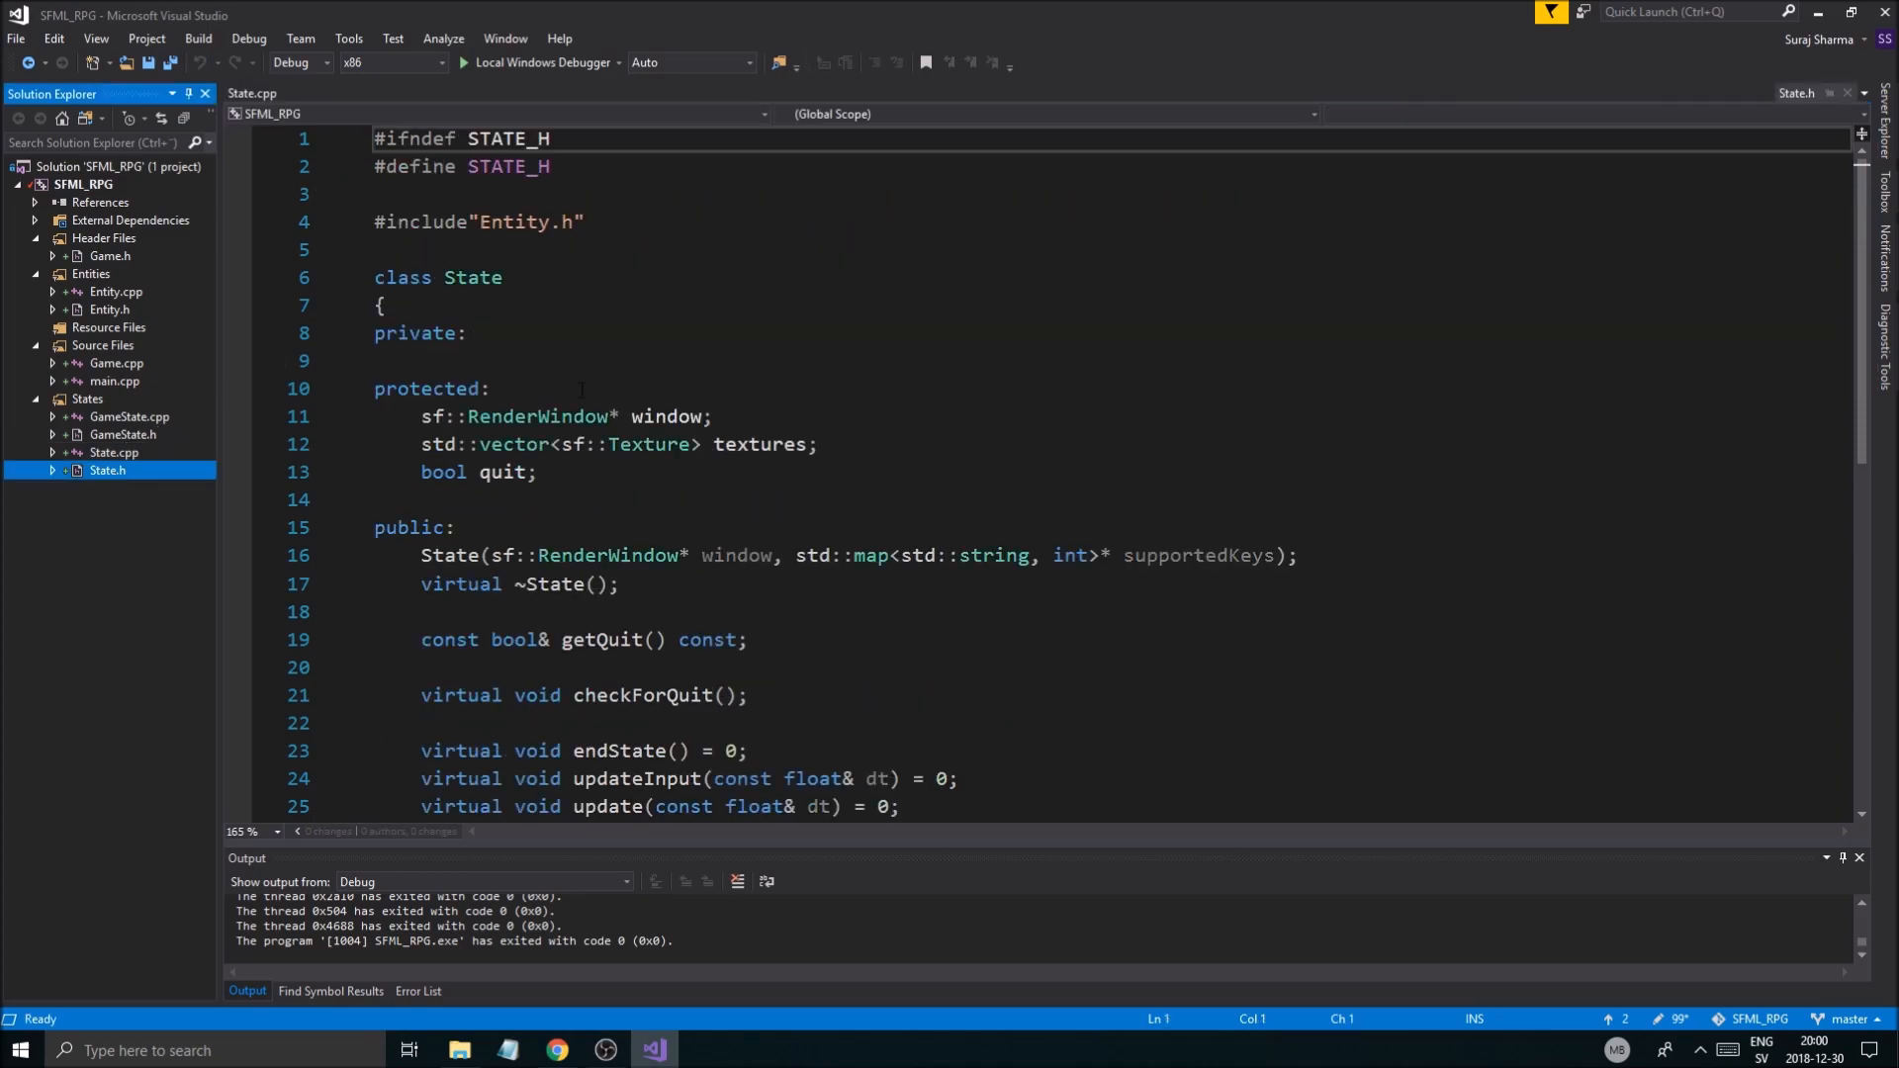
Step: Declare a protected std::map<std::string, int>* supportedKeys member in State.h and save
left_click(818, 443)
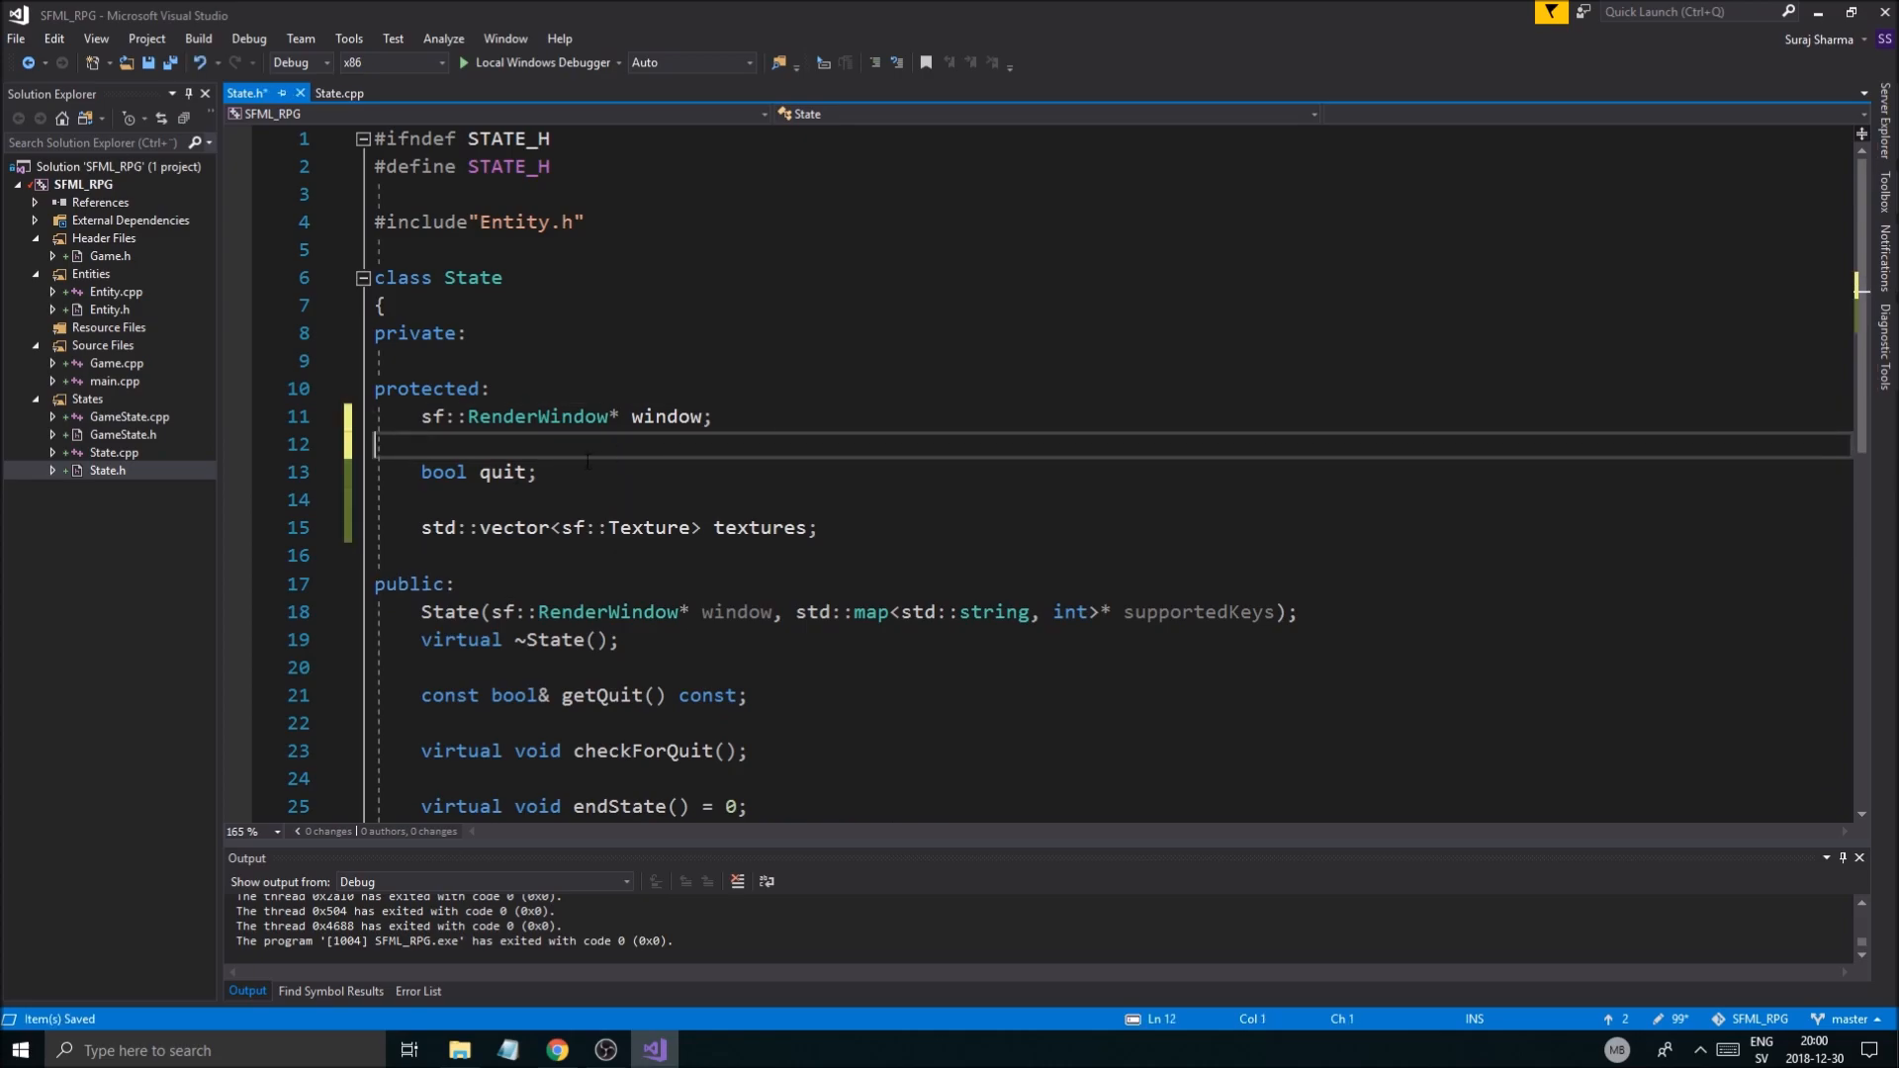
type("std:")
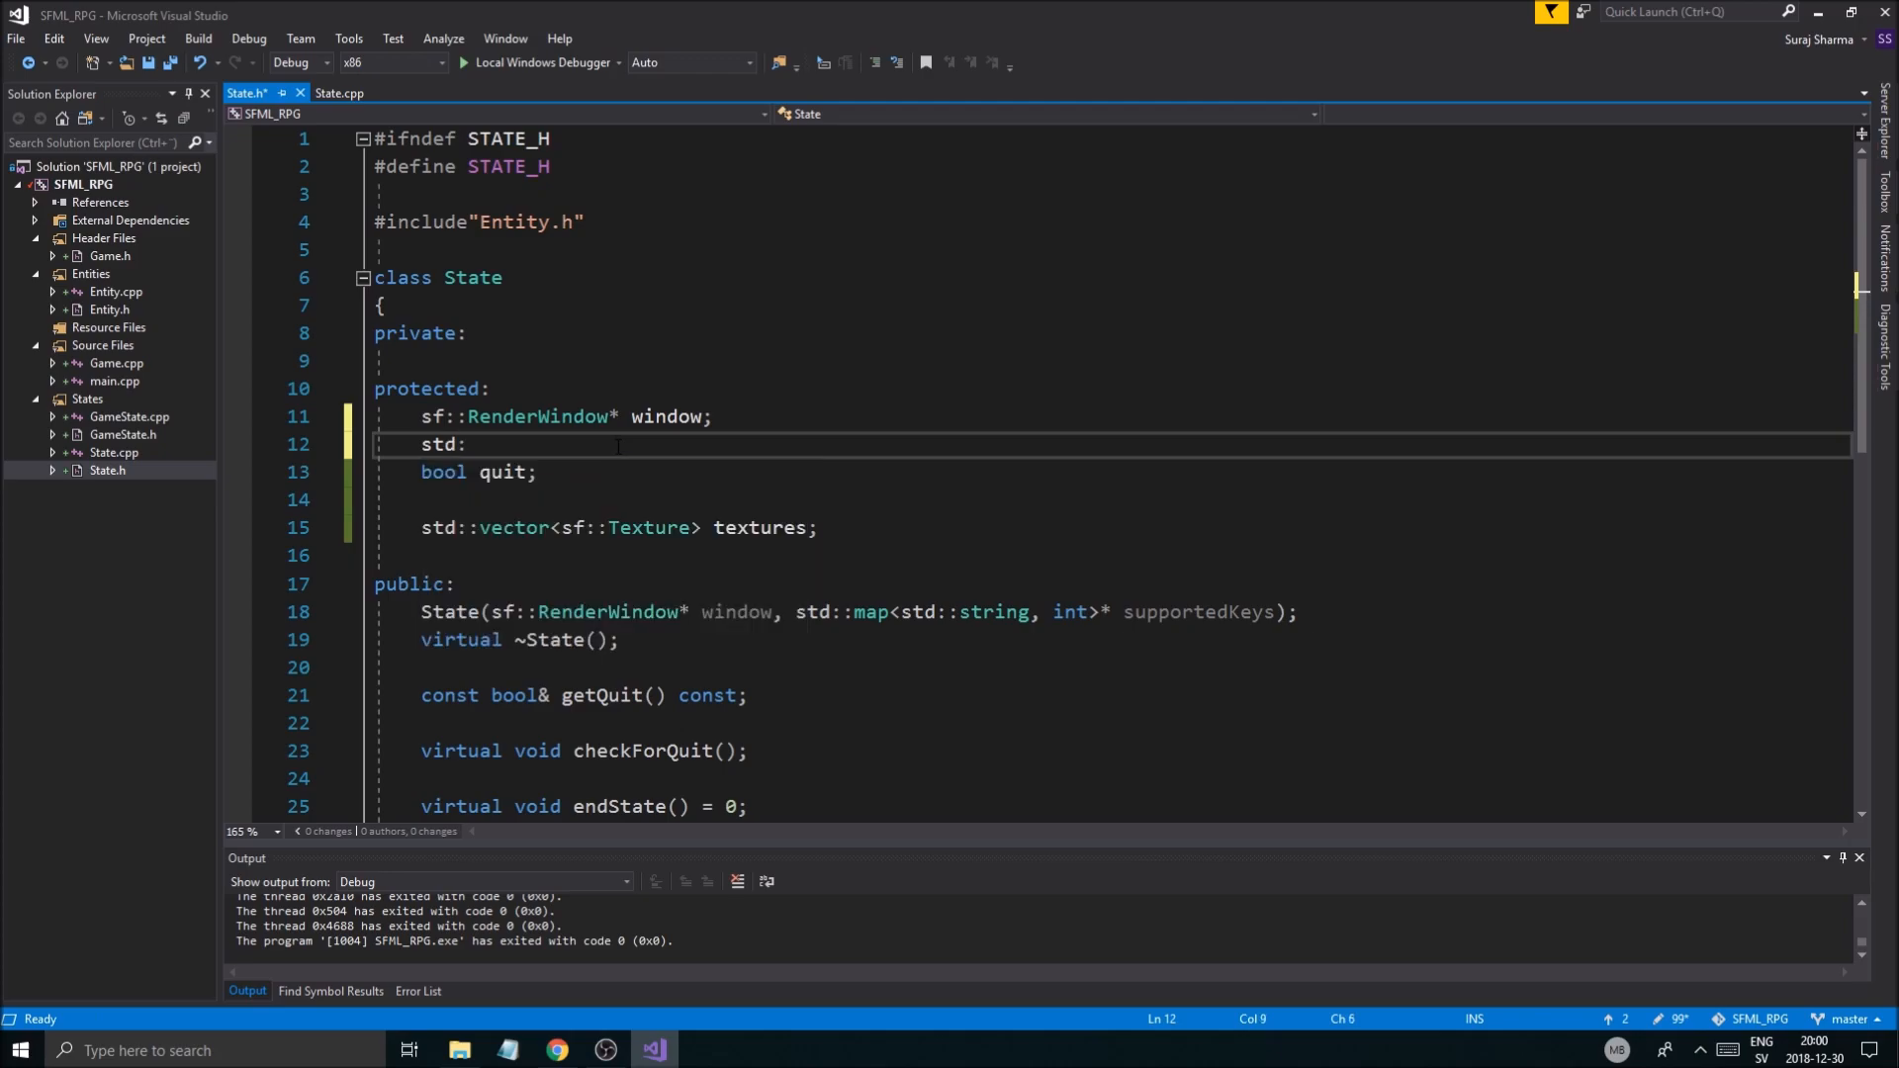
type("map<")
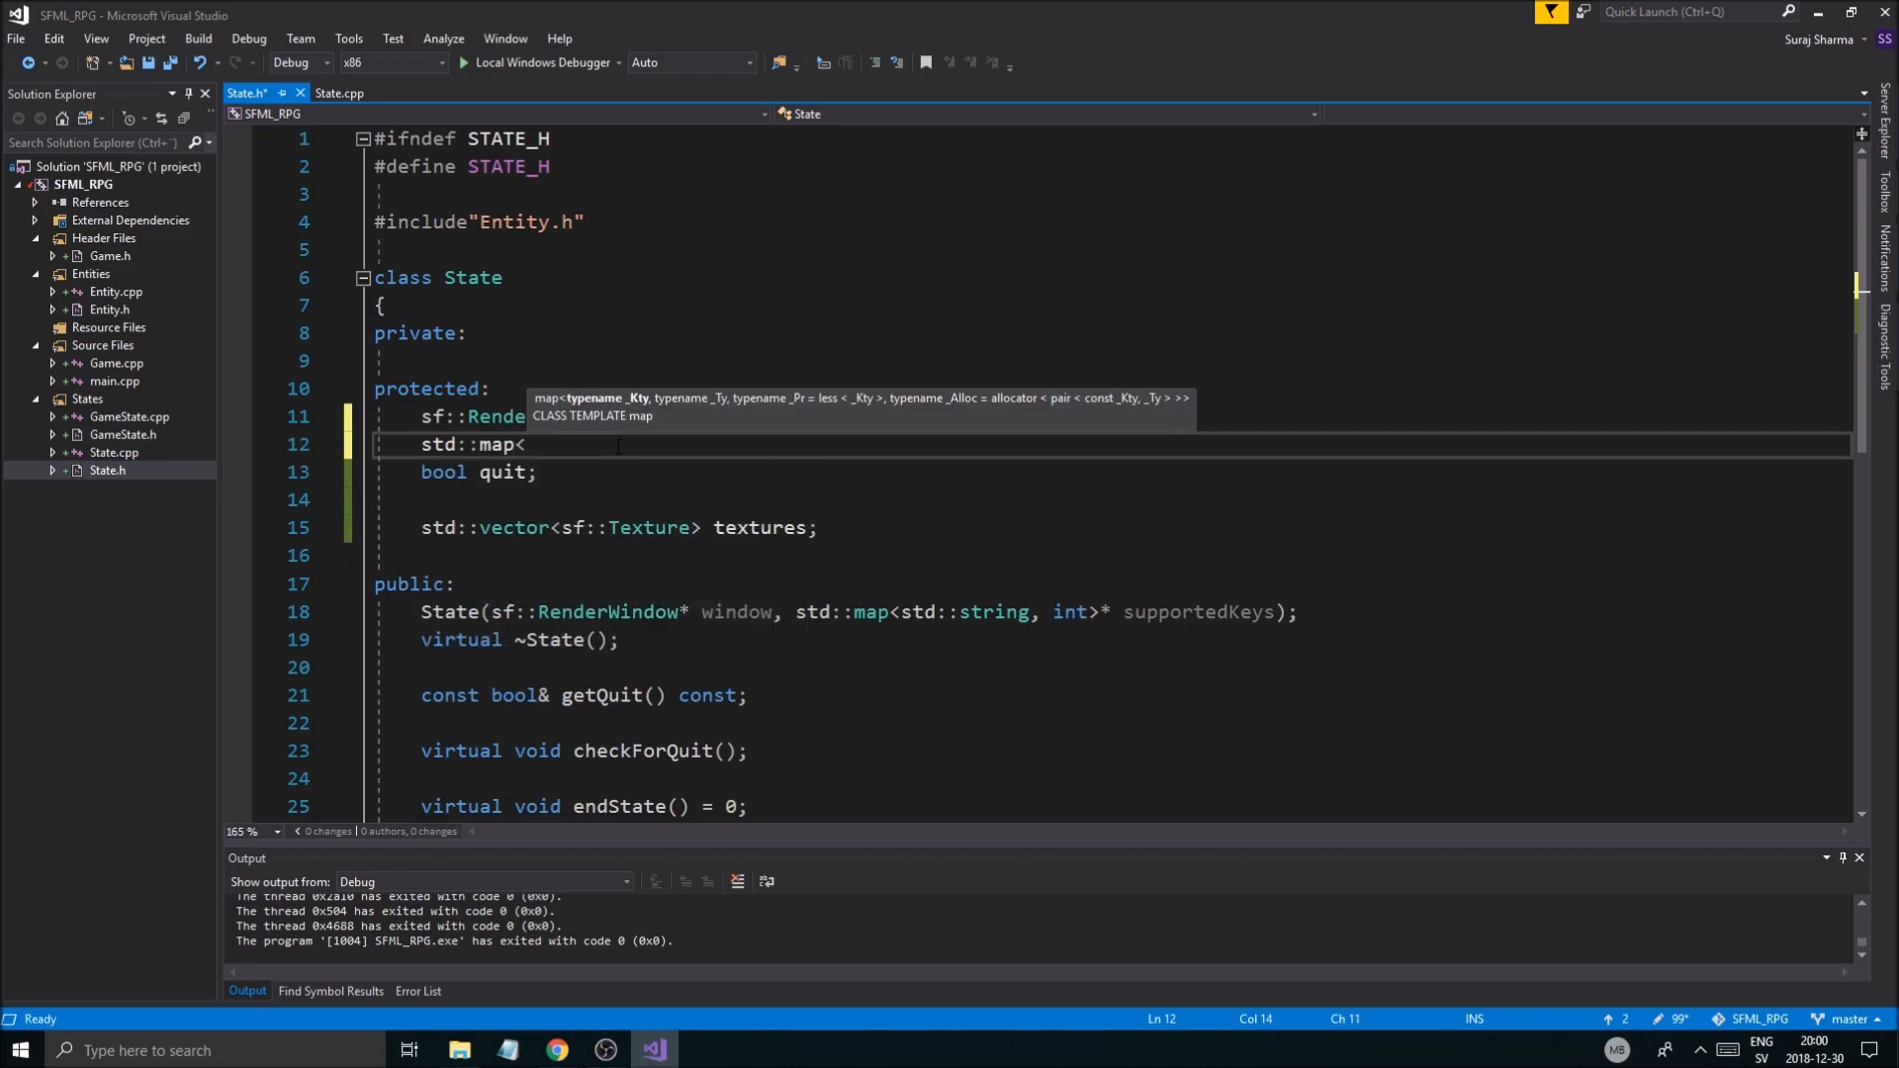
type("std::stirng,")
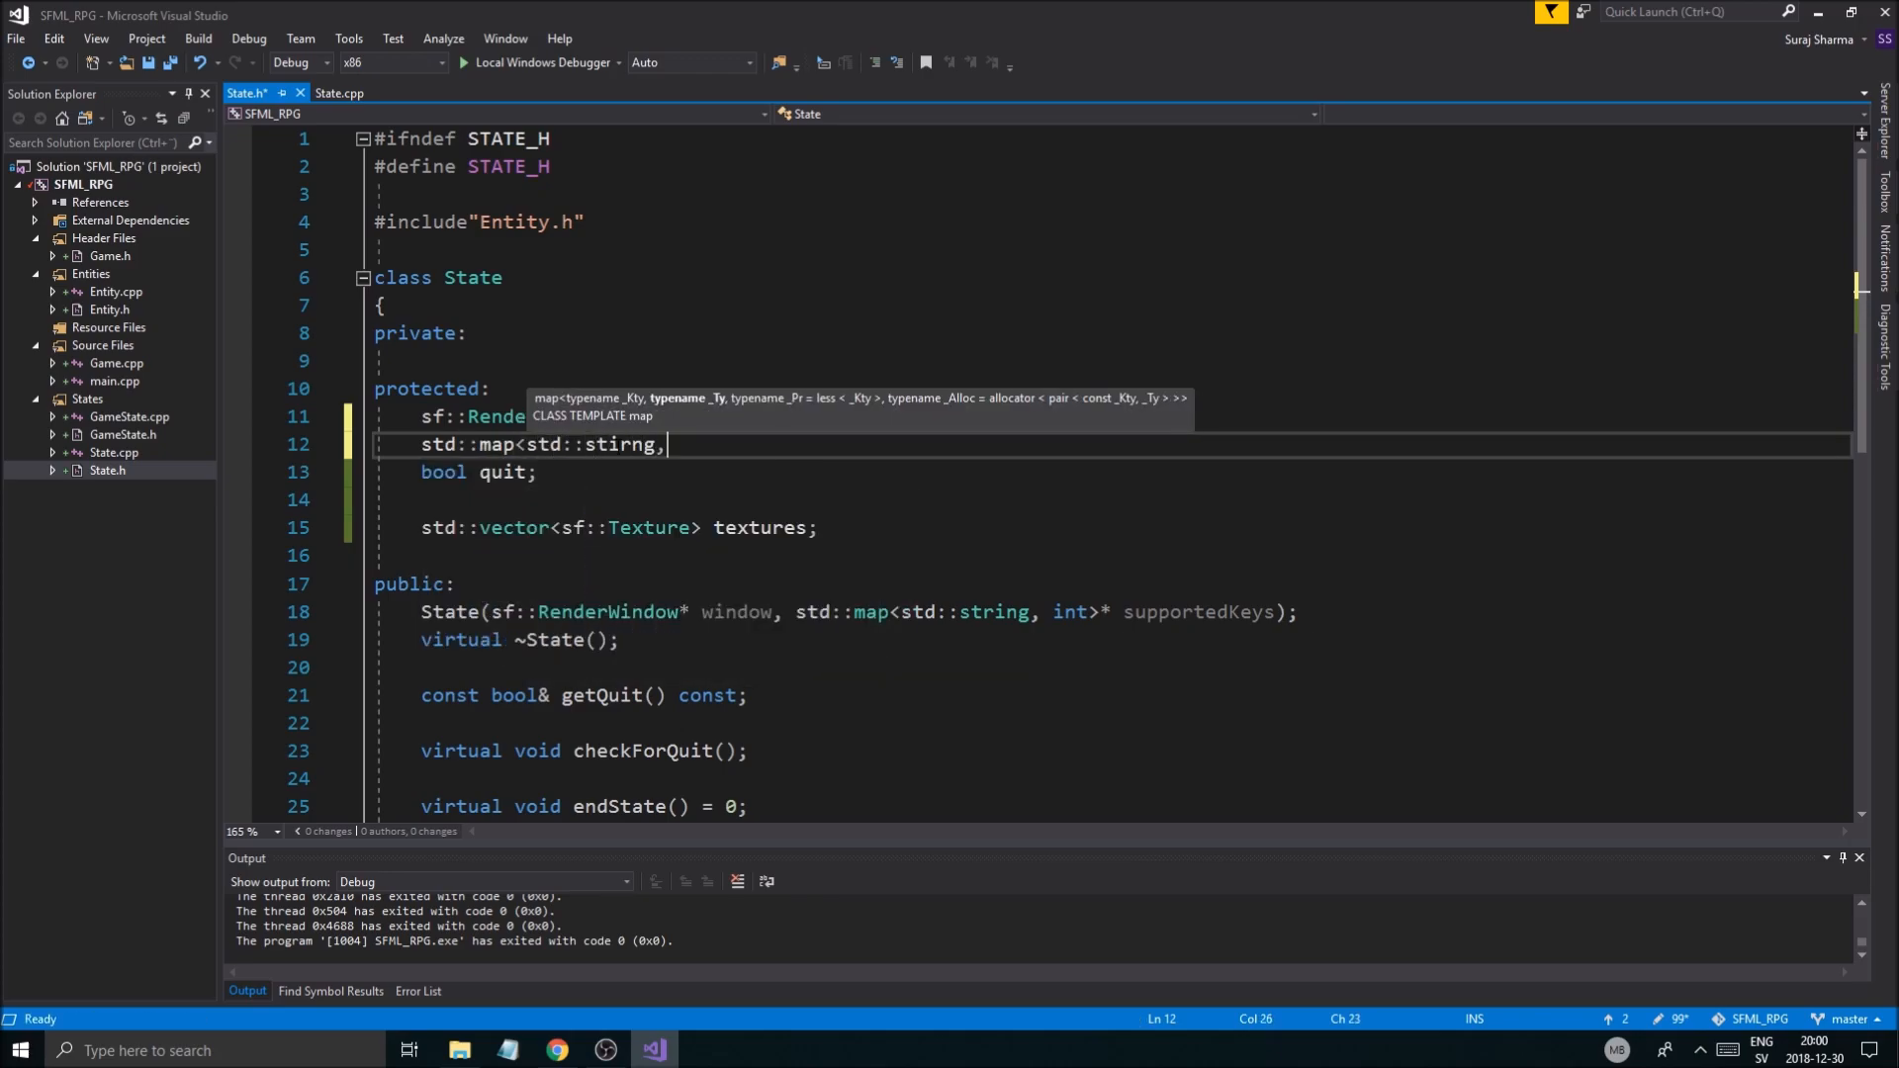
key("backspace")
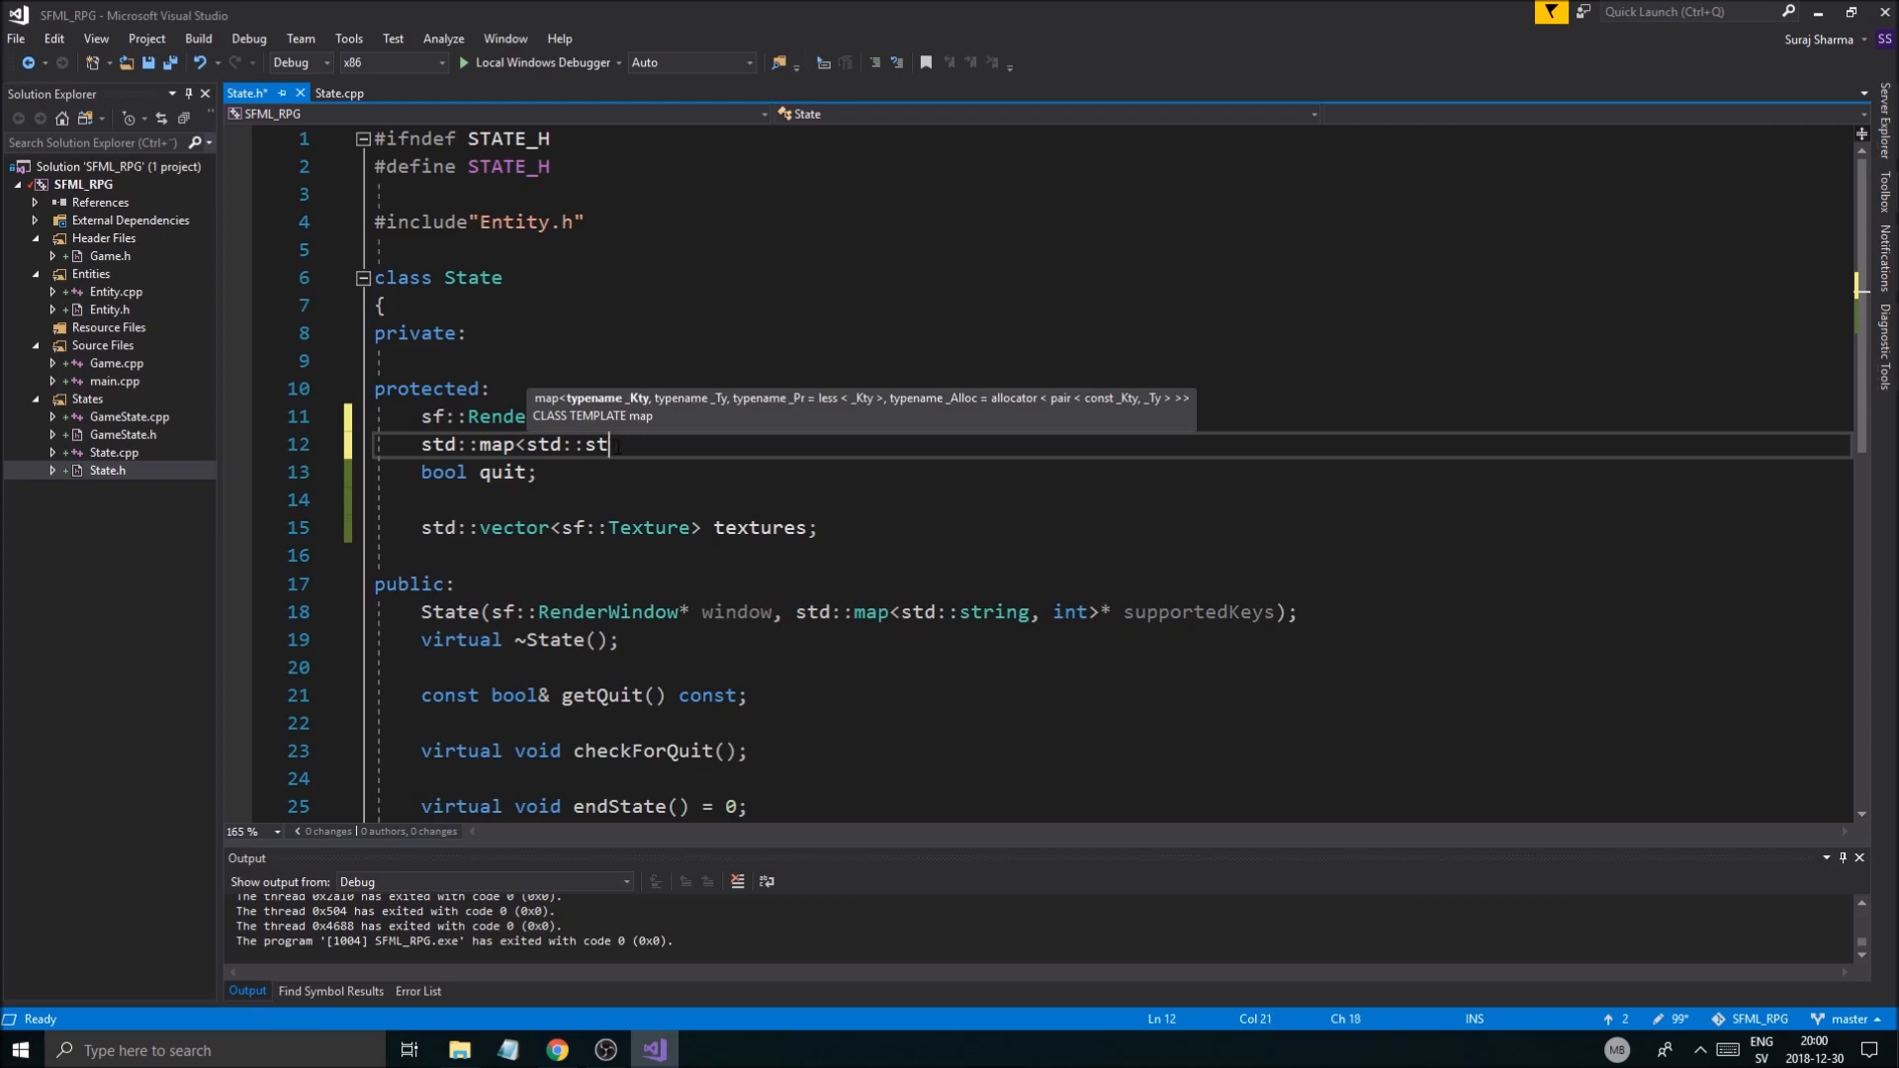
type("ring, int>")
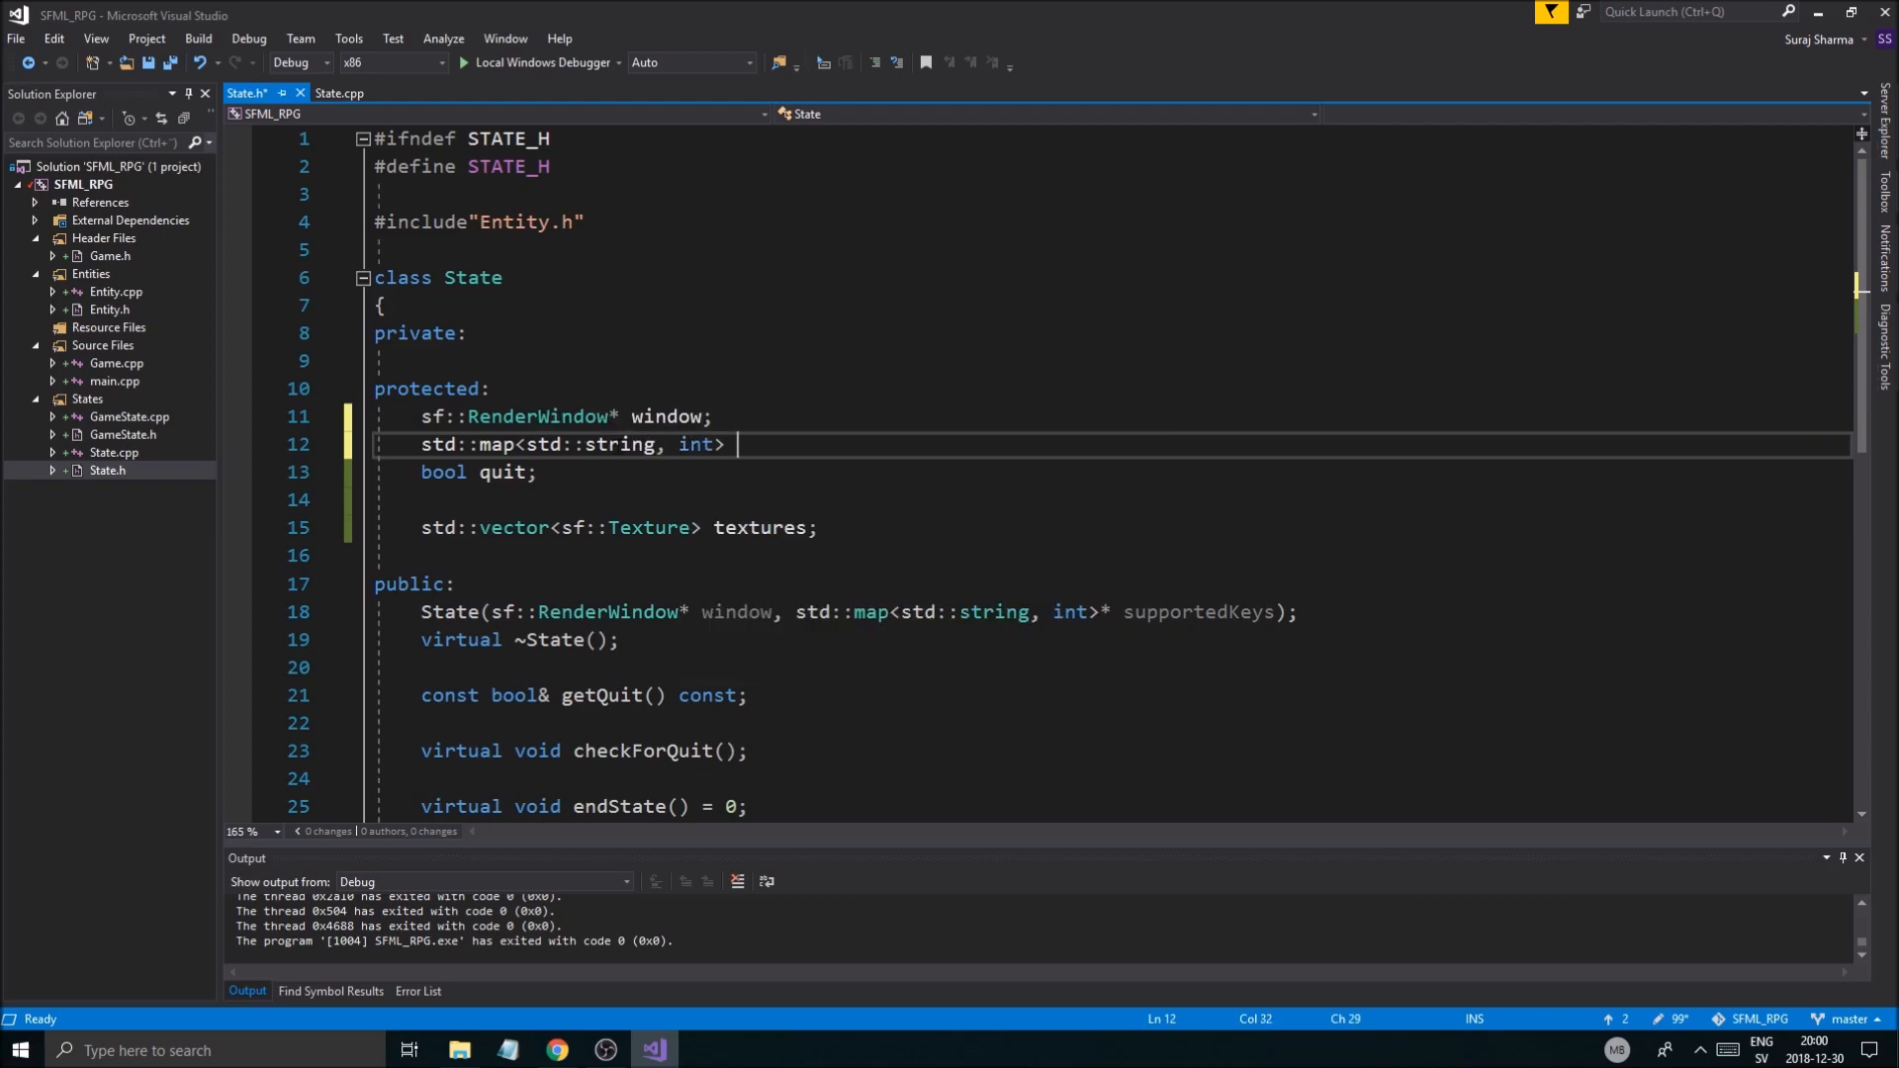
type("supportedJ")
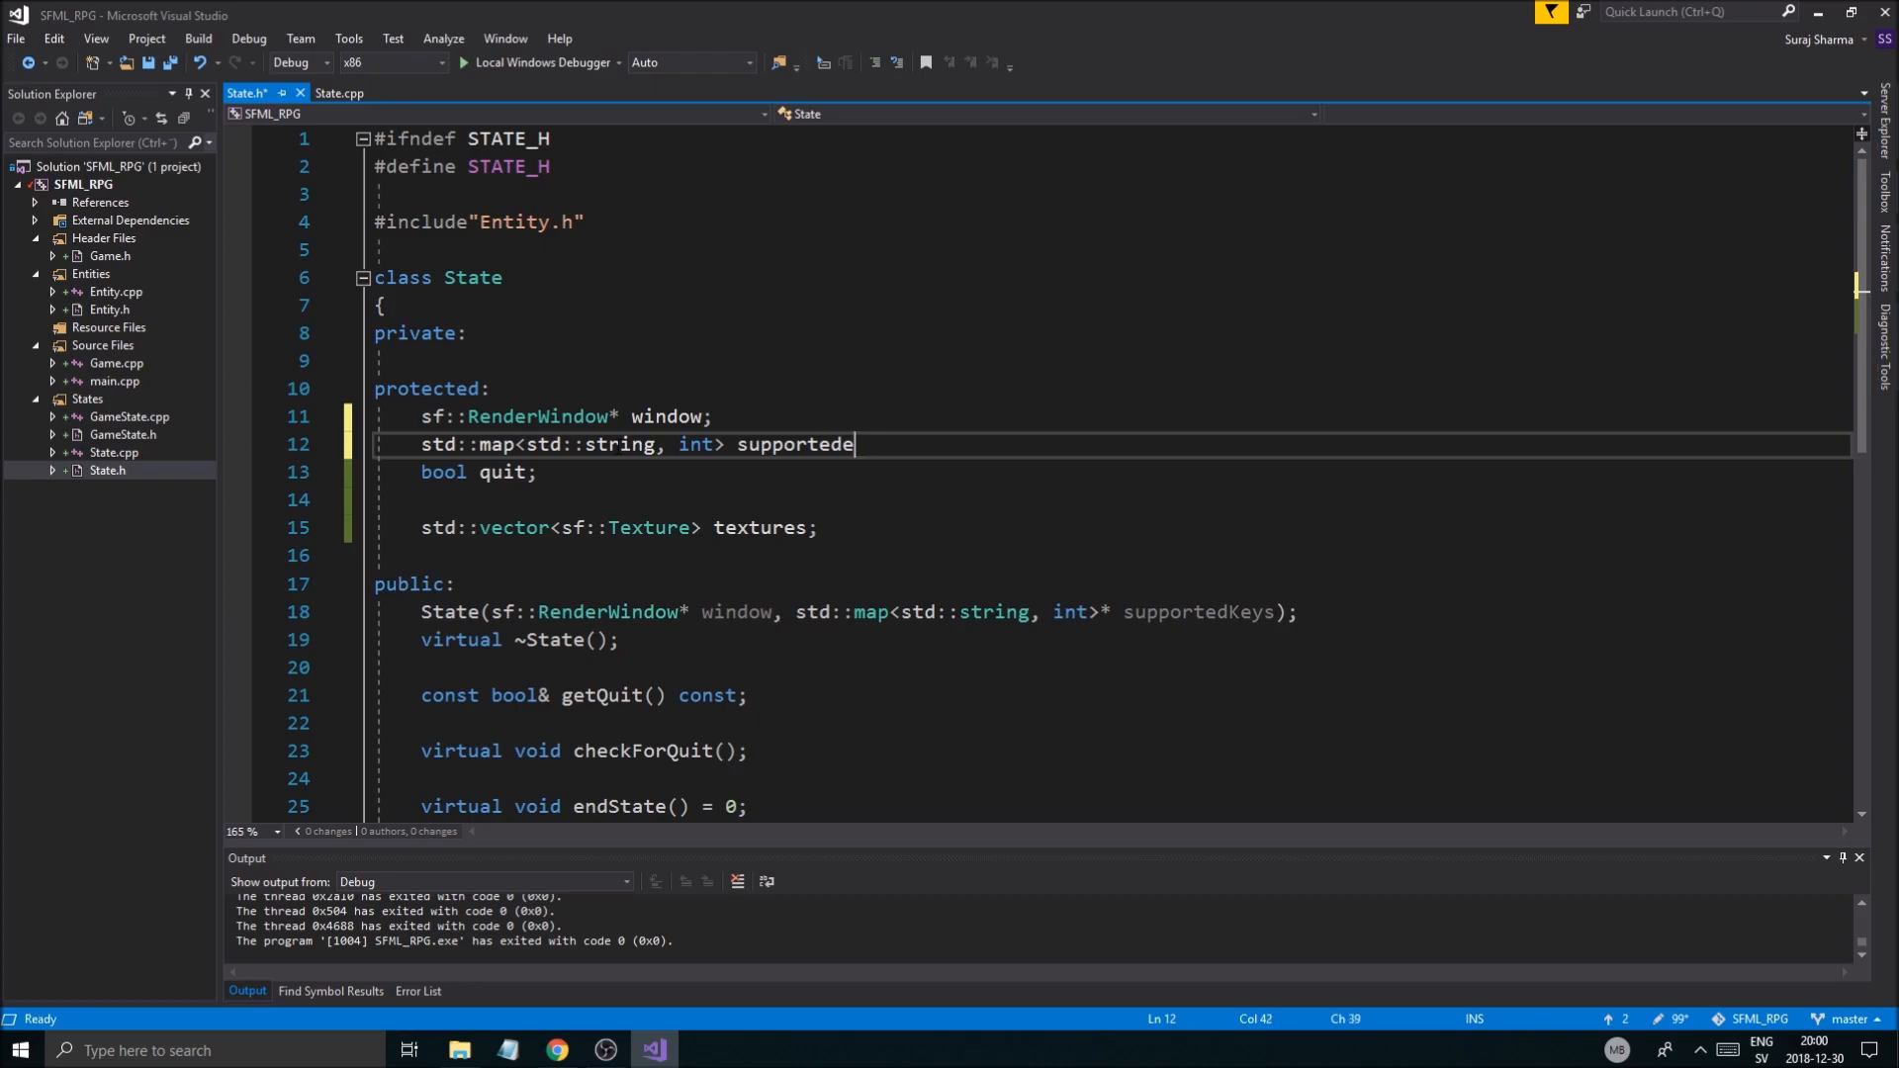
type("Keys;")
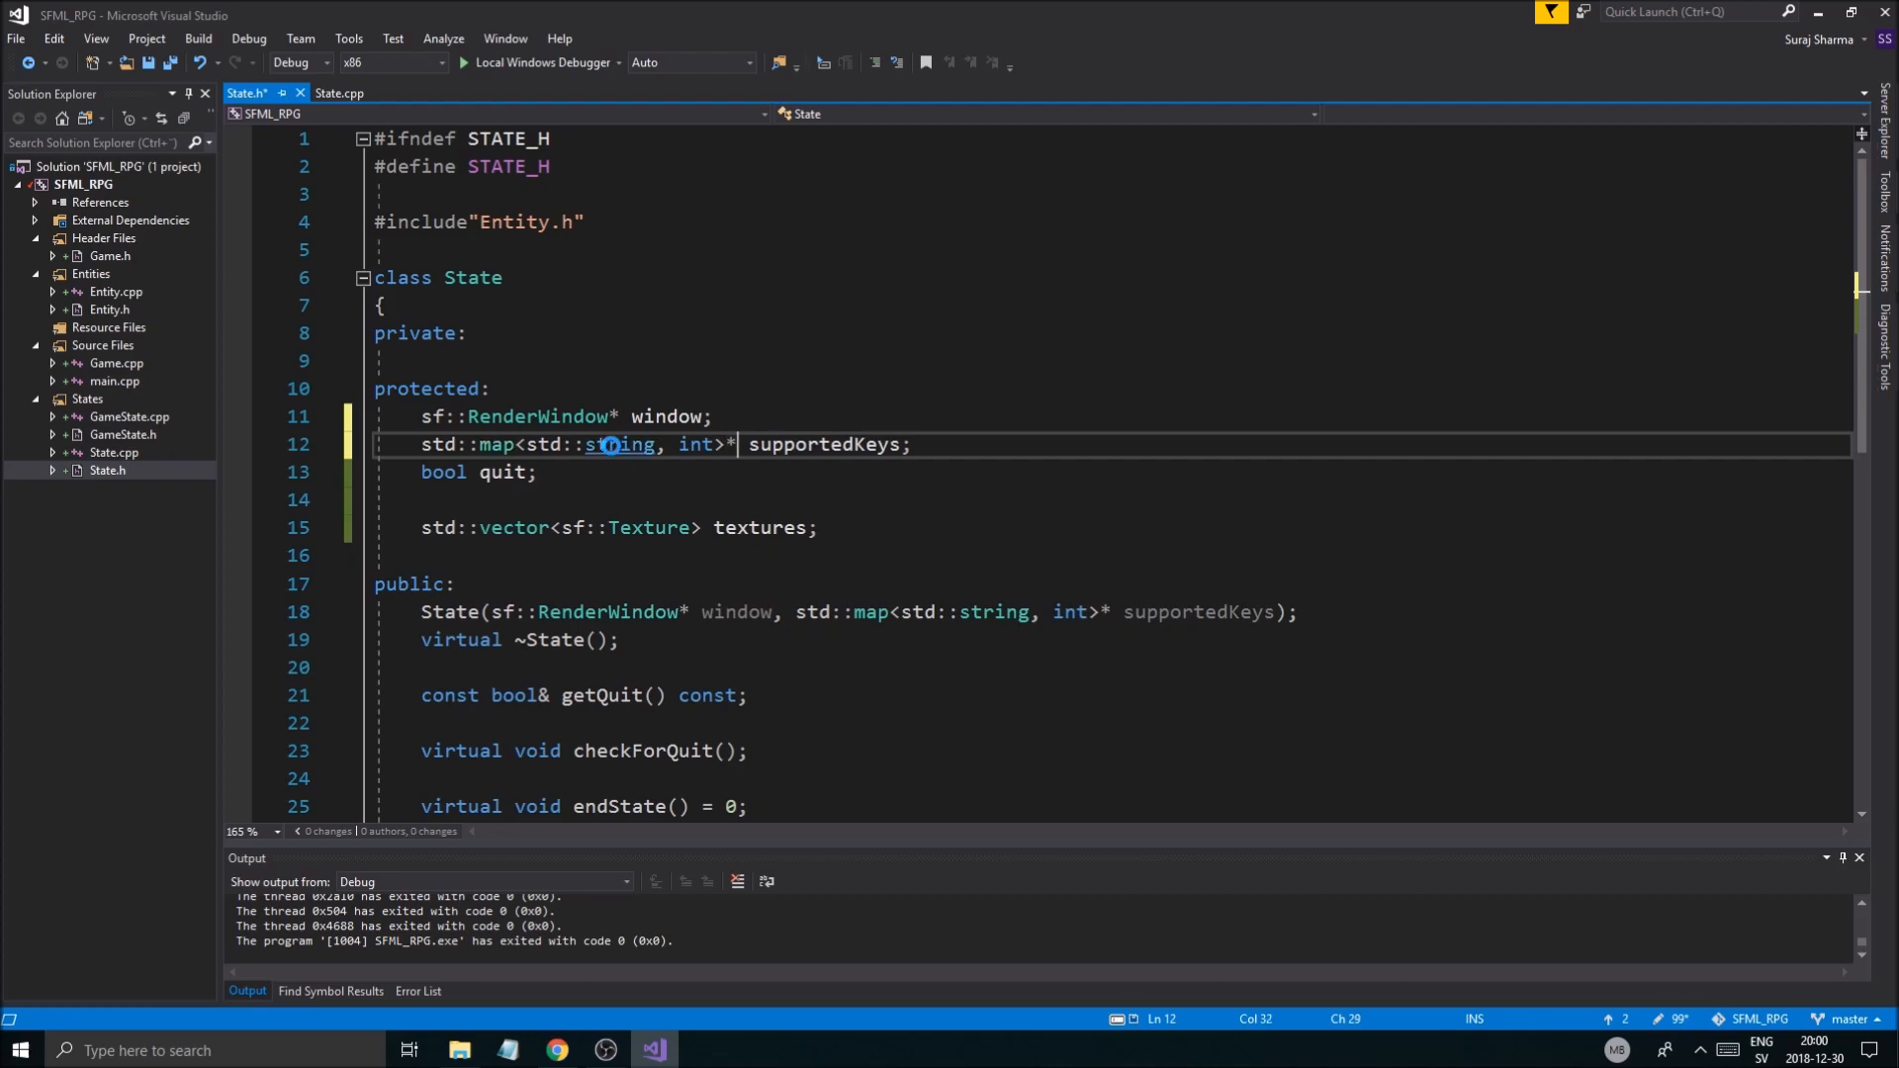
key("ctrl+s")
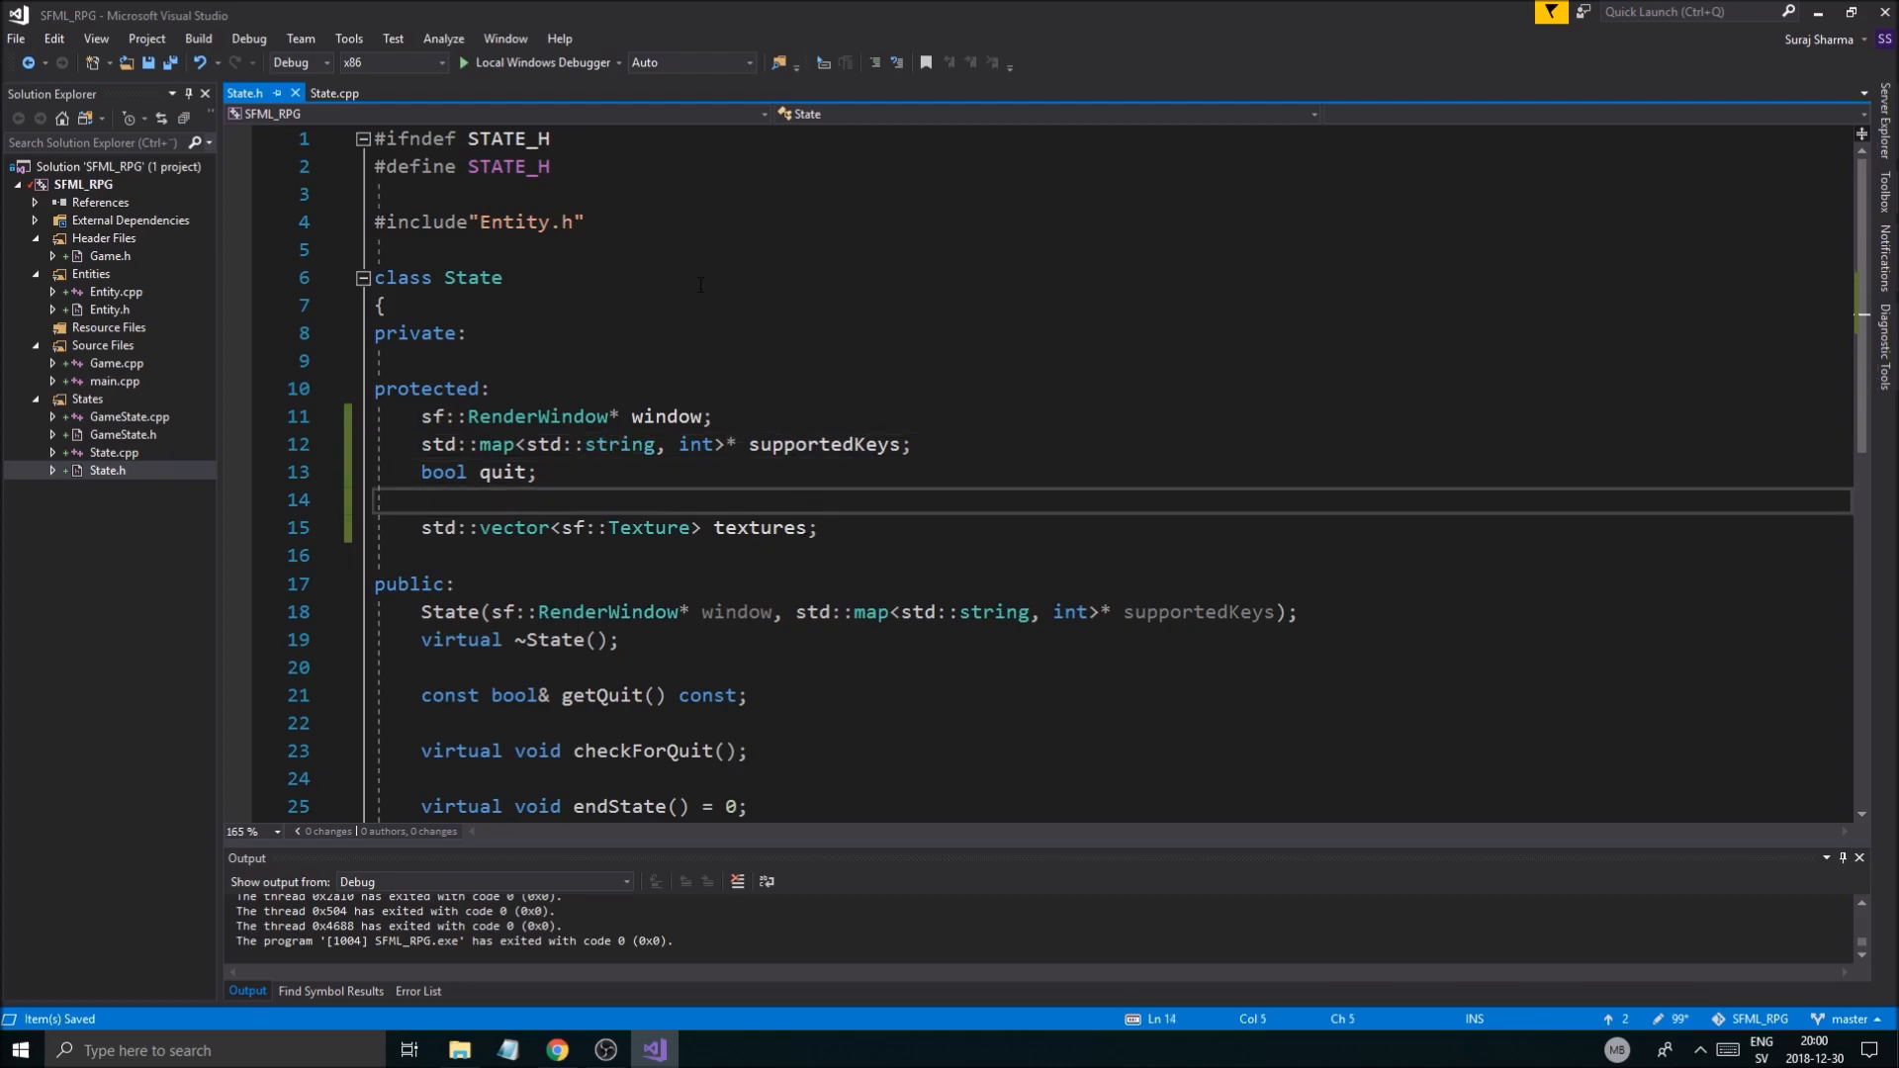
Step: Add a //Resources comment above the textures vector
type("/")
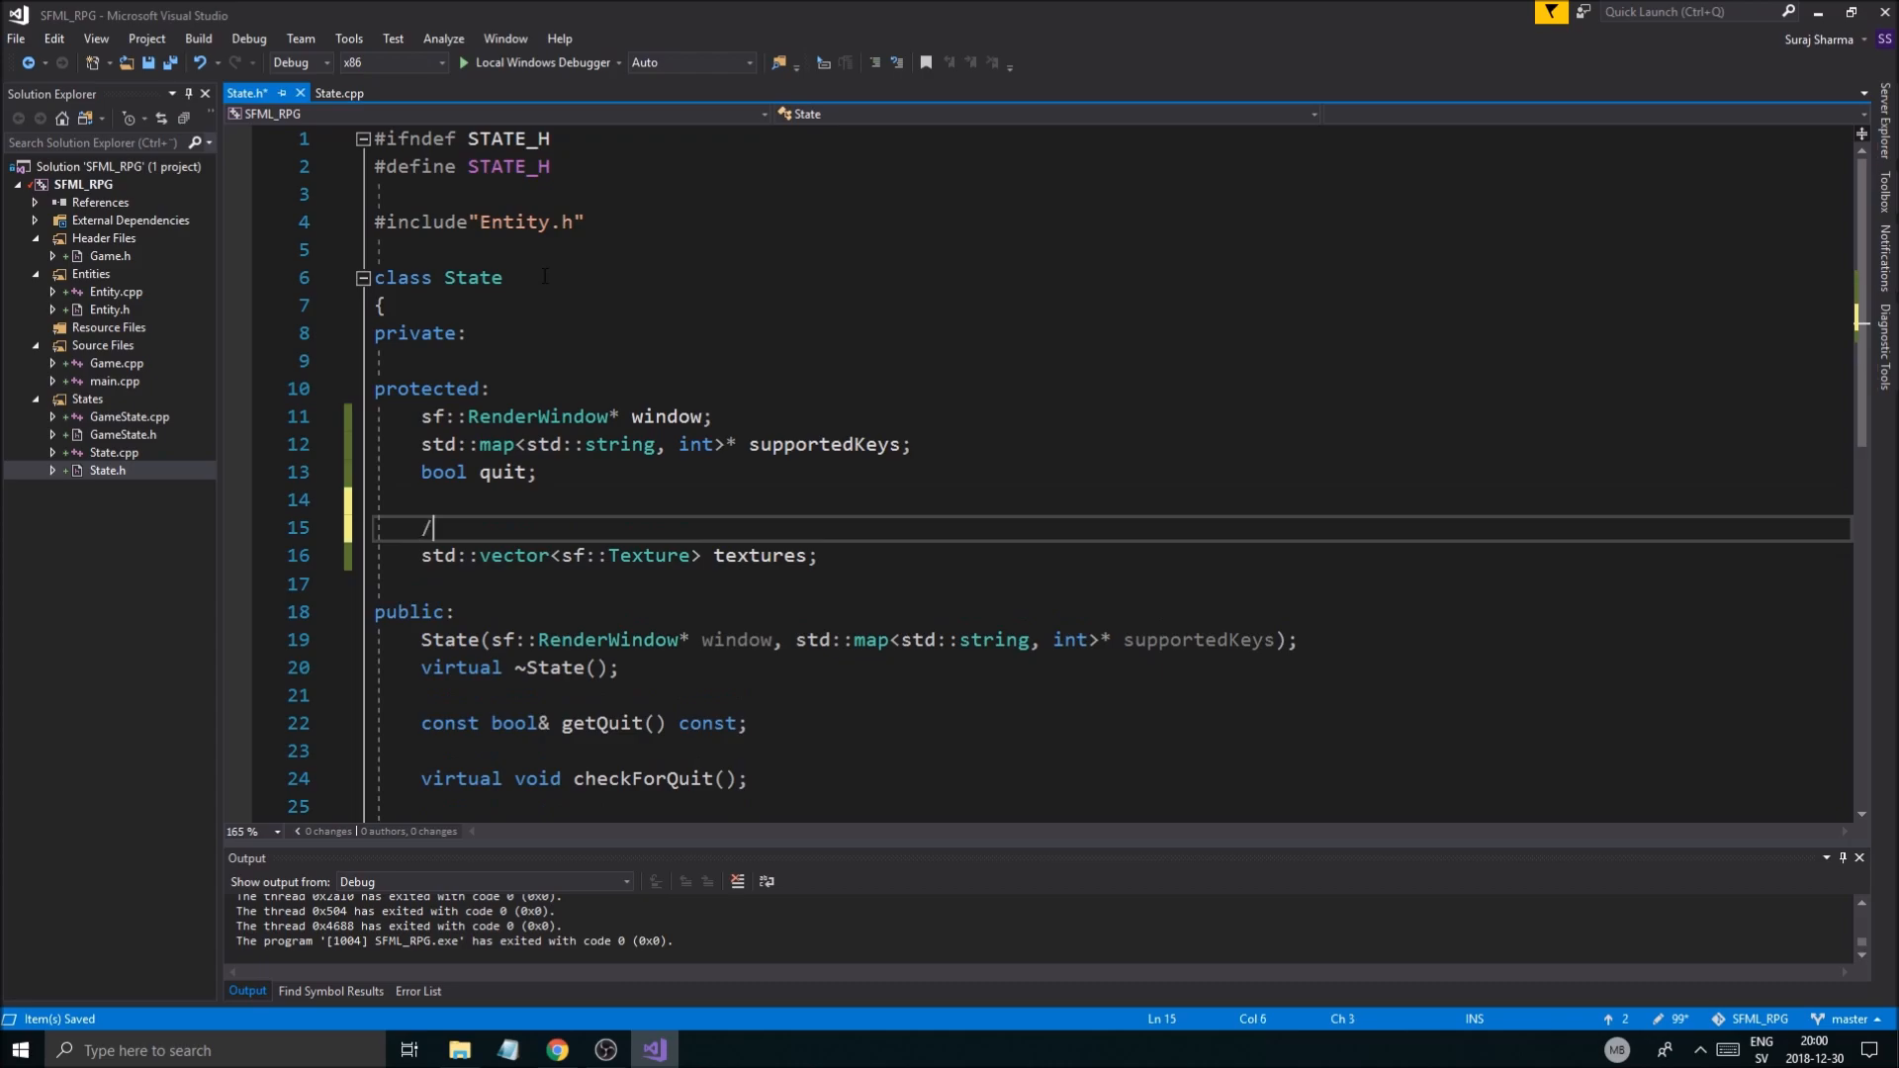
type("/Resour")
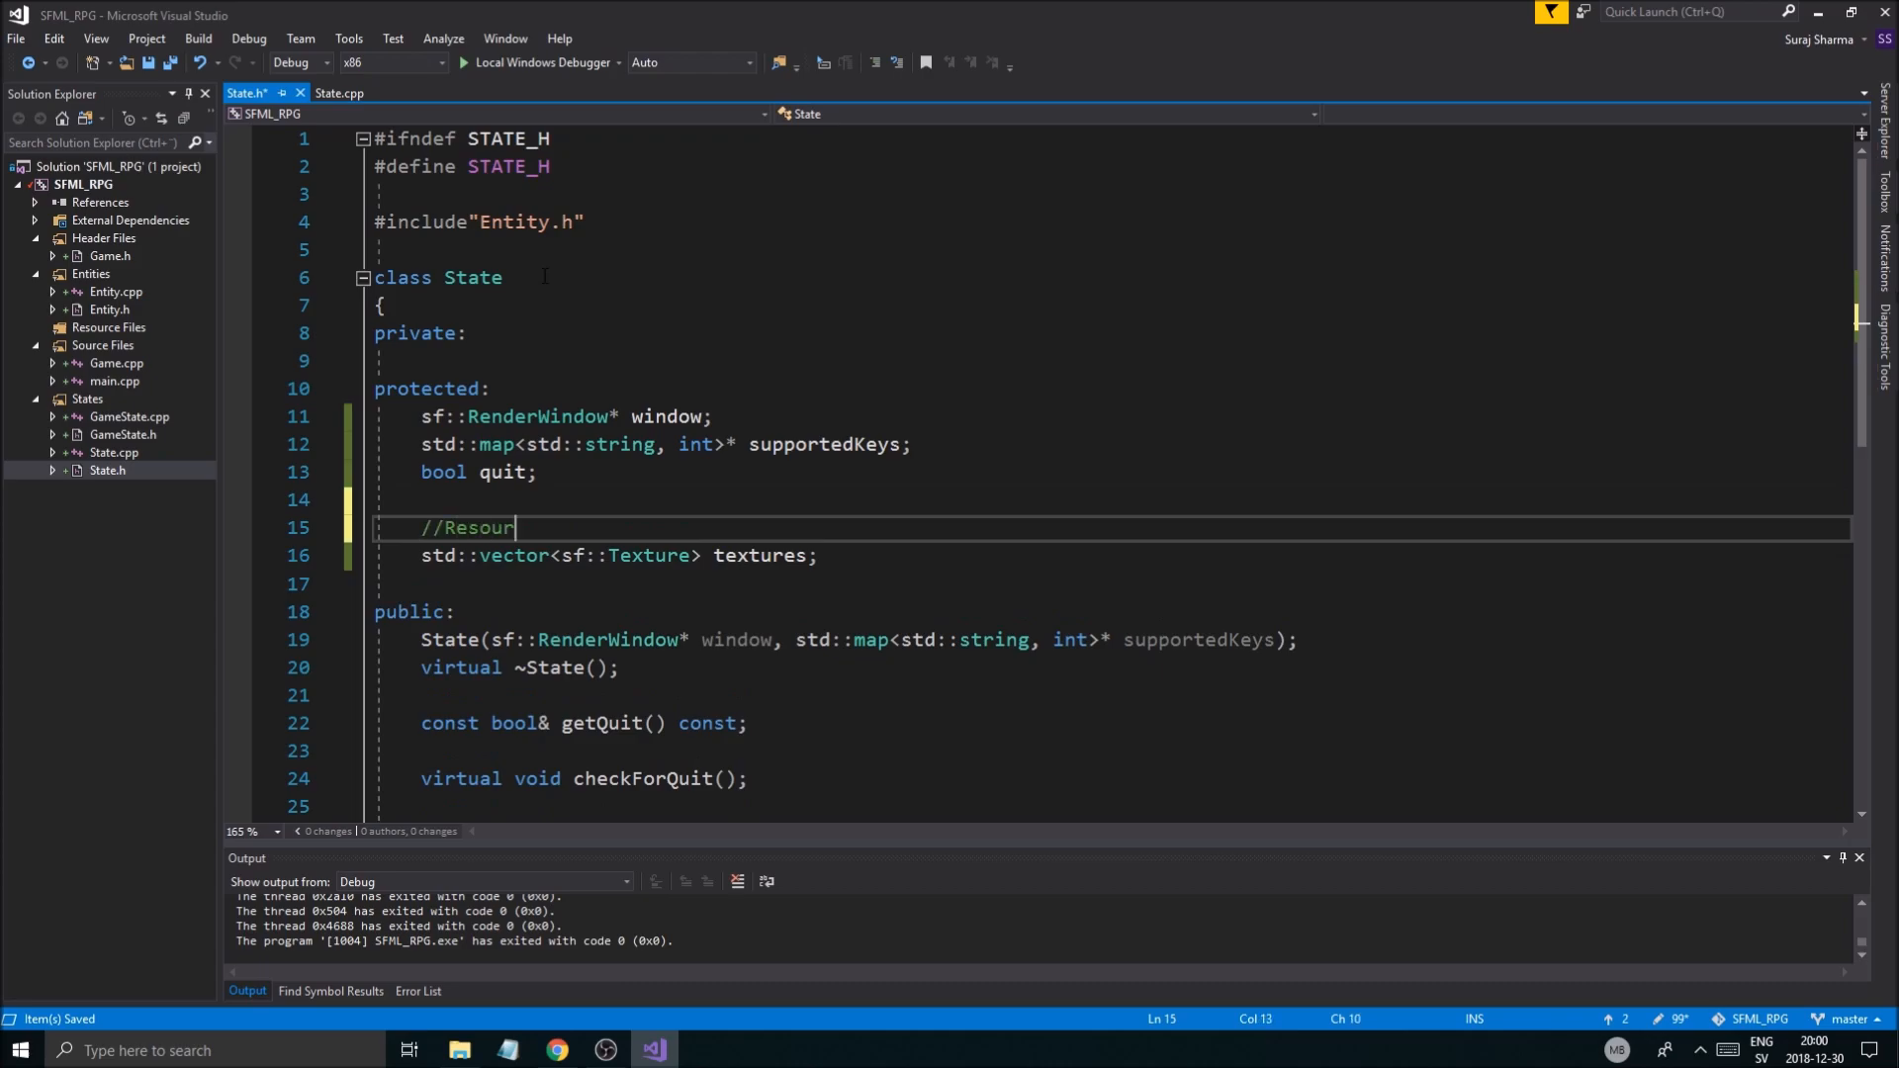
left_click(339, 92)
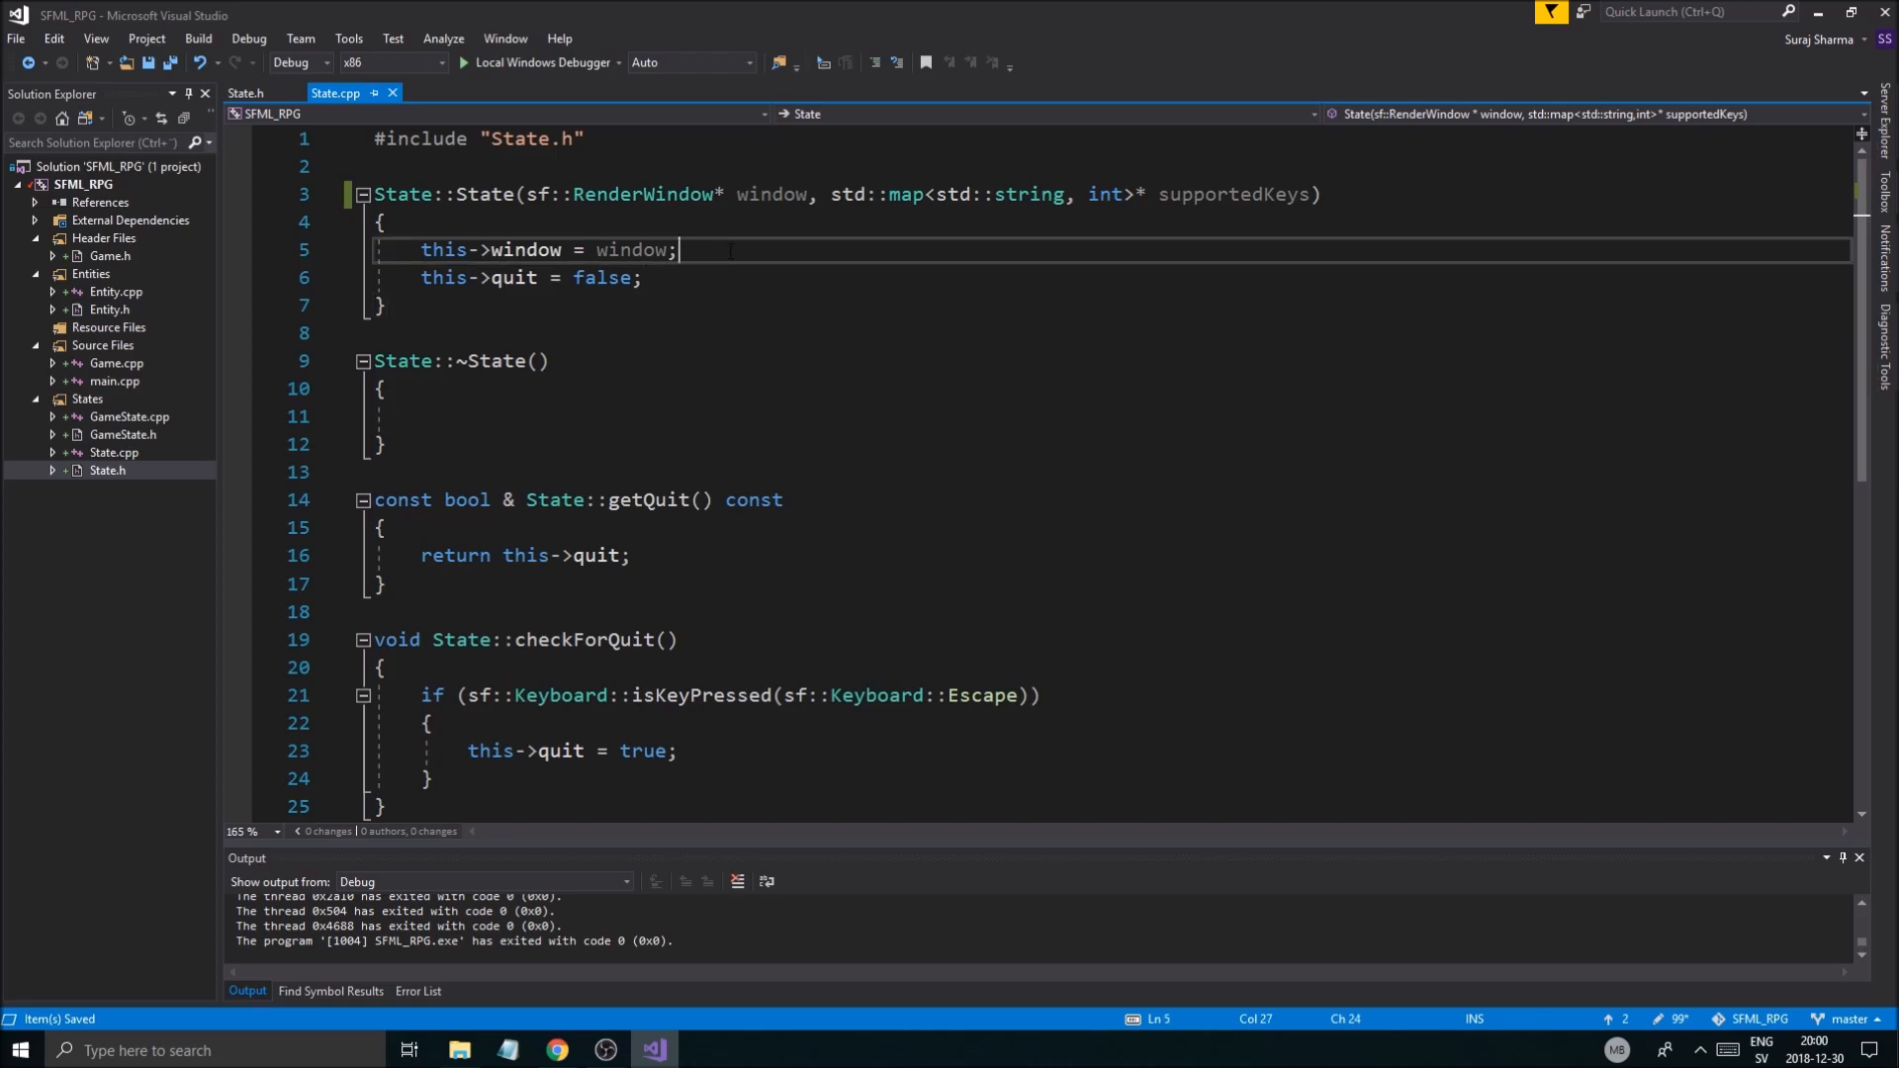
Step: Assign this->supportedKeys = supportedKeys; in the State constructor and save State.cpp
type("this->supportedKeys")
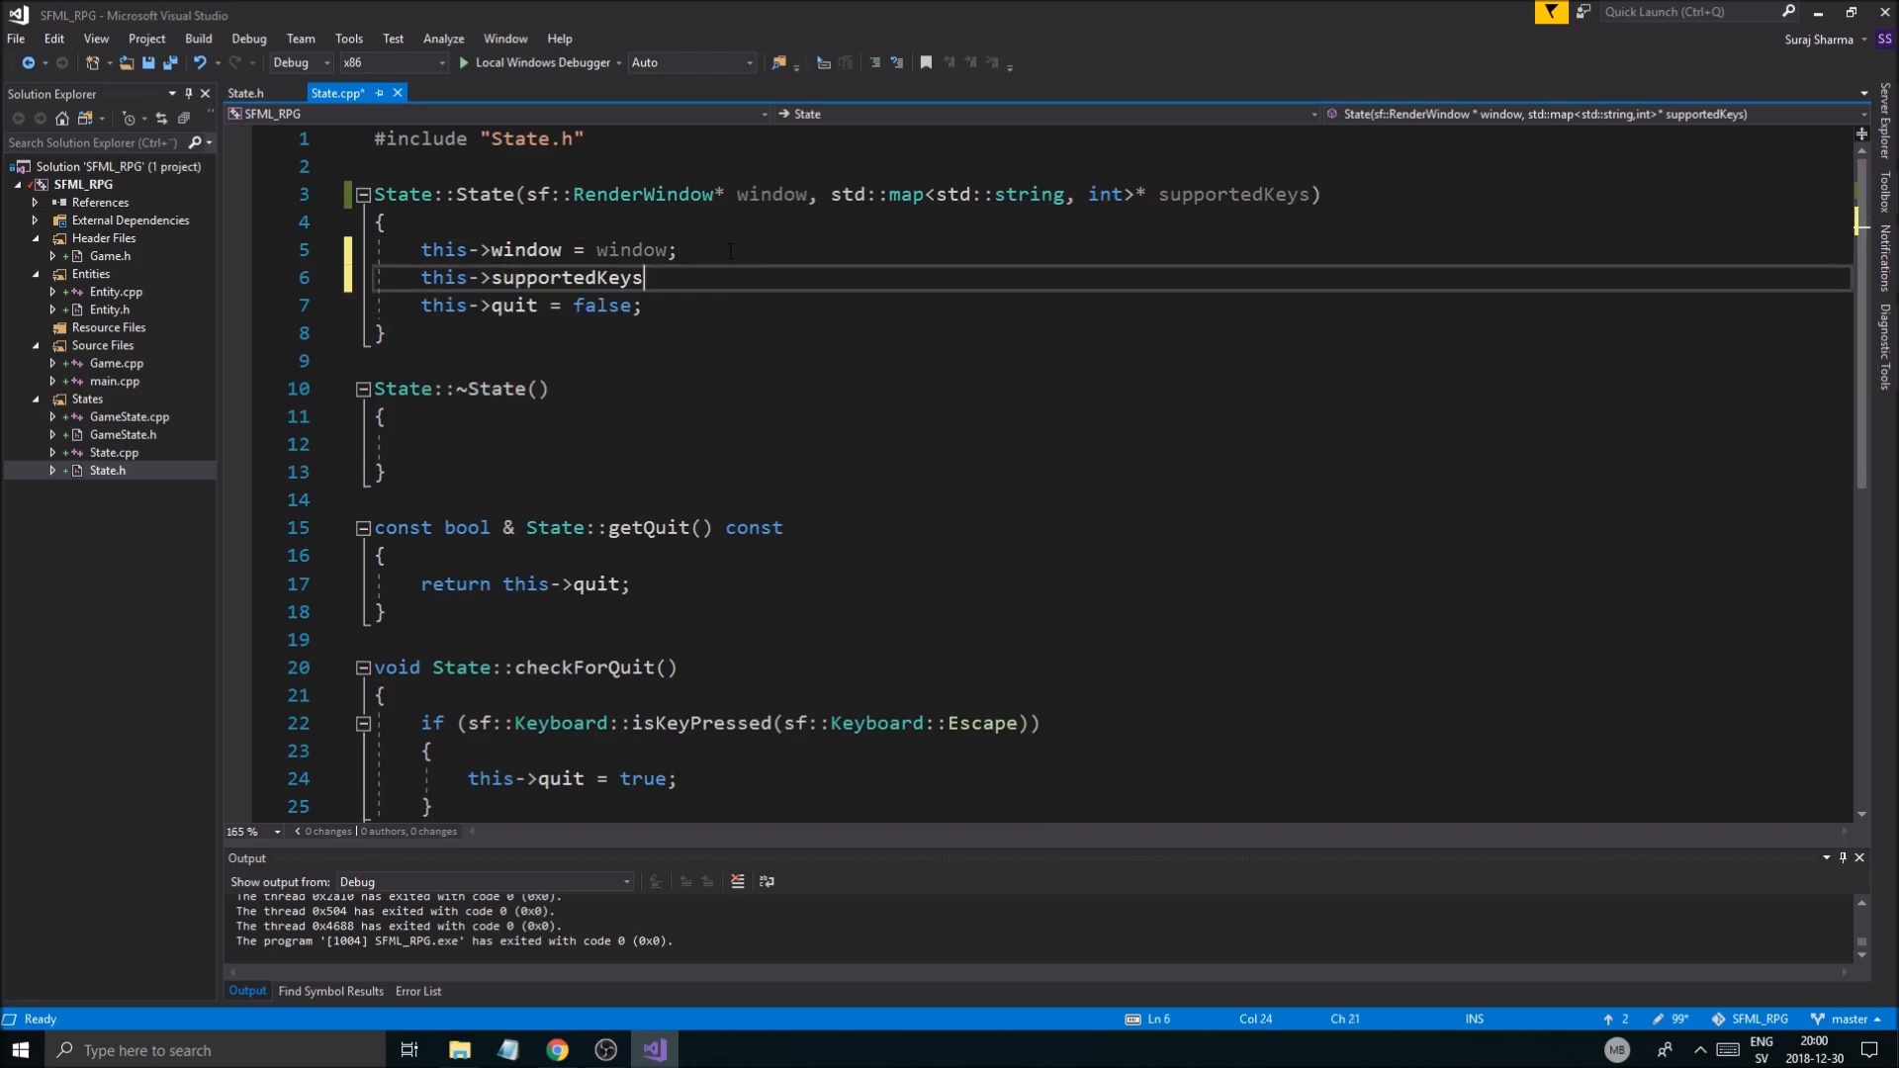
type("= supportedKeys;")
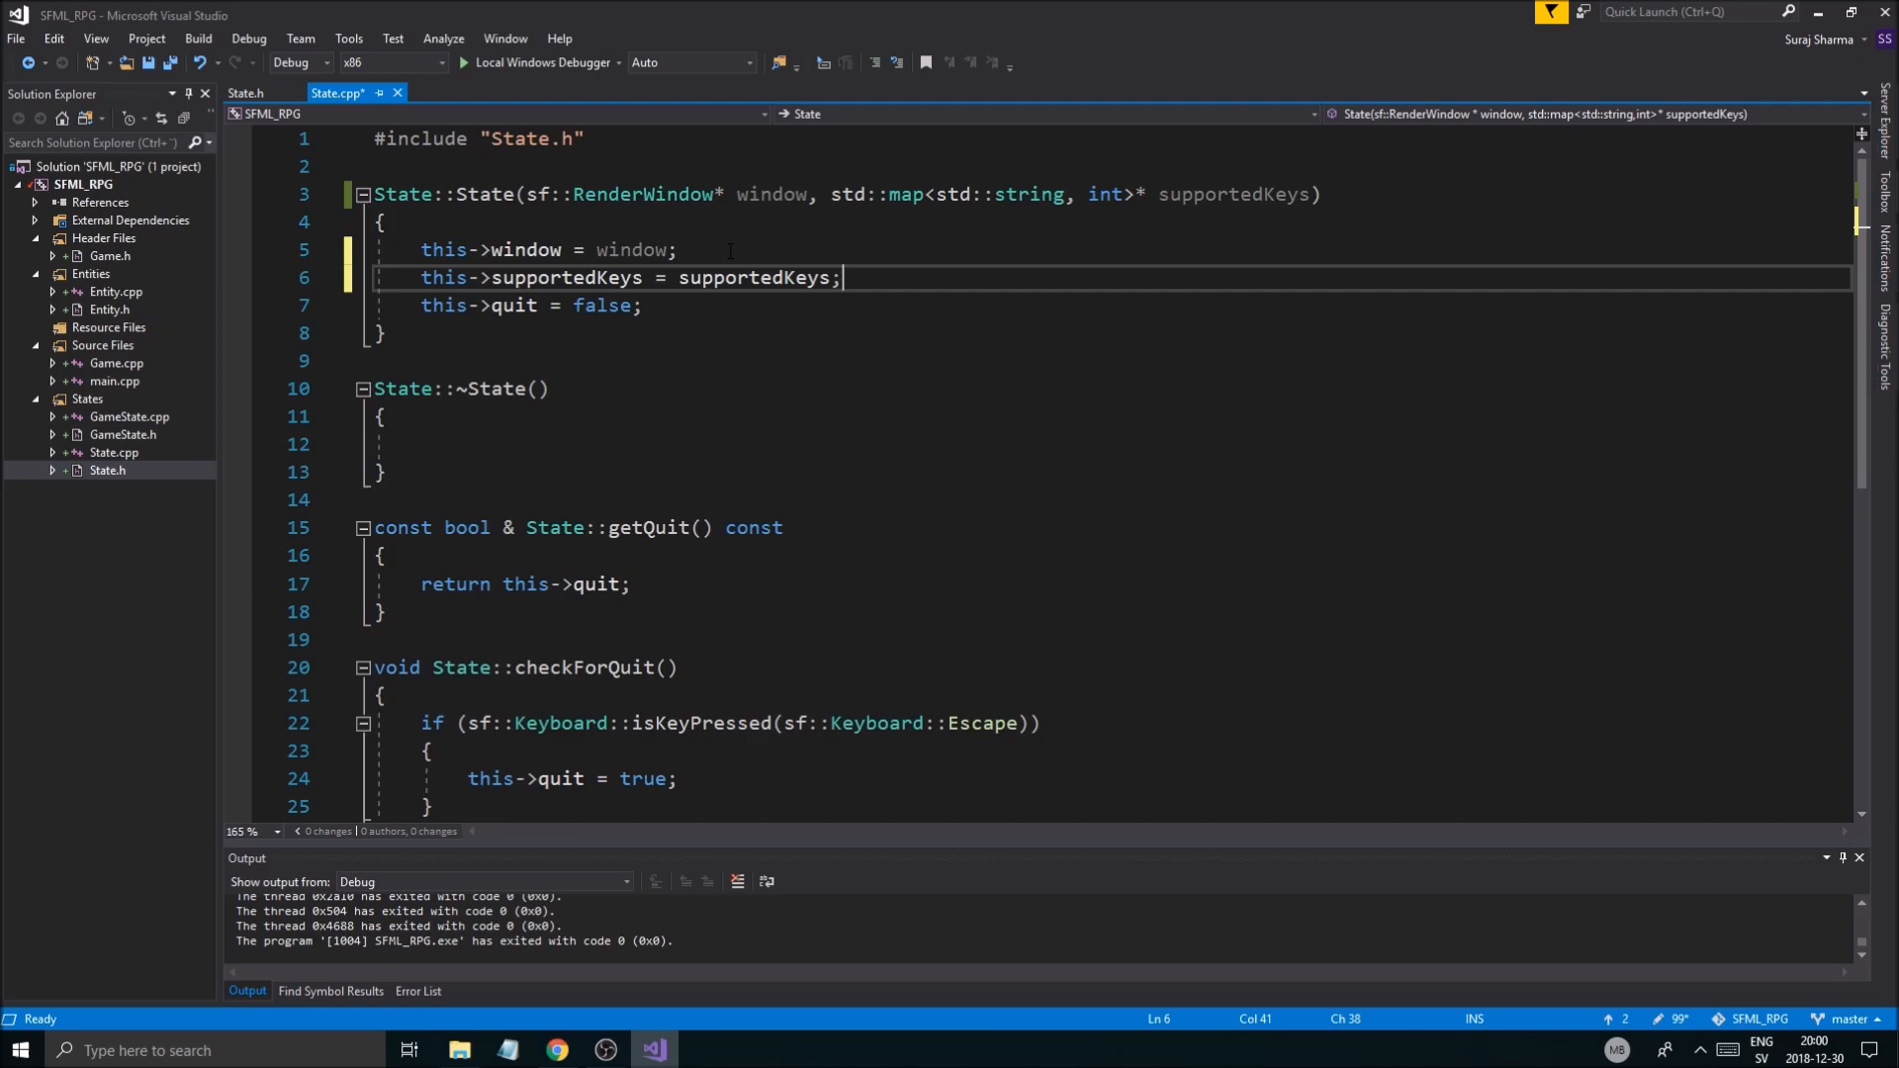
key("ctrl+s")
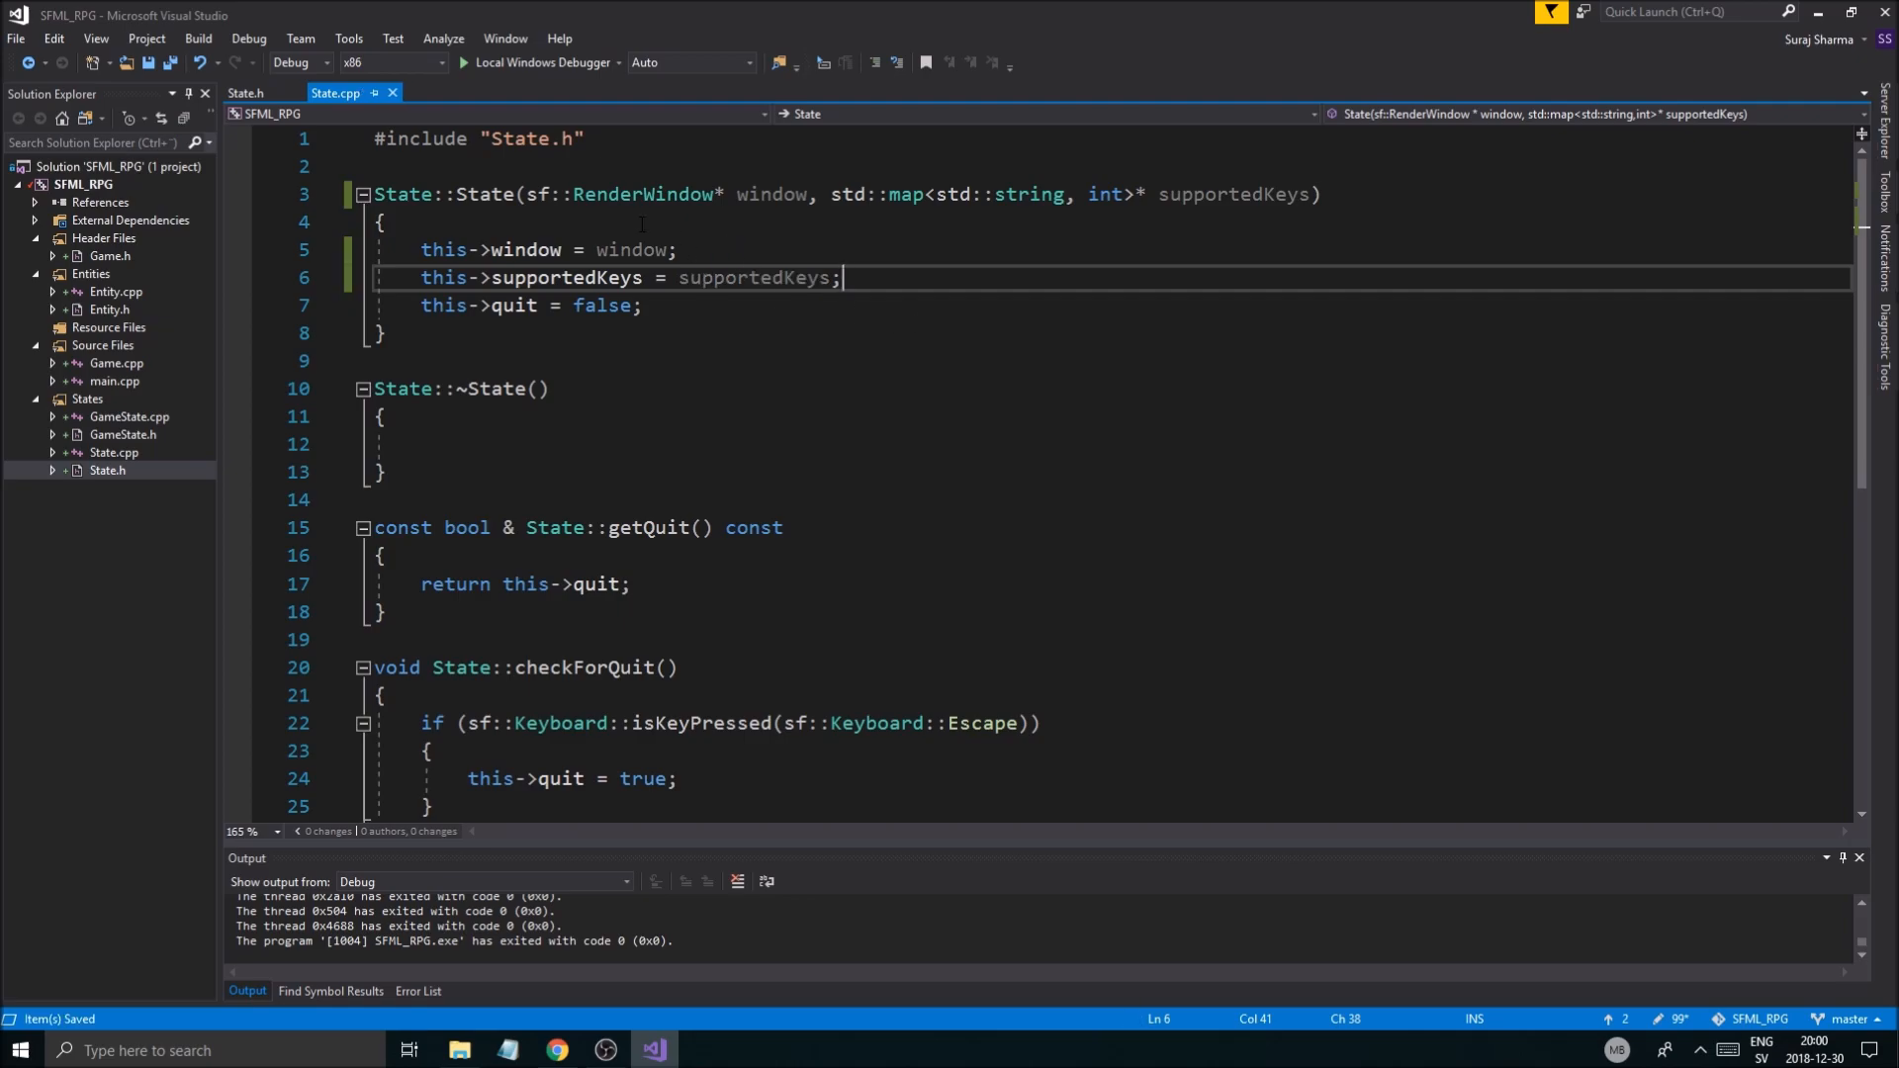
mouse_move(246, 93)
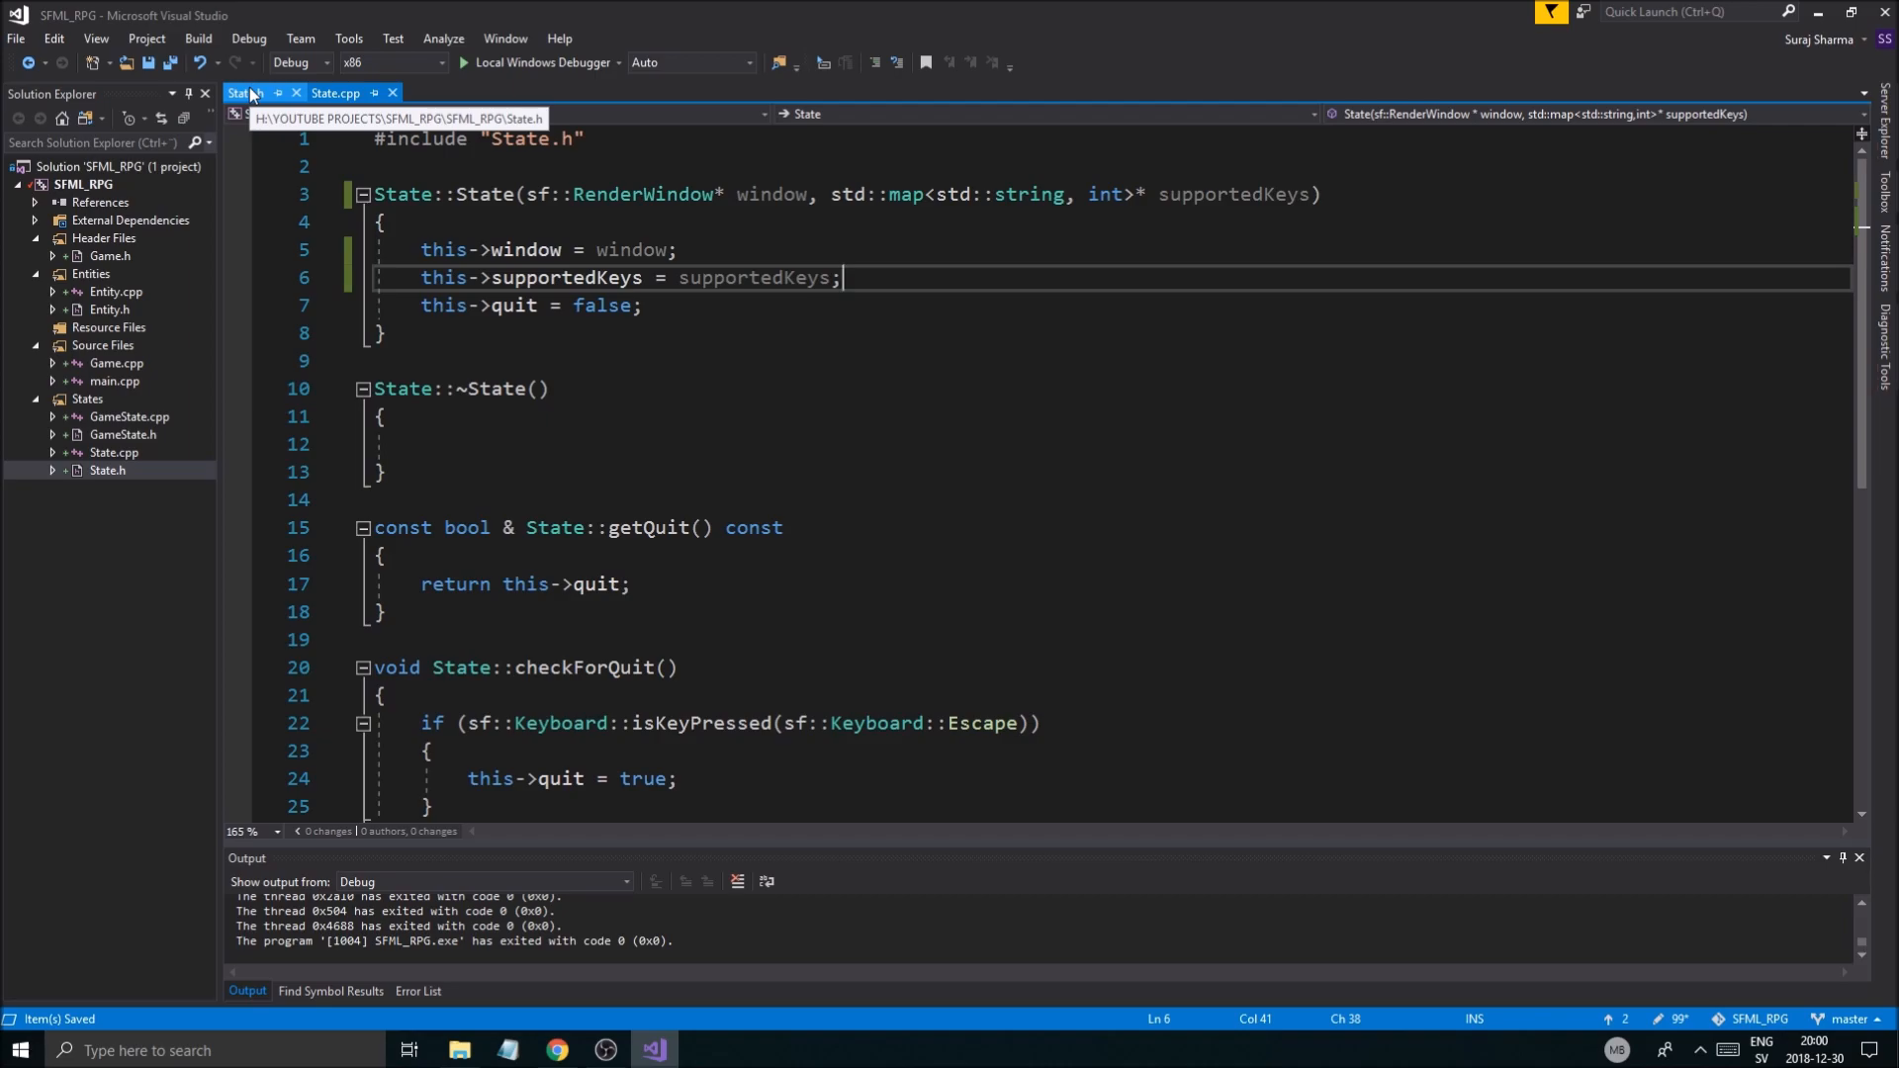
left_click(244, 92)
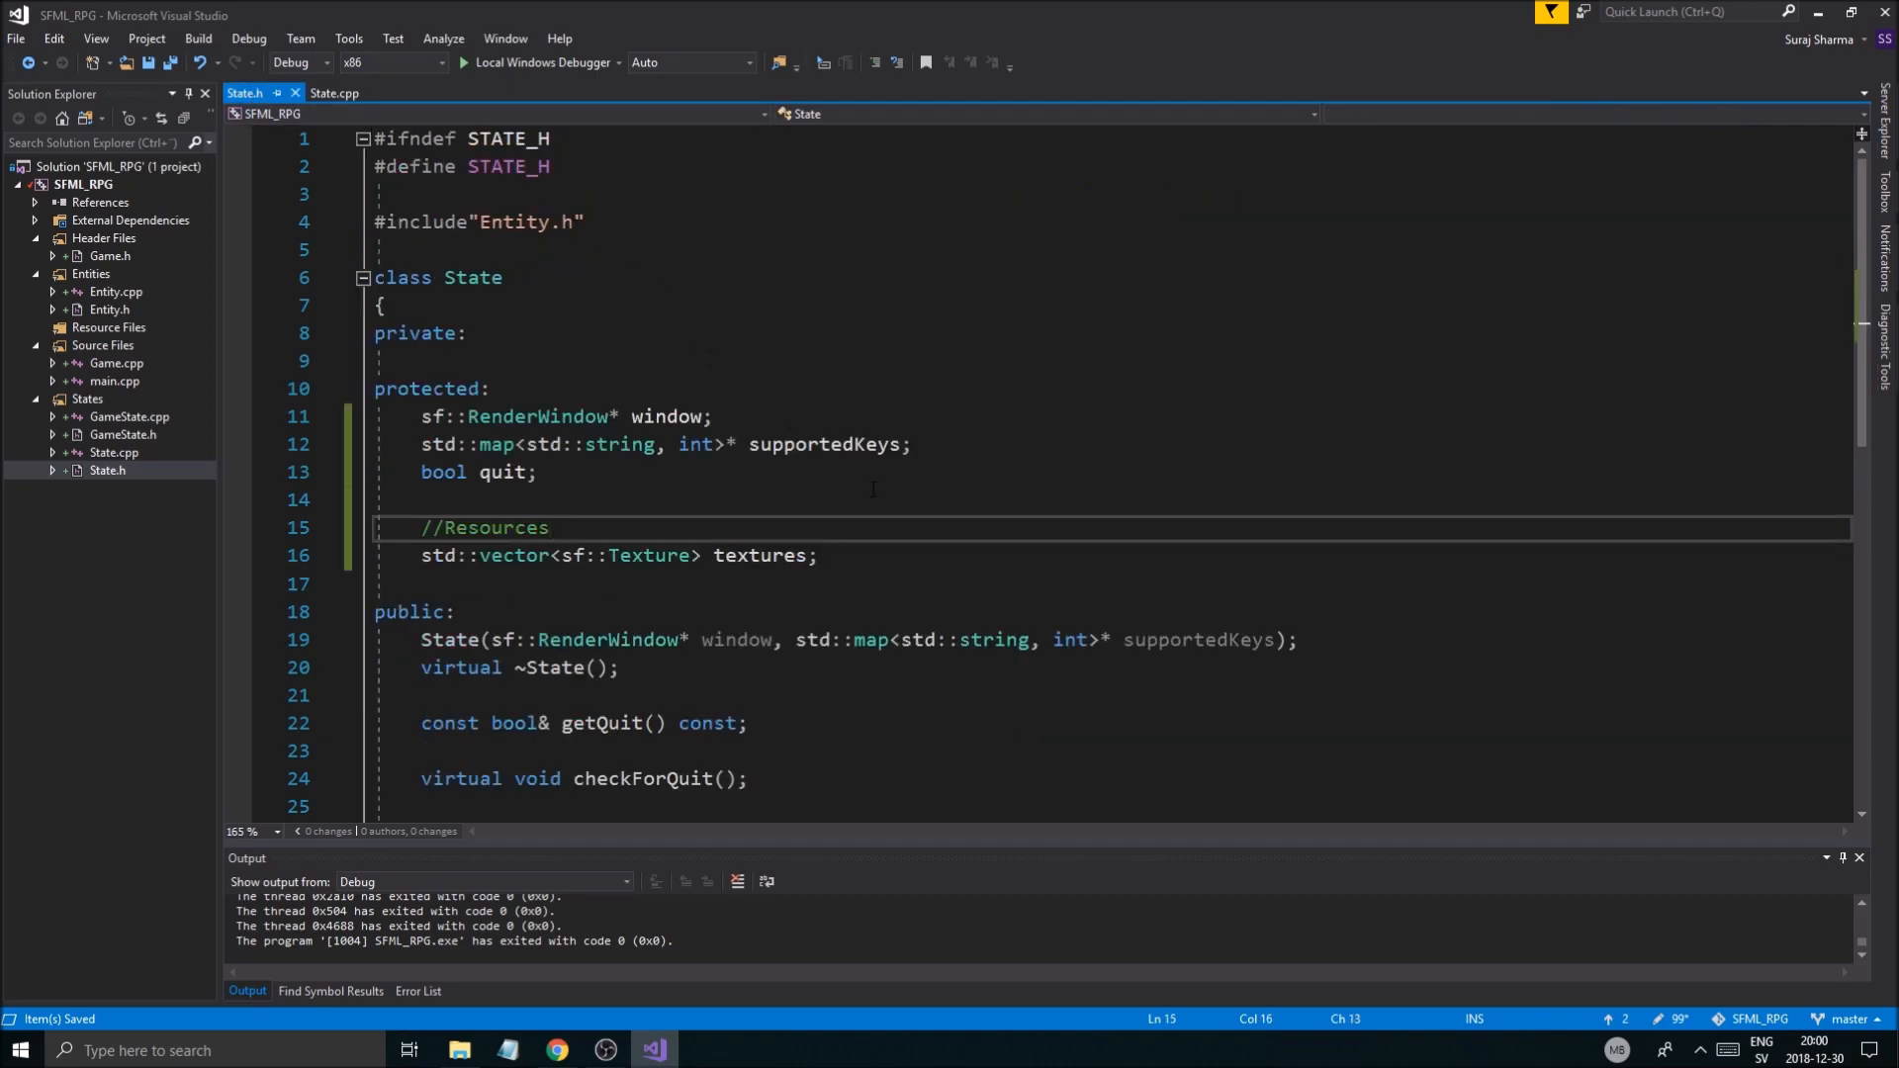
scroll("down", 3)
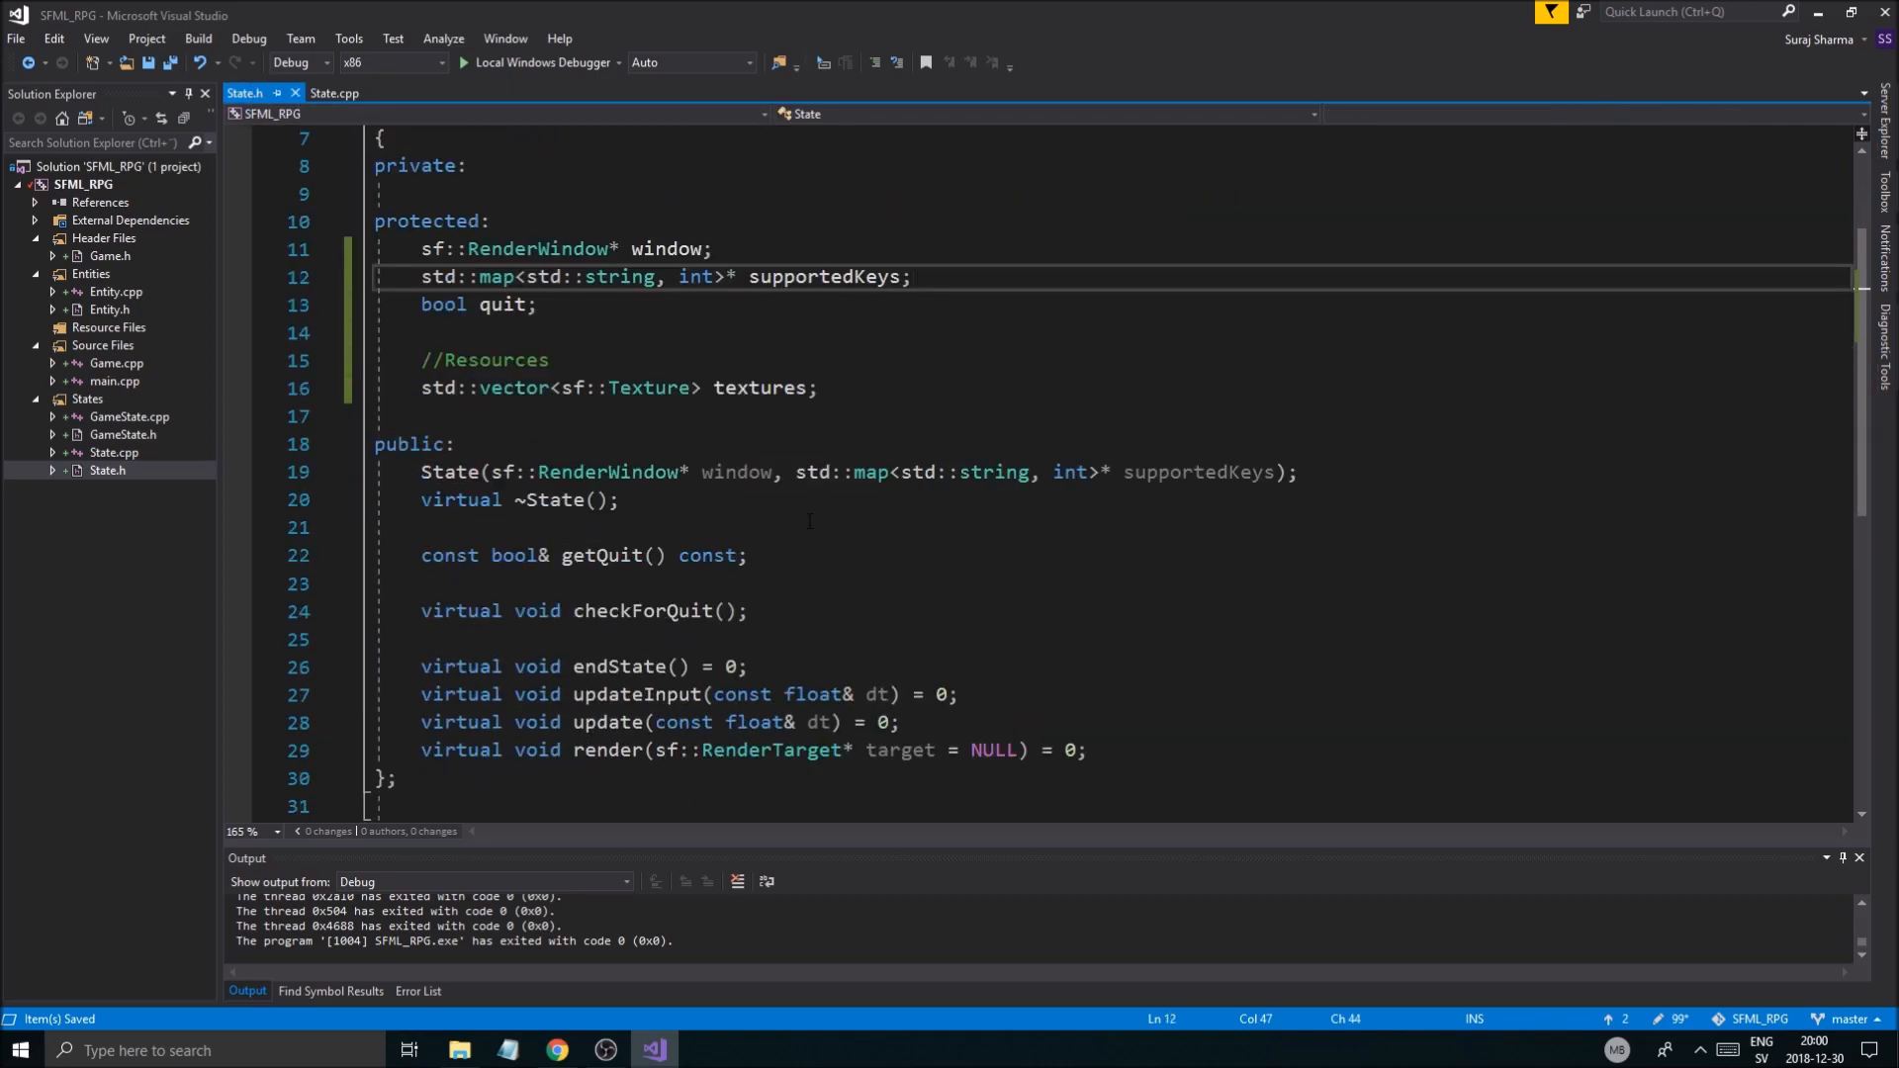
left_click(335, 92)
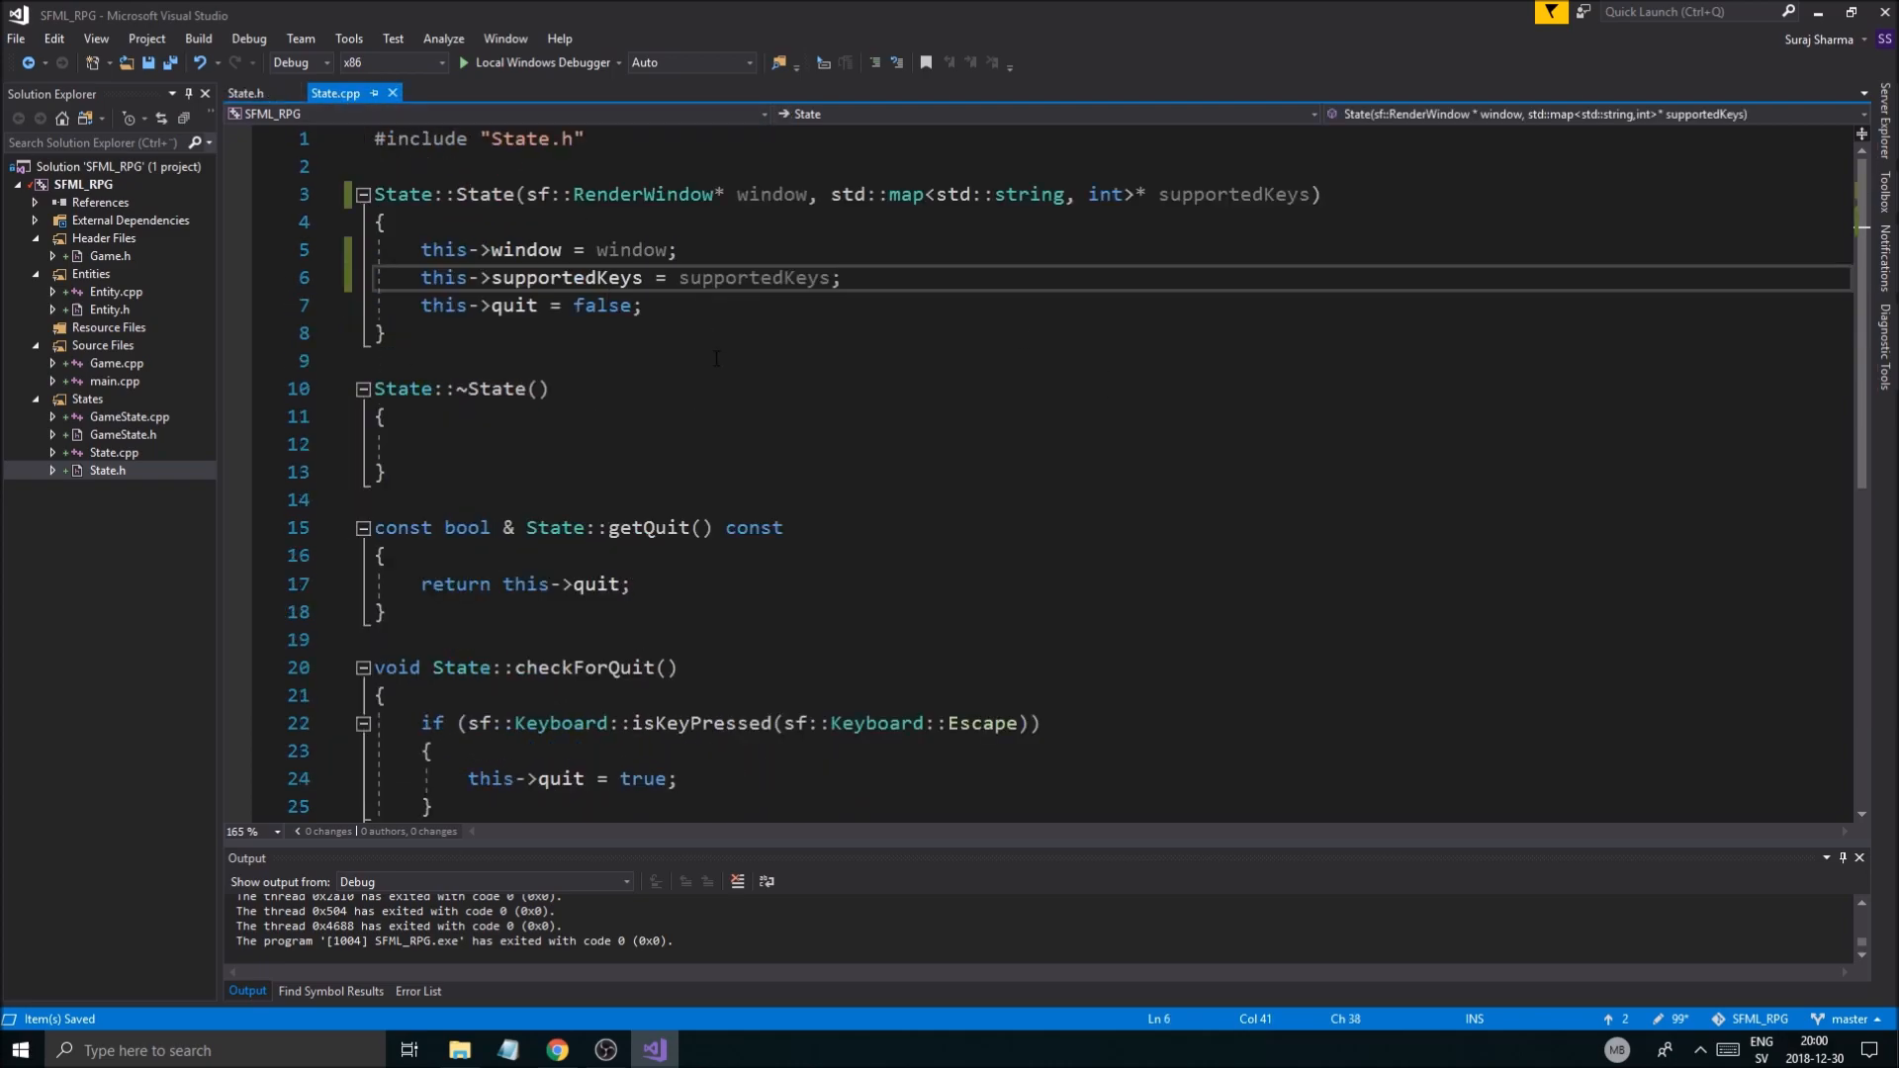
left_click(247, 93)
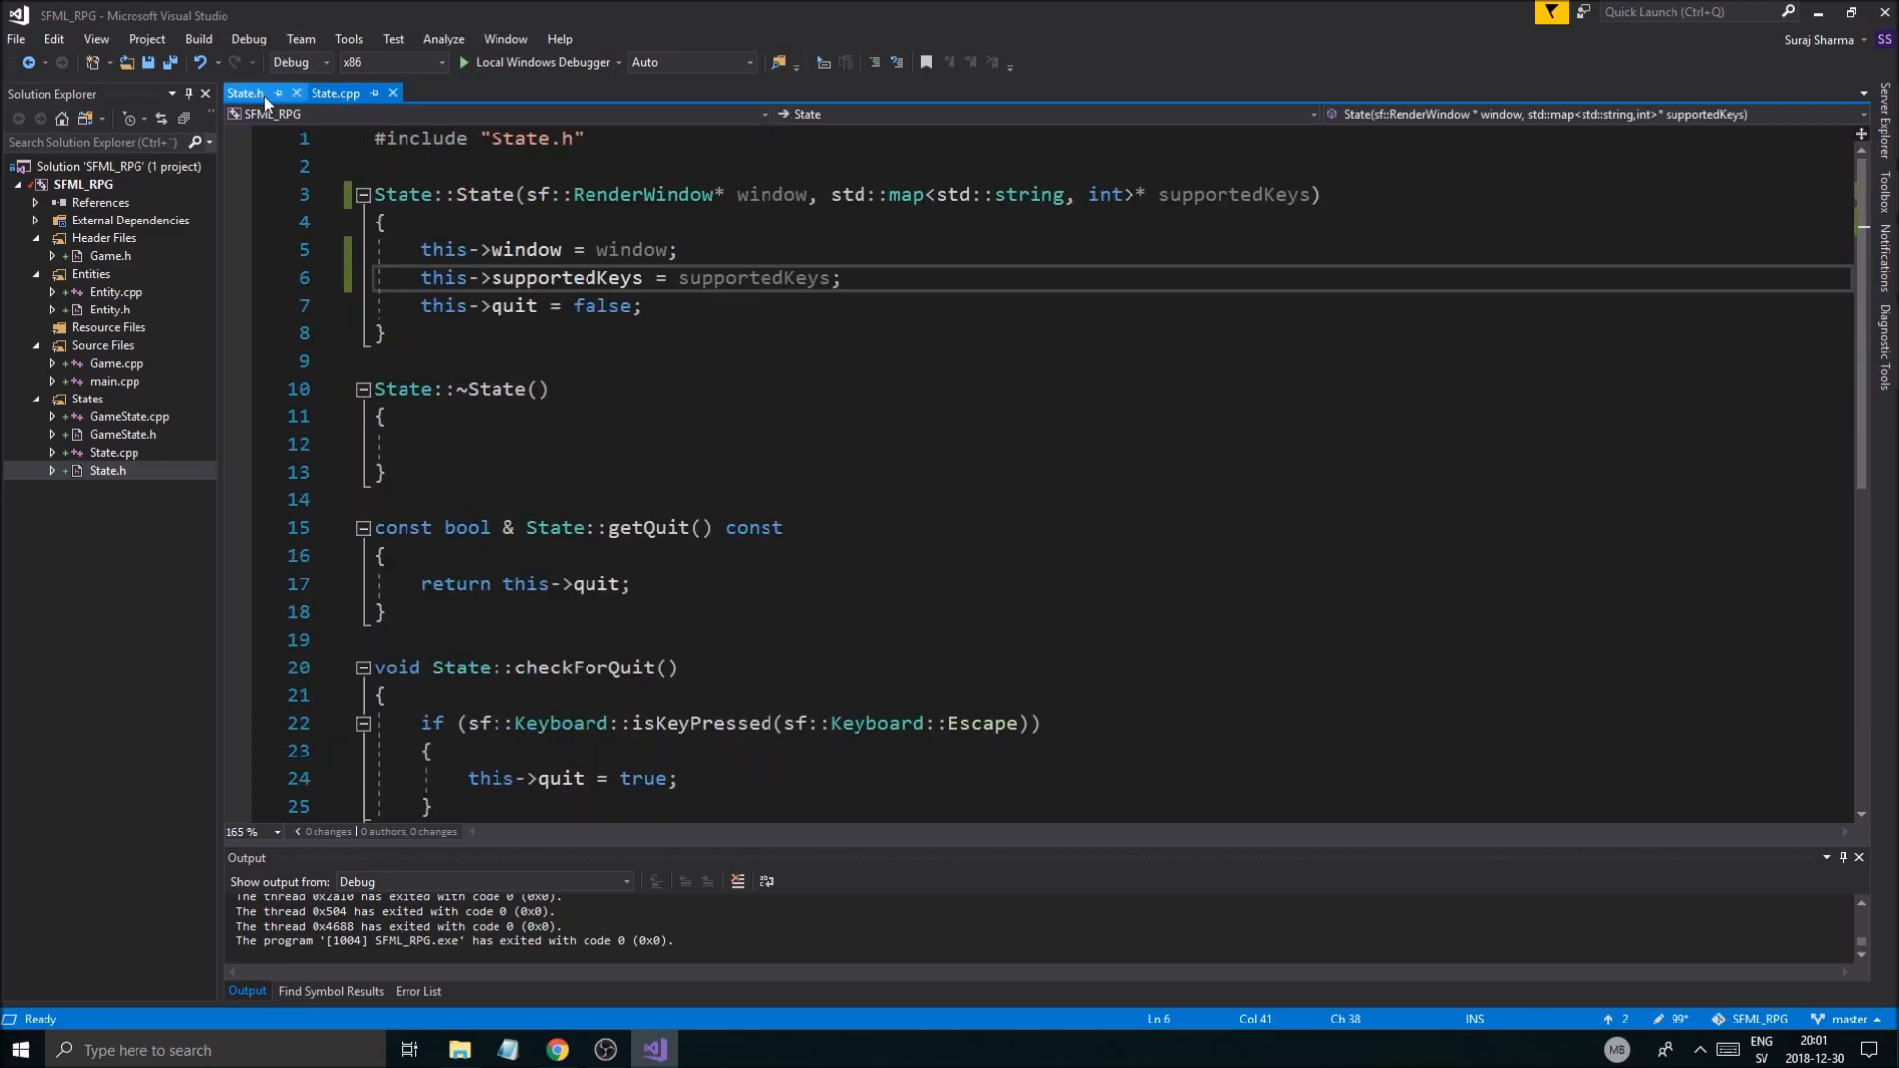
left_click(336, 92)
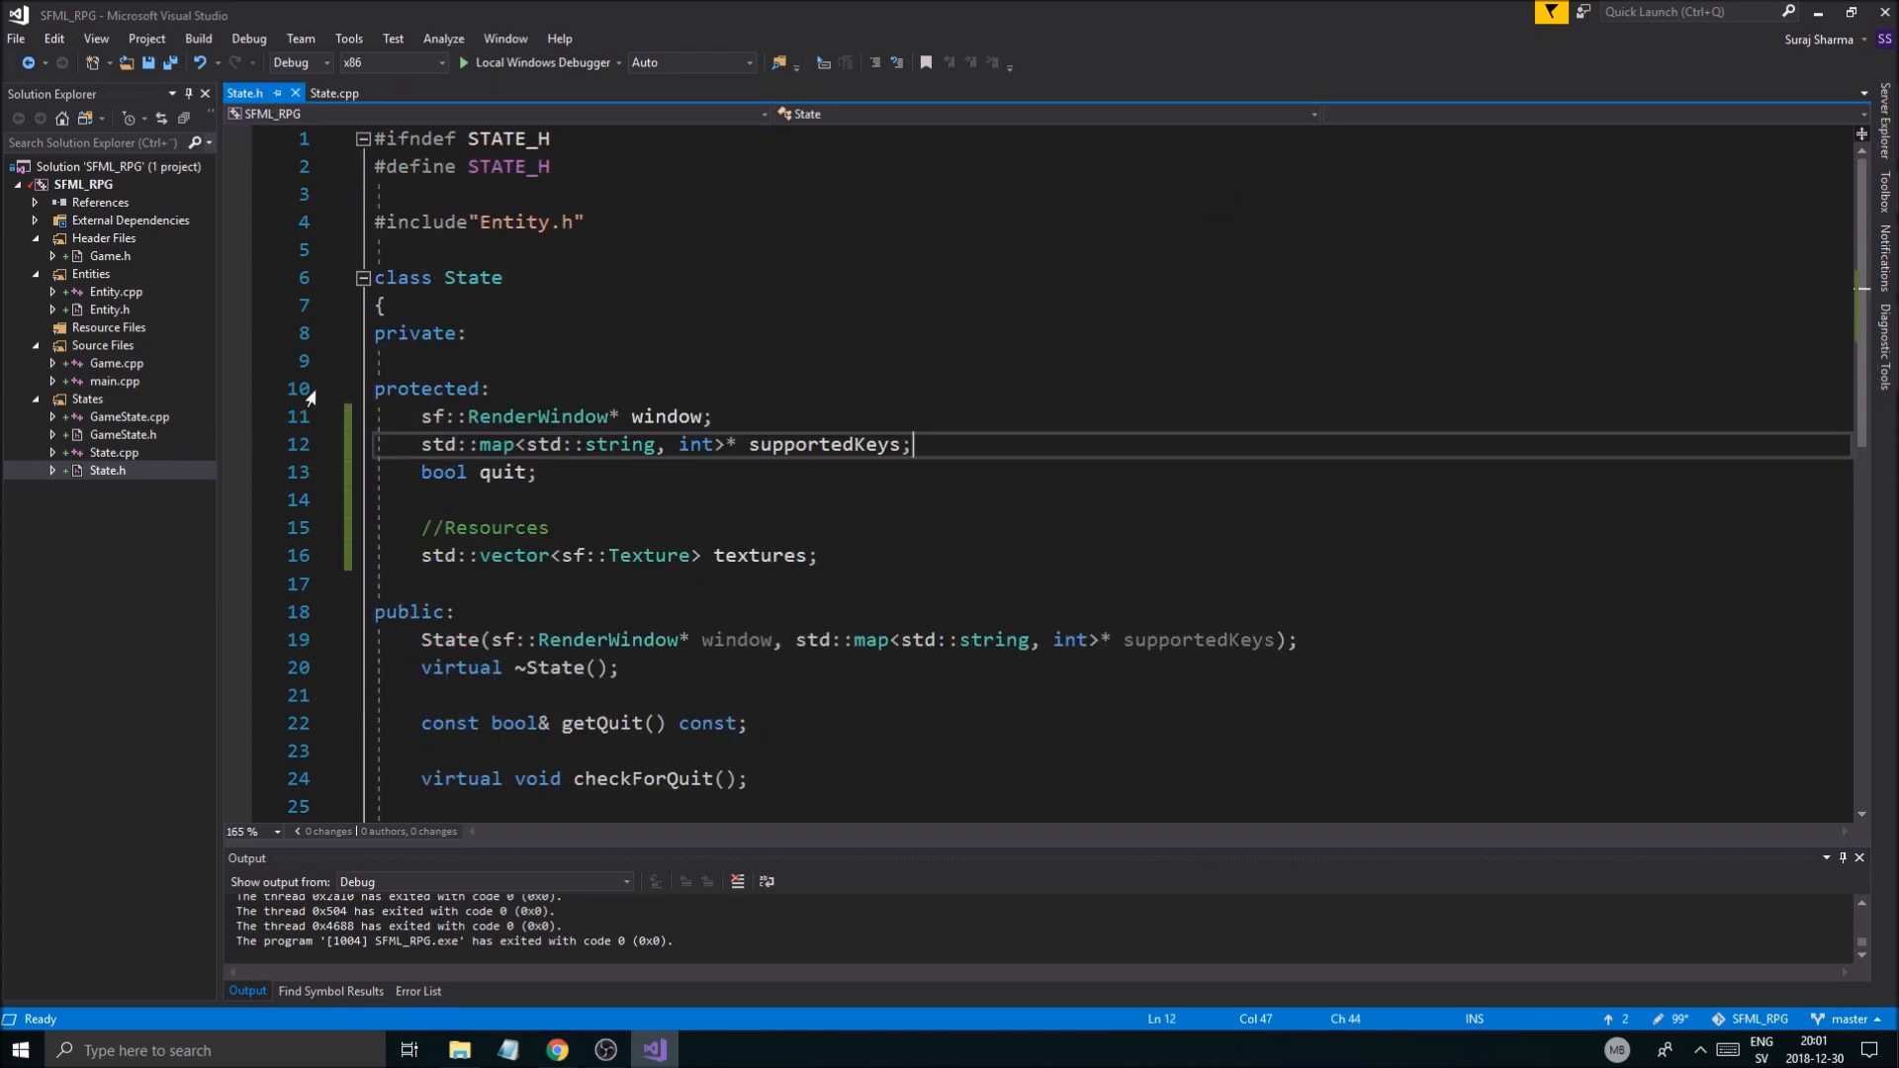
scroll("down", 3)
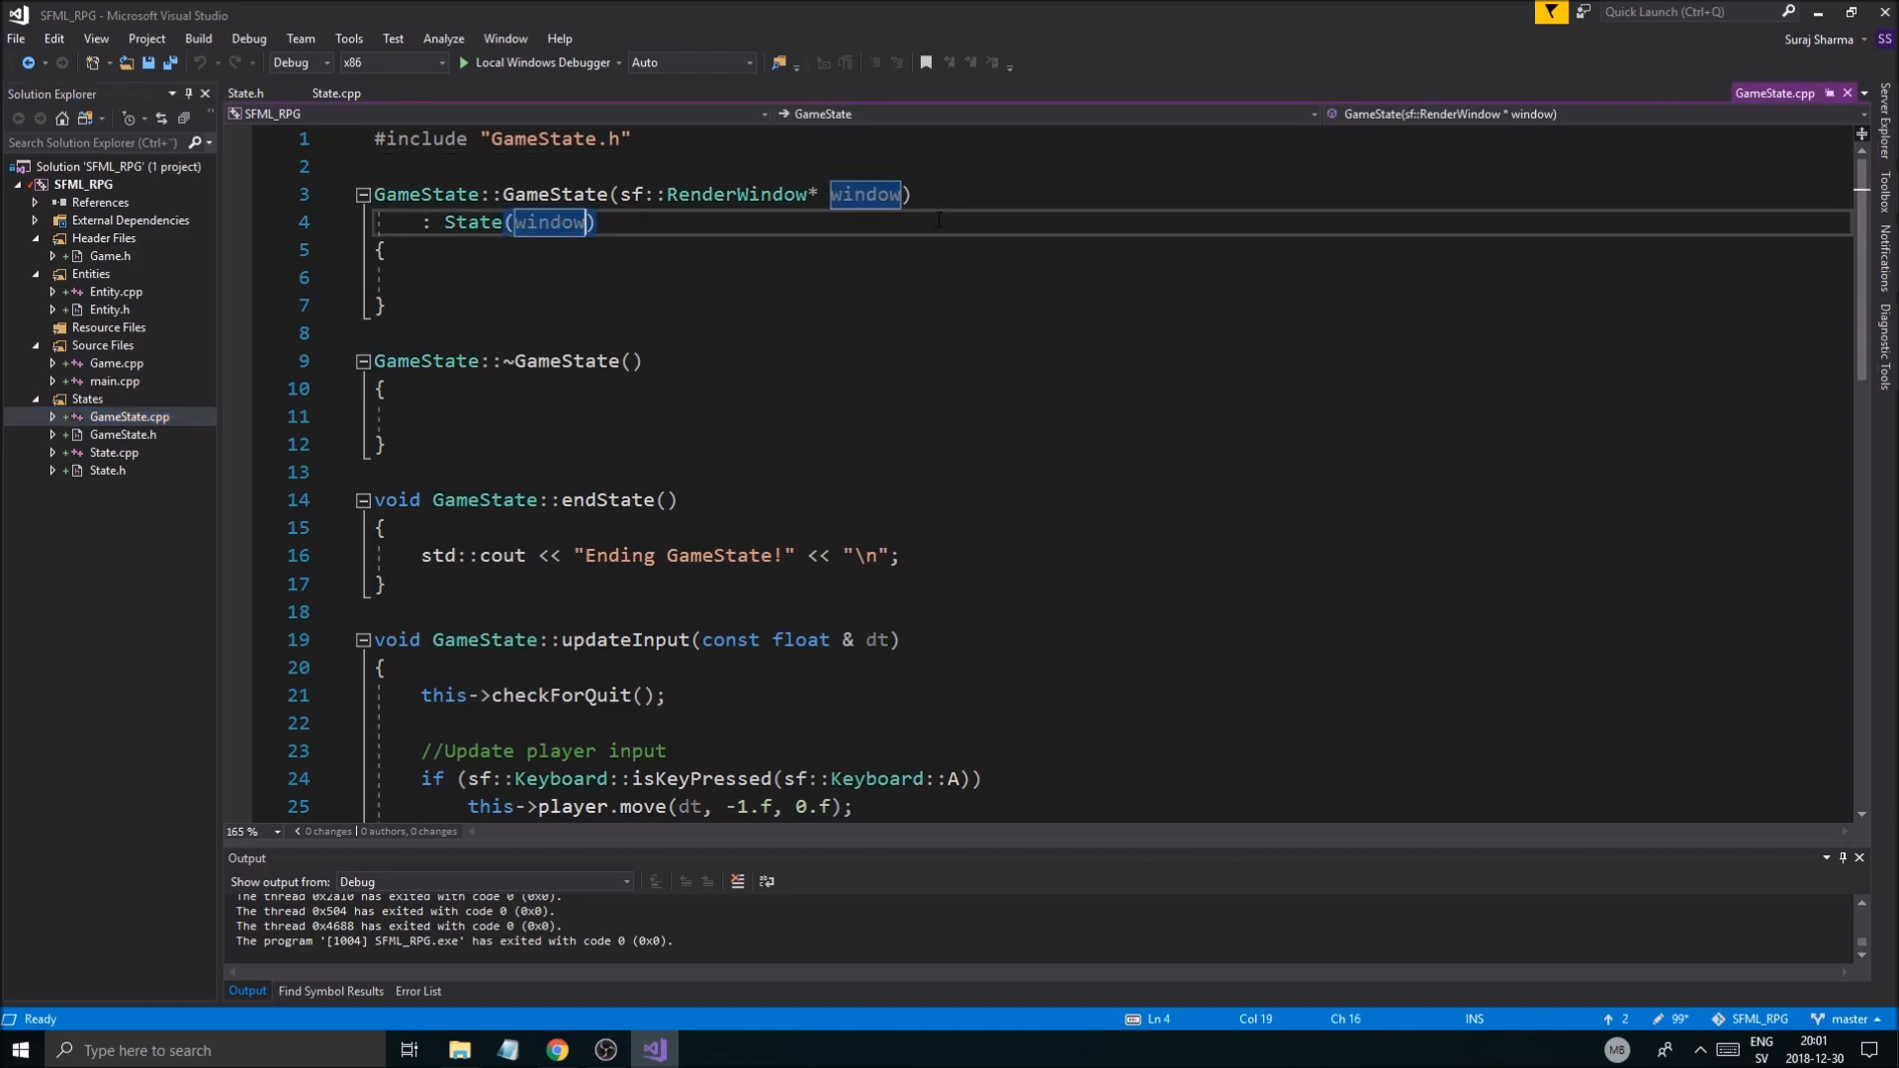
Step: Add a std::map<std::string, int>* supportedKeys parameter to the GameState constructor declaration
type(", std::vector<sf::Texture> textures;")
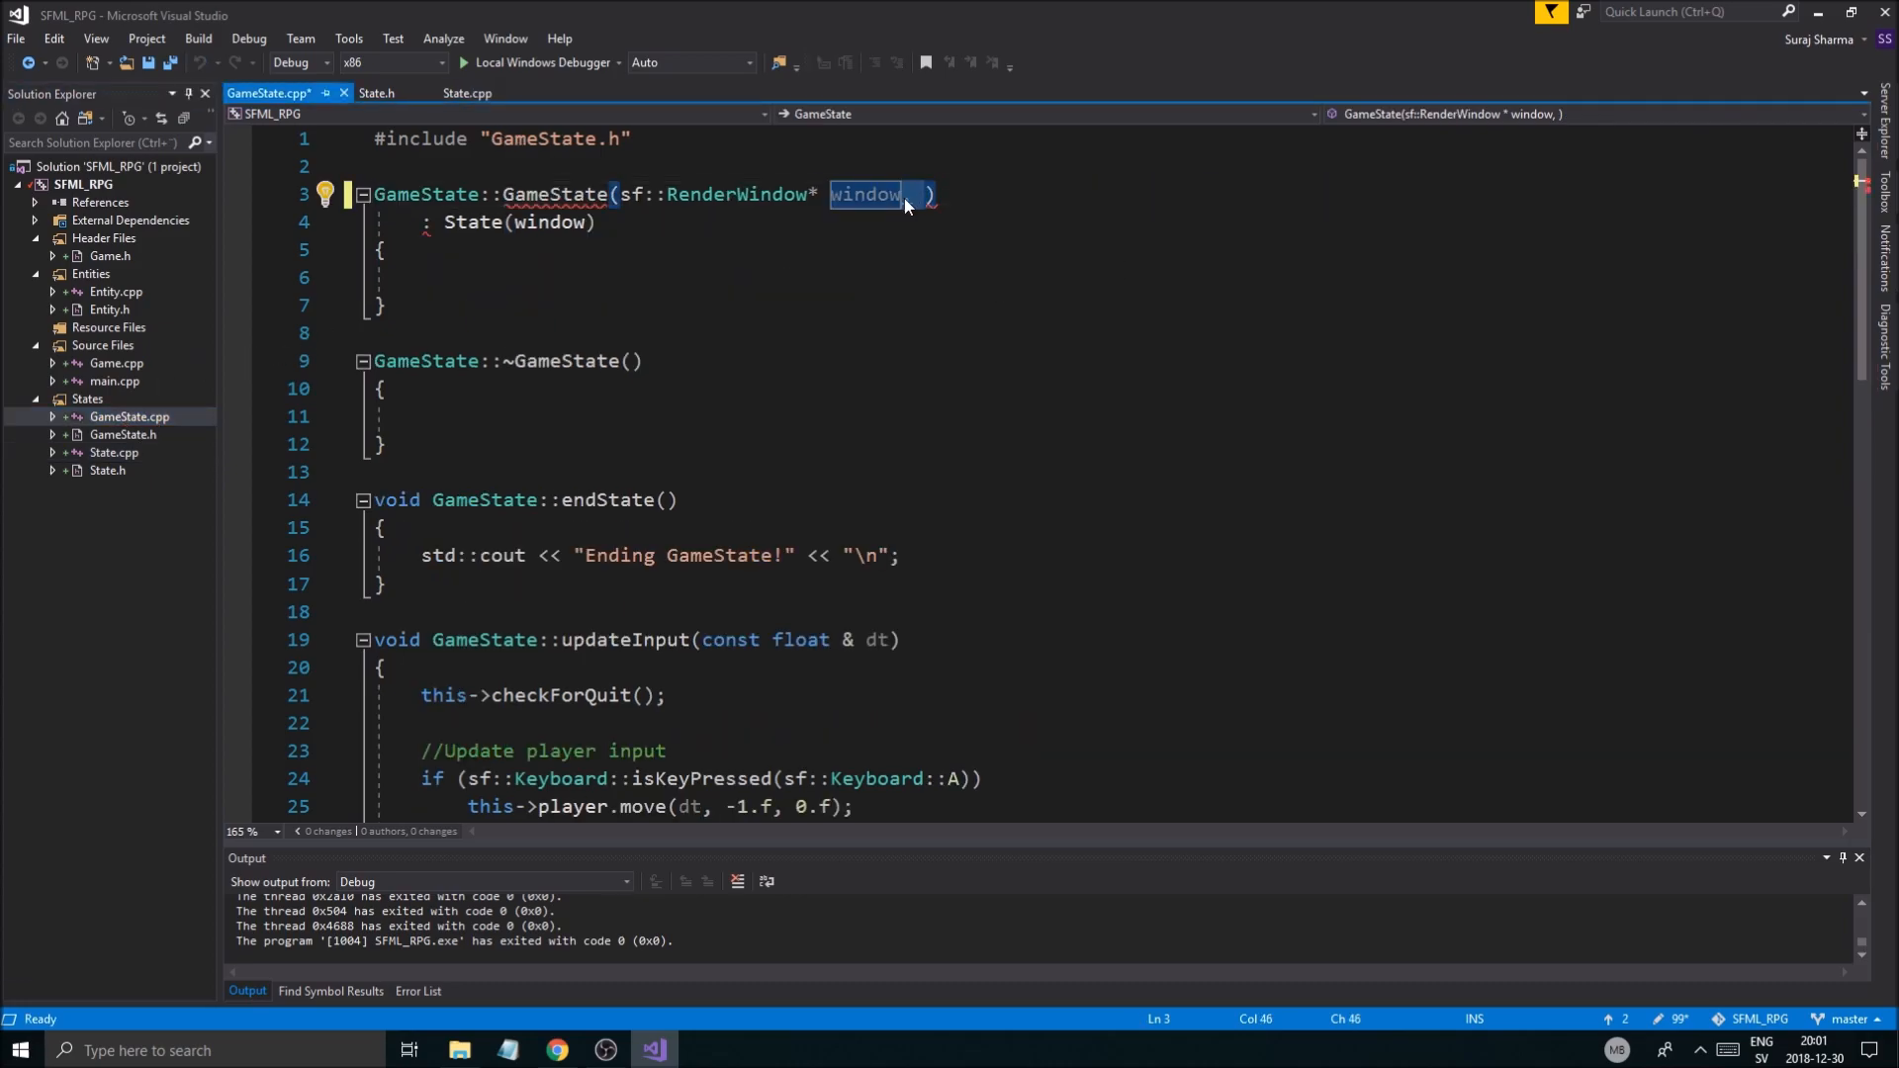
type(", std::map<std::string, int>* supportedKeys")
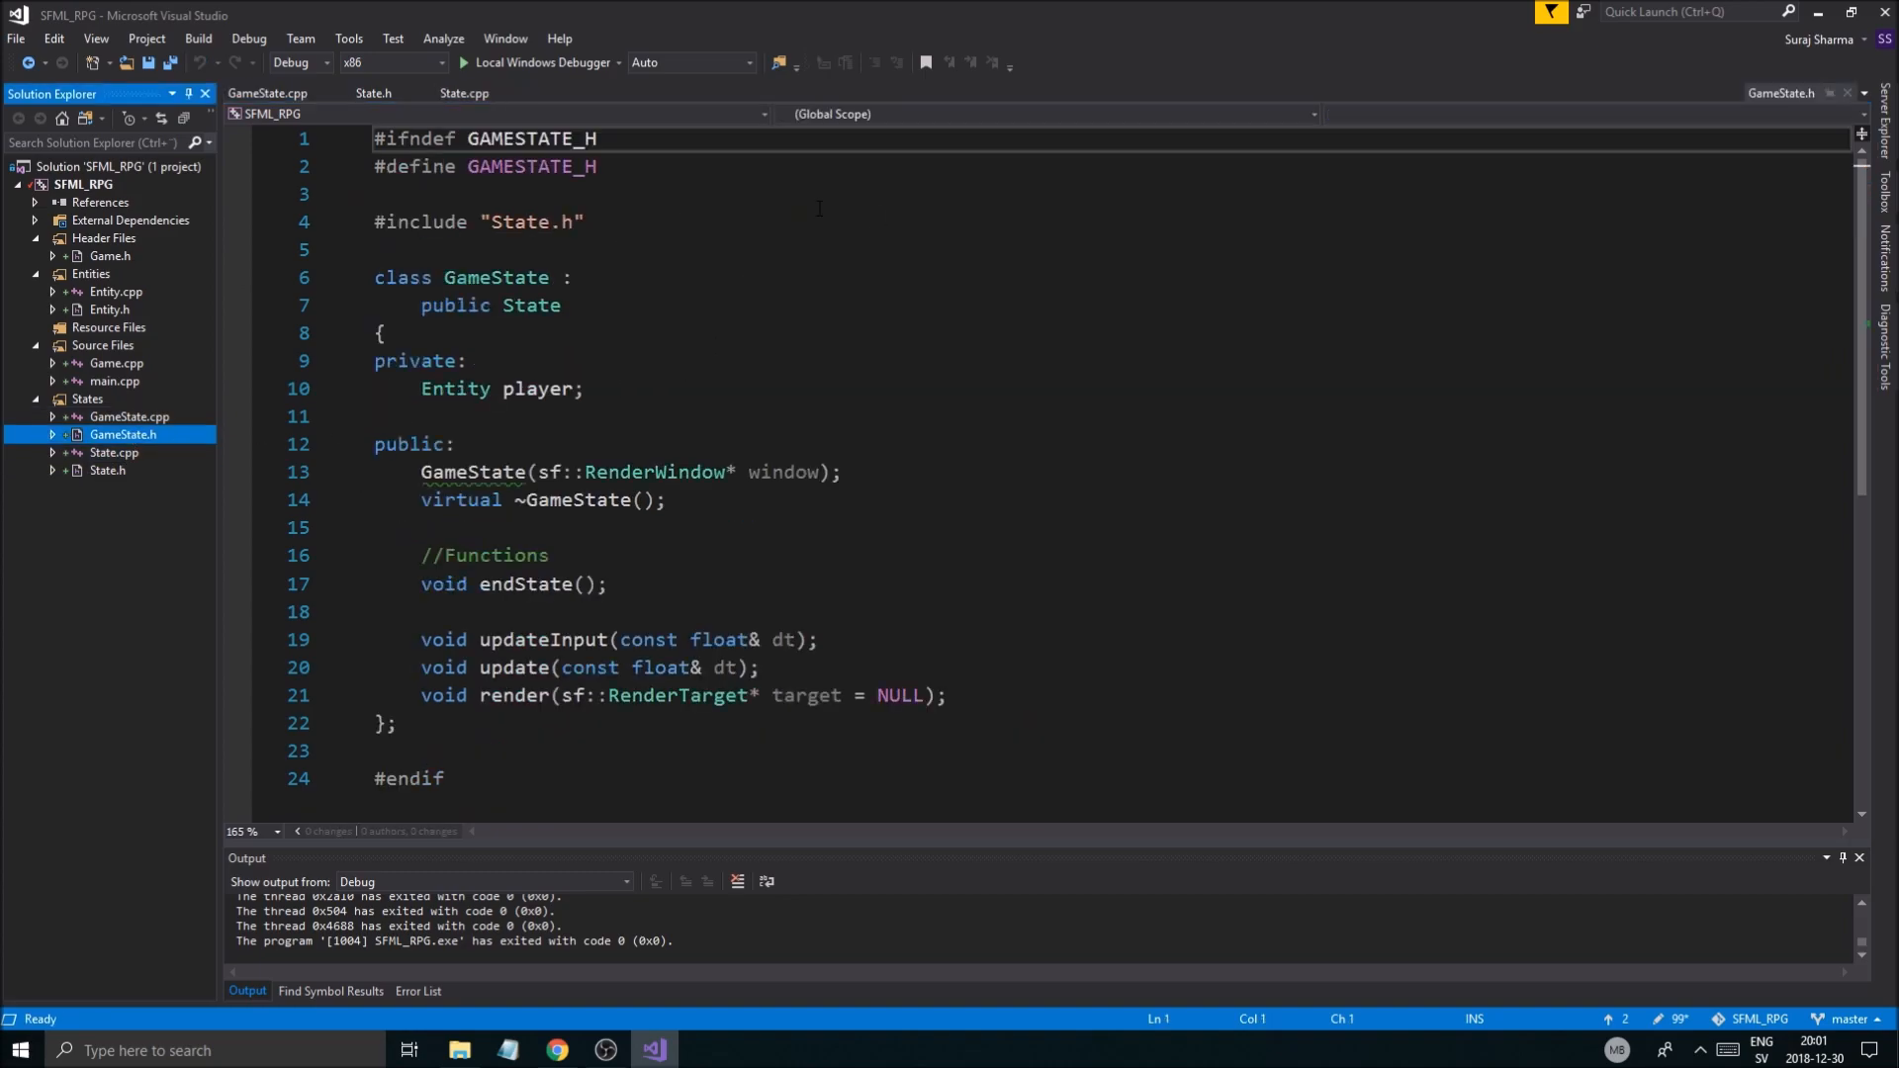
type(", std::map<std::string, int>* supportedKeys")
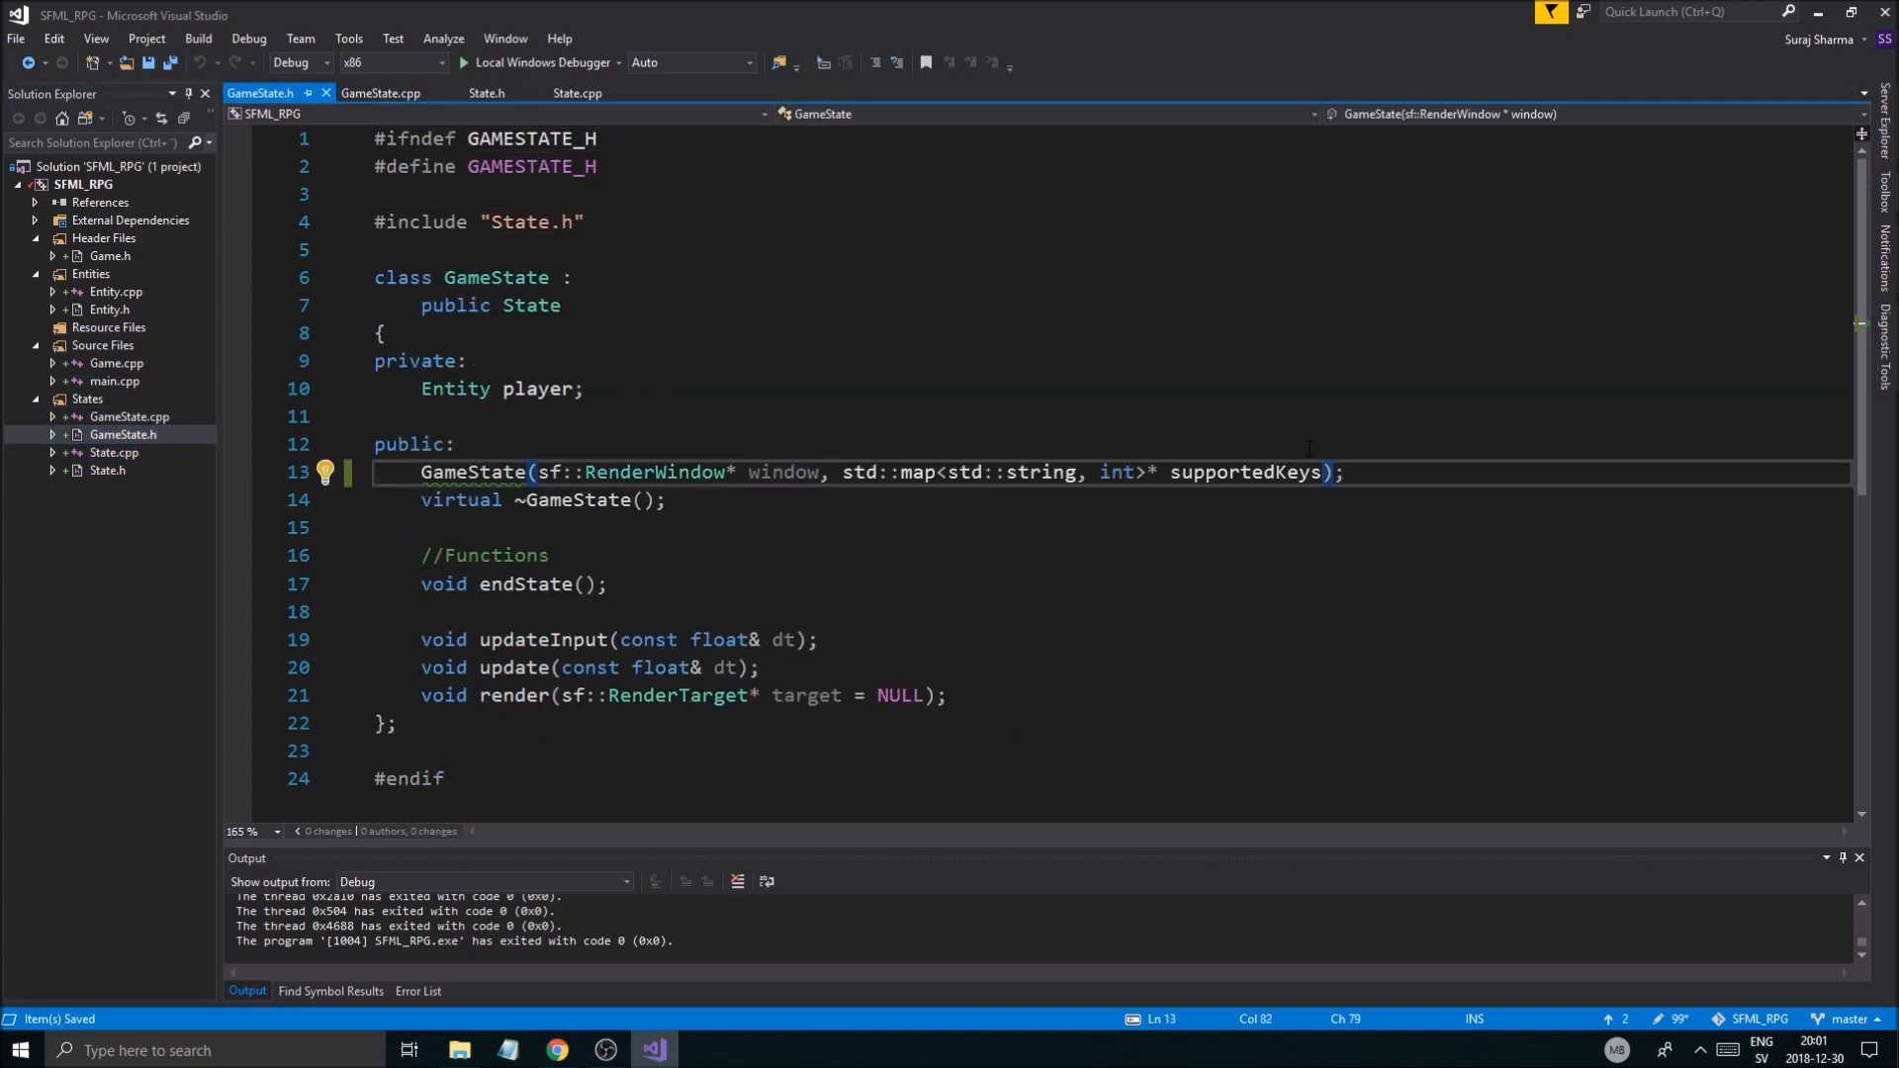
left_click(411, 444)
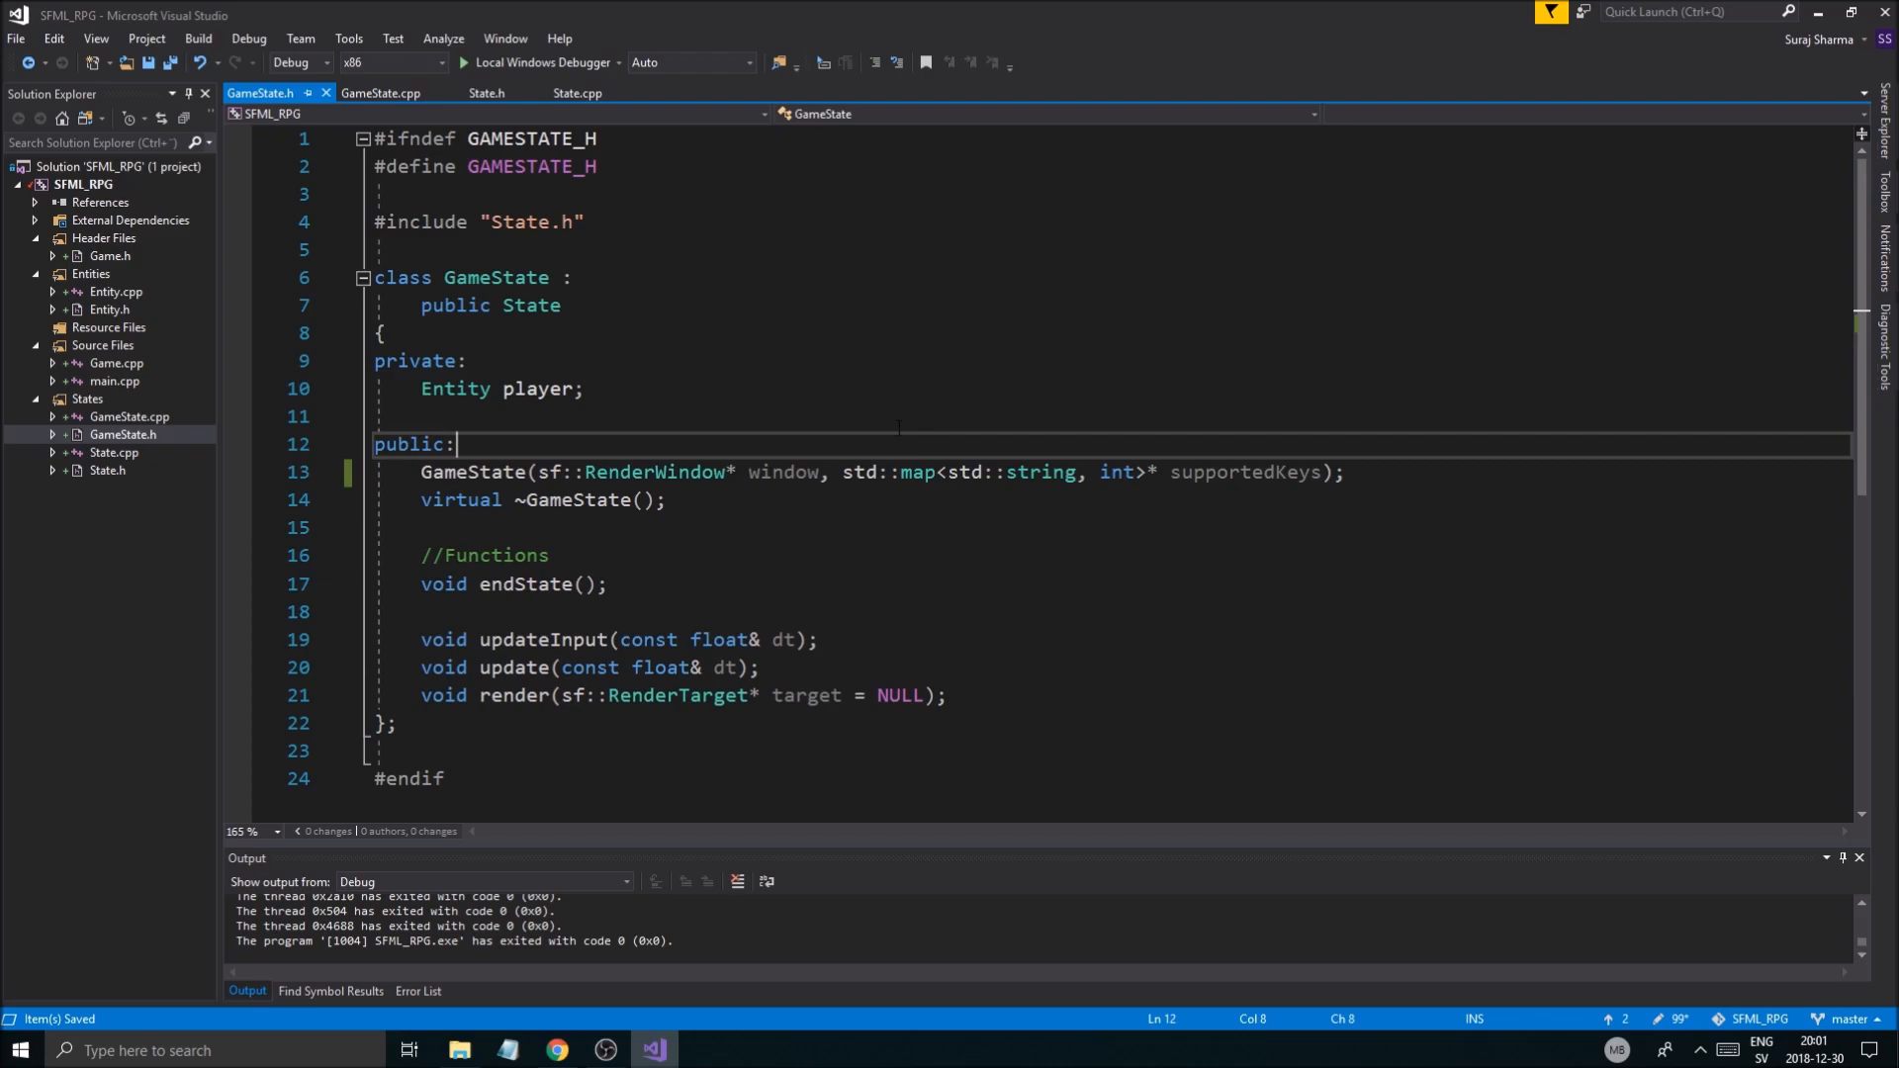
left_click(545, 389)
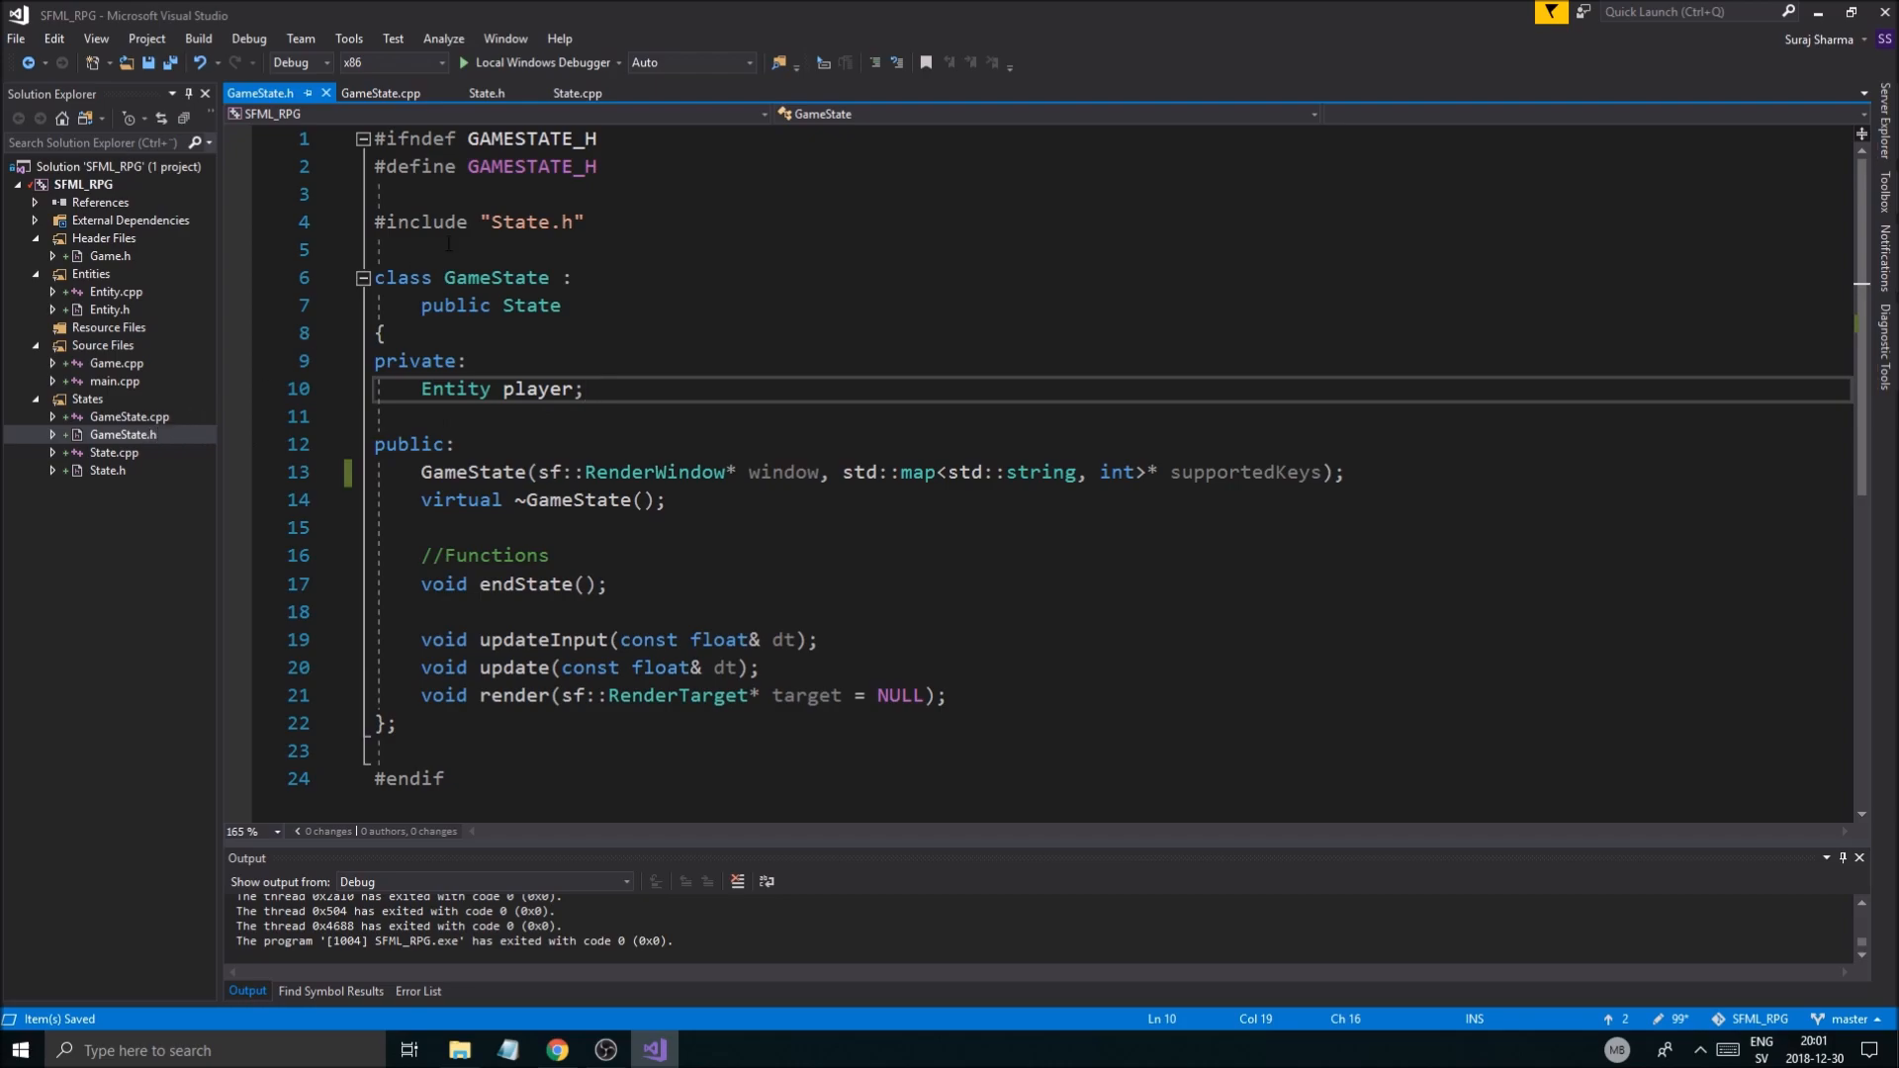
left_click(487, 93)
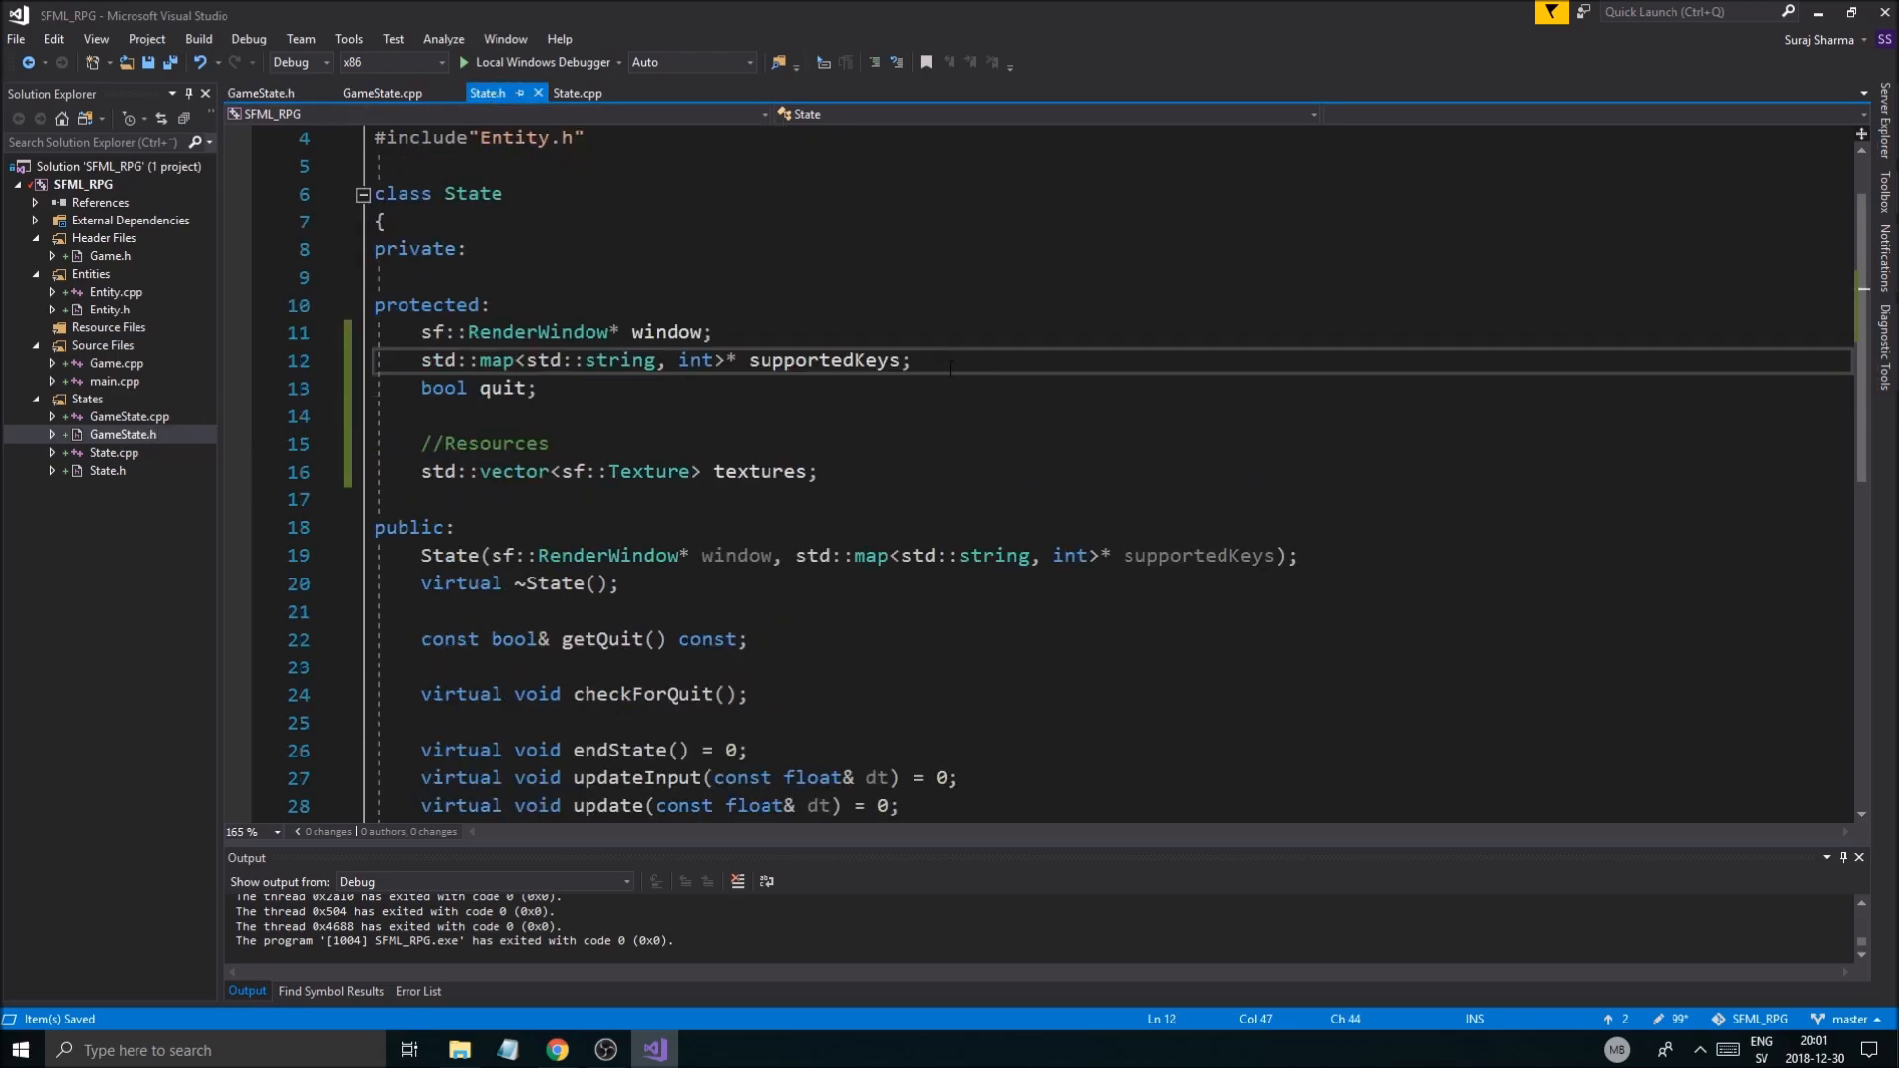
Step: Declare a protected std::map<std::string, int> keybinds member and start a //Func comment
left_click(912, 361)
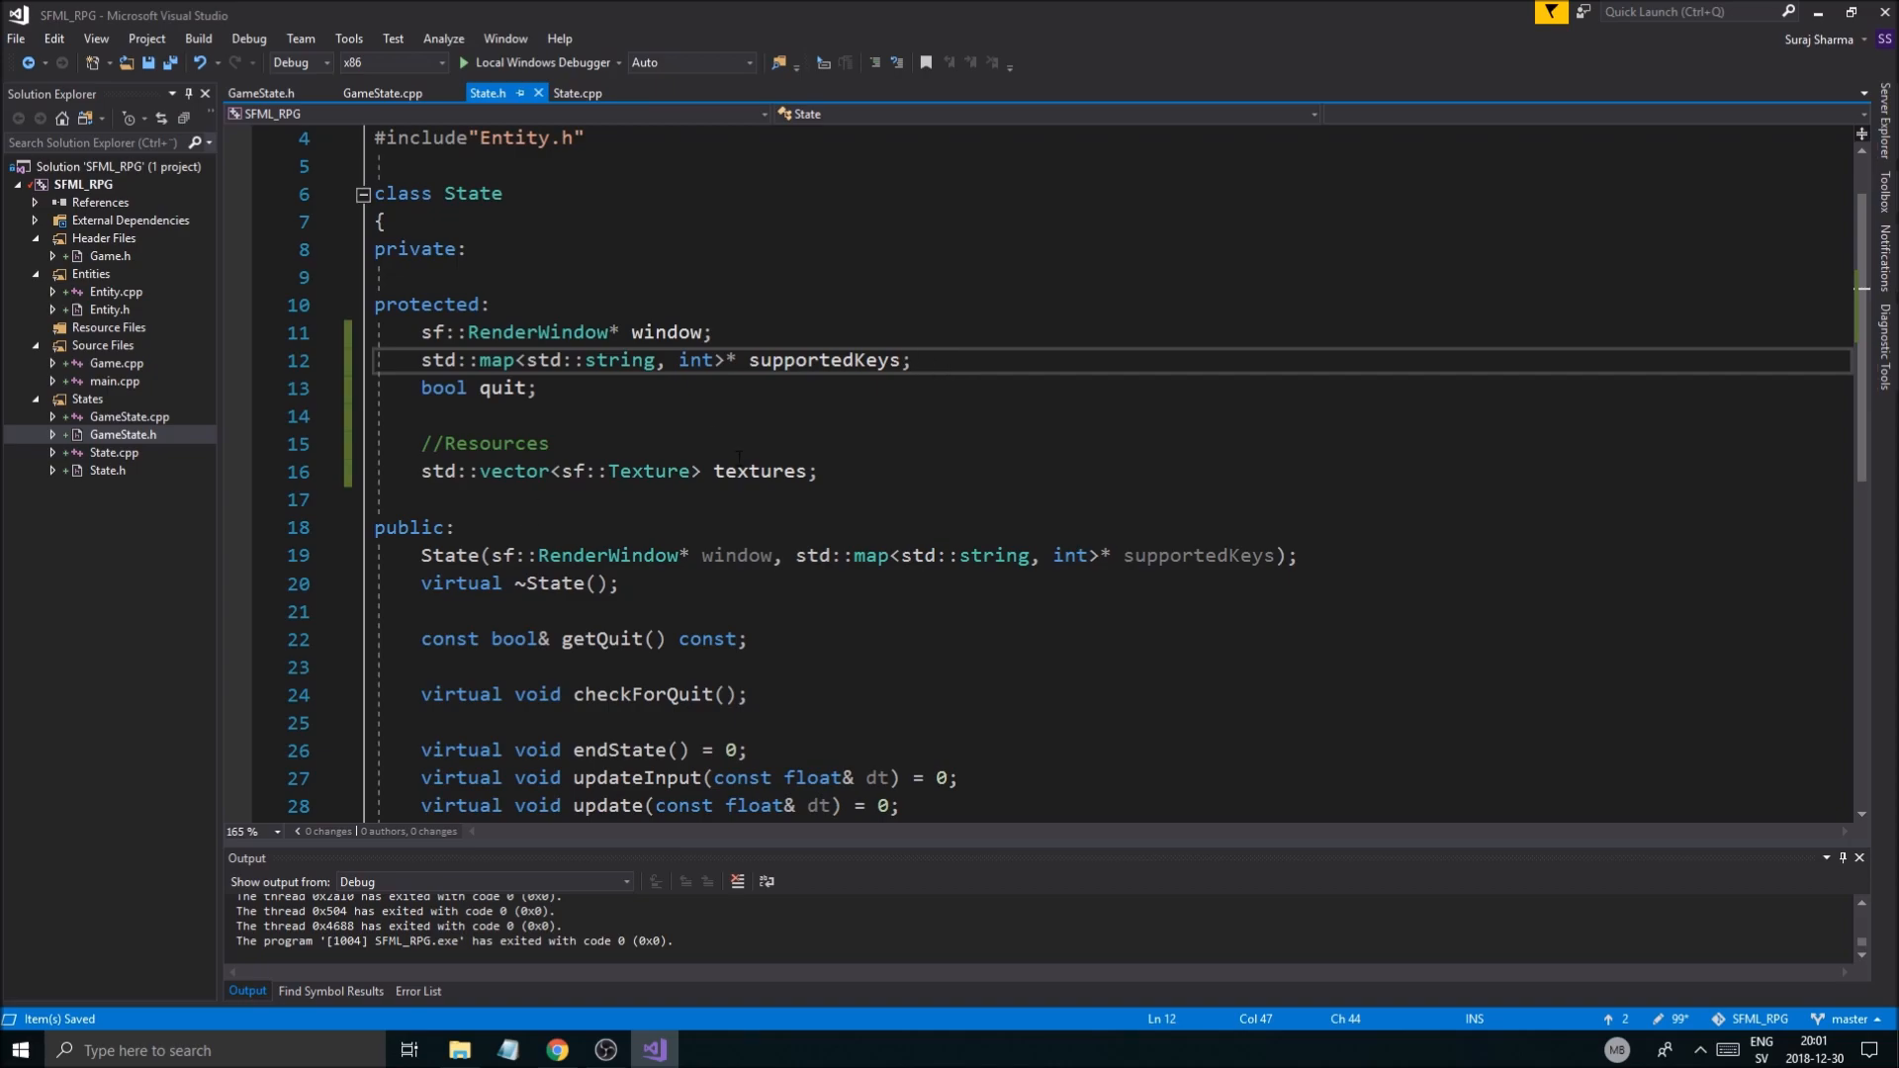
type("st")
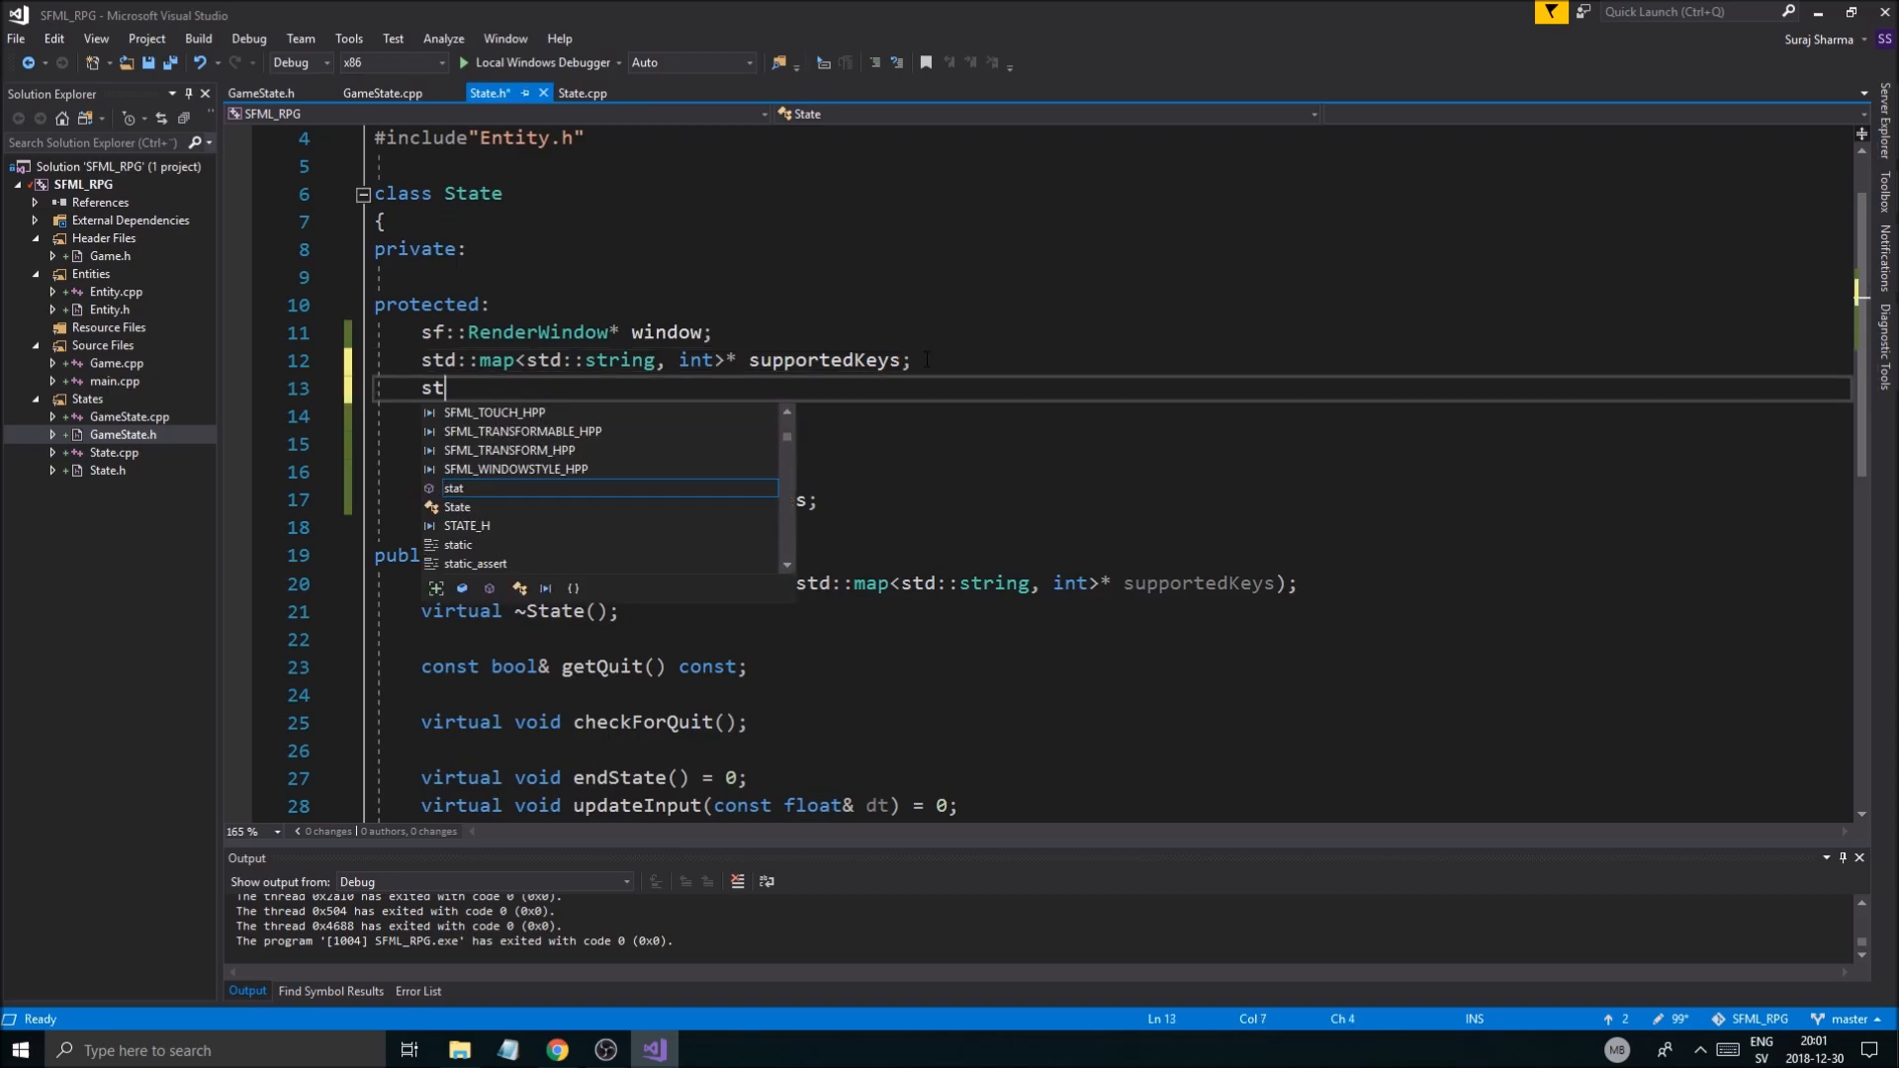
type("d::map")
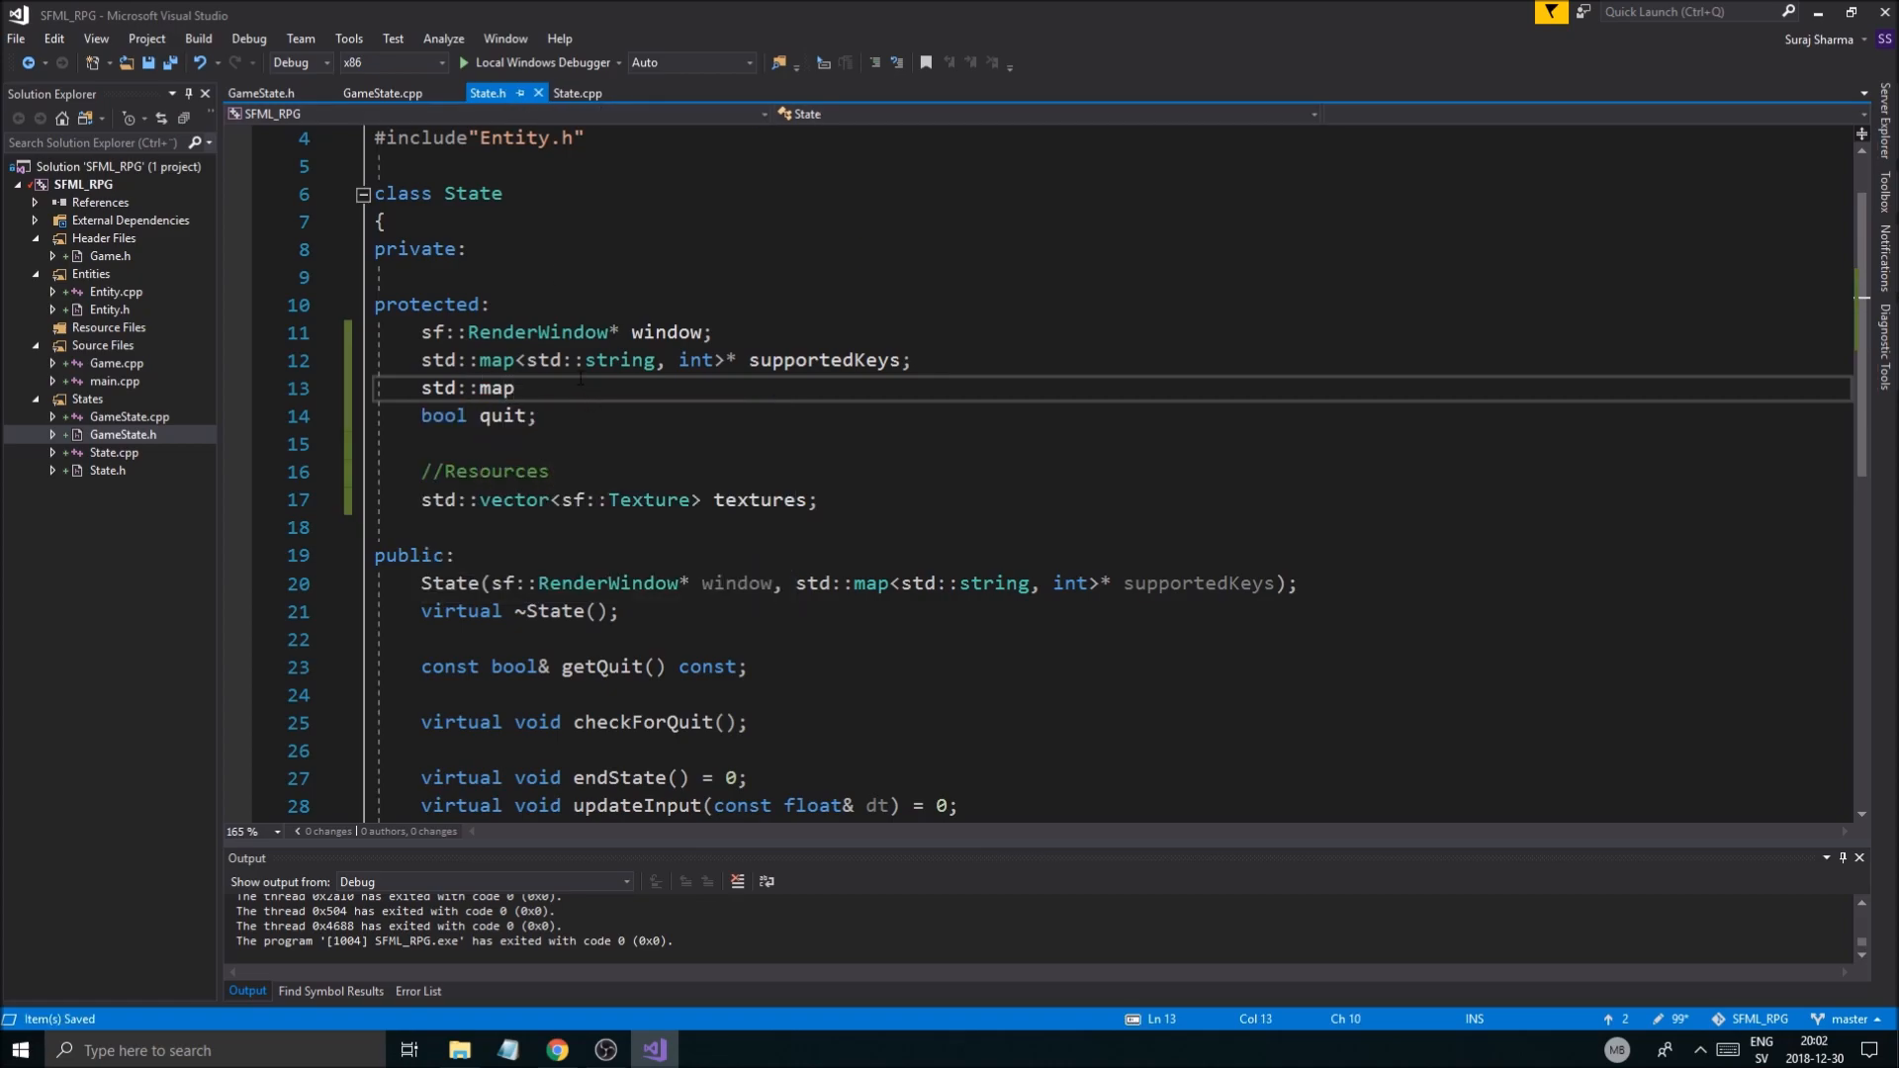
type("<std::string")
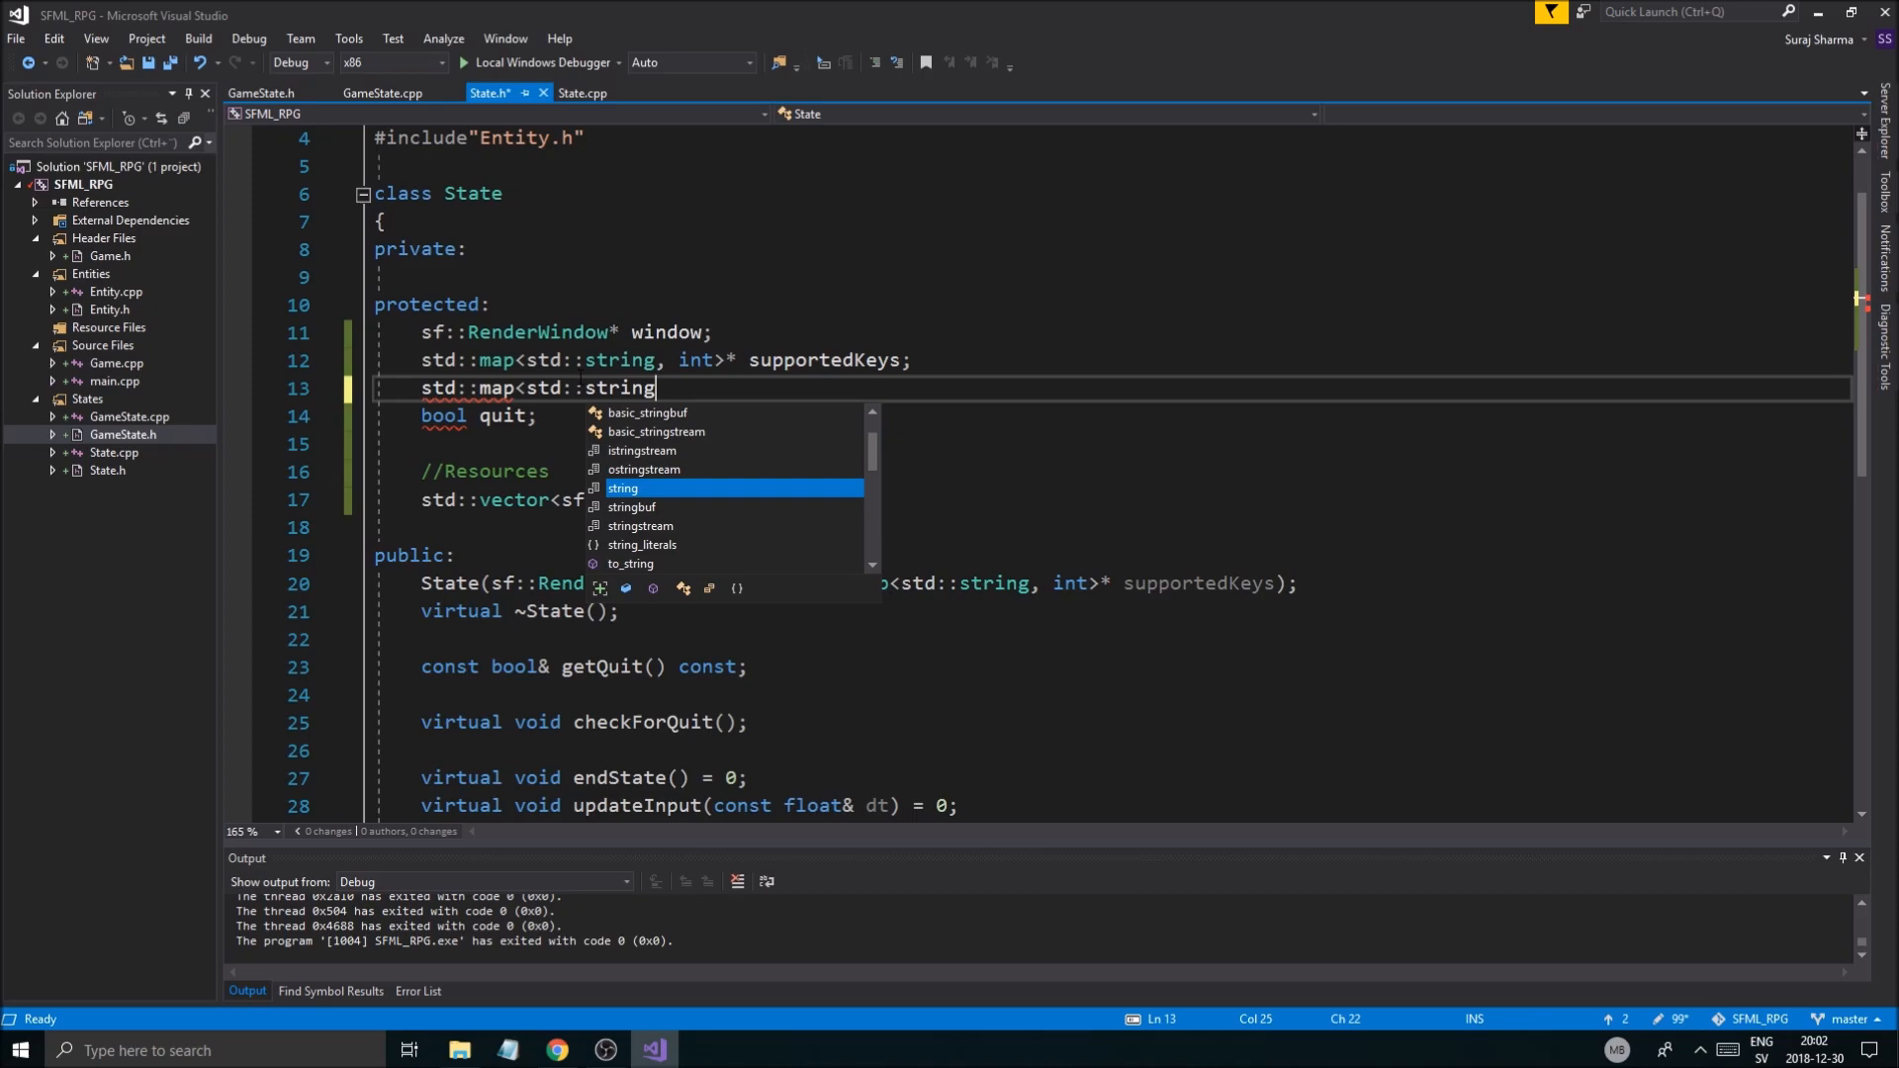
type("m")
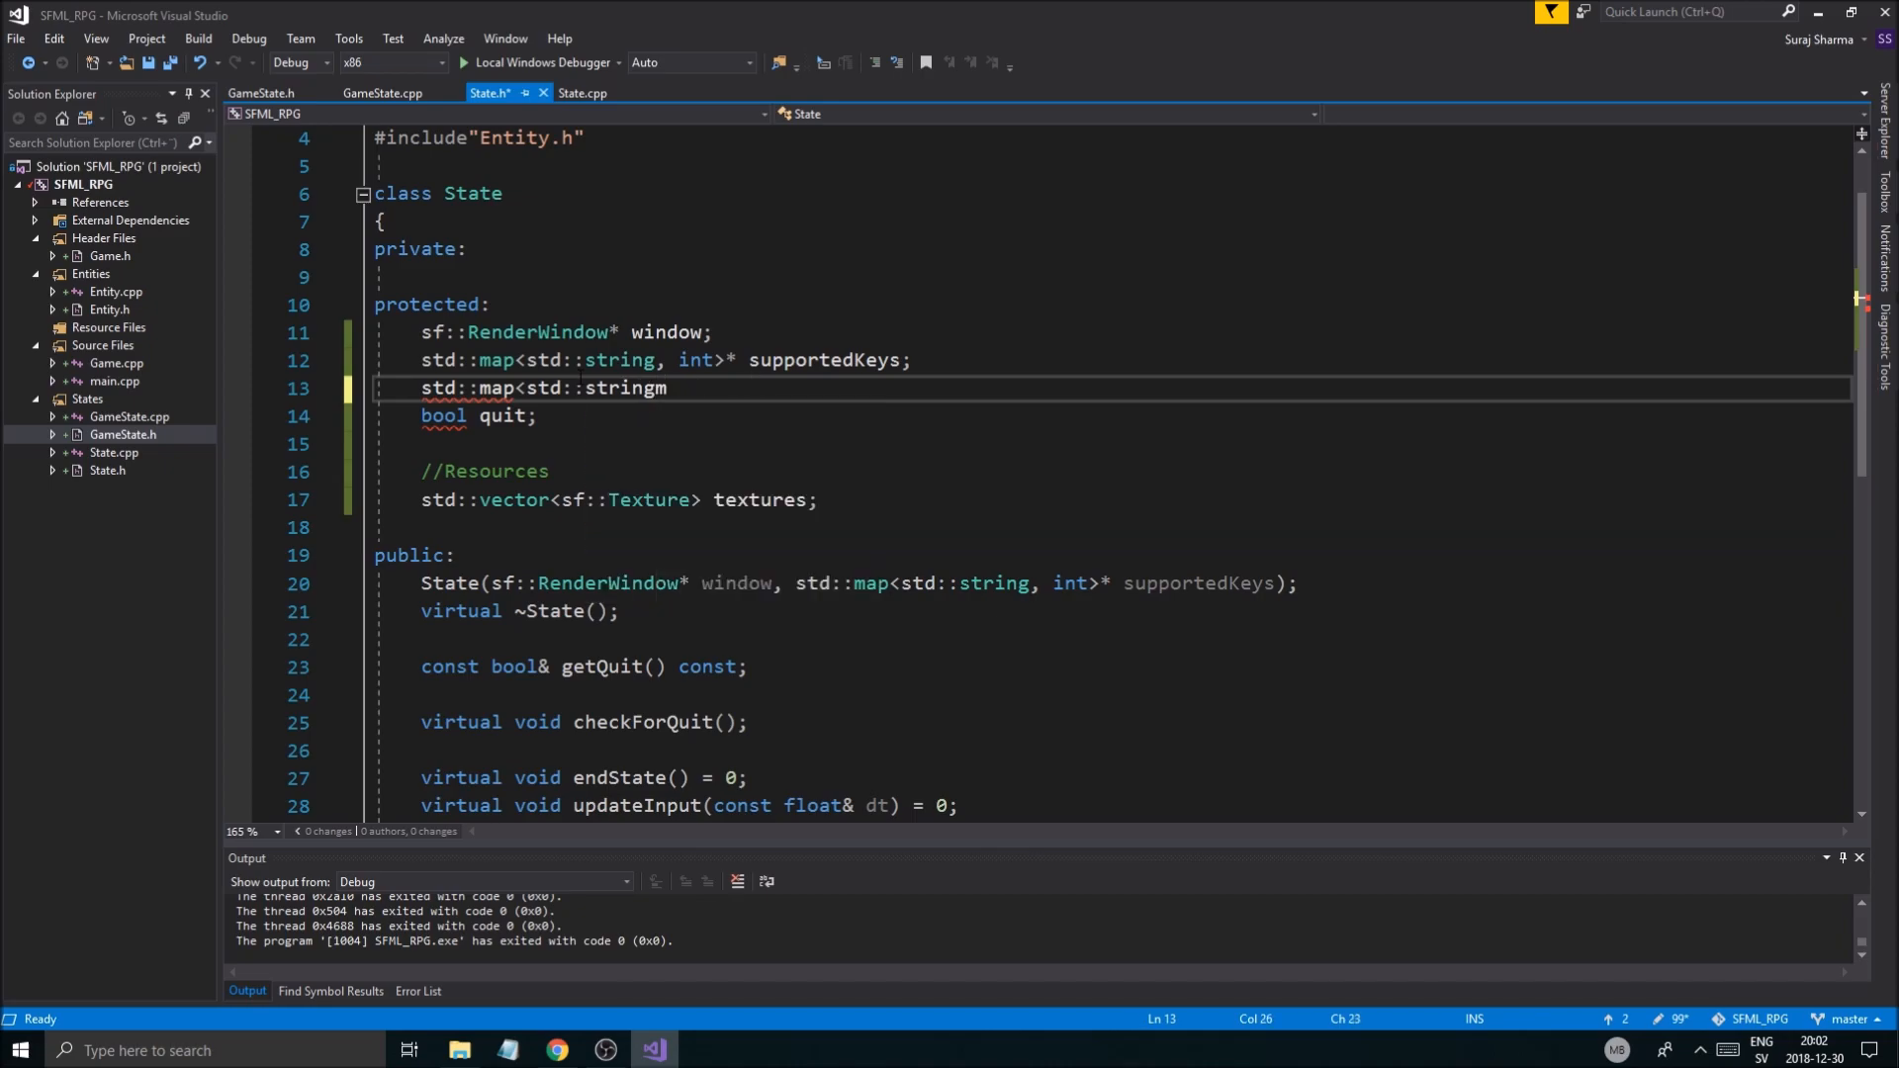
type(", int>")
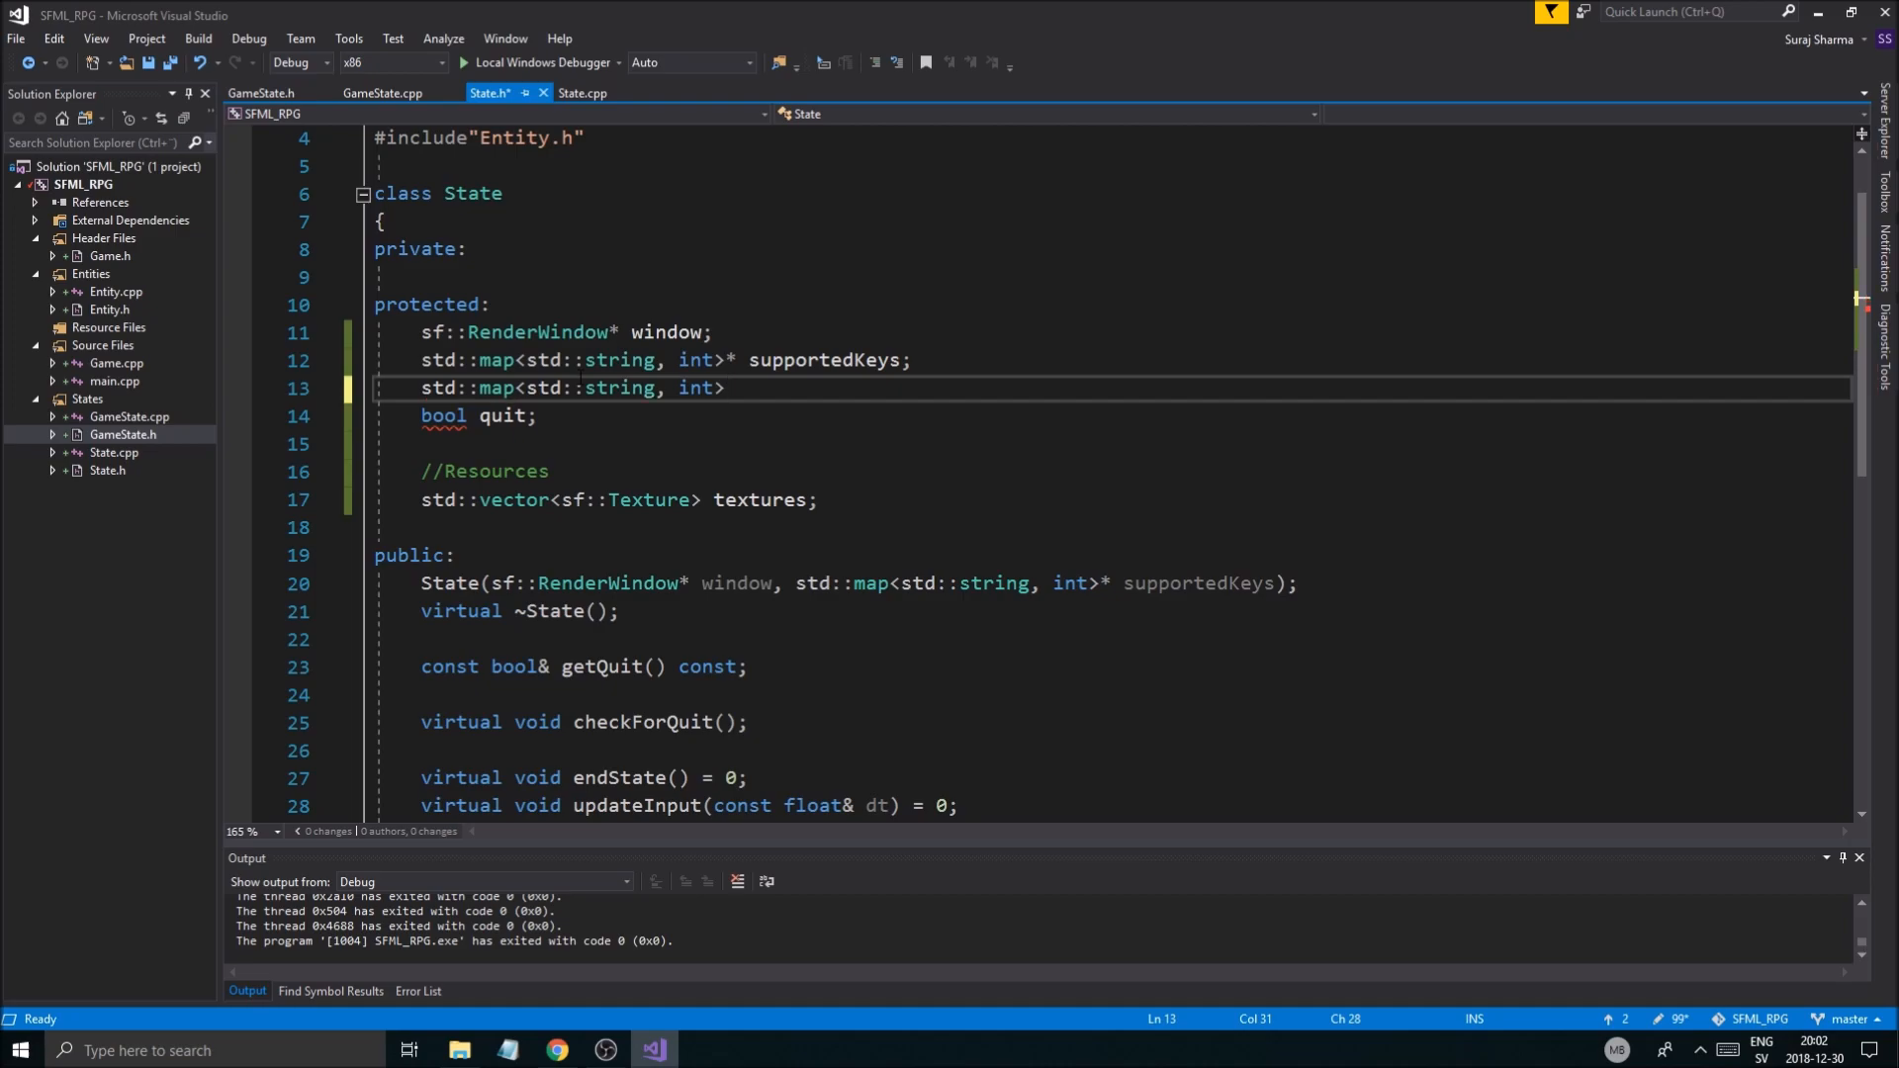
key("ctrl+s")
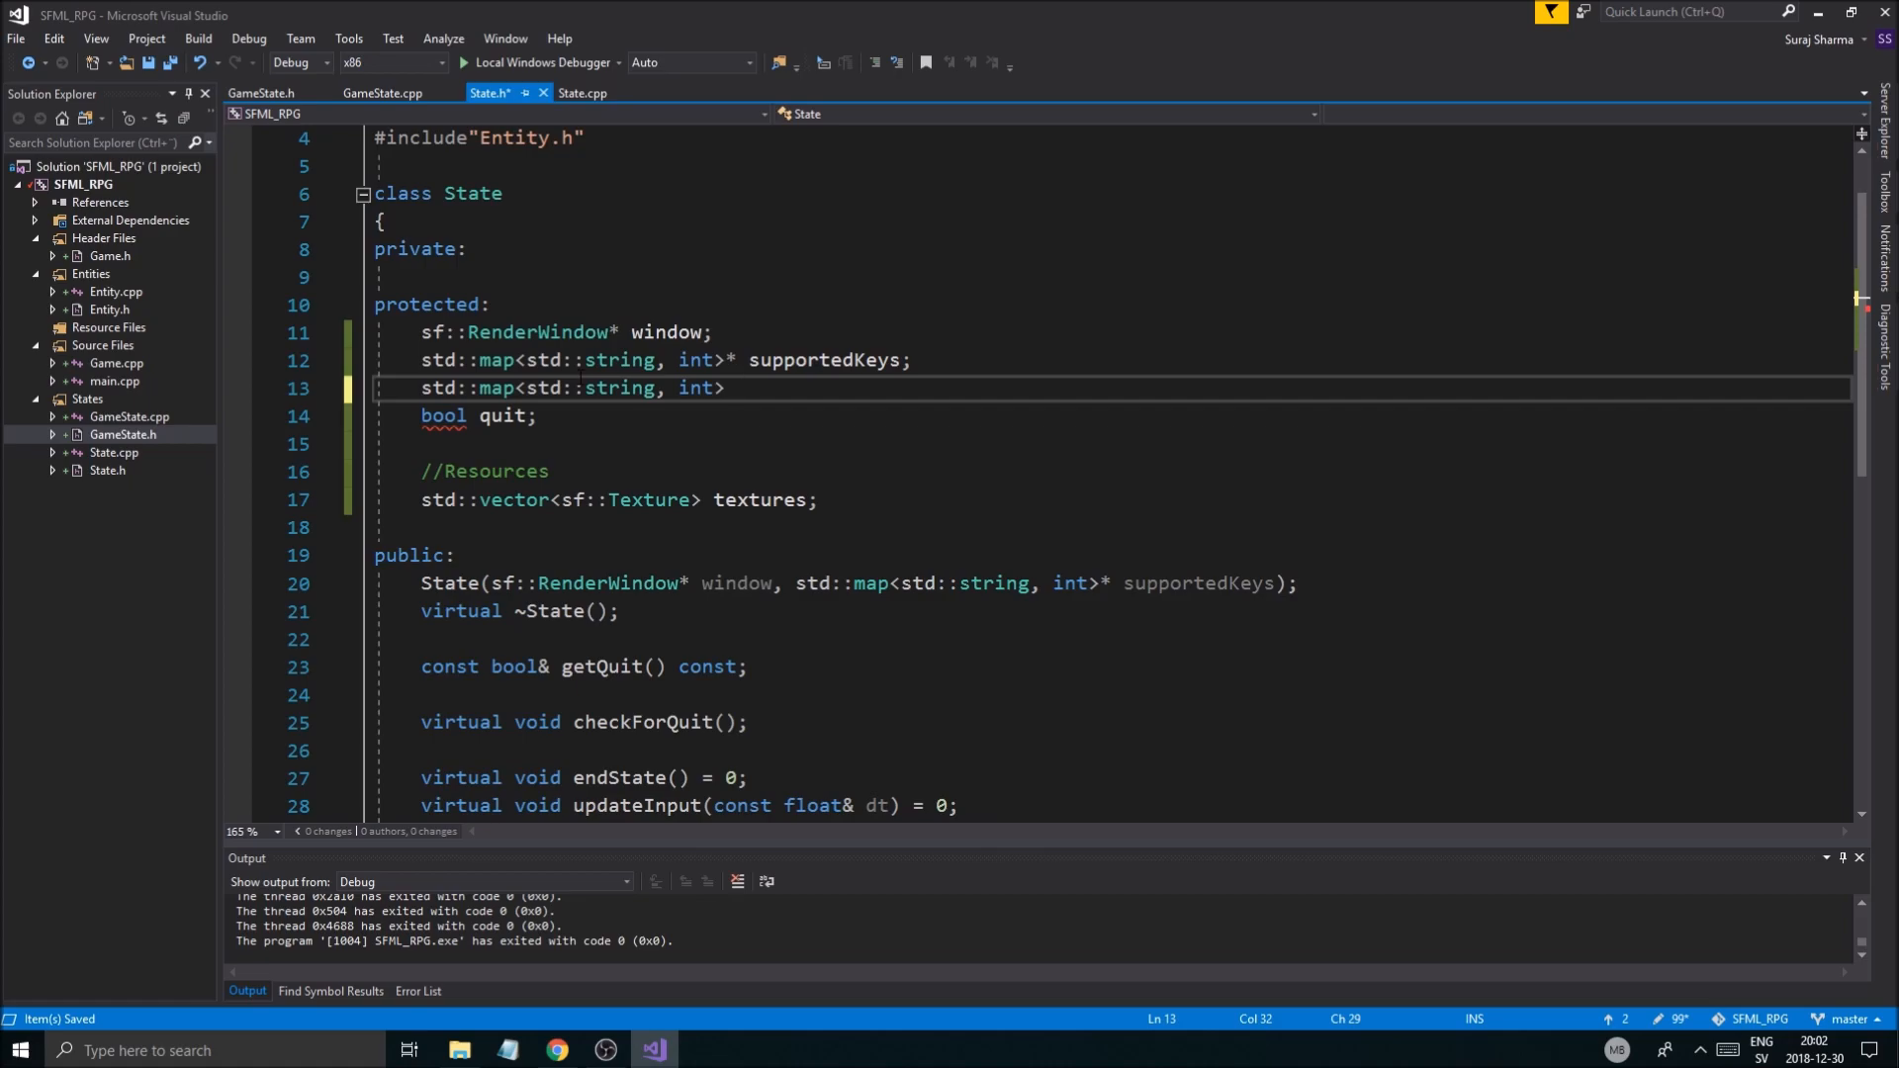
type("keybinds")
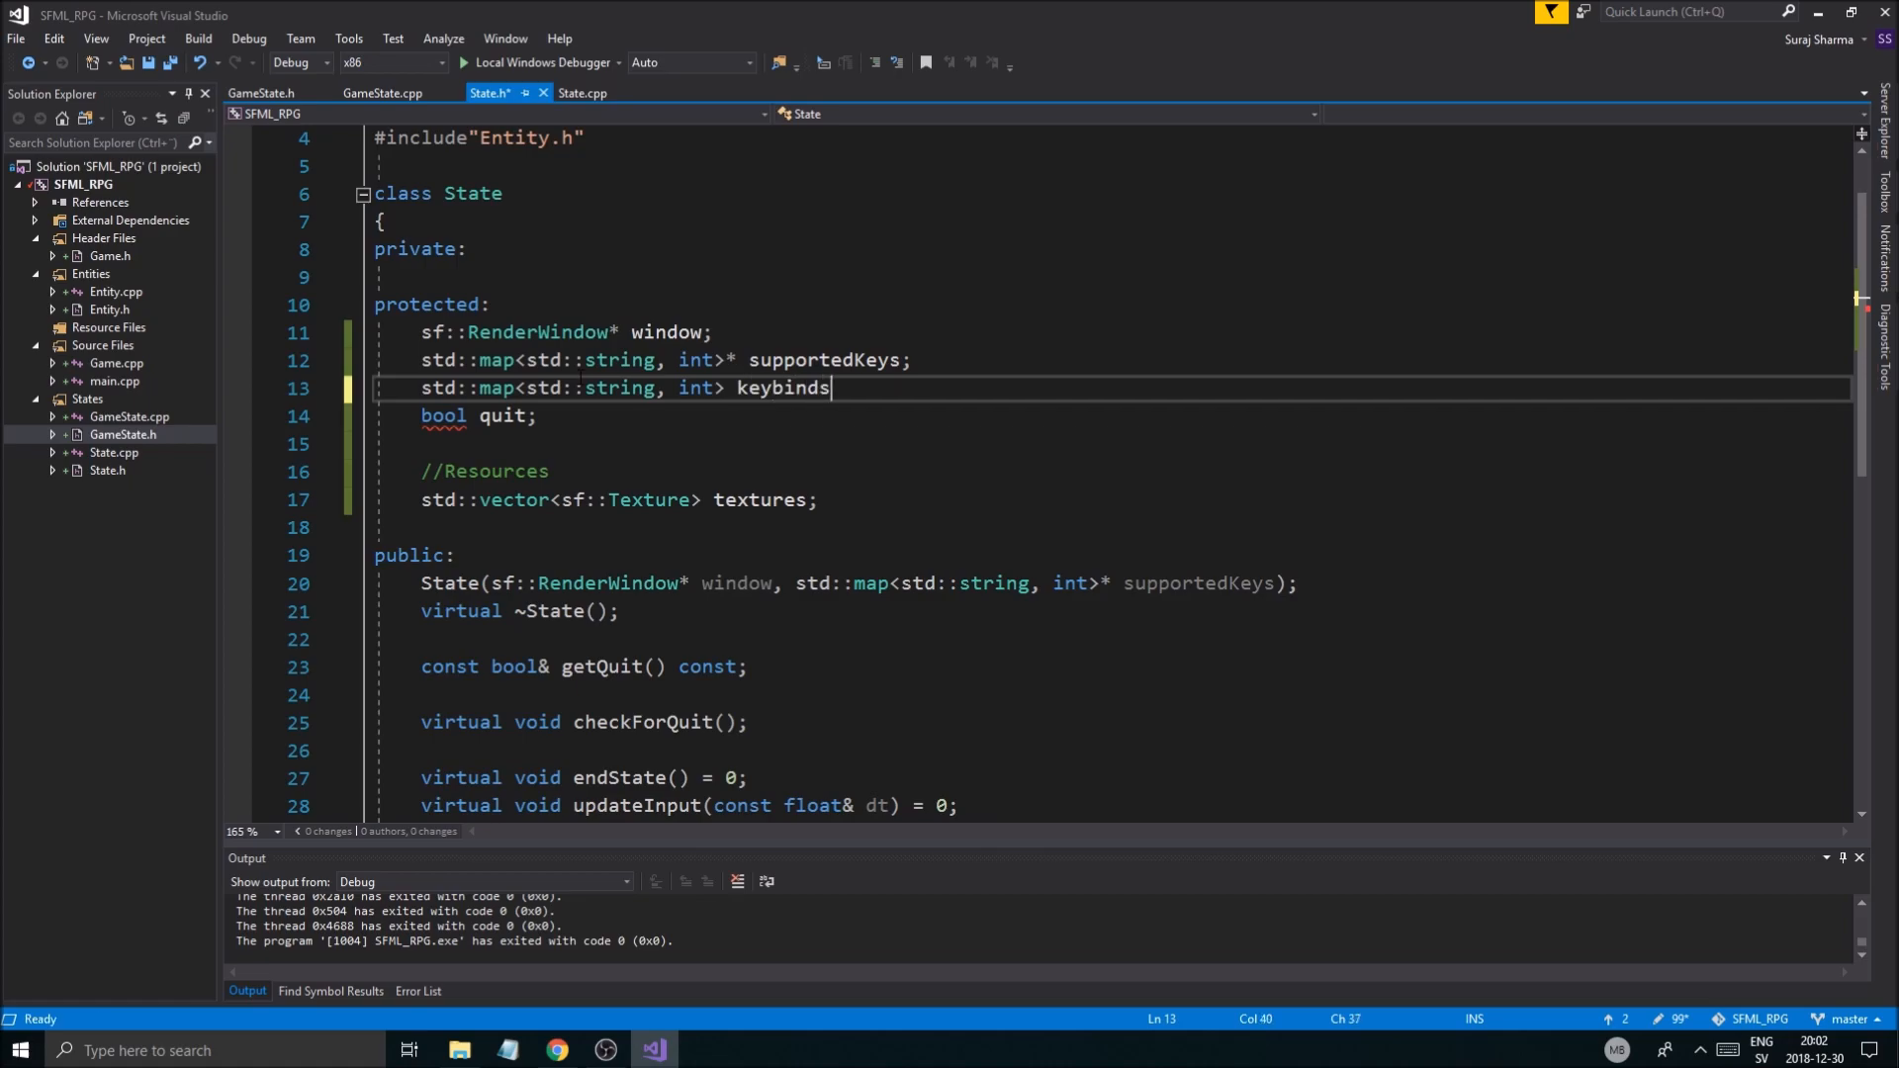
type(";")
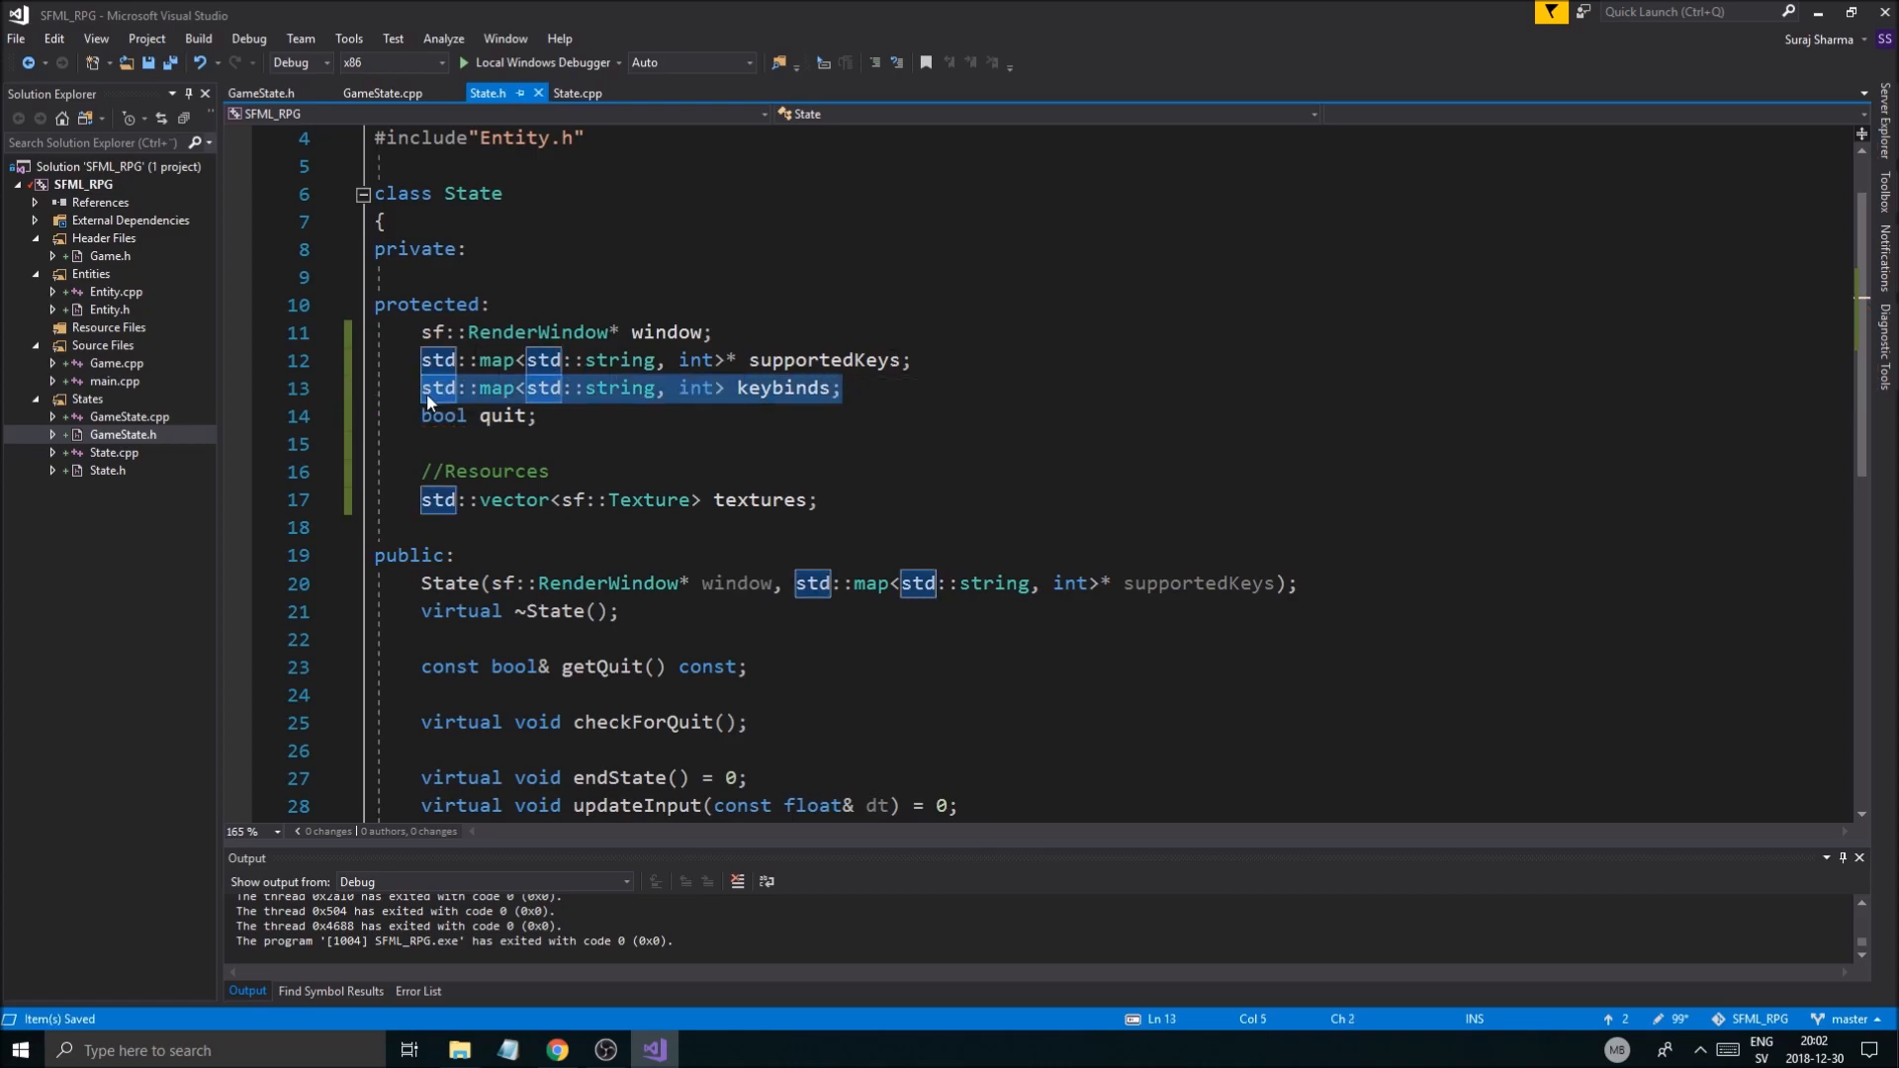
left_click(841, 388)
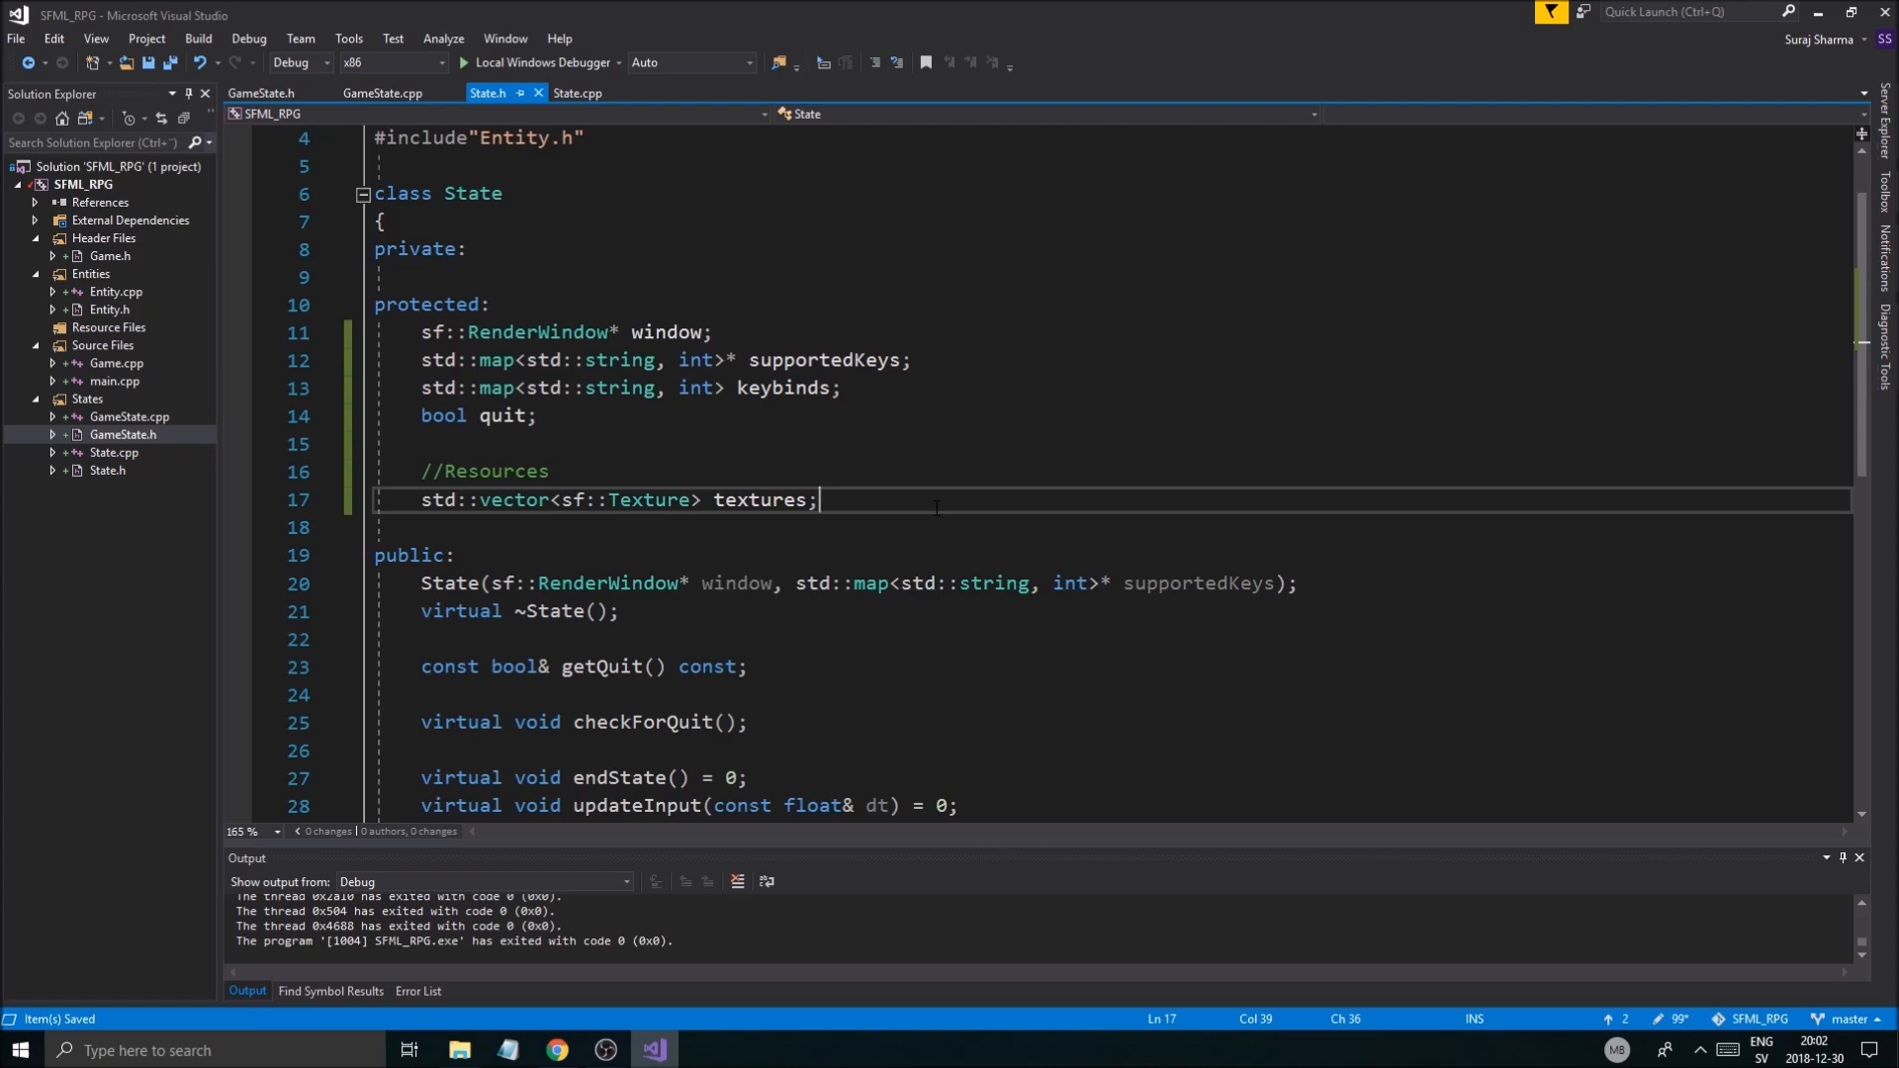
type("//Func")
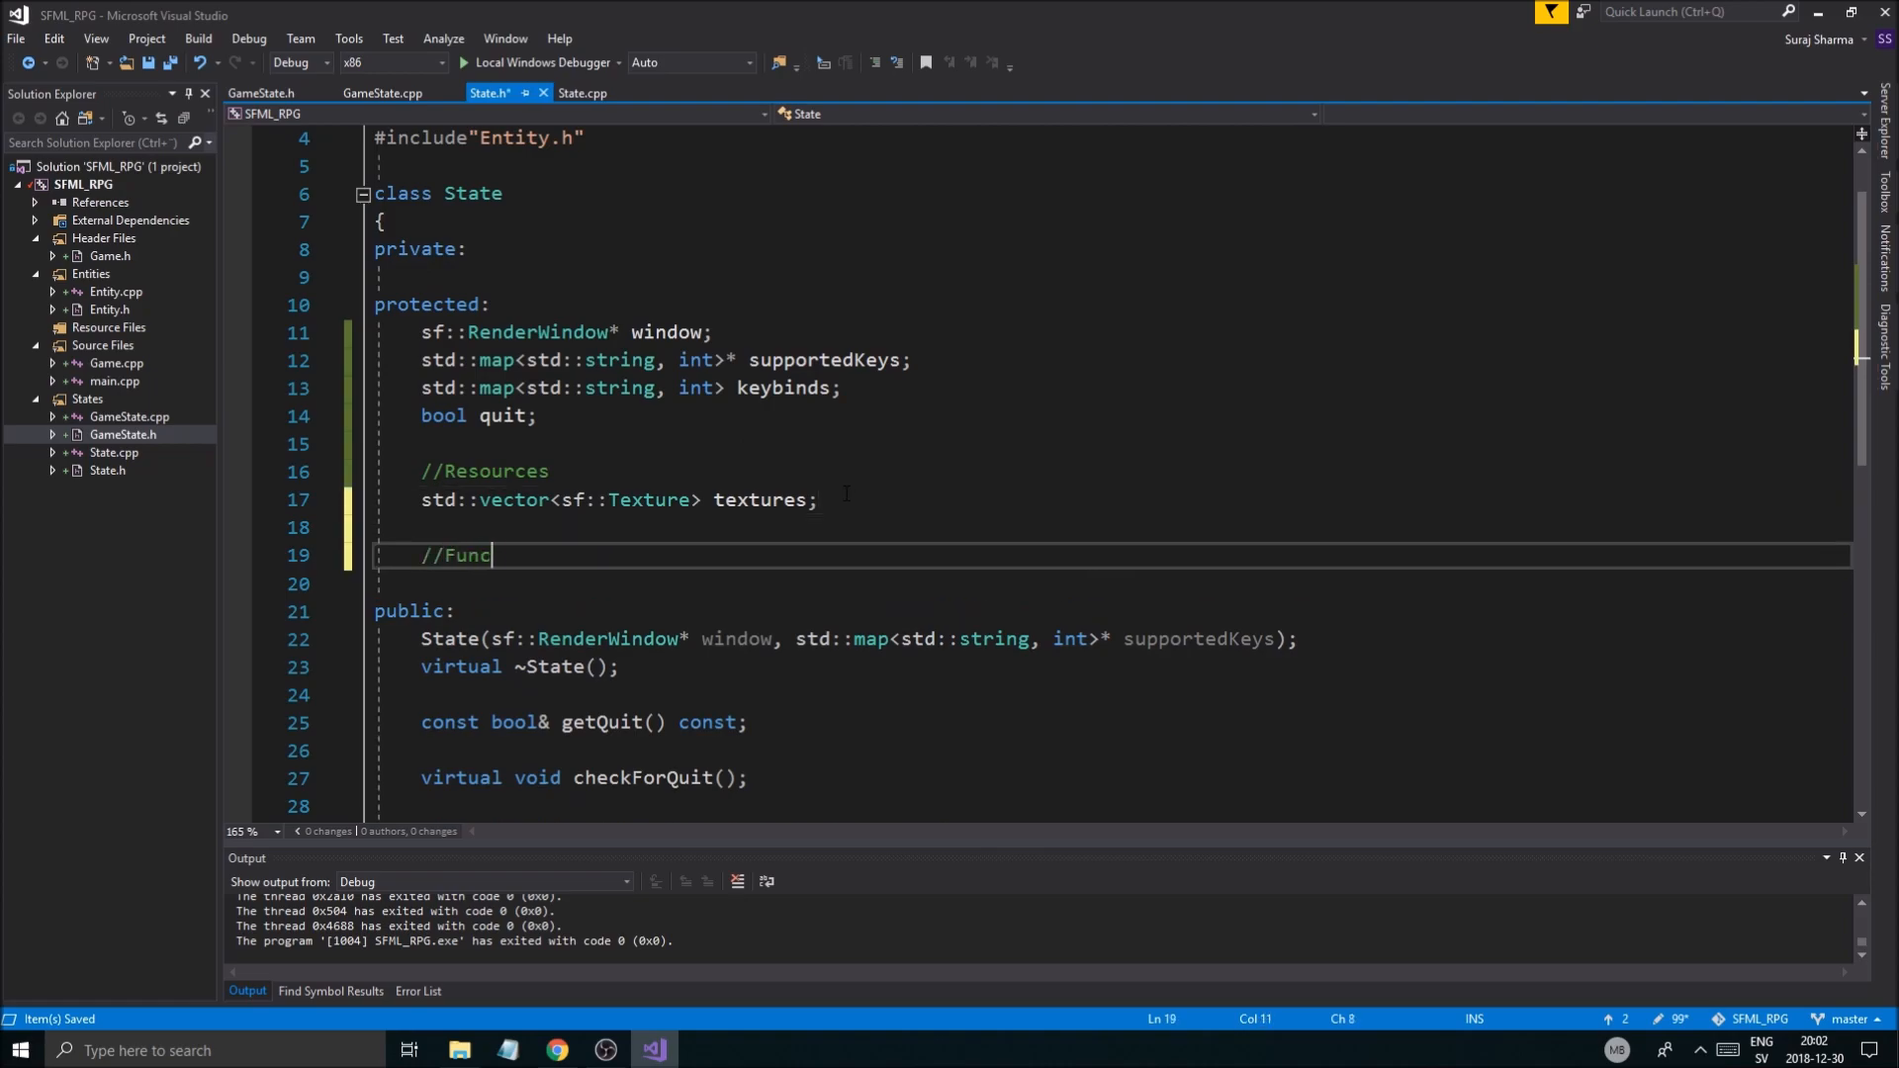
Step: Complete the //Functions comment and declare virtual void initKeybinds() = 0; in State.h
type("tions")
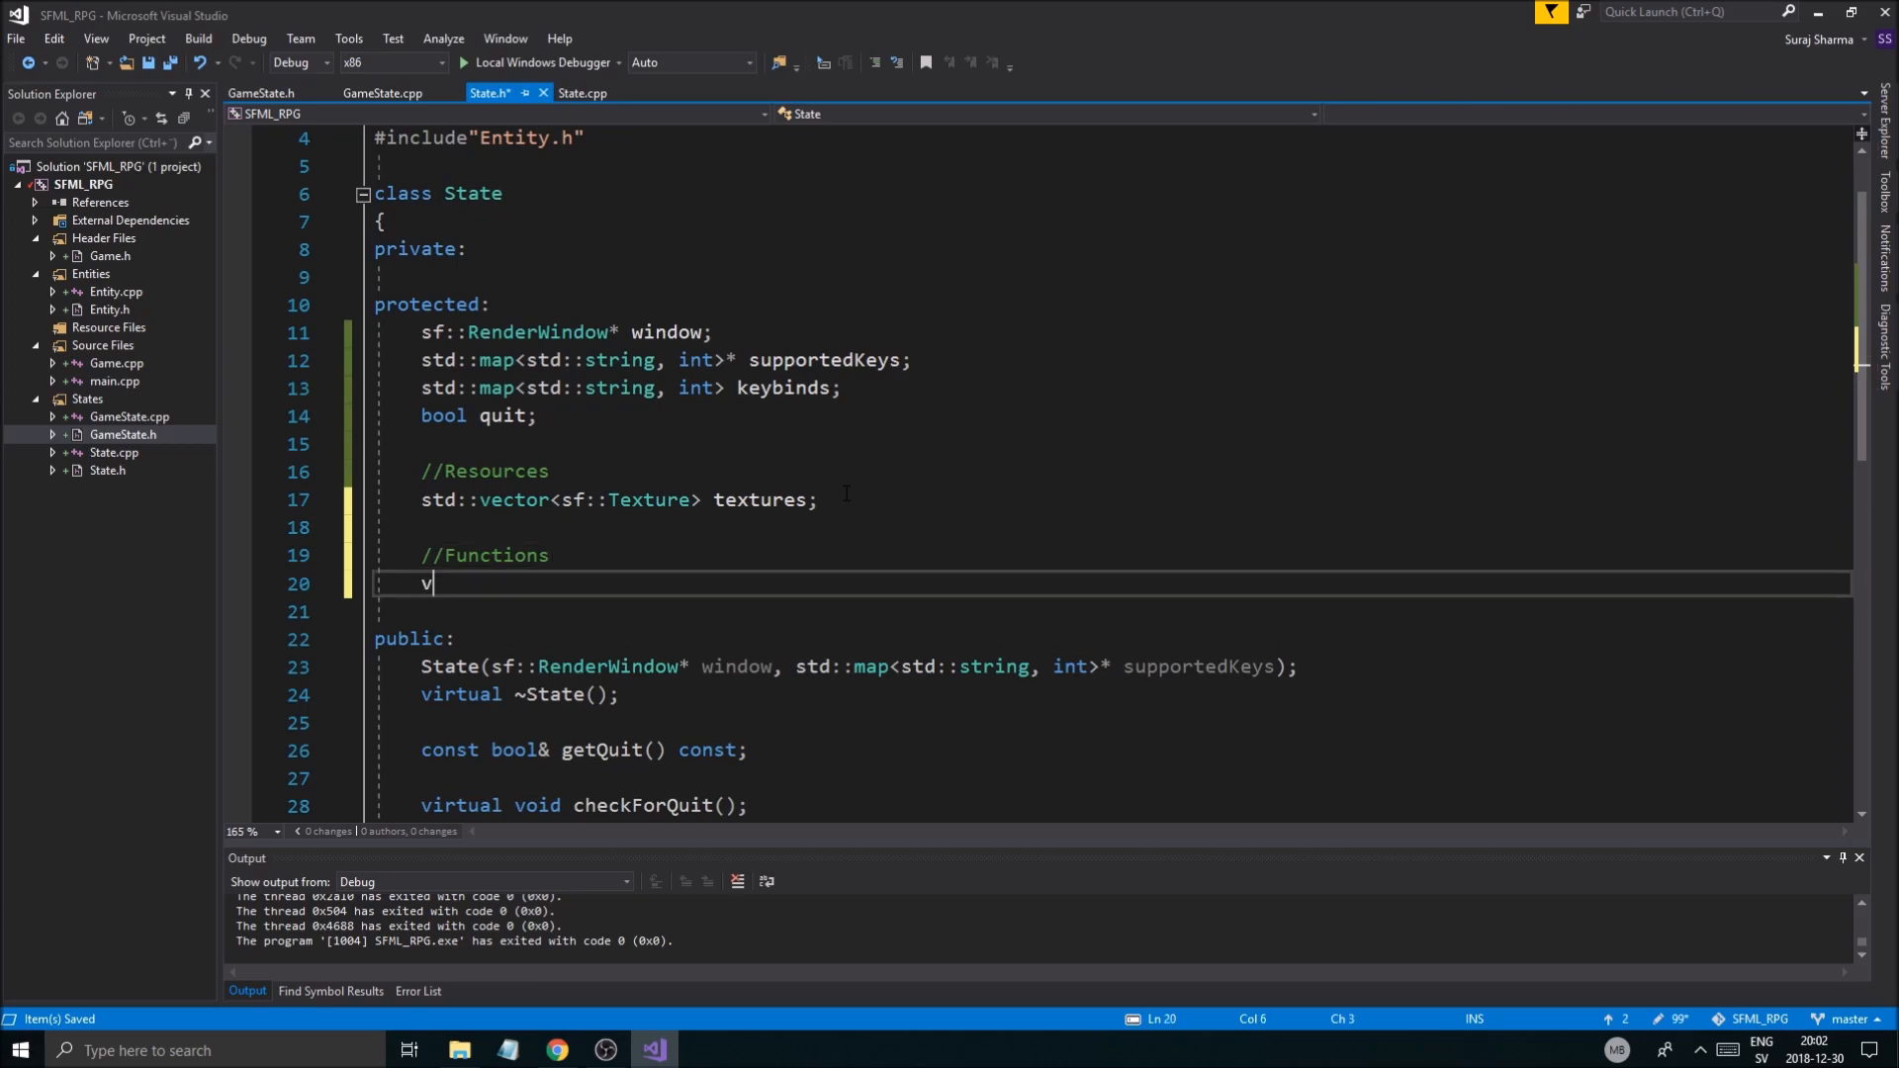
type("oid init")
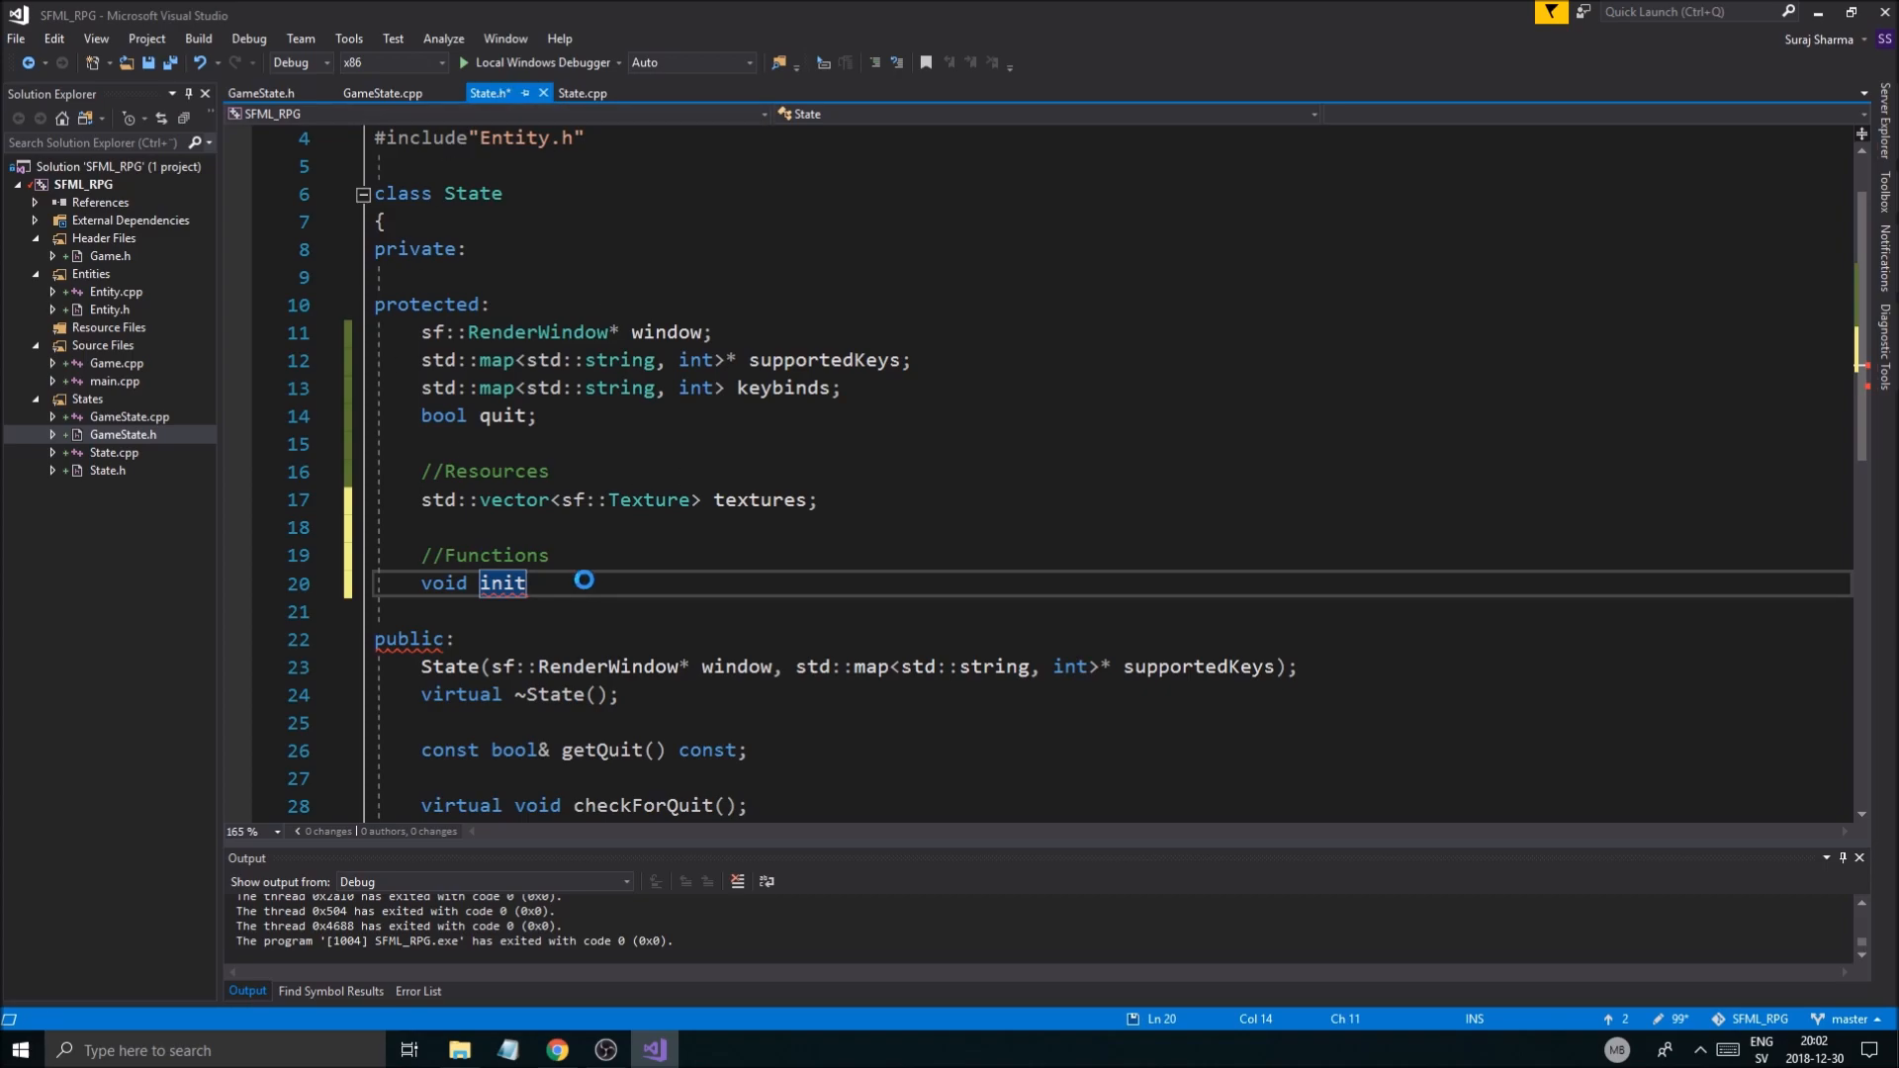
key("ctrl+s")
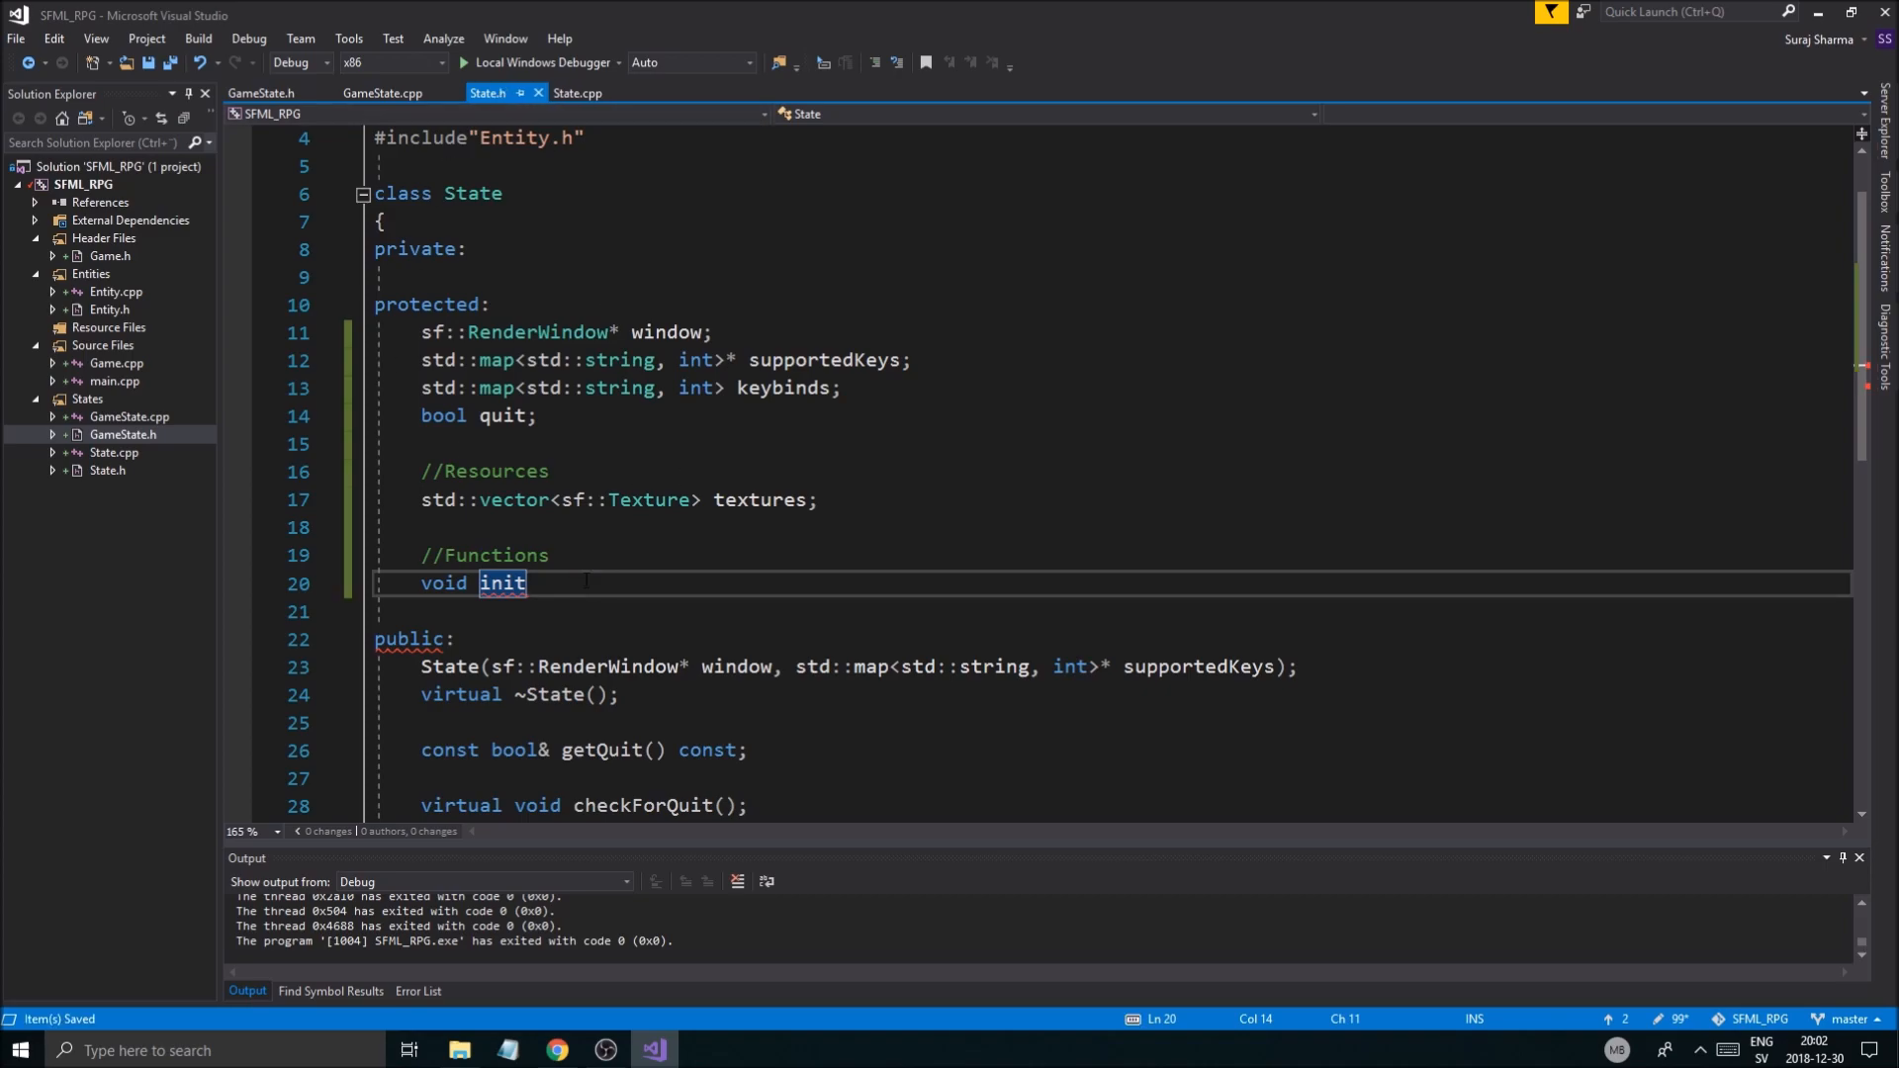
type("Keybinds")
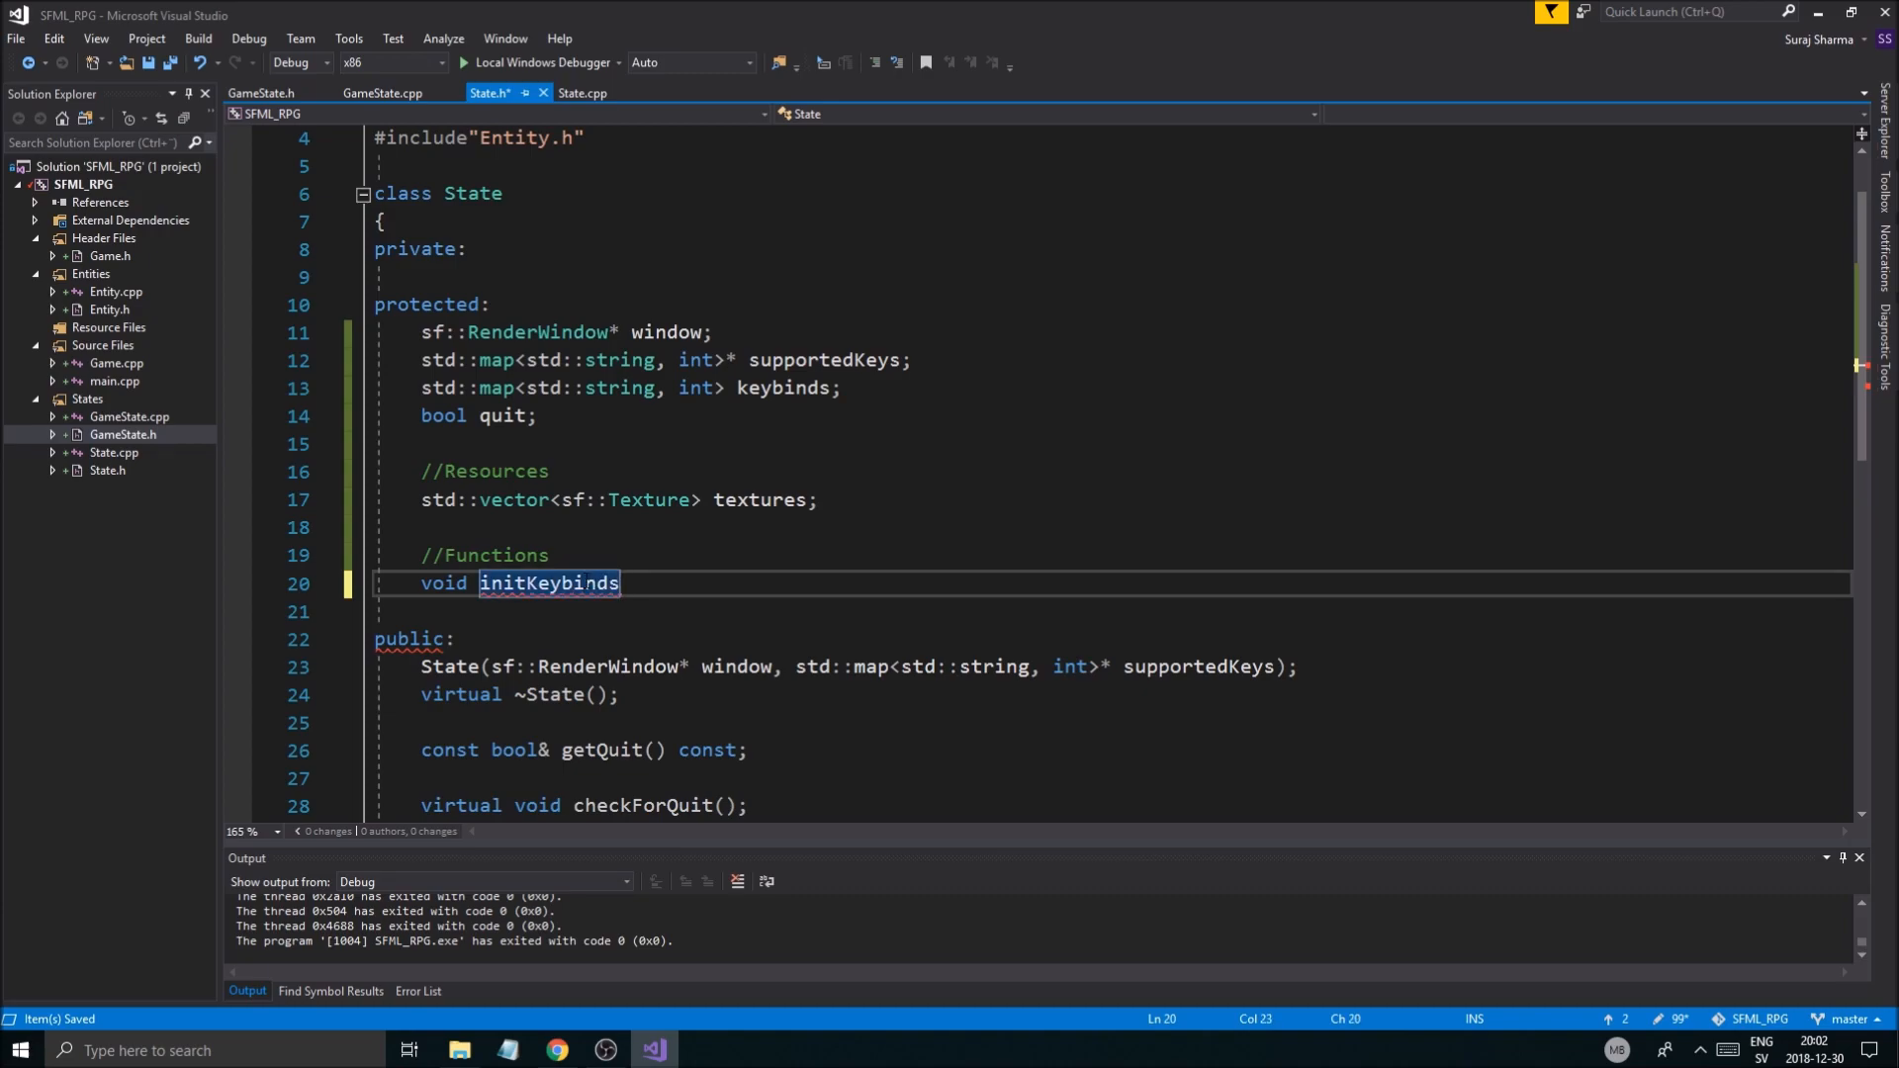
type("() = 0;")
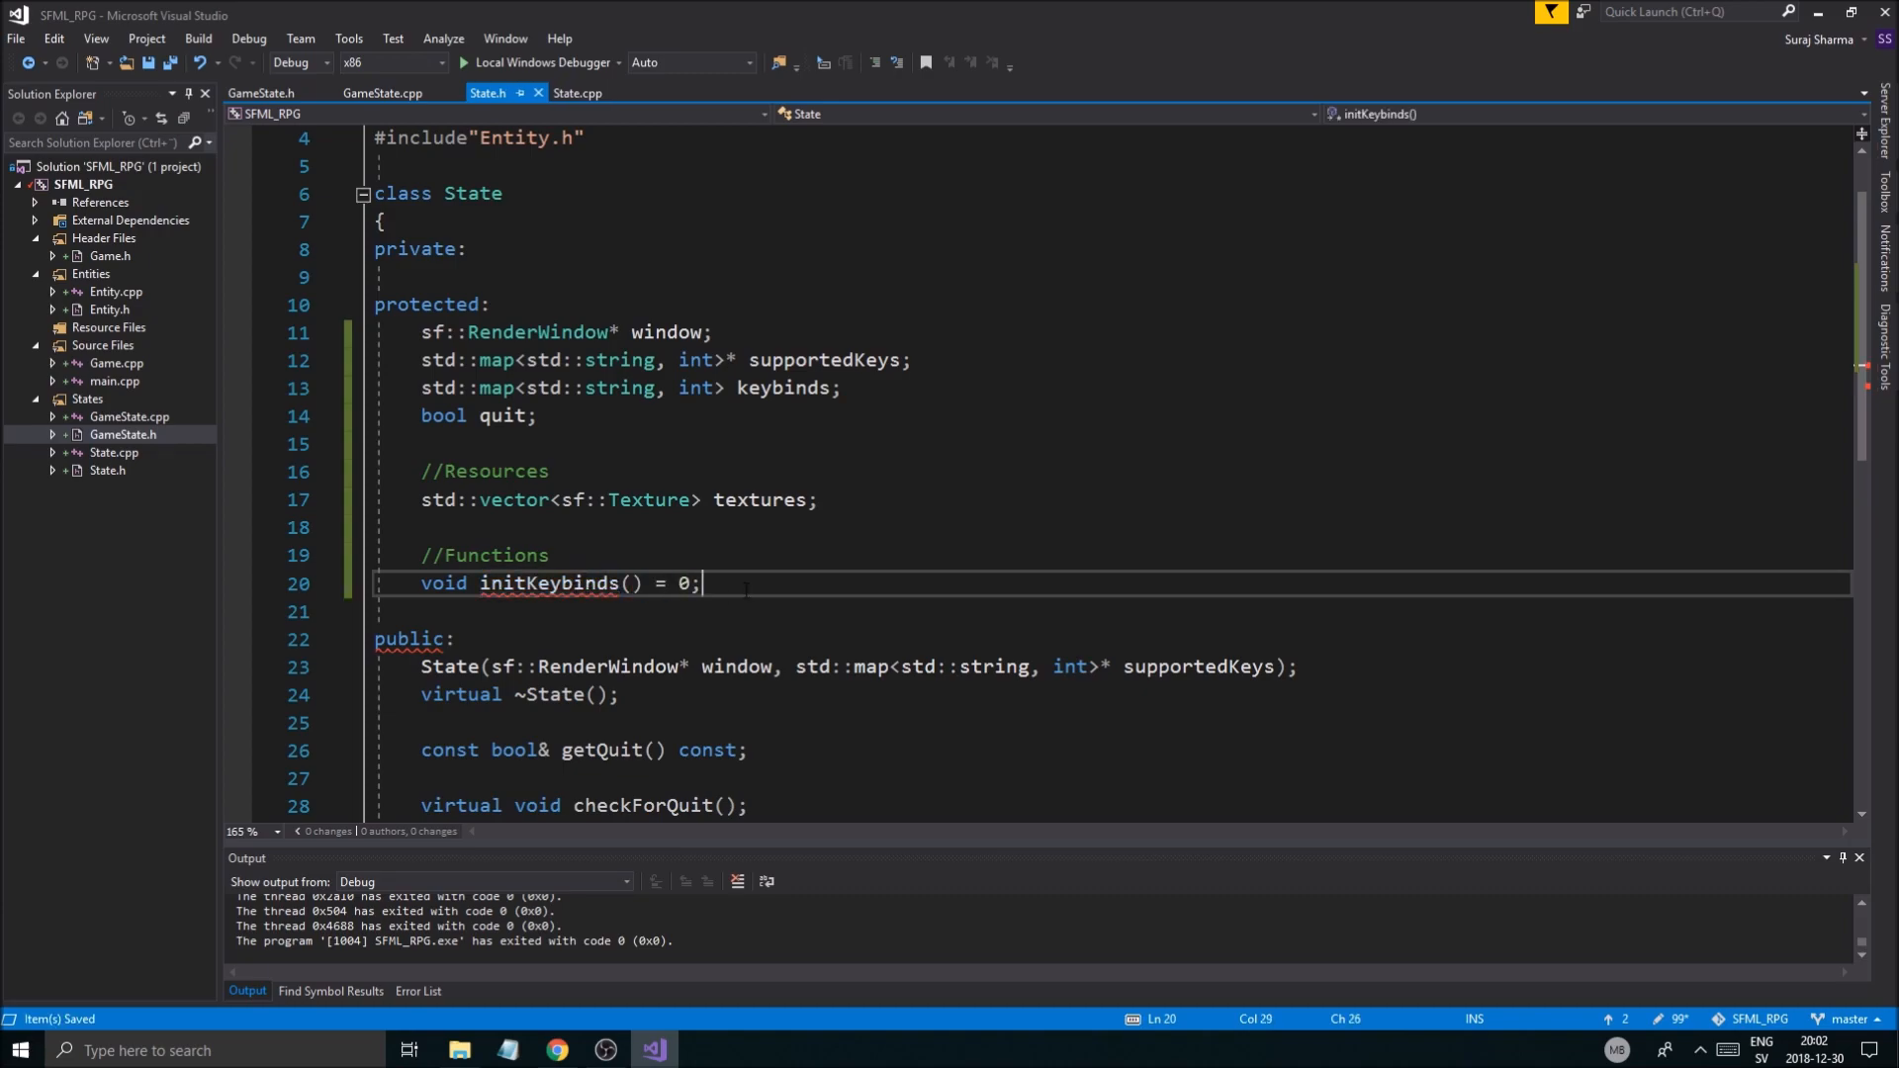
left_click(422, 583)
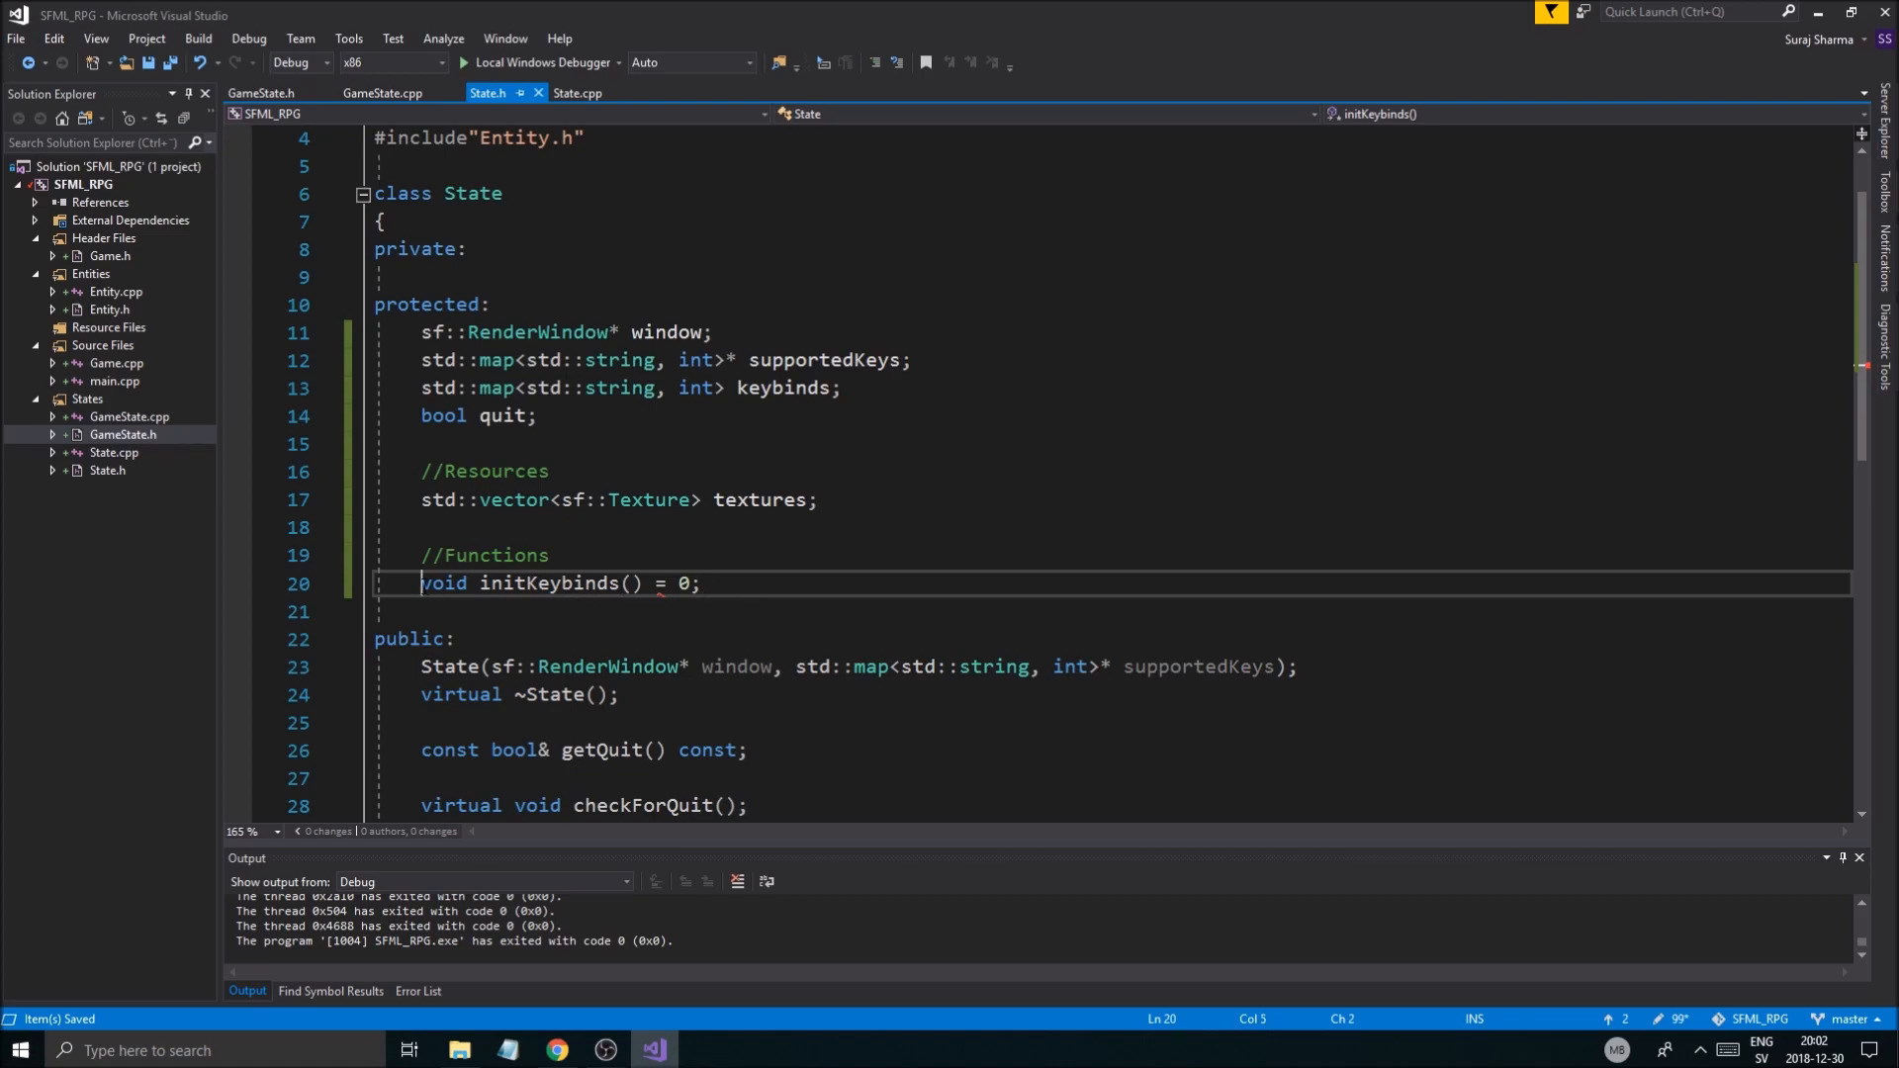
type("virtual")
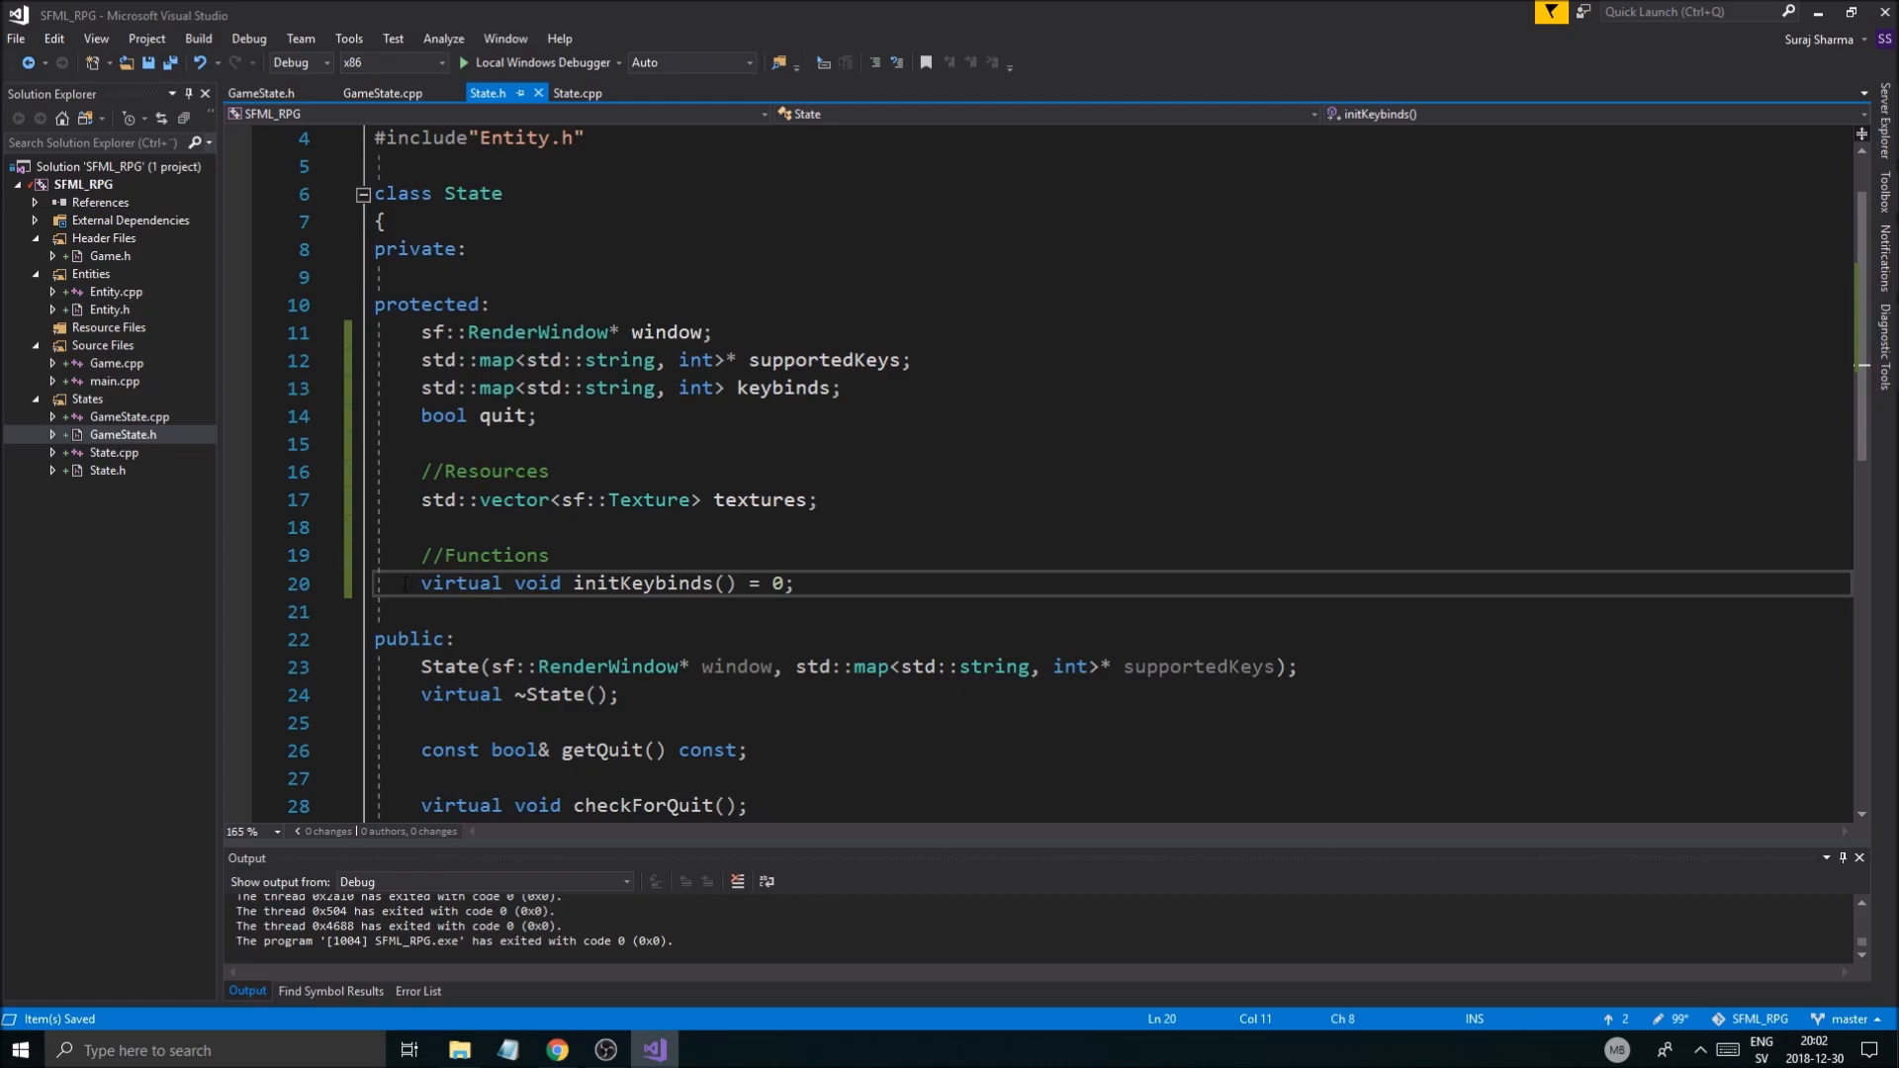
double_click(643, 583)
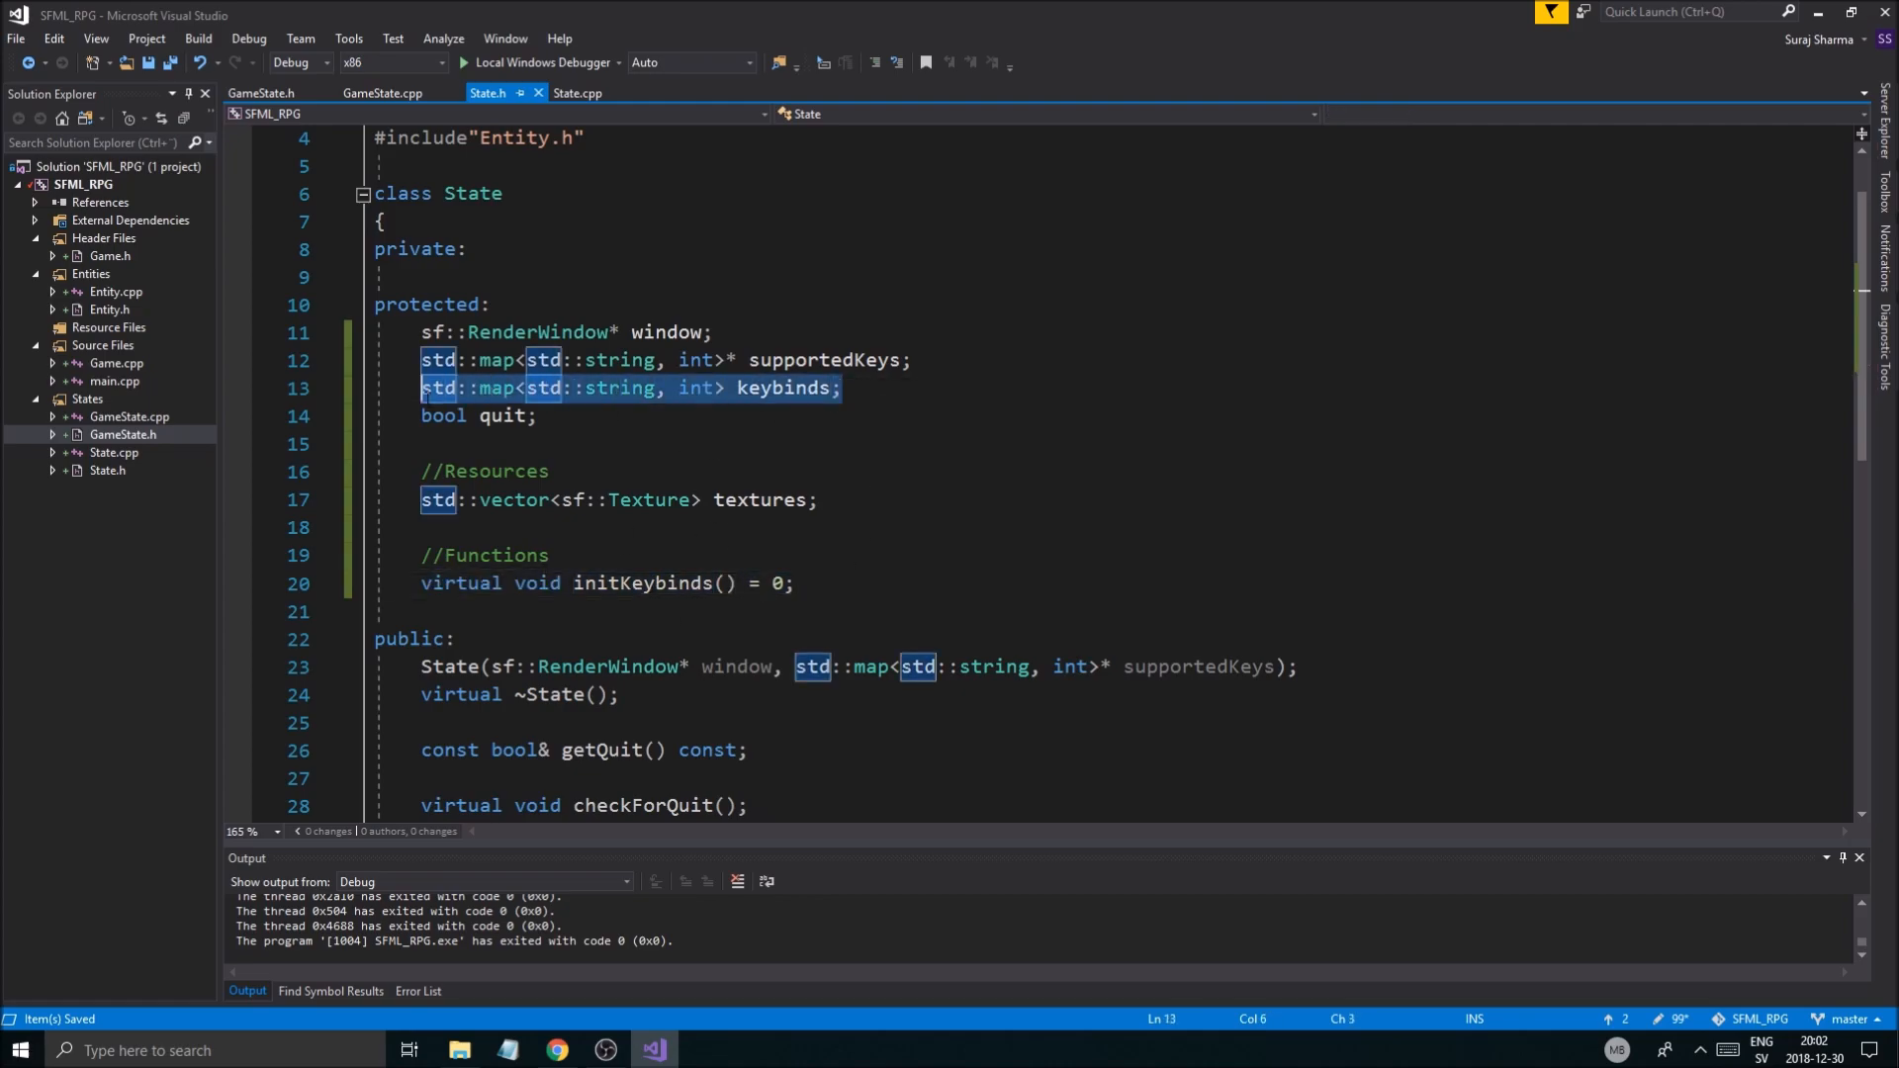
left_click(793, 582)
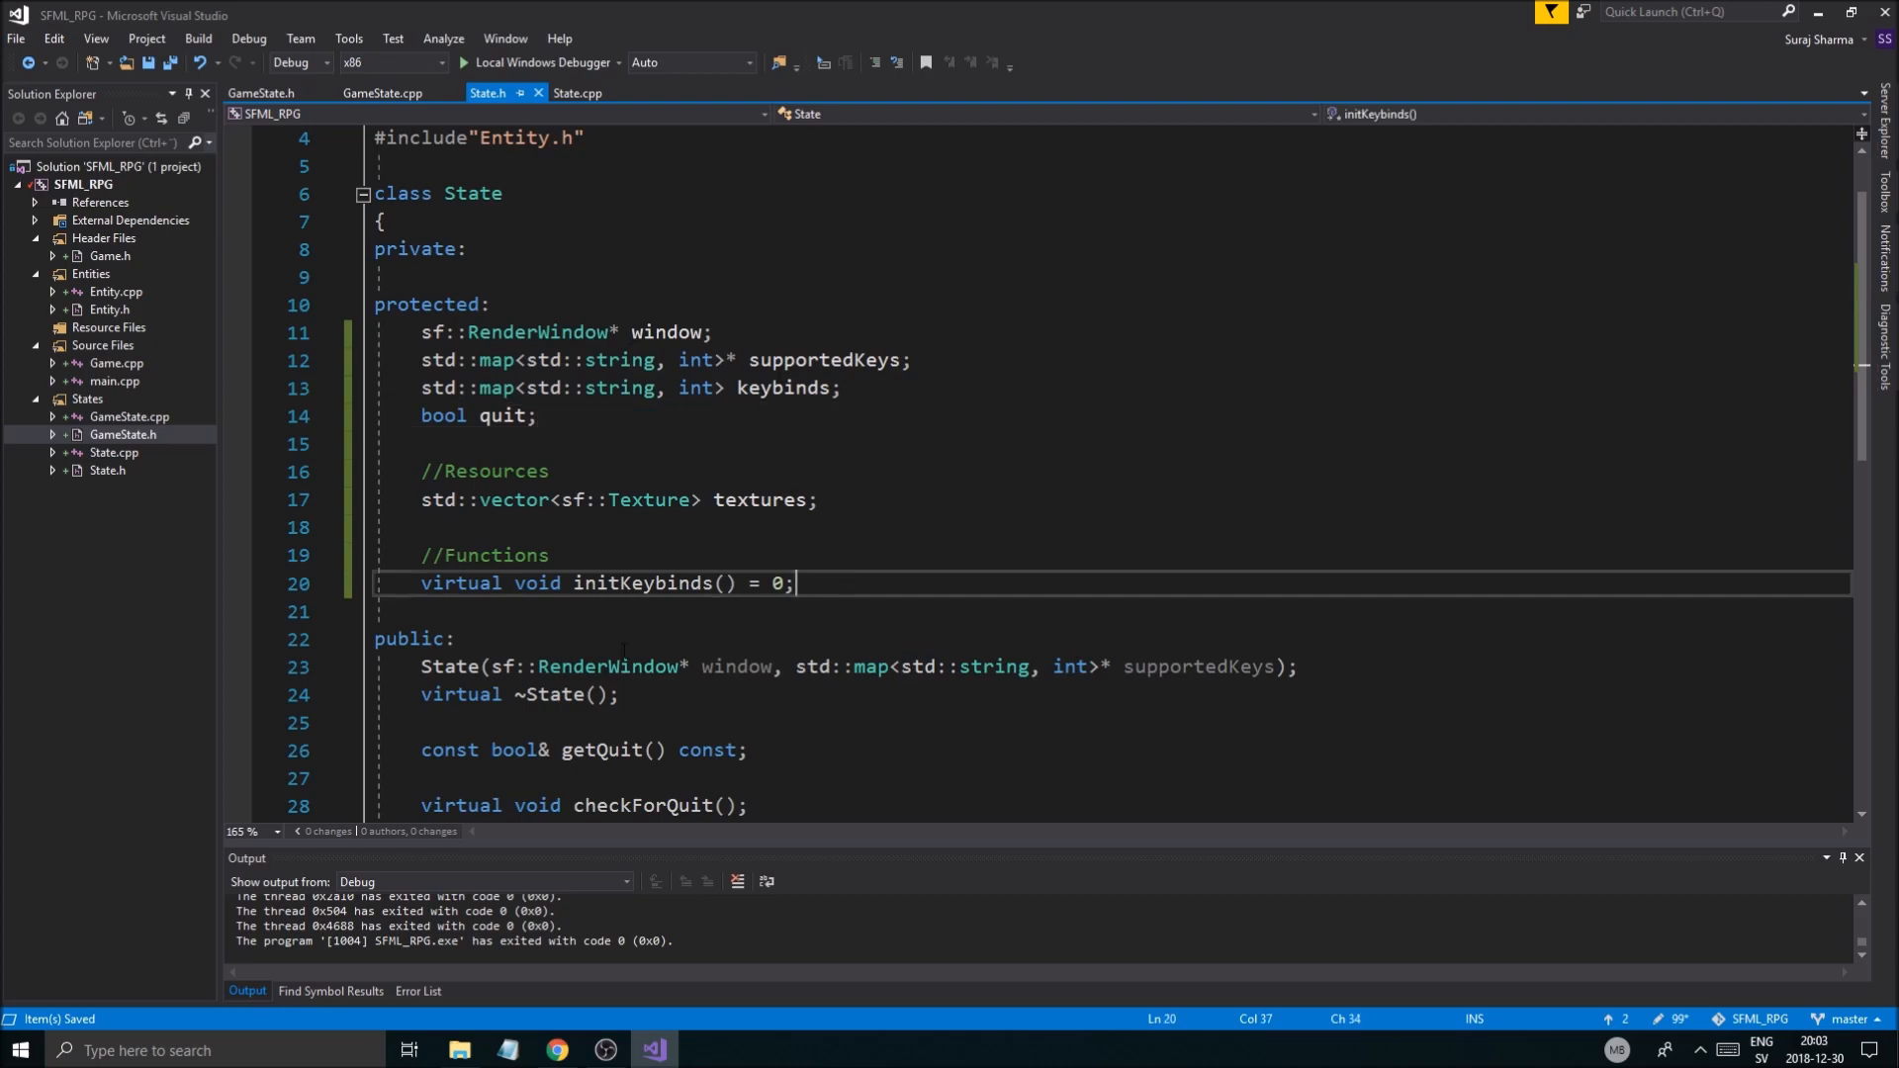
double_click(825, 360)
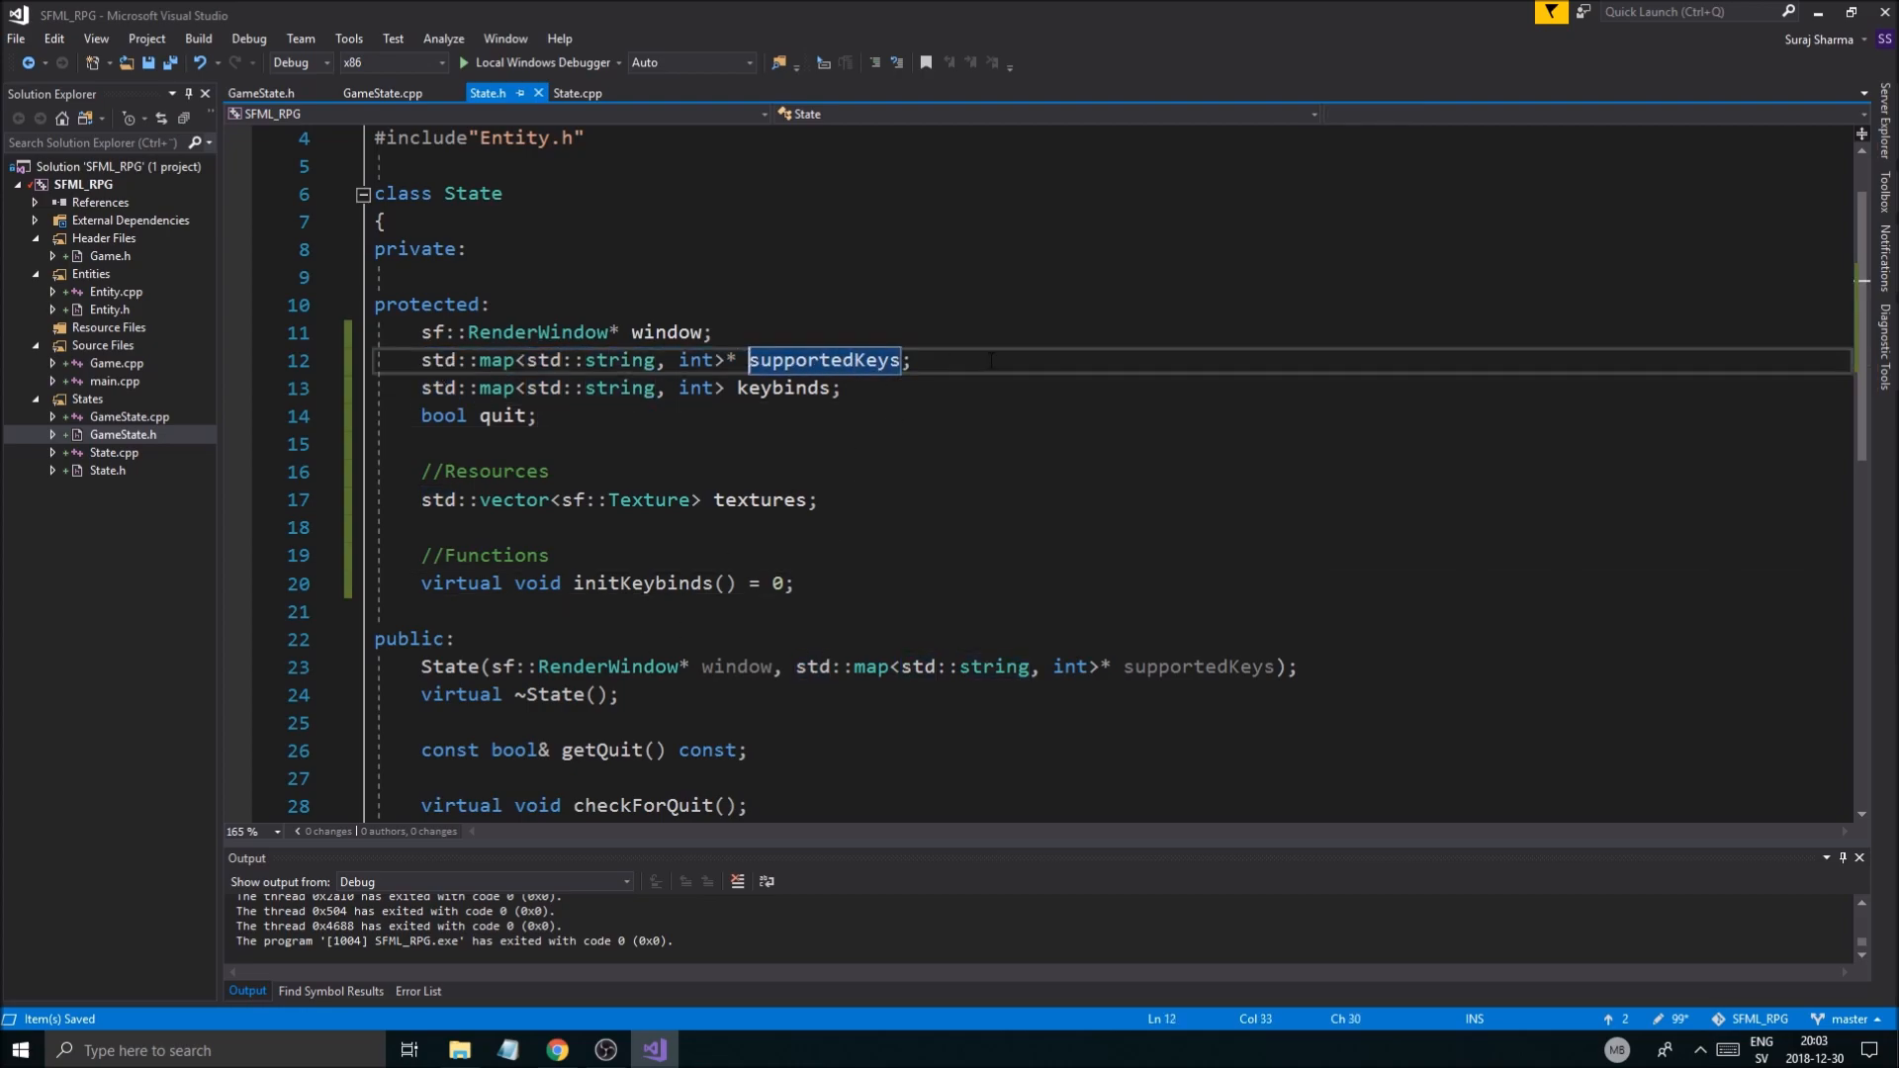
Step: Add a //Functions comment and void initKeybinds(); to GameState.h's private section
left_click(578, 93)
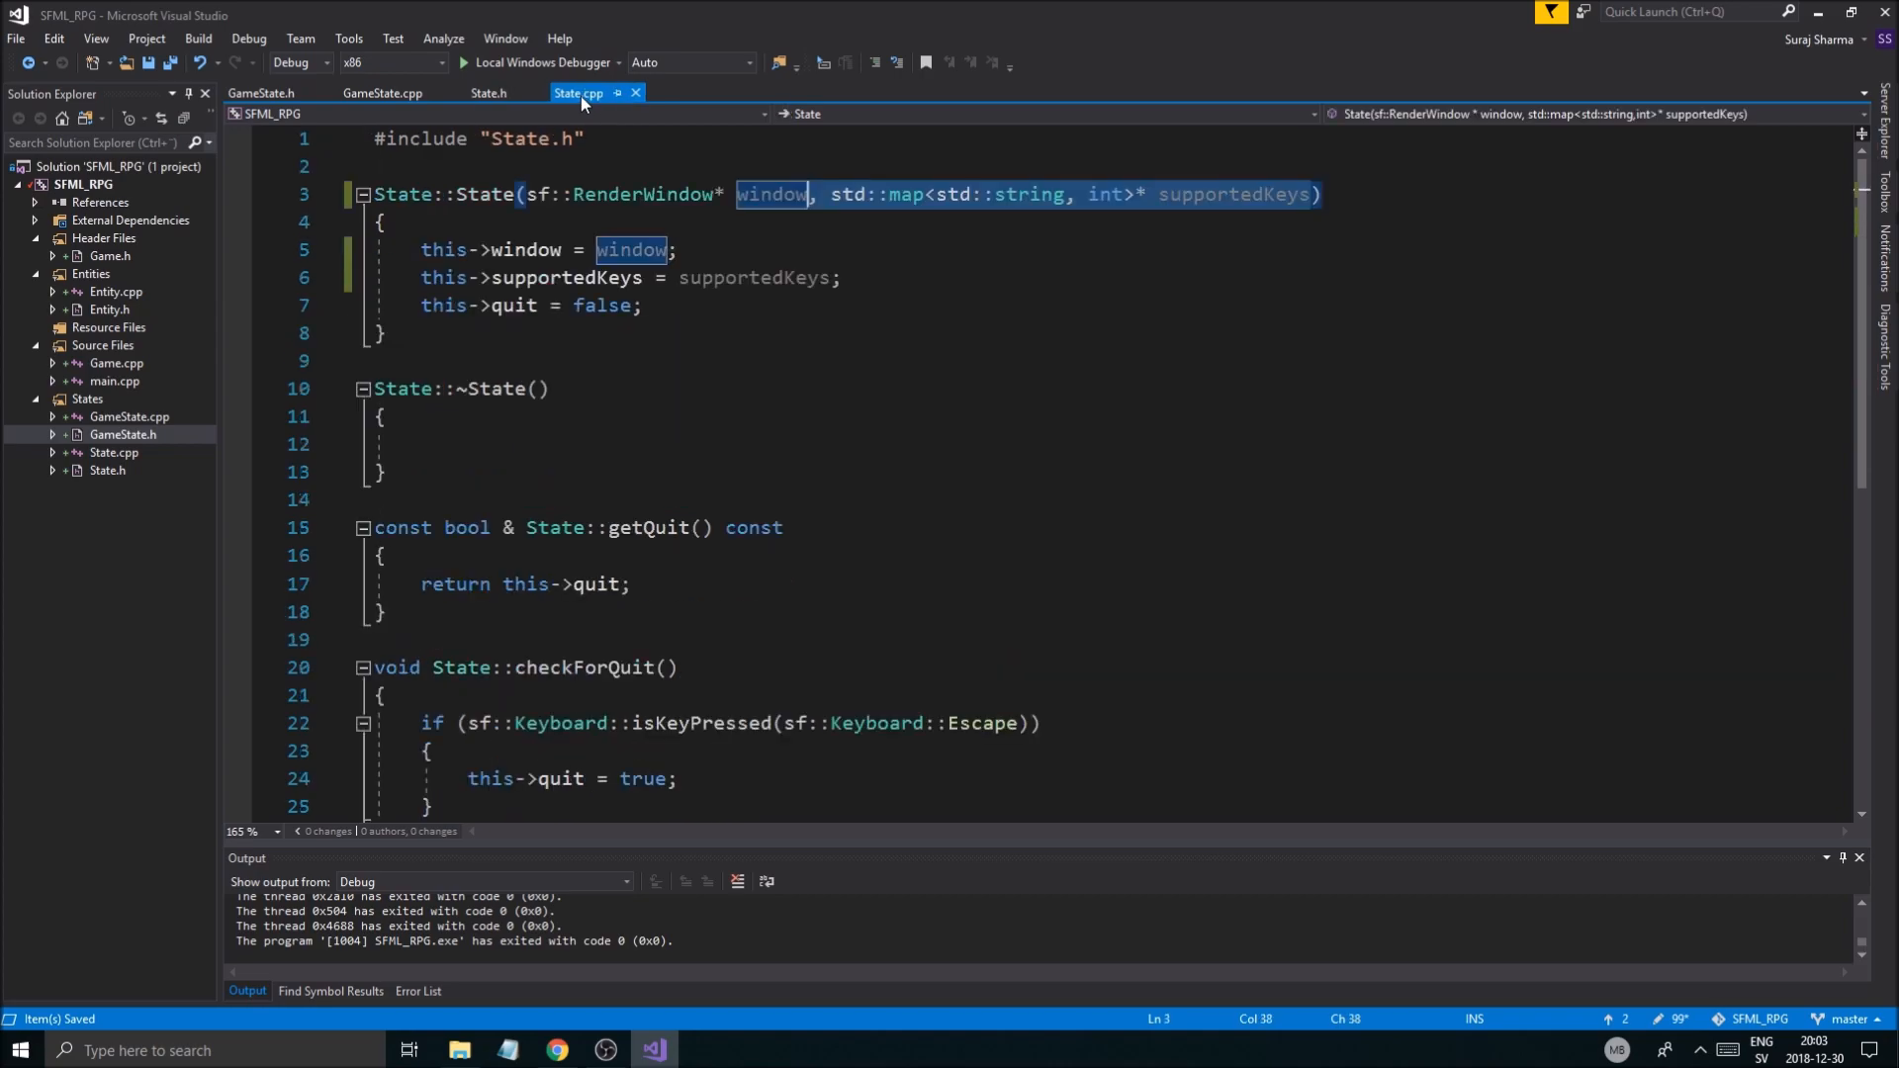
left_click(490, 93)
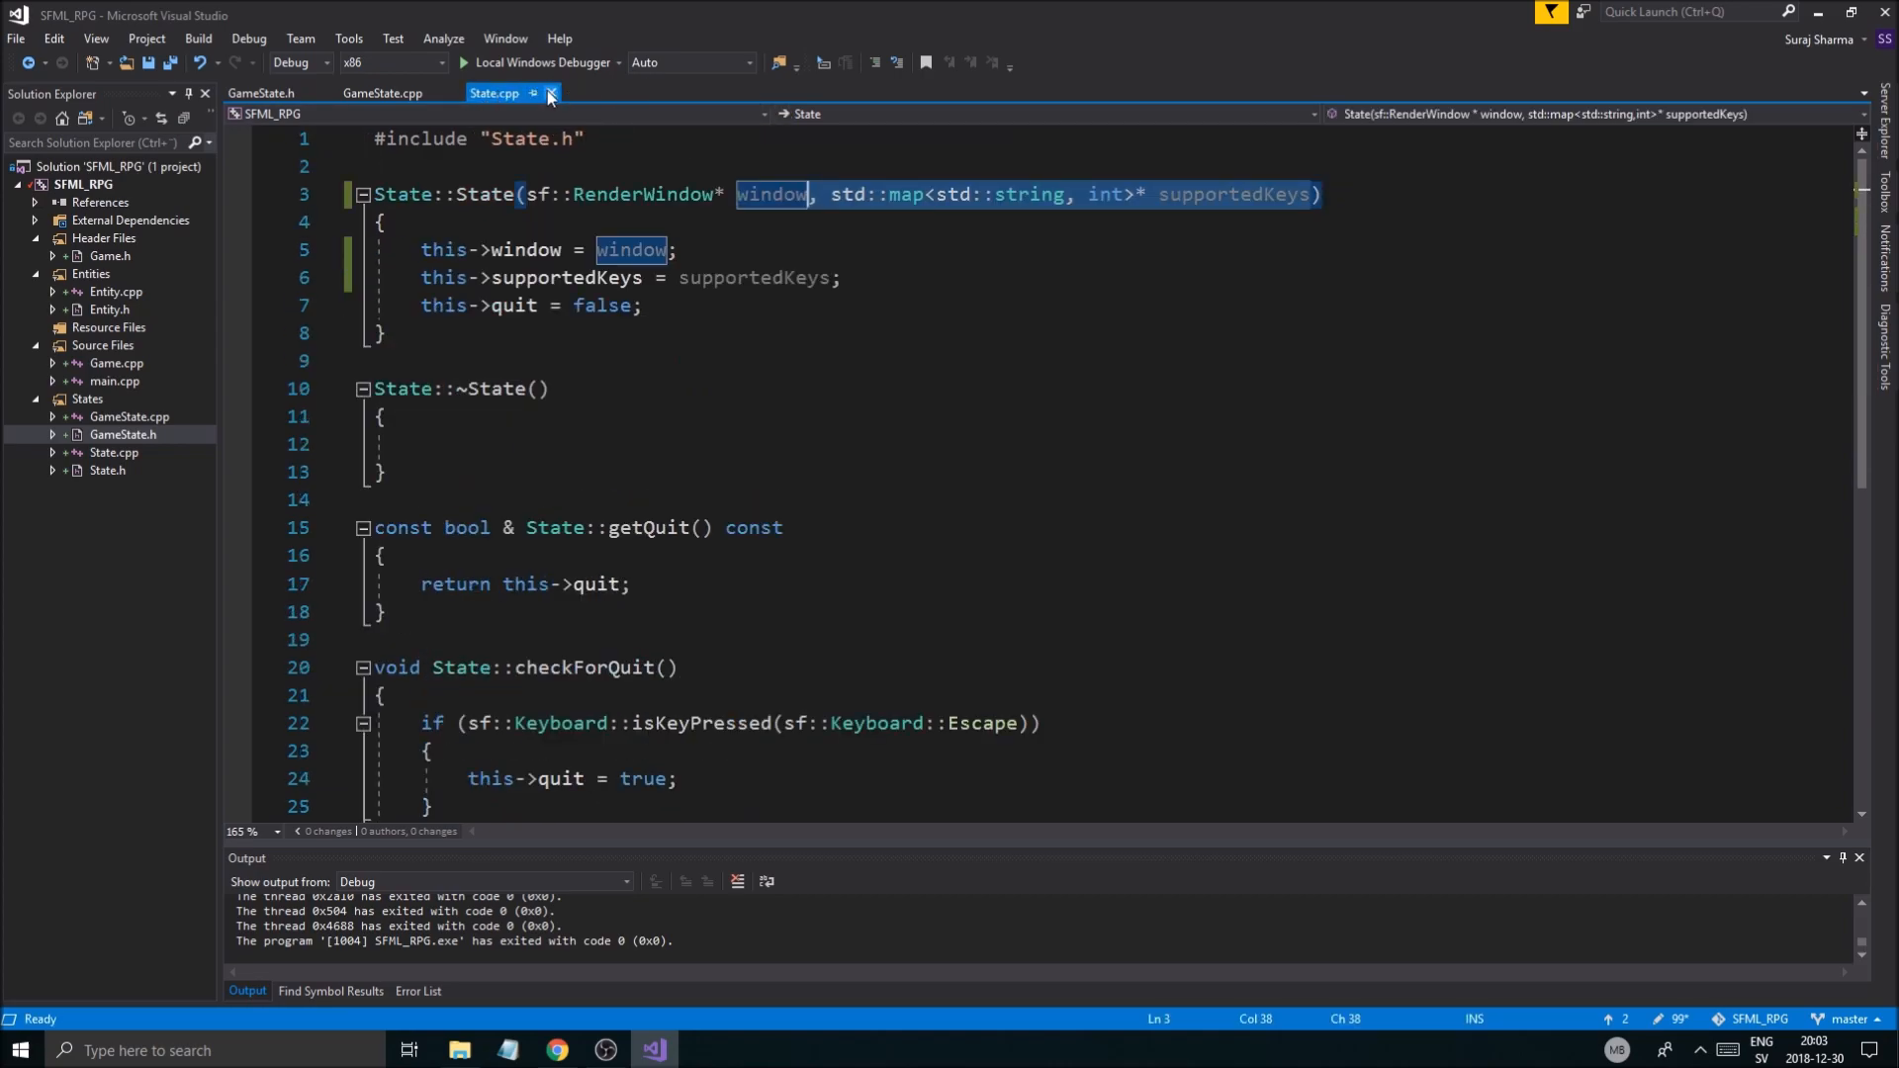
left_click(259, 93)
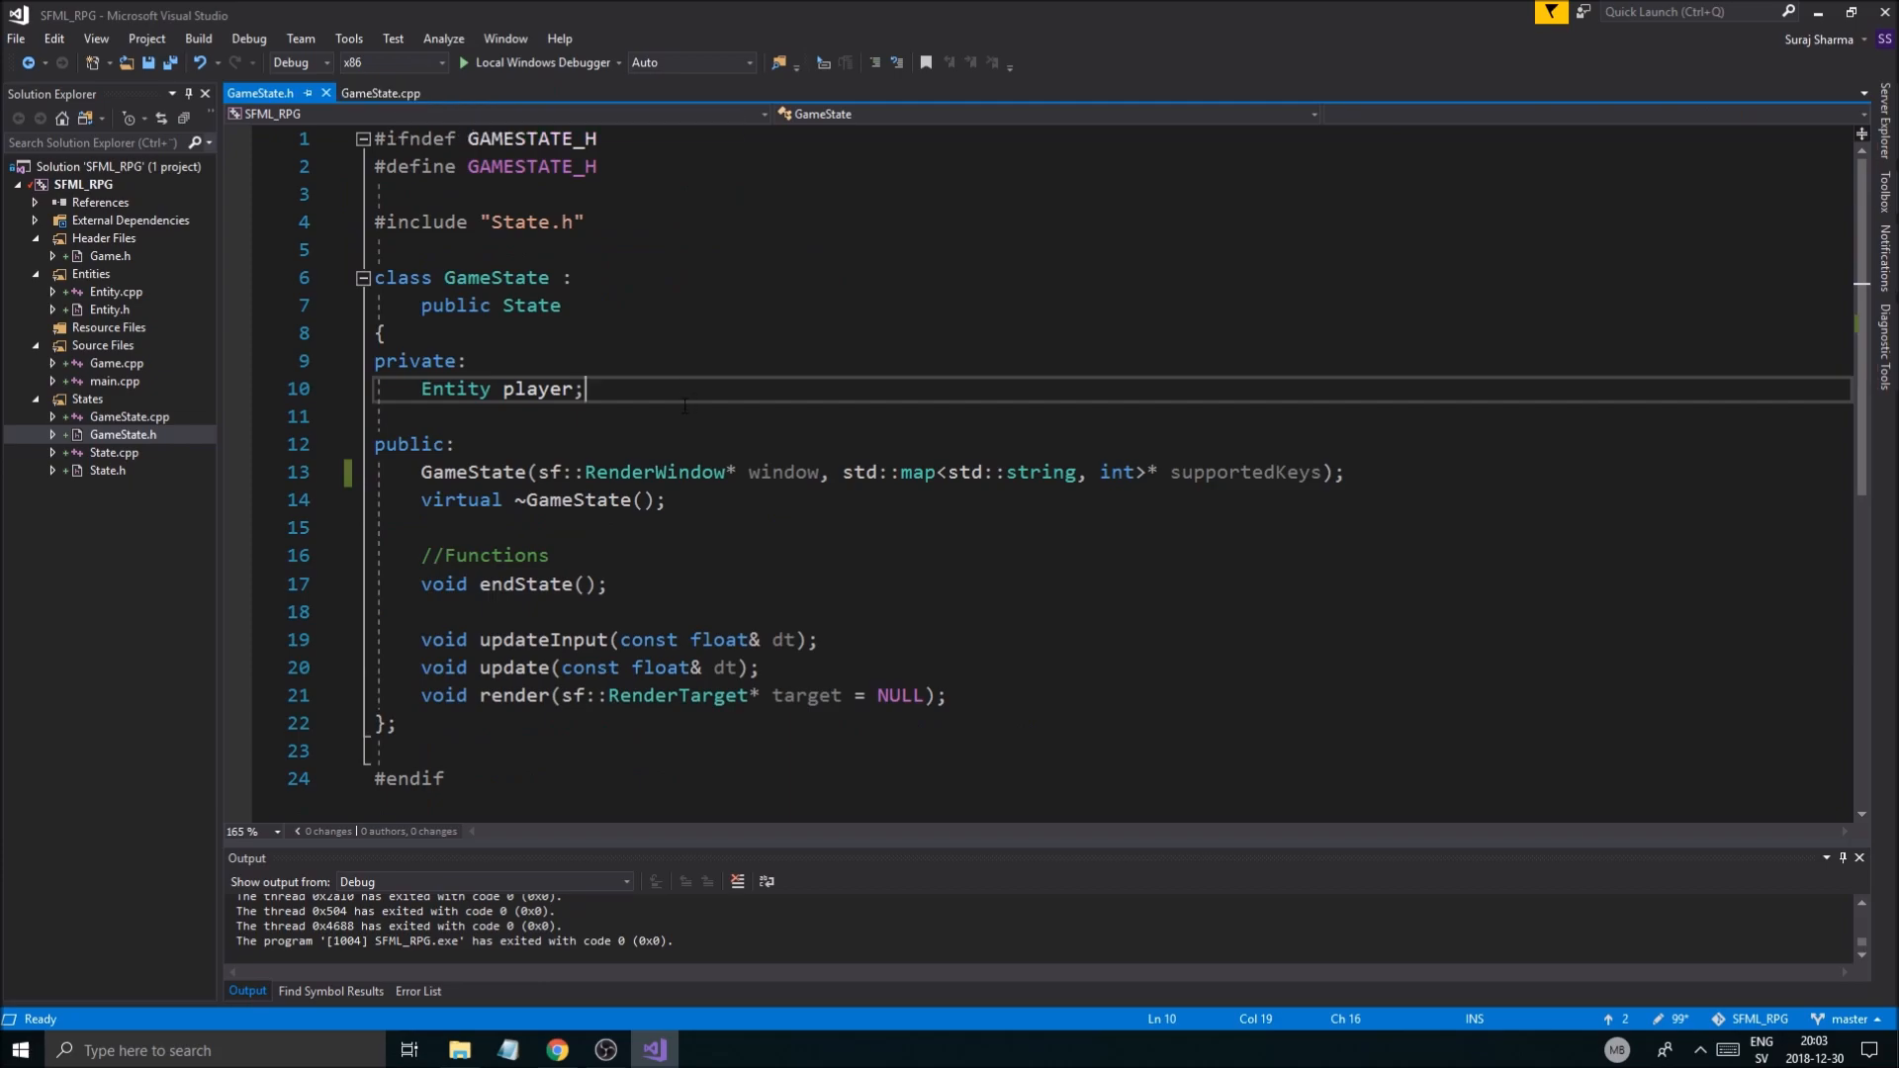
key("enter")
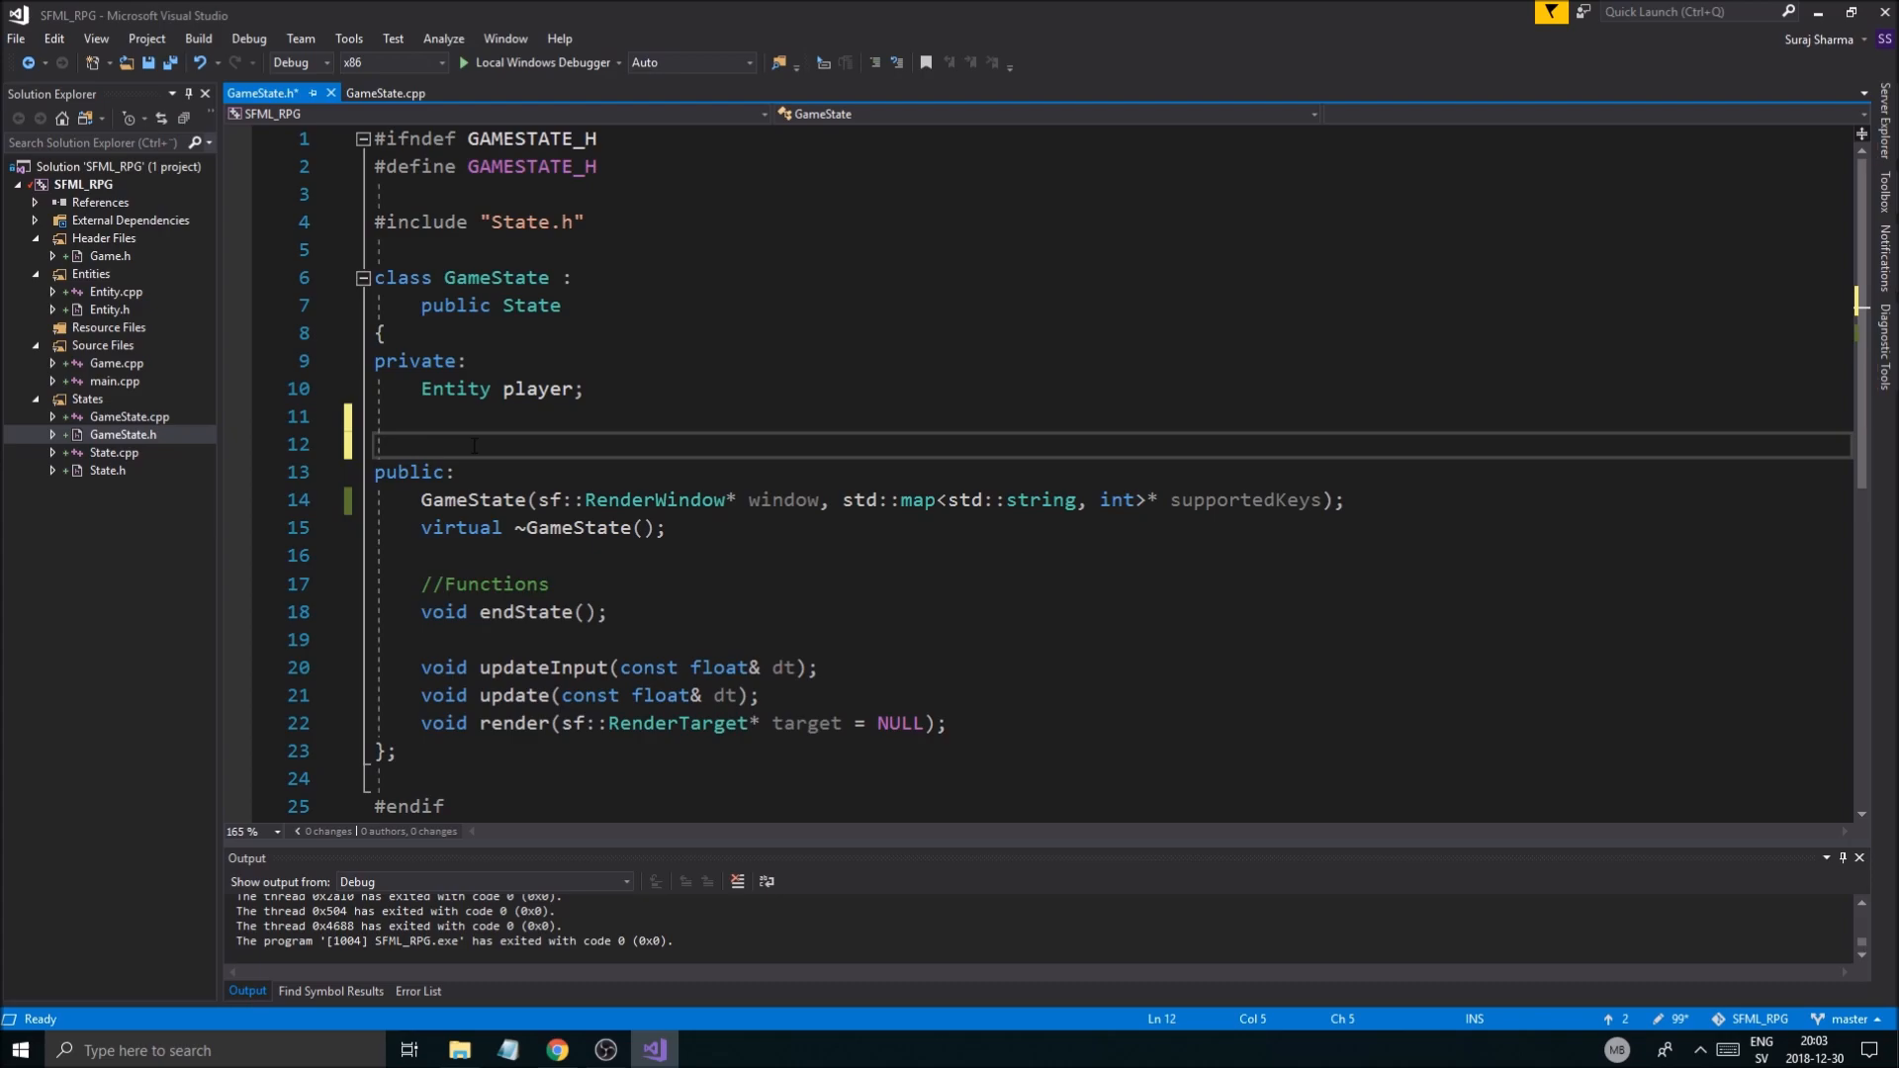
type("//Functions")
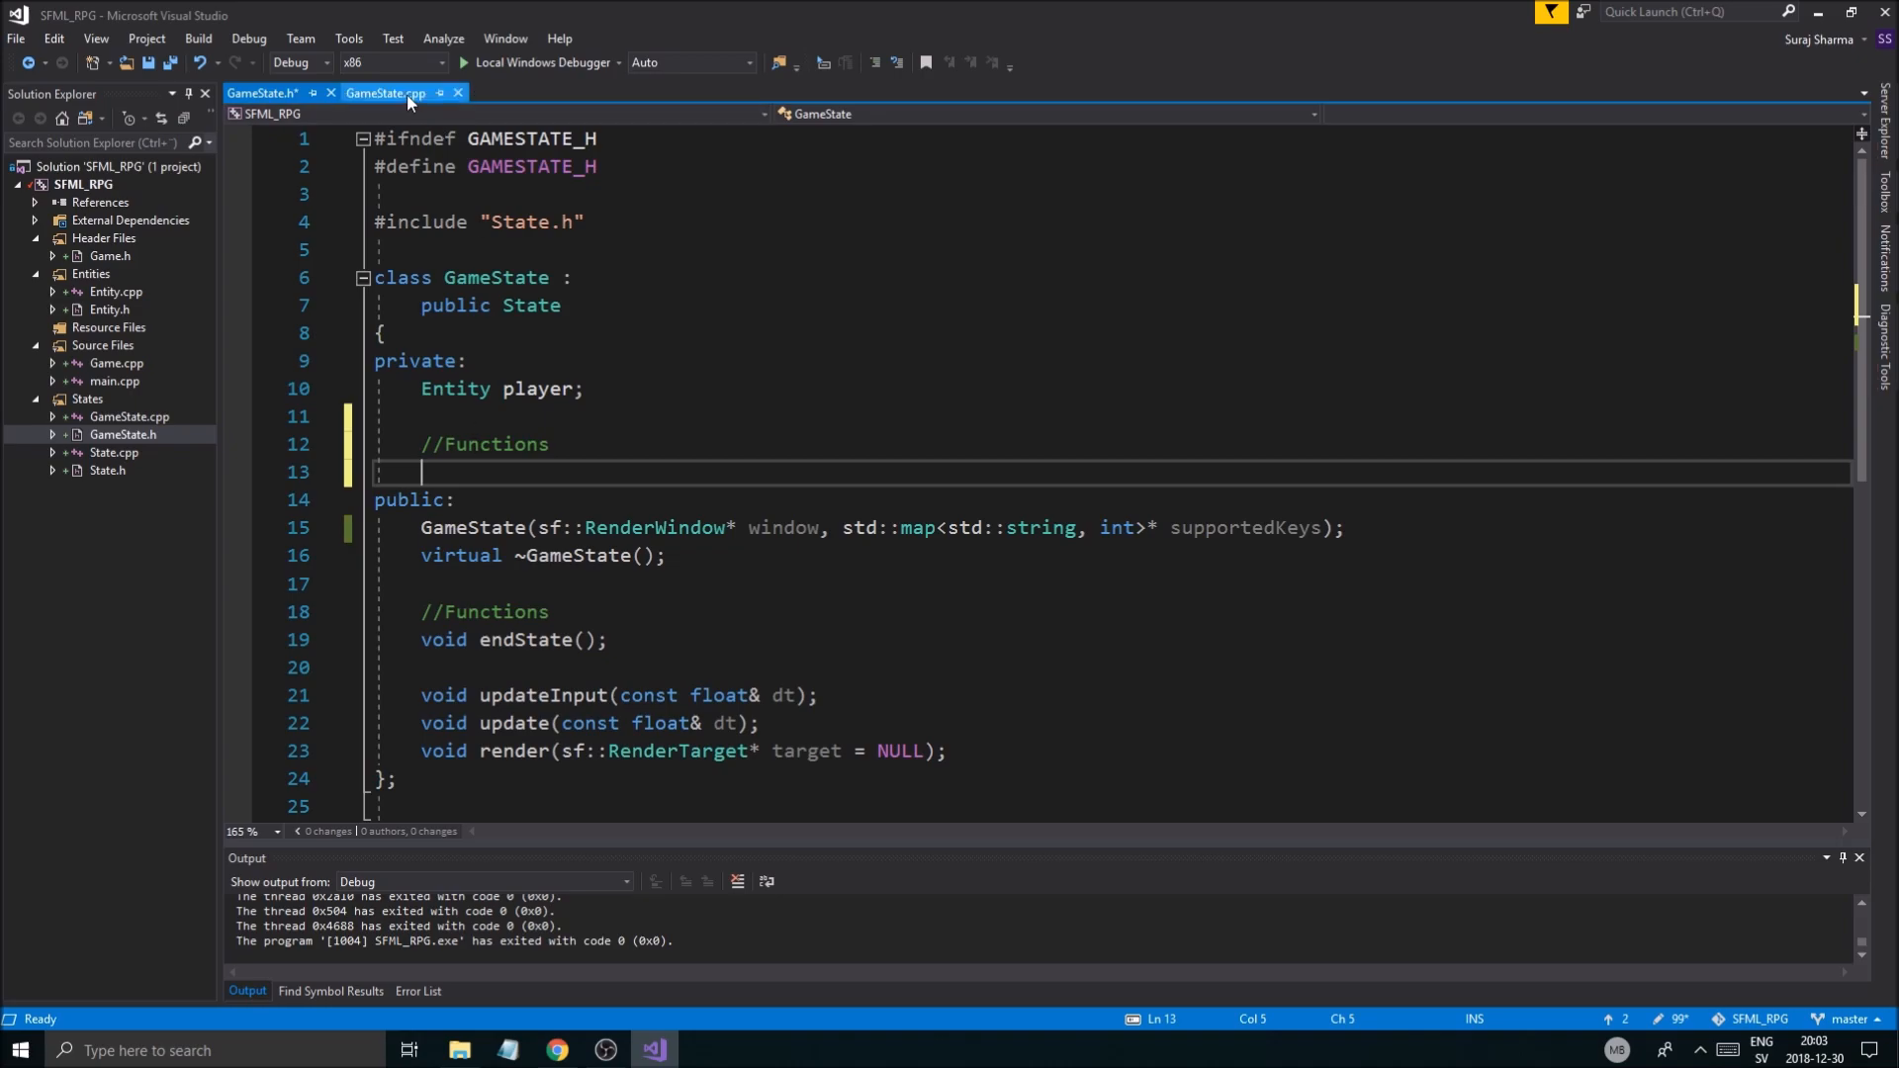
type("vir")
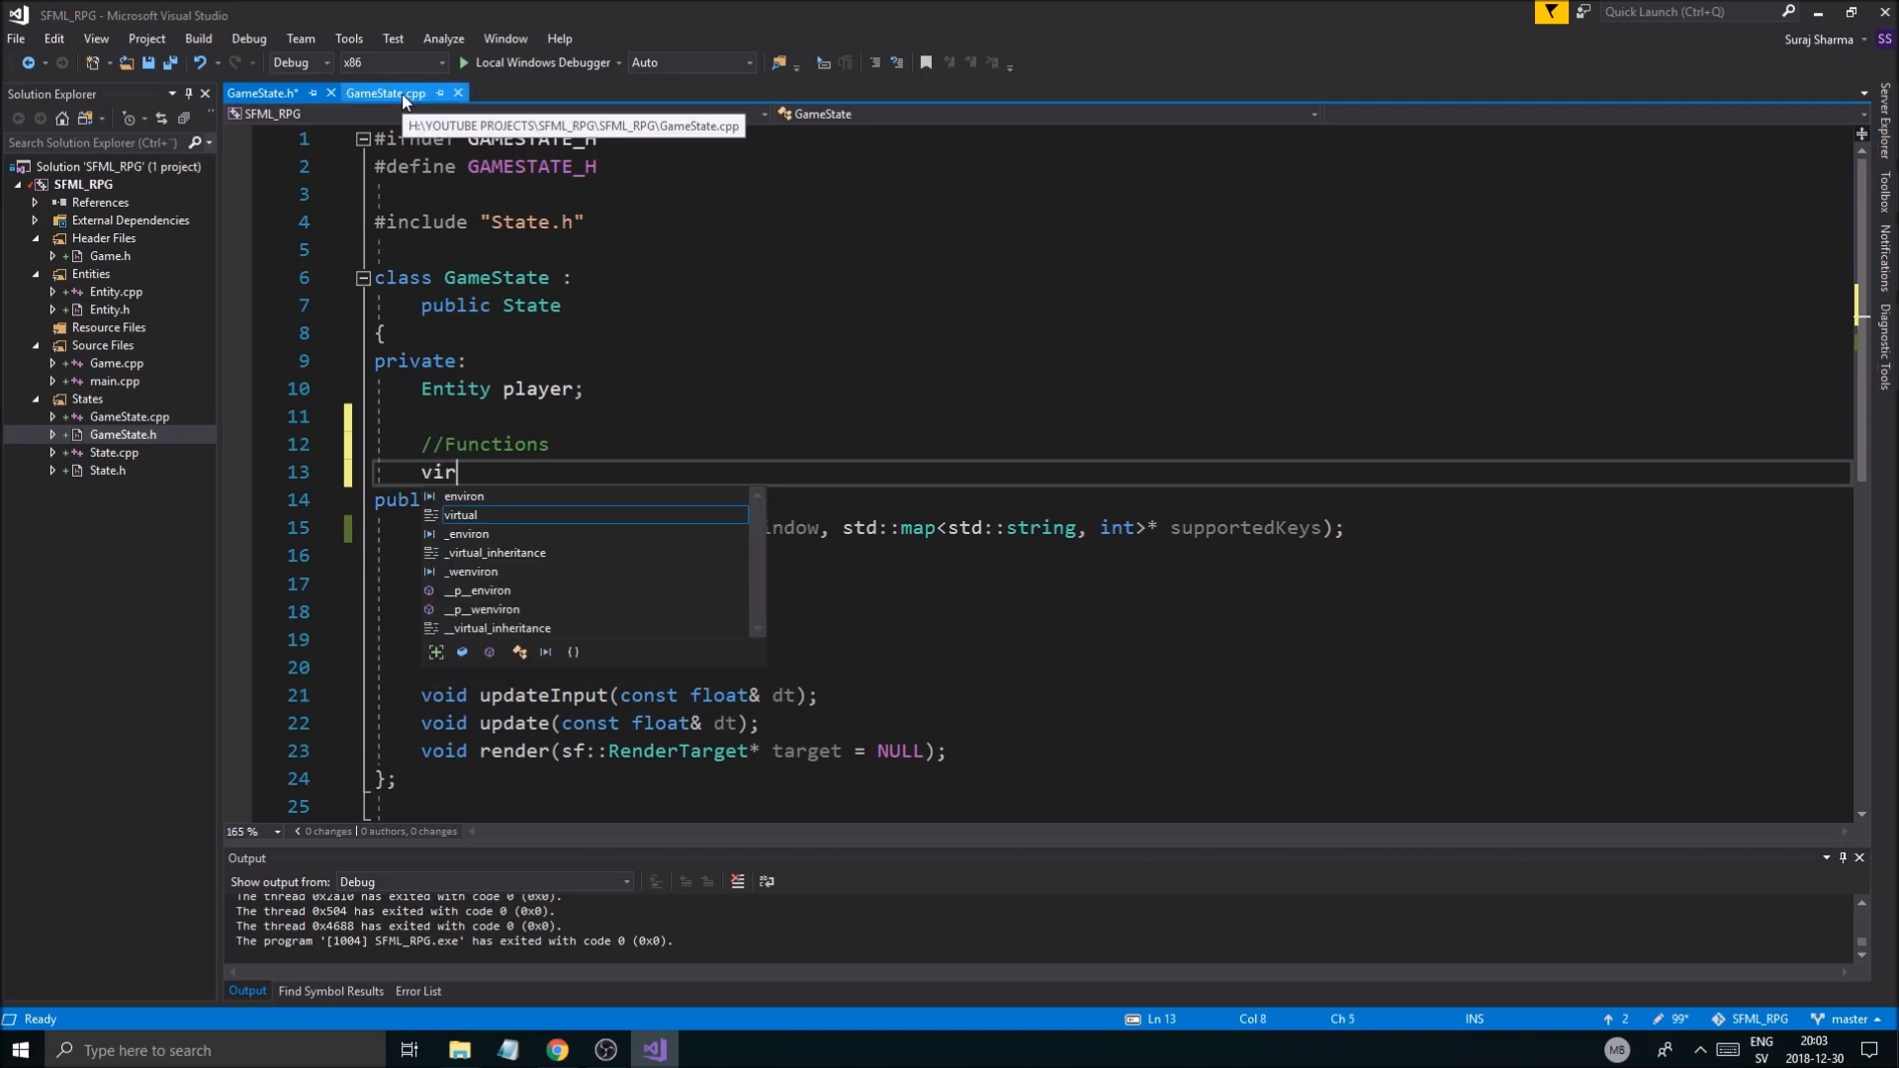
type("ta")
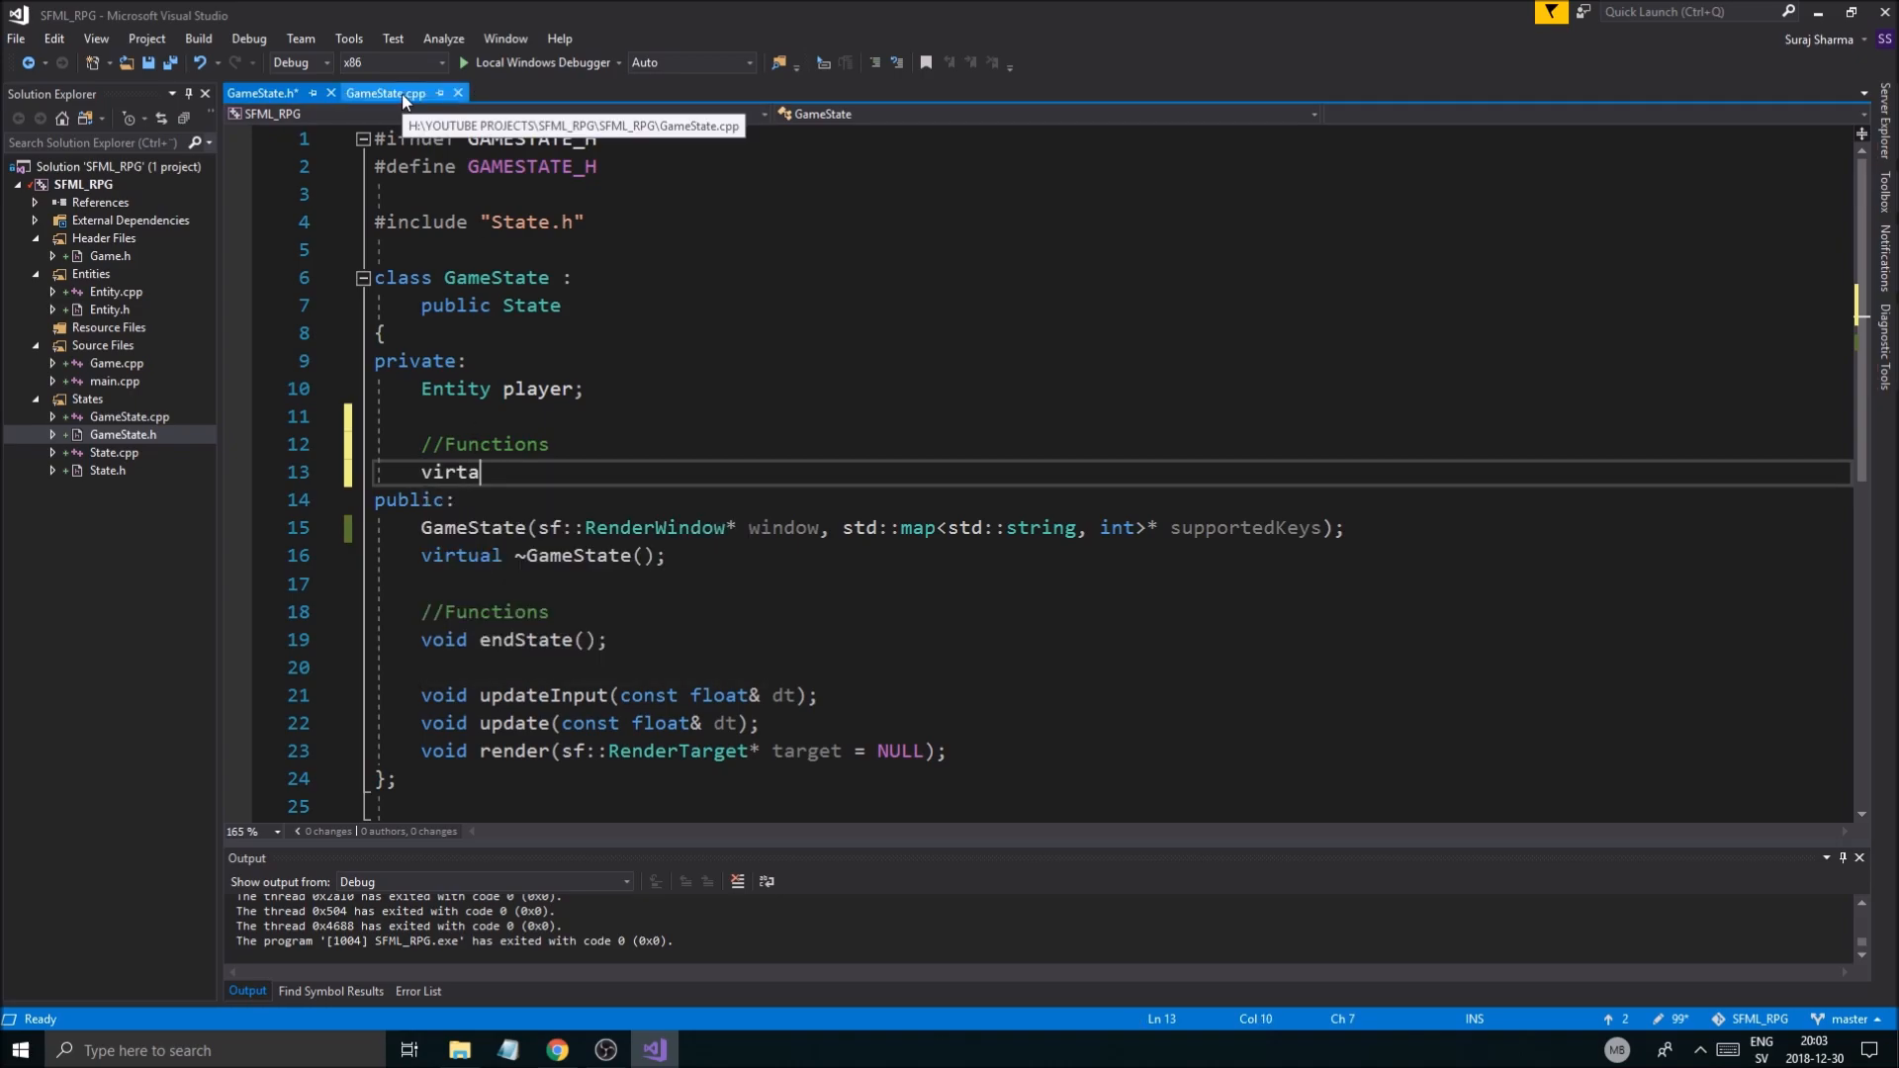
key("BackSpace")
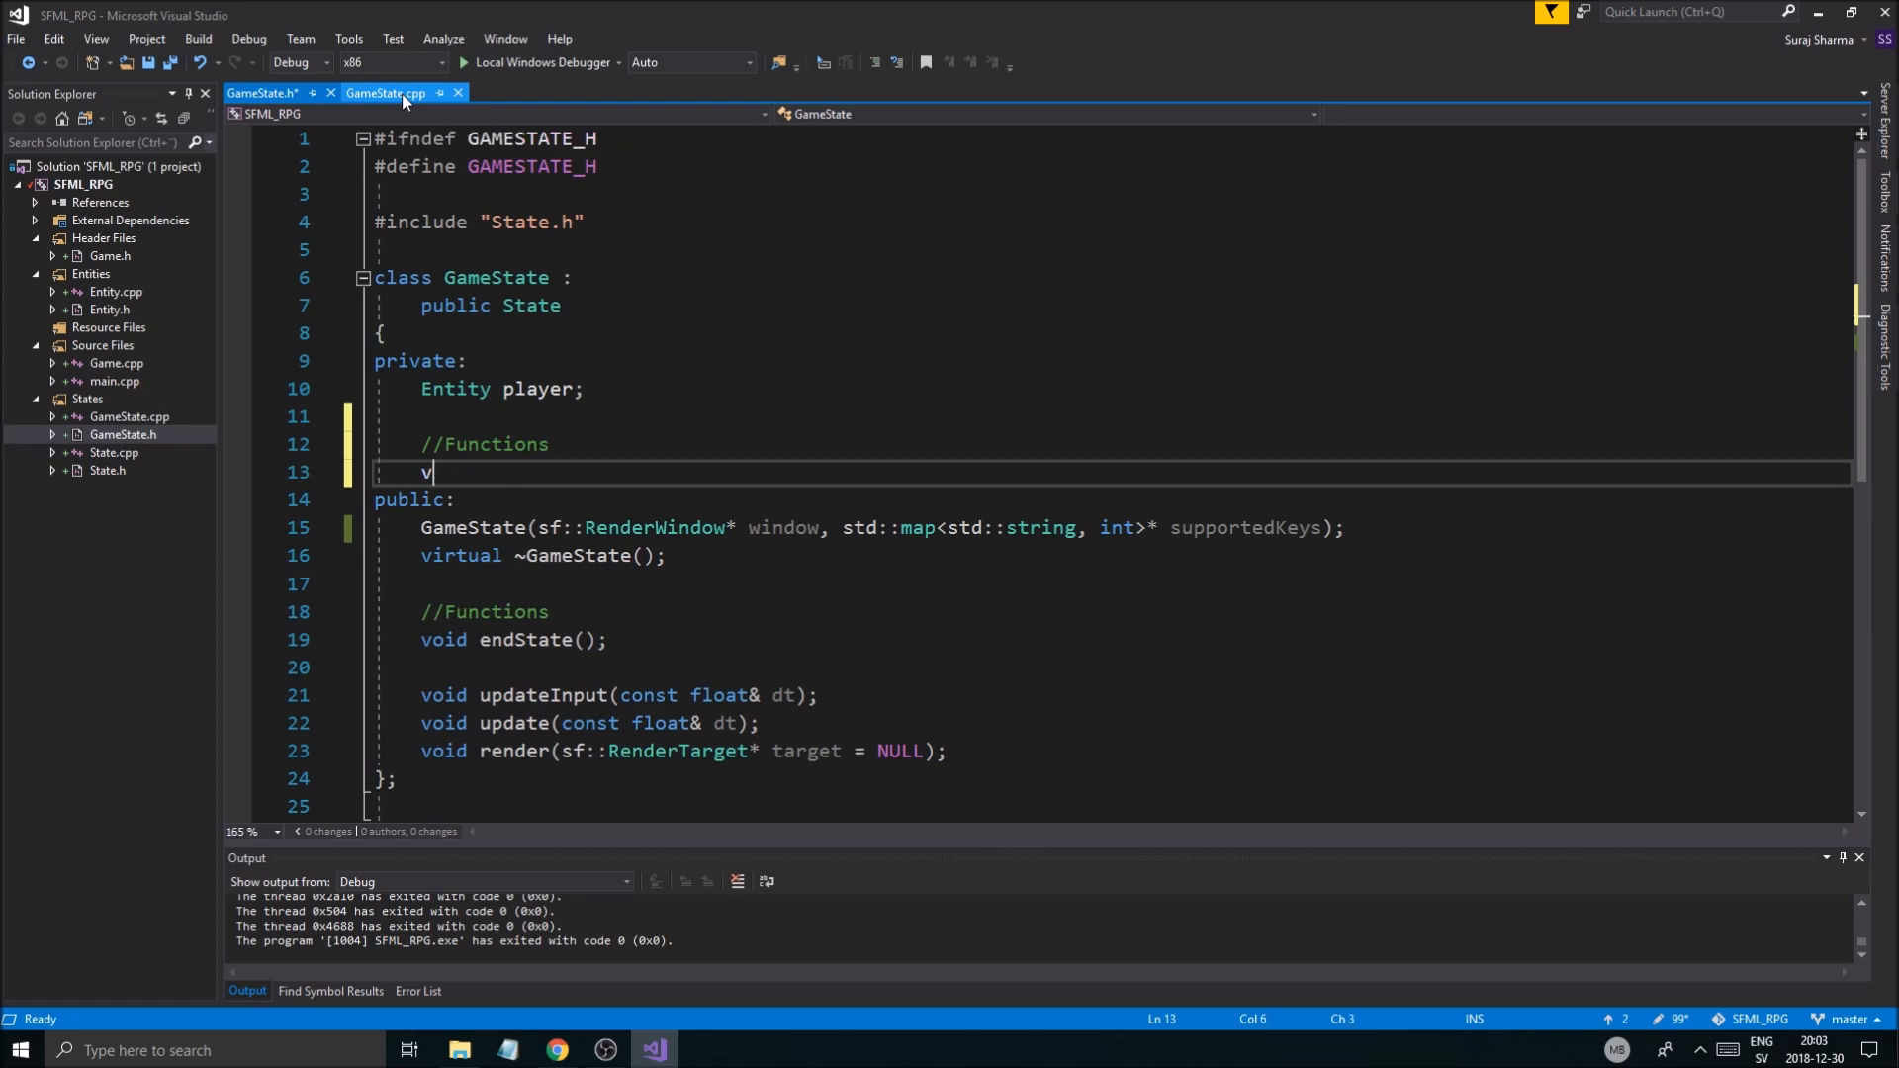
type("oid initKeybinds(")
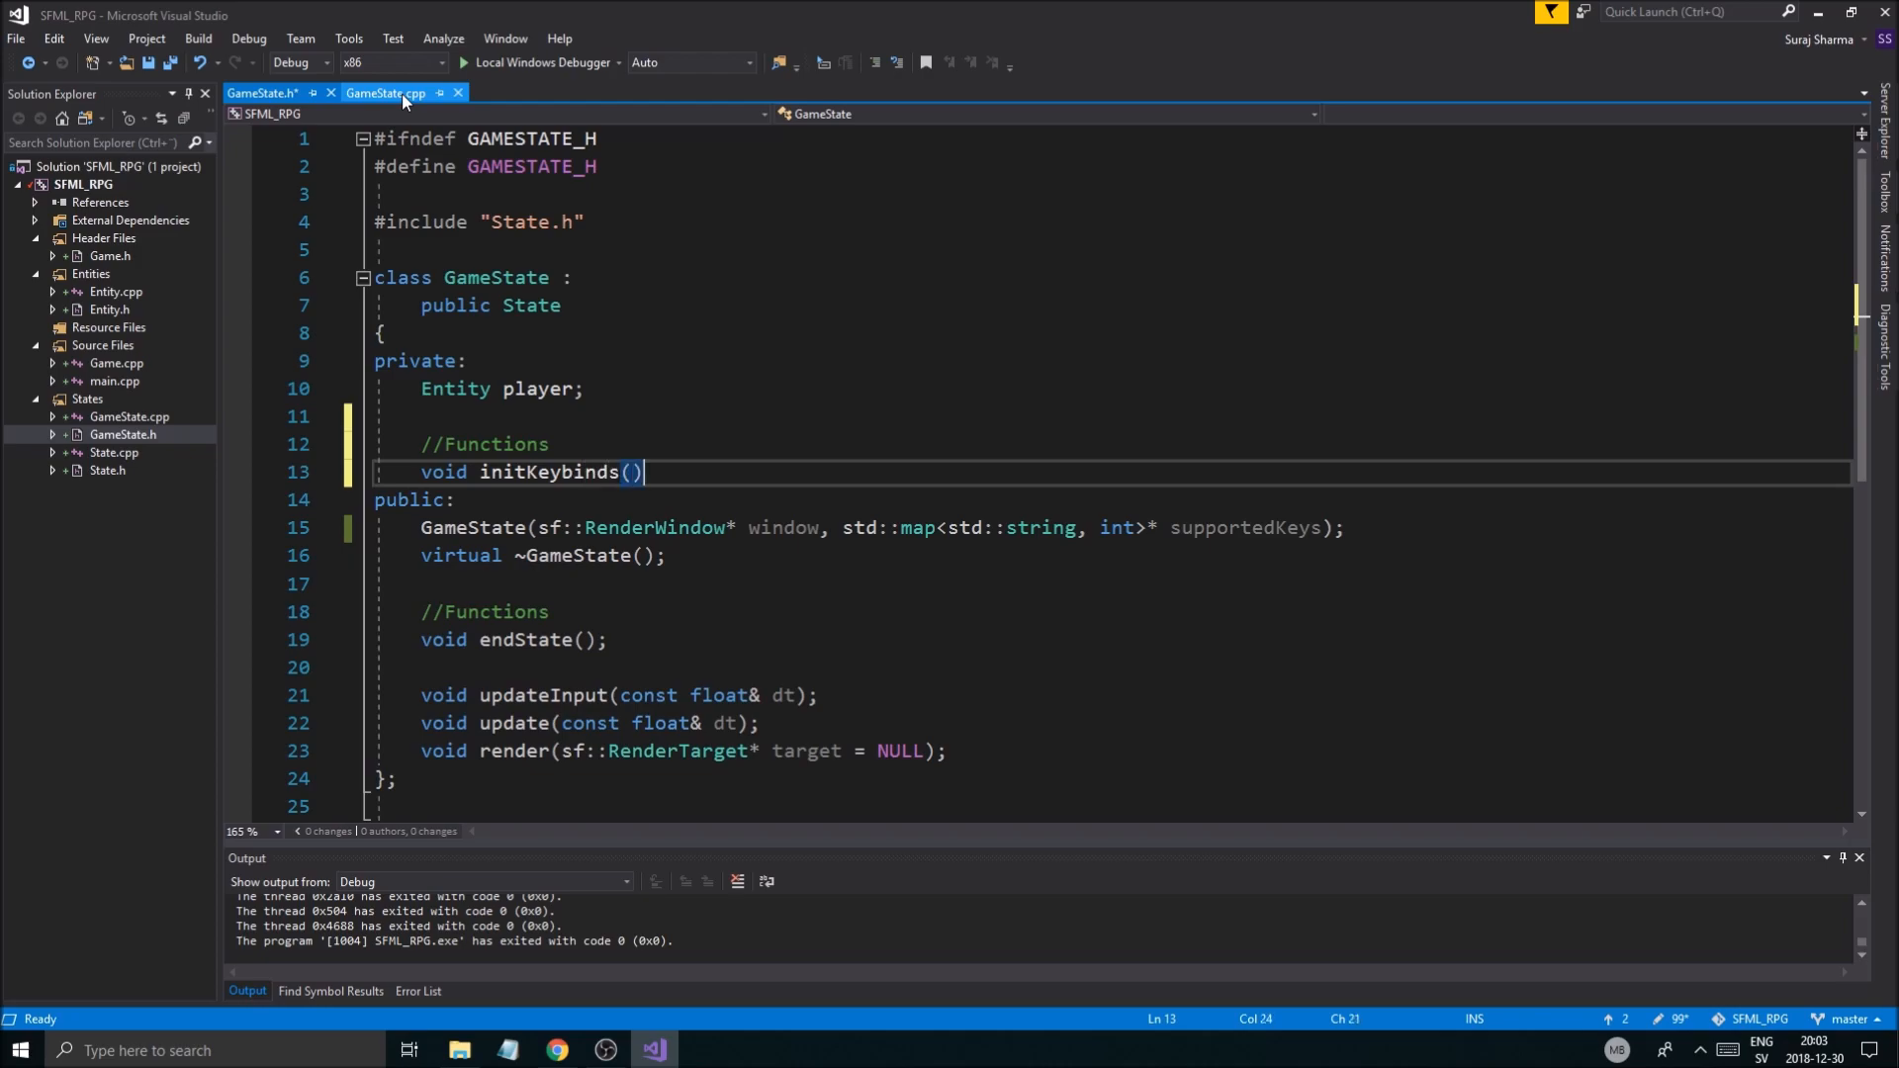
key("Enter")
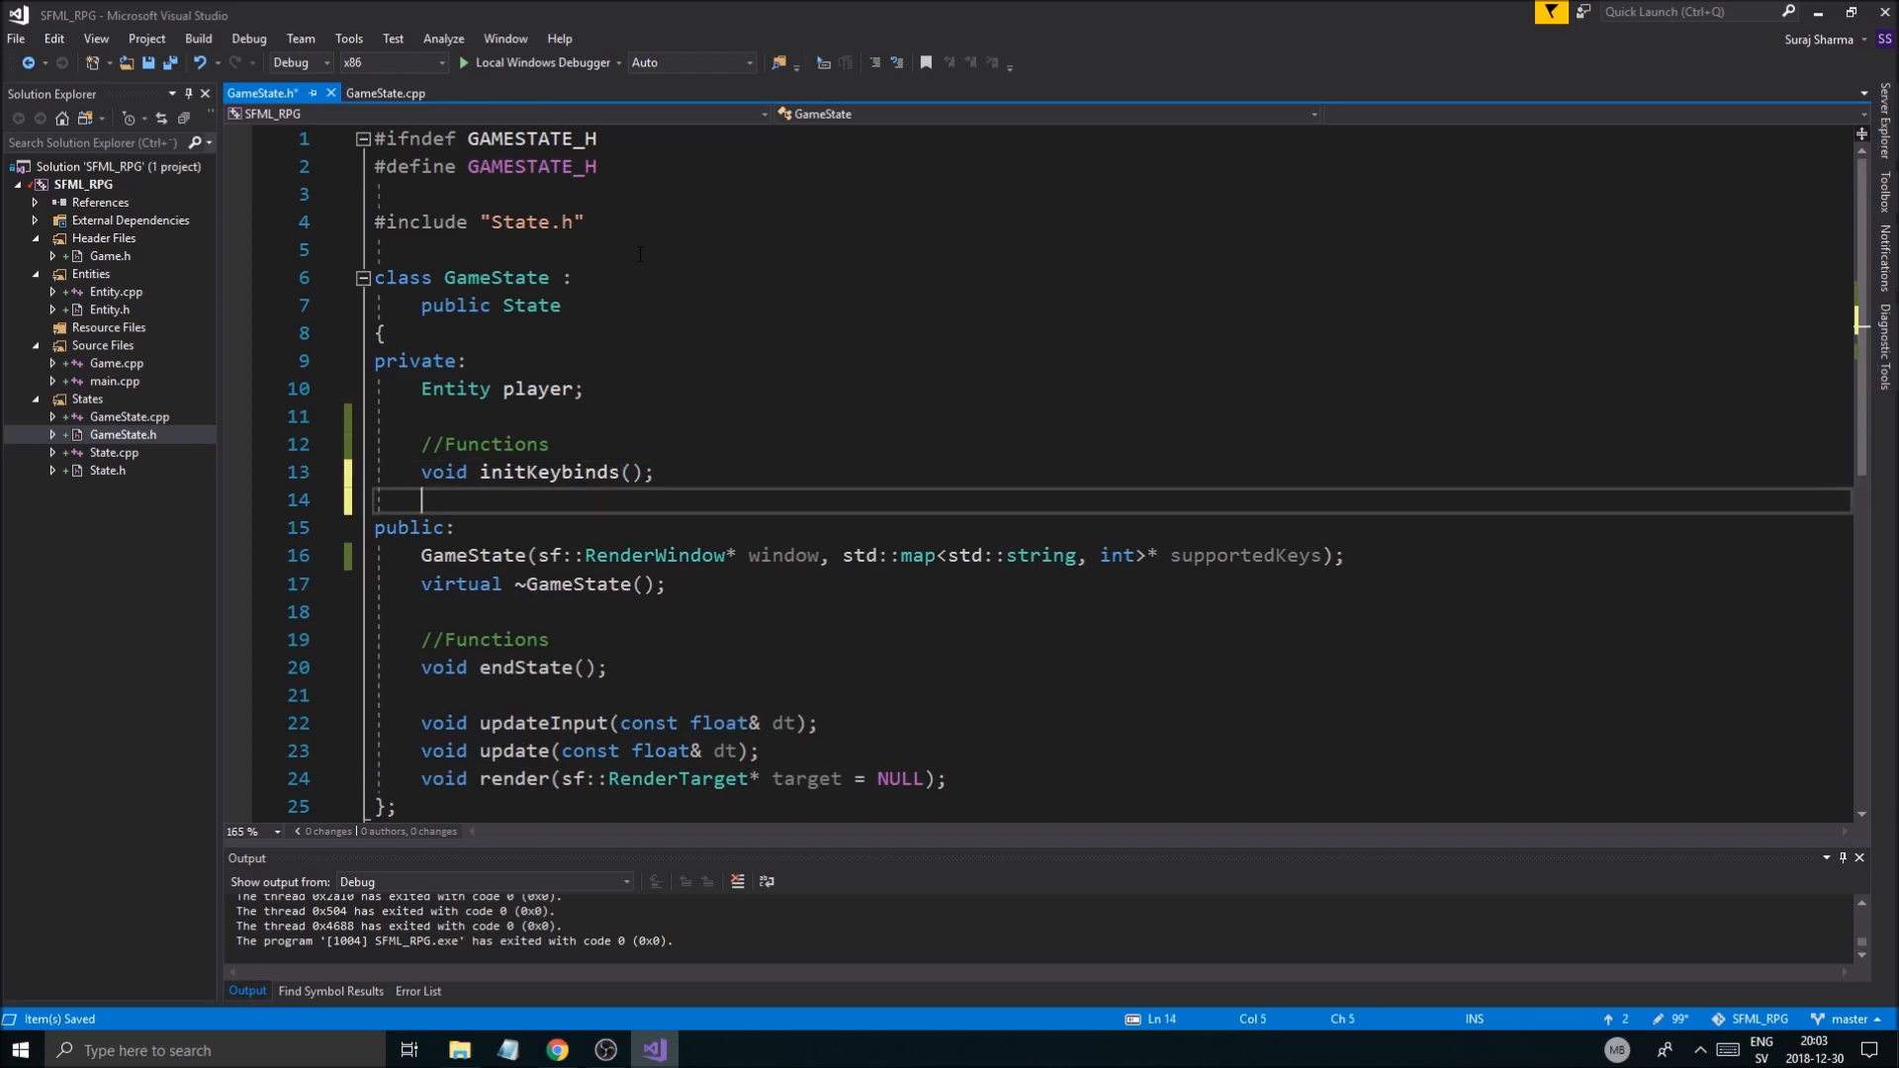
left_click(552, 472)
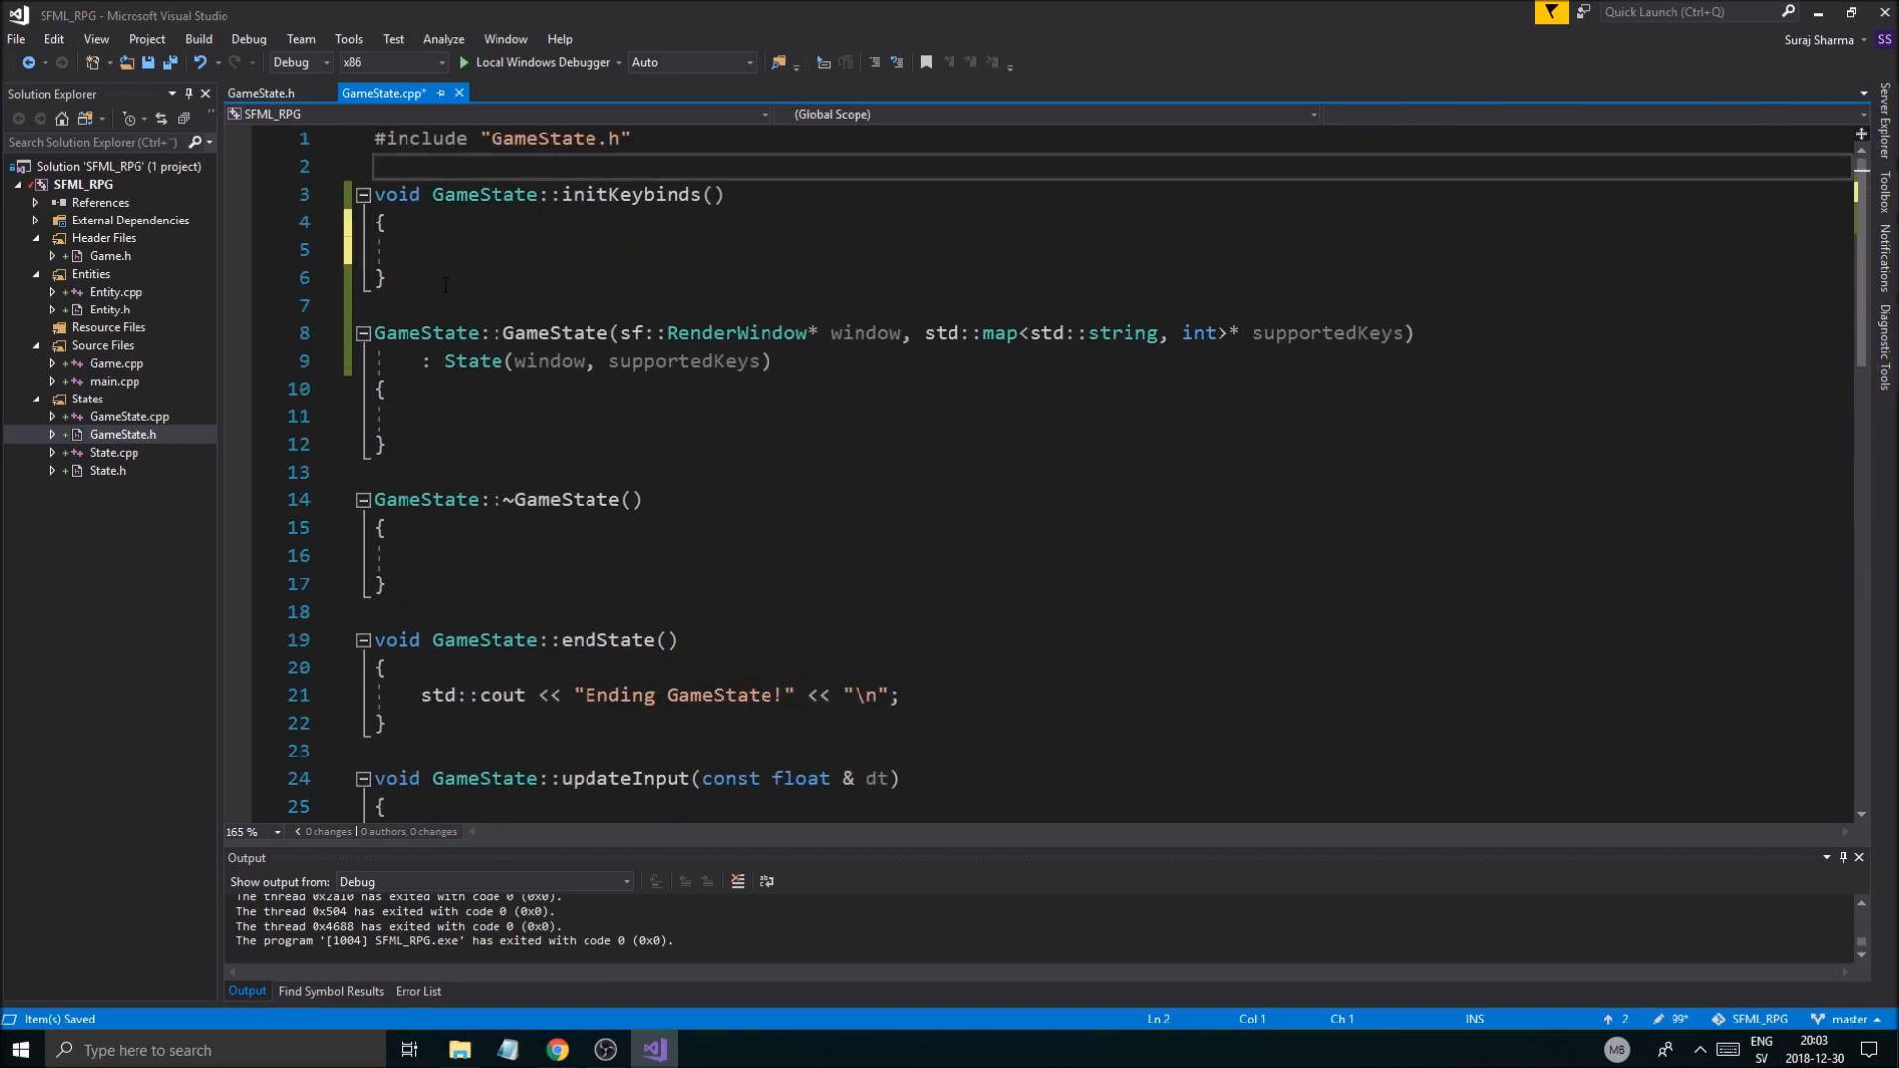
Step: Call this->initKeybinds(); in the GameState constructor, leaving the initKeybinds definition empty
left_click(388, 249)
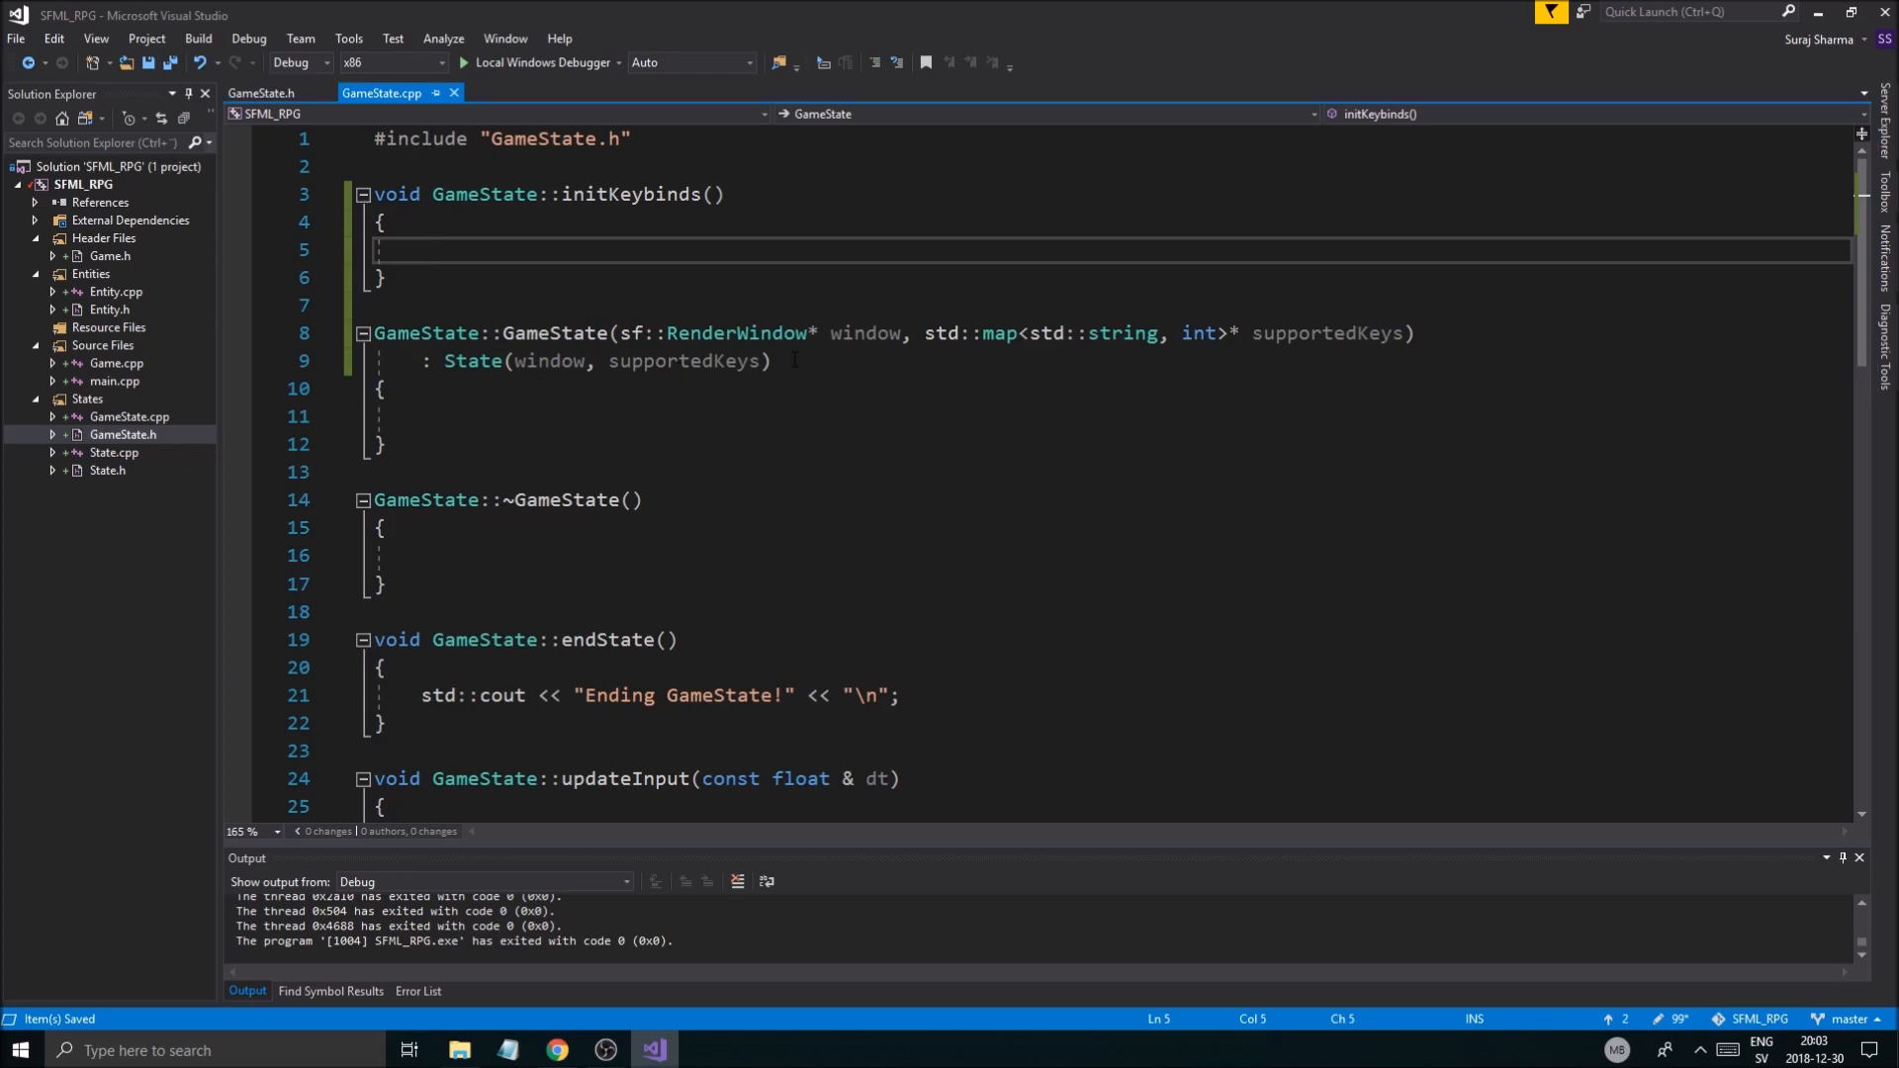
left_click(784, 416)
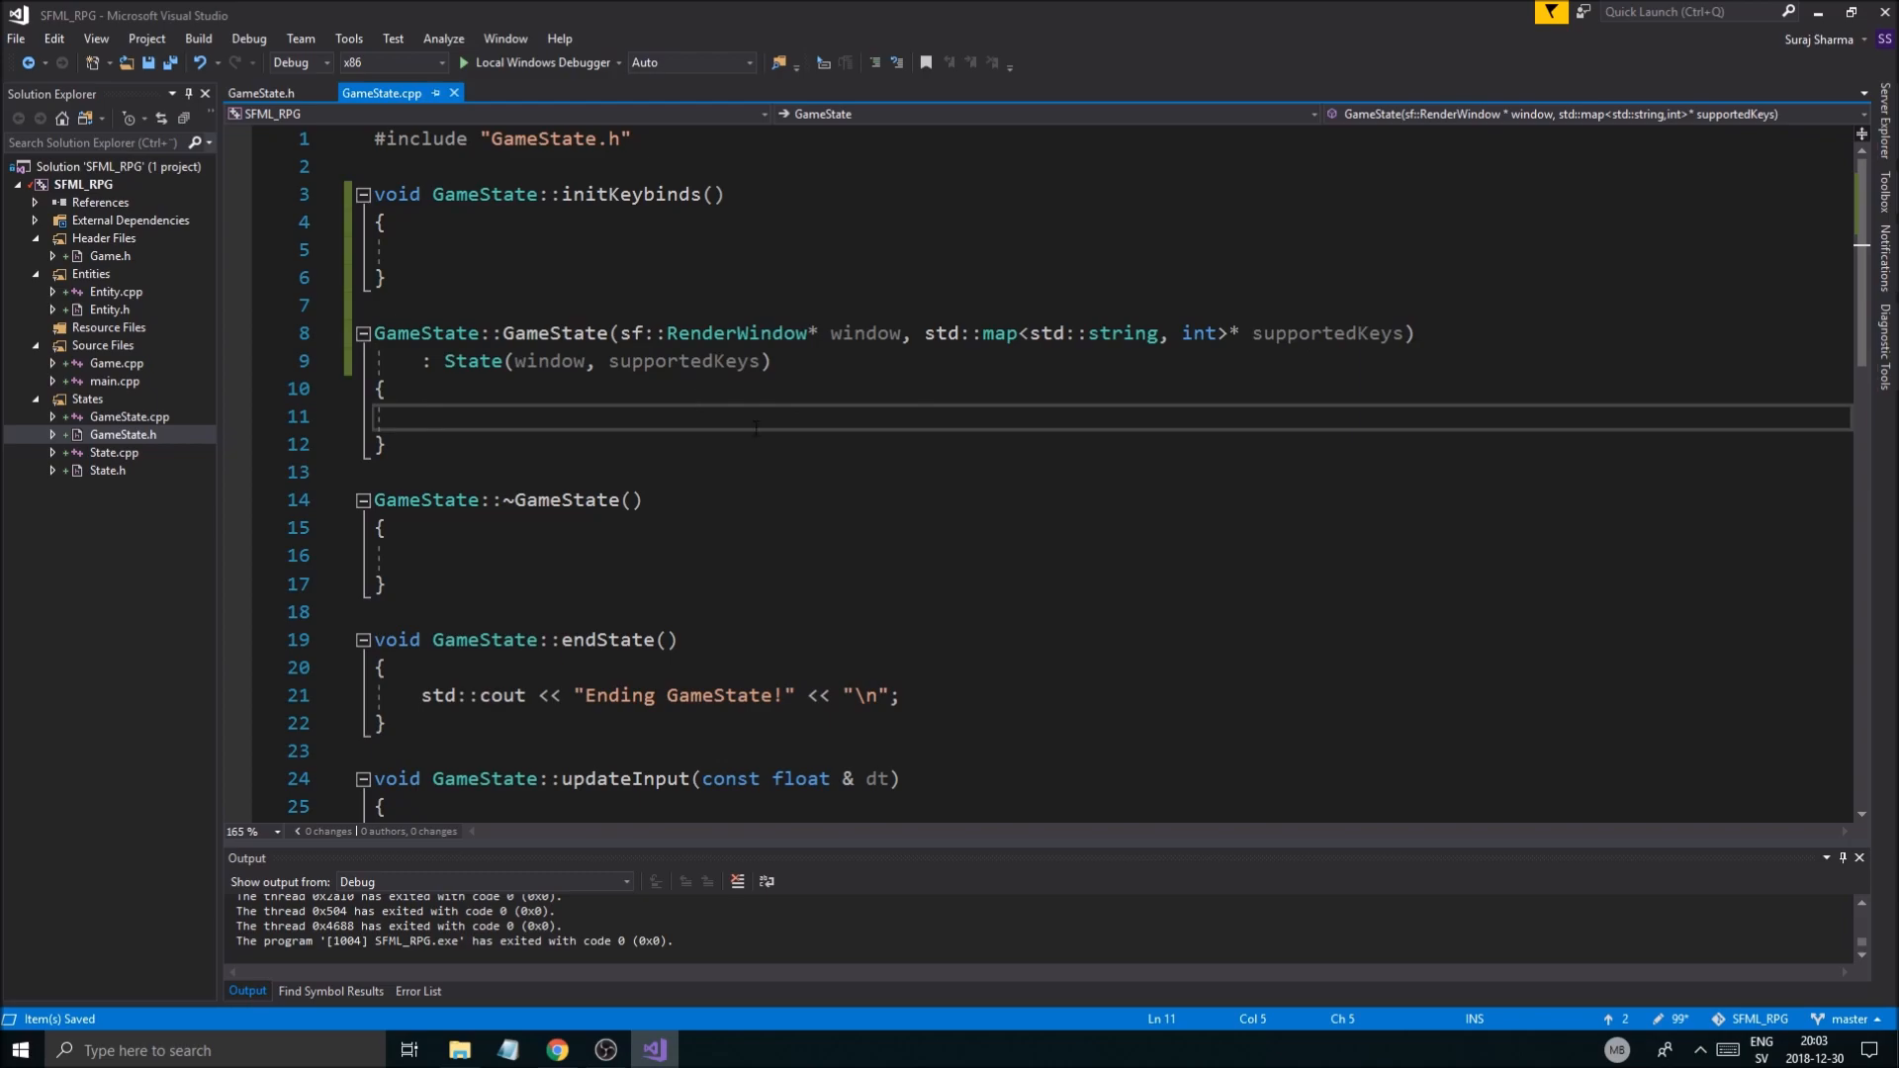
type("this->initKeybinds")
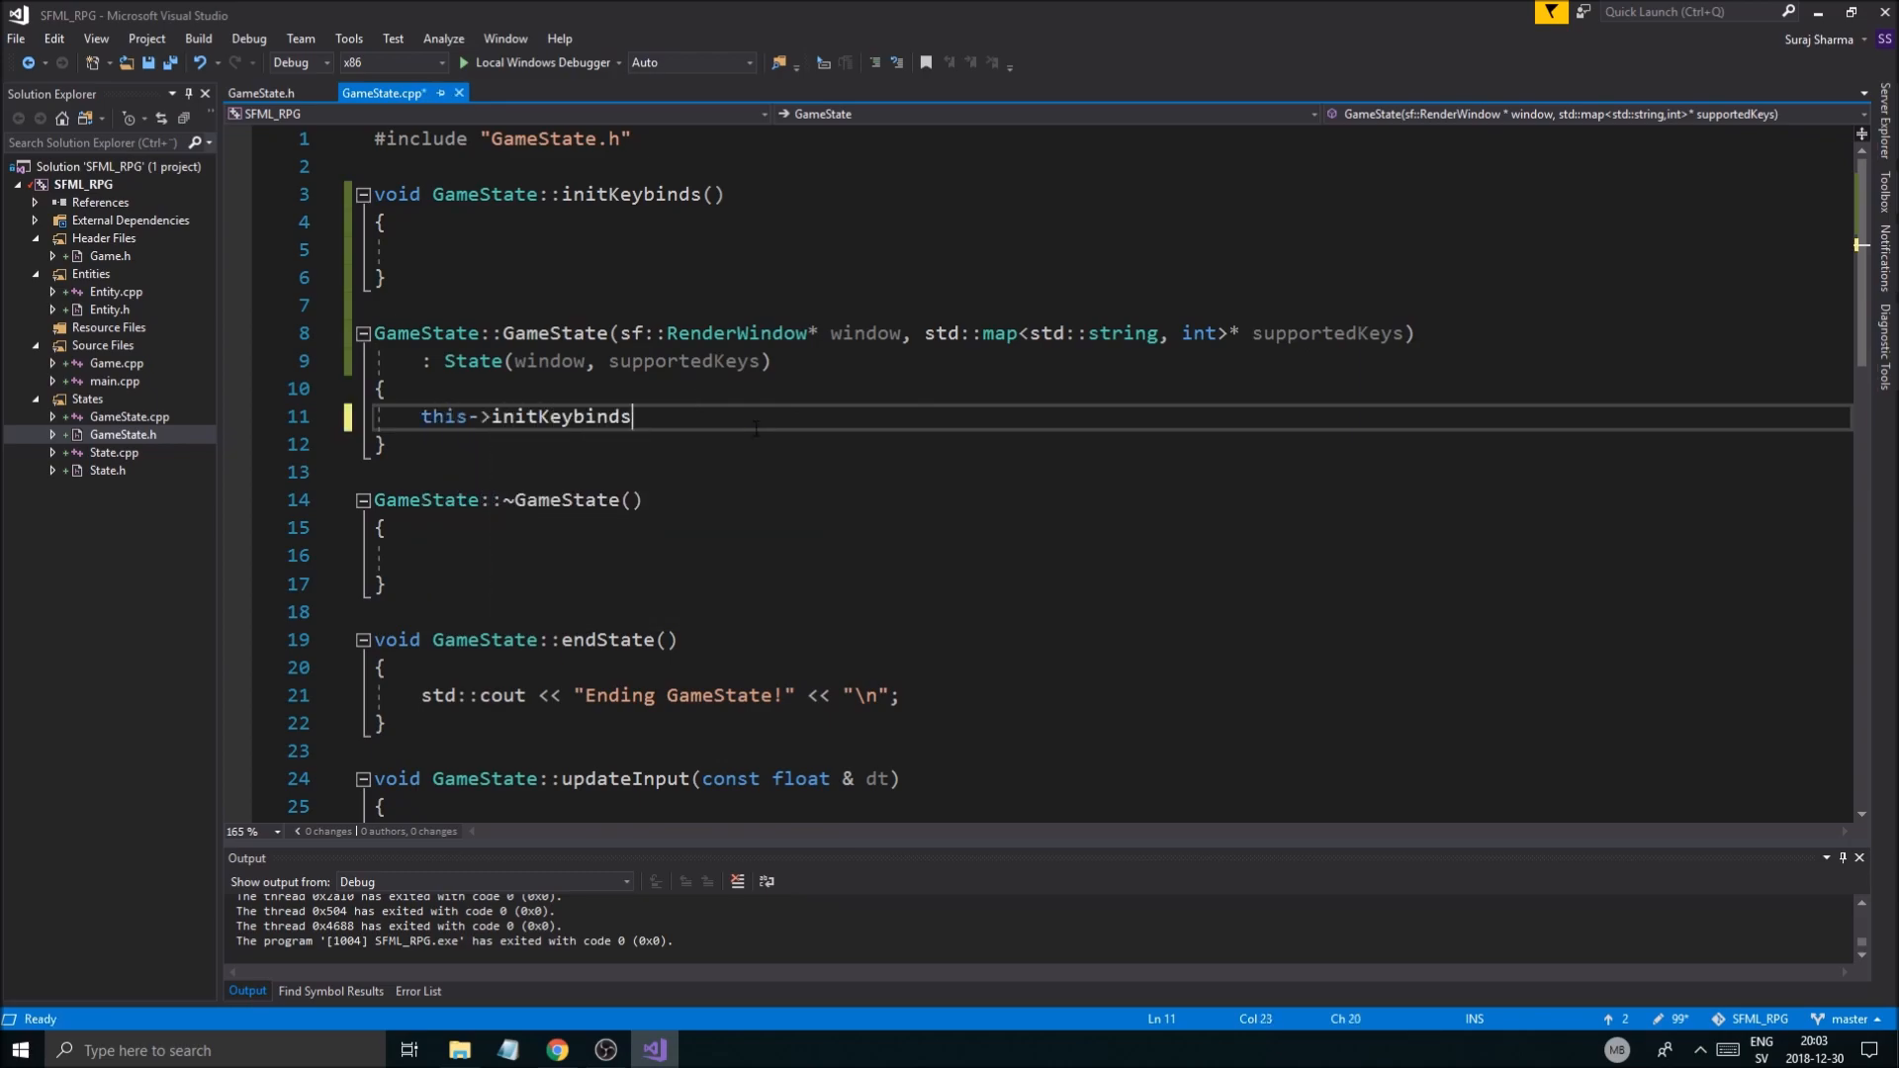
type("();")
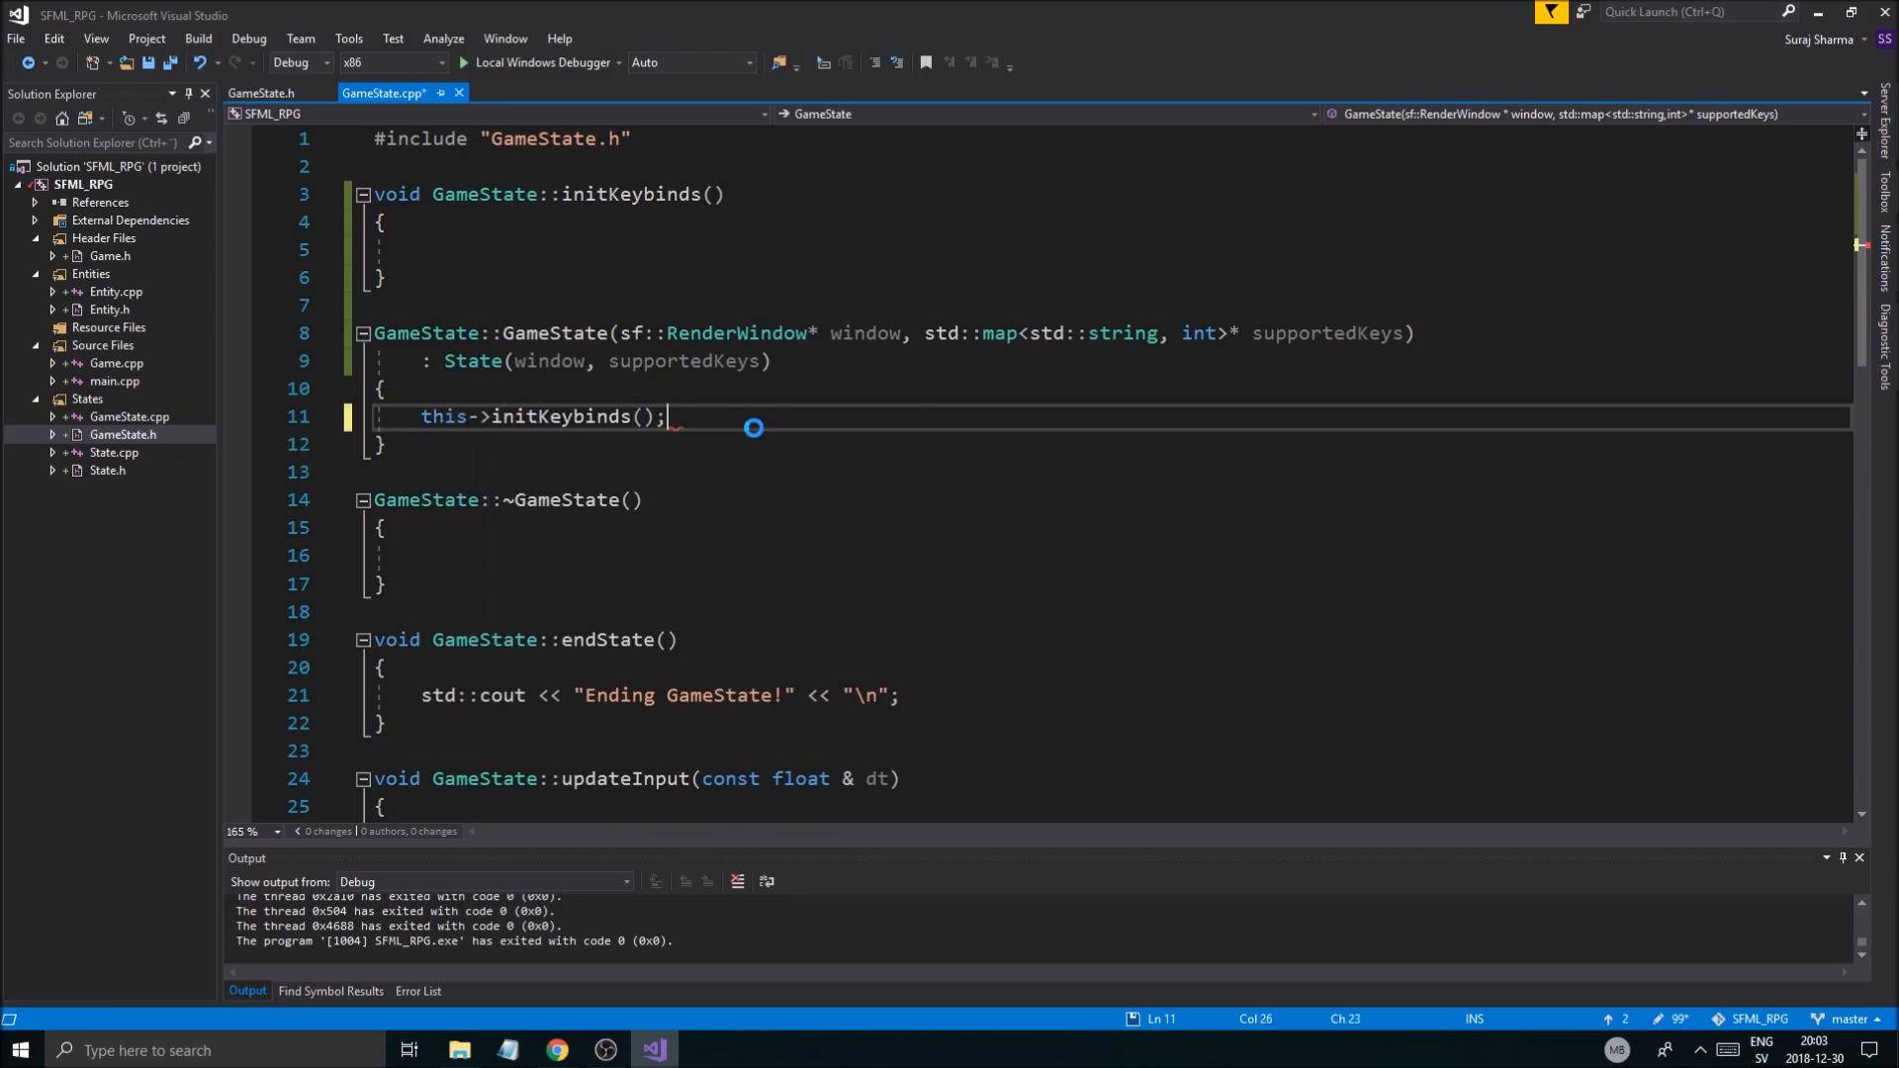
left_click(261, 93)
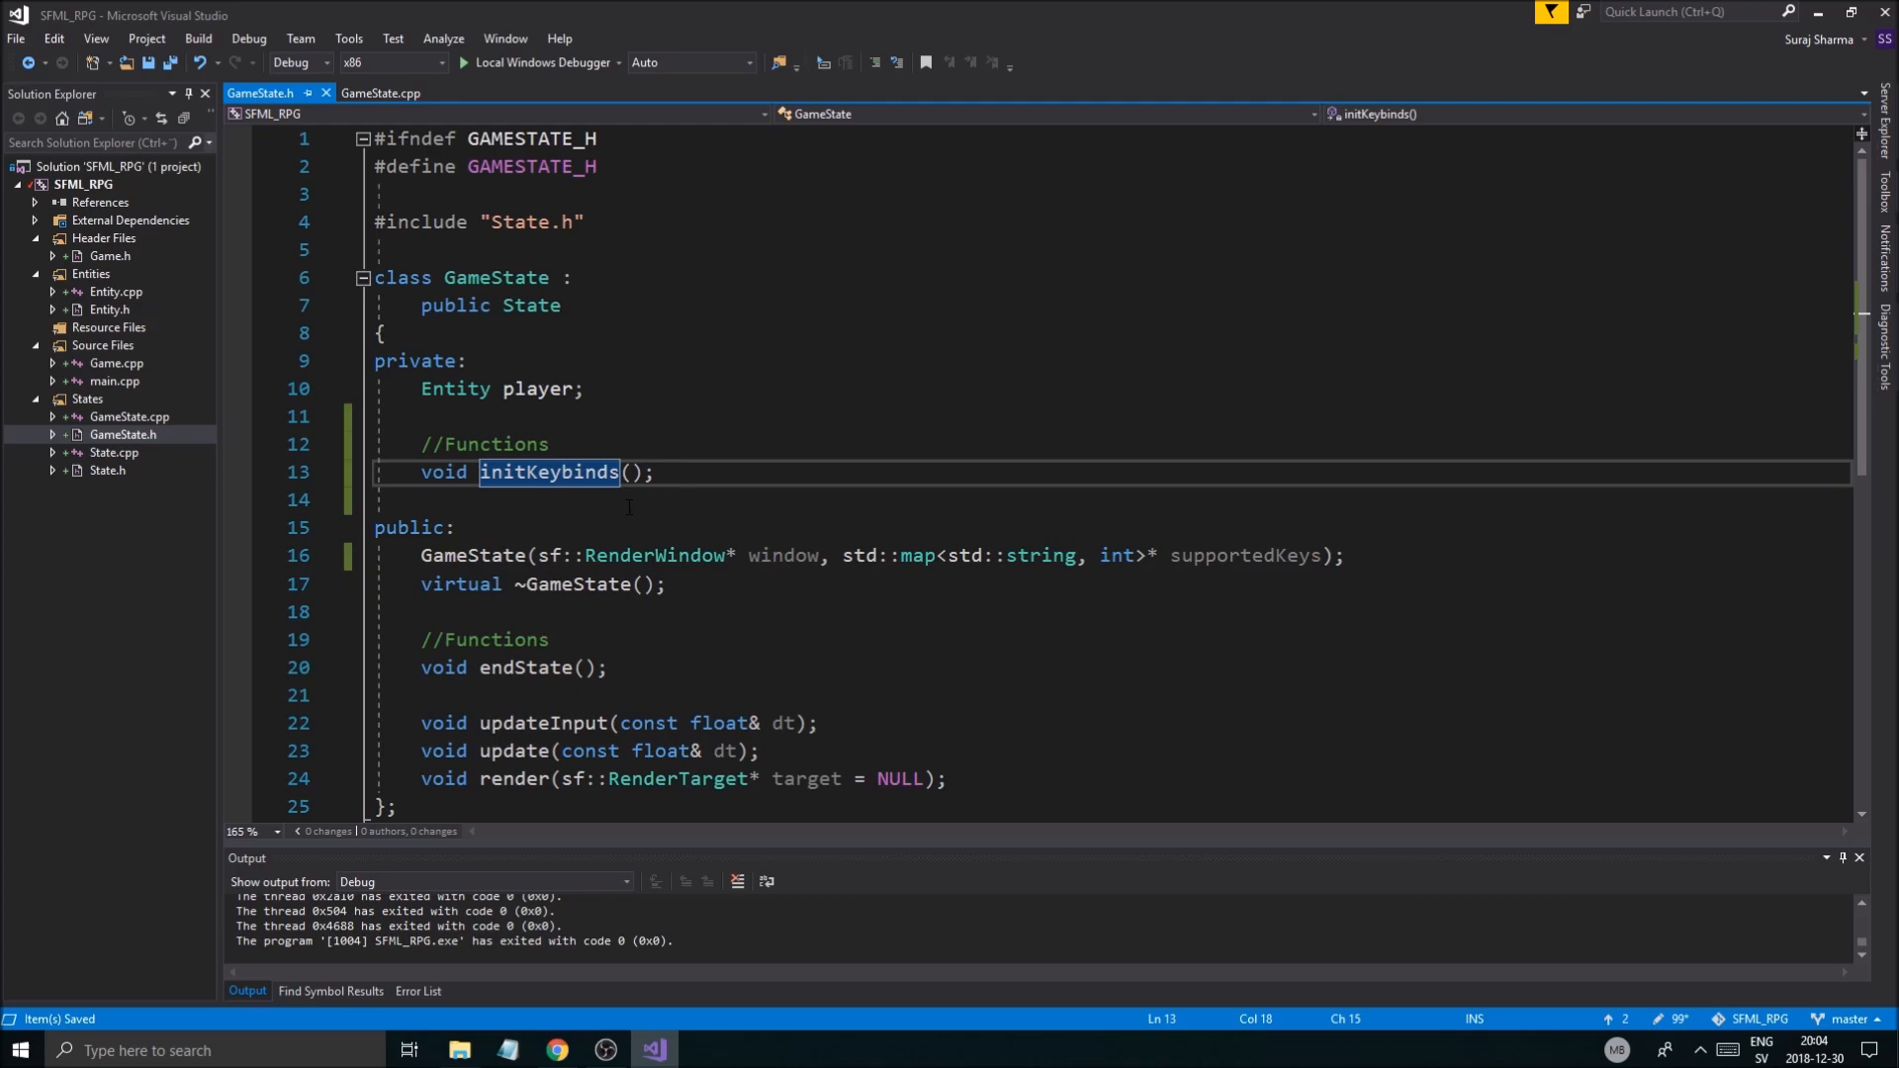
left_click(382, 93)
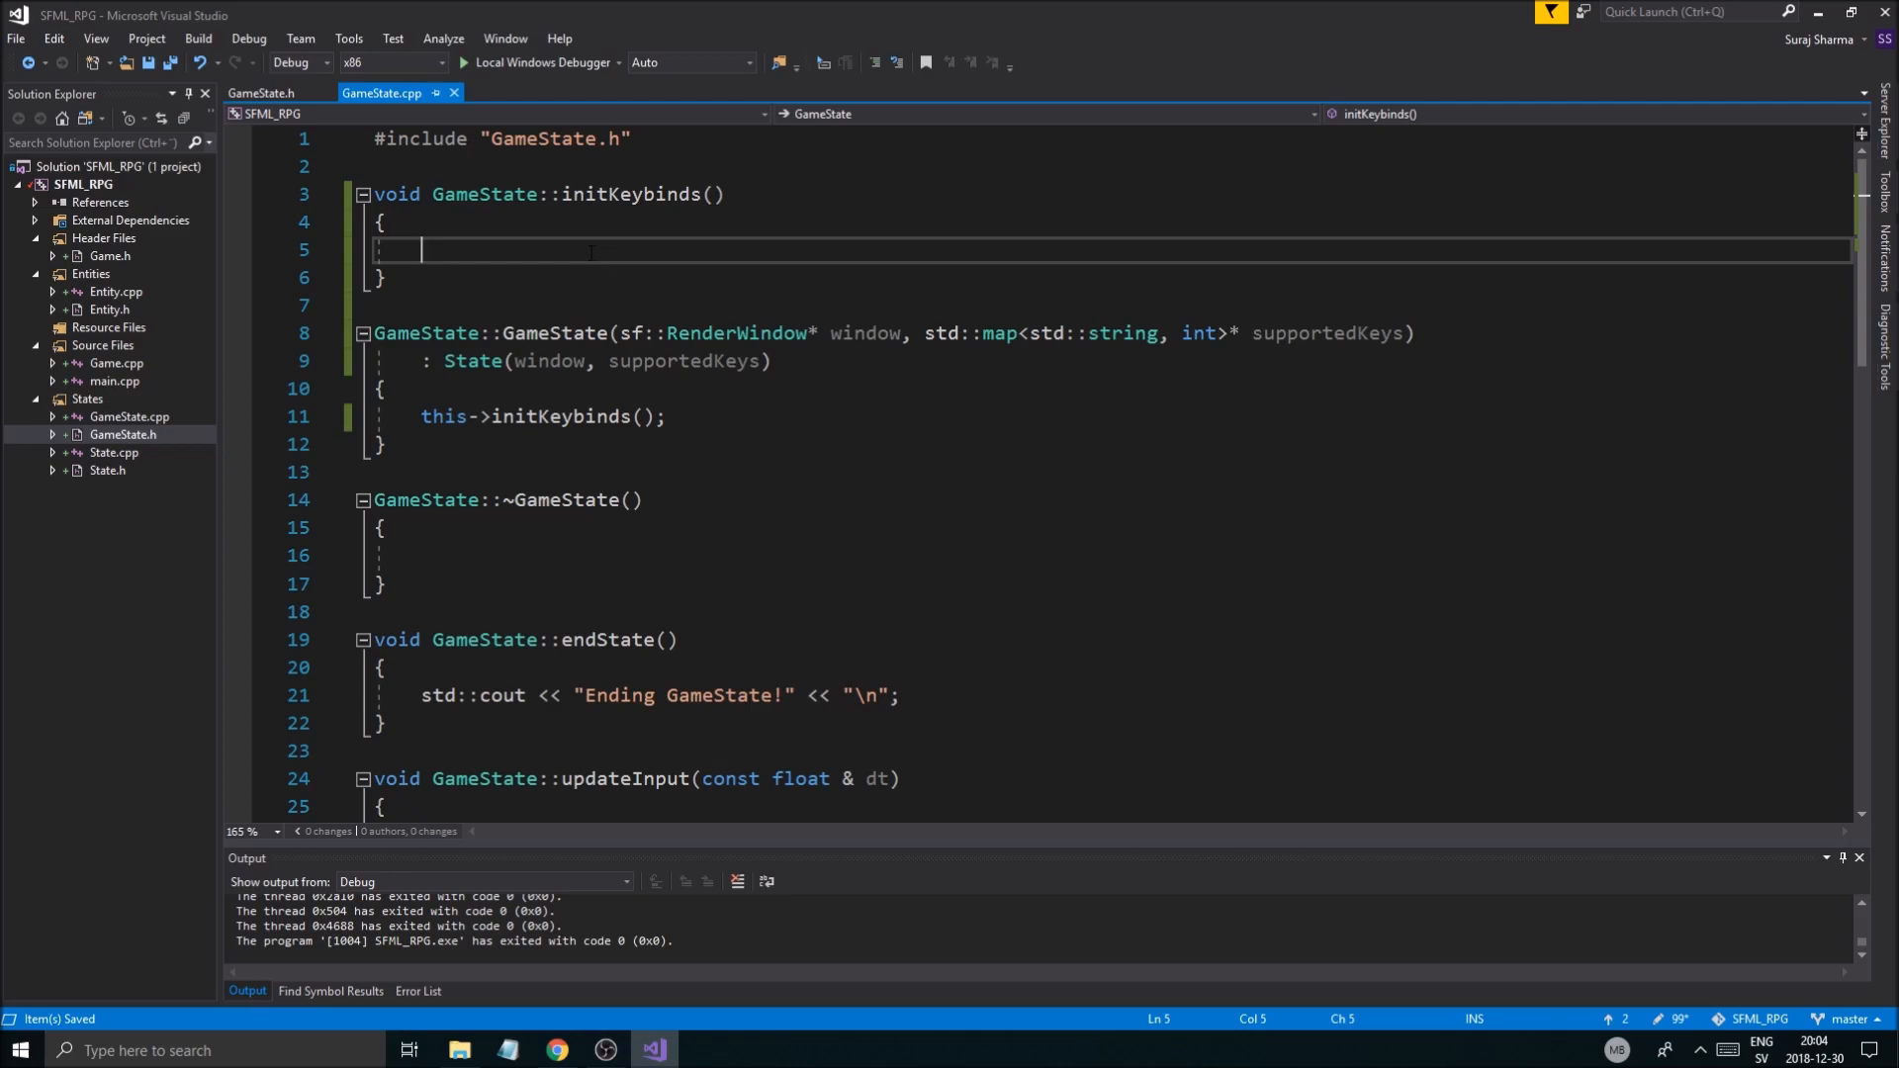
Step: Write the first binding: this->keybinds.emplace("MOVE_LEFT", this->supportedKeys->at("A"))
type("t")
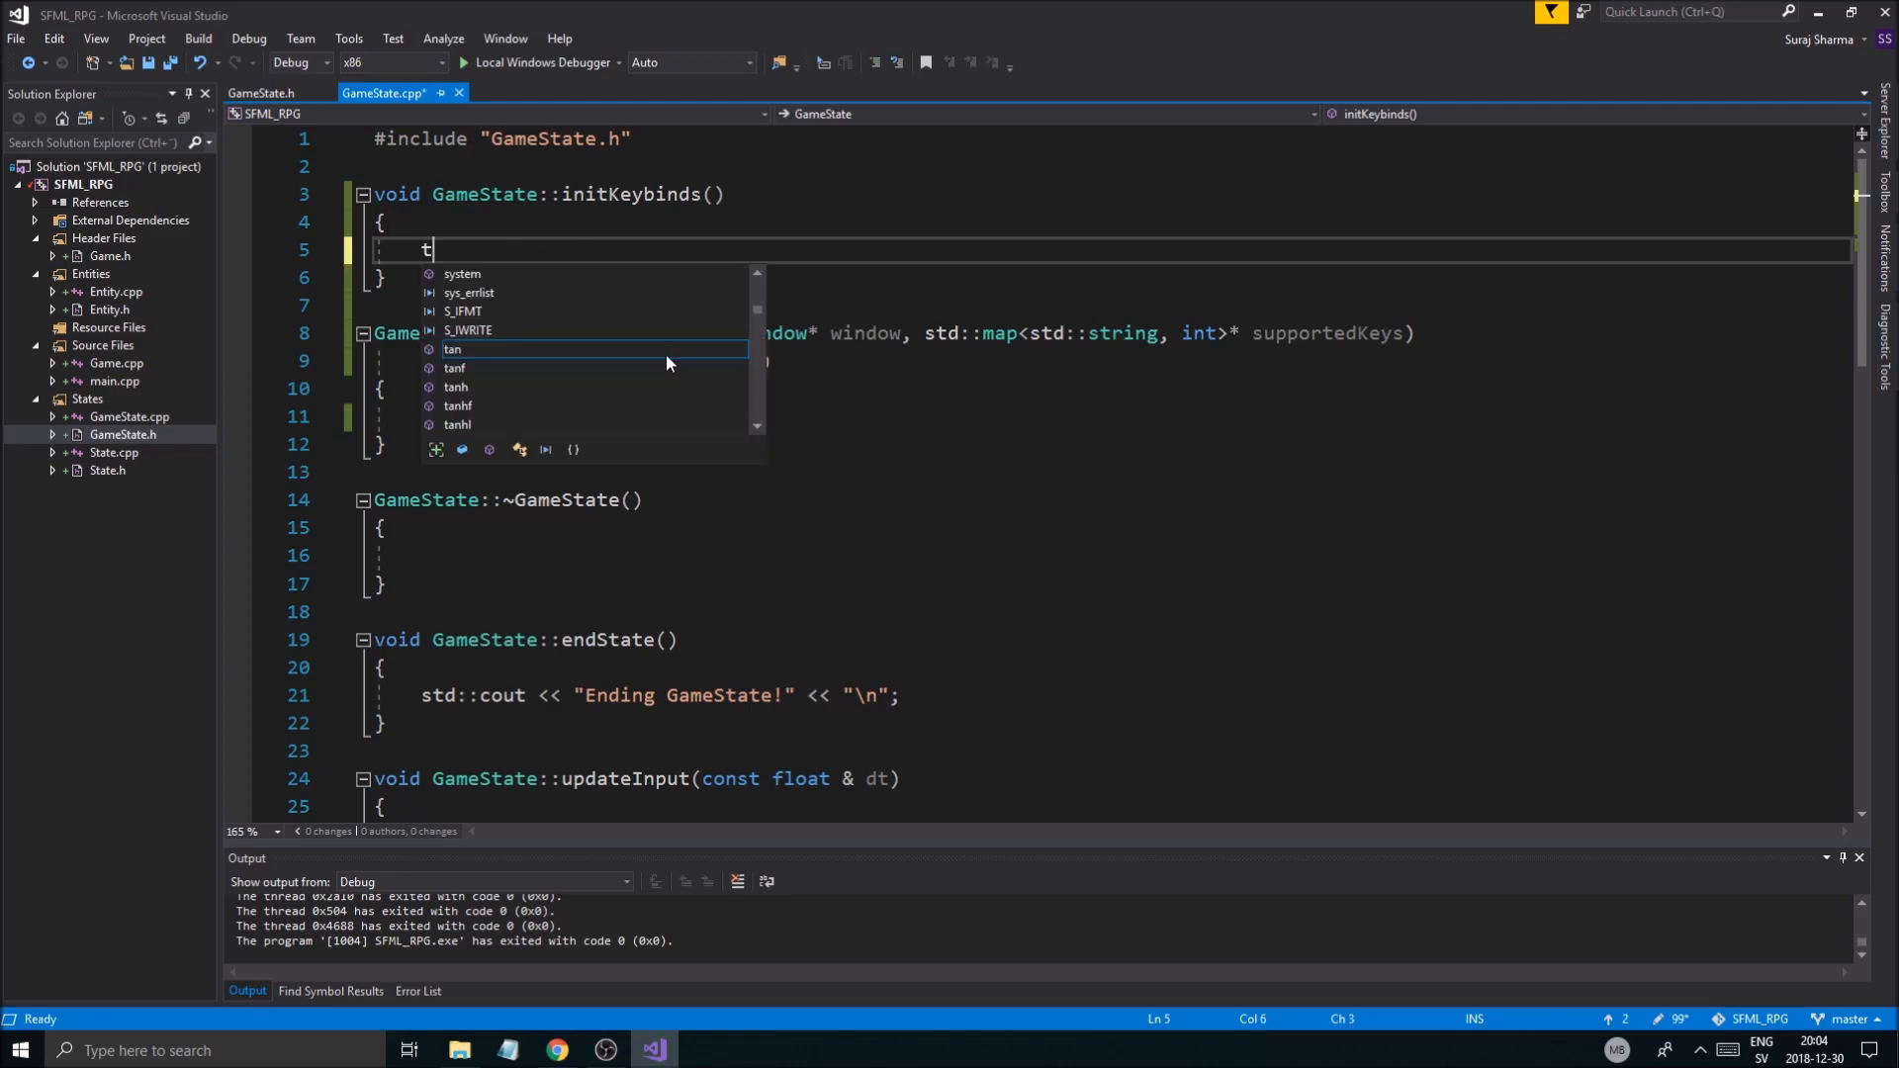
type("his->supportedKeys[")
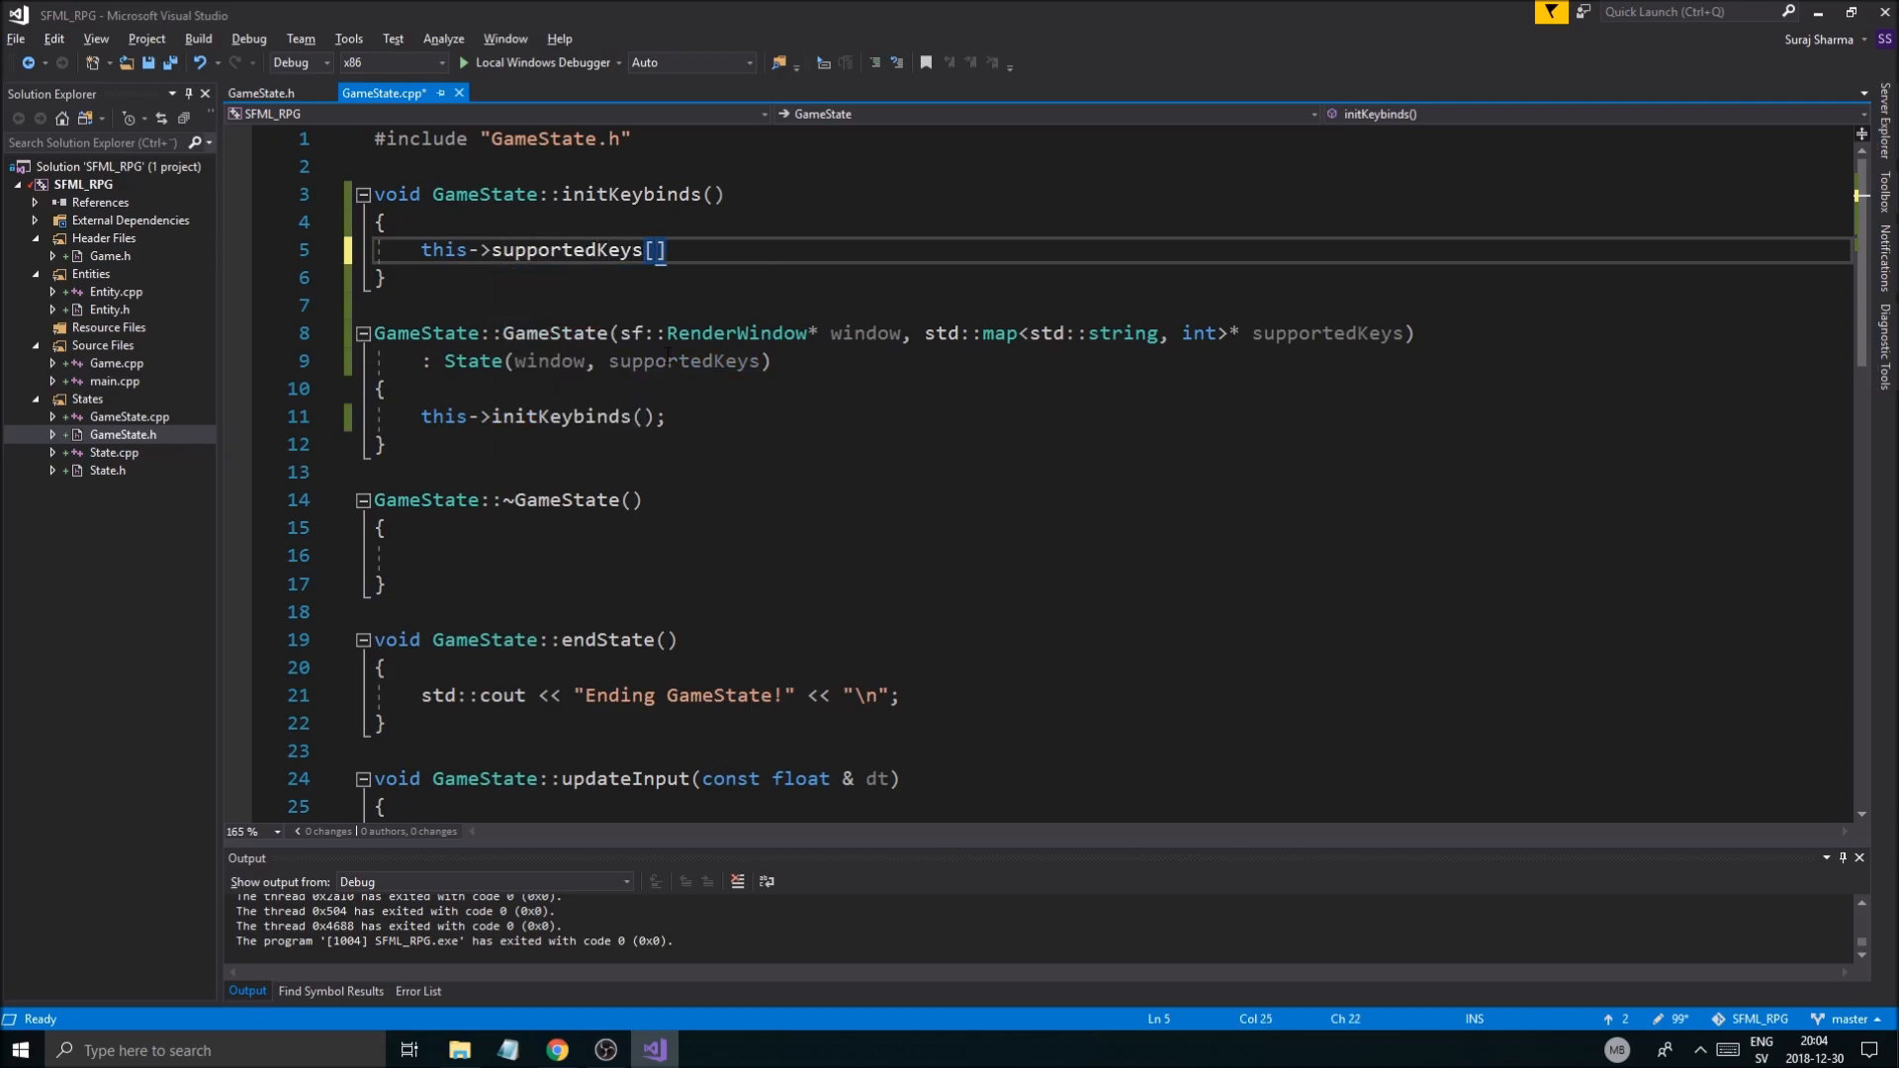
type("\"A\"")
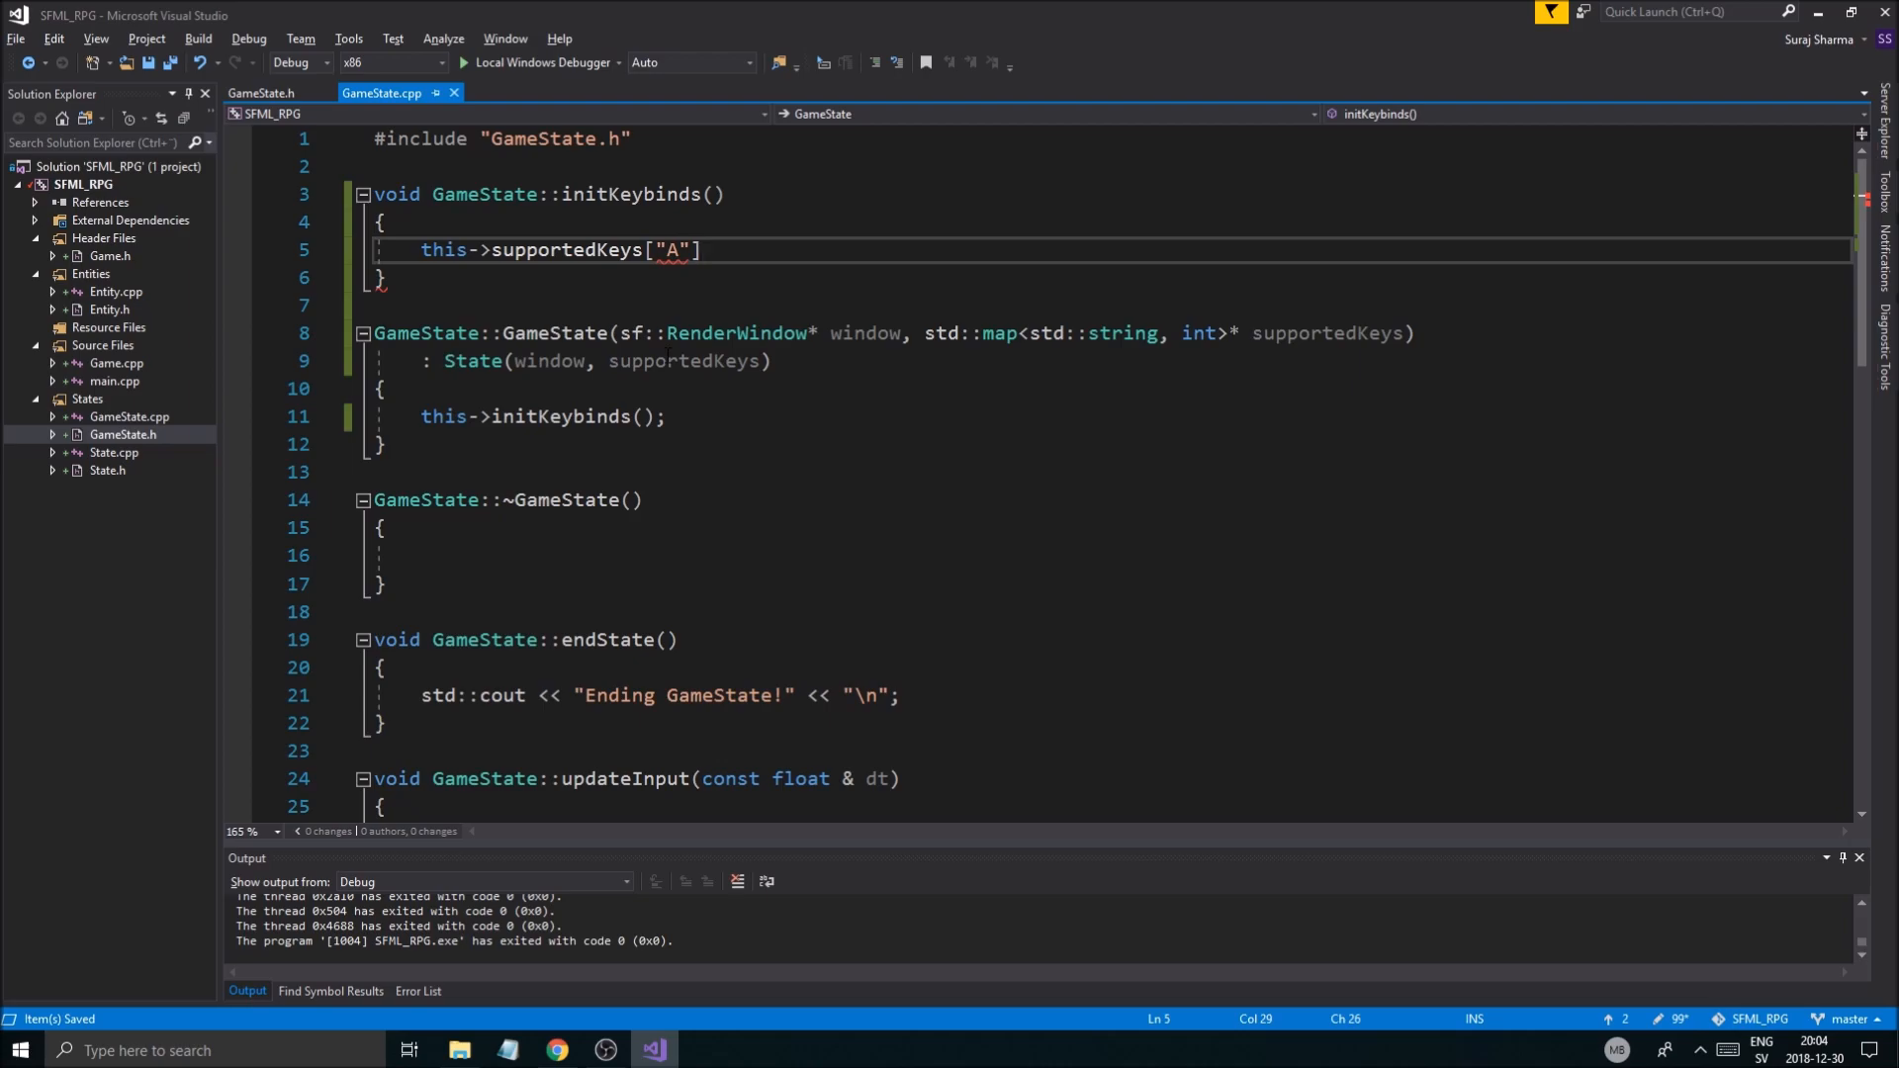
type(";")
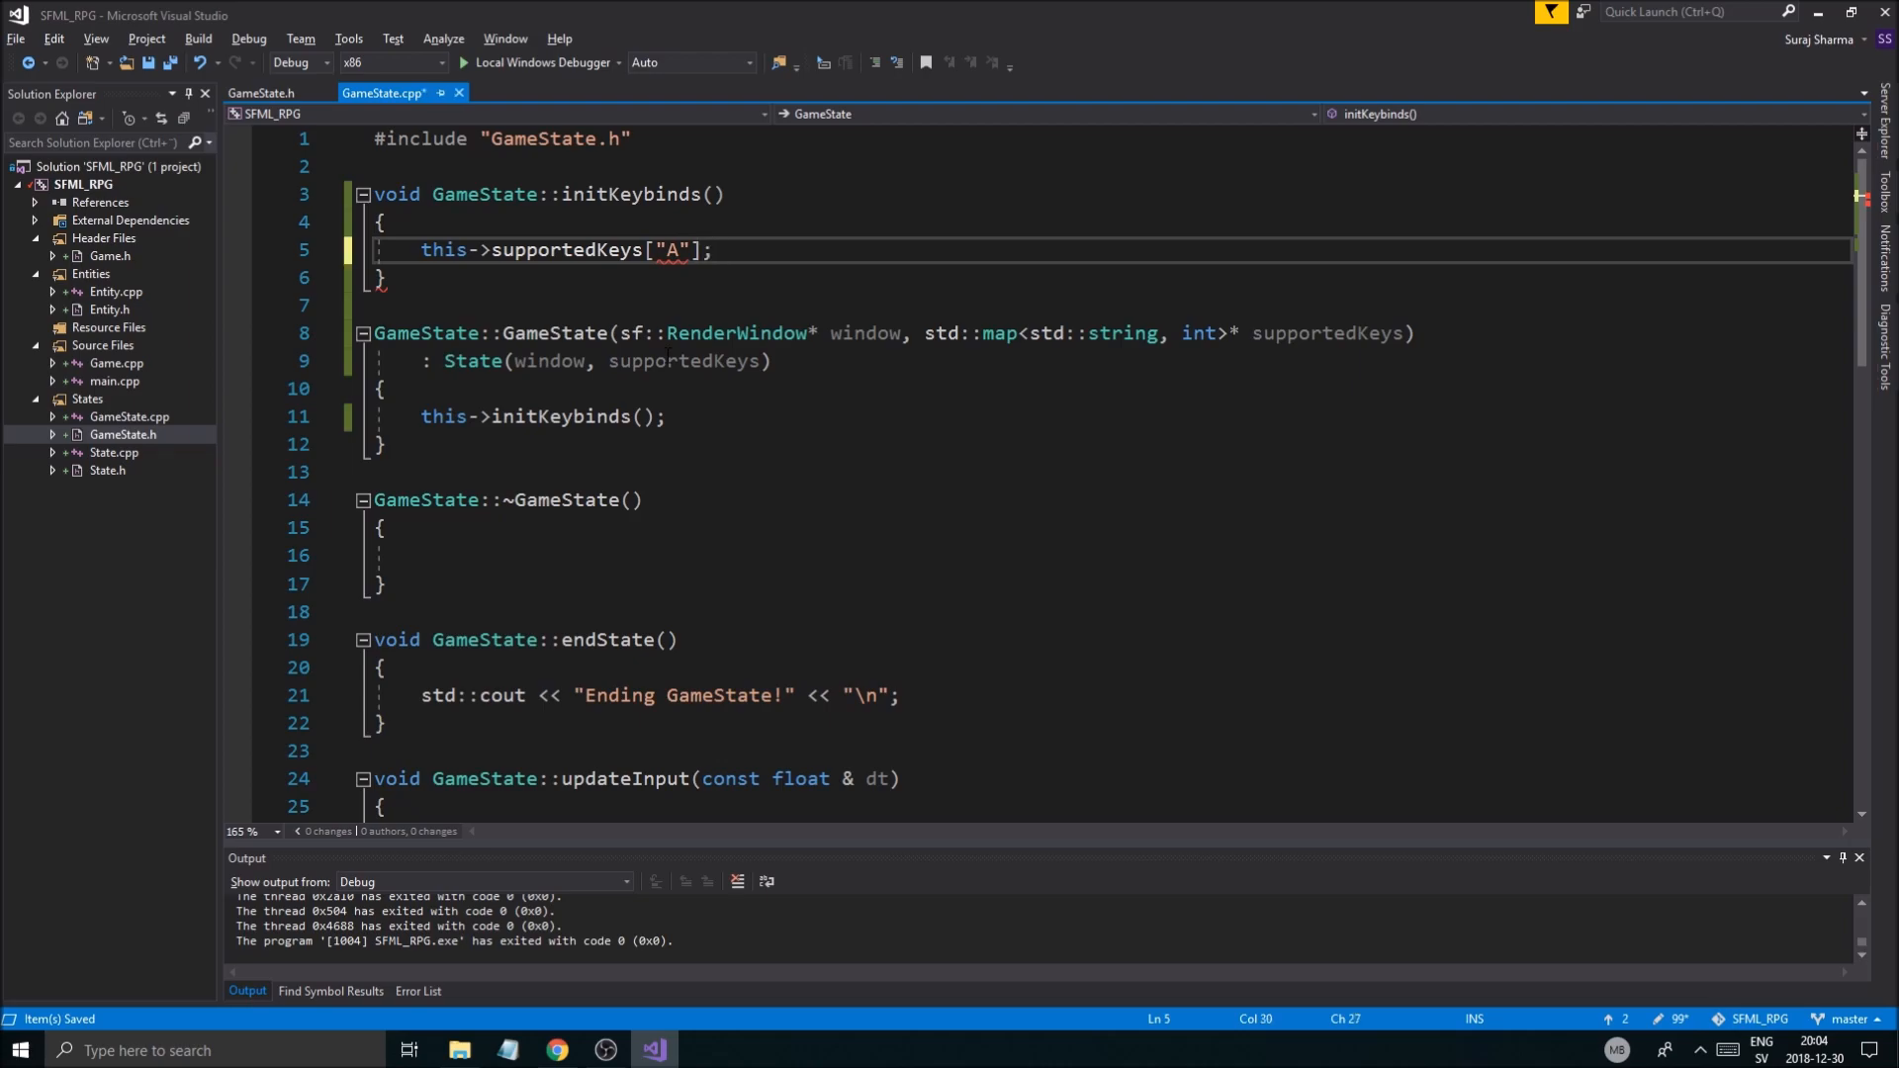
type(".")
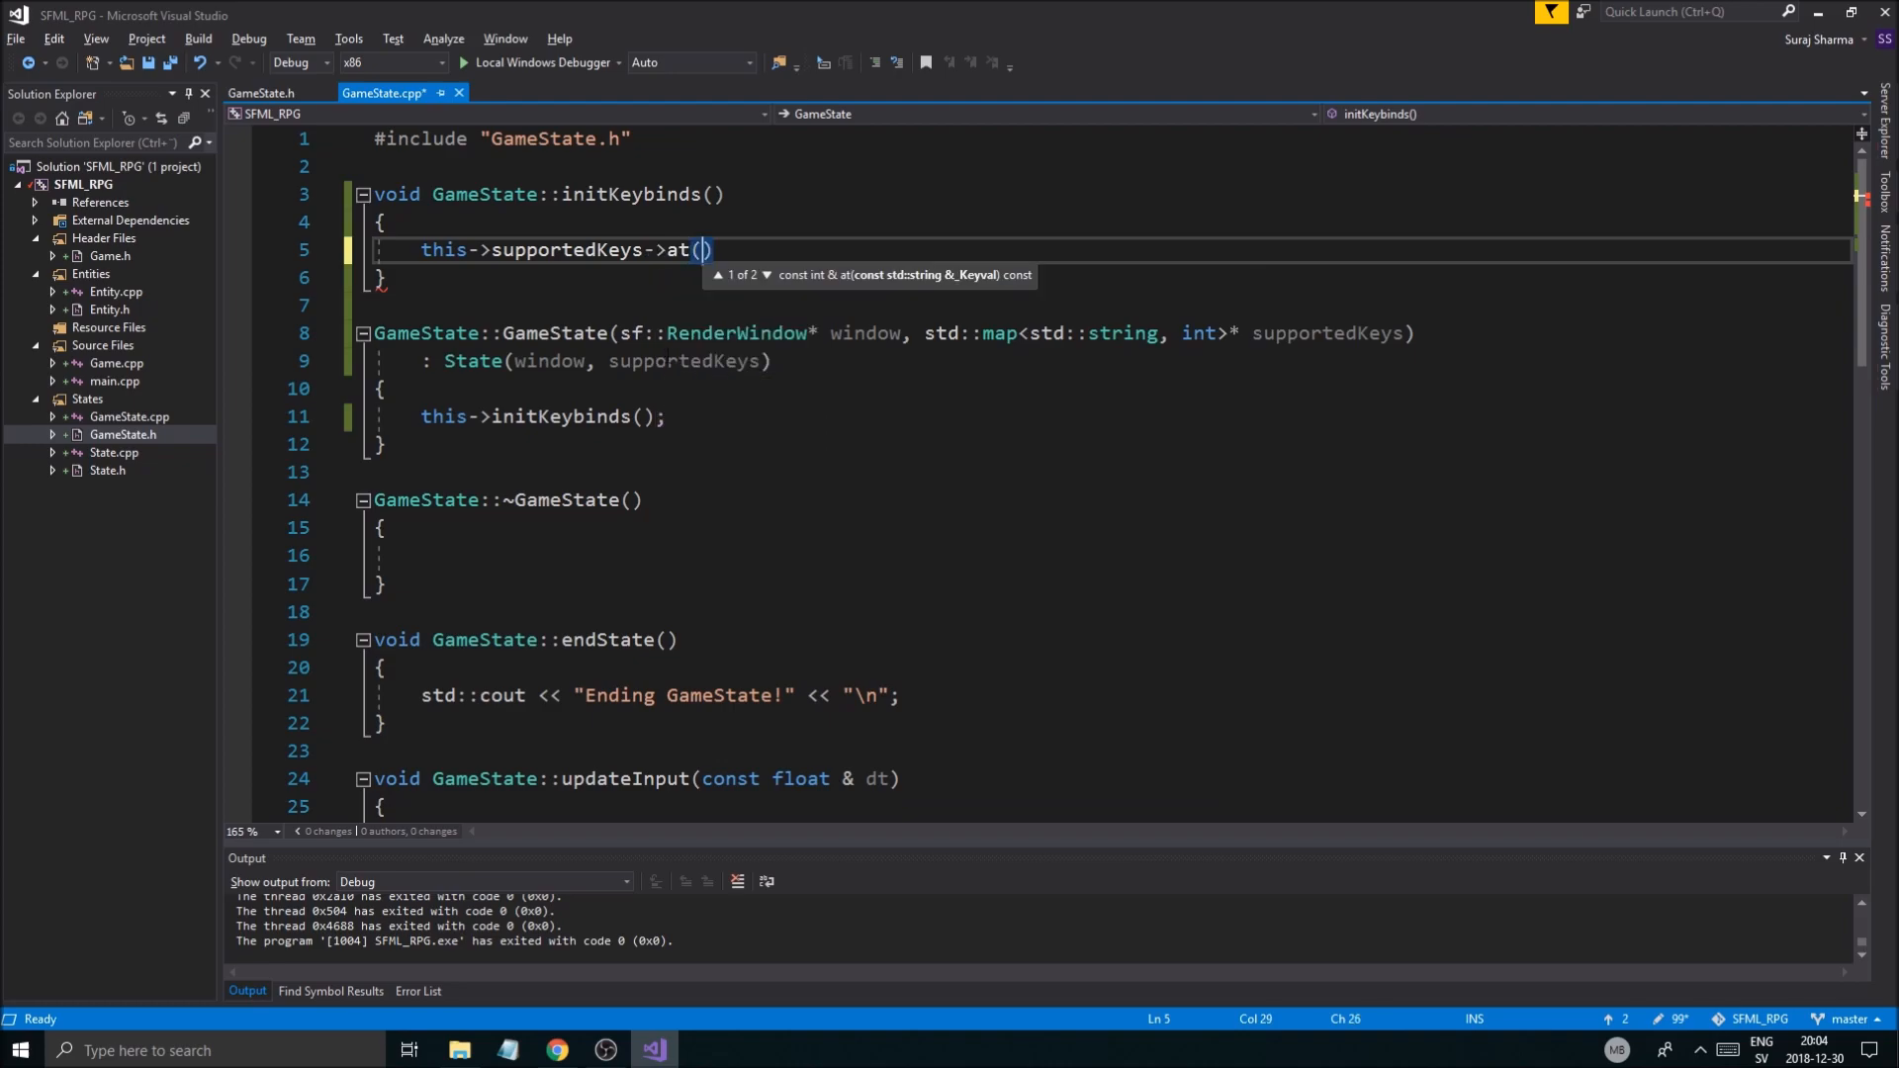
type("\"A\"")
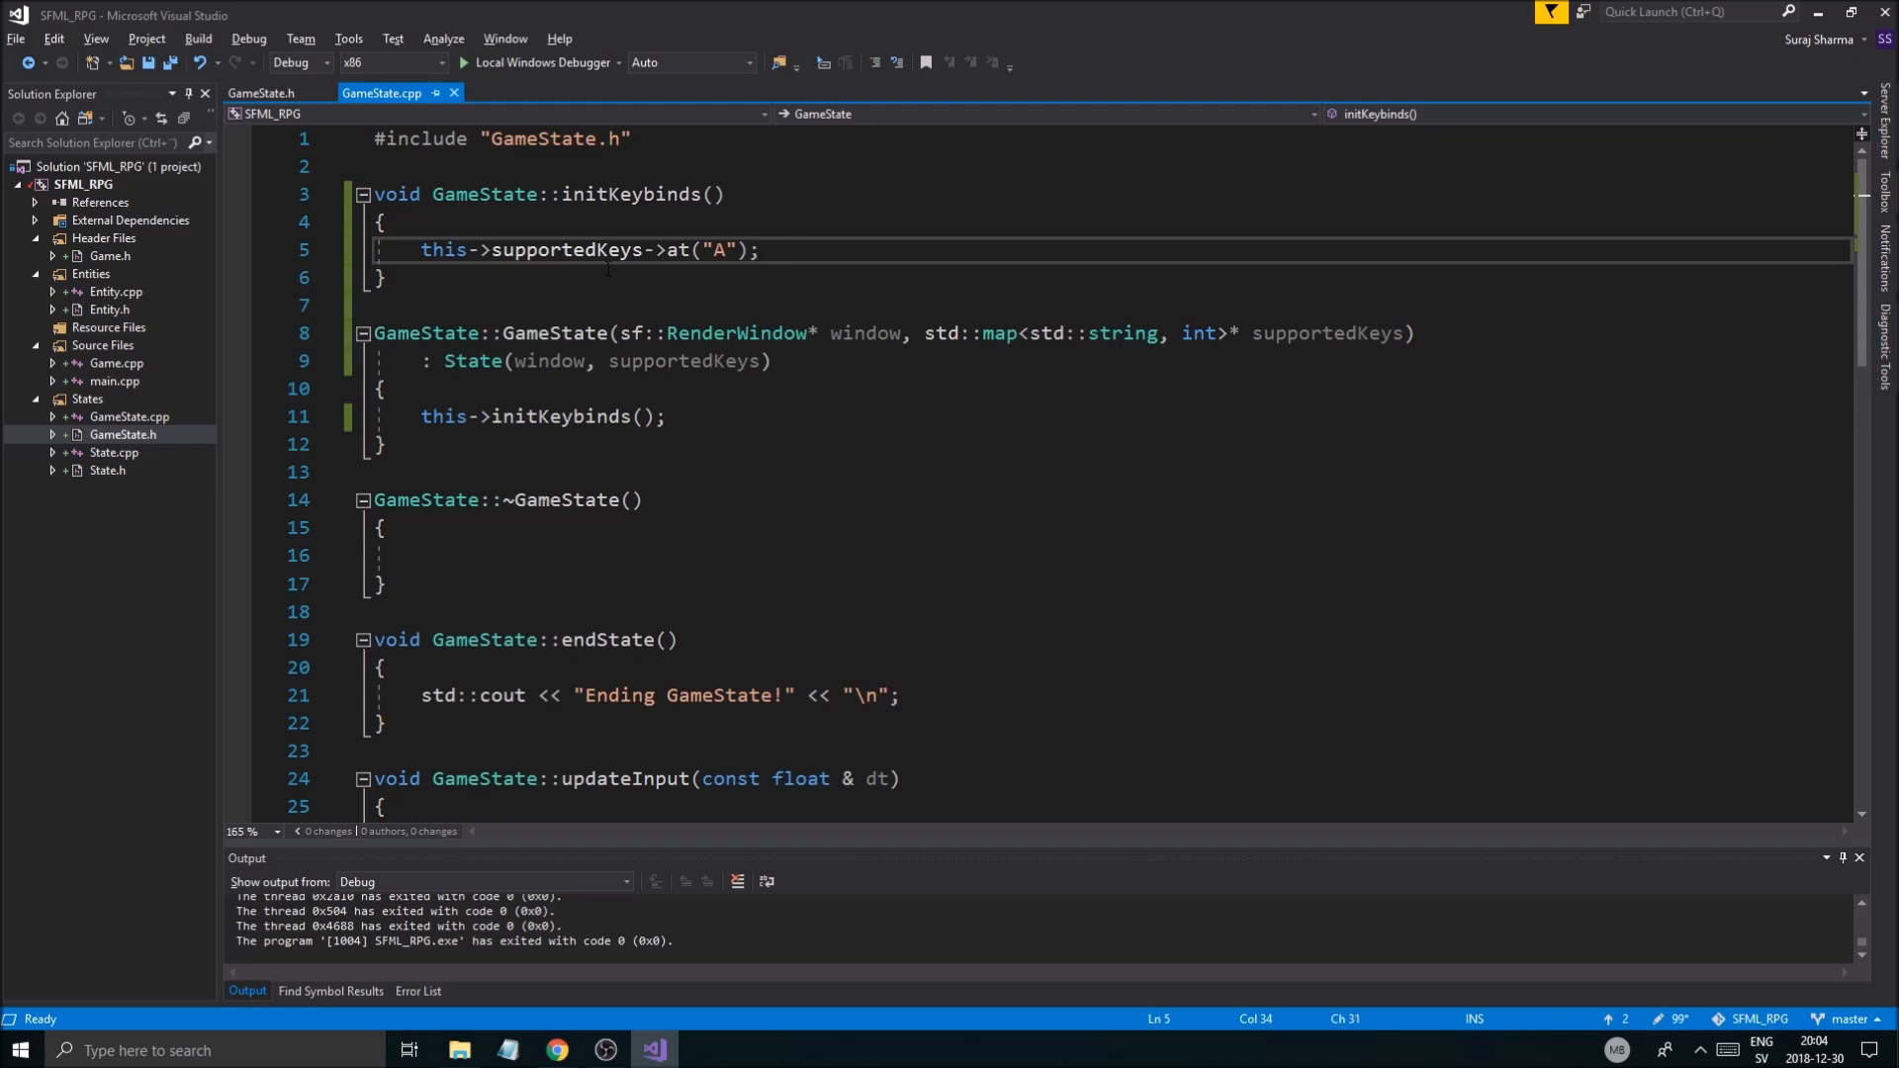
type("keybinds")
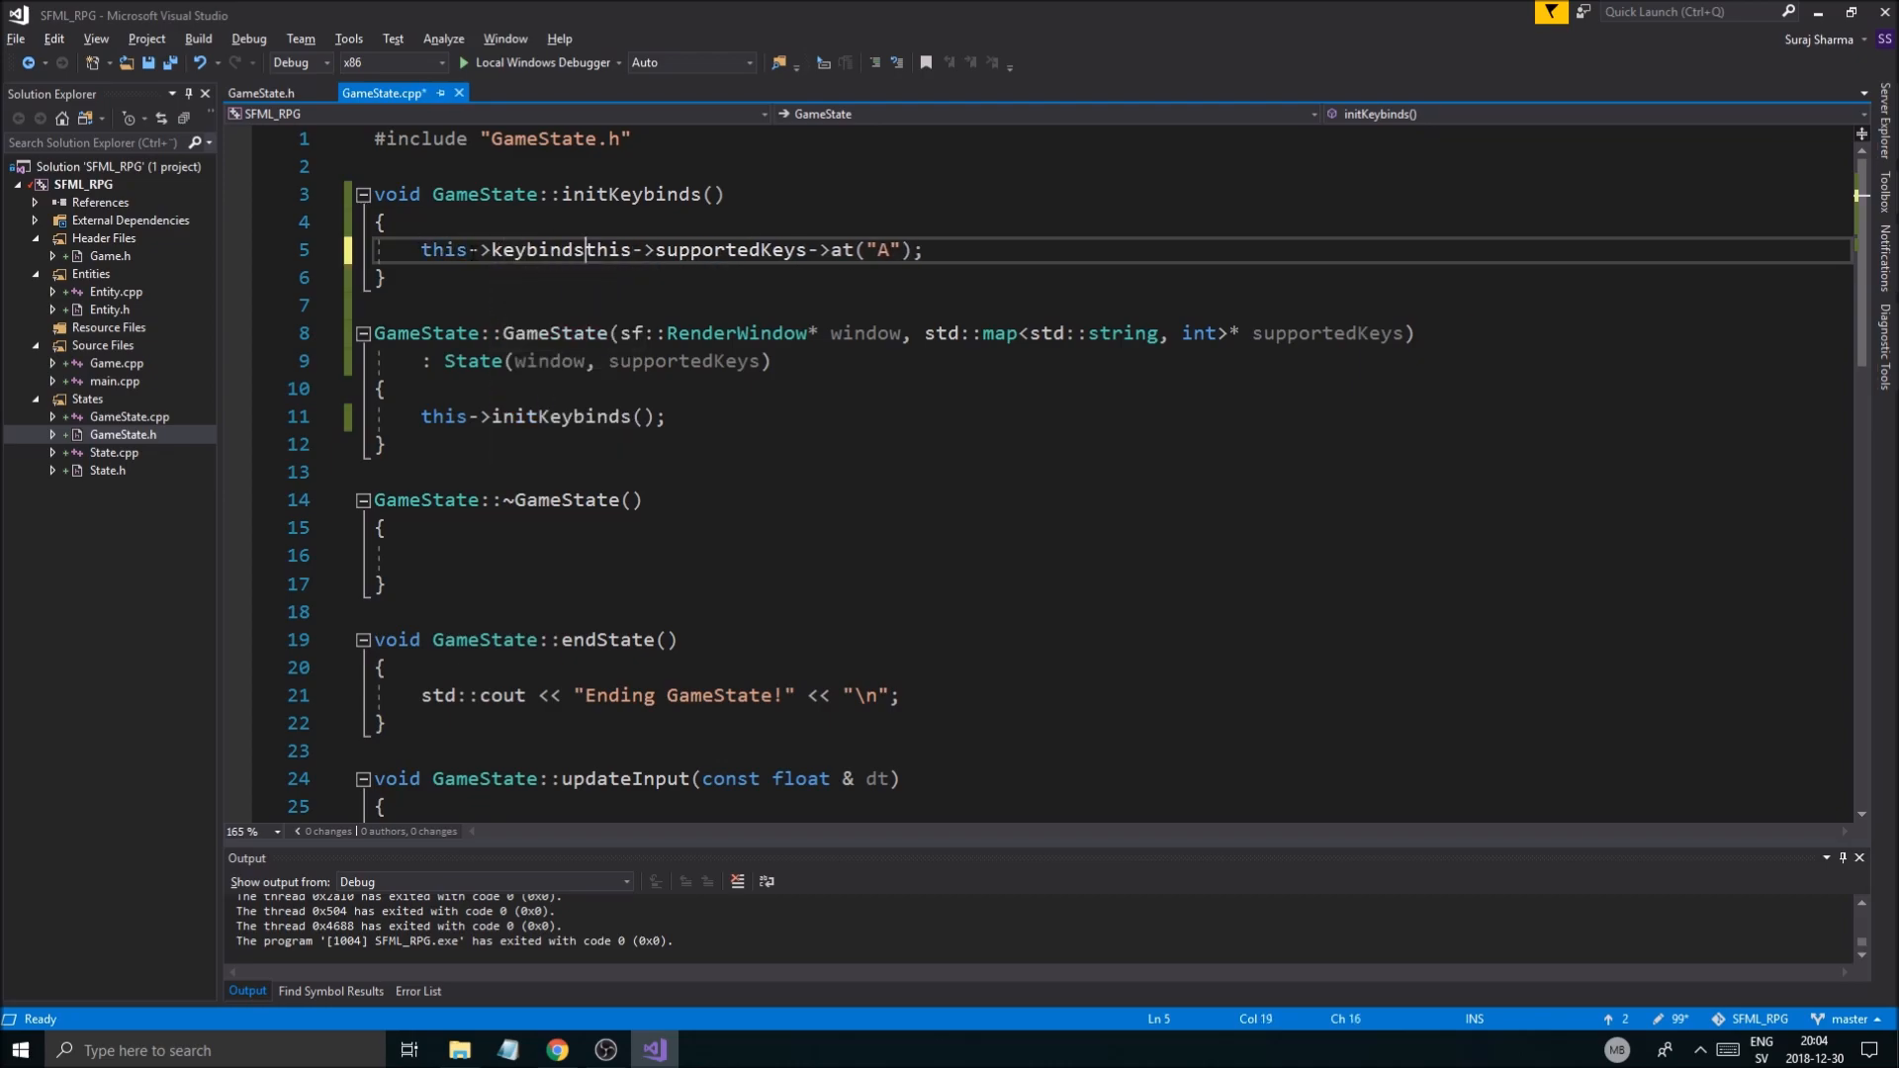
type(".emplace(")
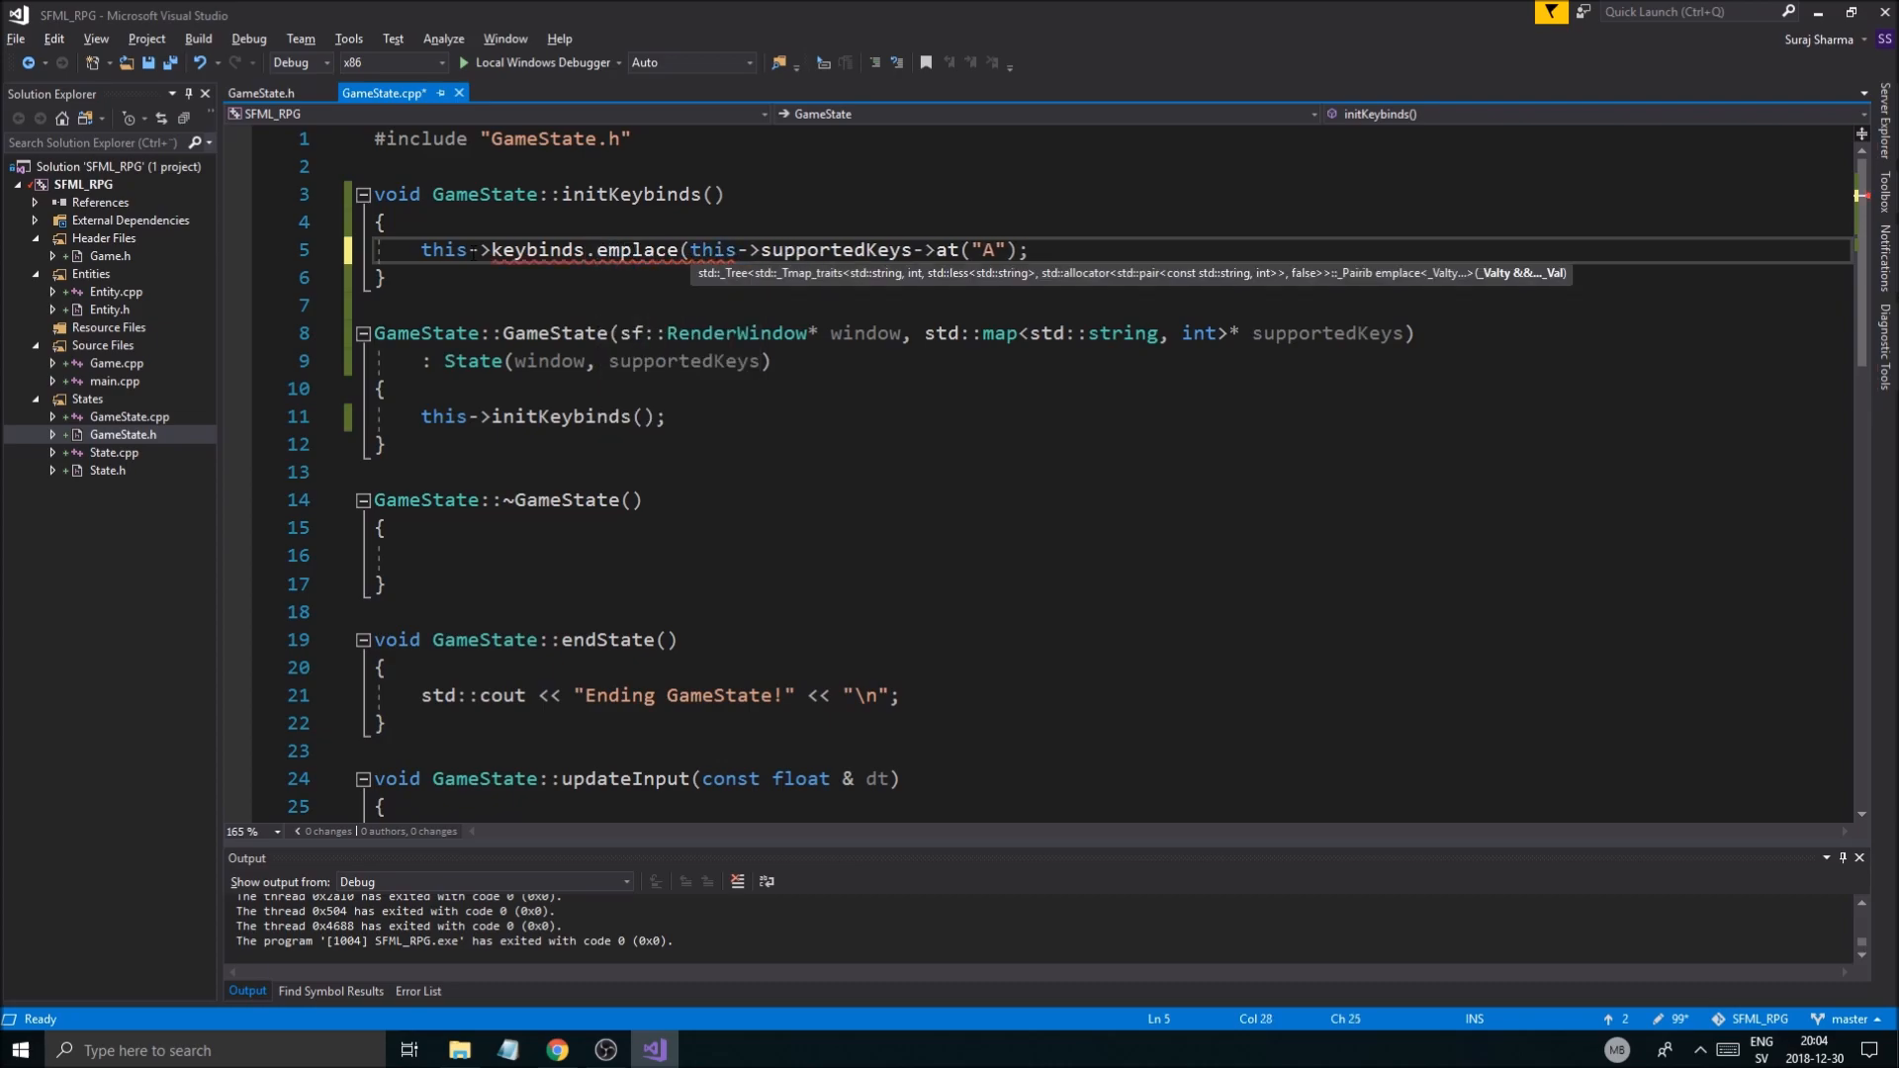
type("\"")
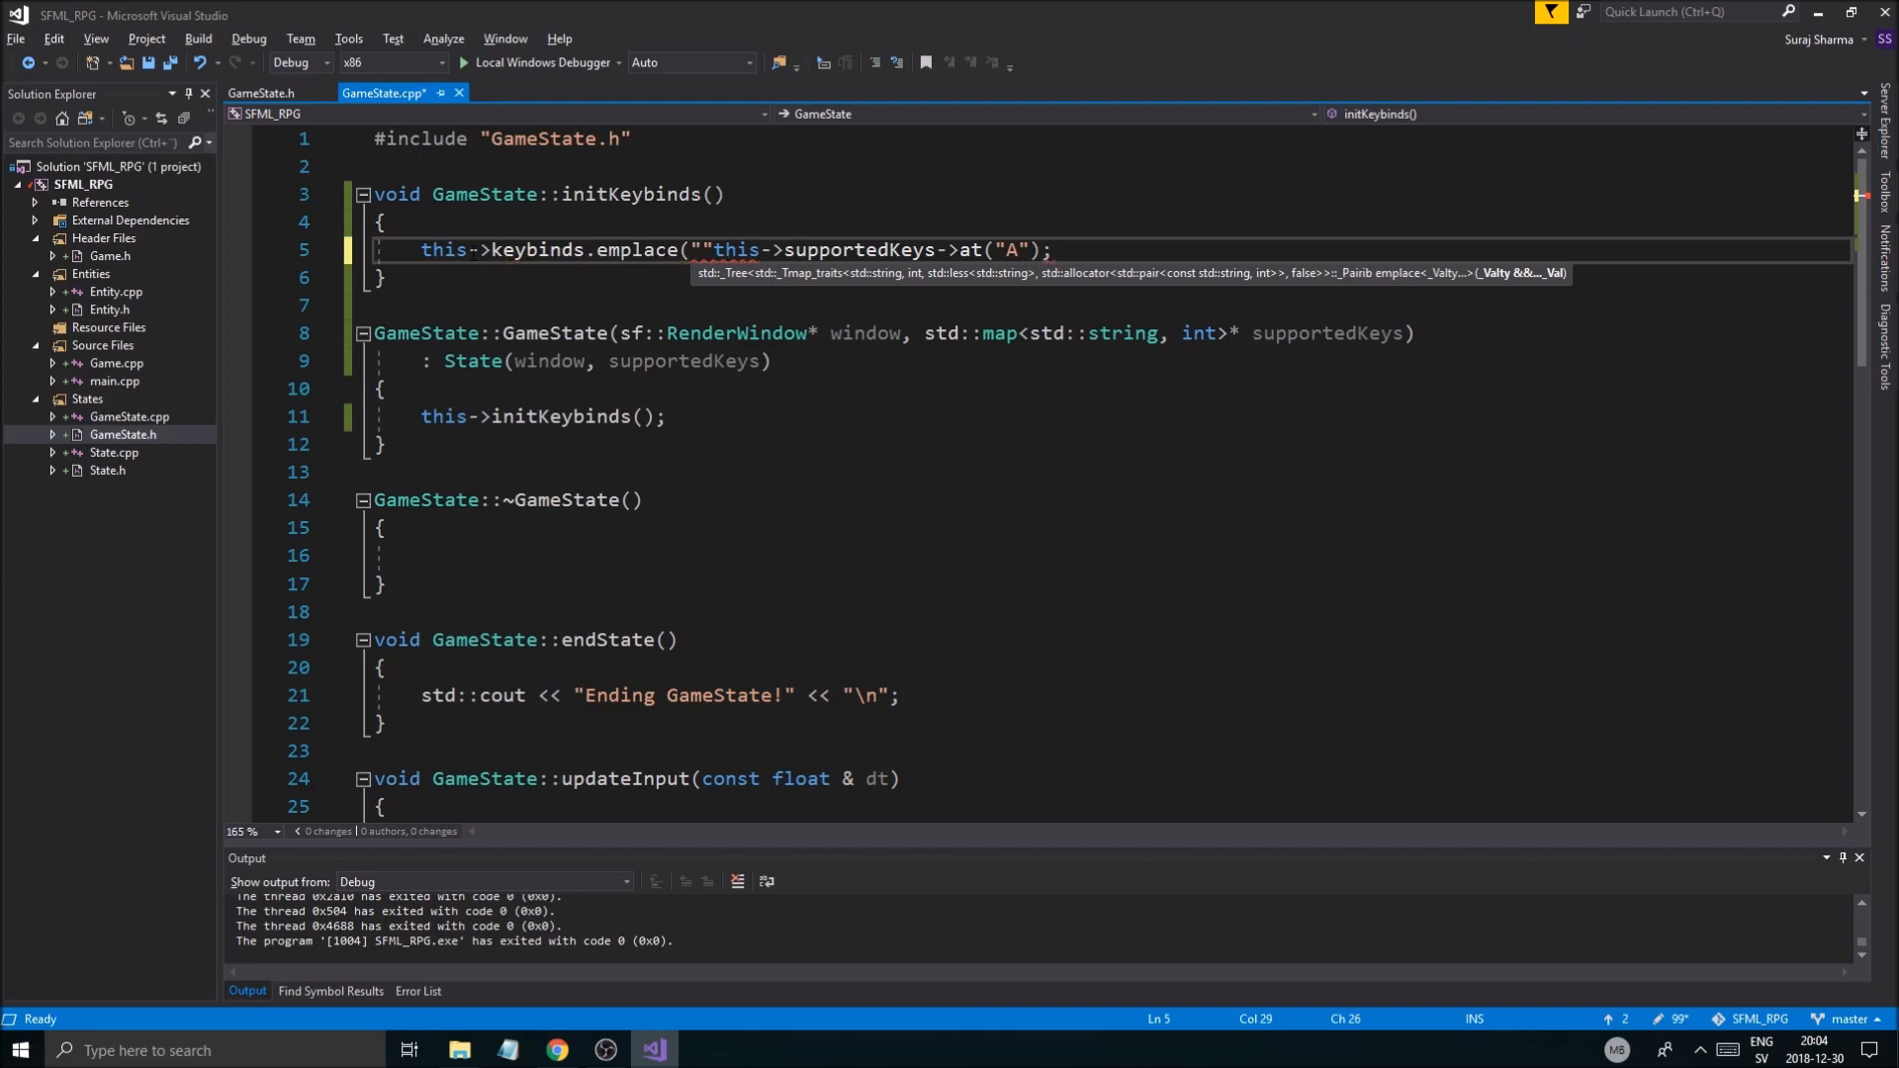
type("MOVE_")
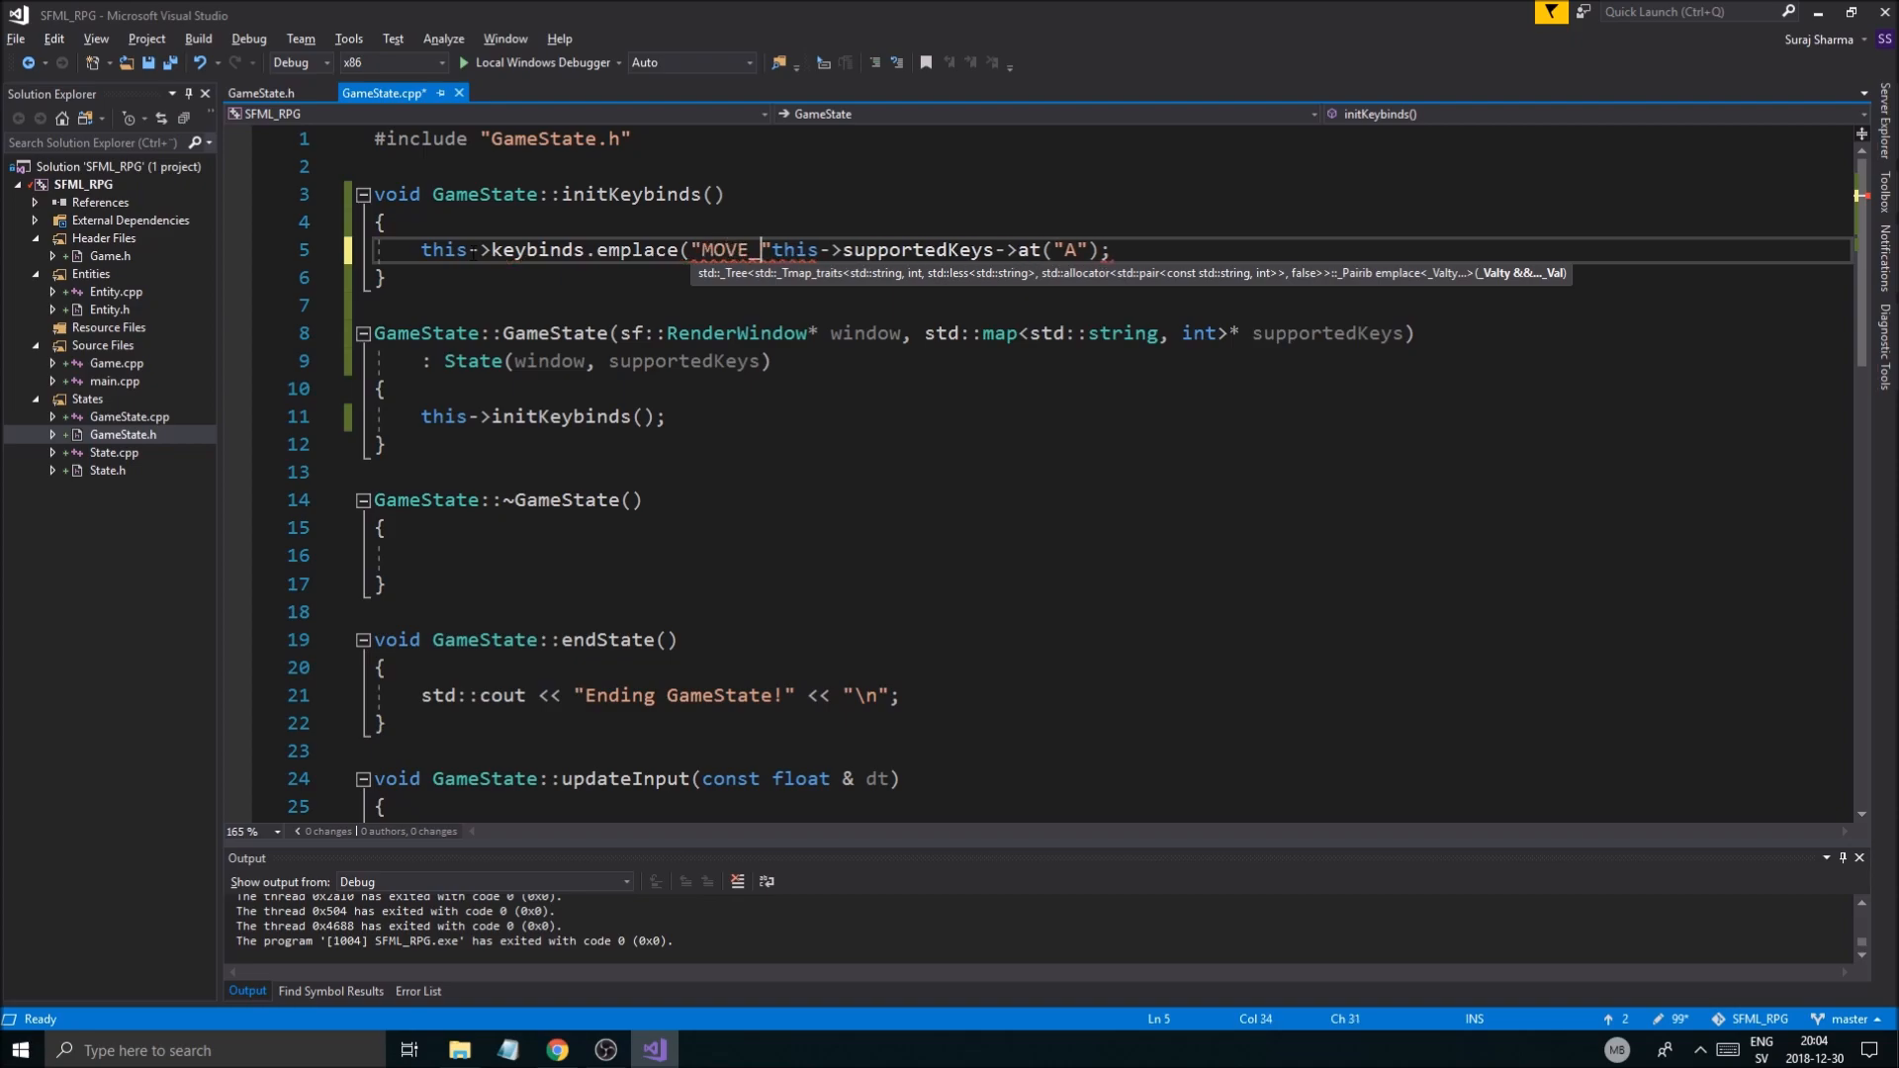
type("LEFT")
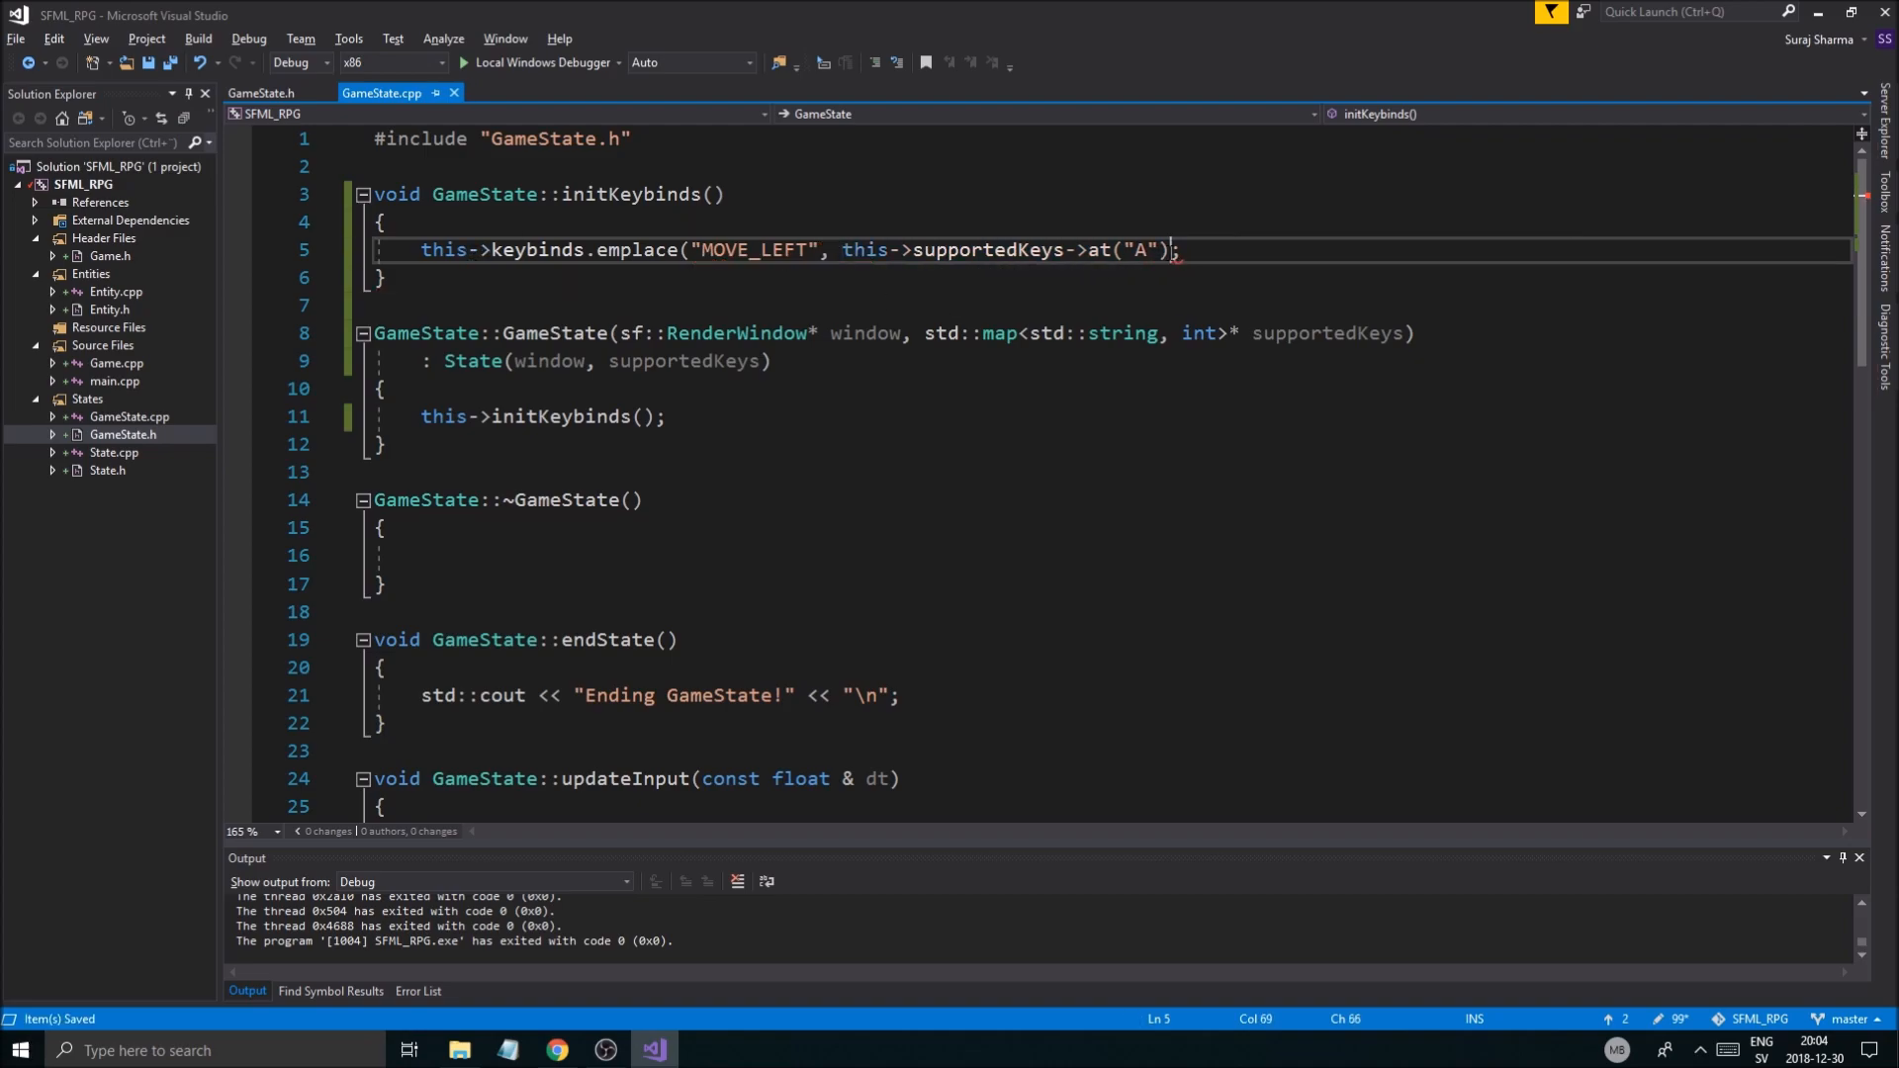
Step: Duplicate that line for MOVE_RIGHT, MOVE_UP and MOVE_DOWN, mapped to keys D, W and S
left_click(1132, 249)
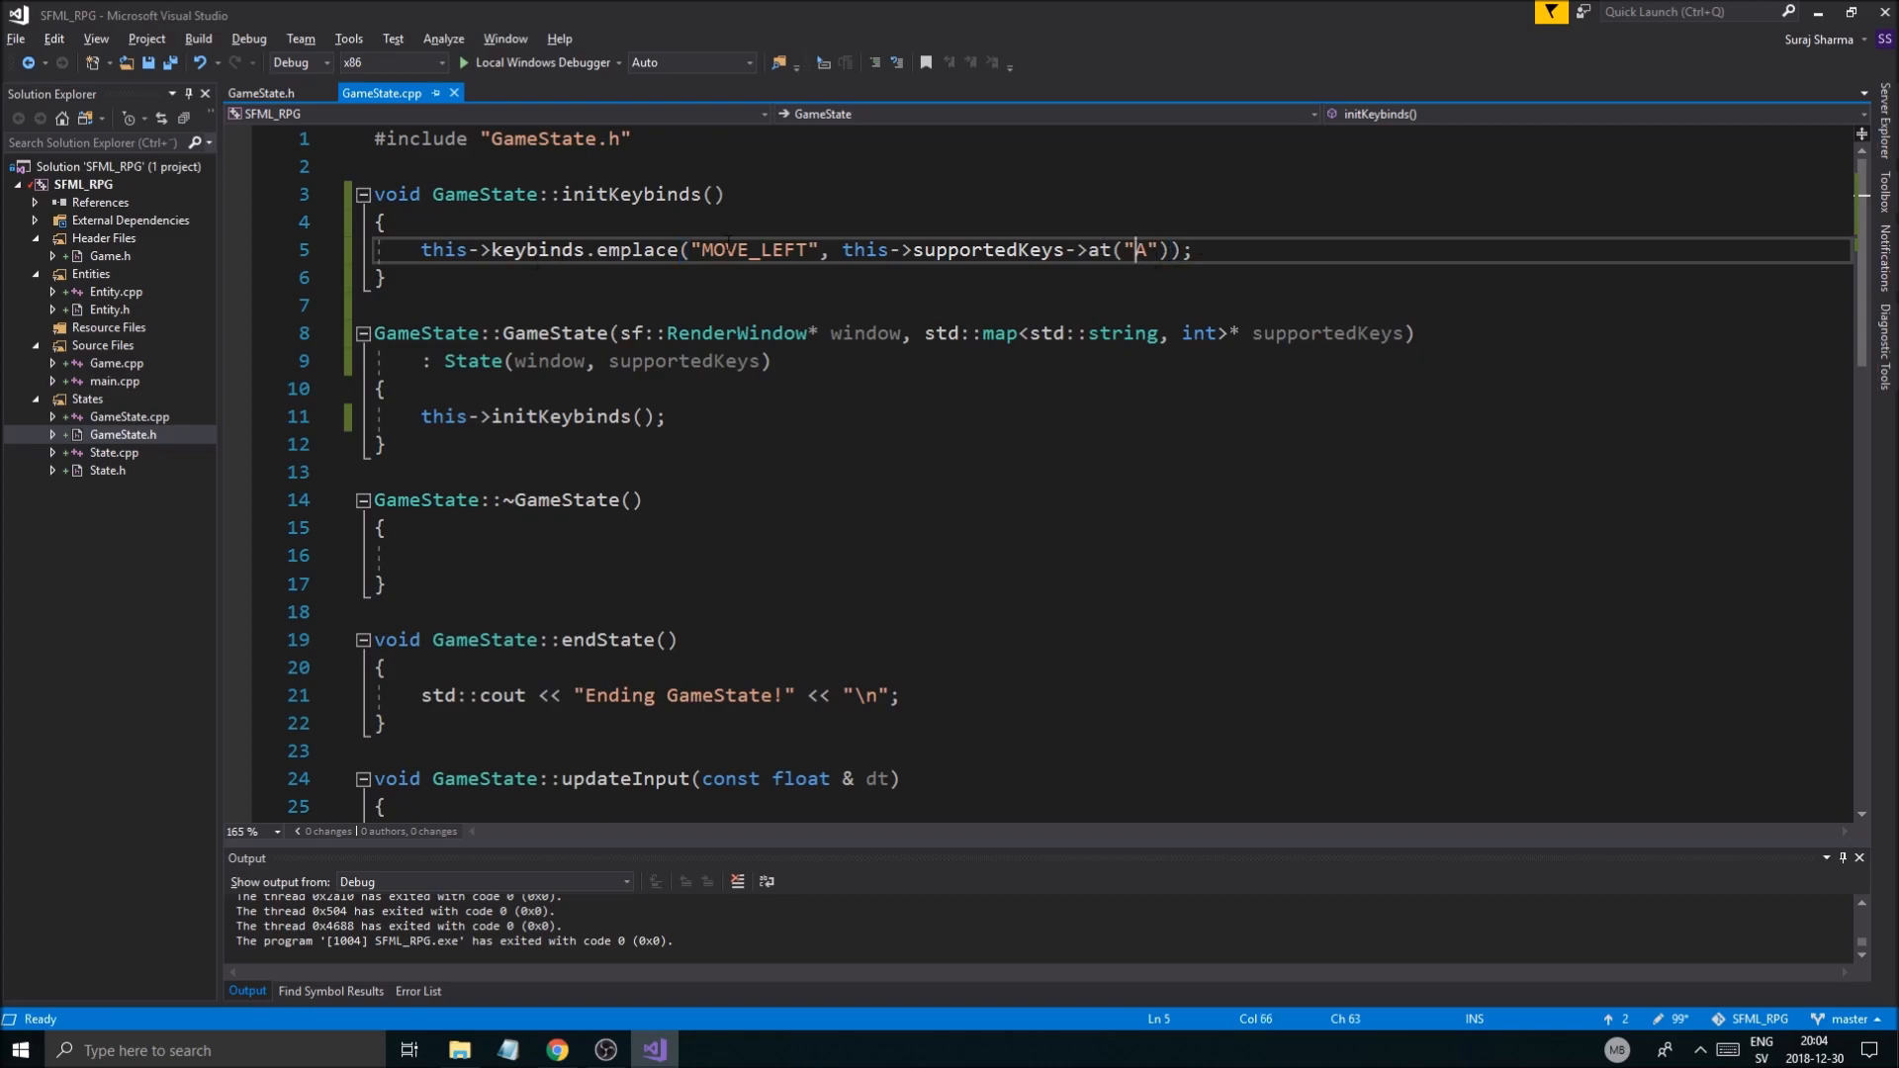
double_click(987, 249)
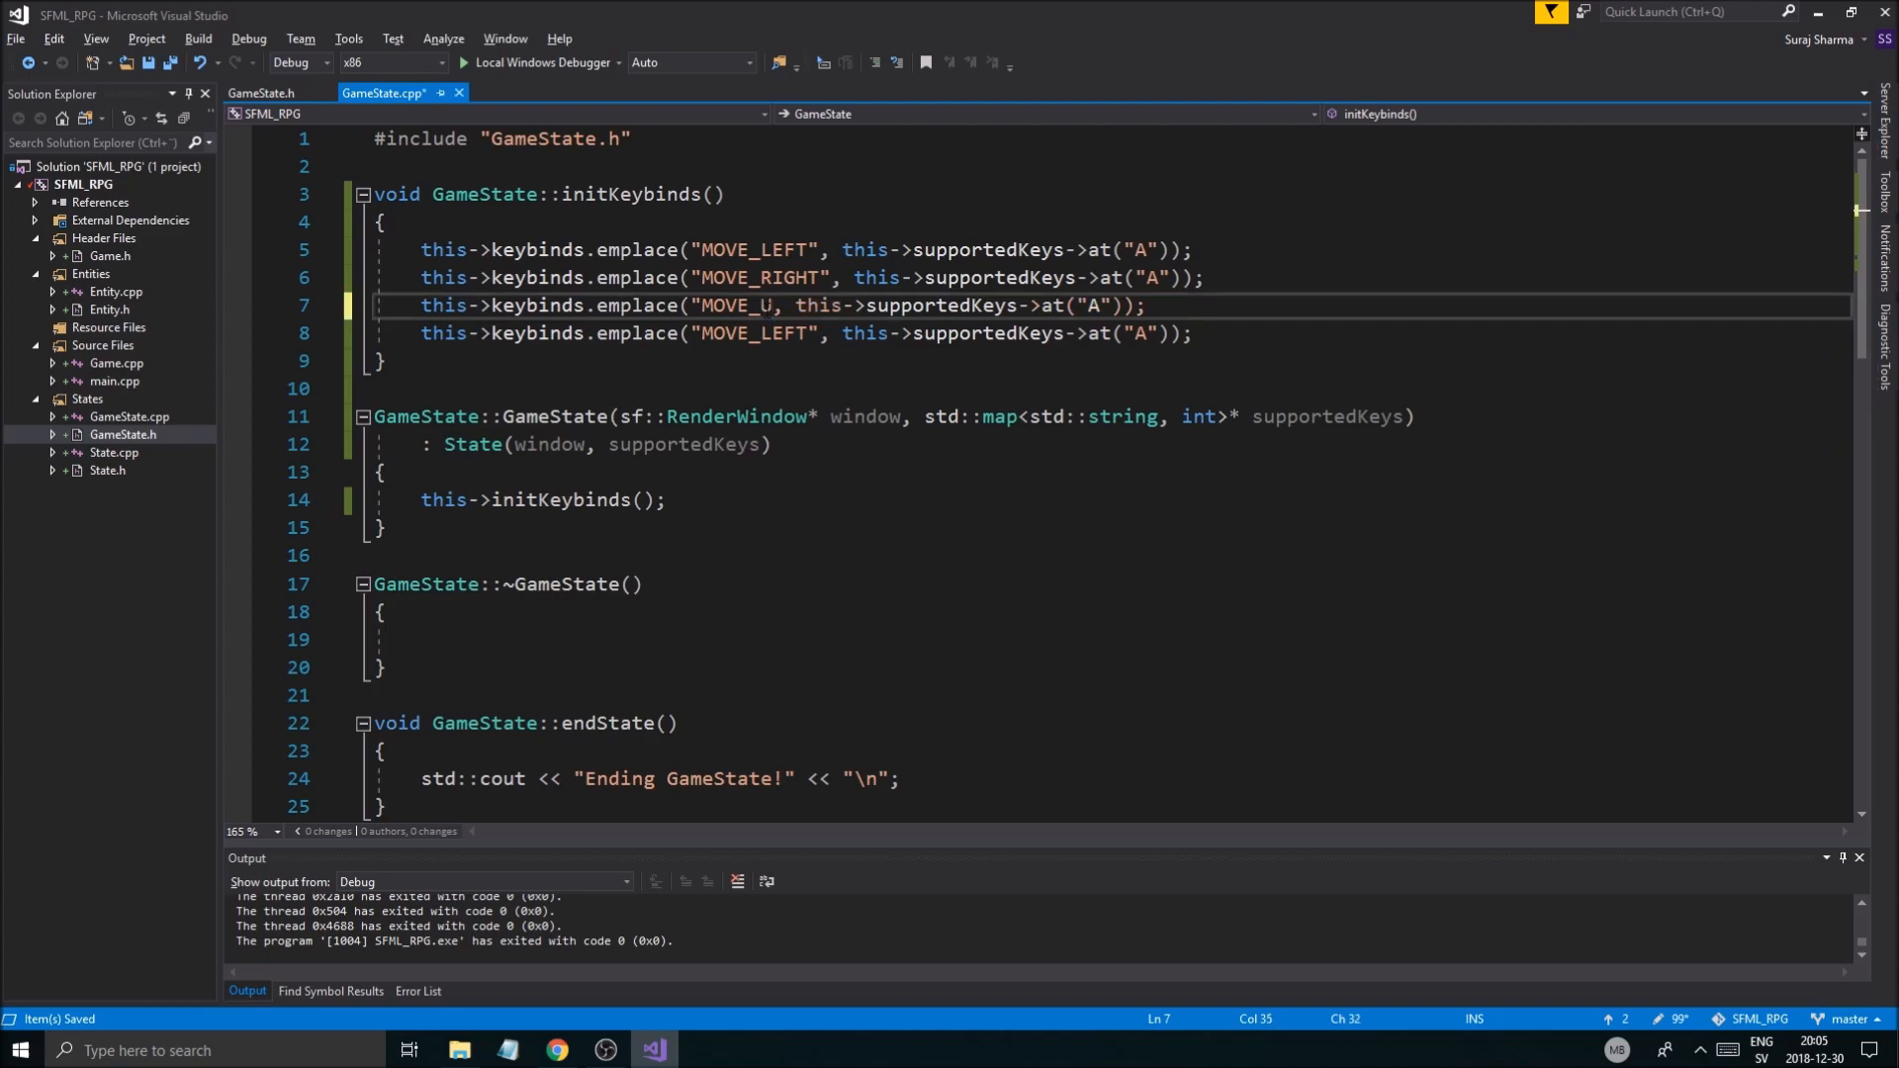
type("O\"")
left_click(786, 334)
type("DOWN")
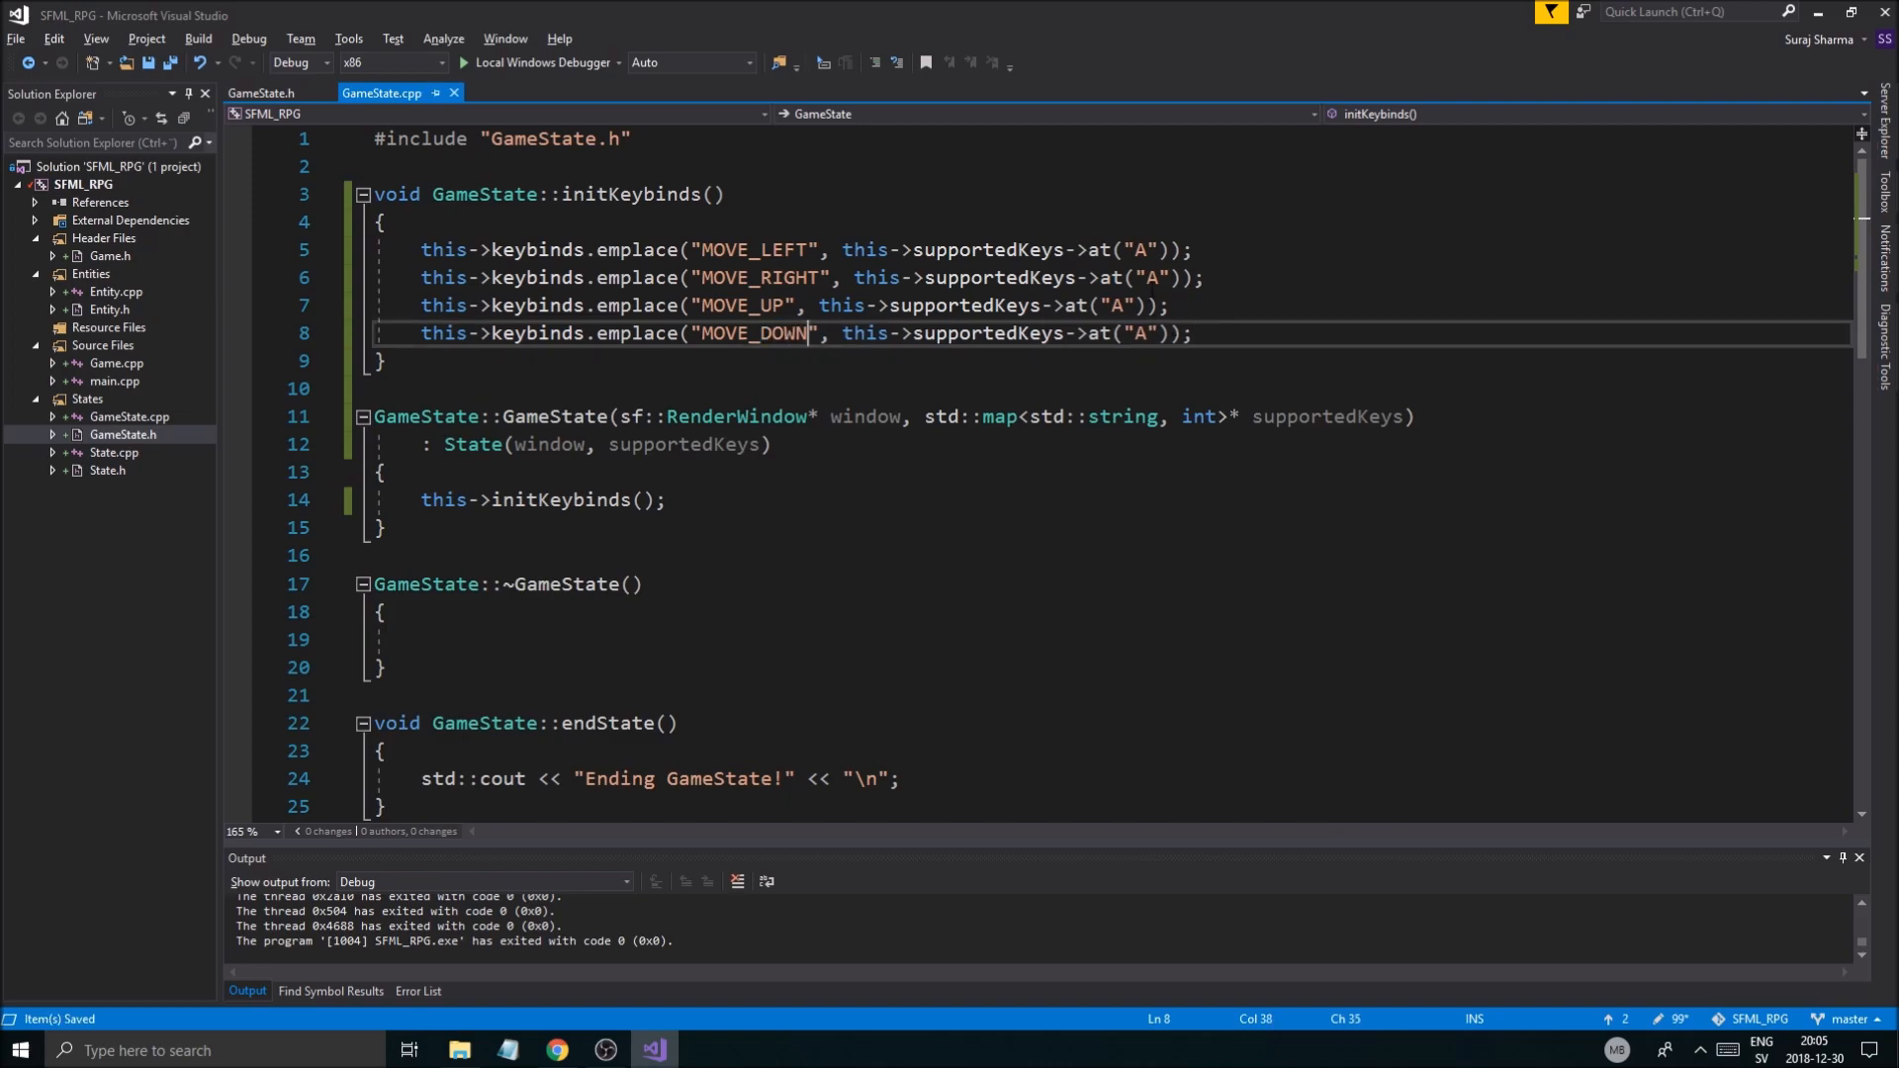
type("D")
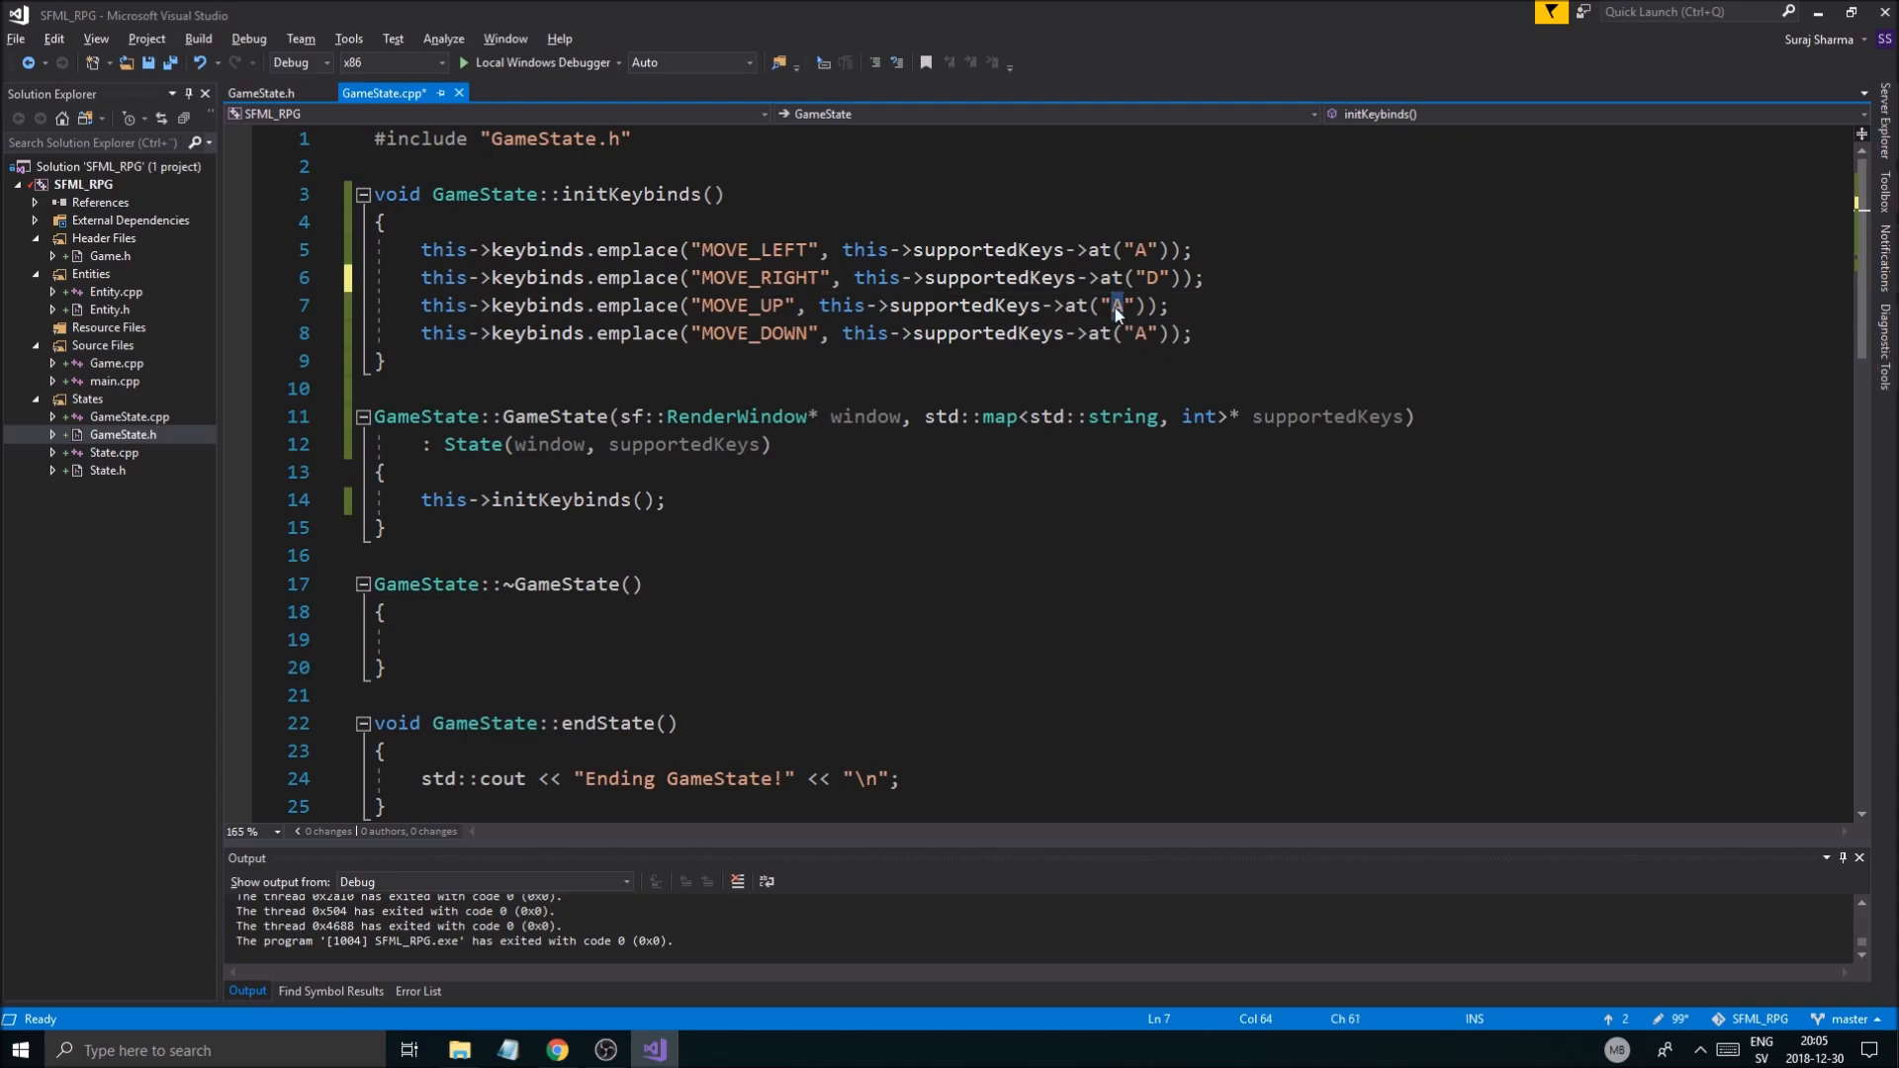
type("W")
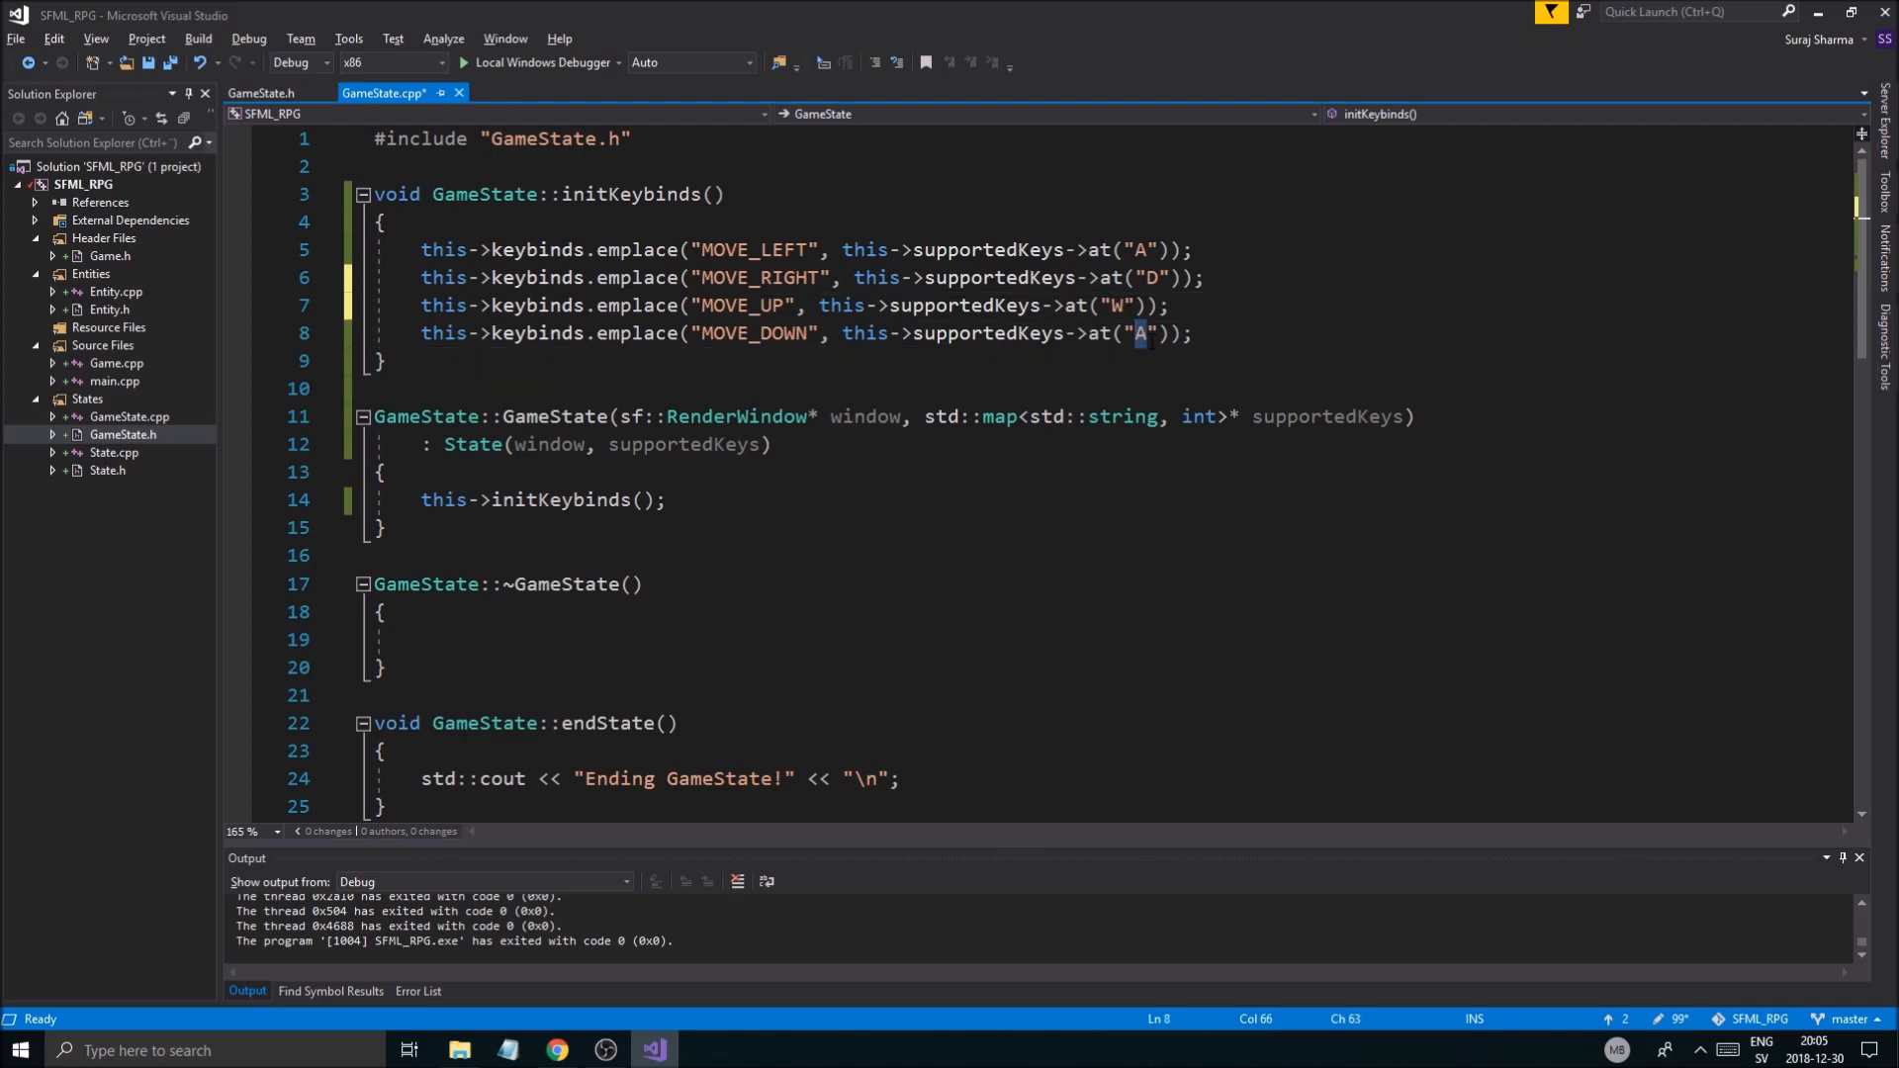
type("S")
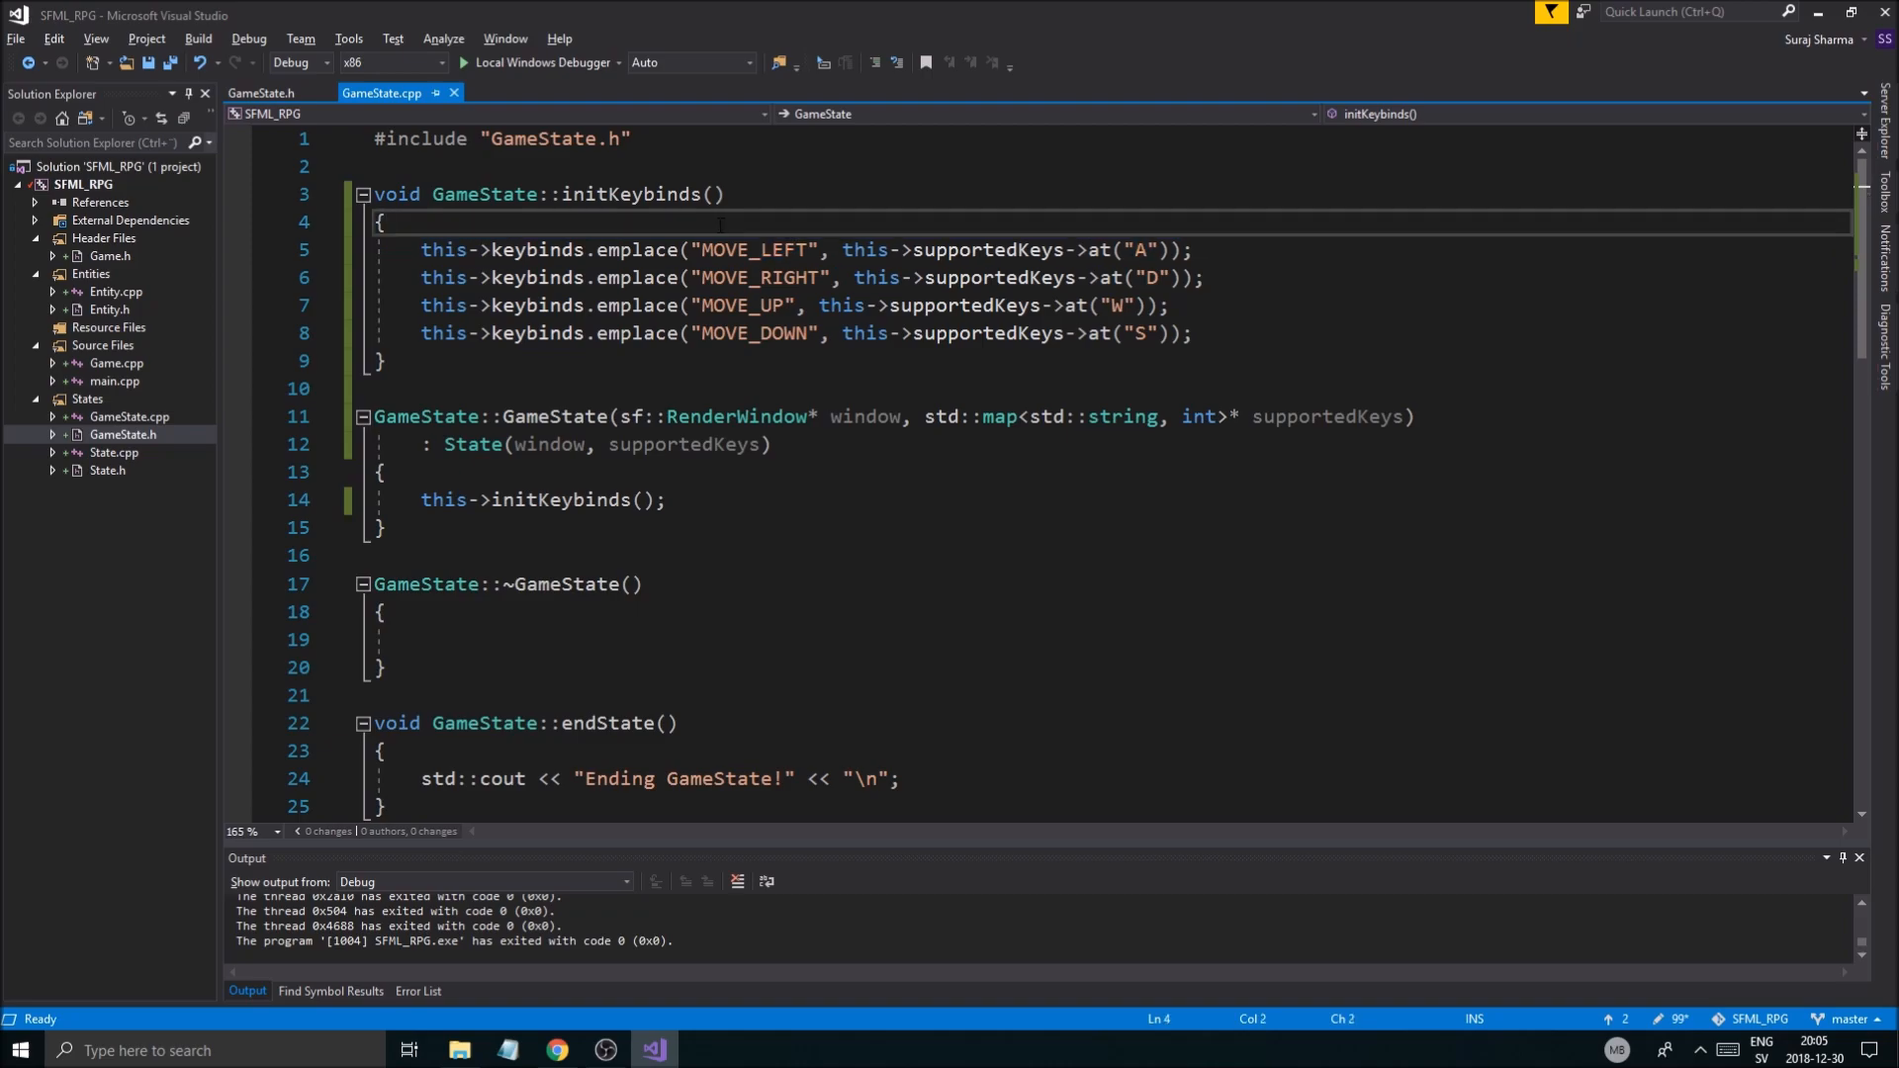
double_click(536, 250)
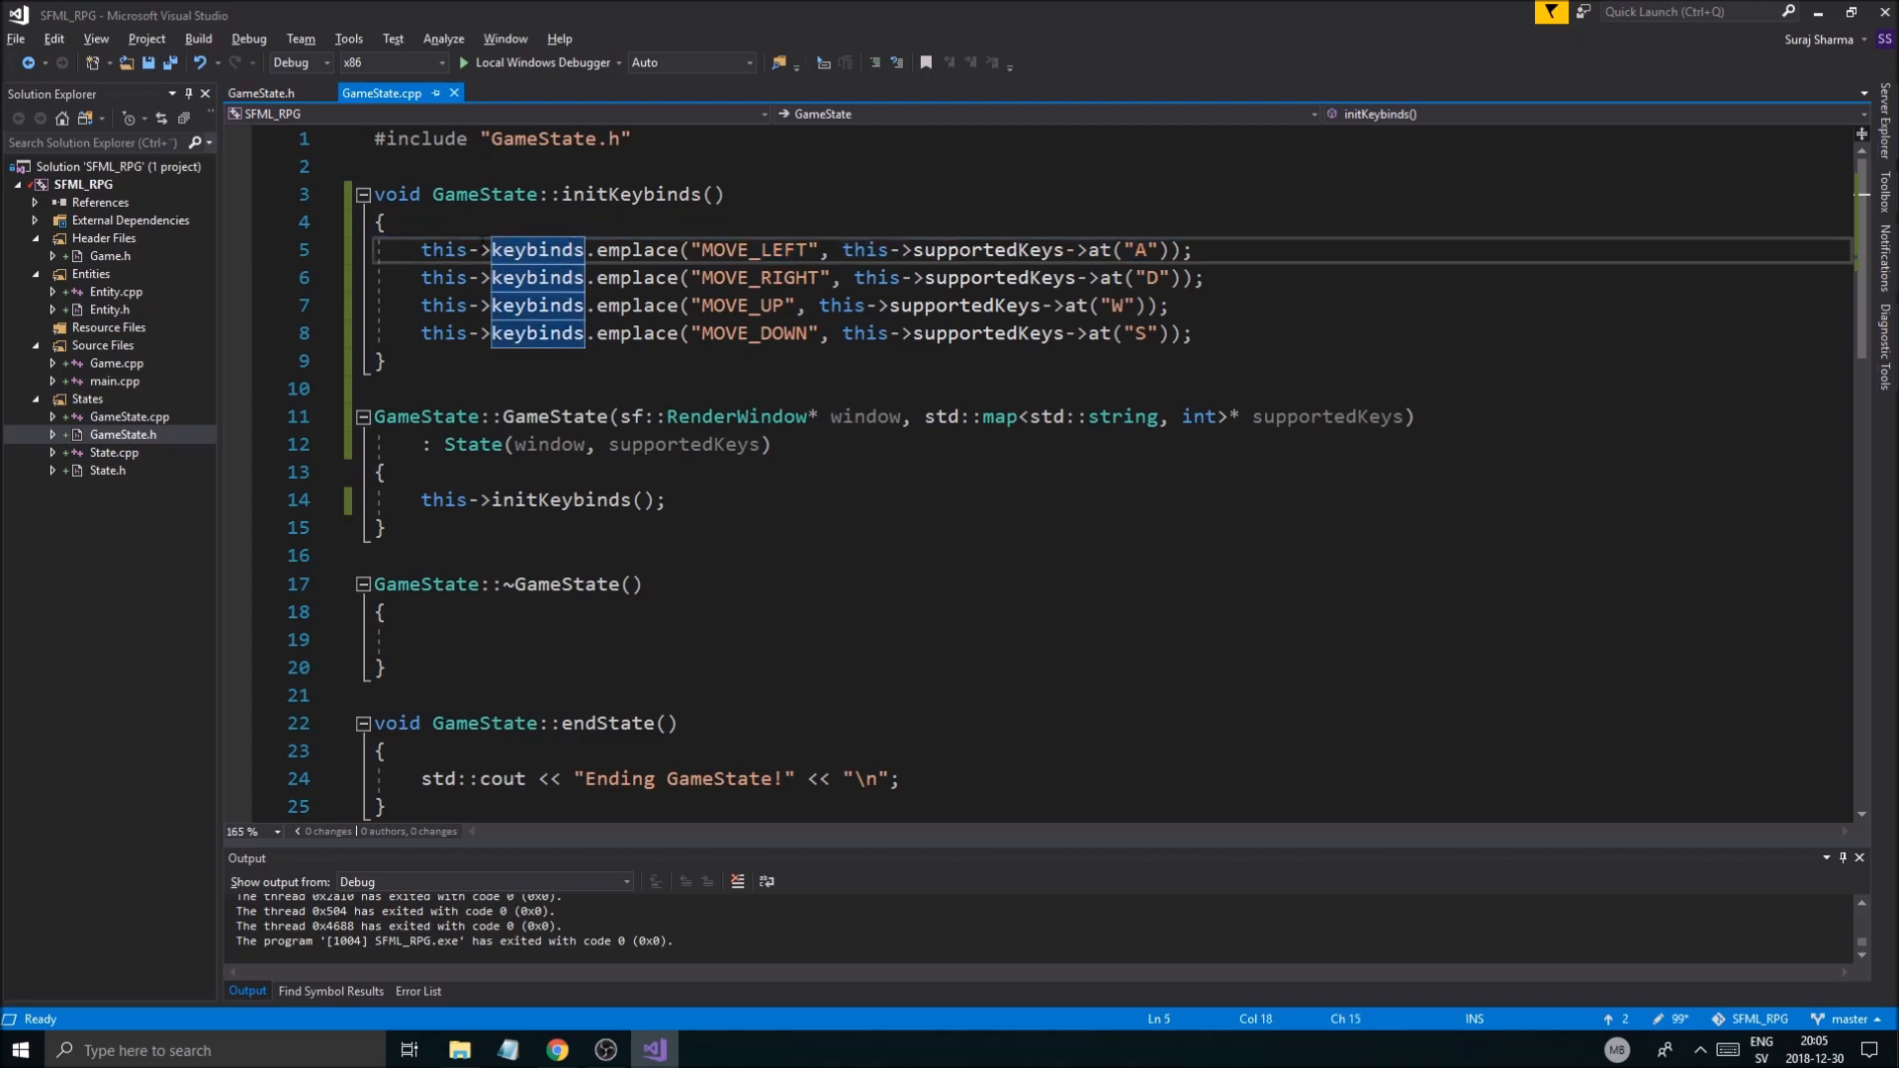
left_click(1186, 249)
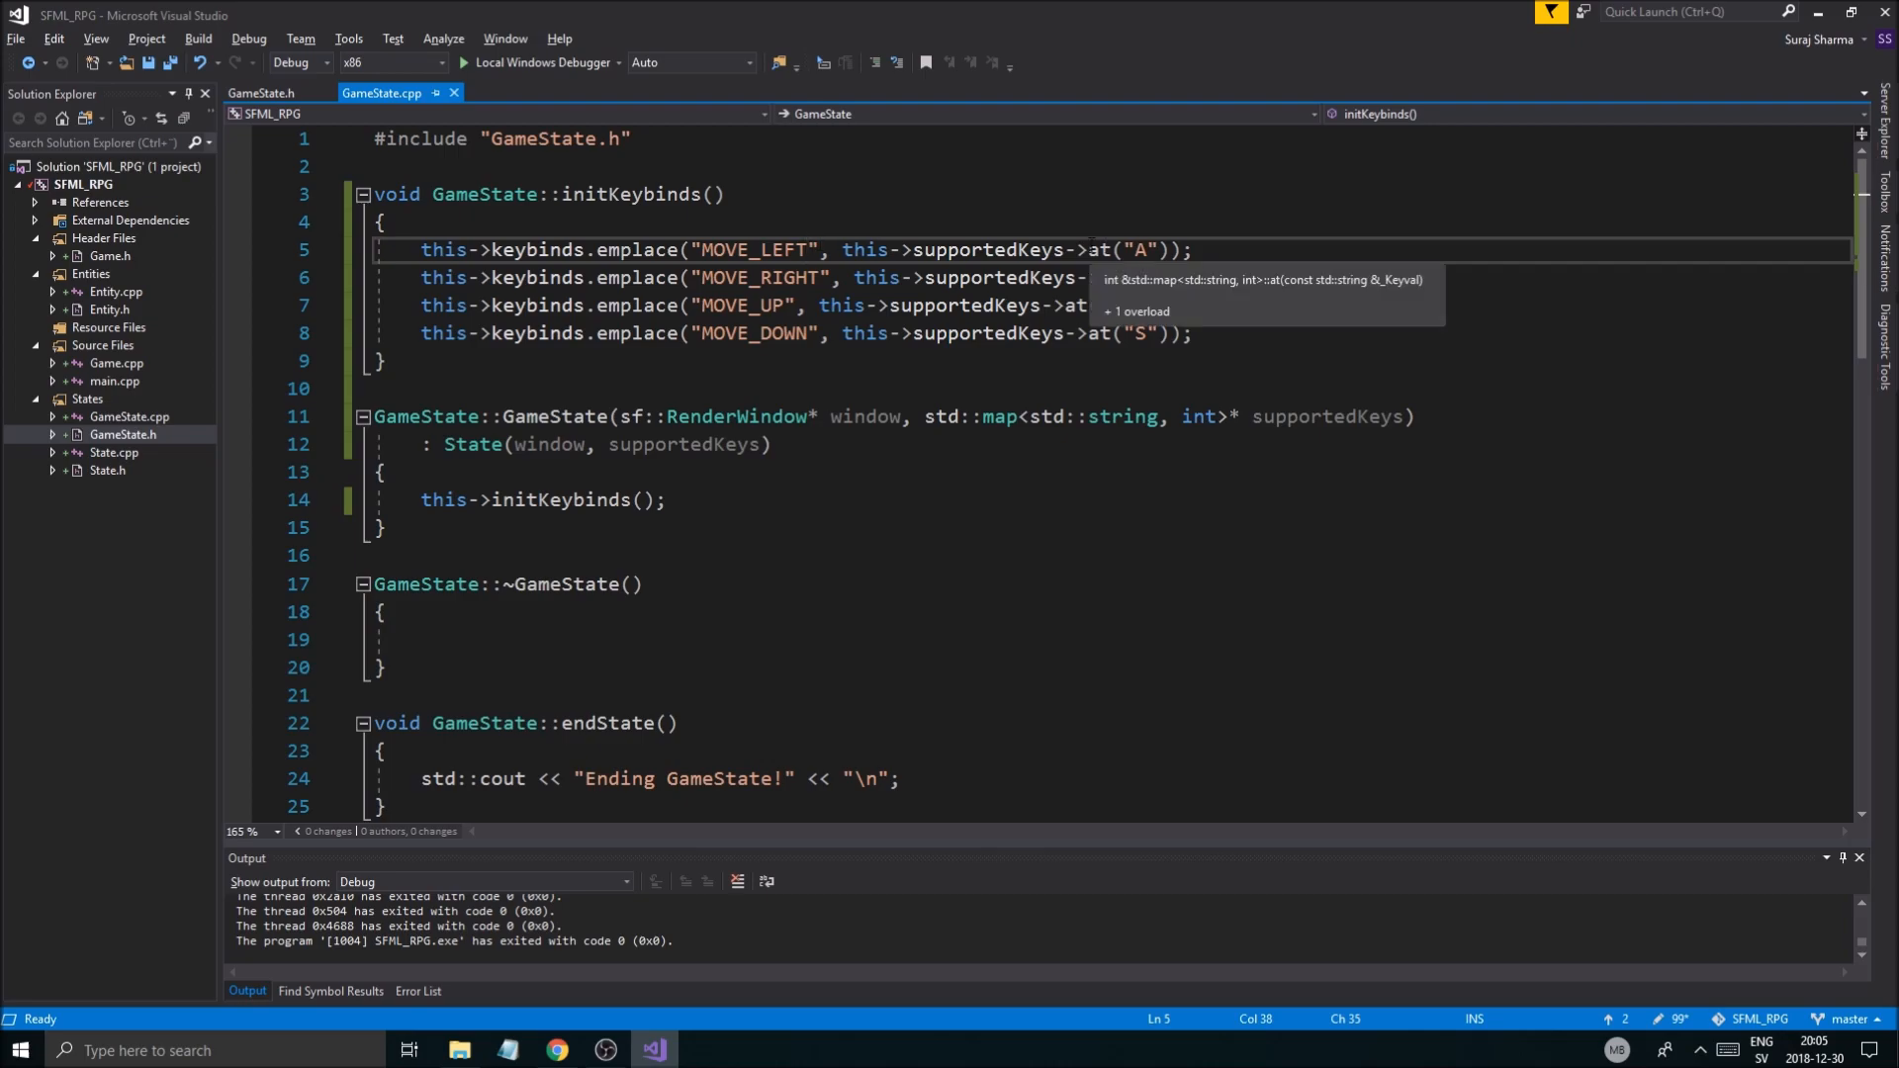
key("ctrl+s")
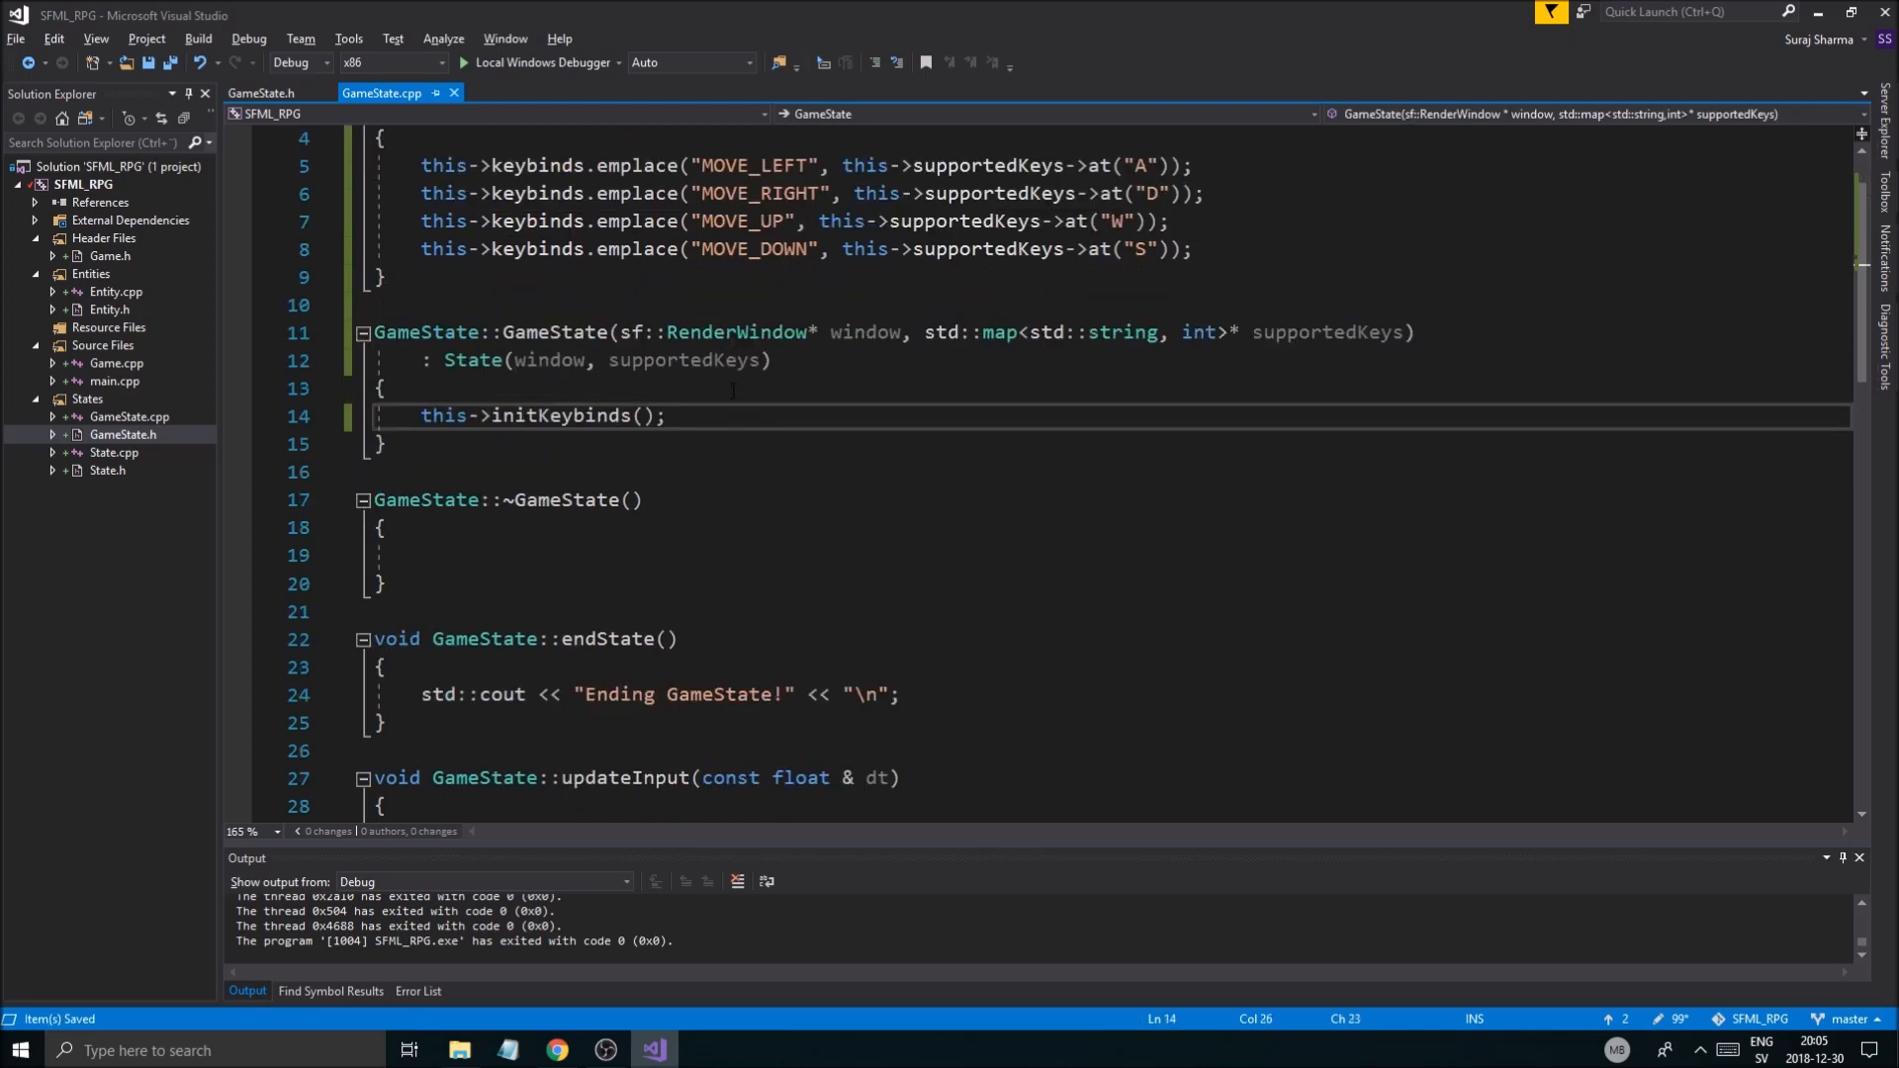
scroll("up", 3)
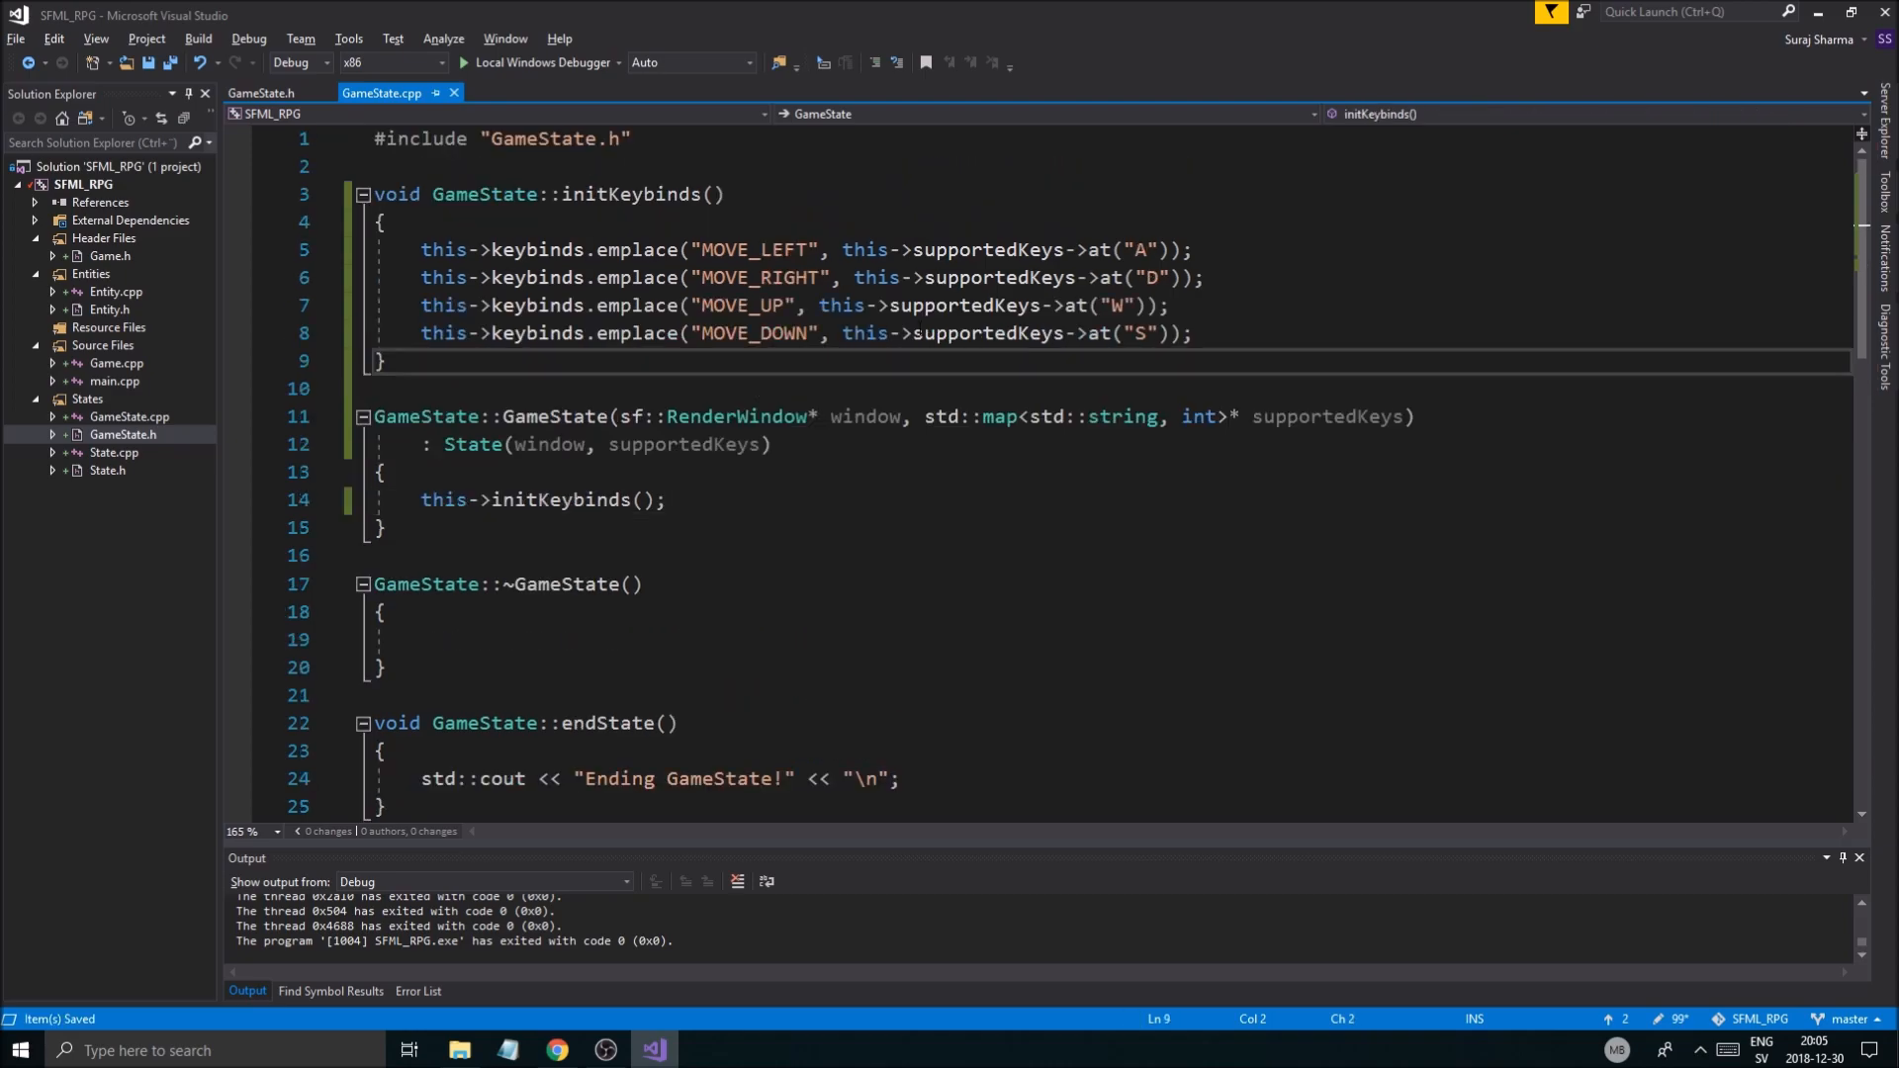
scroll("down", 3)
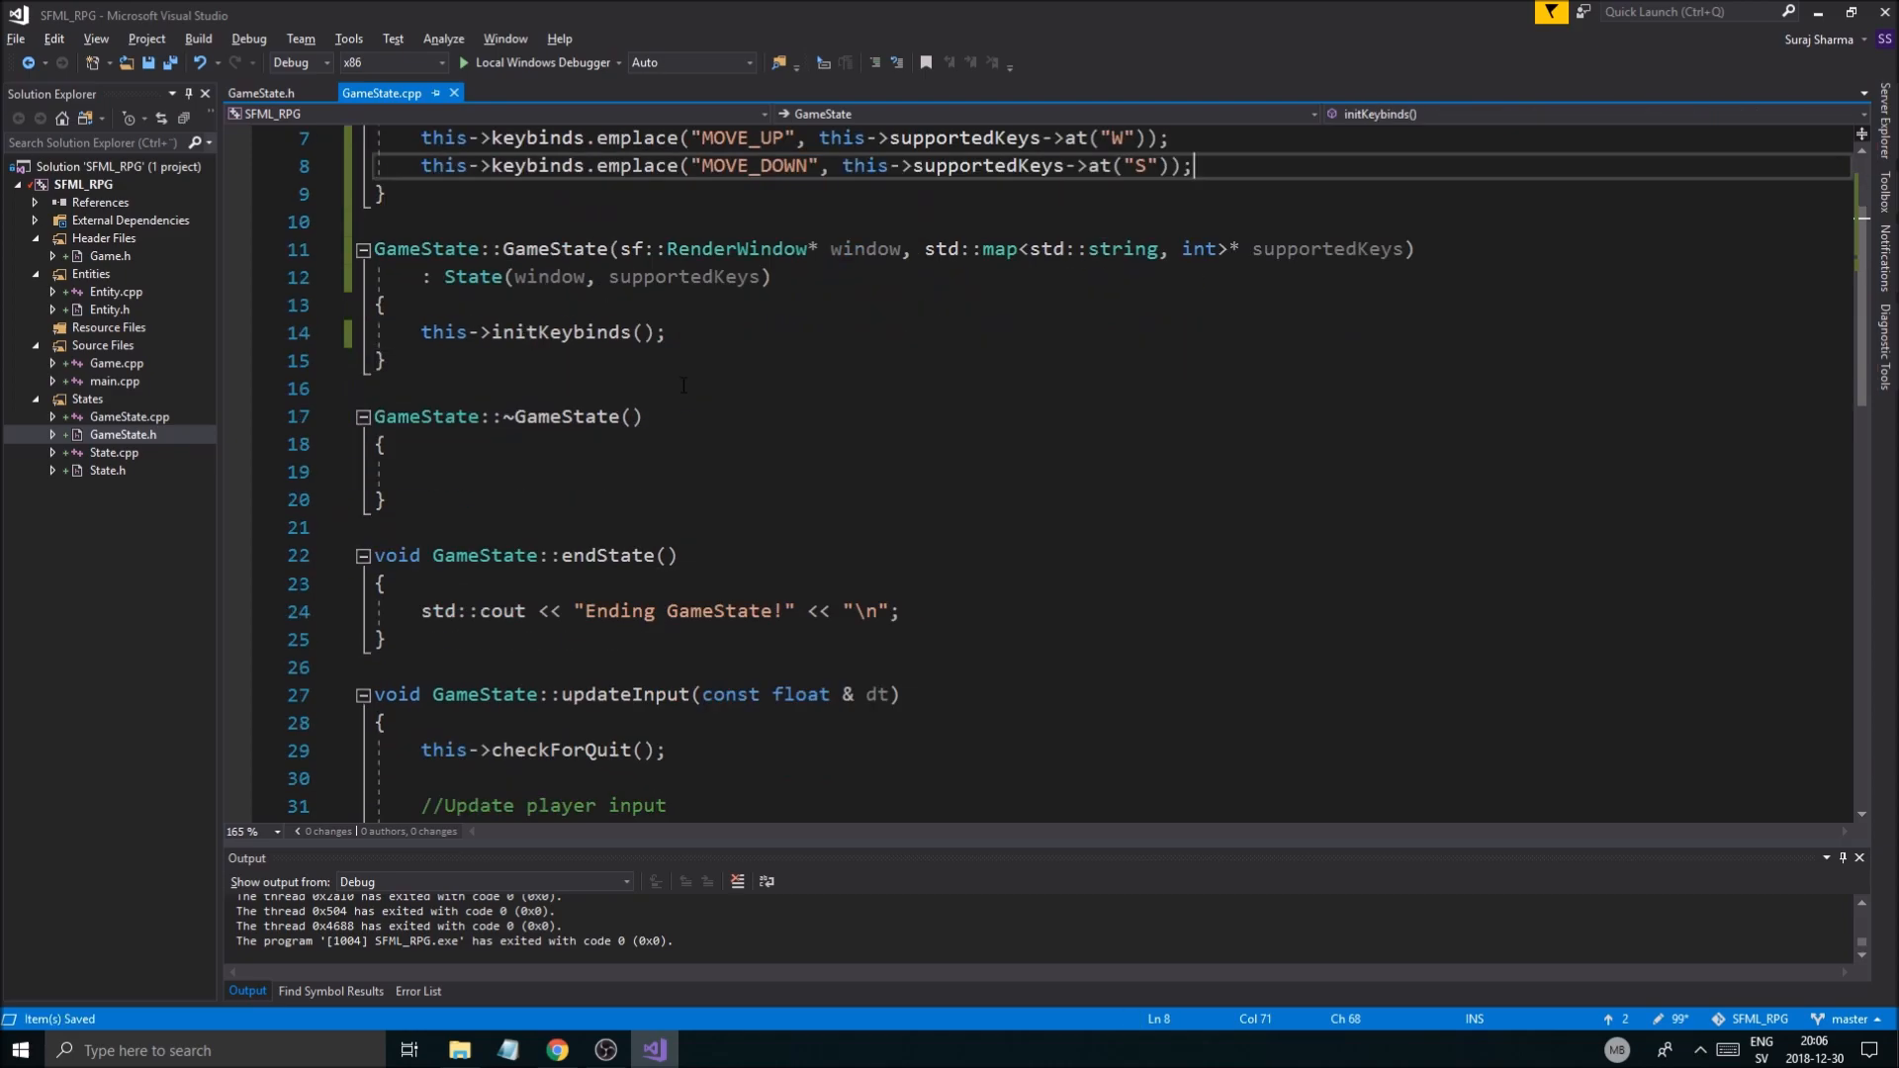
left_click(425, 471)
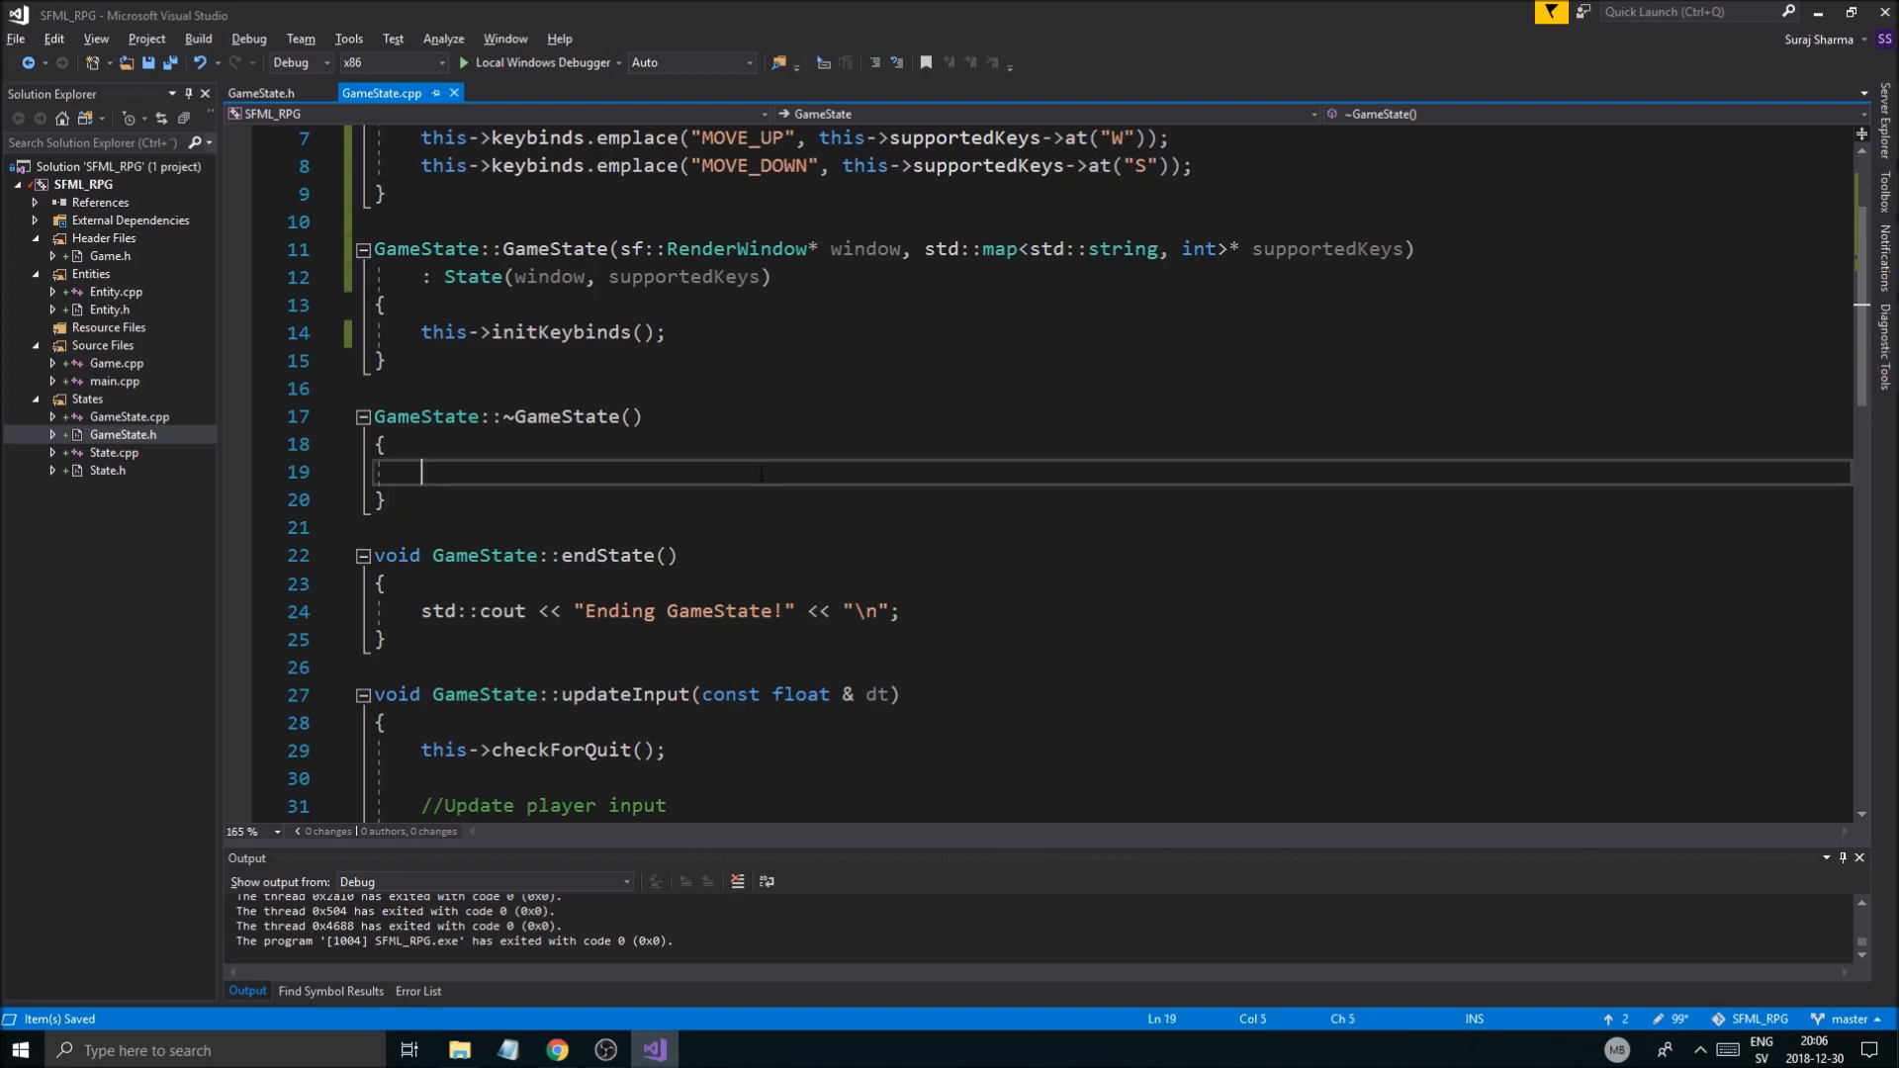
scroll("up", 3)
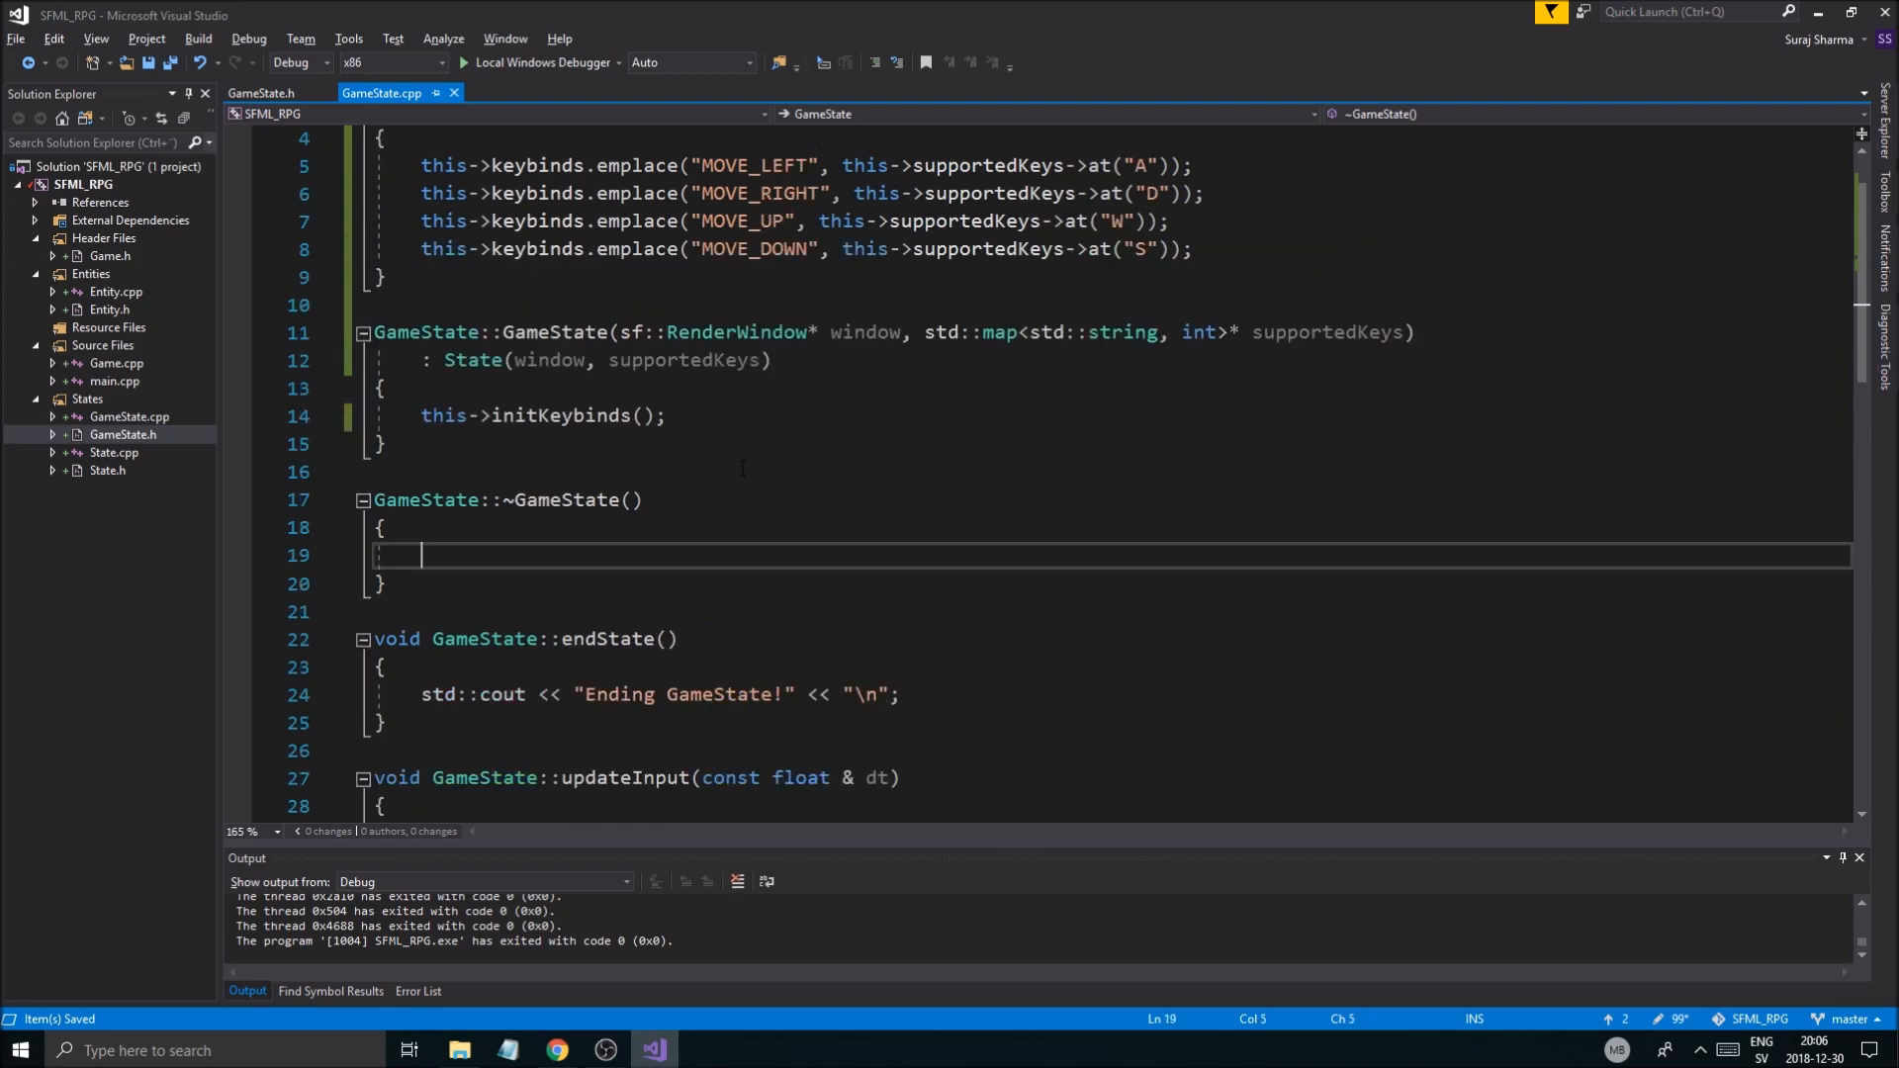
scroll("down", 3)
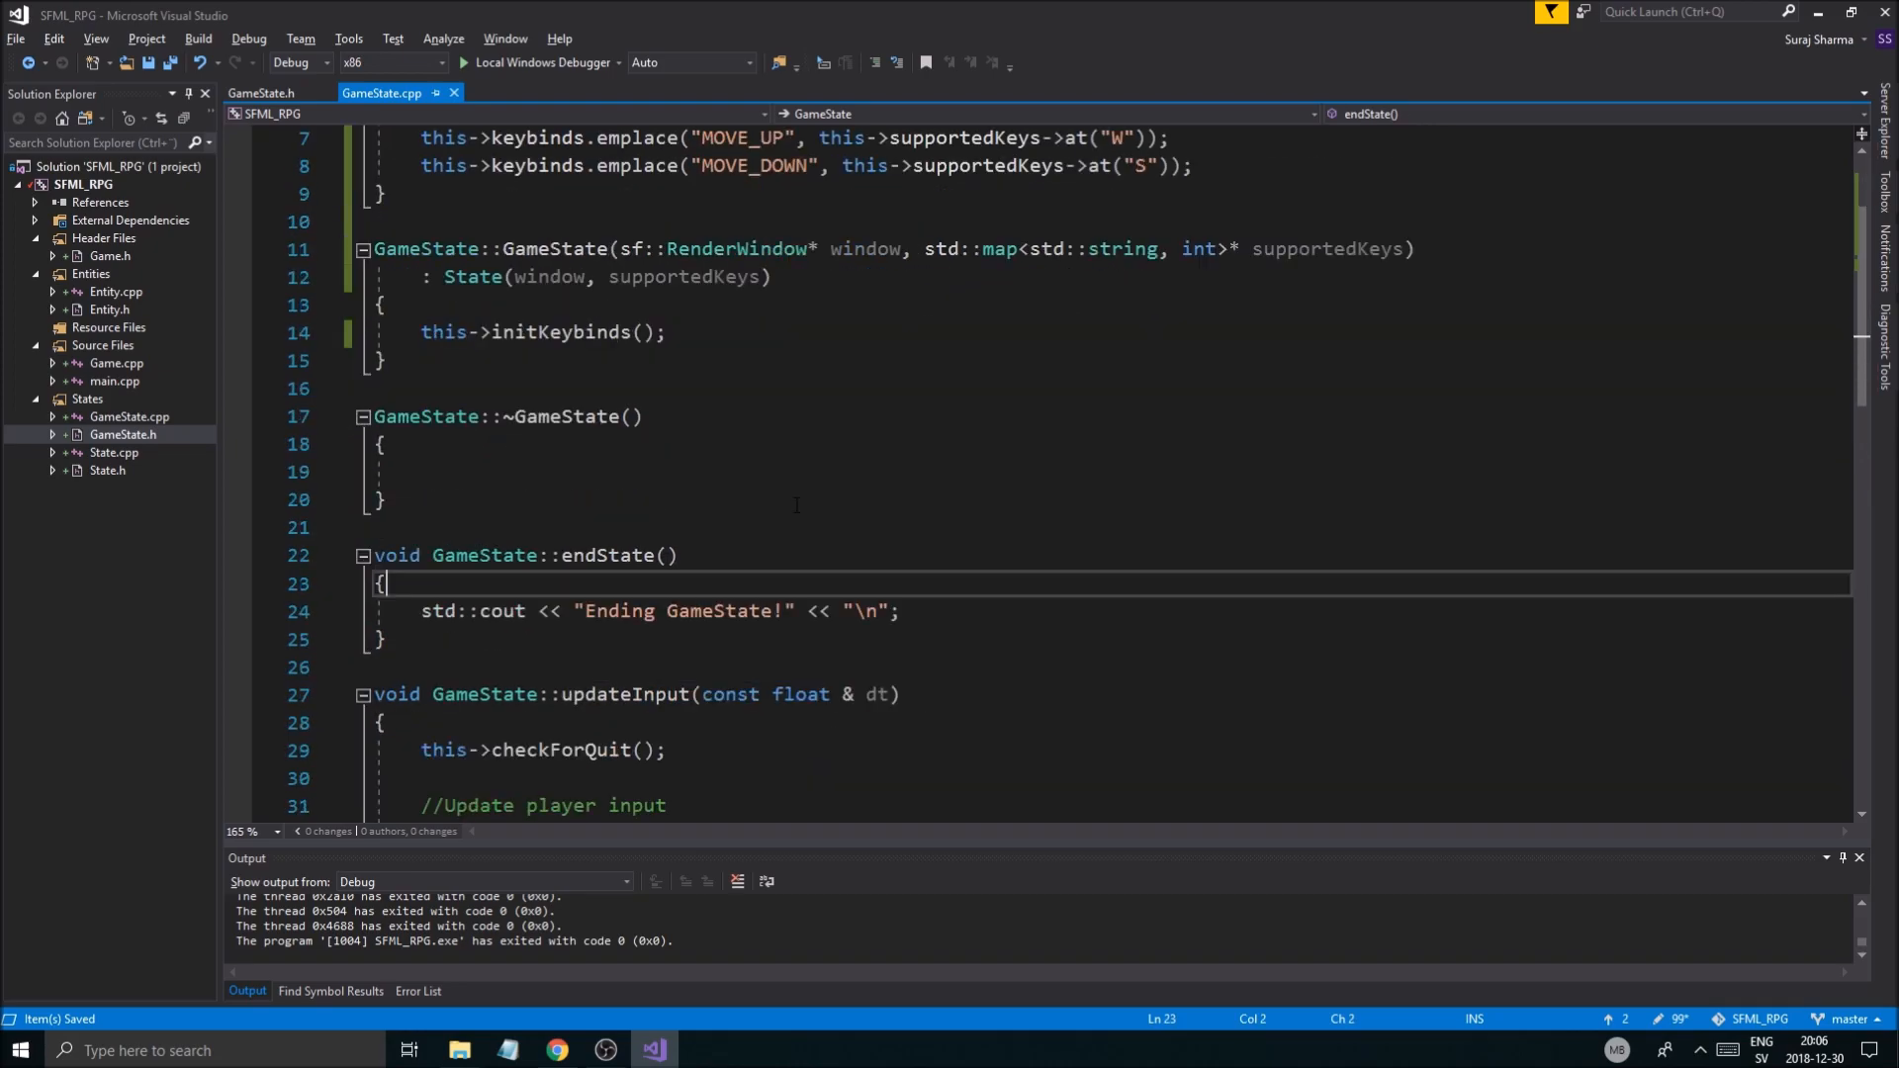
scroll("down", 3)
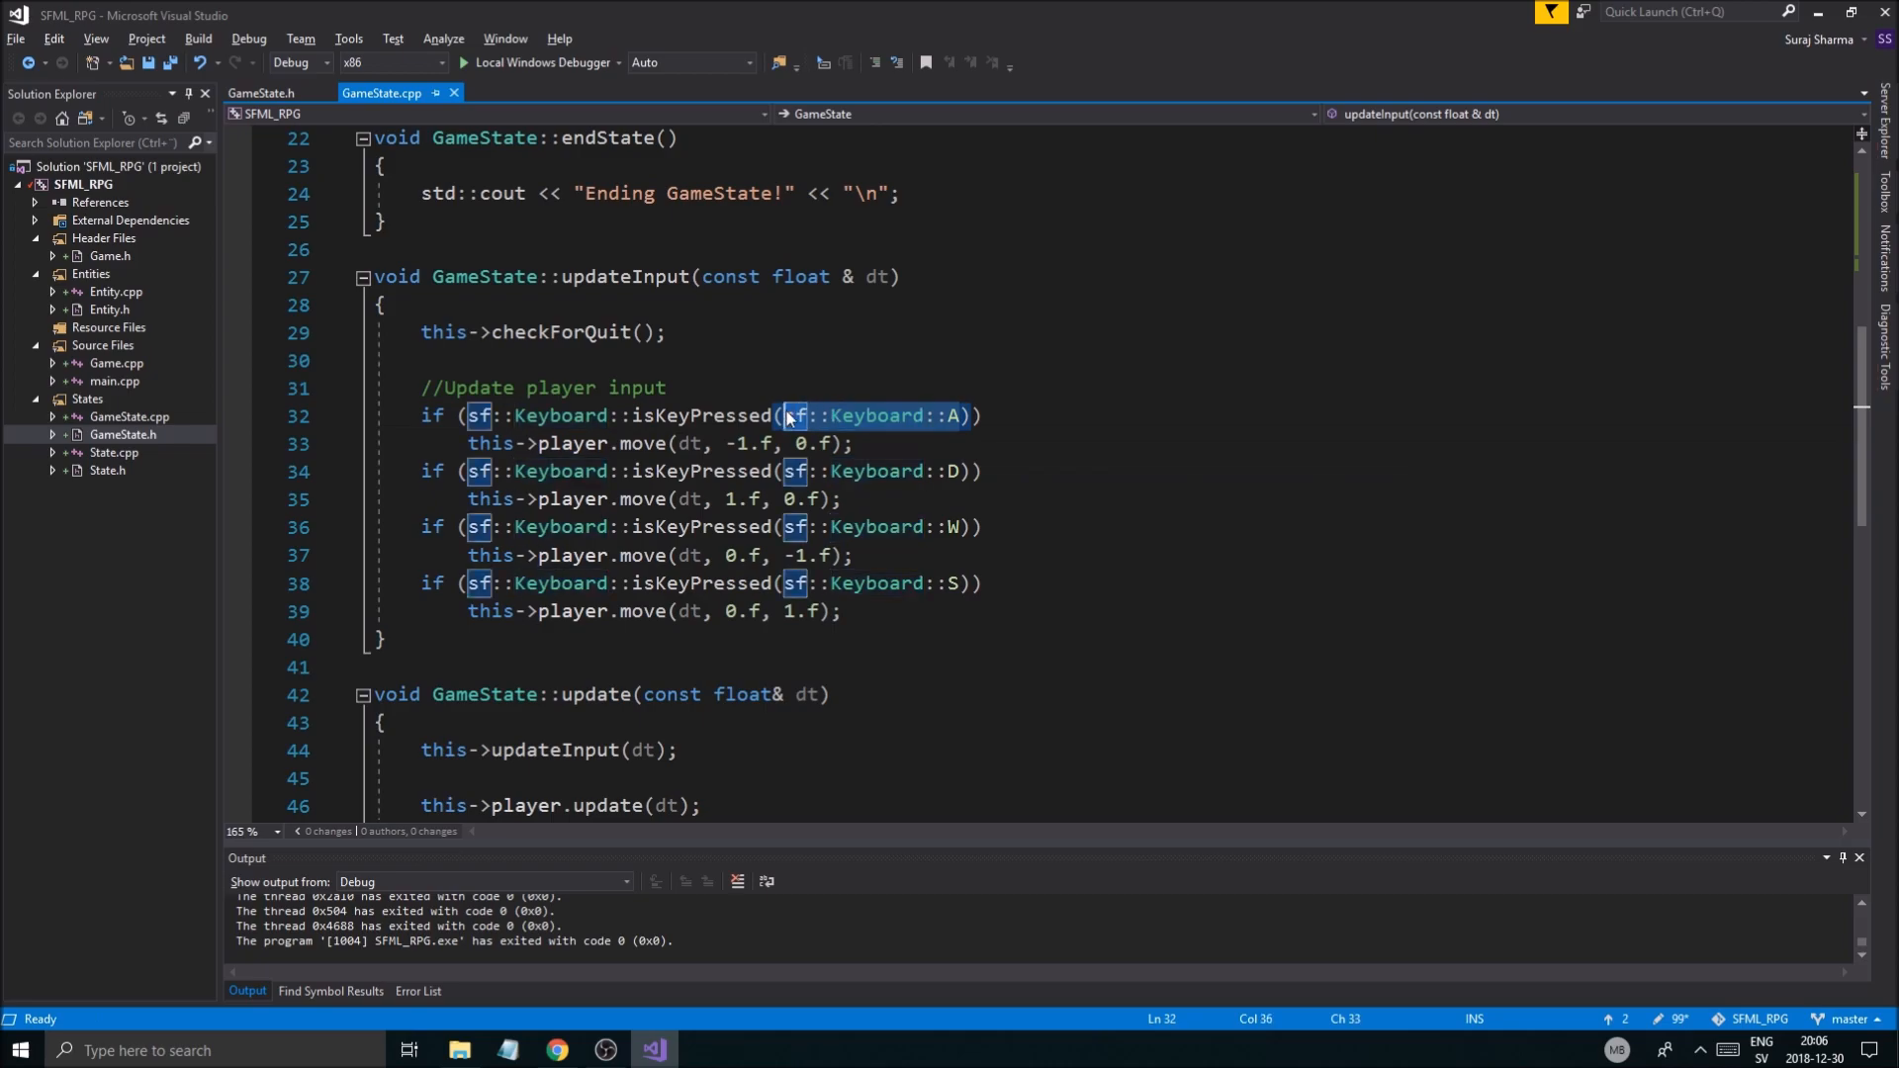
Step: Replace hard-coded key checks with sf::Keyboard::Key(this->keybinds.at("MOVE_LEFT")) and the MOVE_RIGHT/UP/DOWN equivalents
type("this->s")
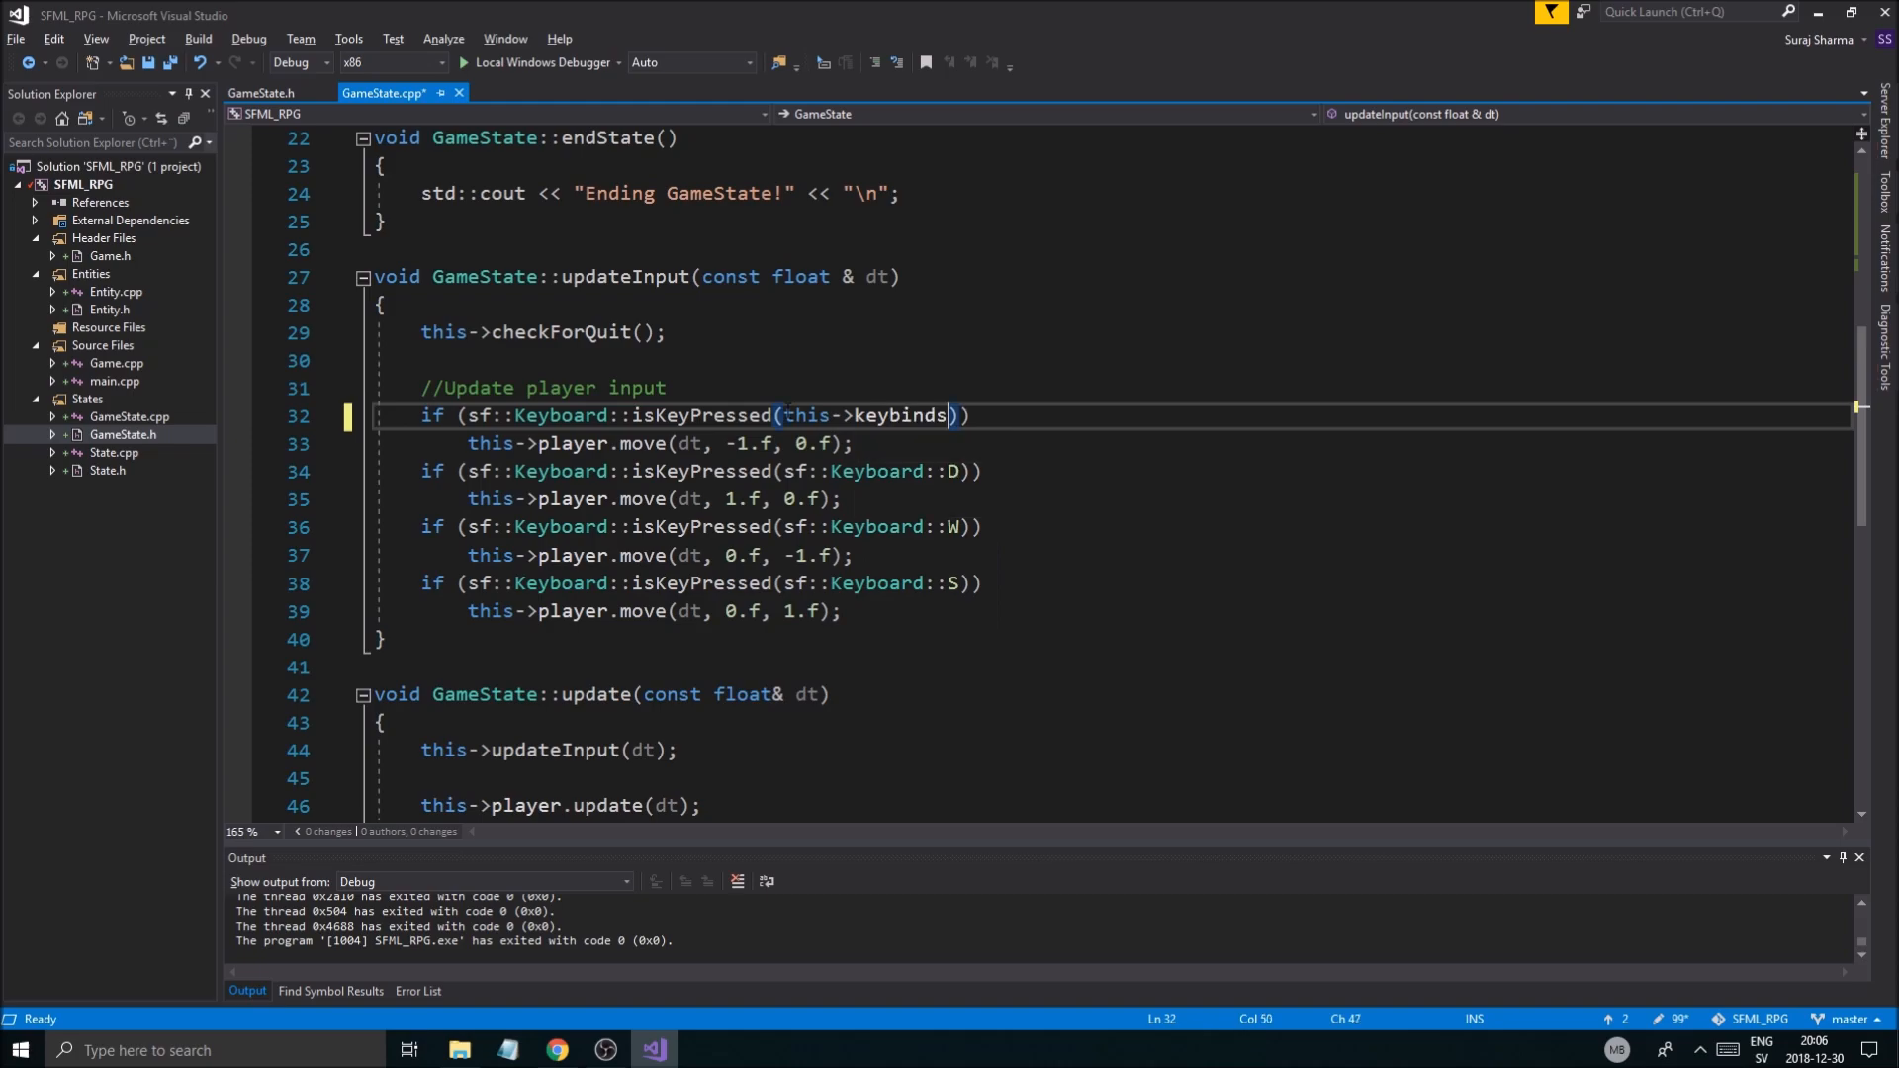
type(".at(")
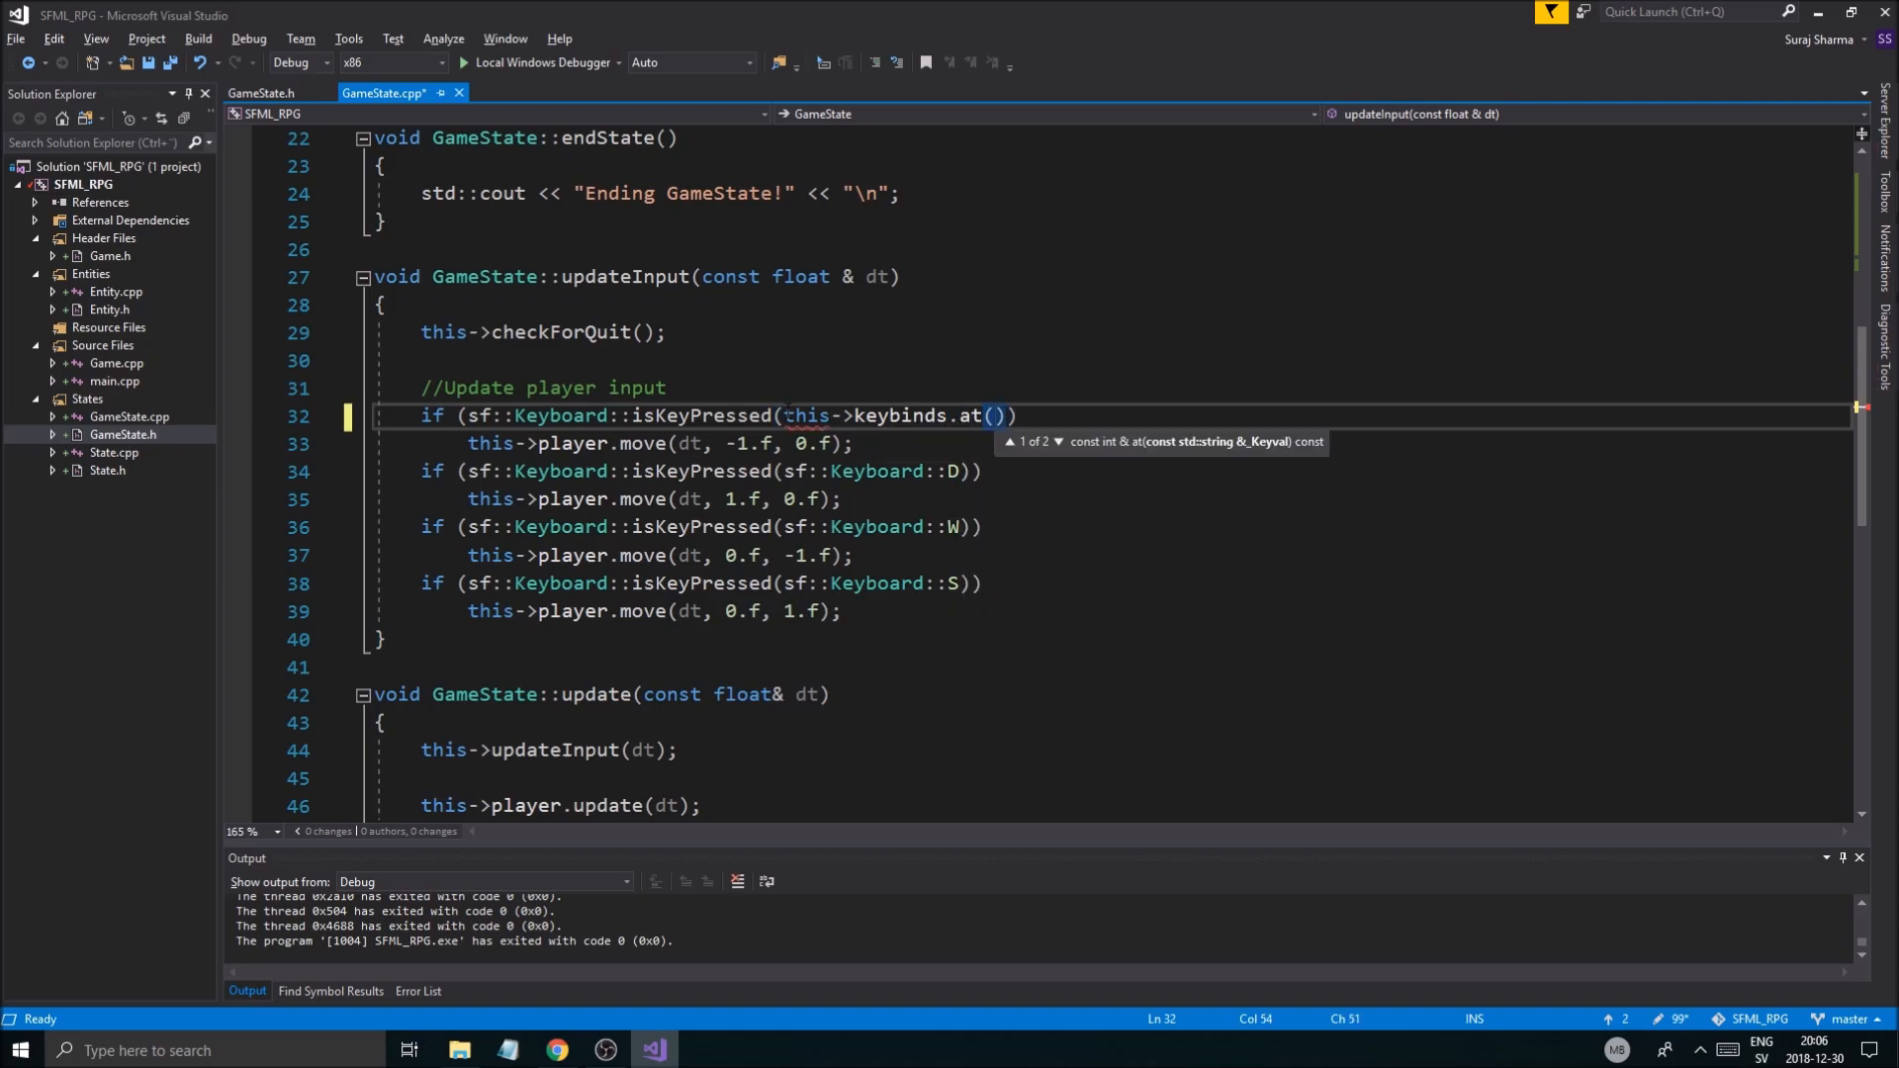
type("\"\"")
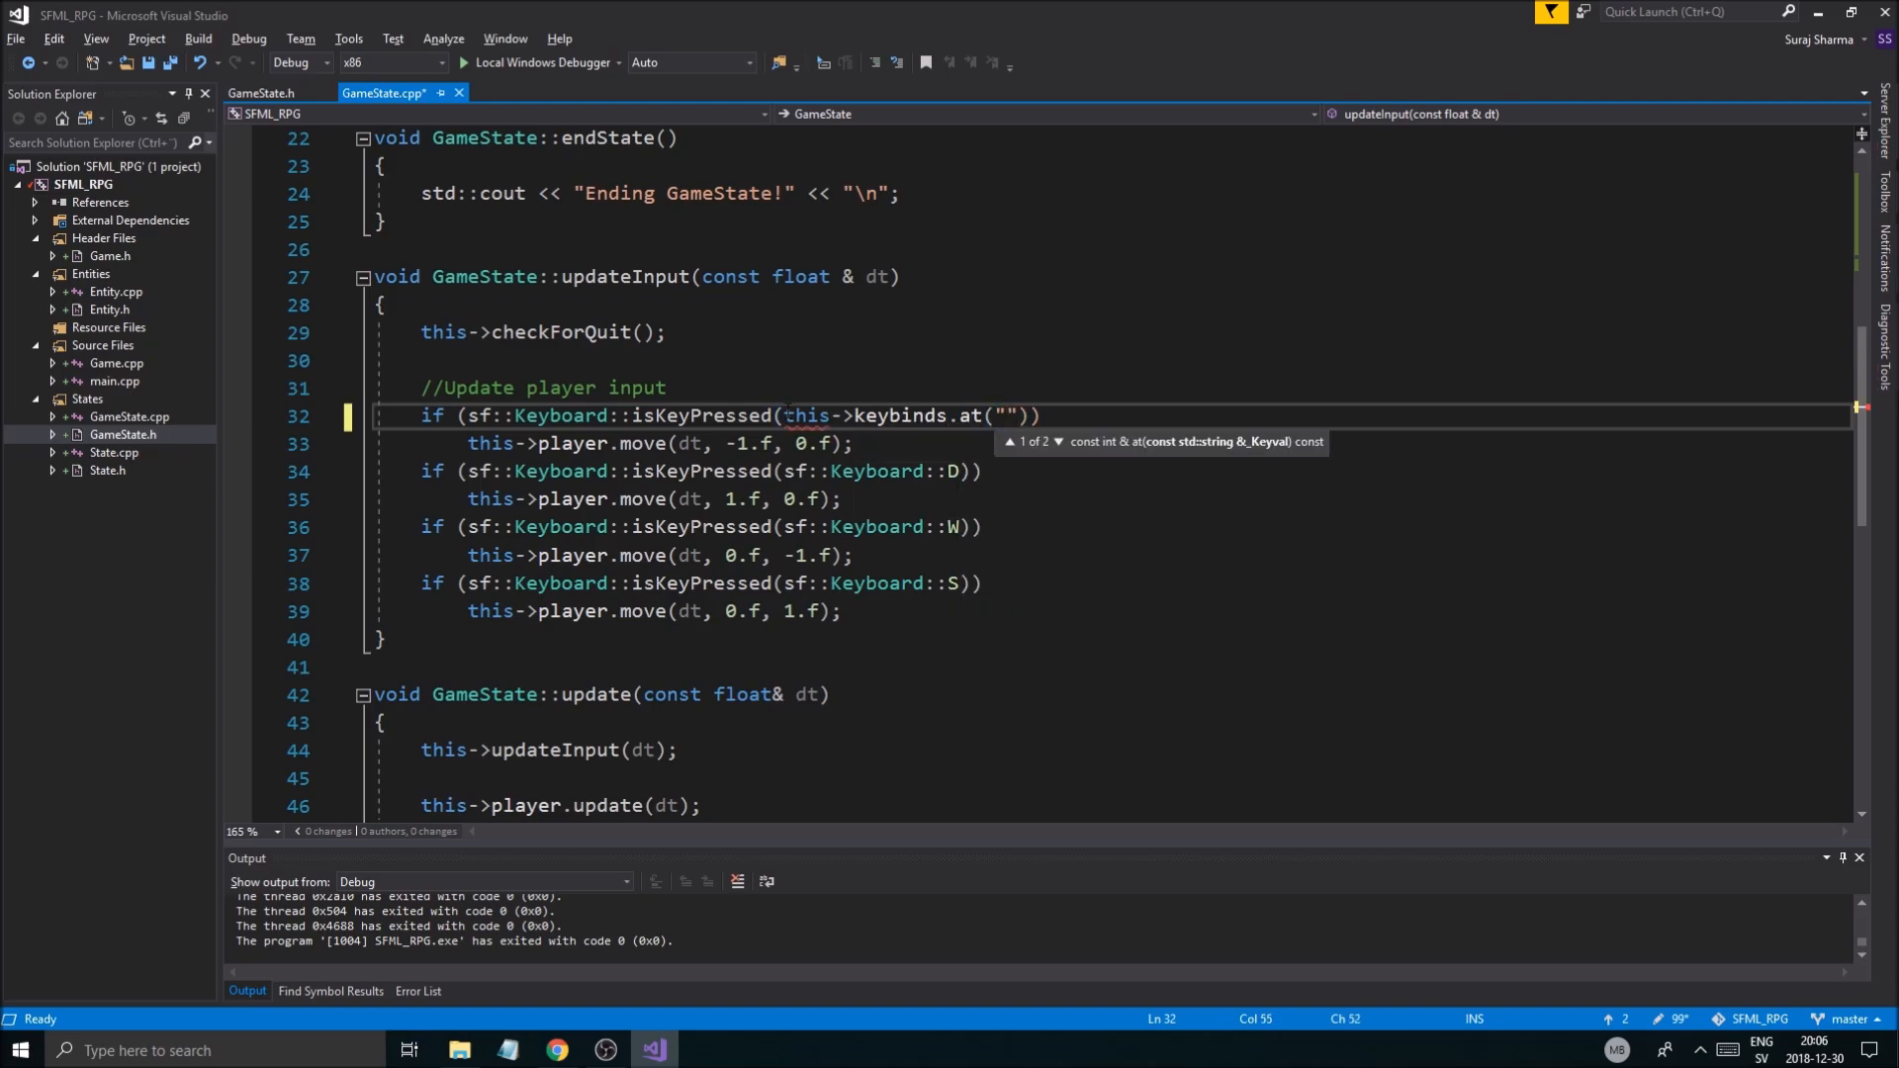
type("MOVE_LE")
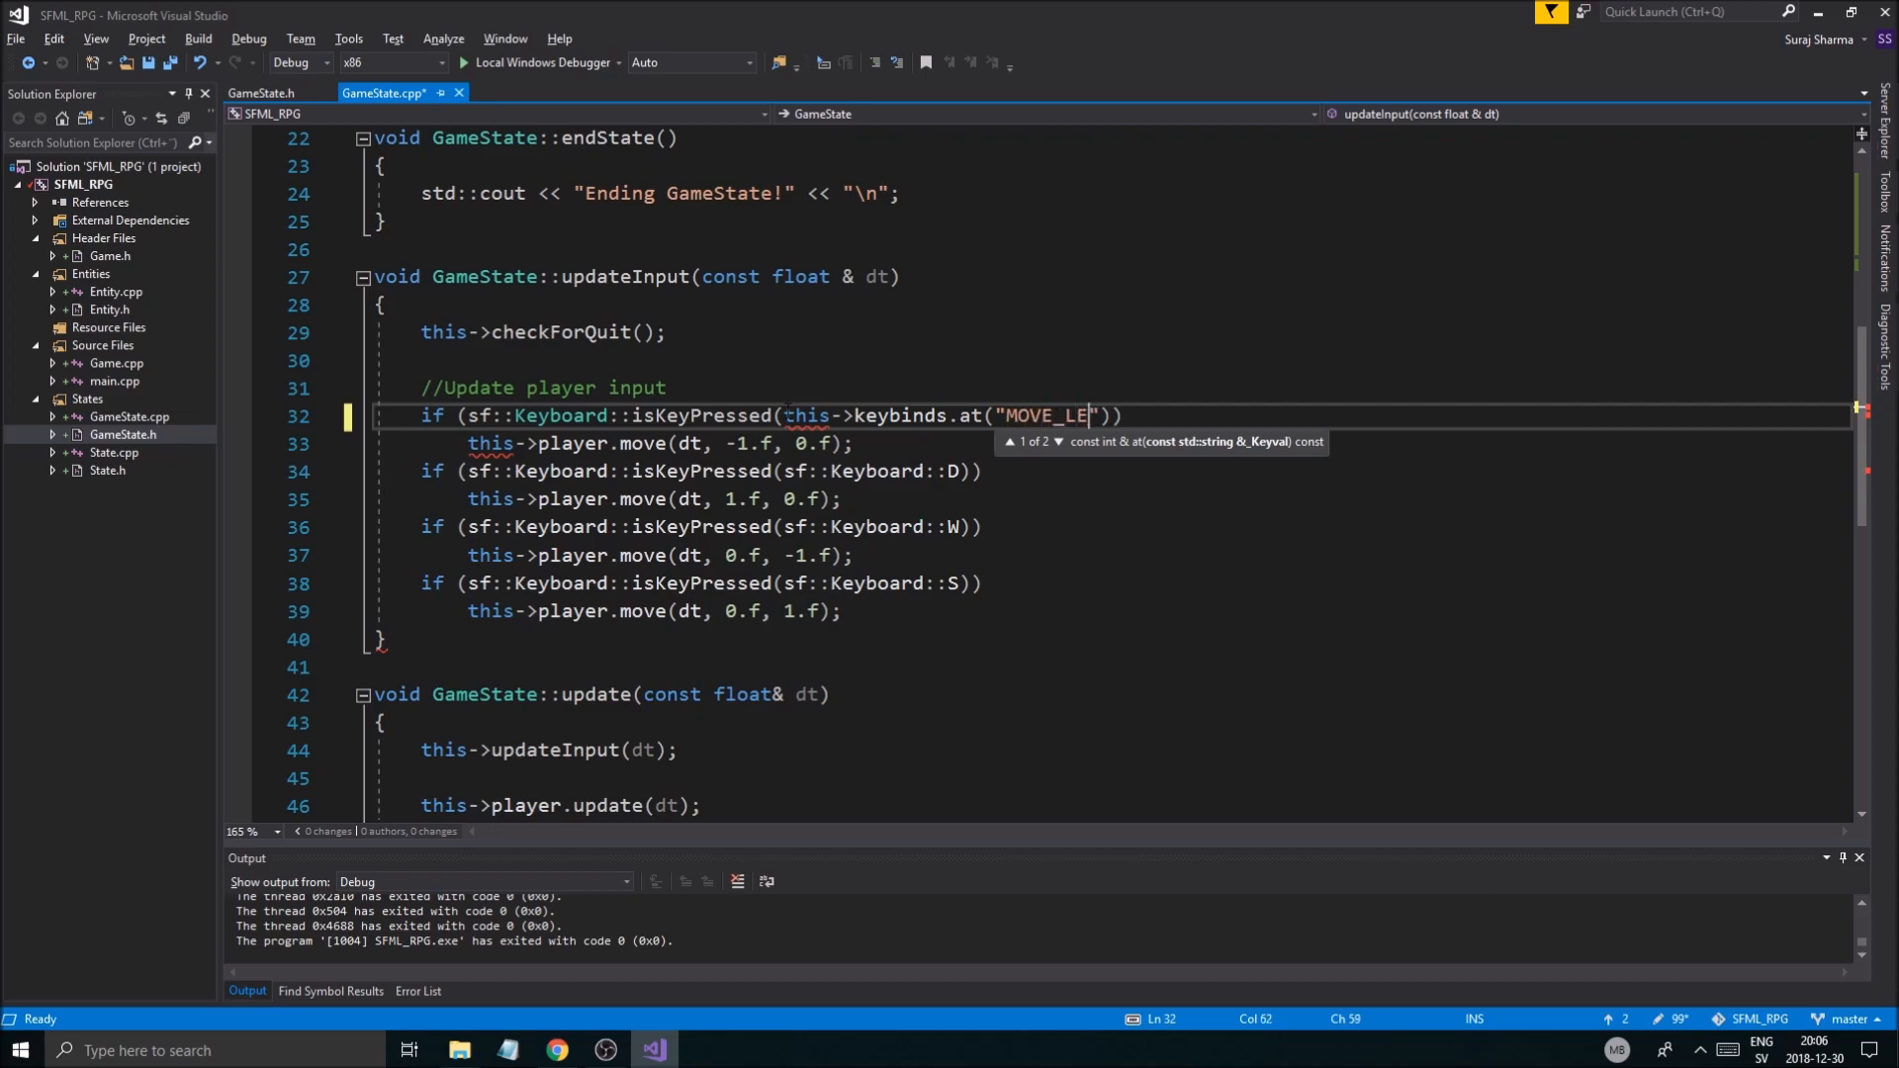
type("FT")
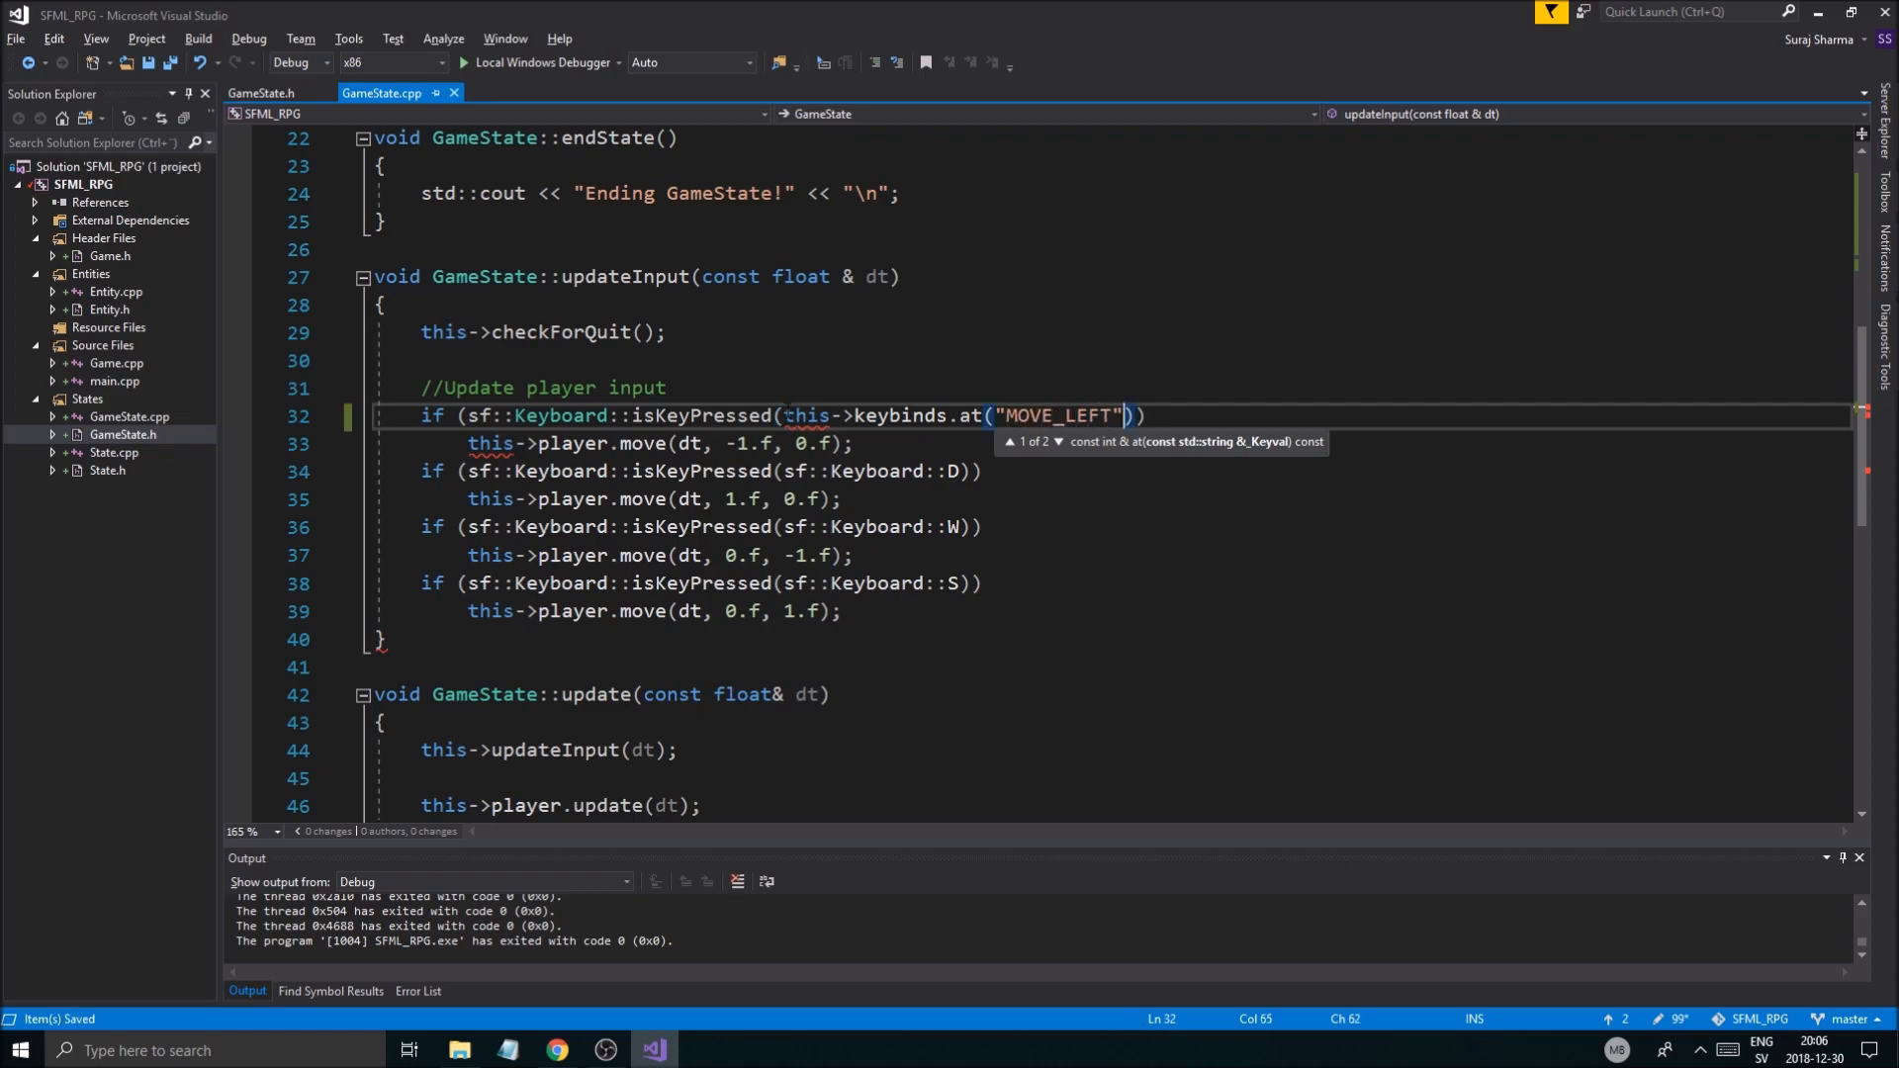
left_click(424, 361)
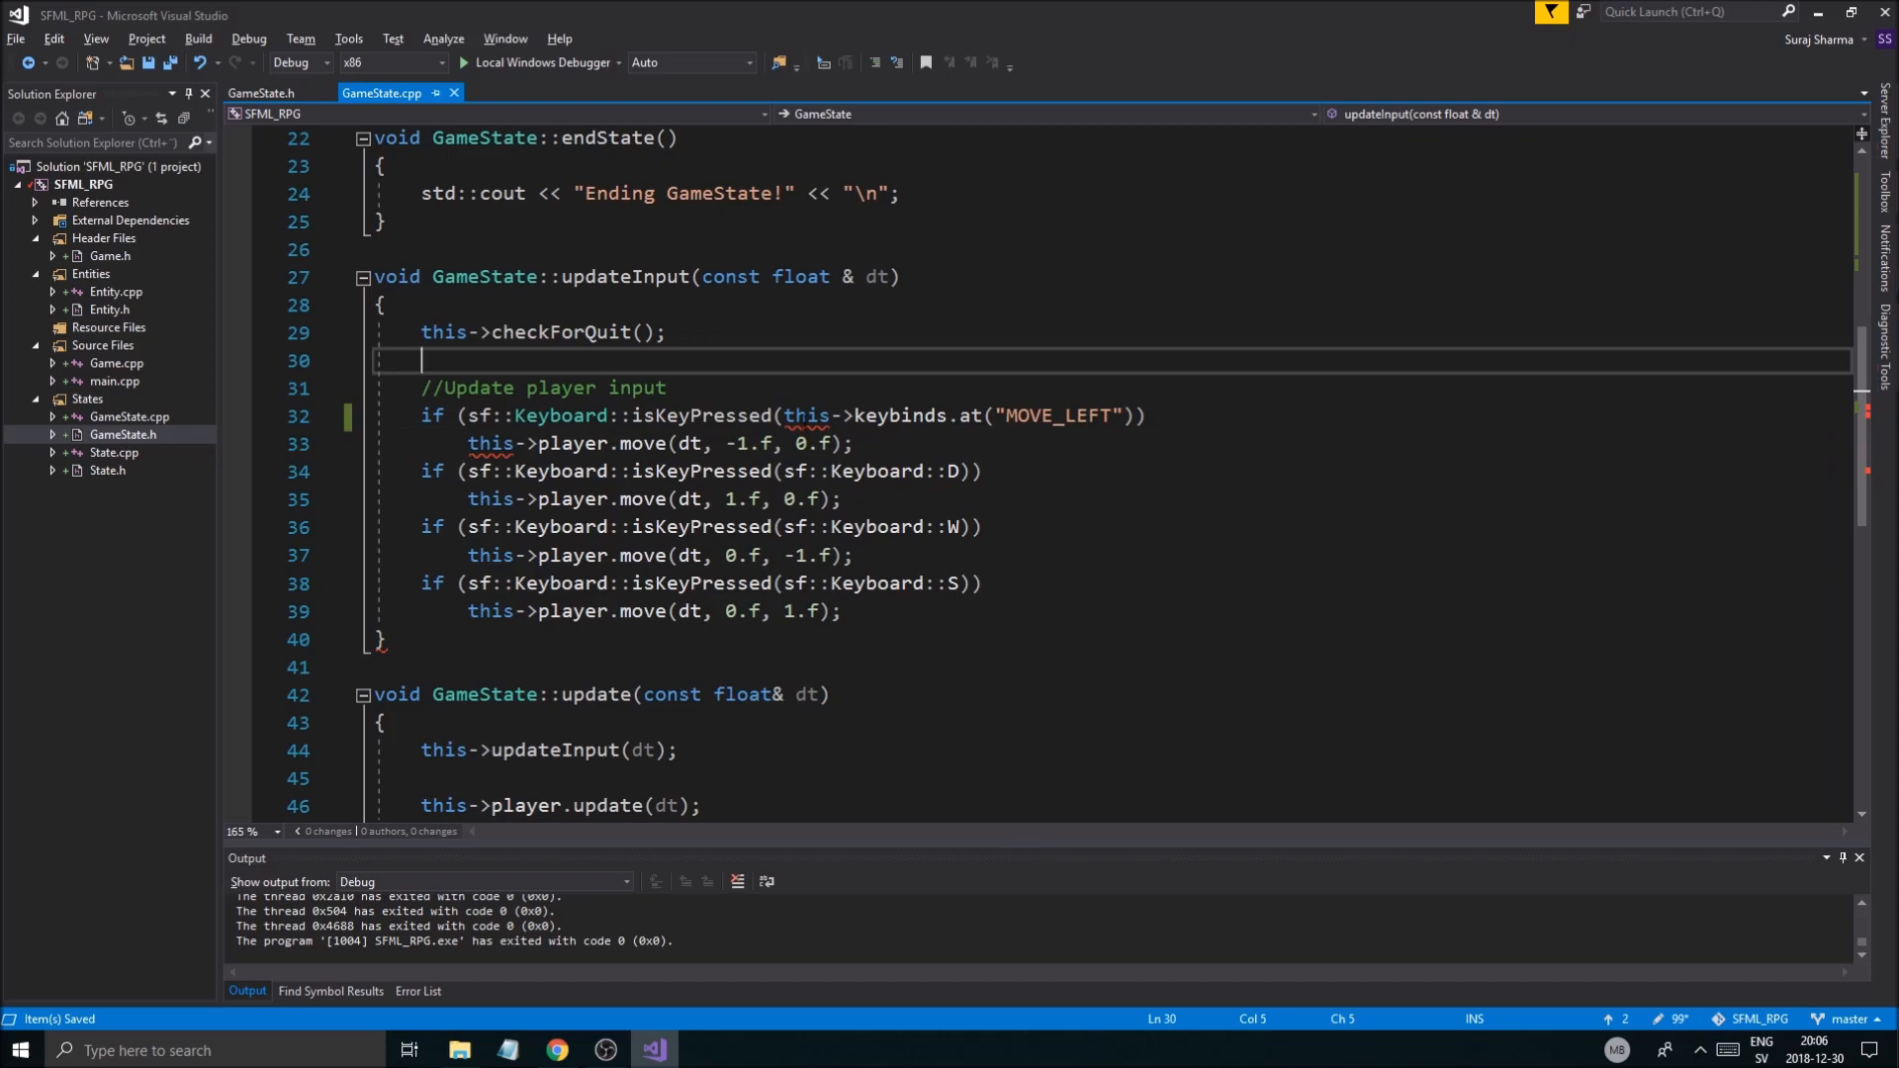
mouse_move(800, 442)
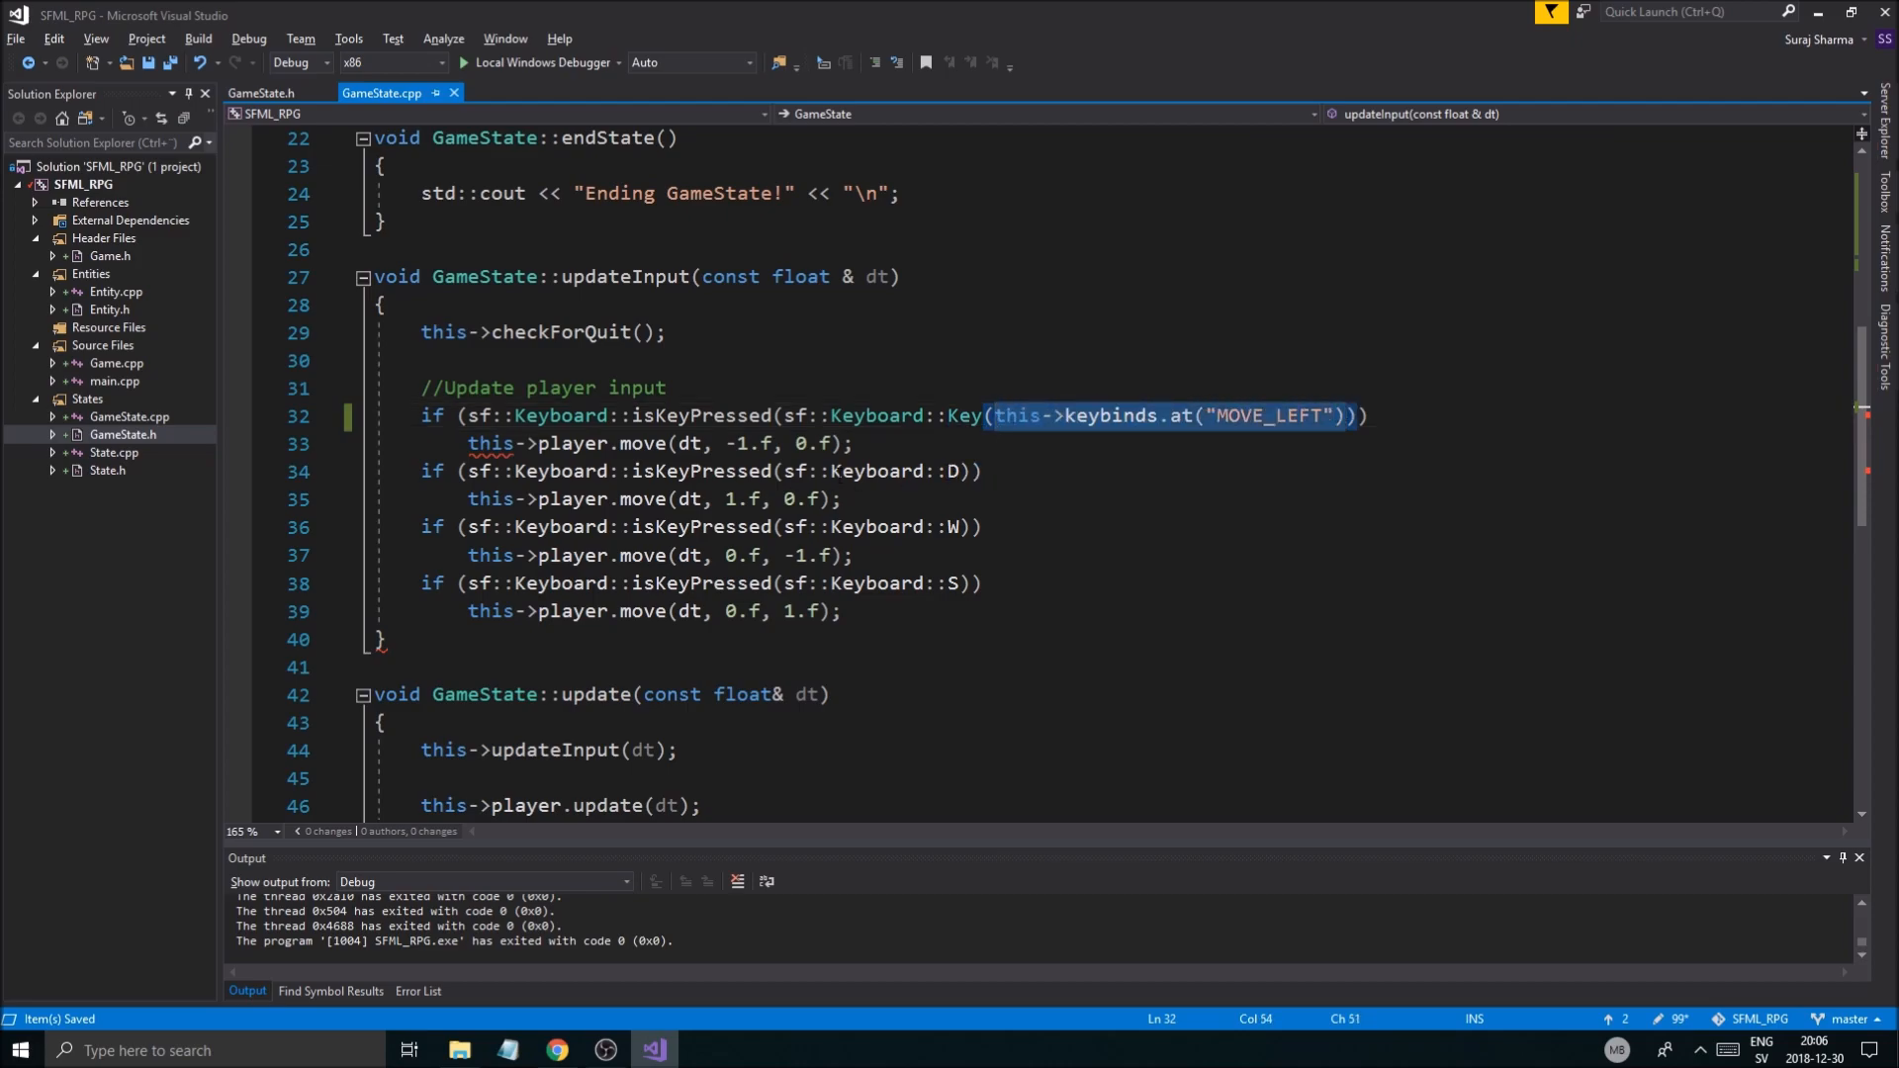
left_click(954, 471)
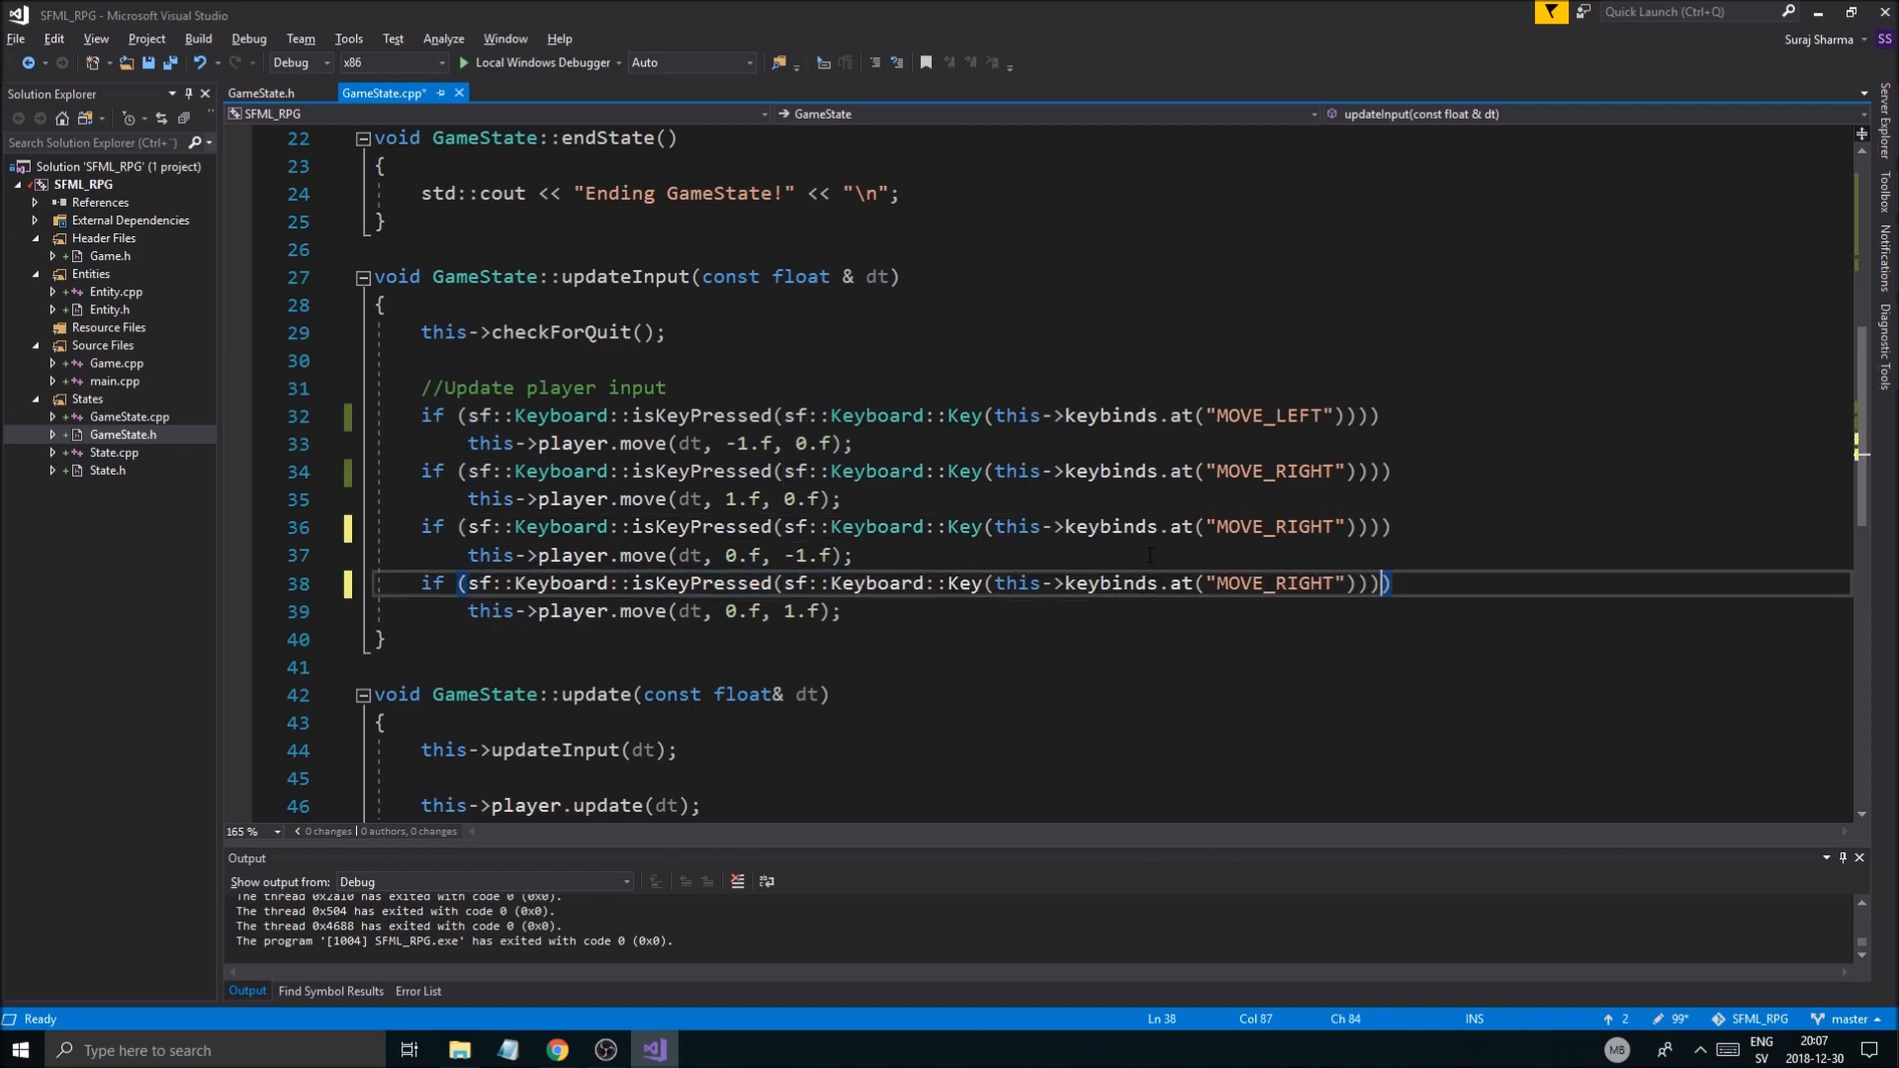
type("MOVE_U")
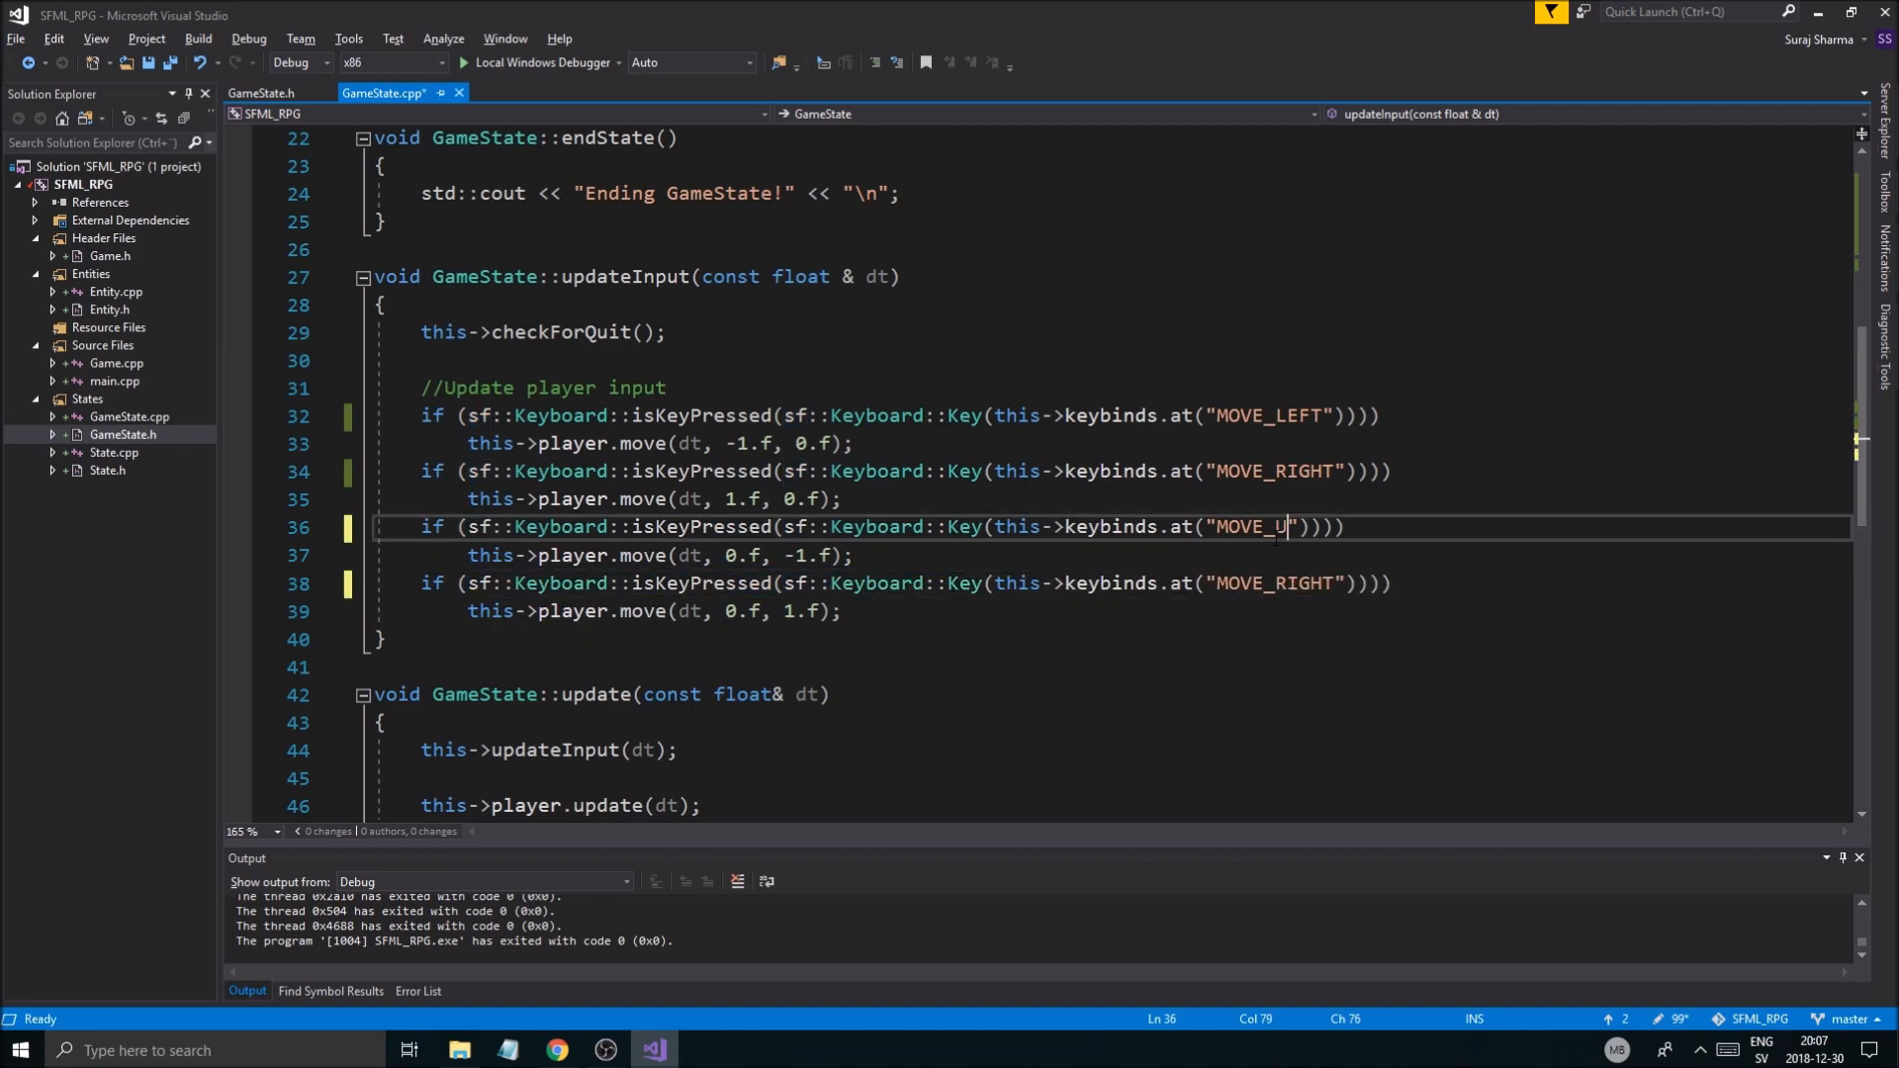
type("P")
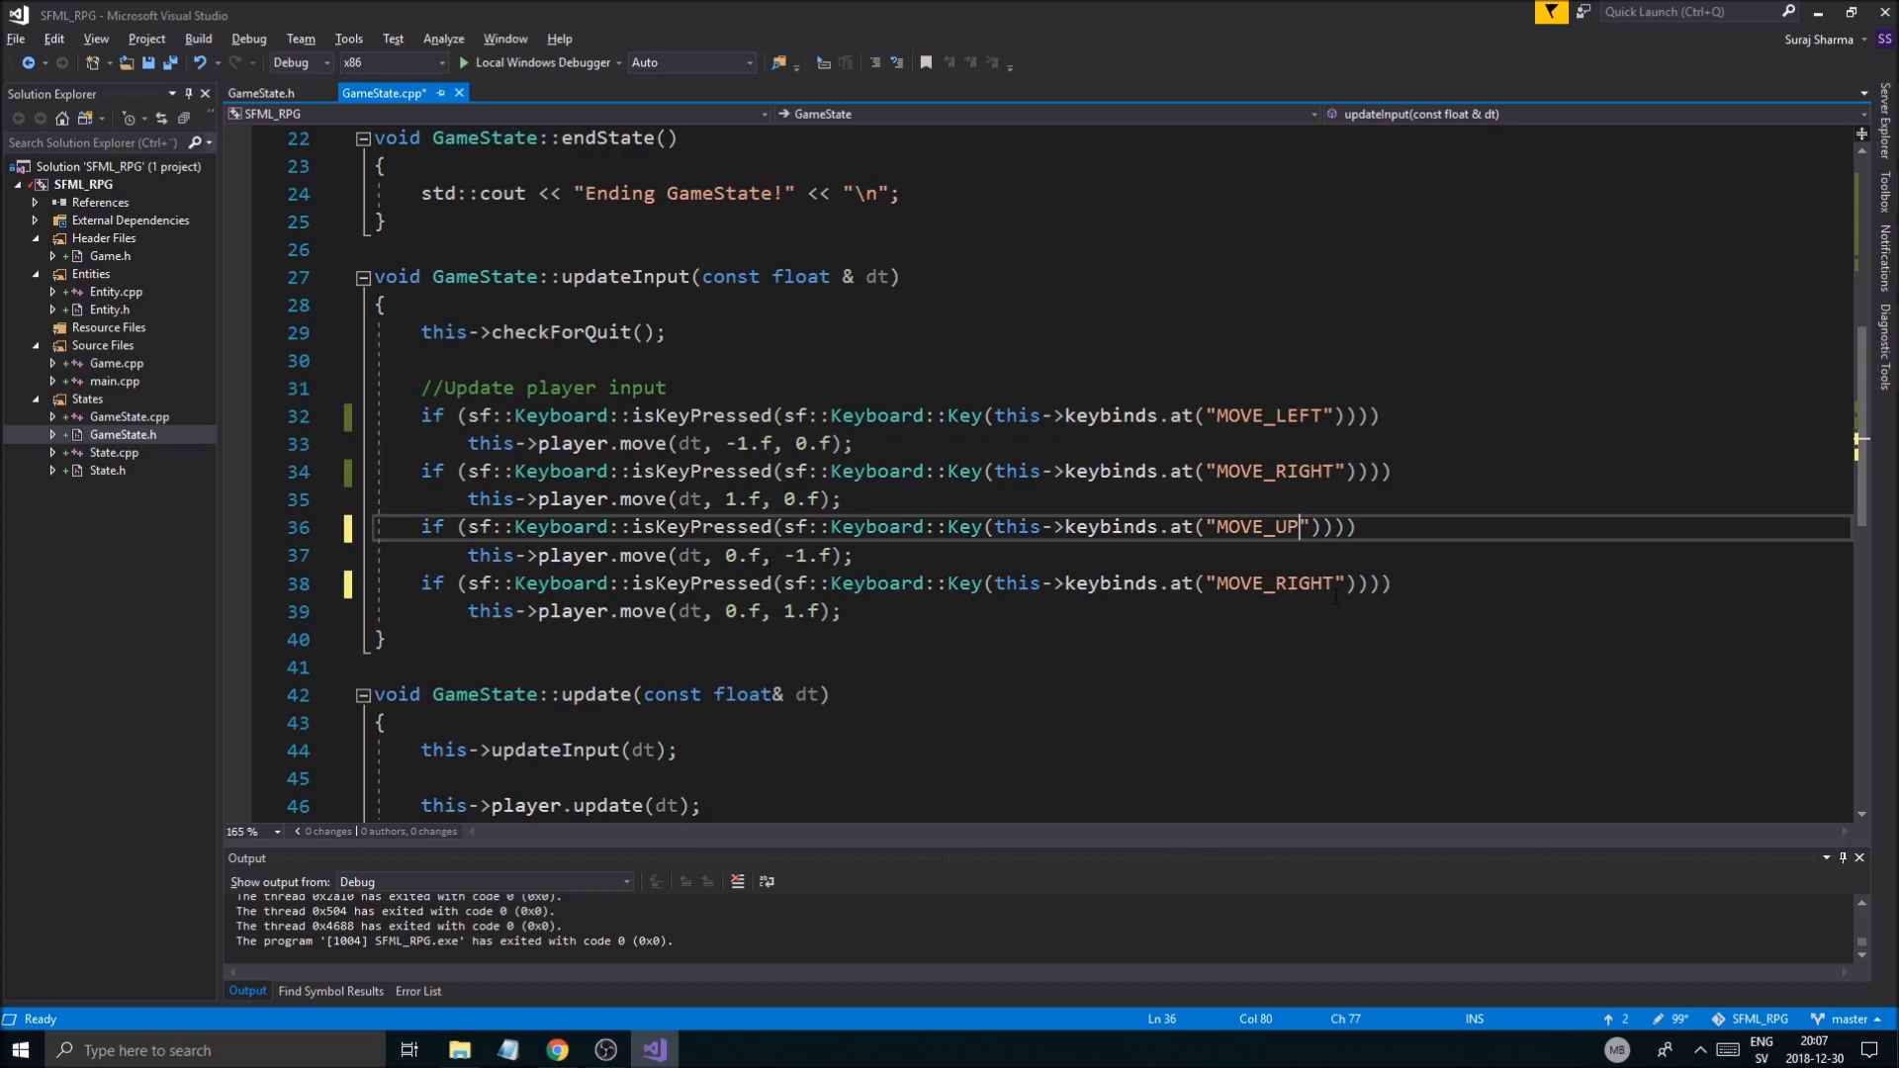
type("MOVE_DOWN")
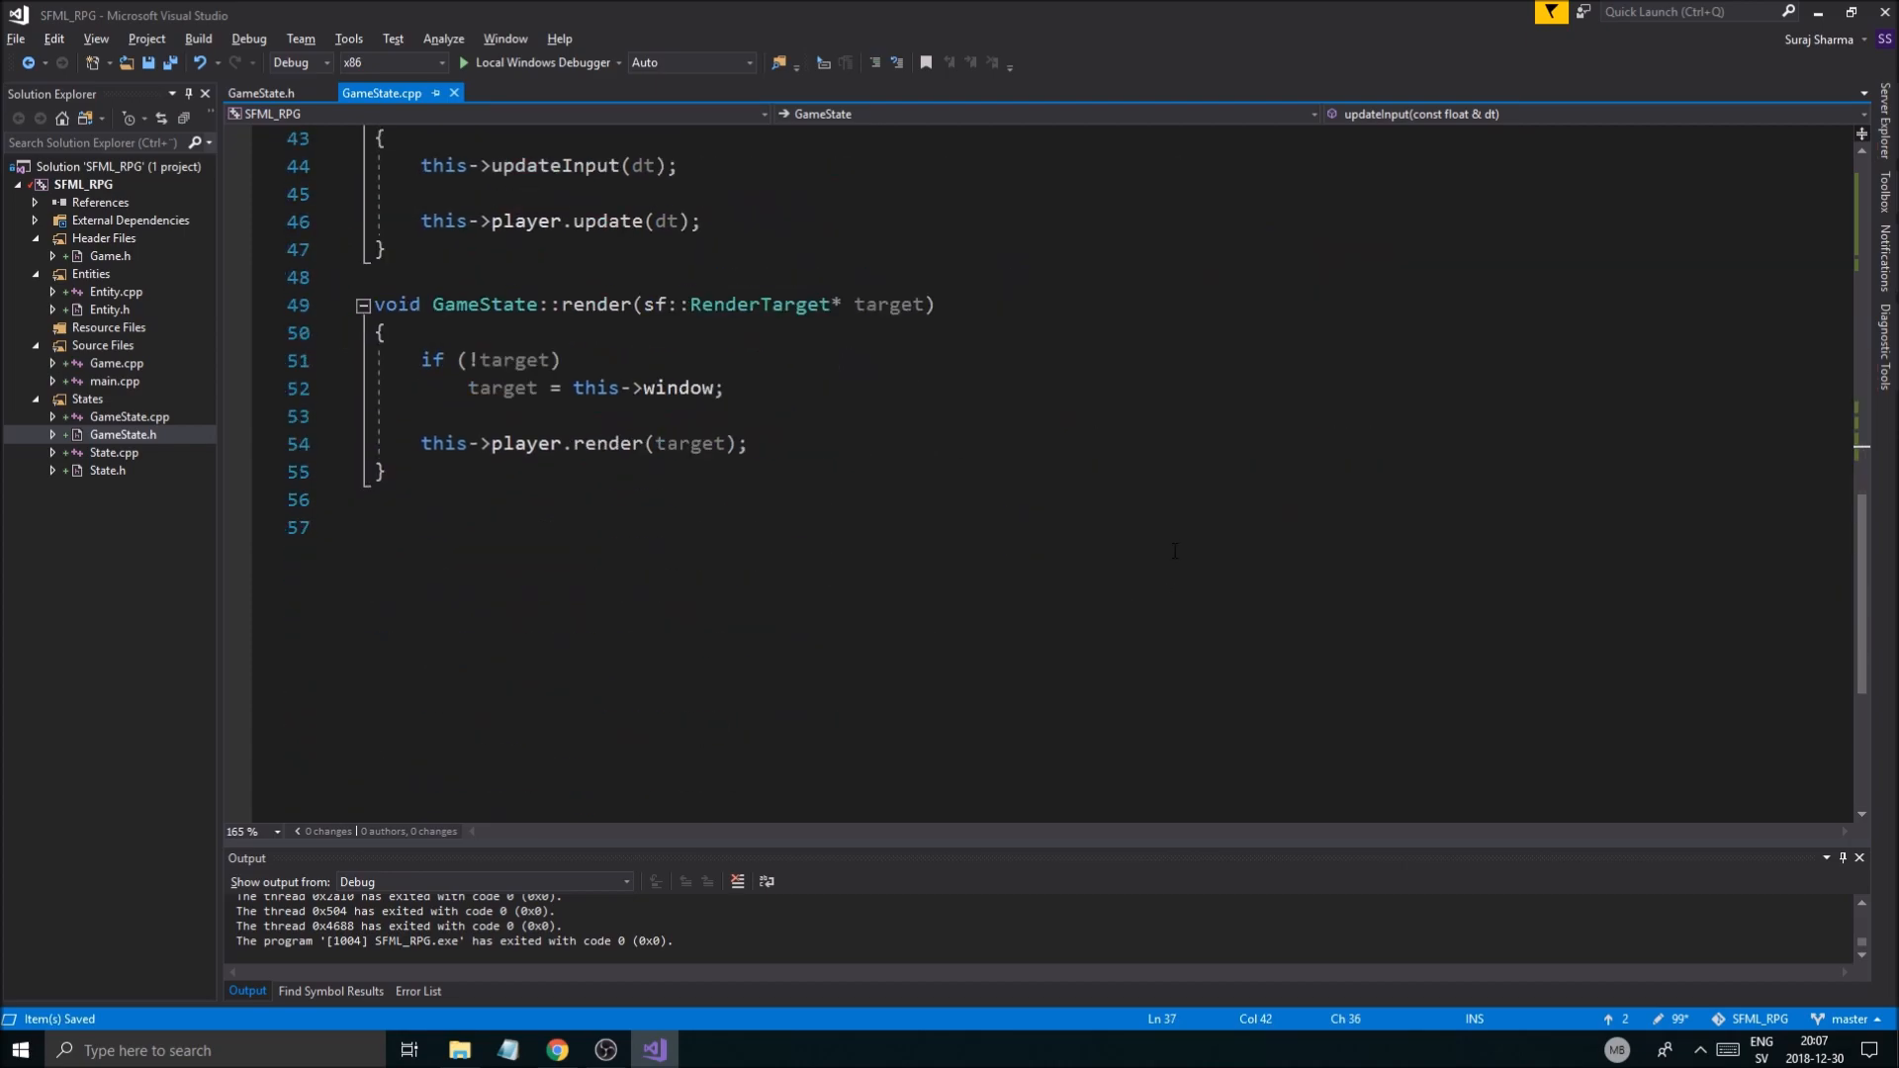
Step: Build and run with F5, declining to run the last successful build after errors
scroll("up", 3)
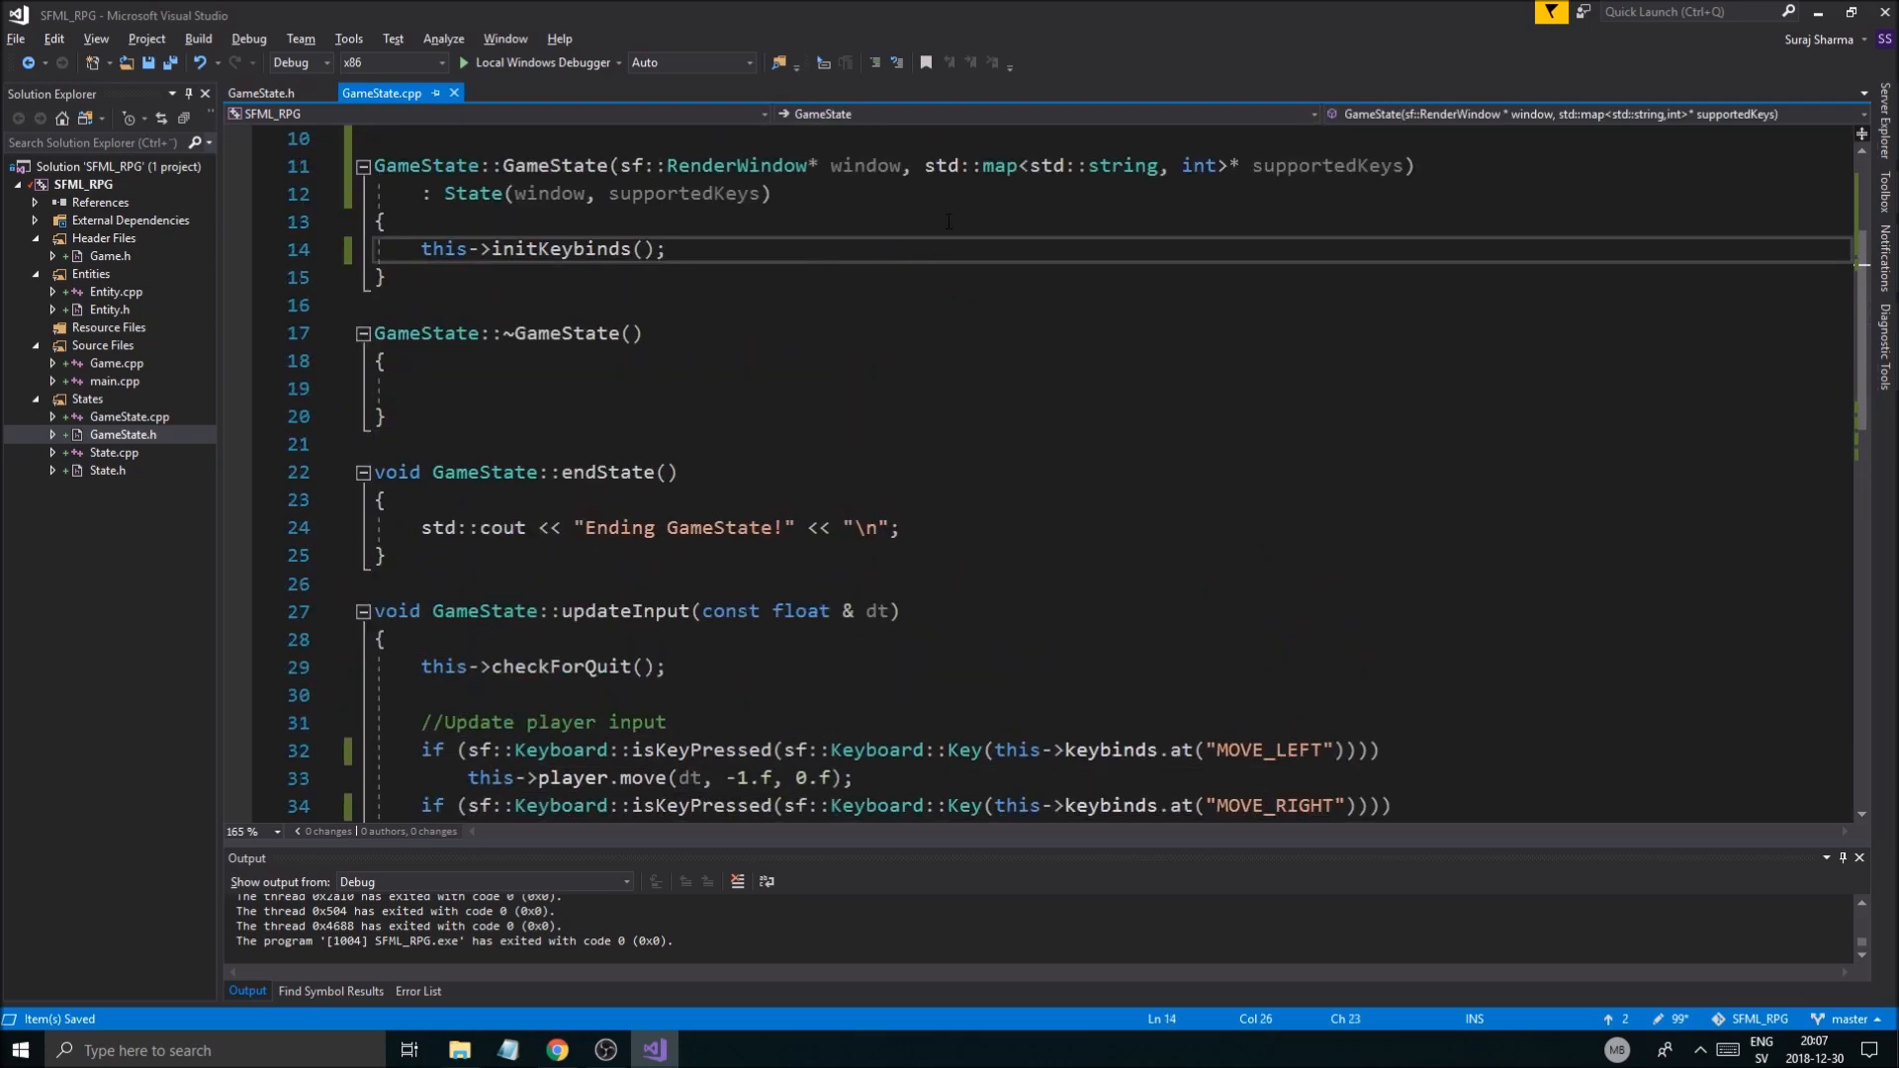
left_click(260, 93)
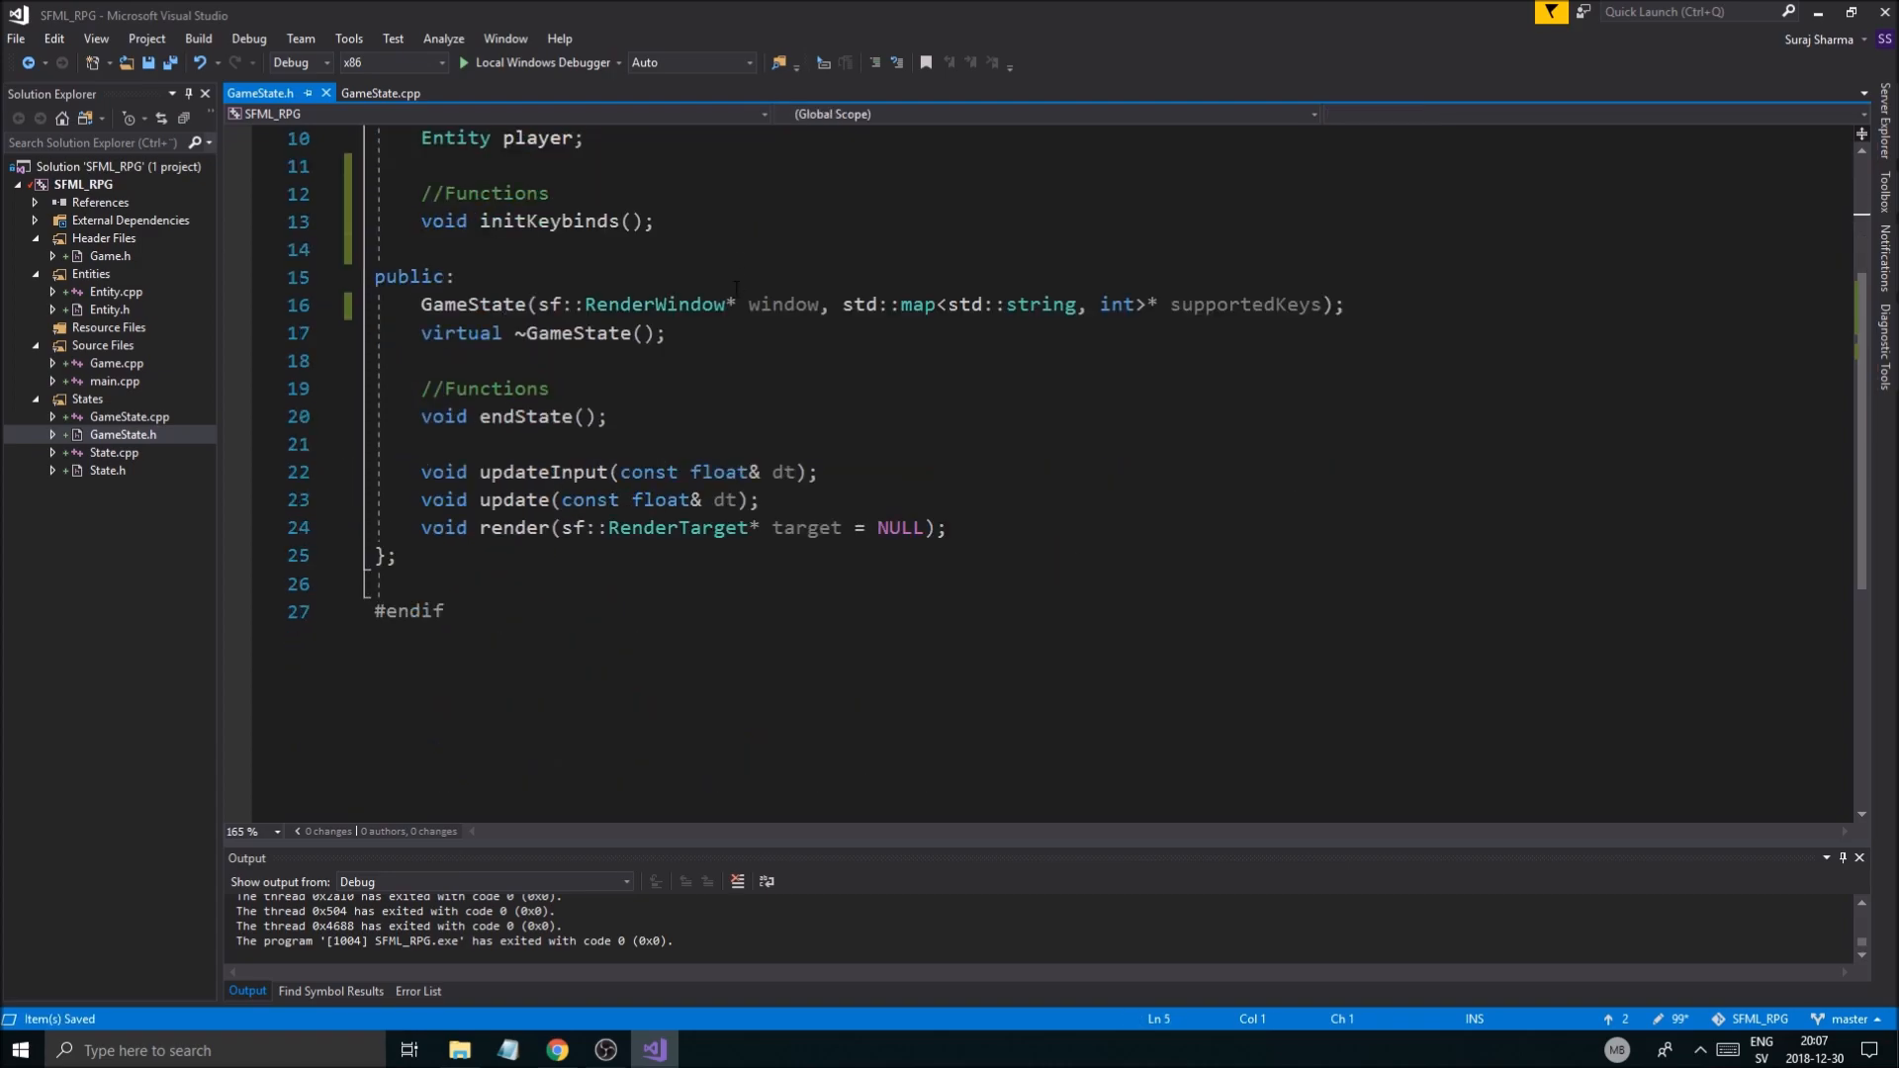
scroll("up", 3)
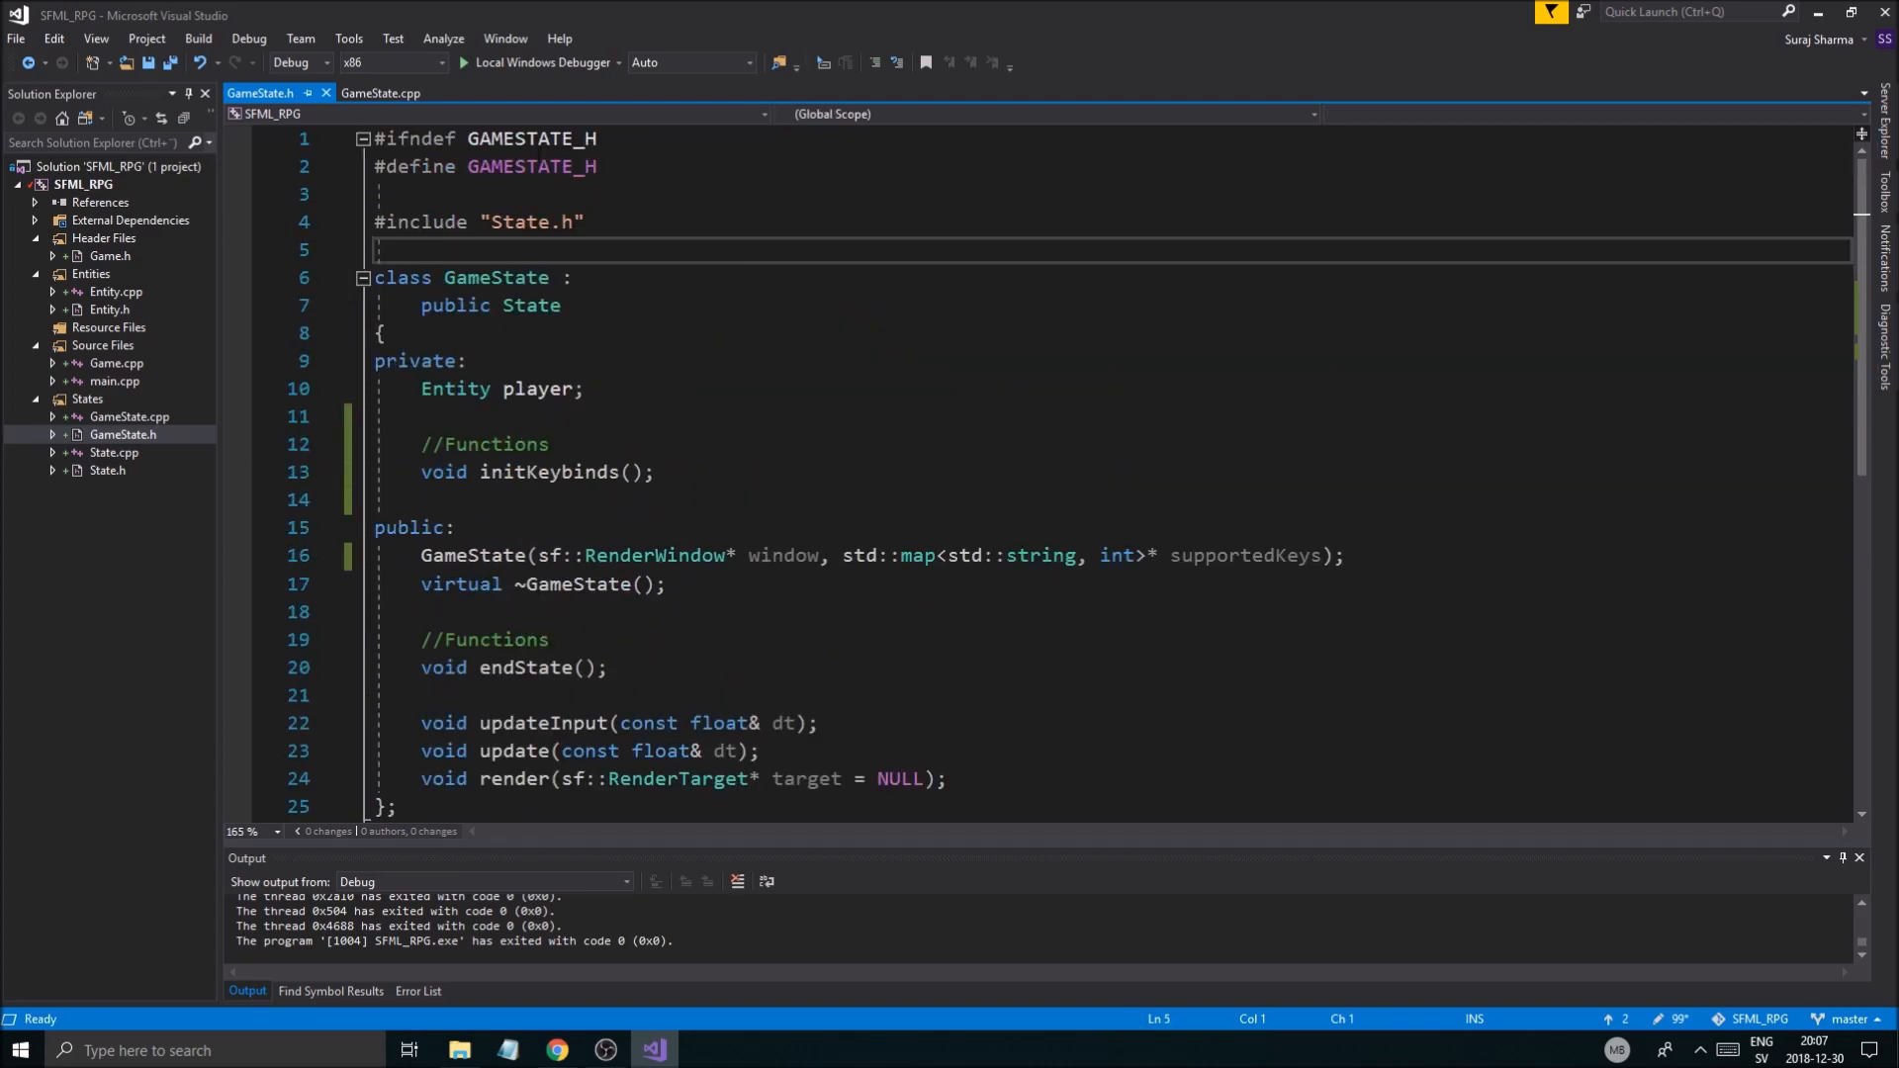
left_click(379, 93)
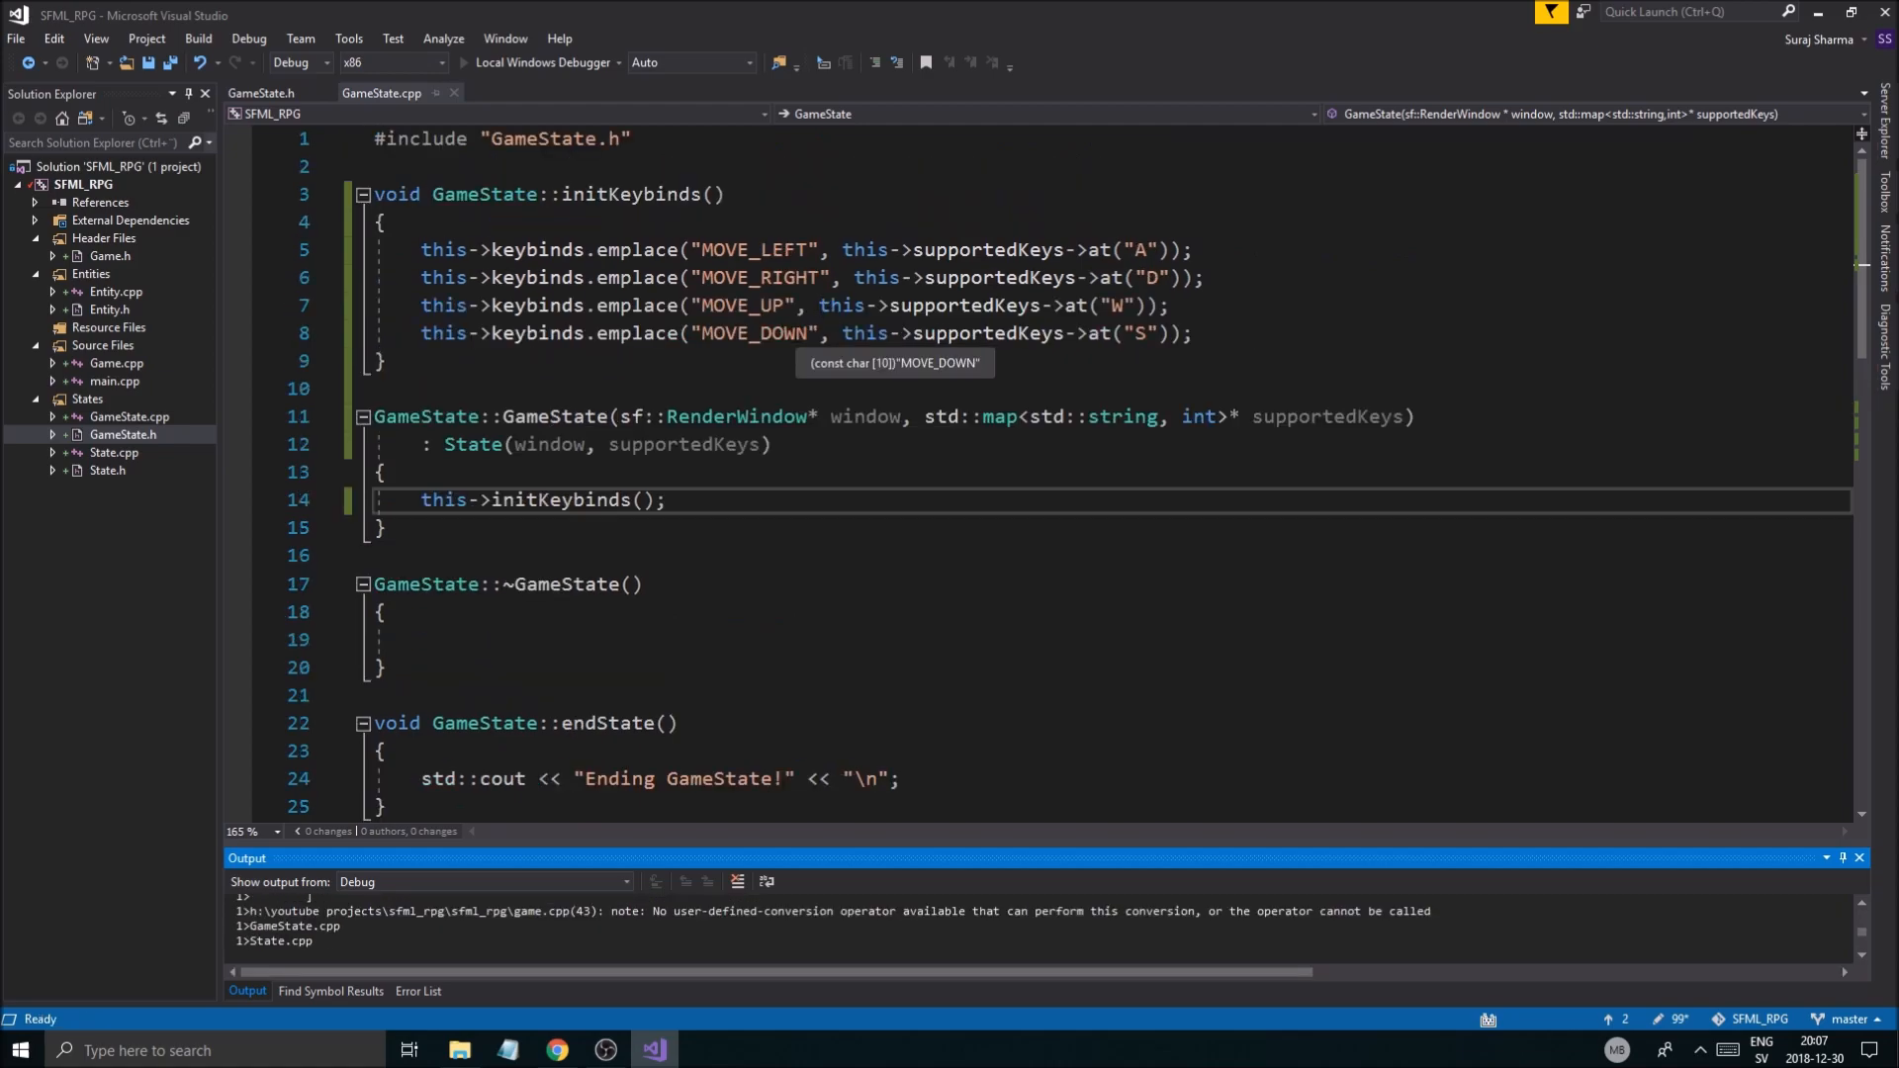
key("F5")
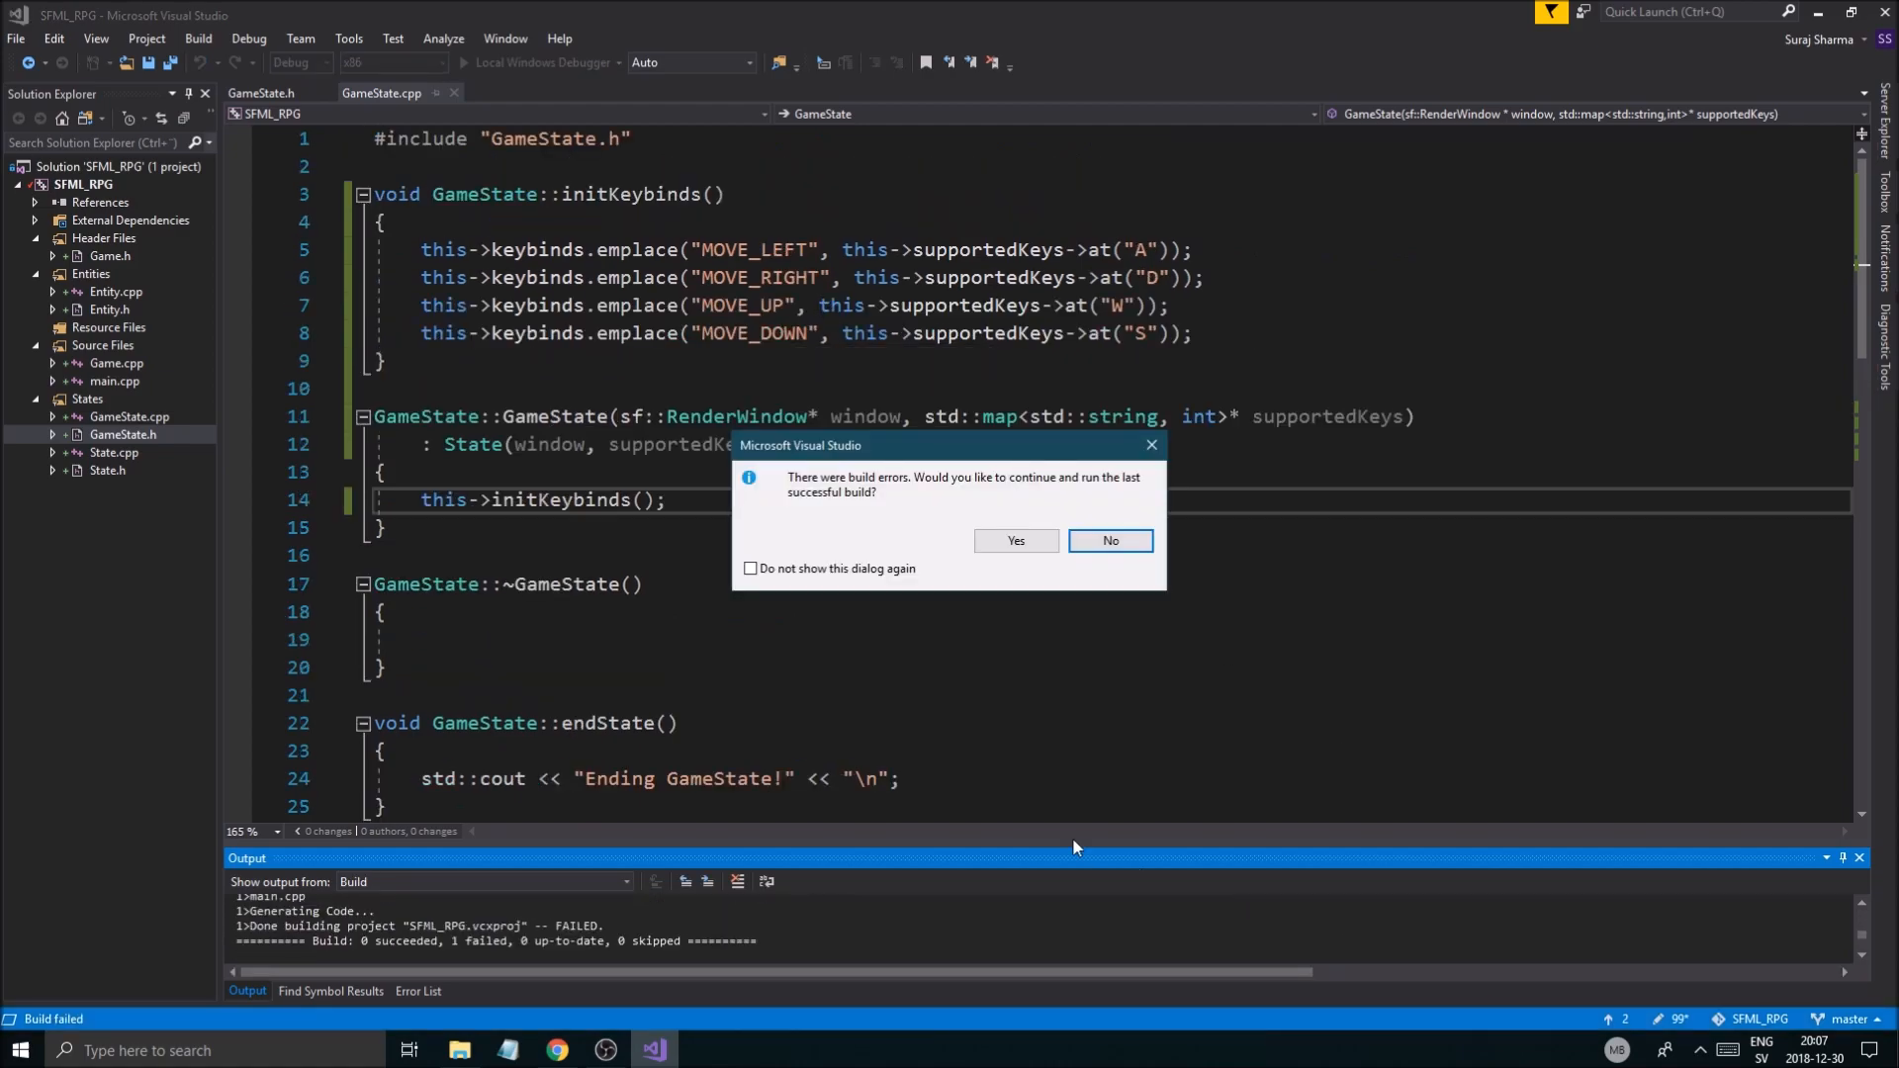
left_click(1107, 540)
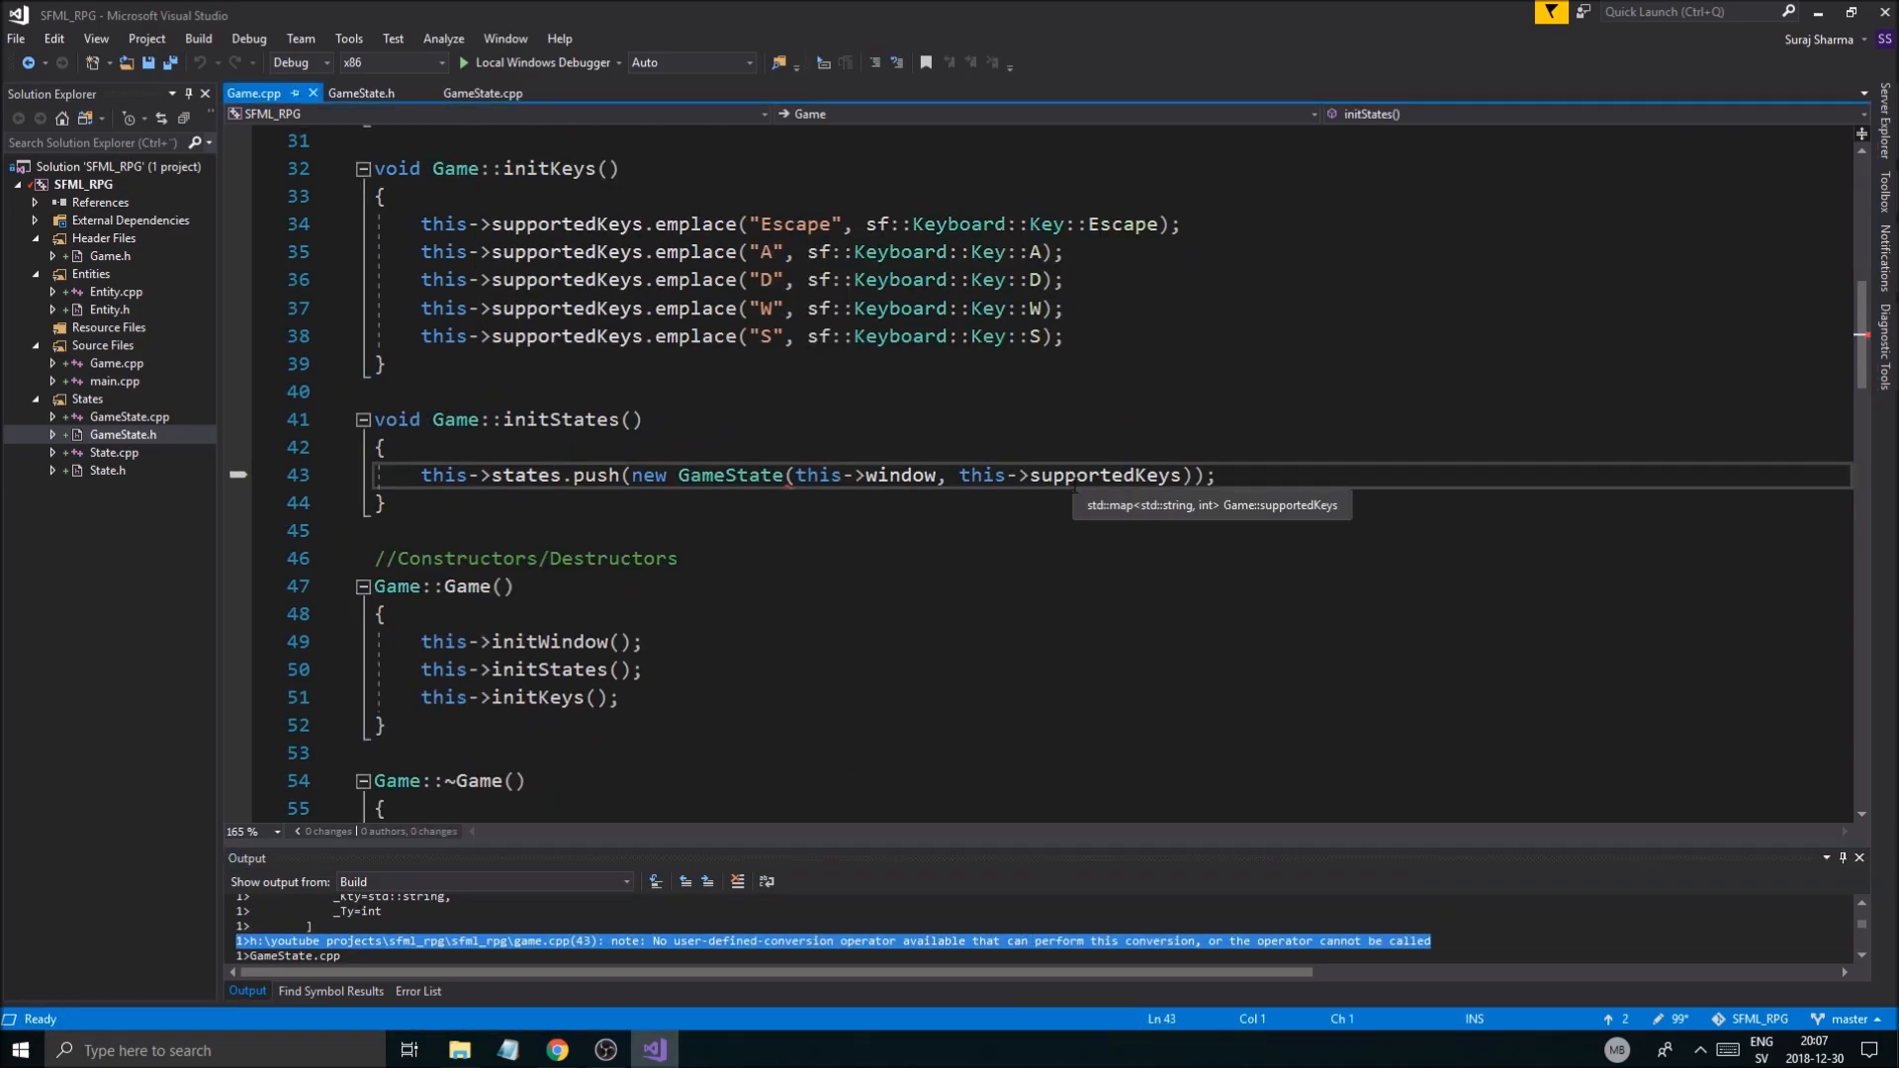
Step: Pass &this->supportedKeys to GameState and call initKeys before initStates in Game()
left_click(958, 475)
type("&")
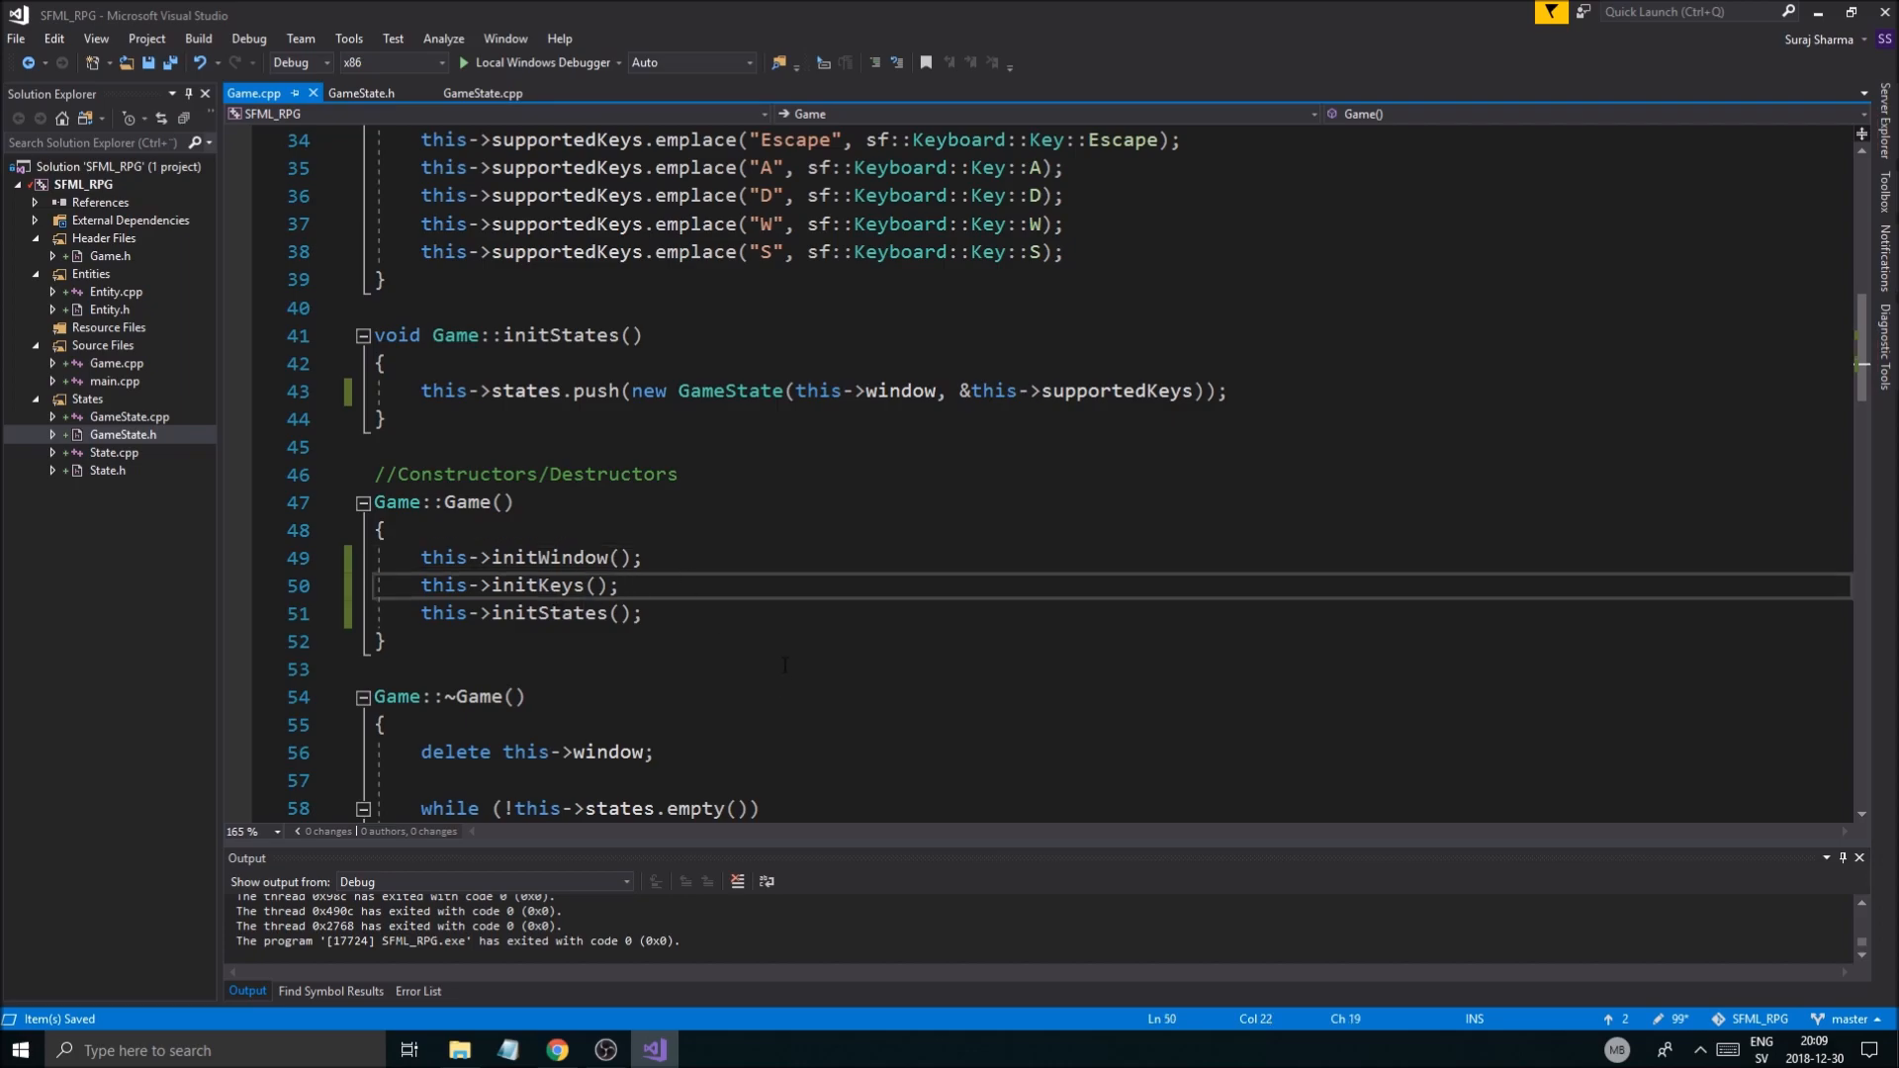
scroll("up", 3)
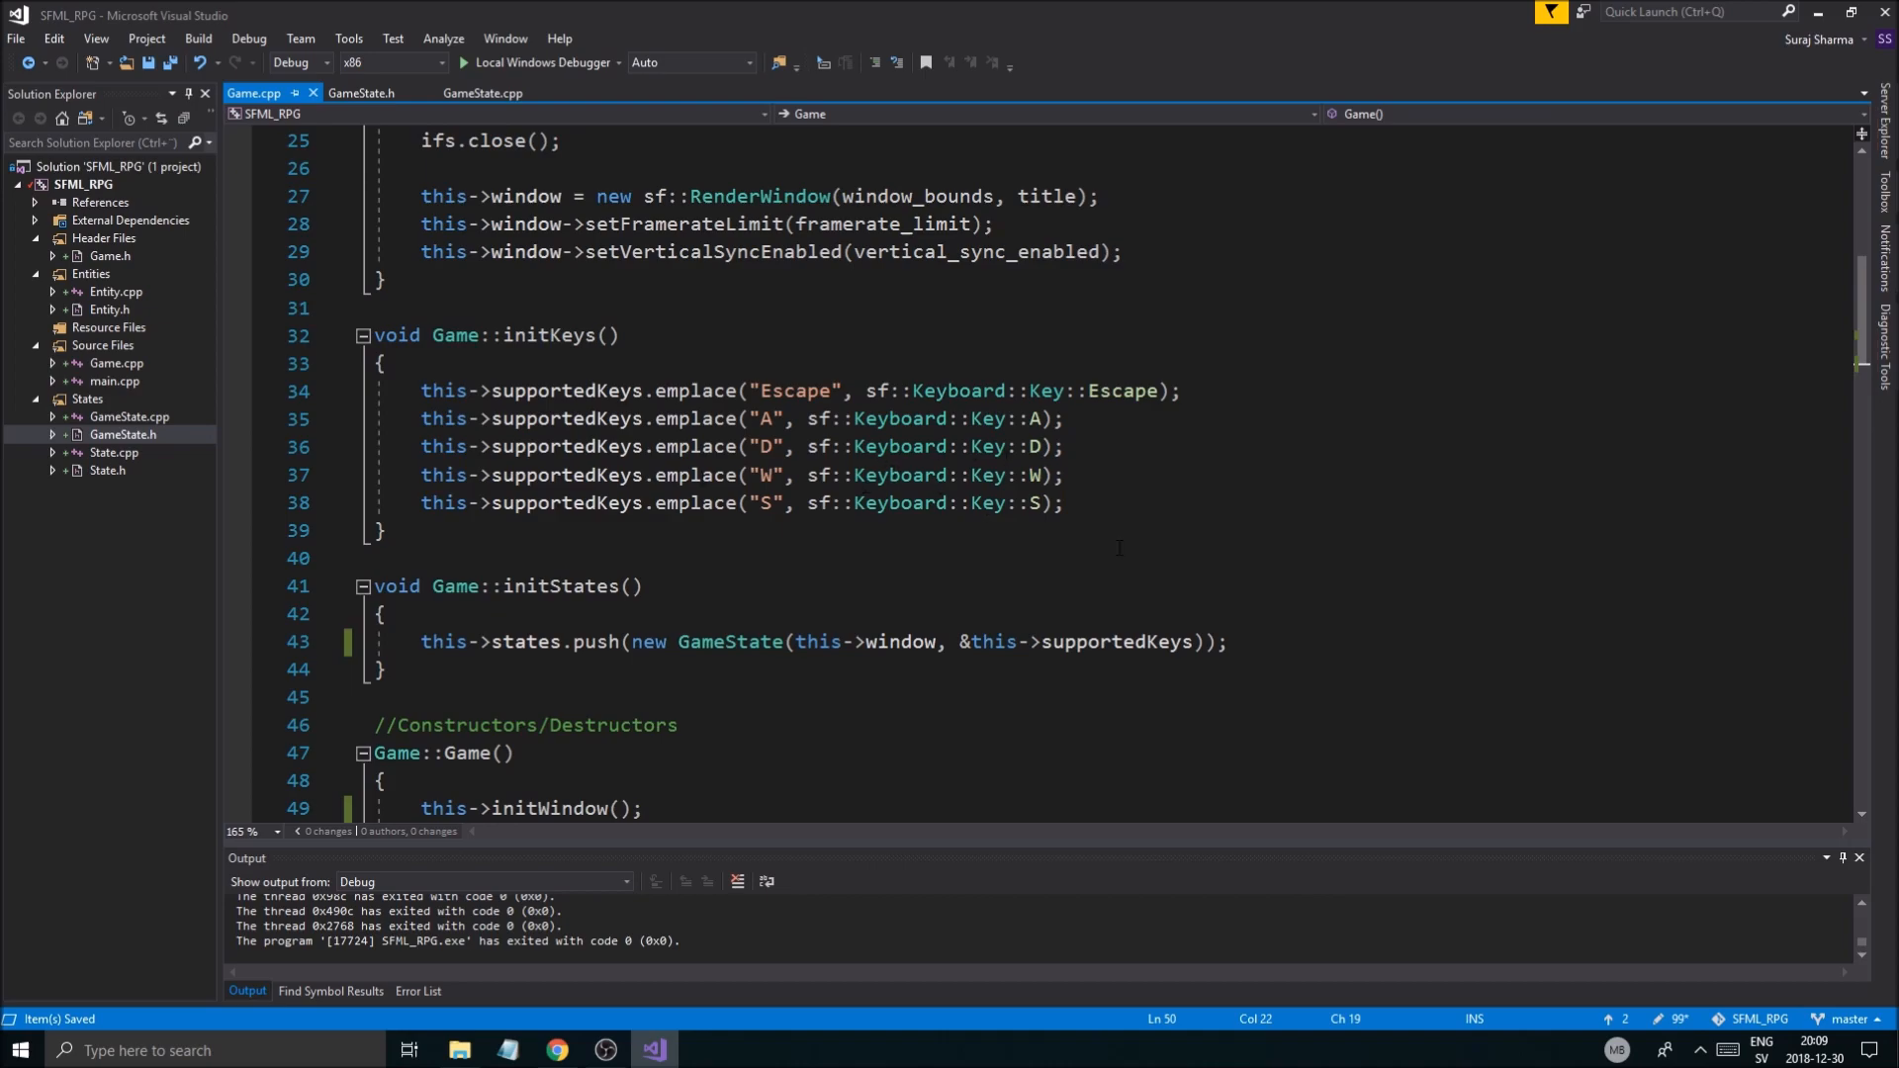
left_click(605, 1051)
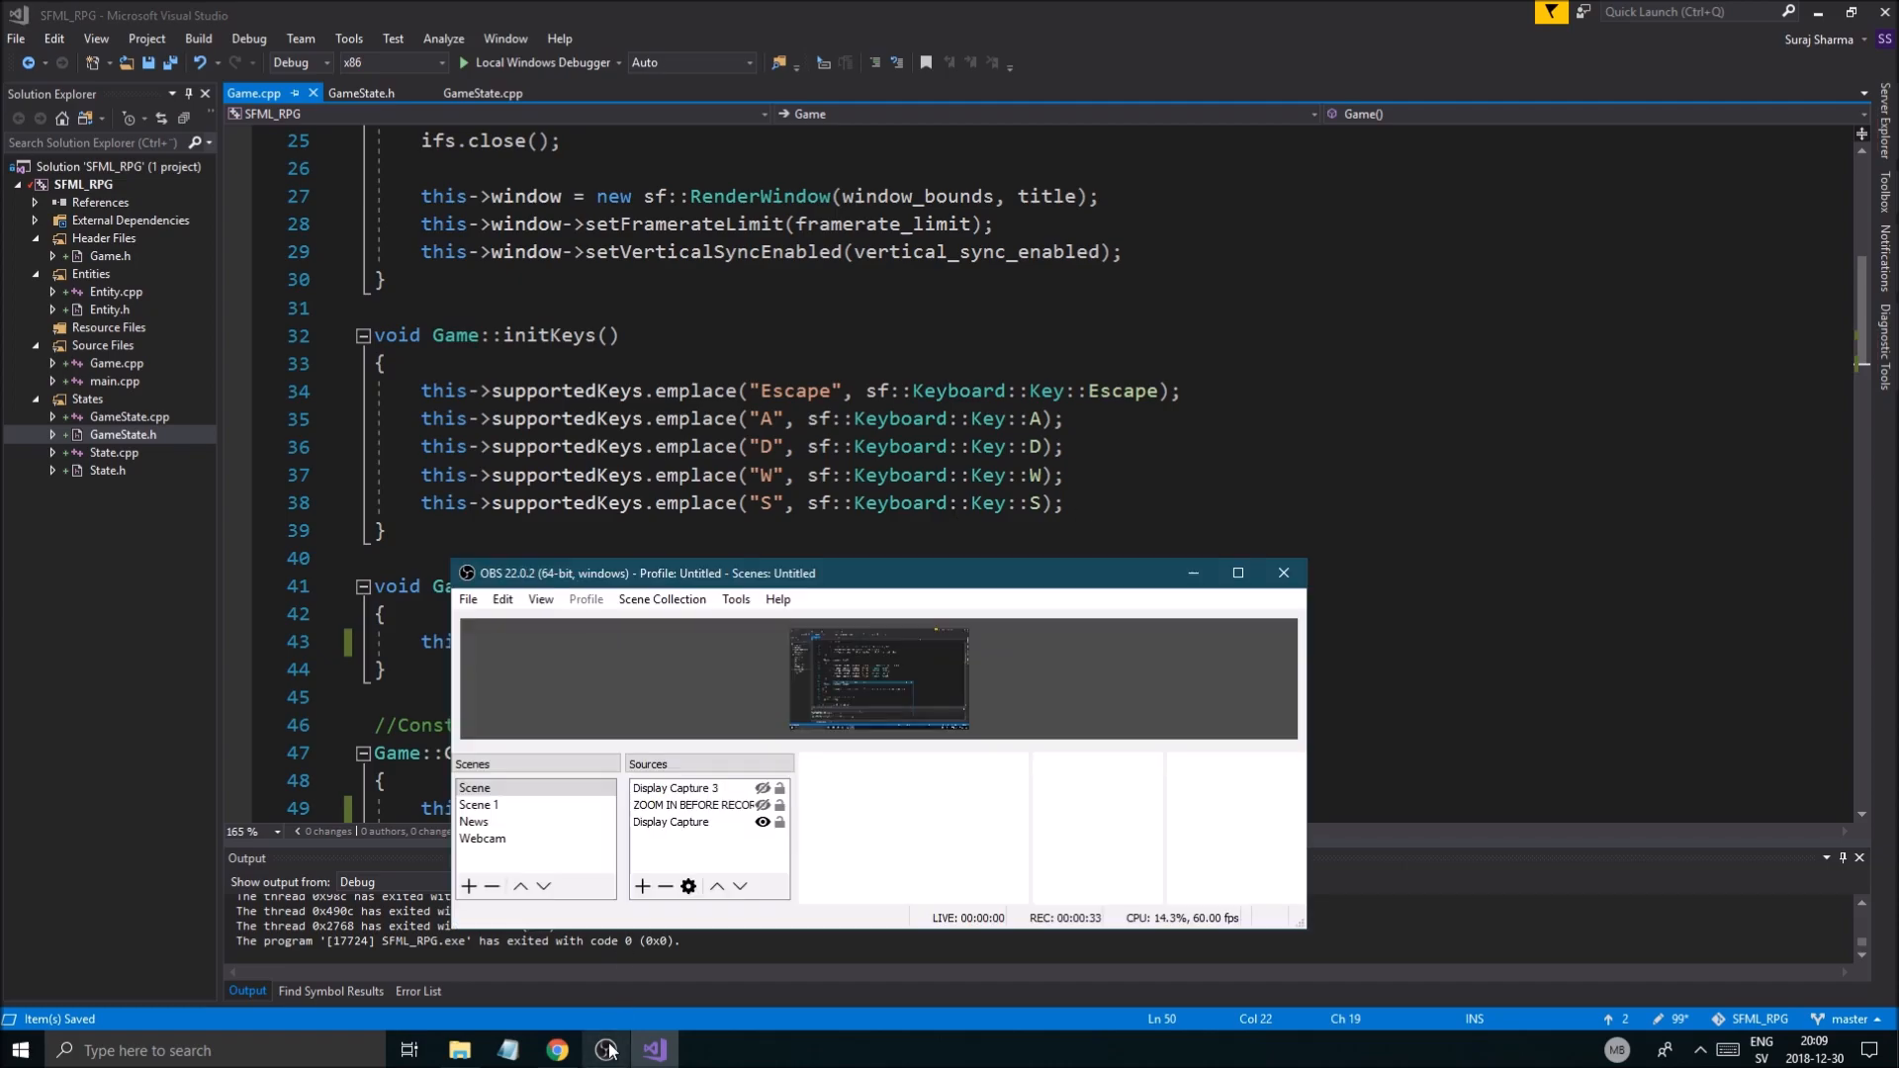